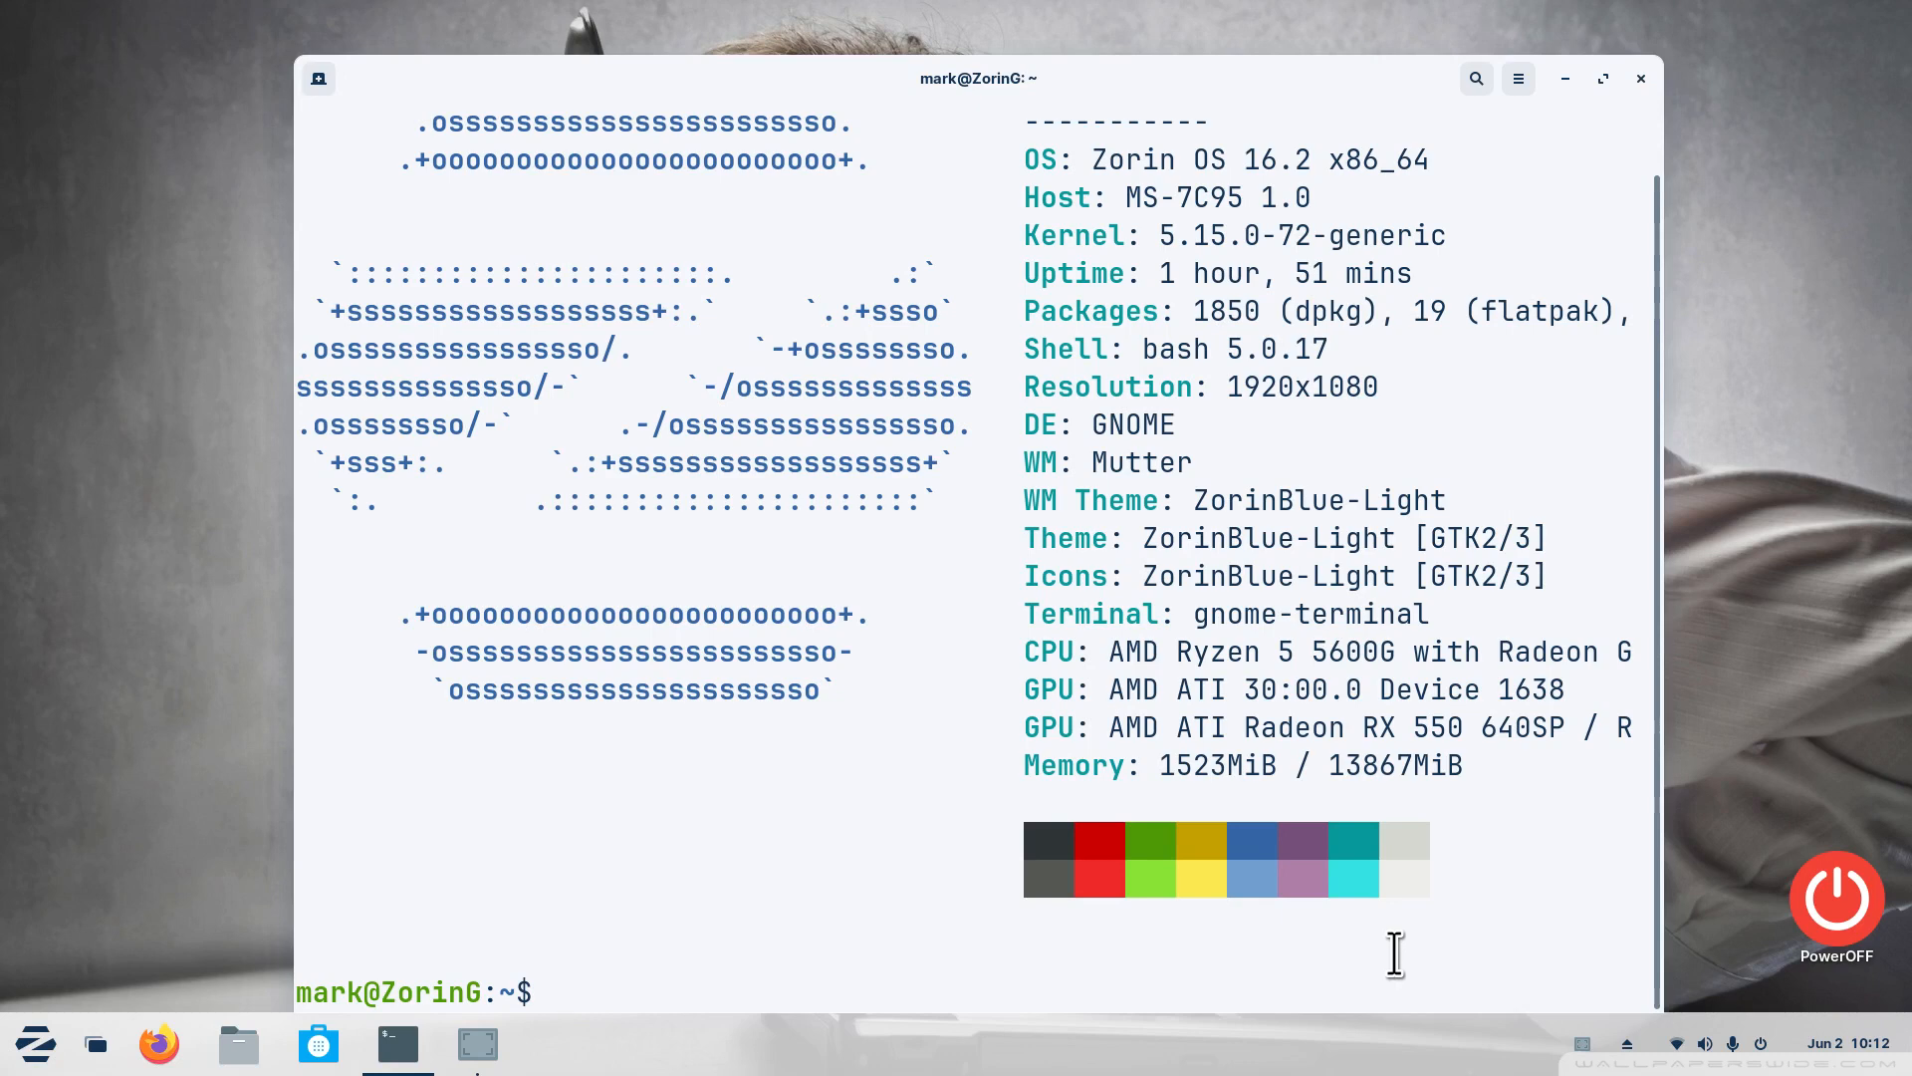
pyautogui.moveTo(930, 880)
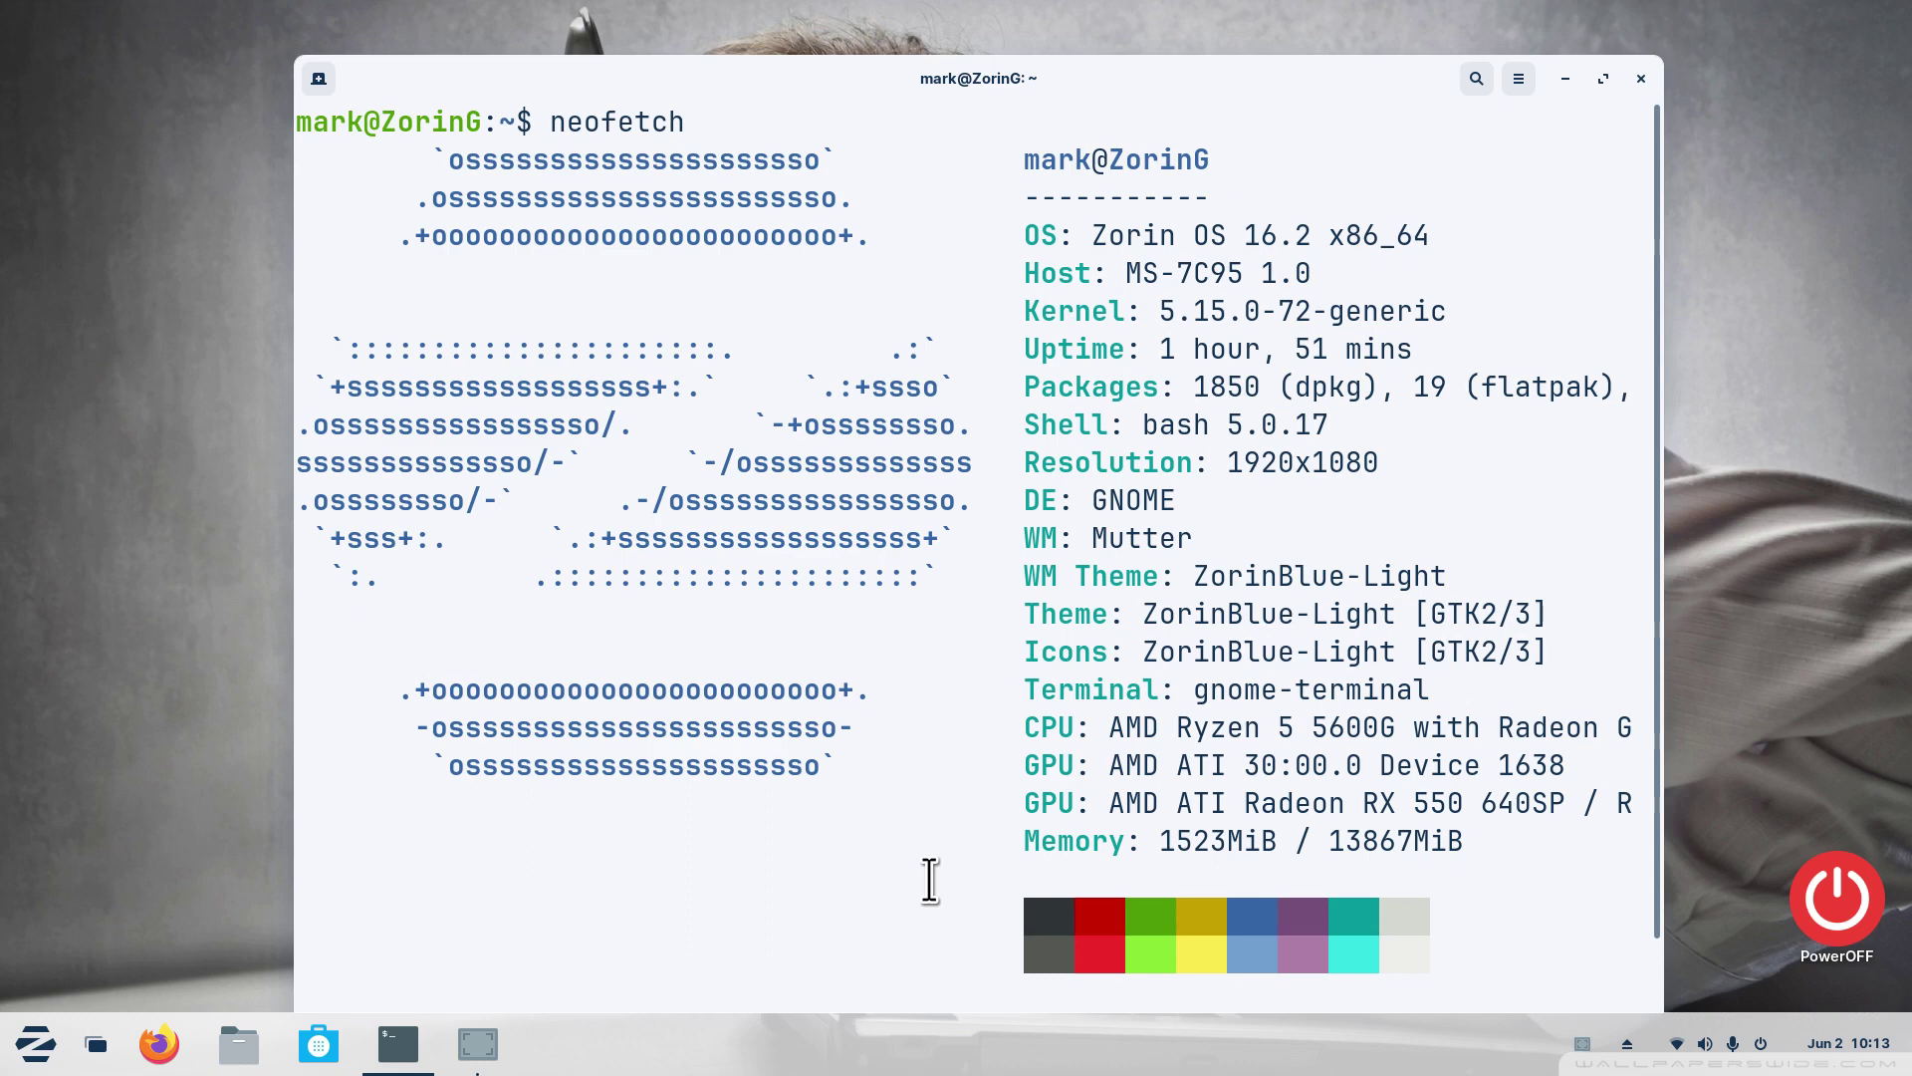
# Select the word GNOME in the output, then close the terminal window to return to the desktop
pyautogui.doubleClick(1131, 500)
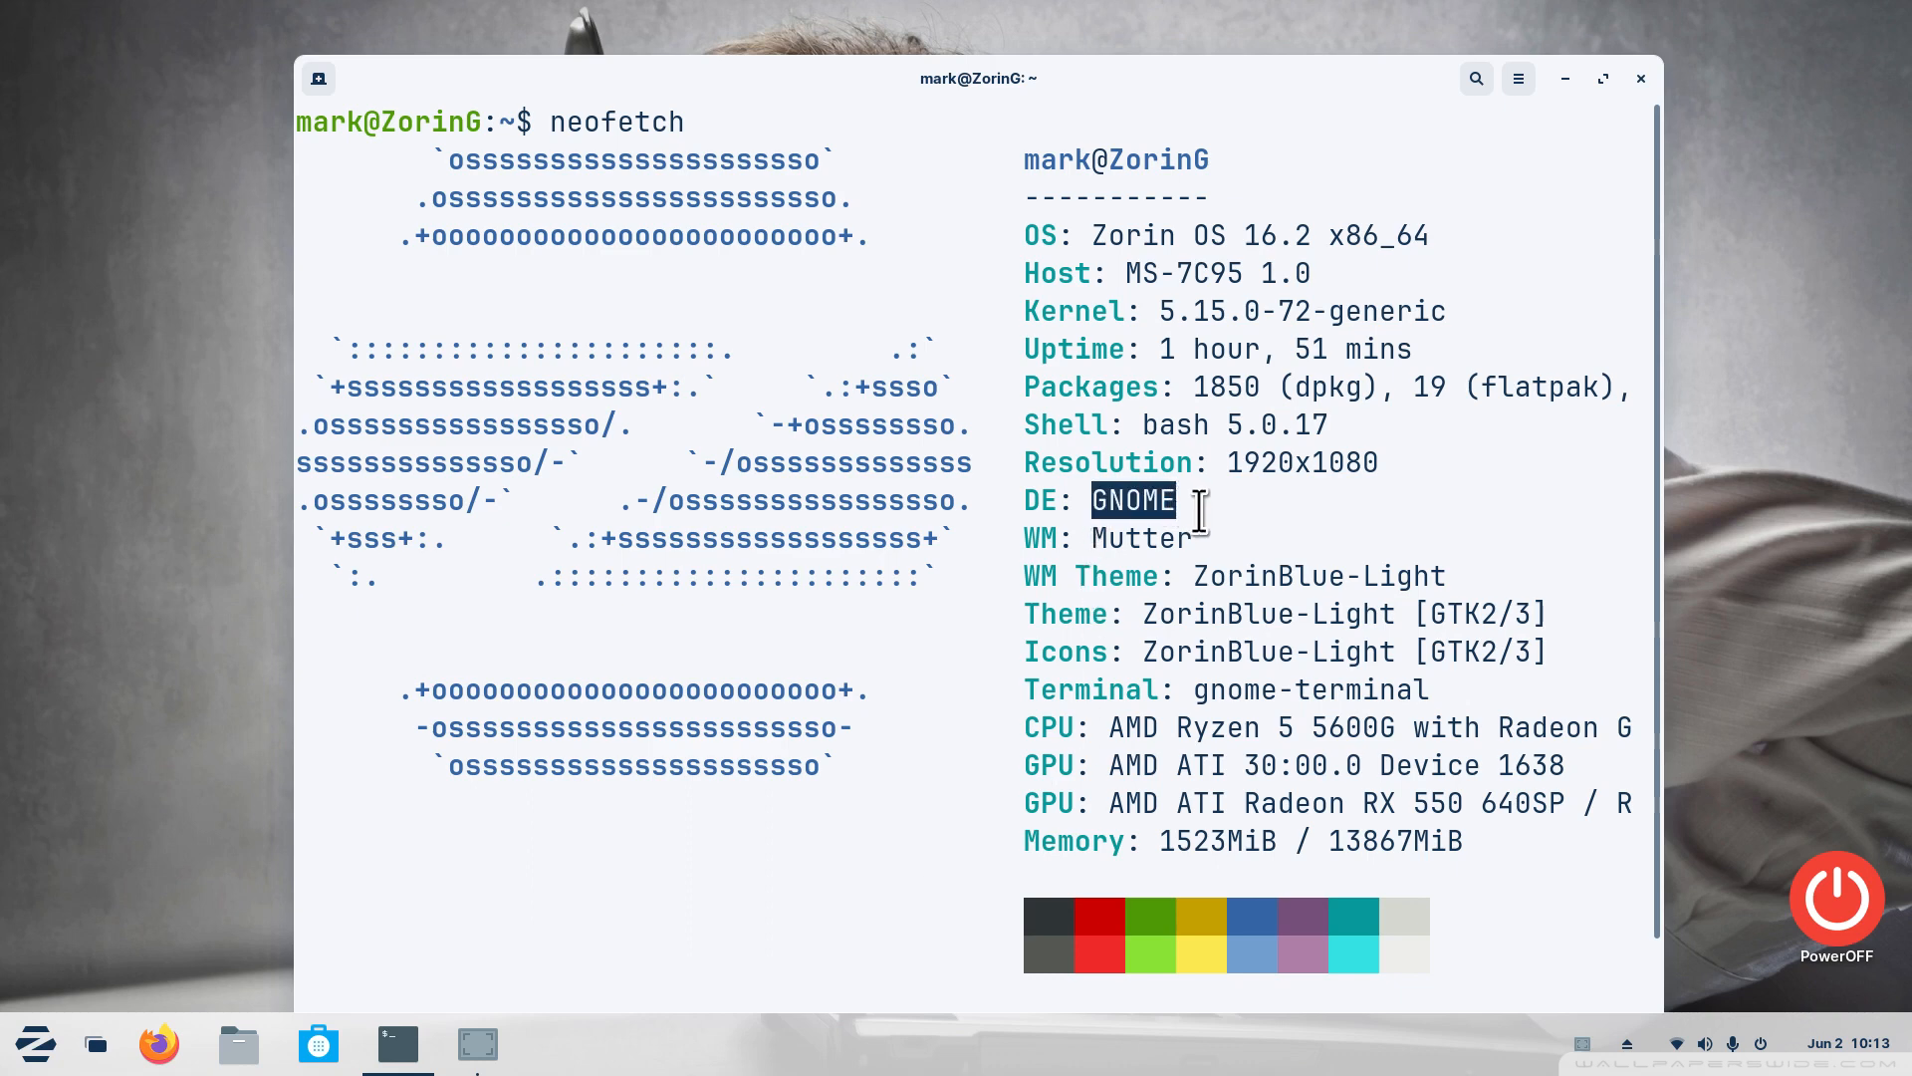
pyautogui.moveTo(1219, 460)
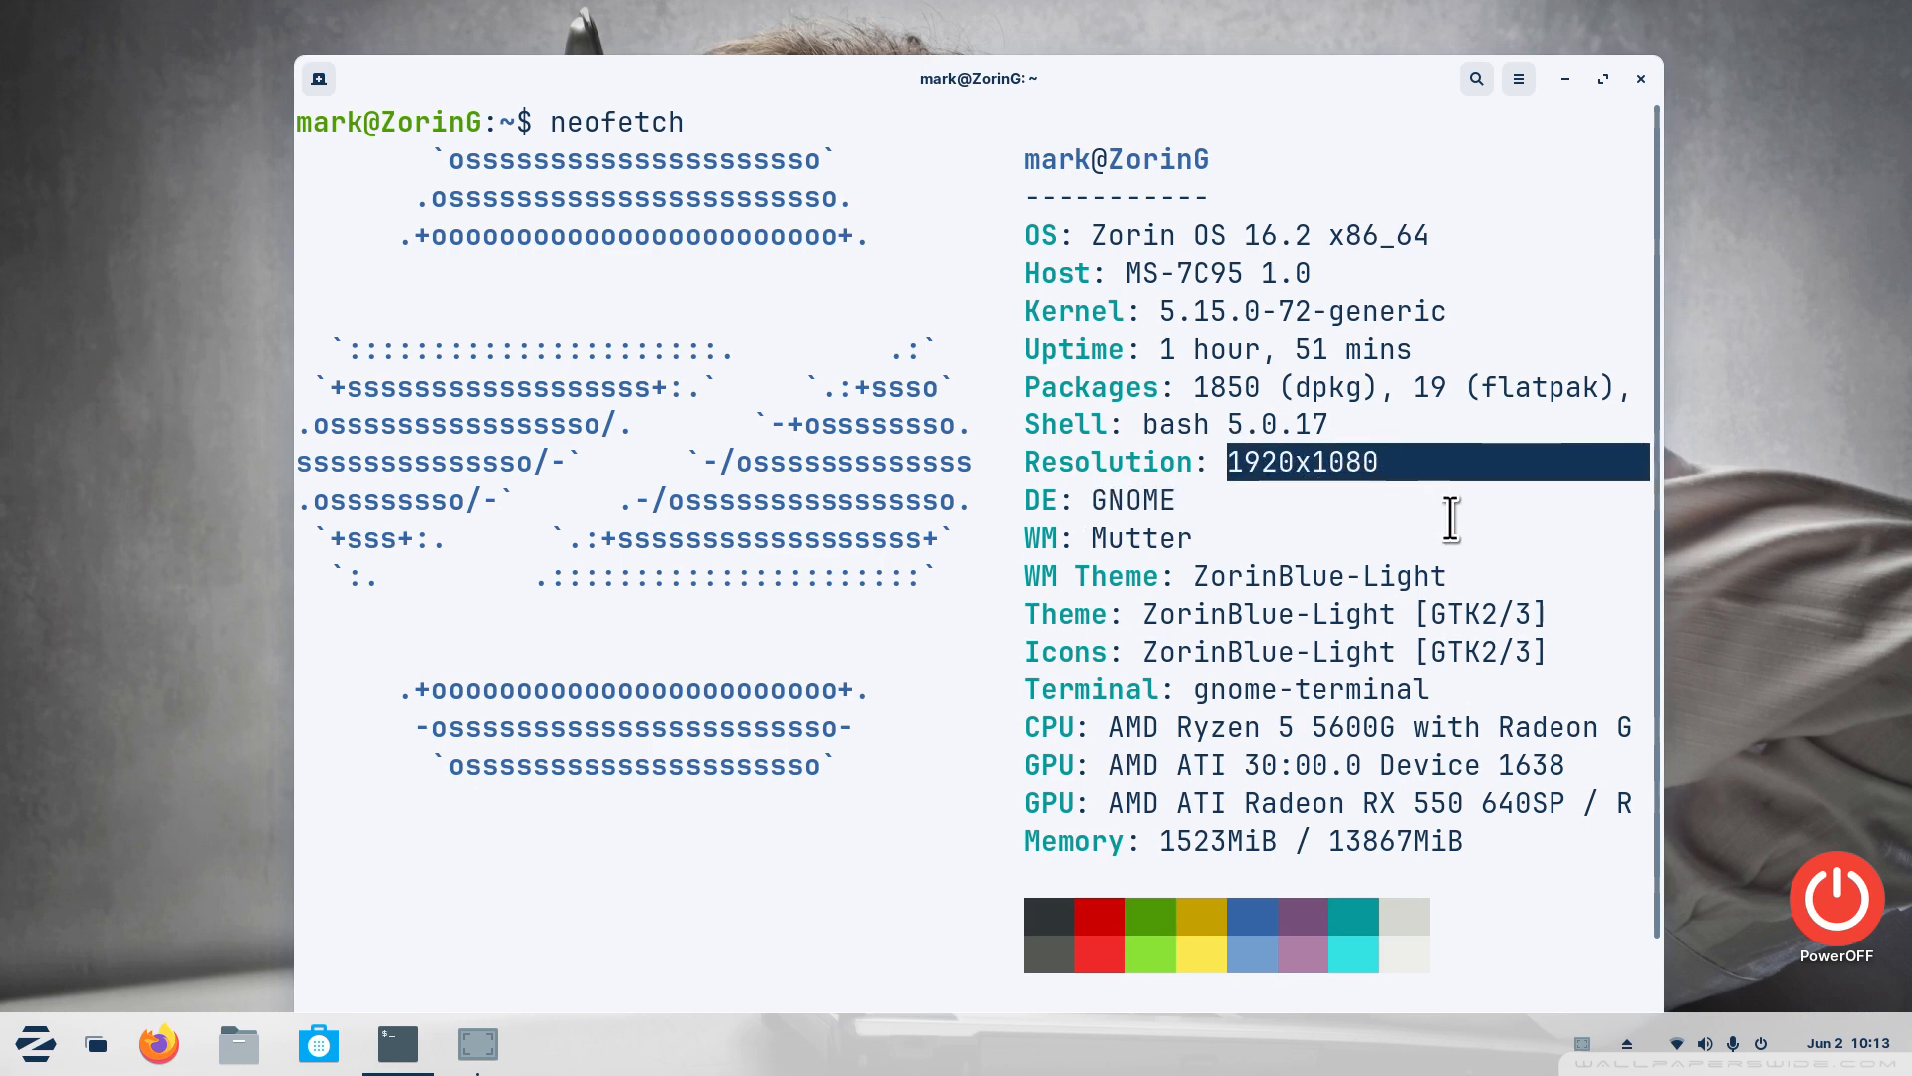
pyautogui.moveTo(964, 741)
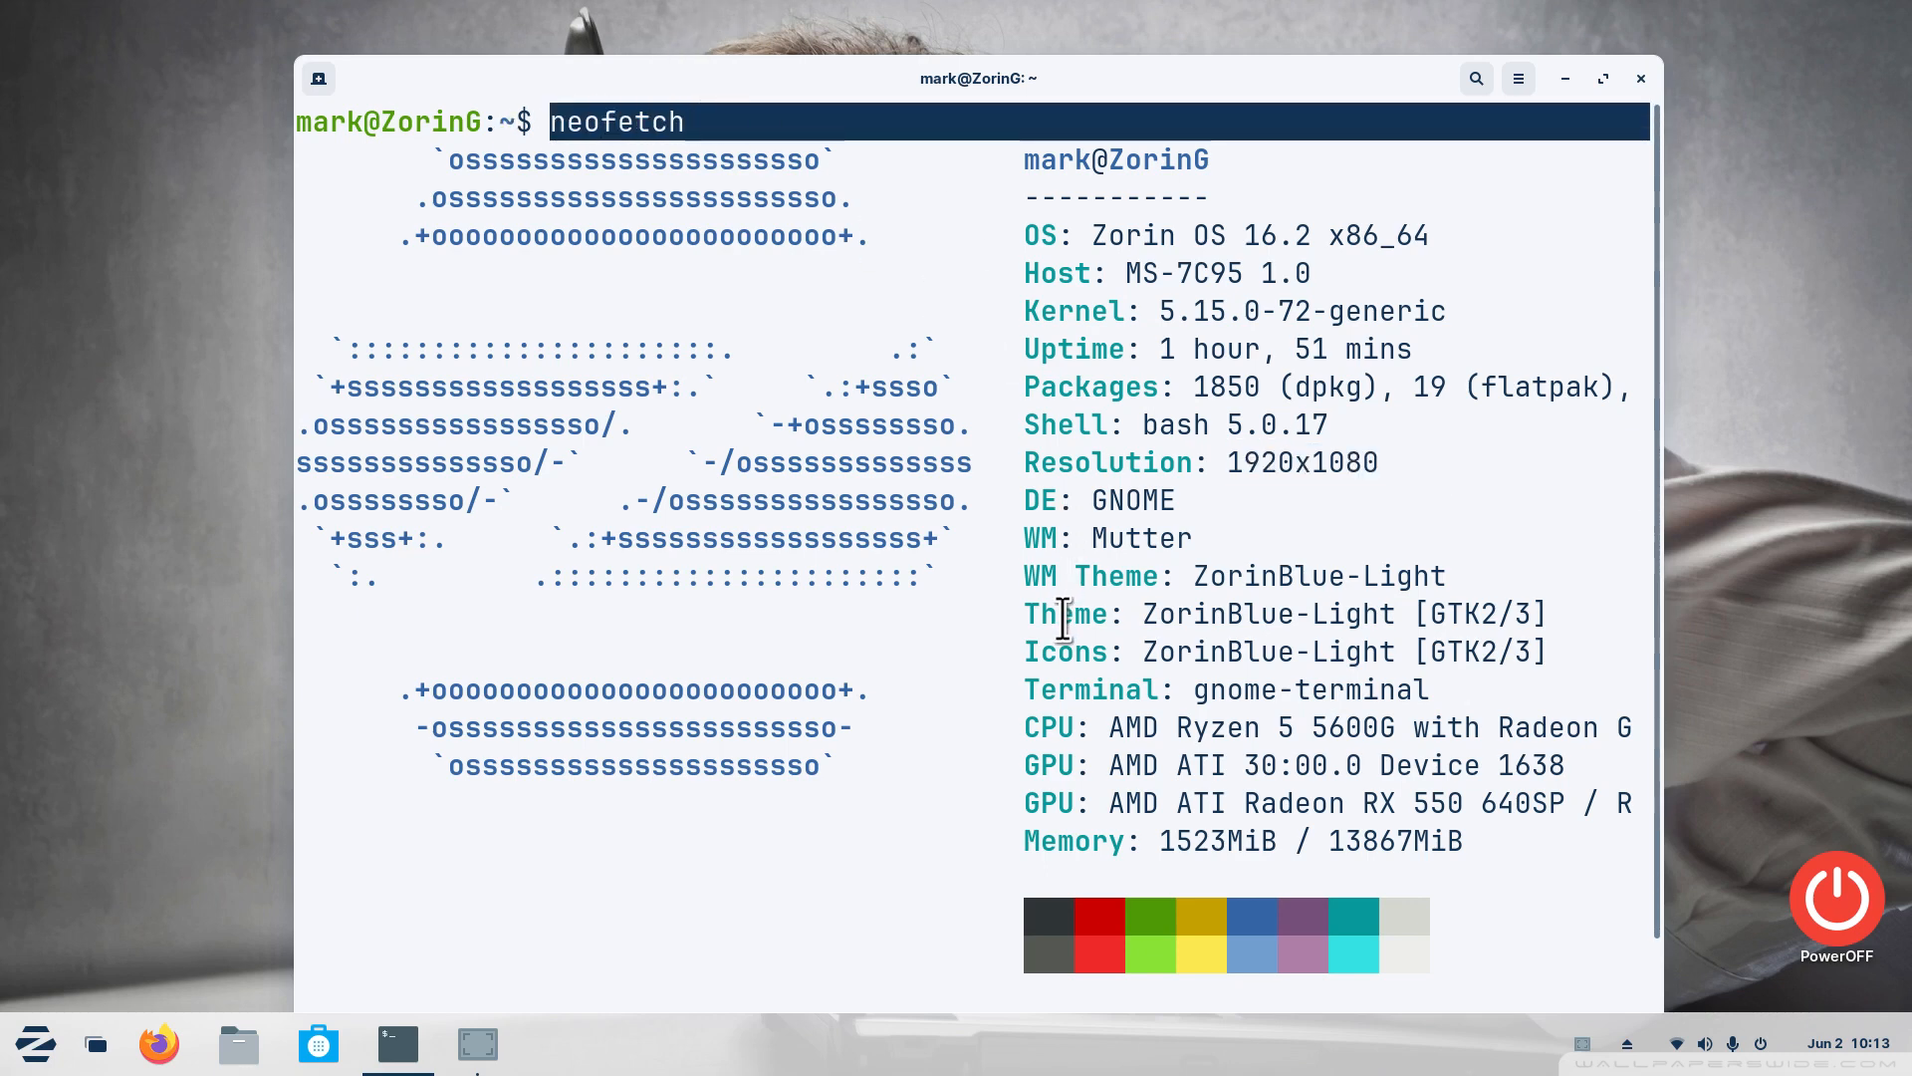
pyautogui.moveTo(926, 743)
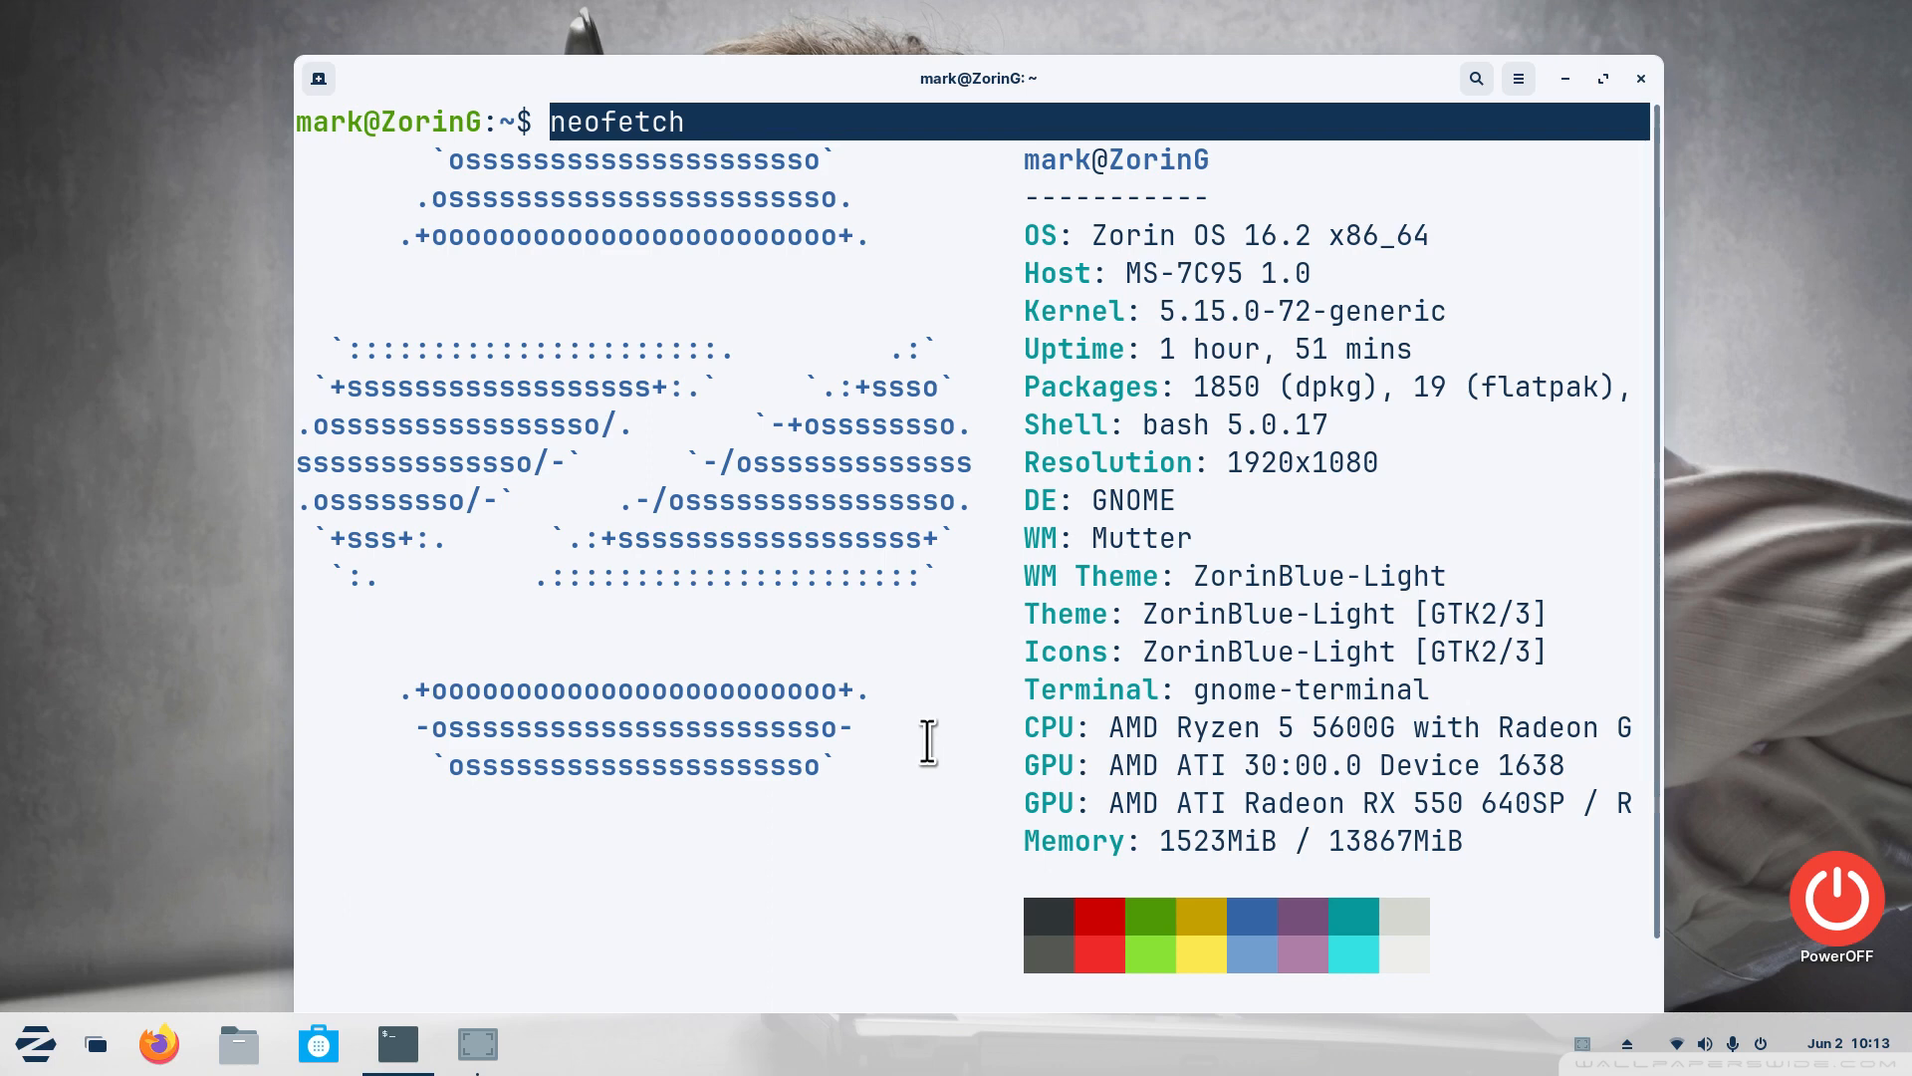
pyautogui.moveTo(580, 133)
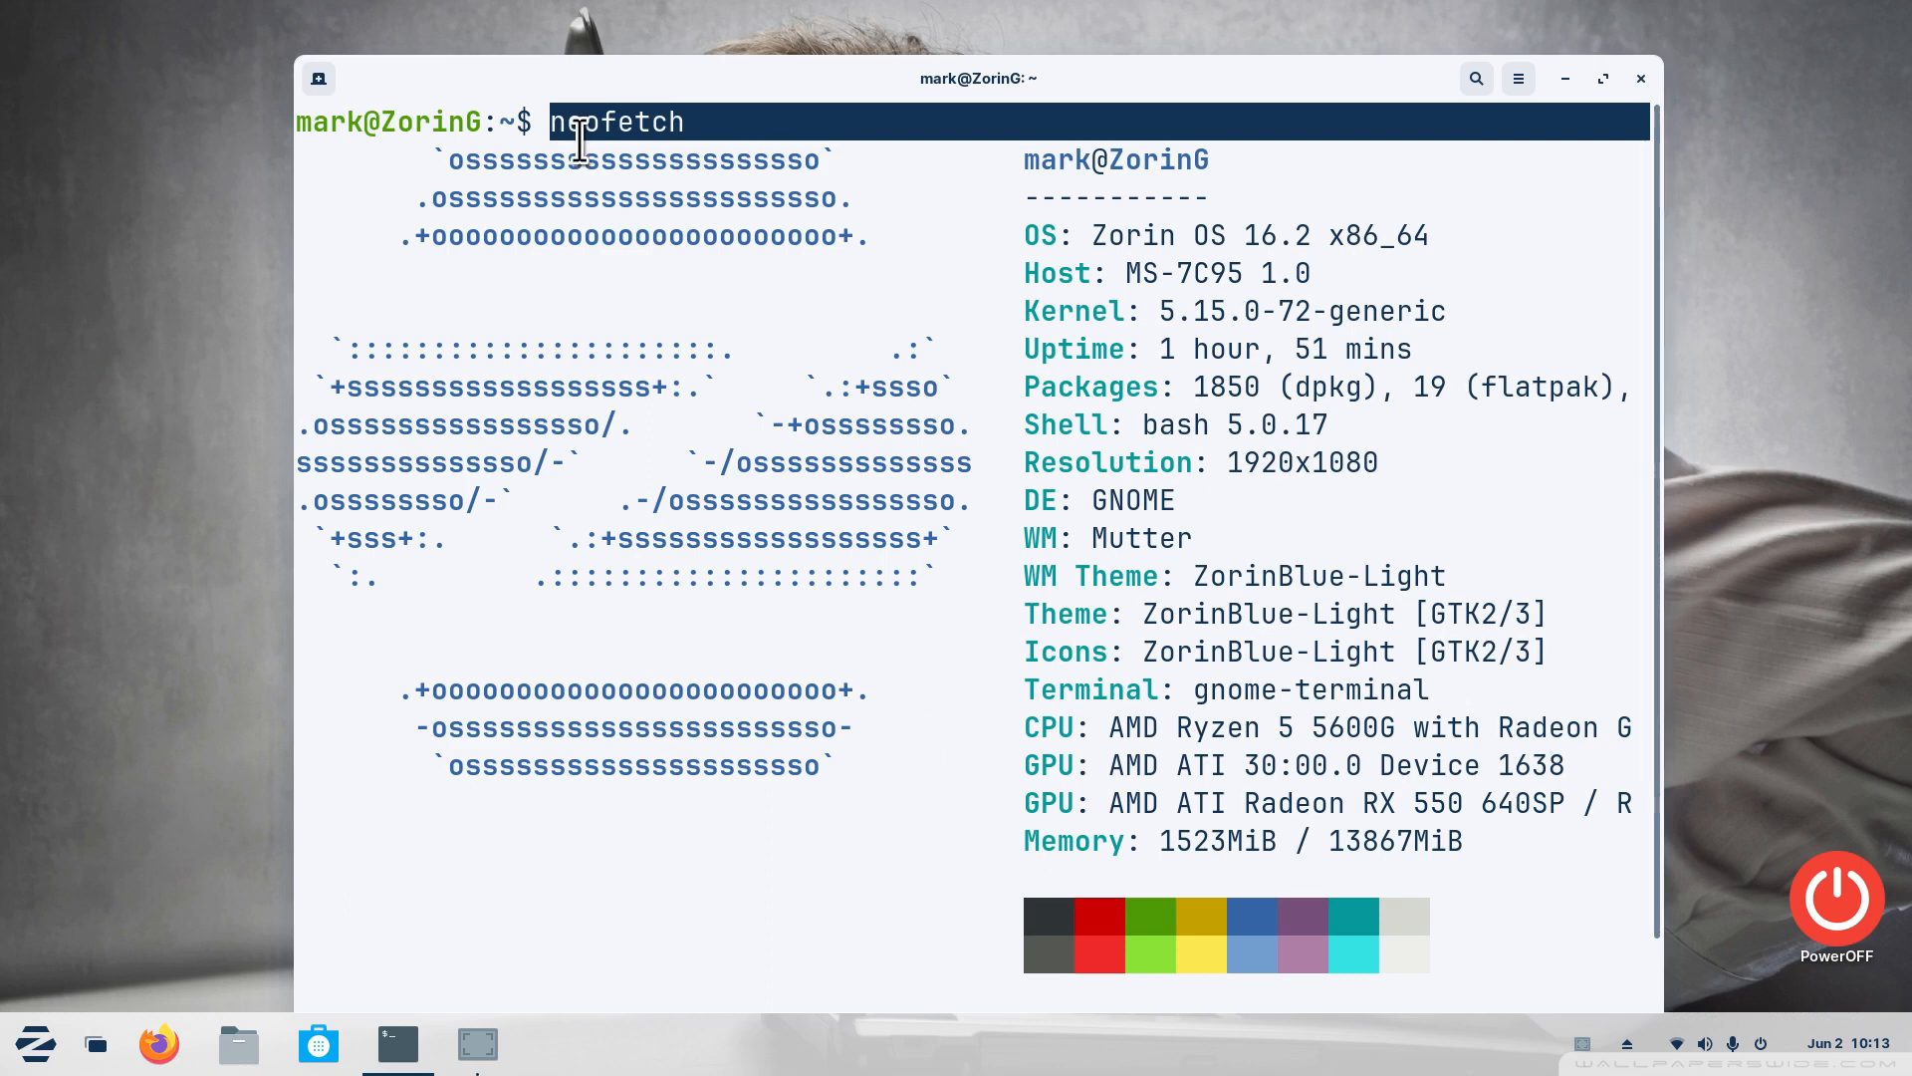
pyautogui.moveTo(952, 713)
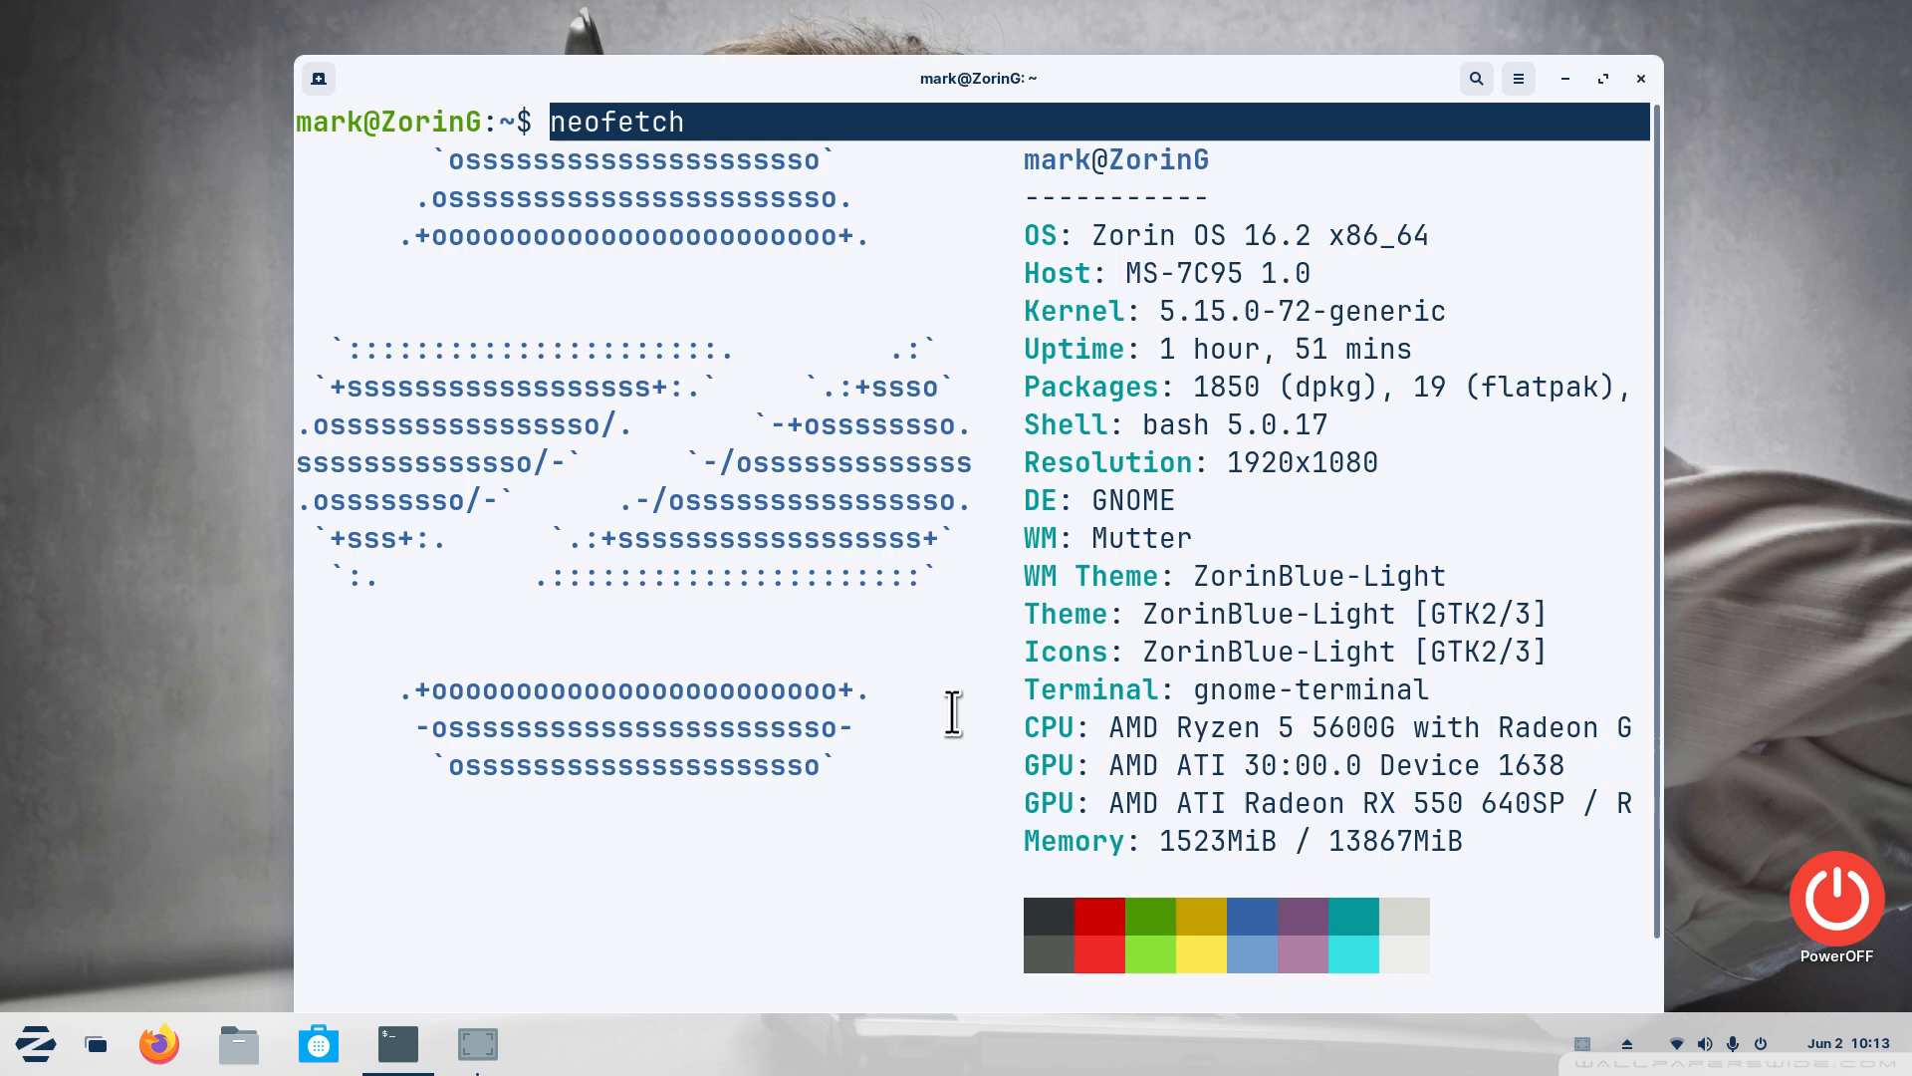
pyautogui.moveTo(958, 725)
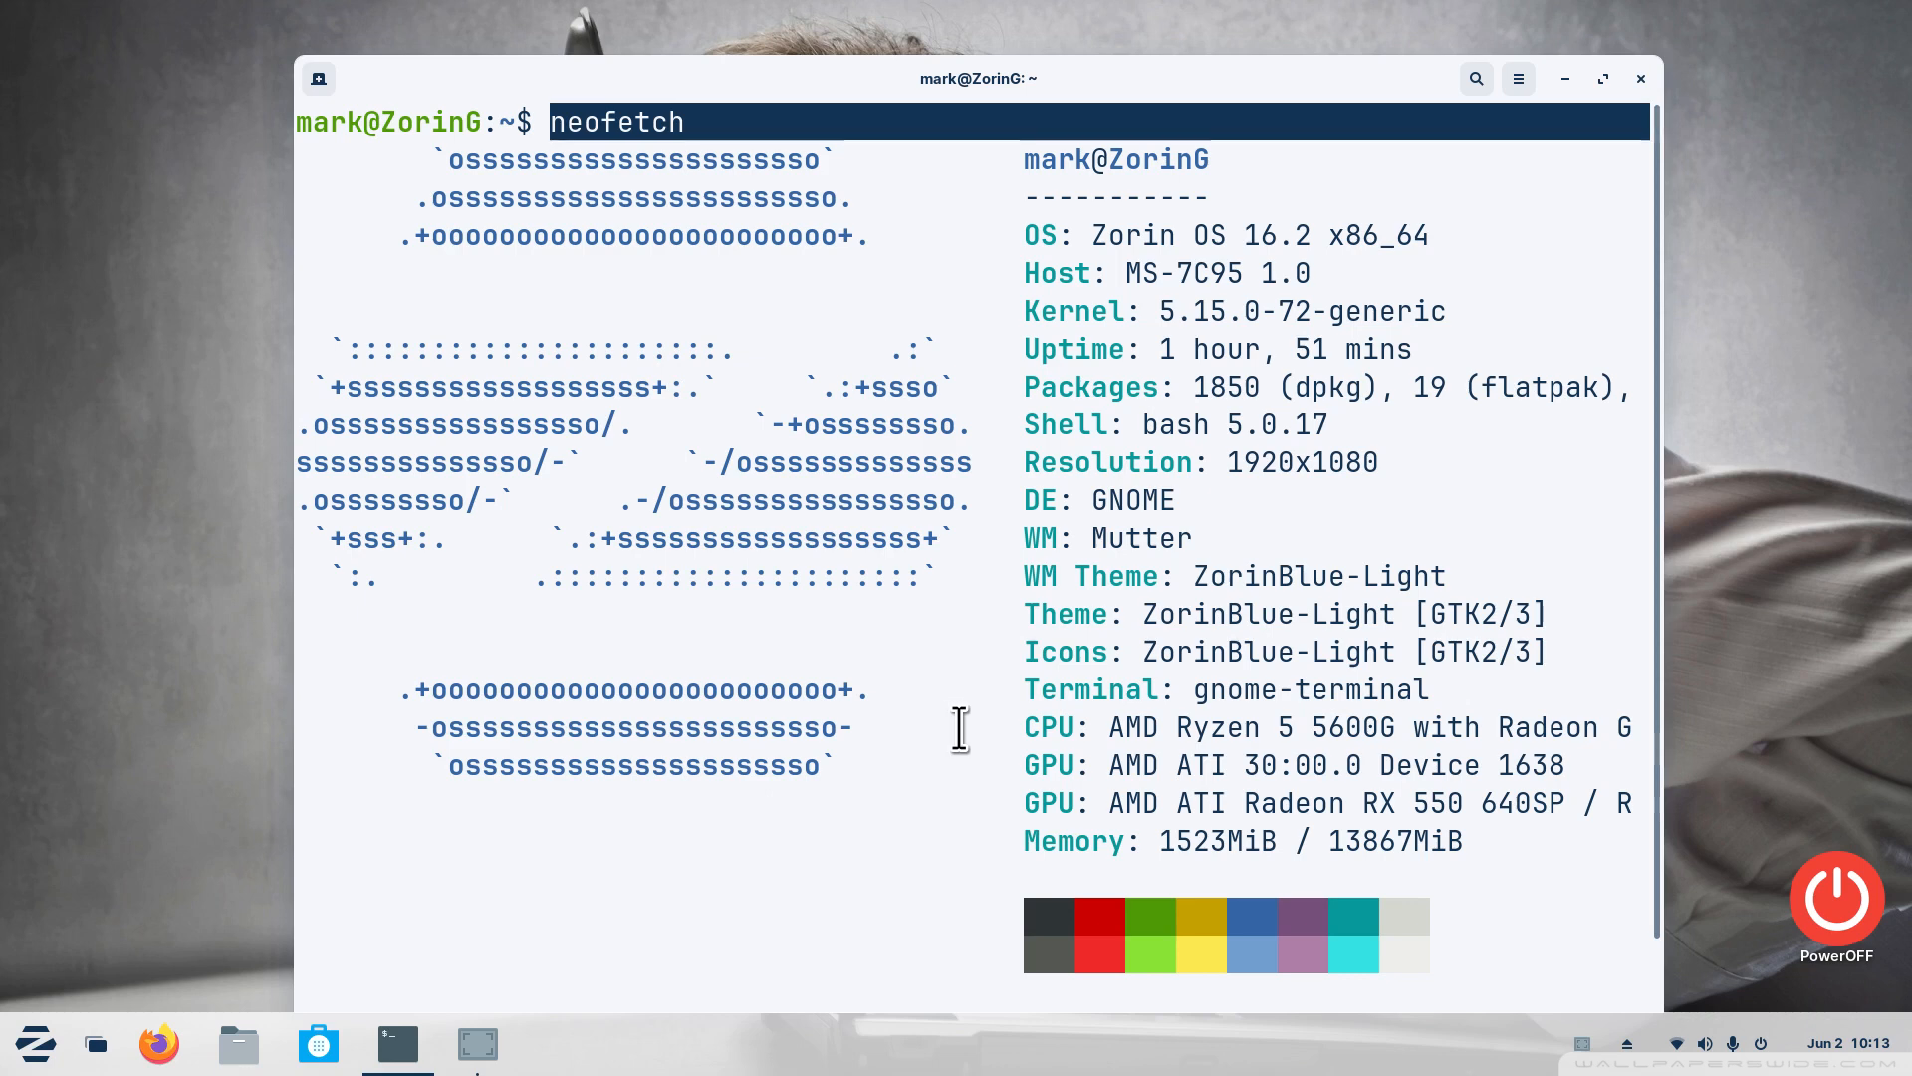
pyautogui.moveTo(974, 648)
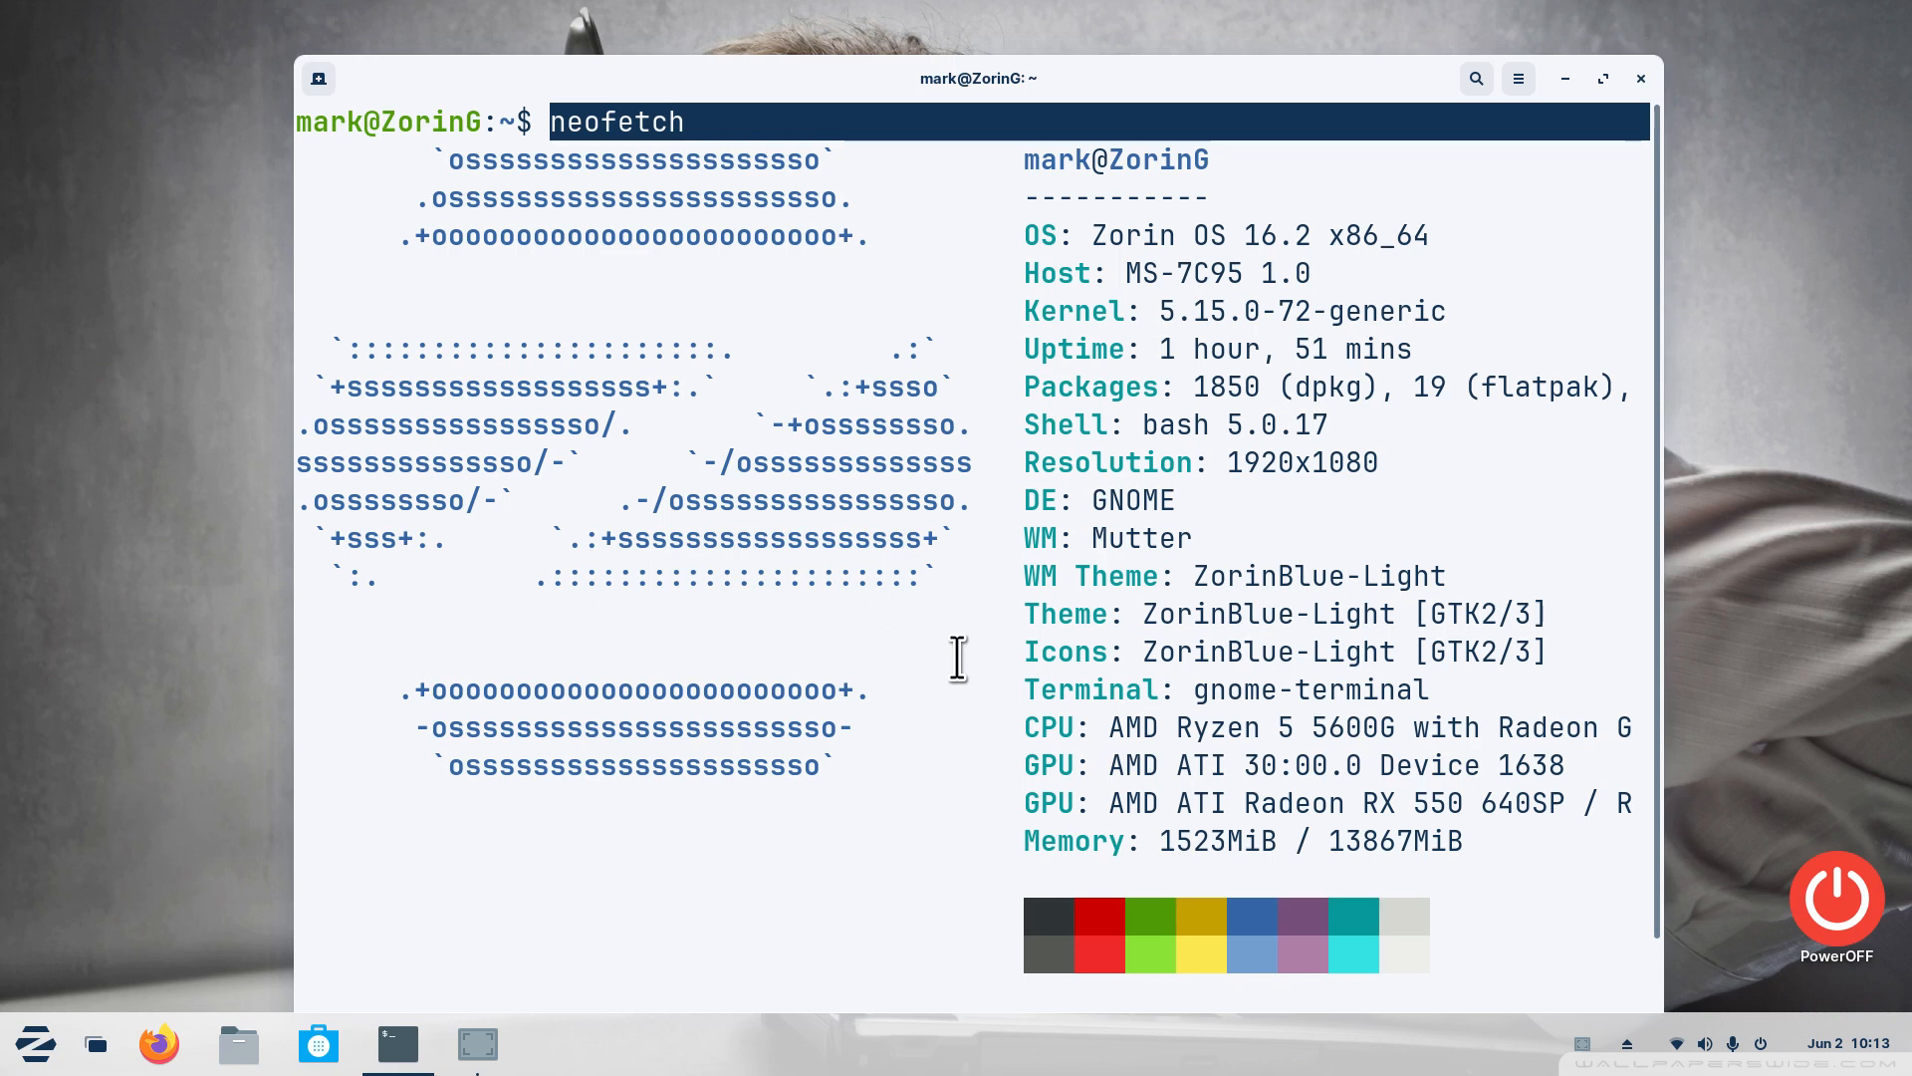
pyautogui.click(1639, 78)
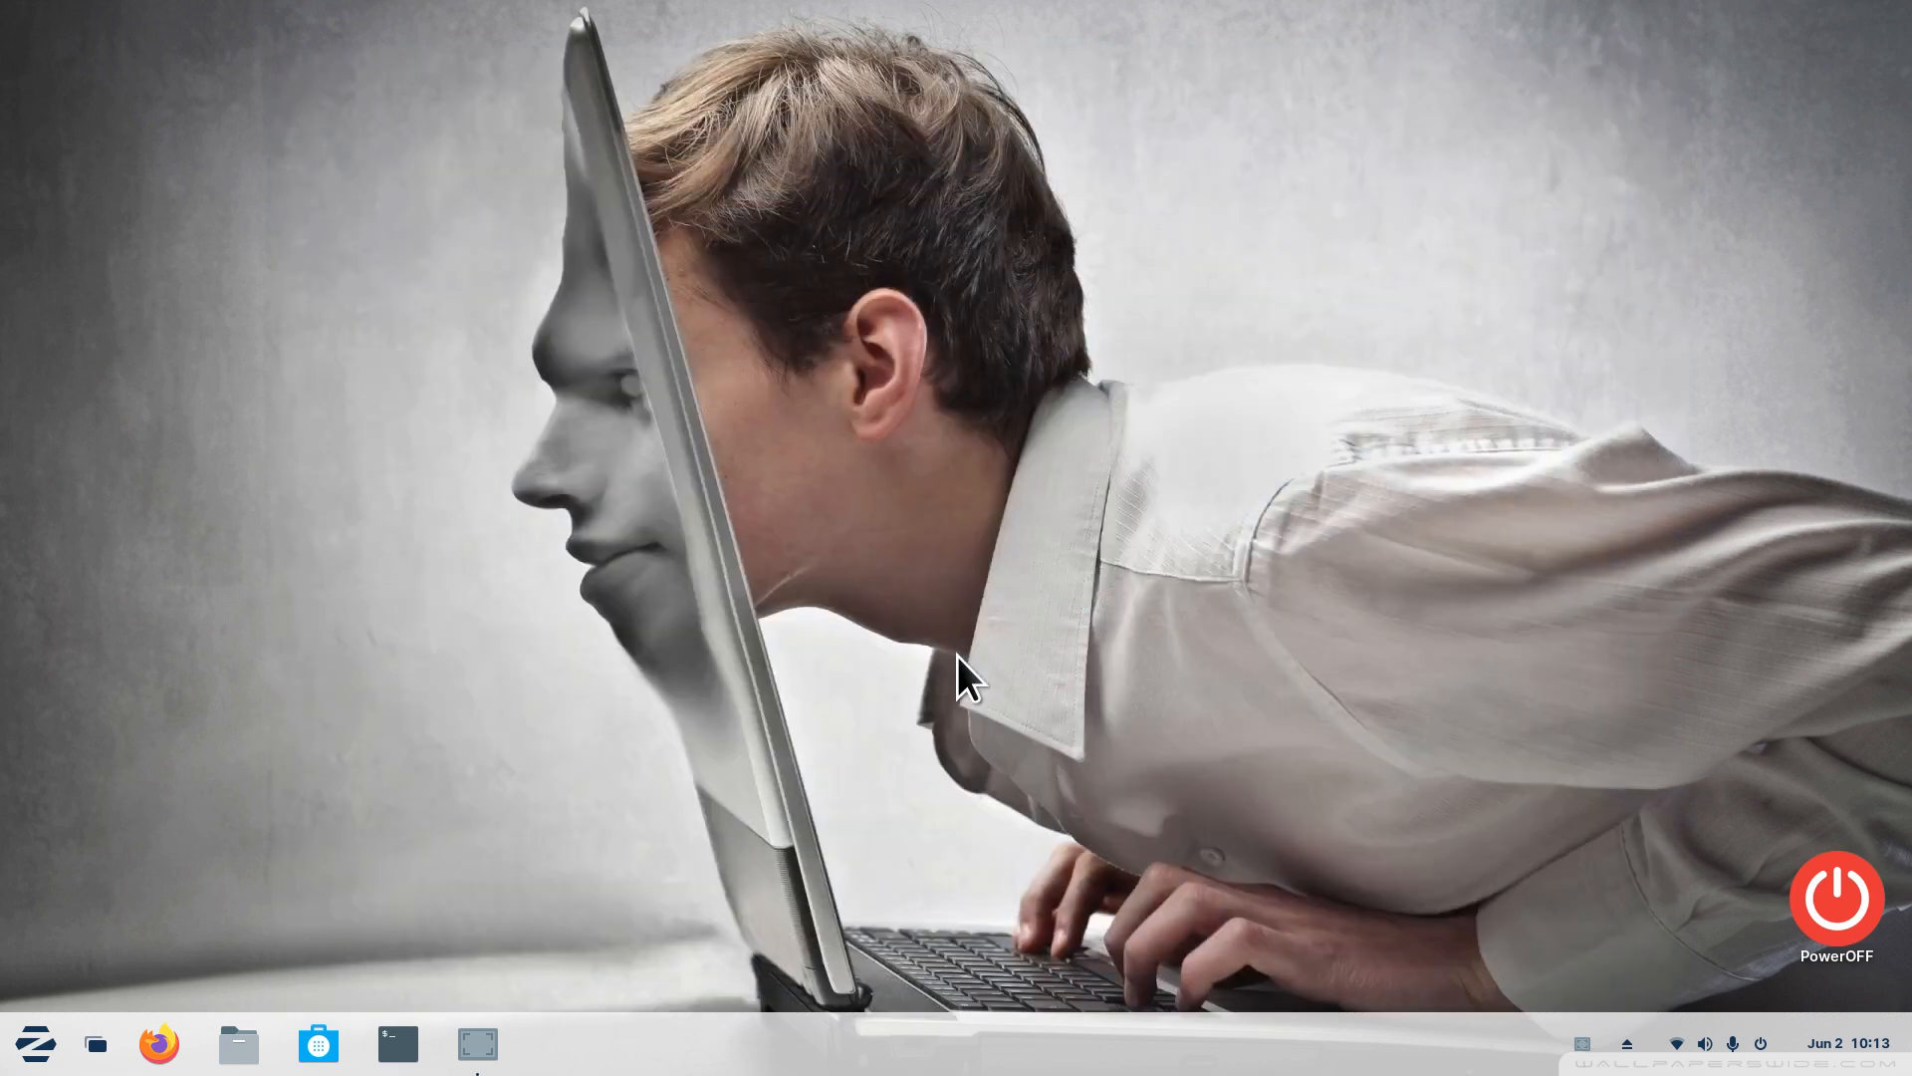
pyautogui.moveTo(1056, 753)
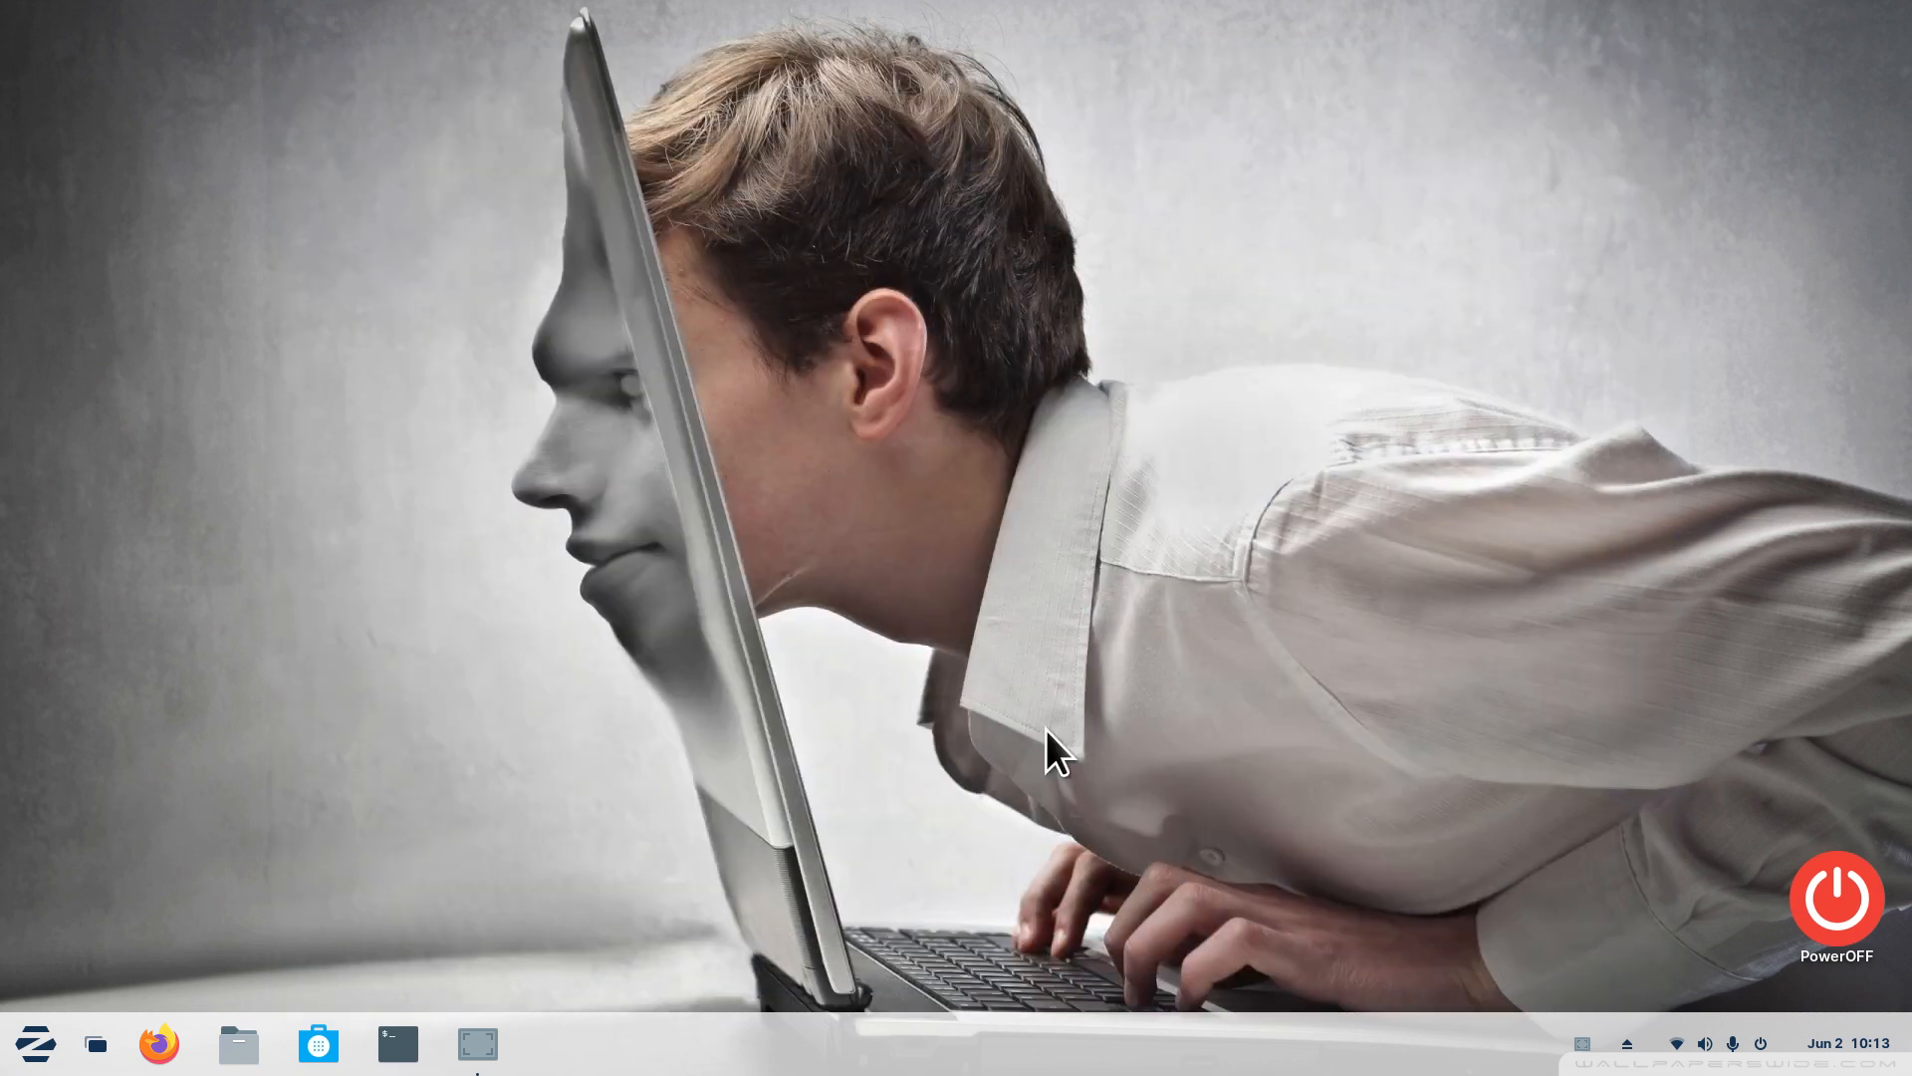
pyautogui.moveTo(1006, 879)
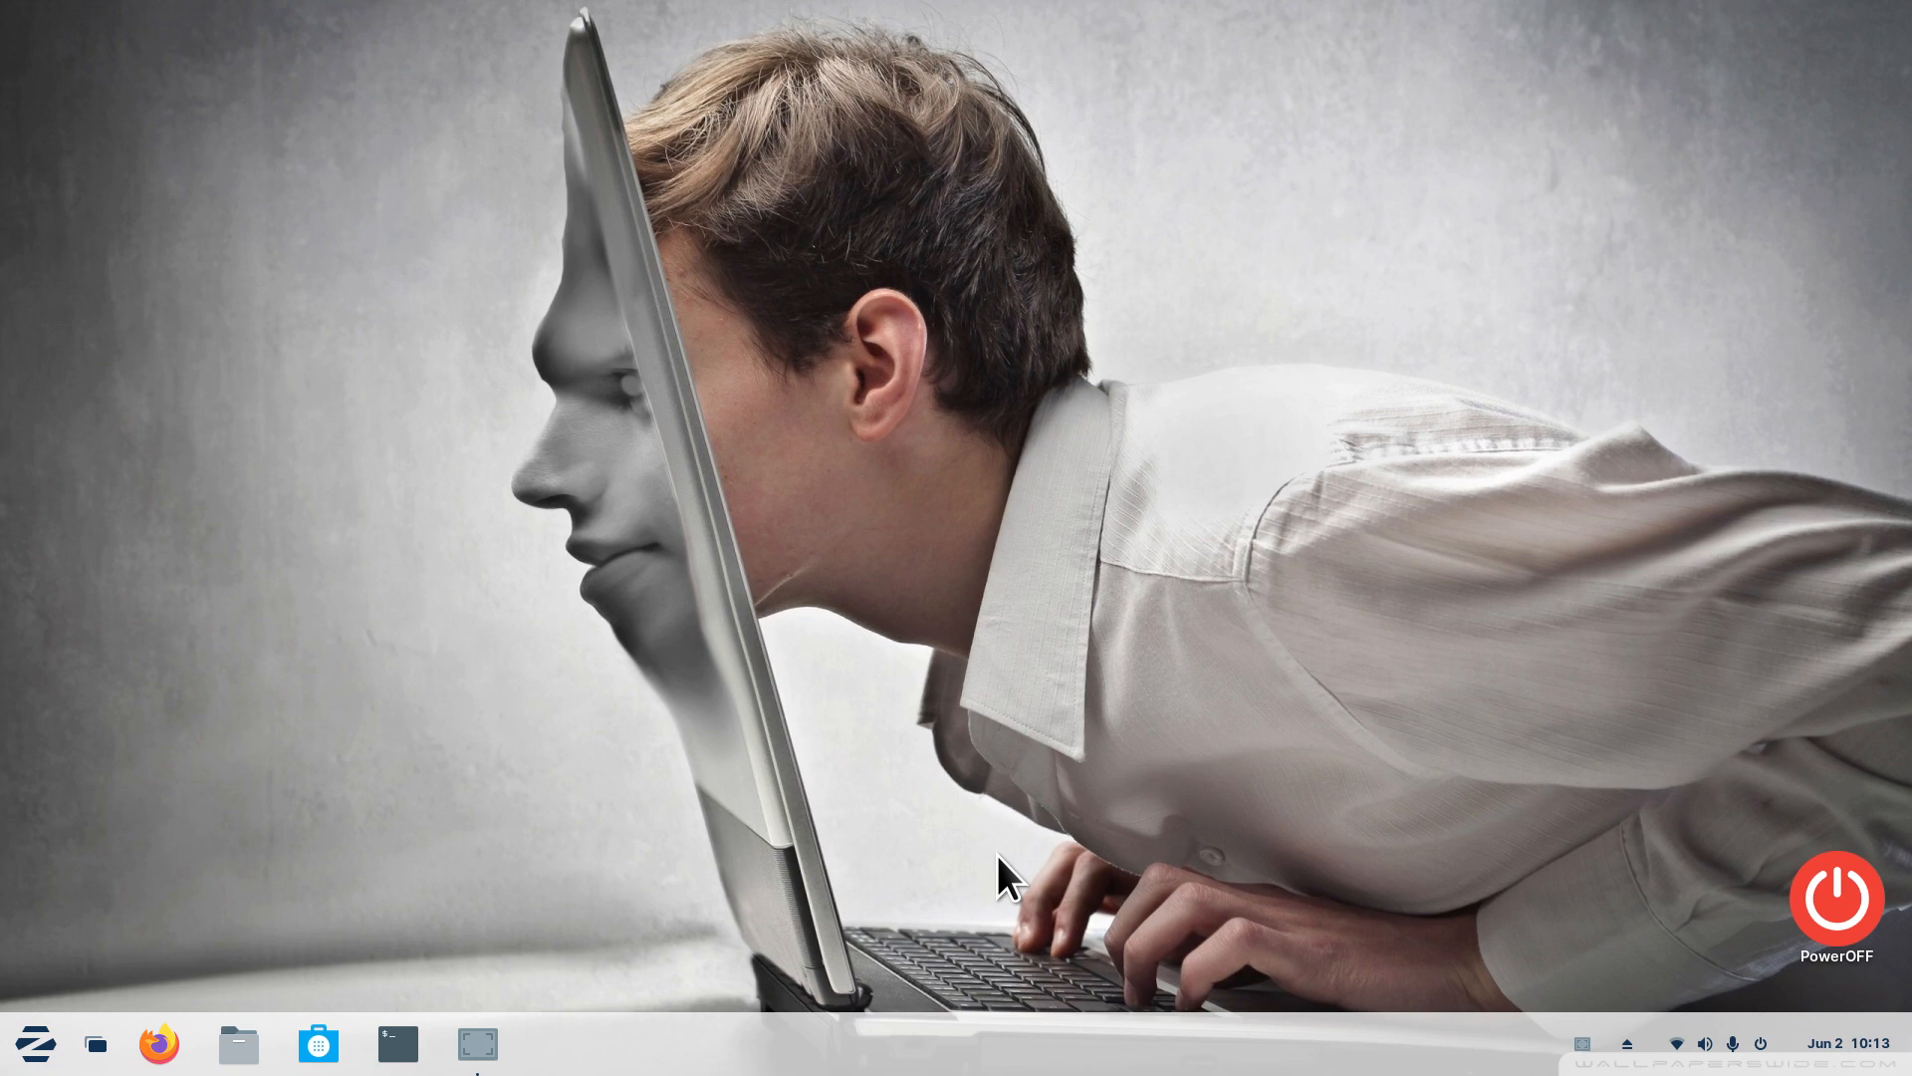
pyautogui.moveTo(974, 890)
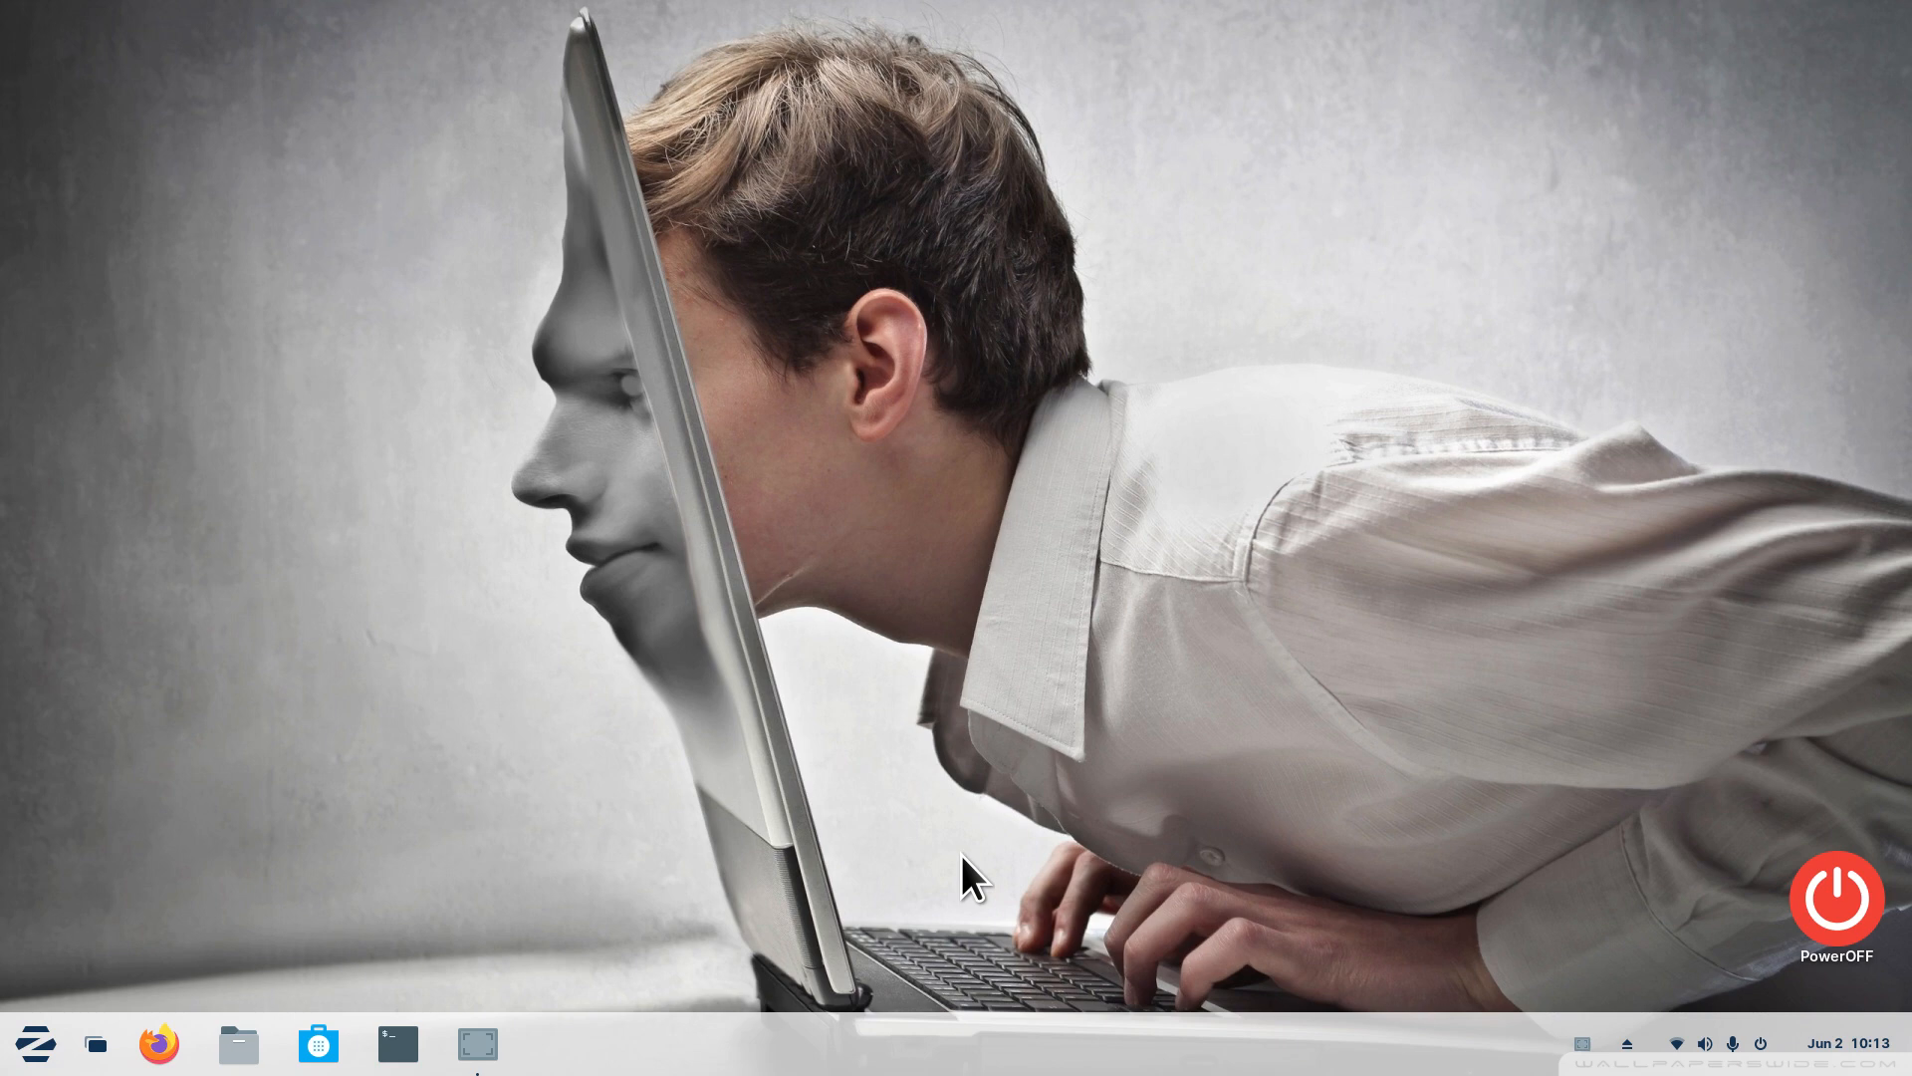
pyautogui.moveTo(396, 1046)
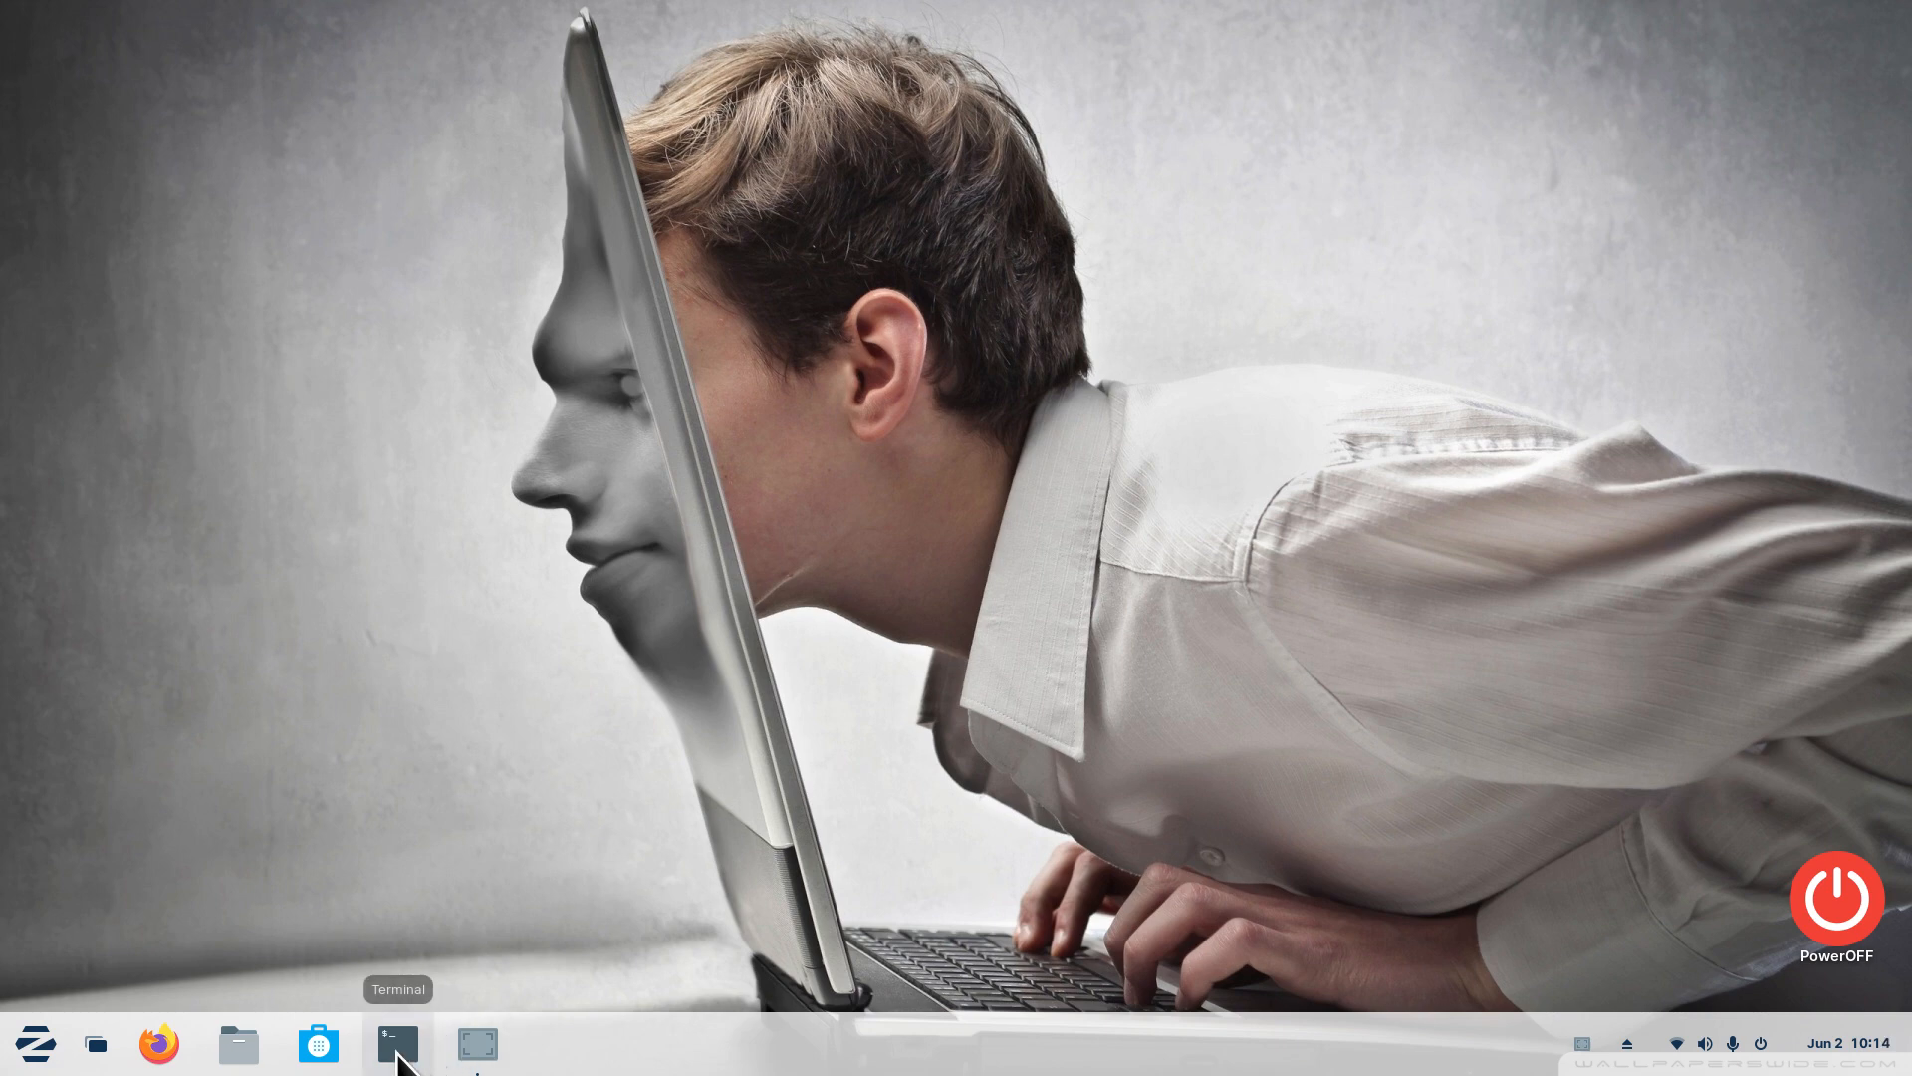
pyautogui.moveTo(34, 1046)
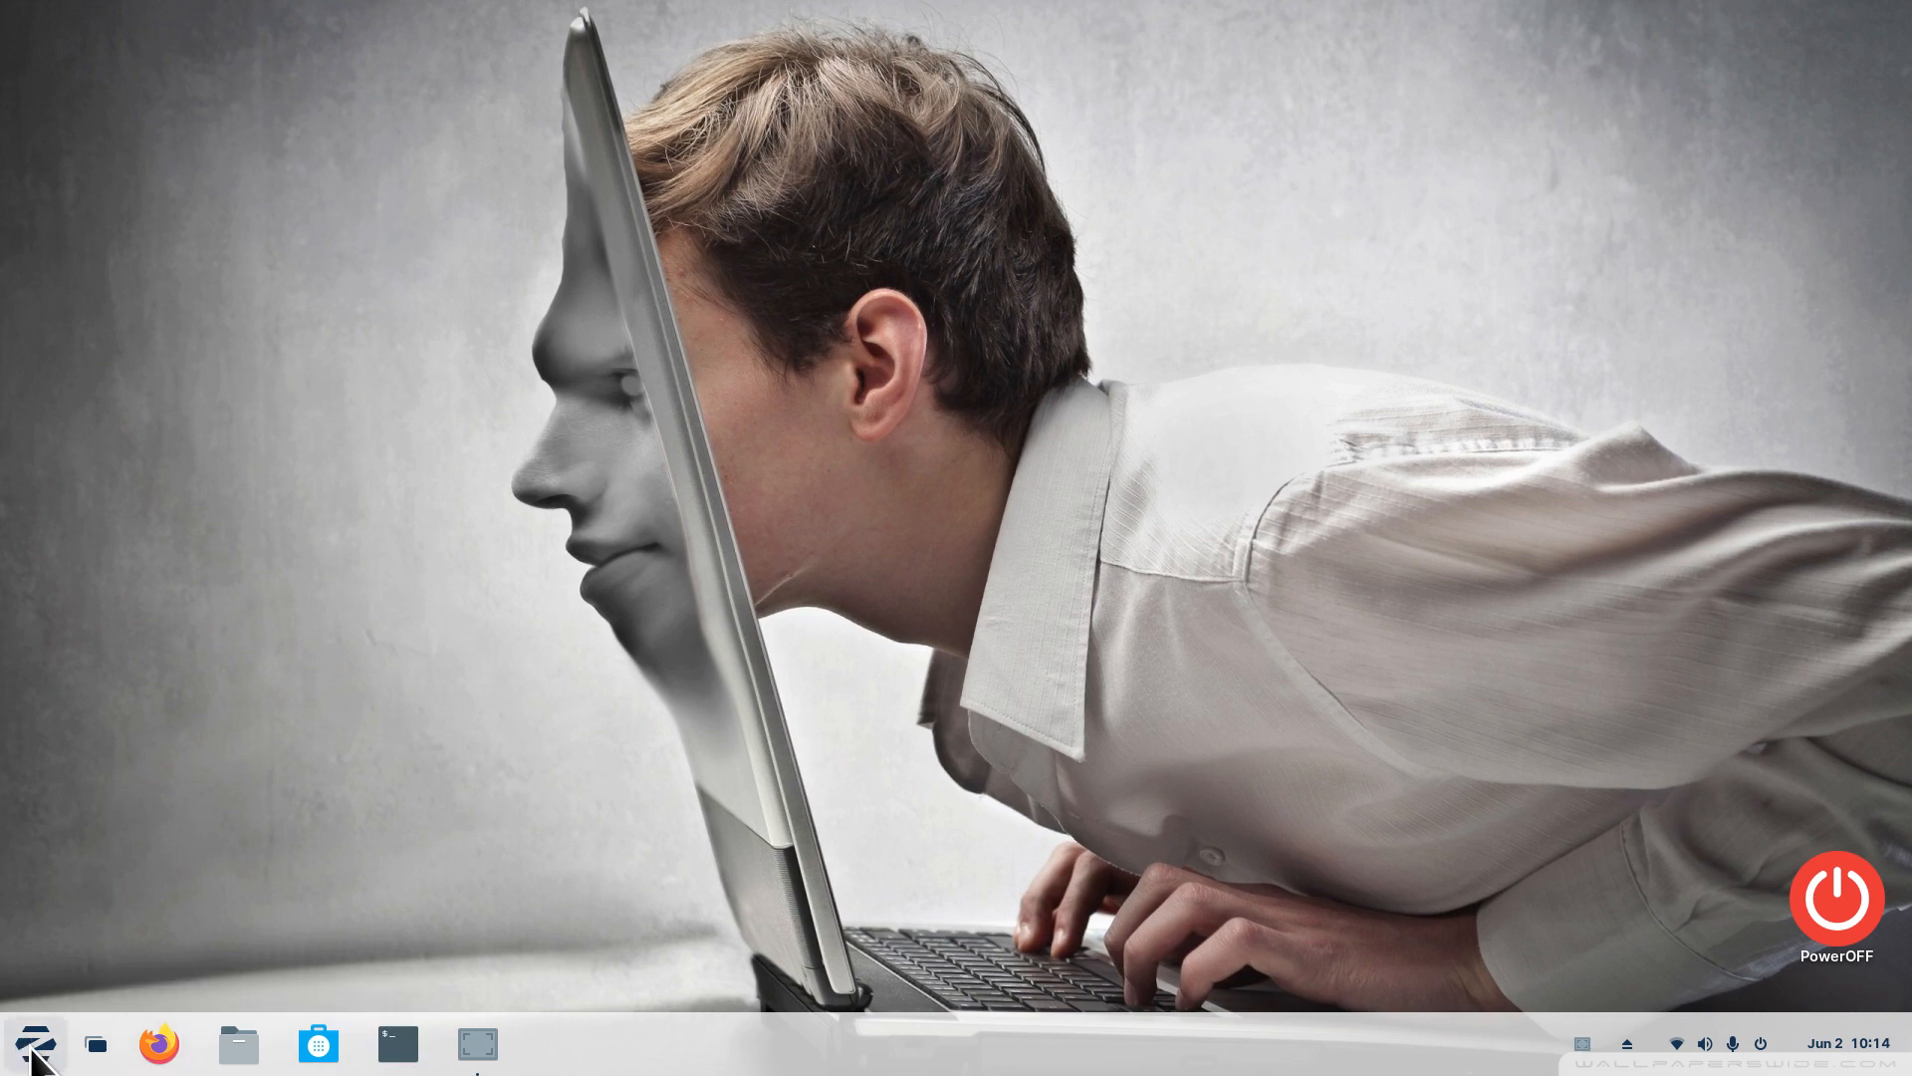
pyautogui.click(36, 1044)
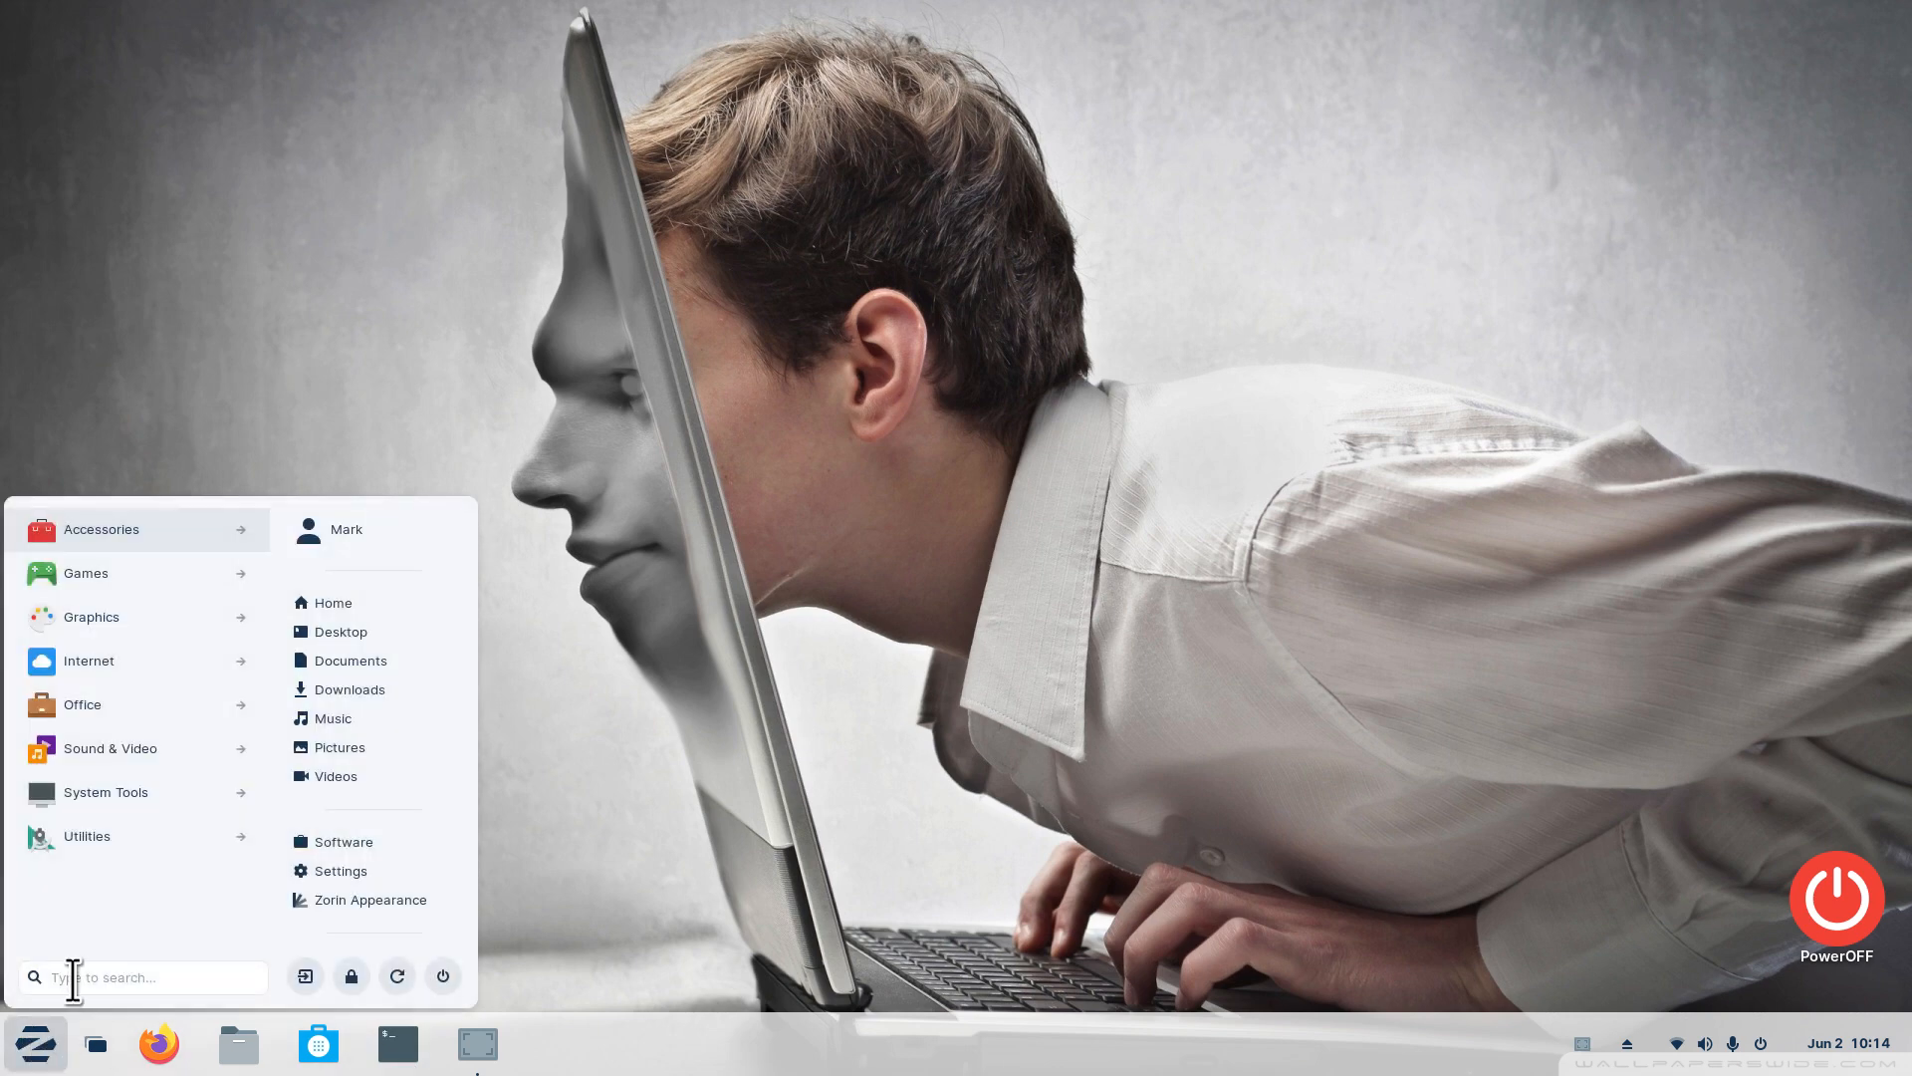
pyautogui.click(140, 976)
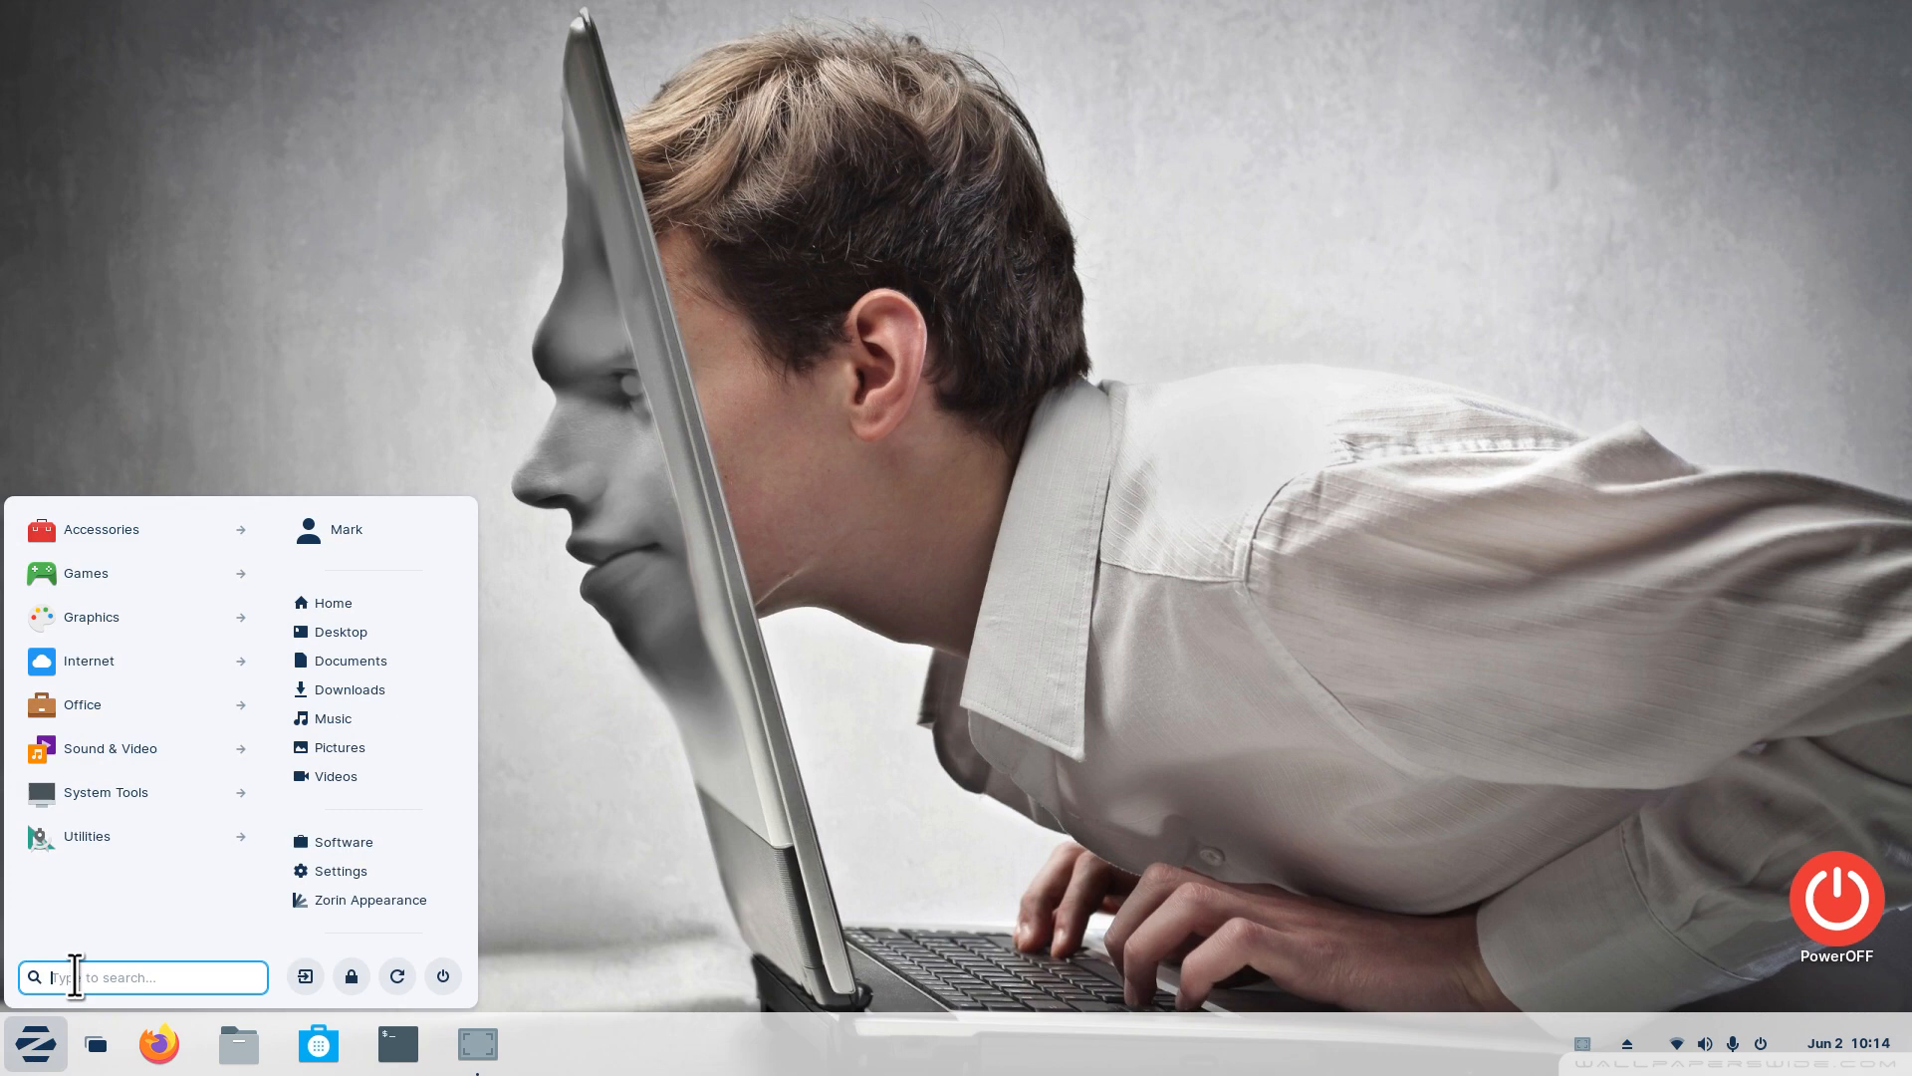
pyautogui.write('ter')
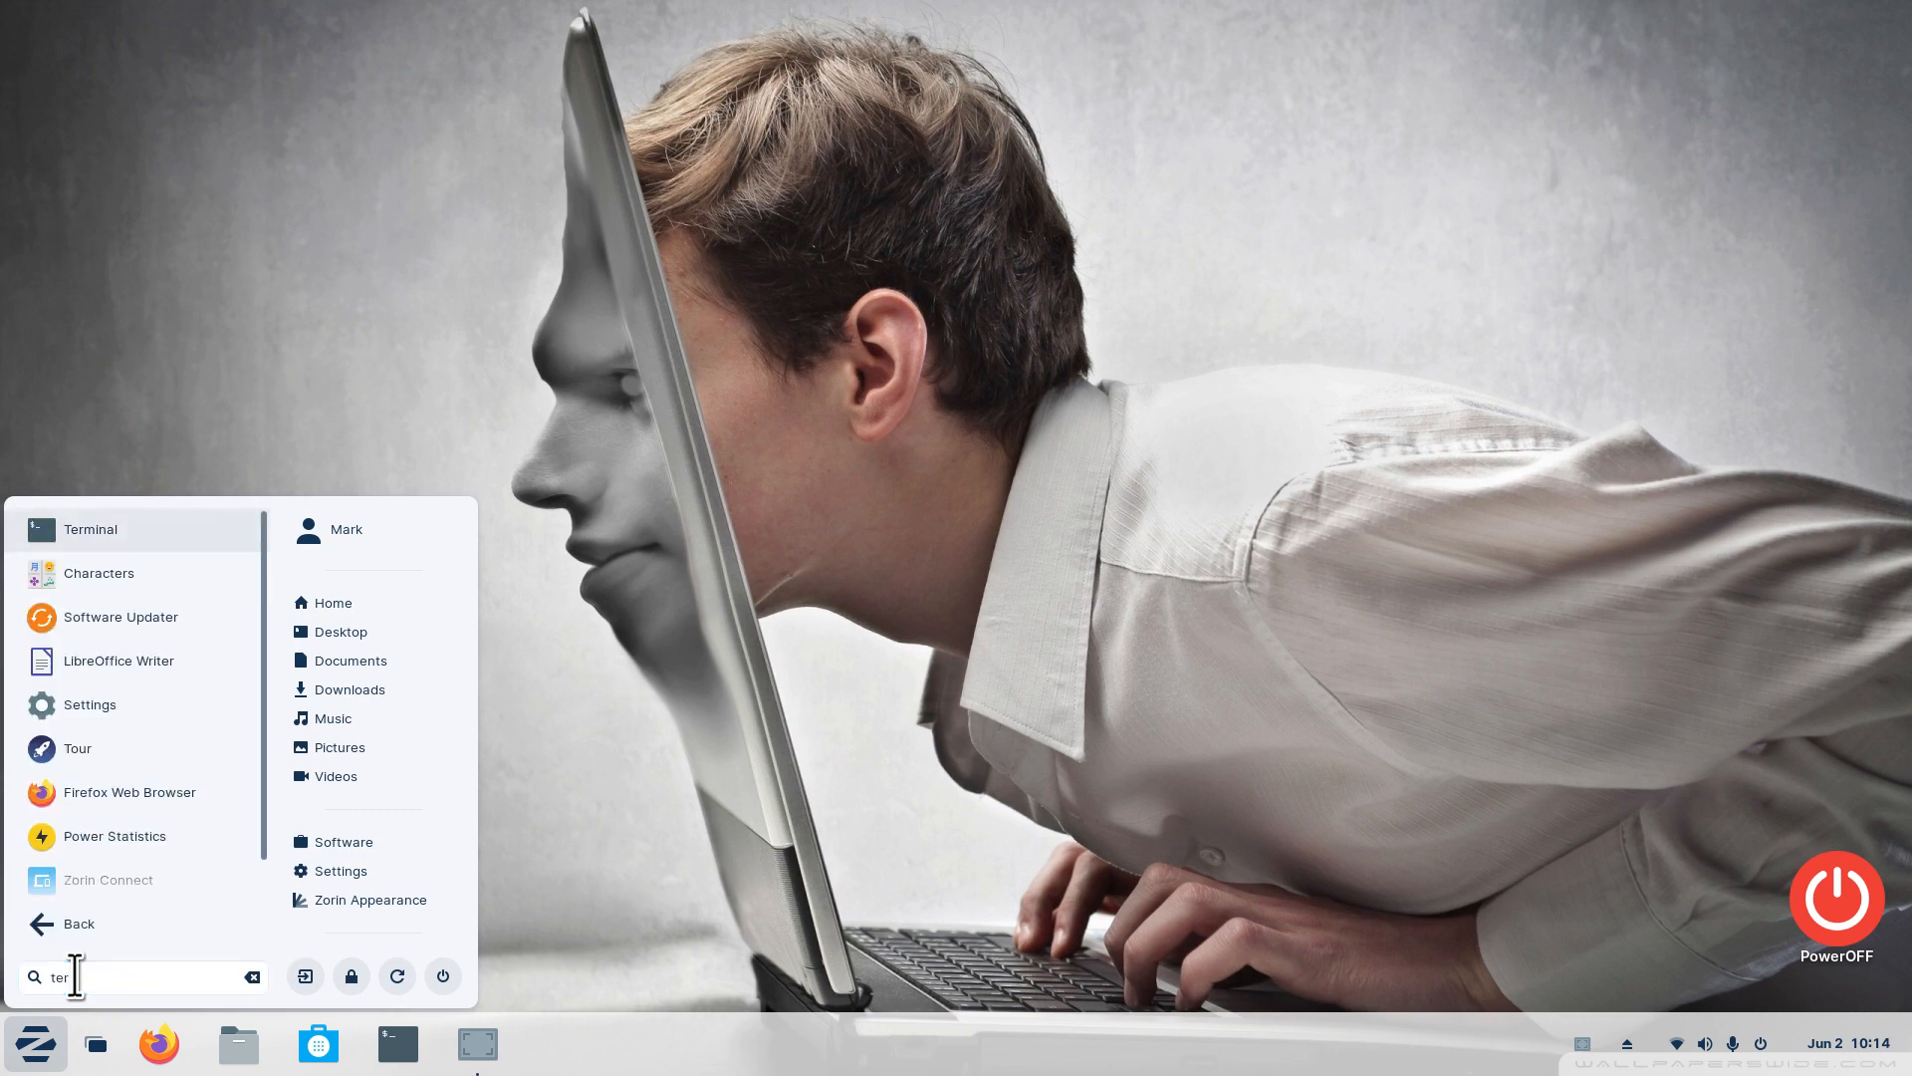
pyautogui.moveTo(115, 542)
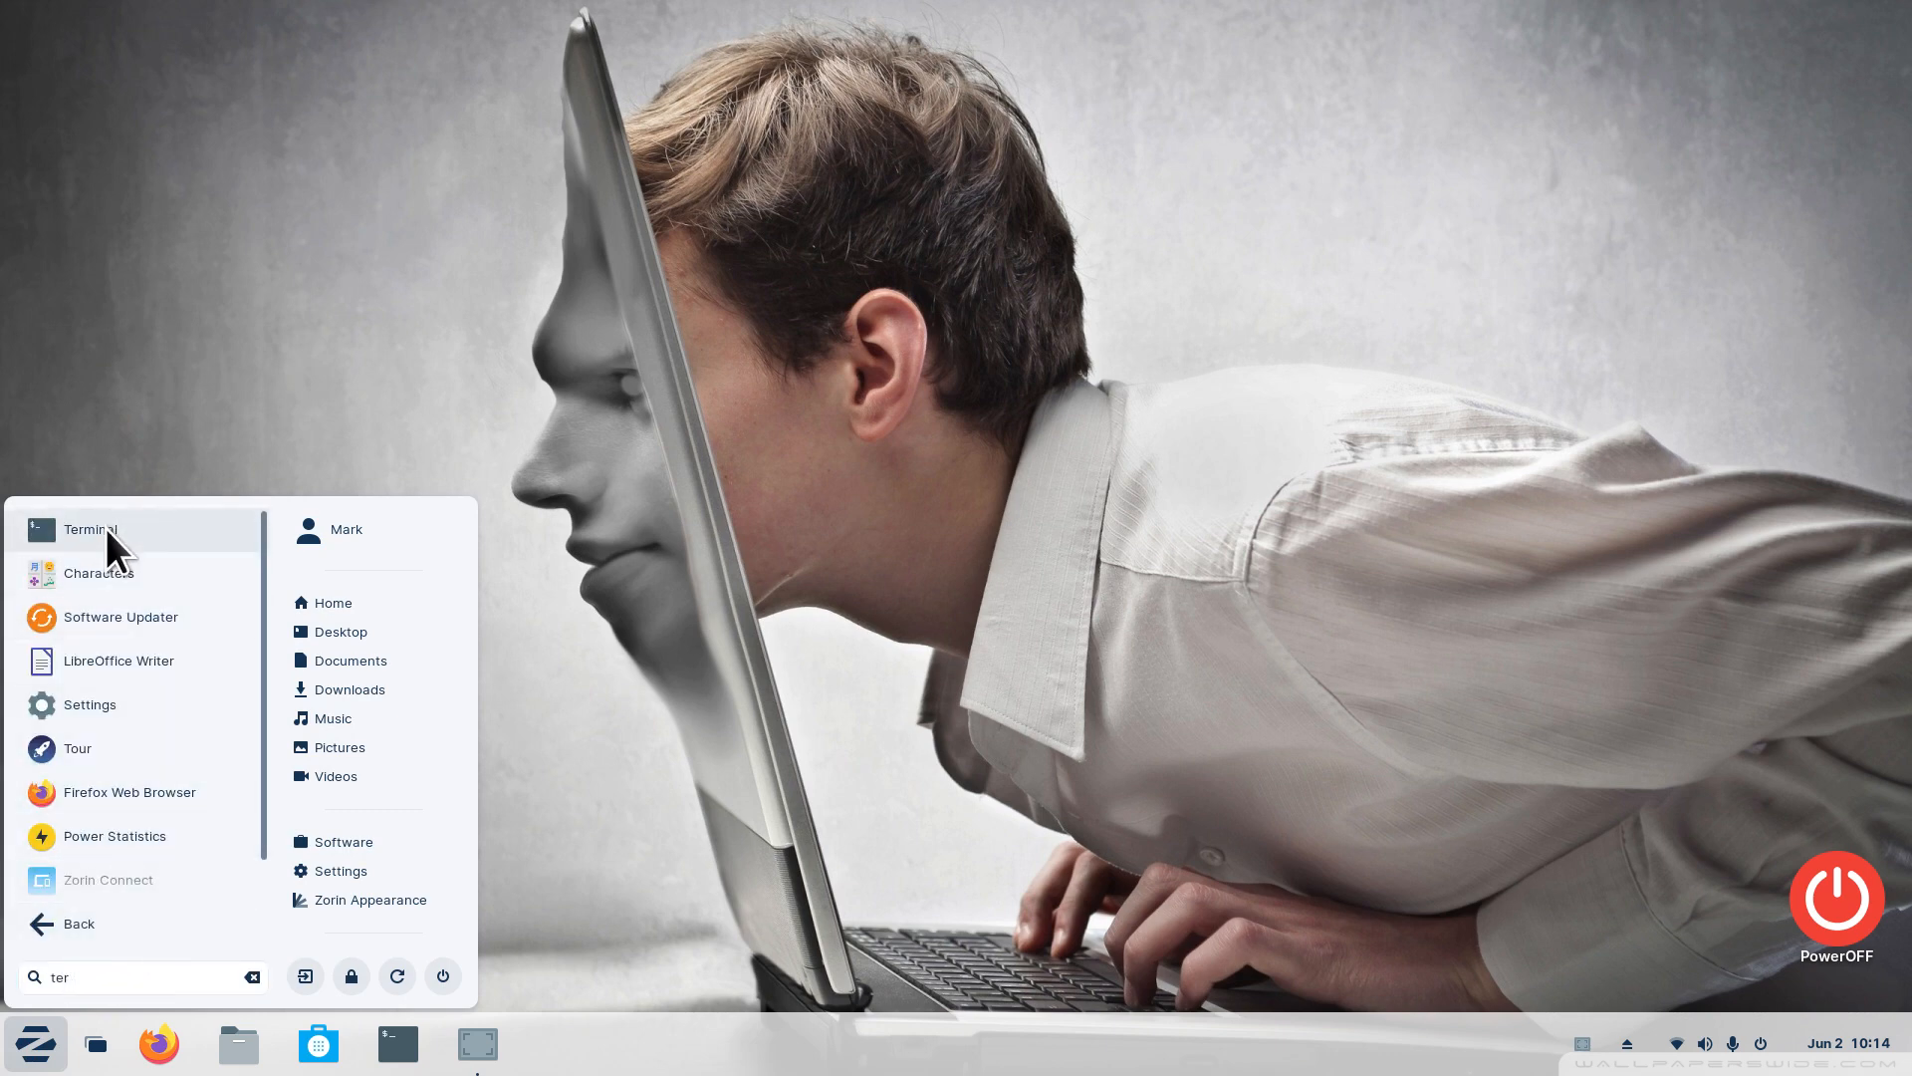
pyautogui.rightClick(90, 528)
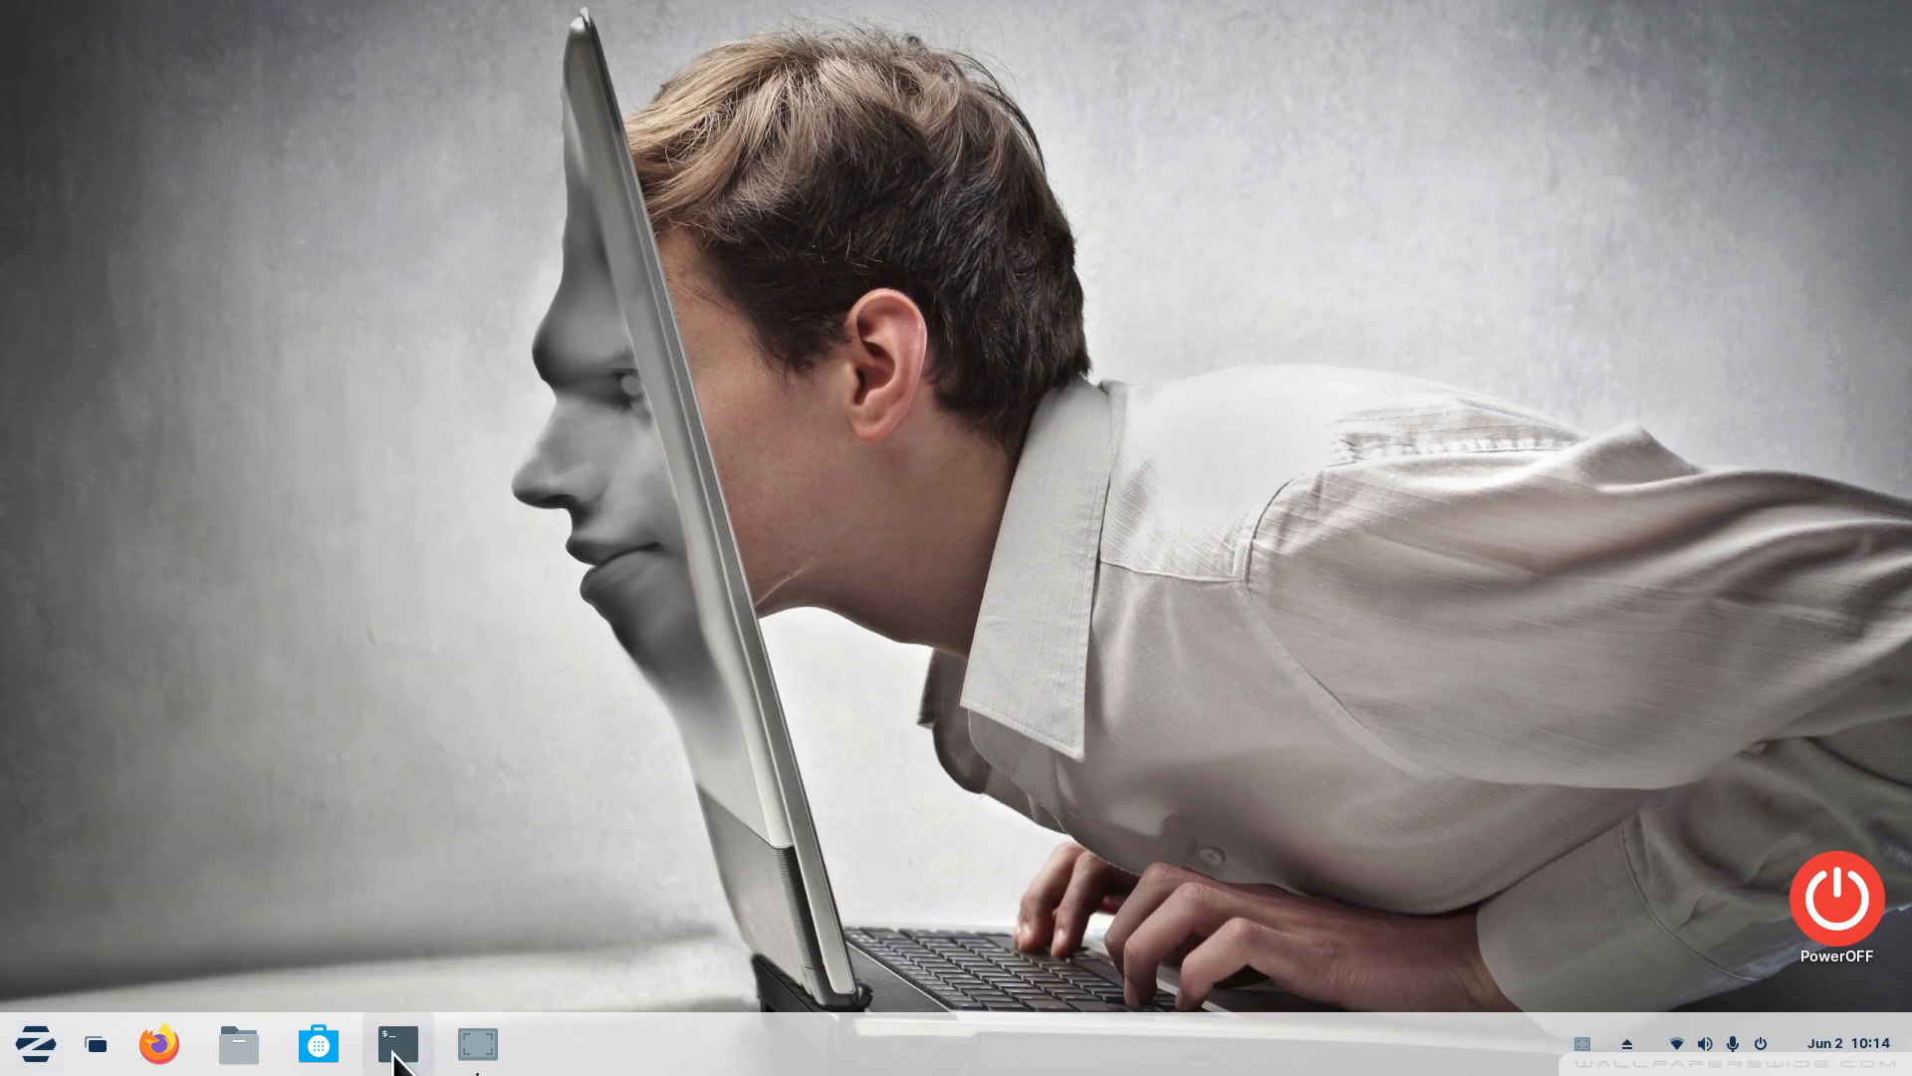
# Start a new terminal, run cal to show June 2023, and begin typing cal again at the next prompt
pyautogui.click(394, 1045)
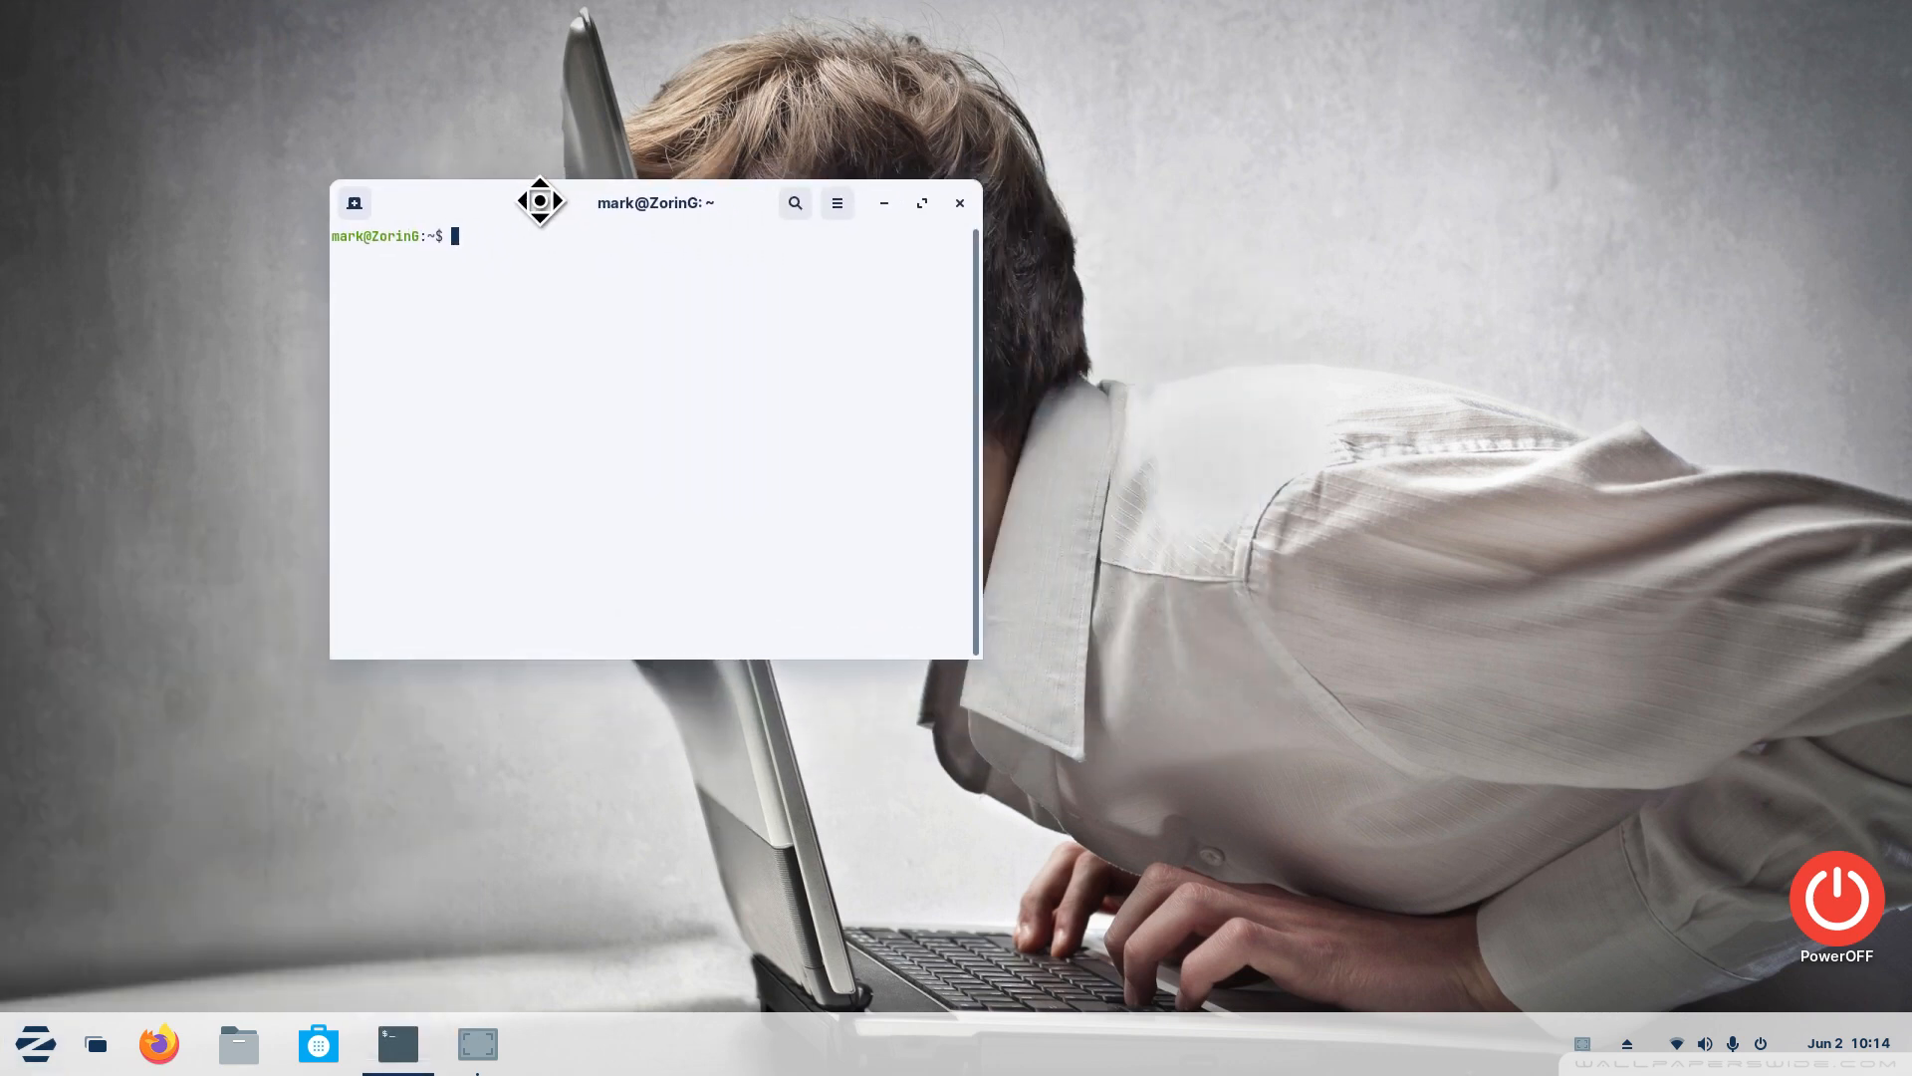
pyautogui.write('c')
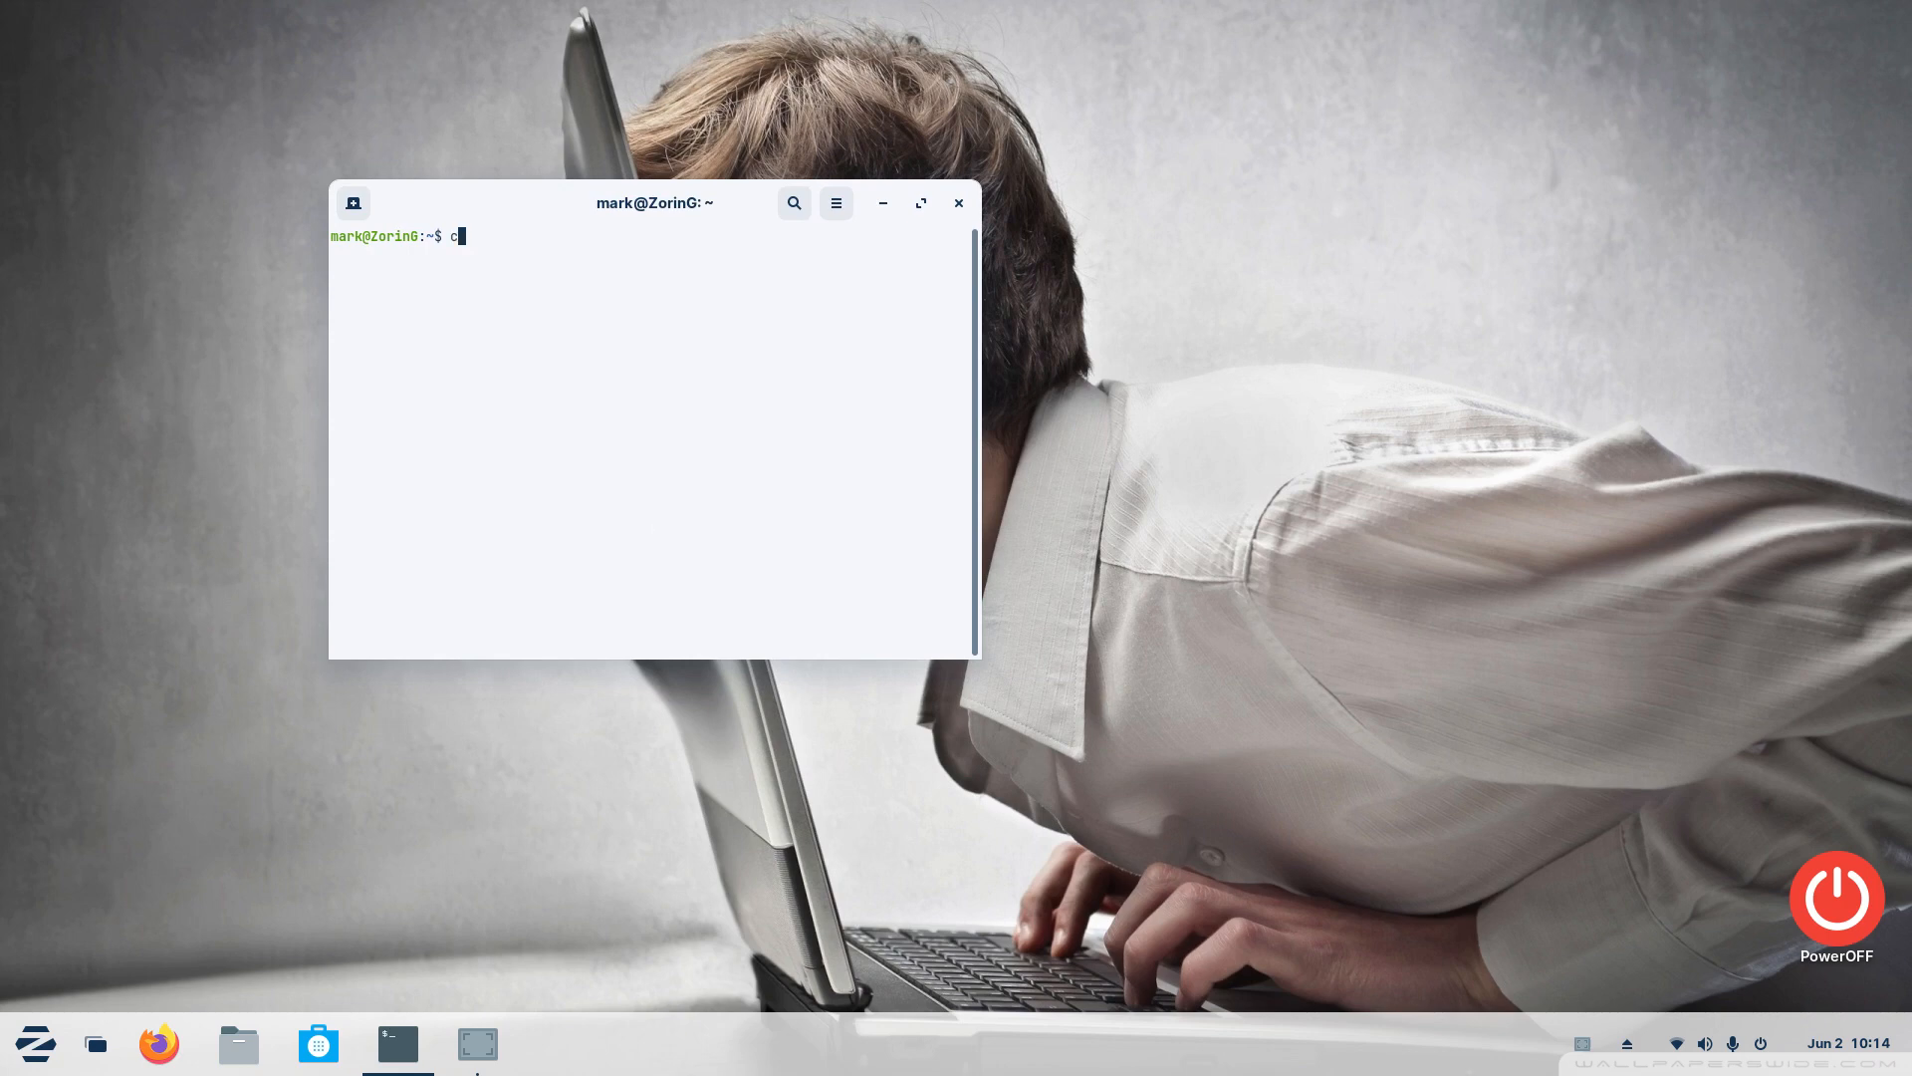
pyautogui.press('Return')
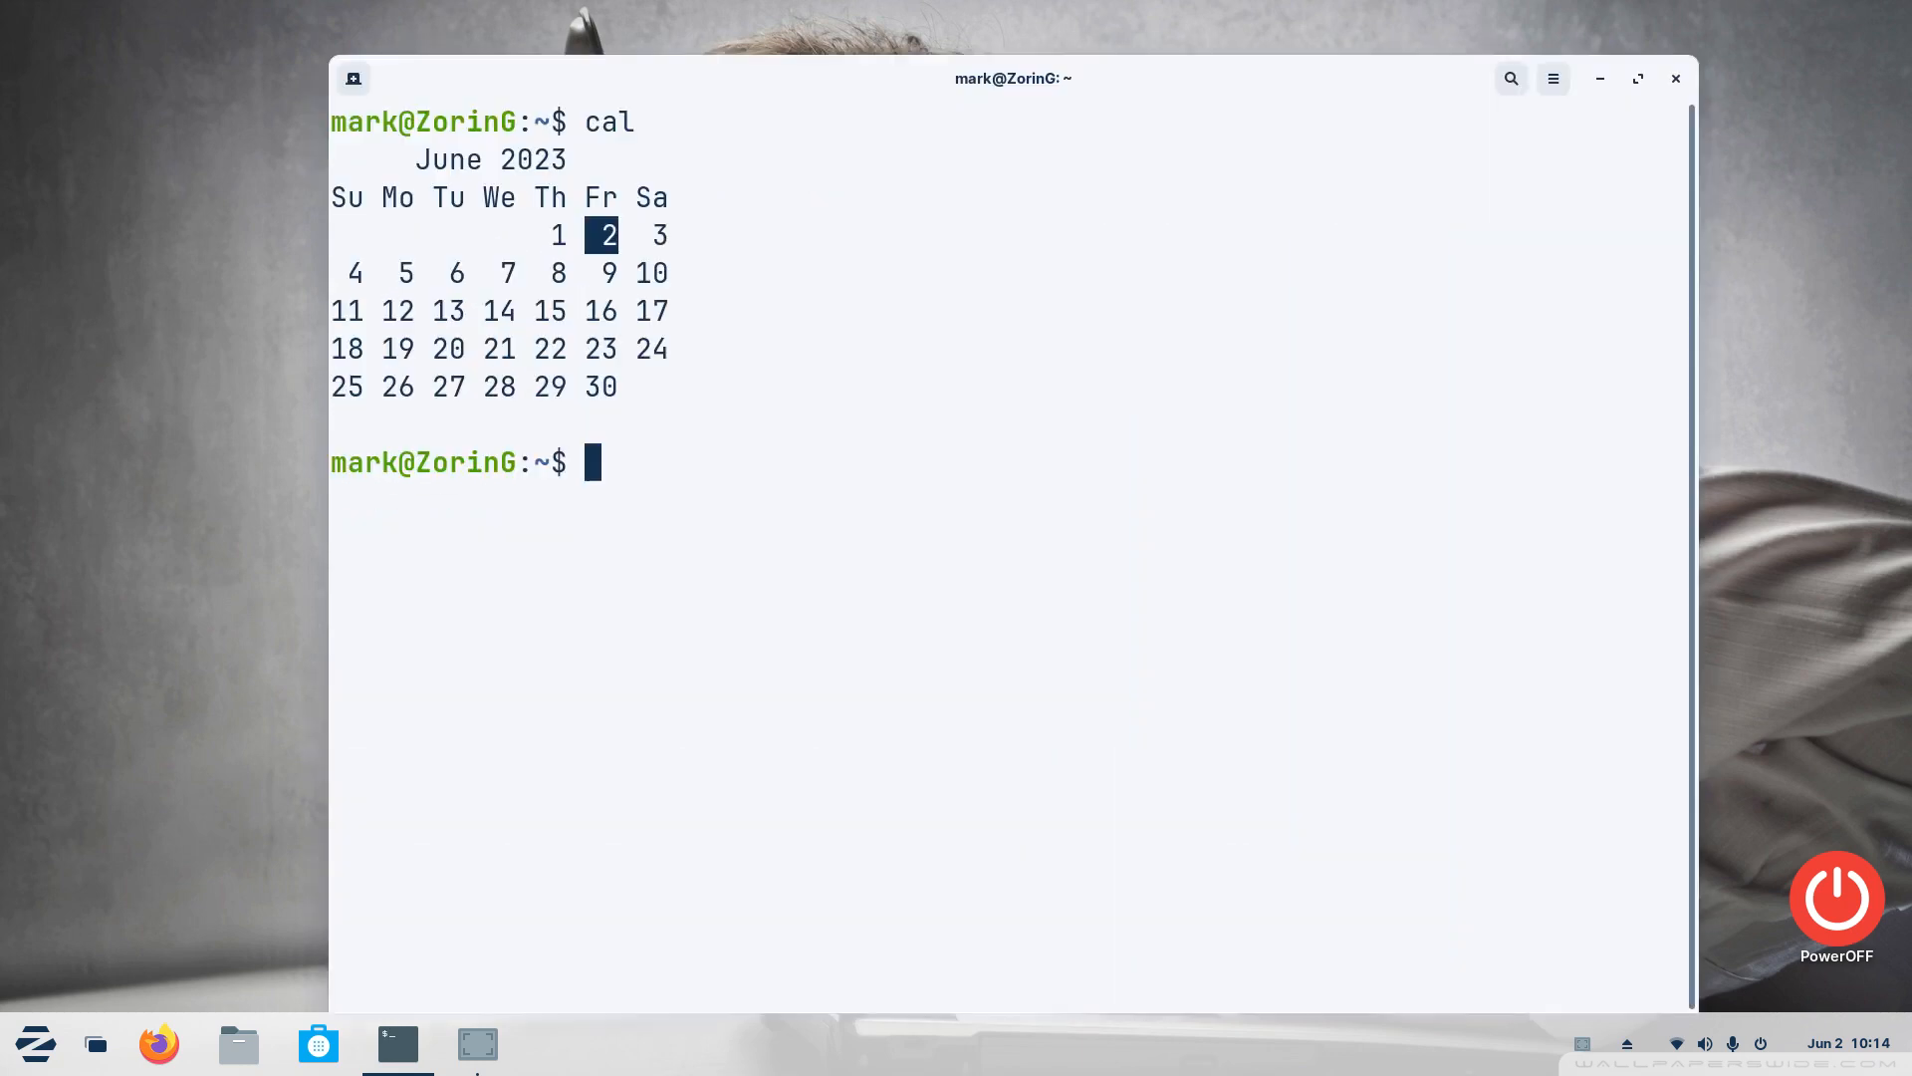
pyautogui.moveTo(883, 172)
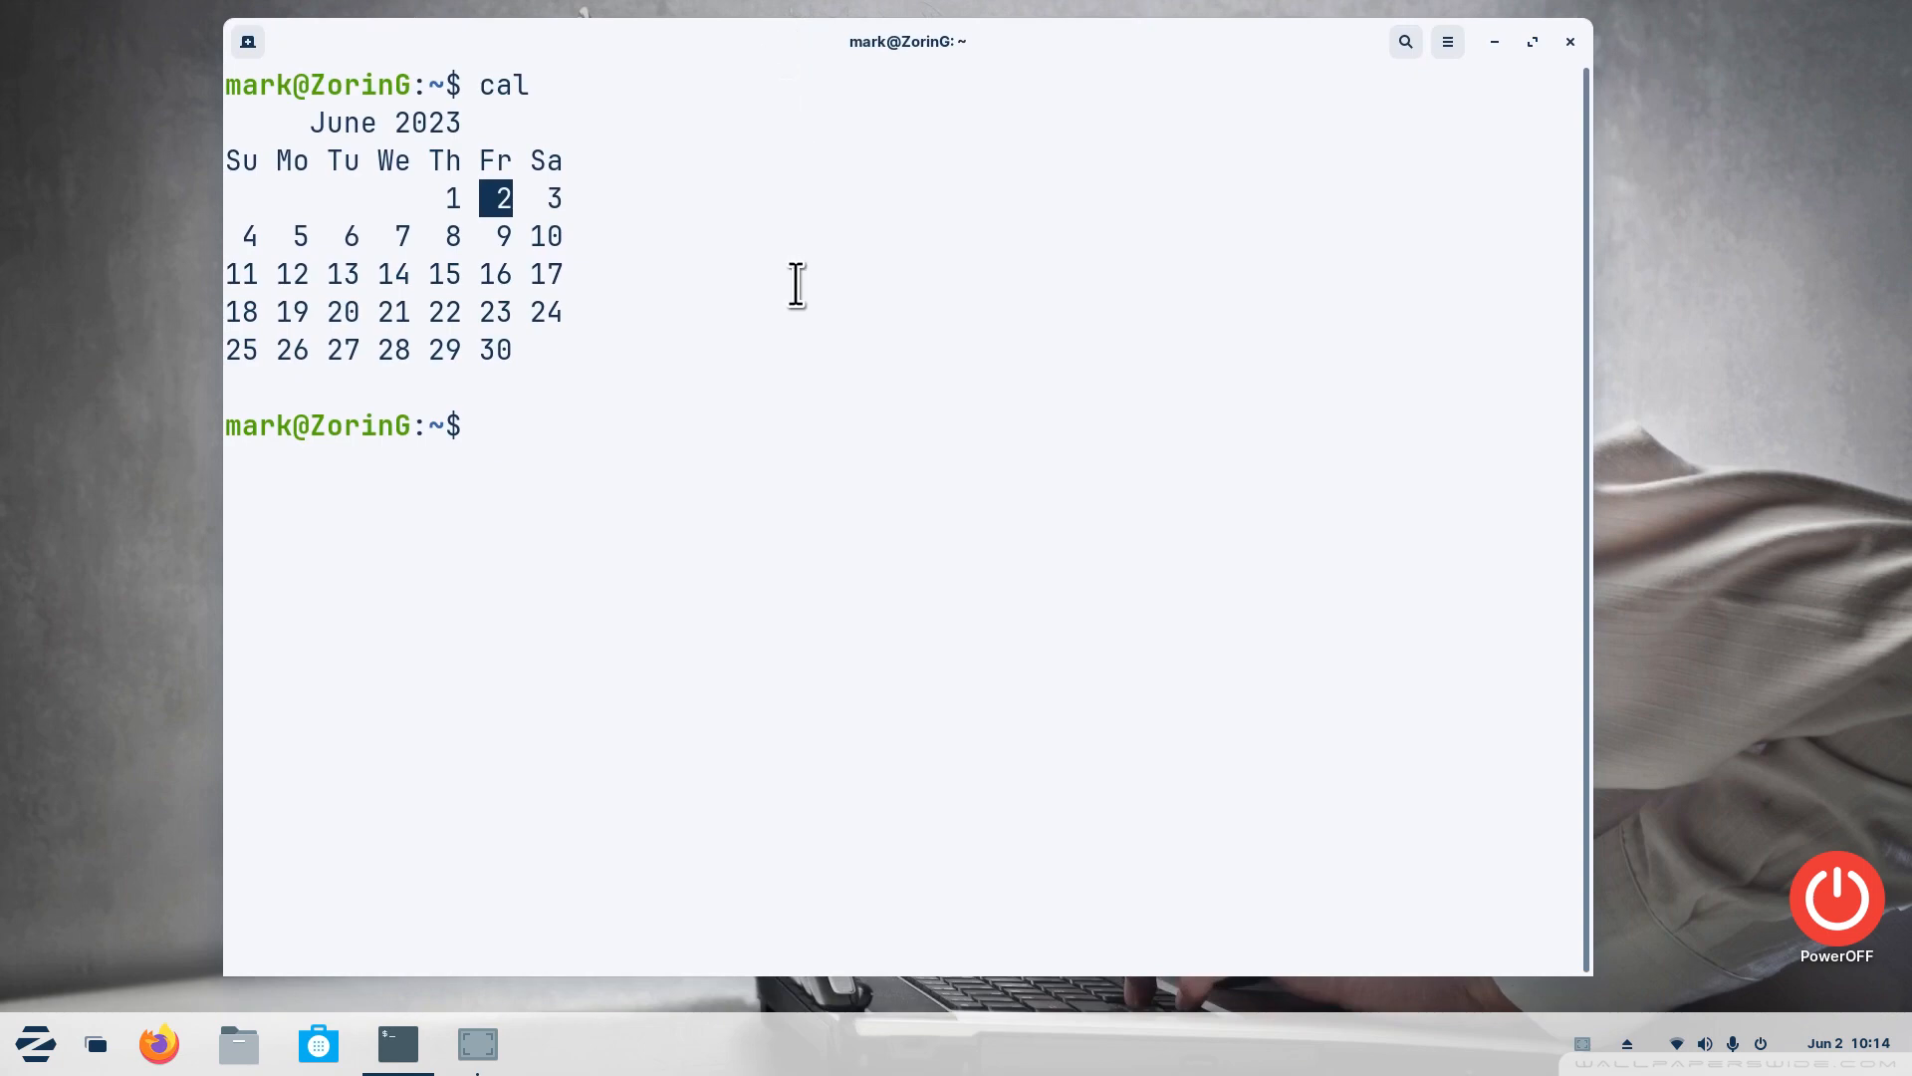
pyautogui.click(1795, 1042)
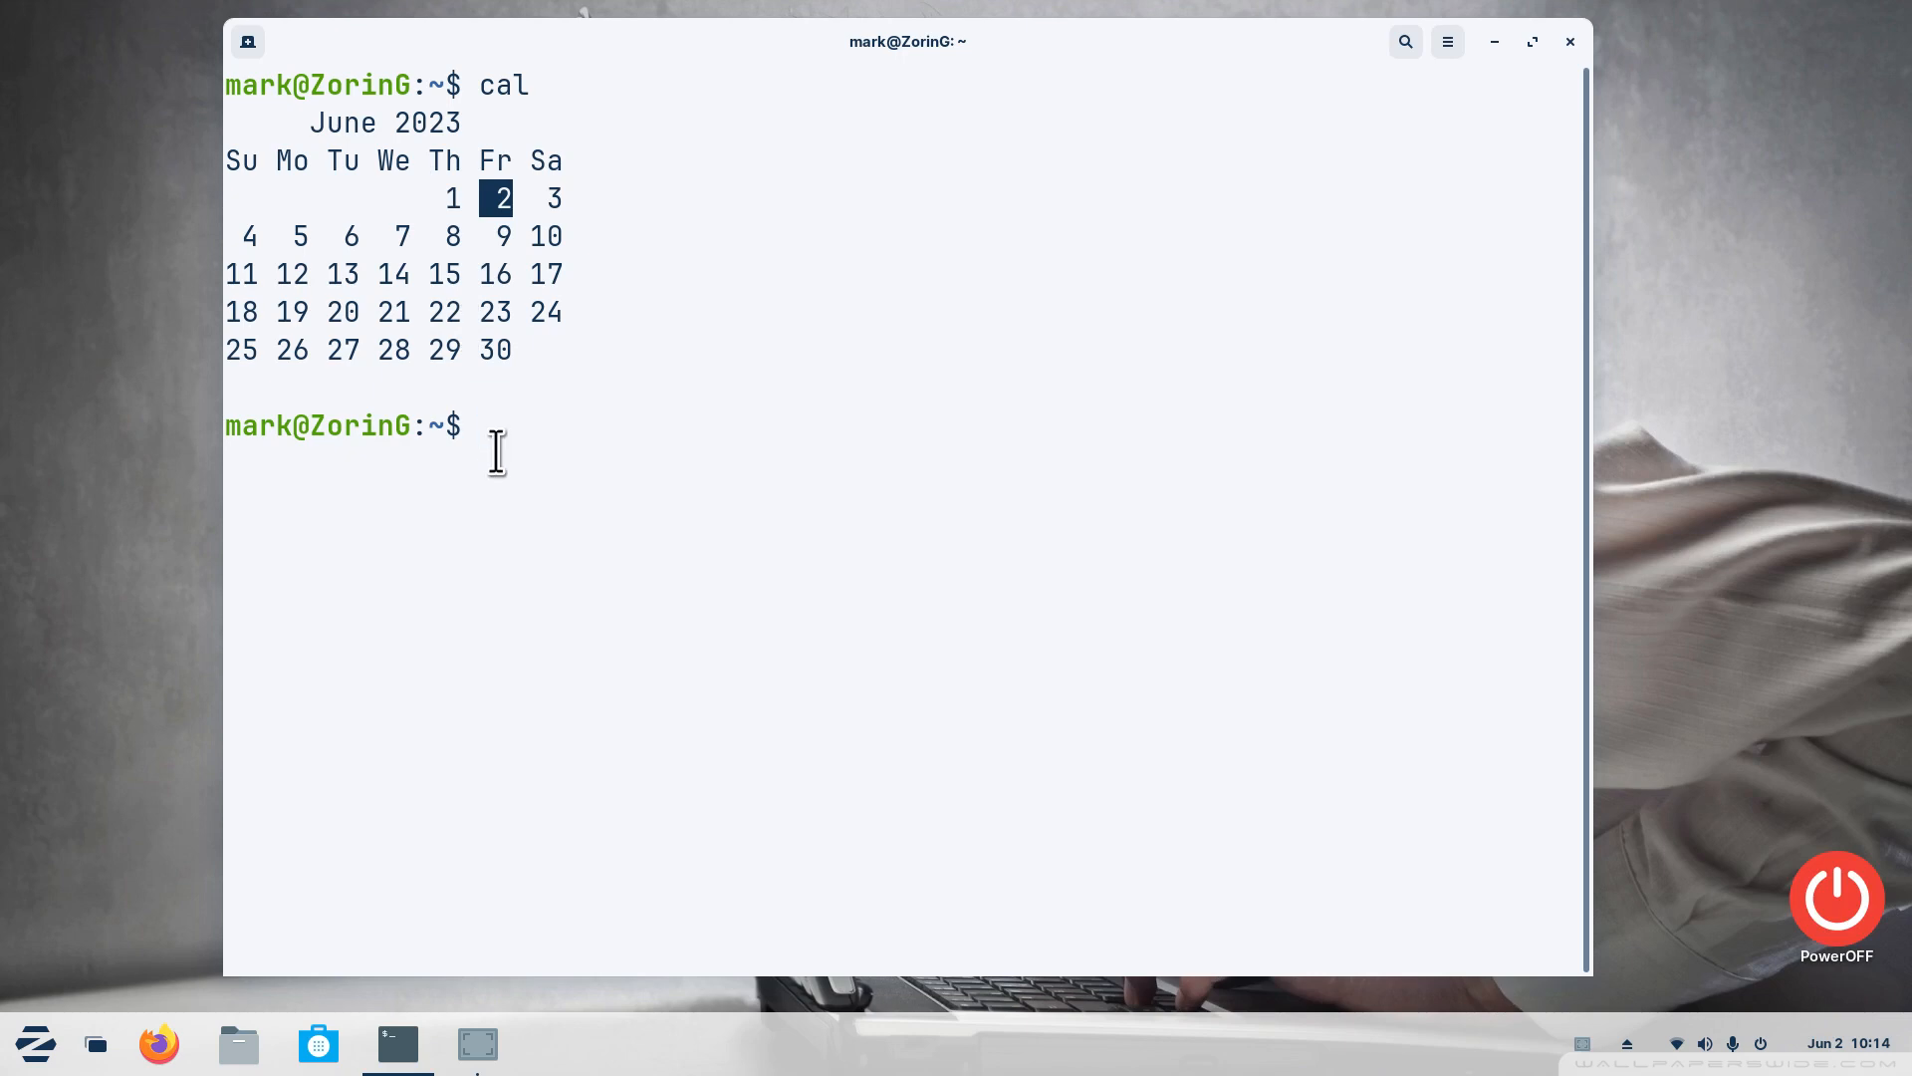
pyautogui.write('cal')
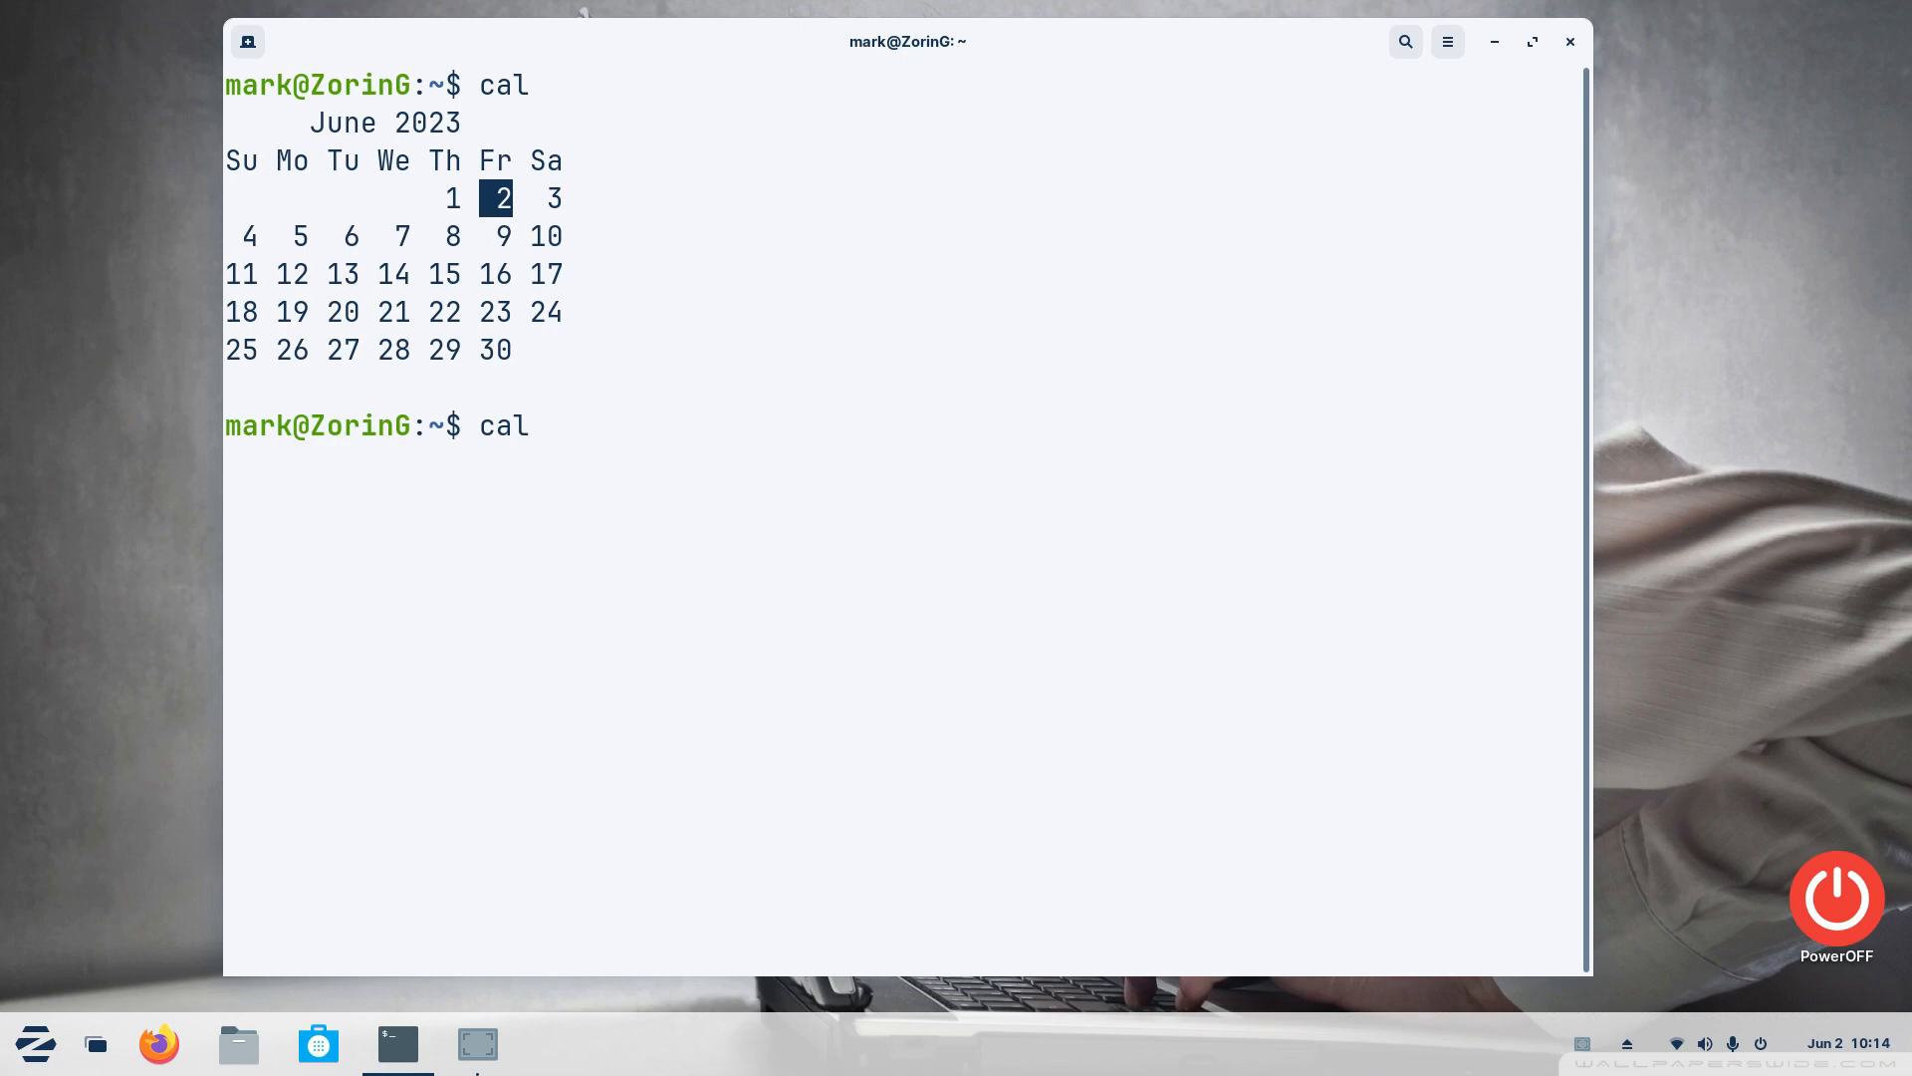
# Run 'cal 1 1960' to show the January 1960 calendar by month number
pyautogui.write('1')
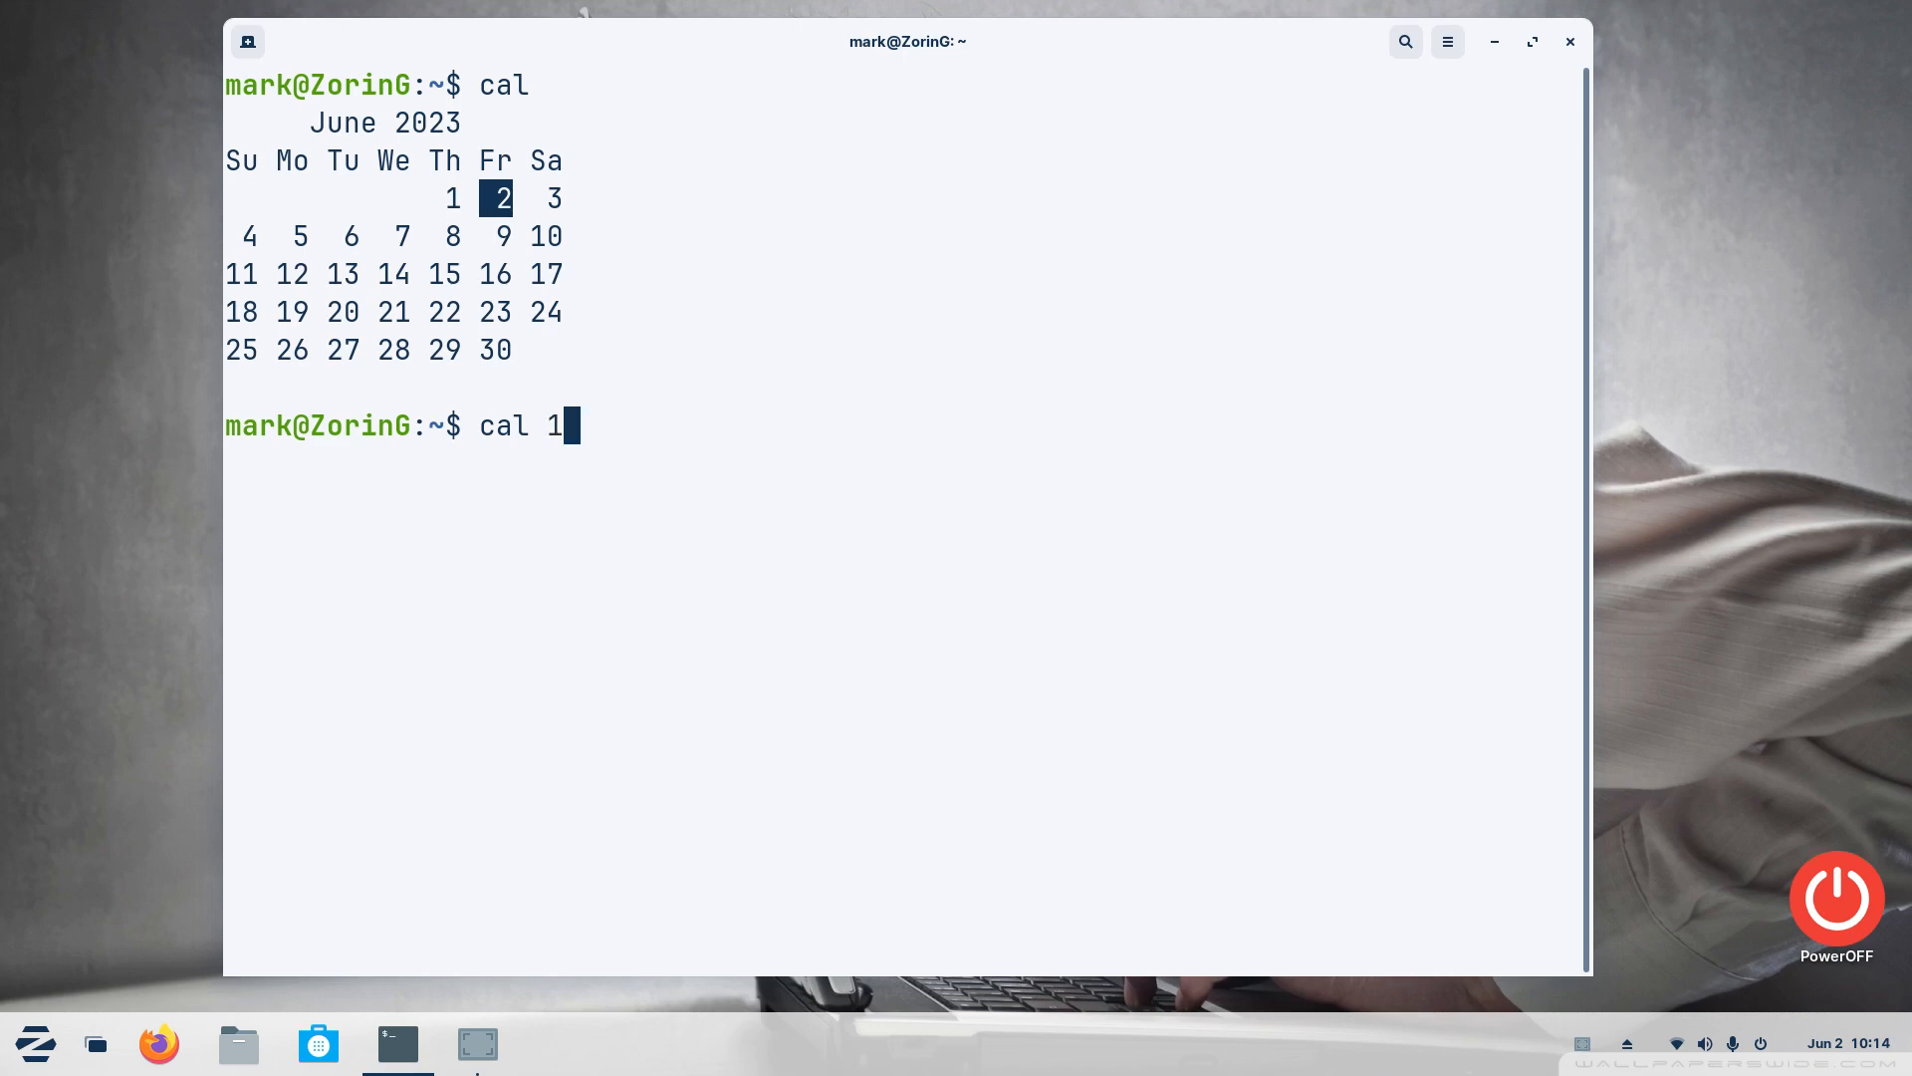
pyautogui.write('9')
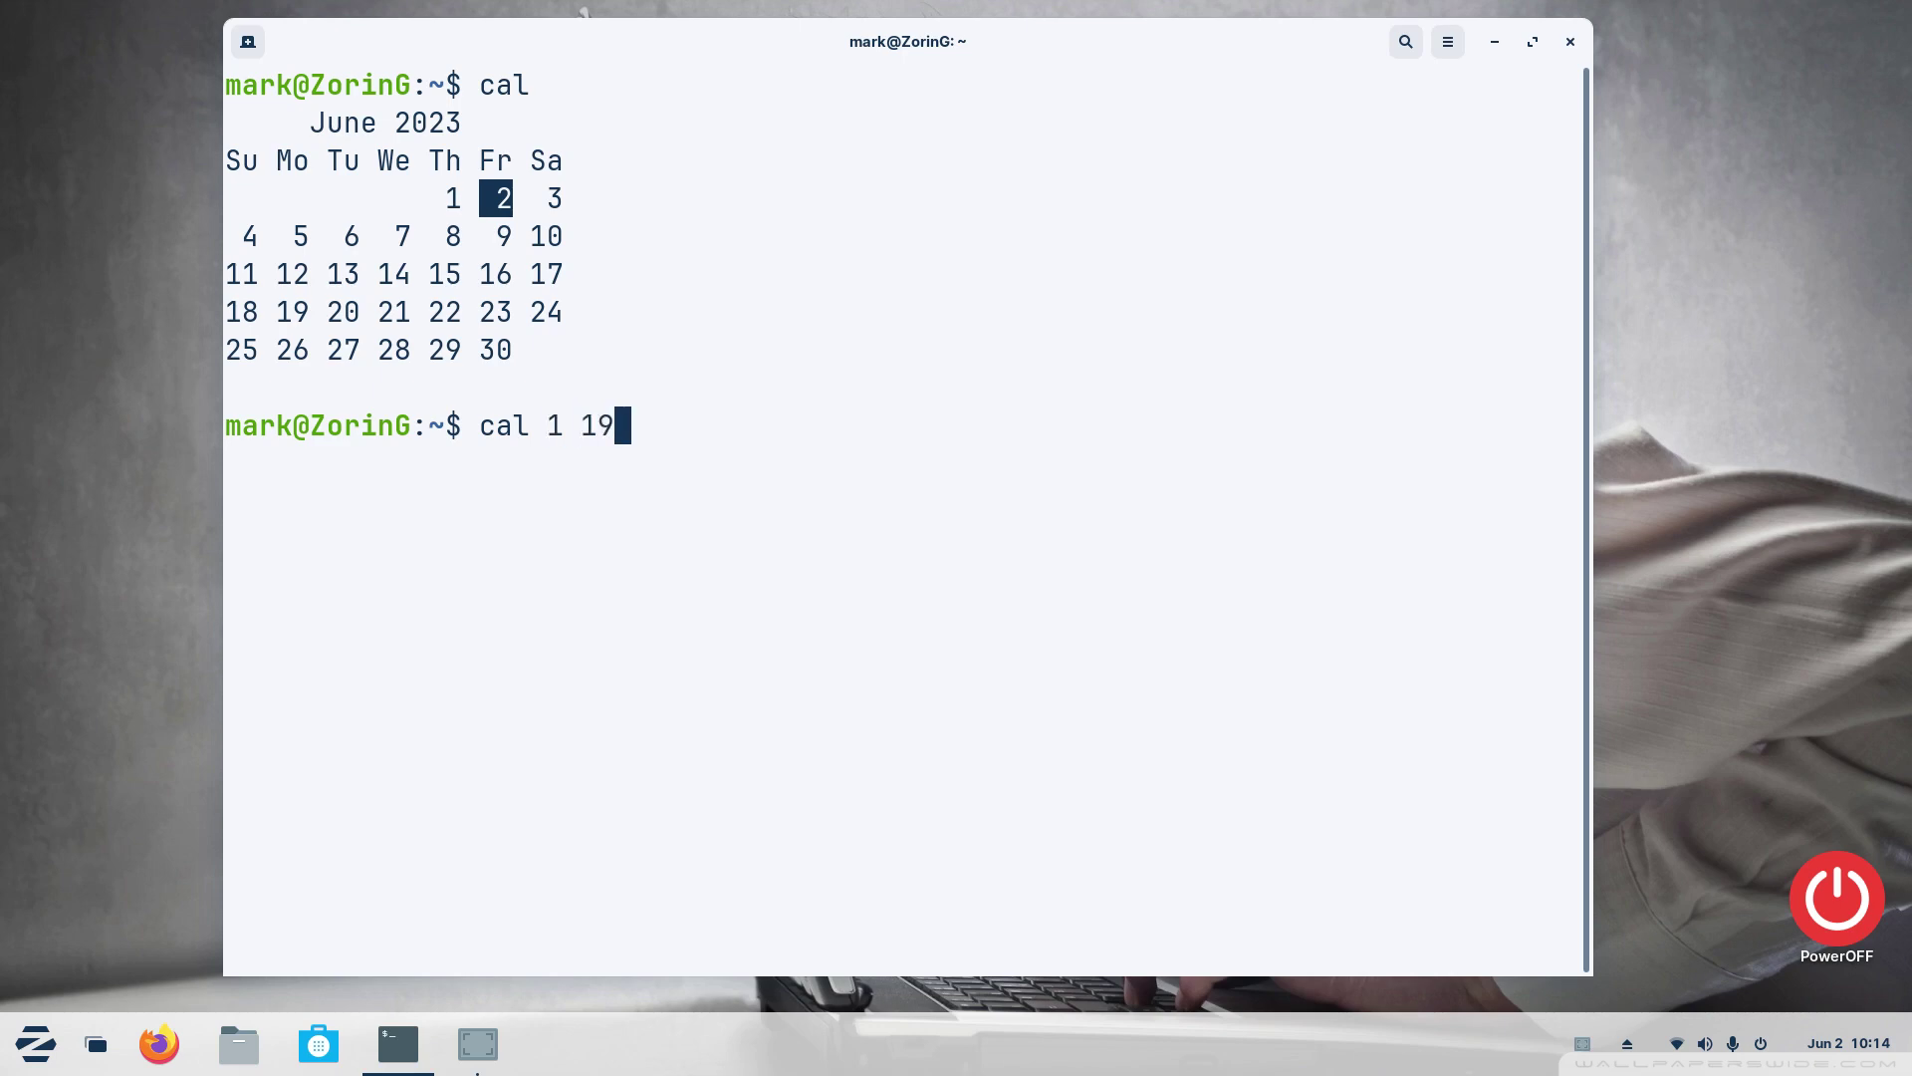
pyautogui.write('60')
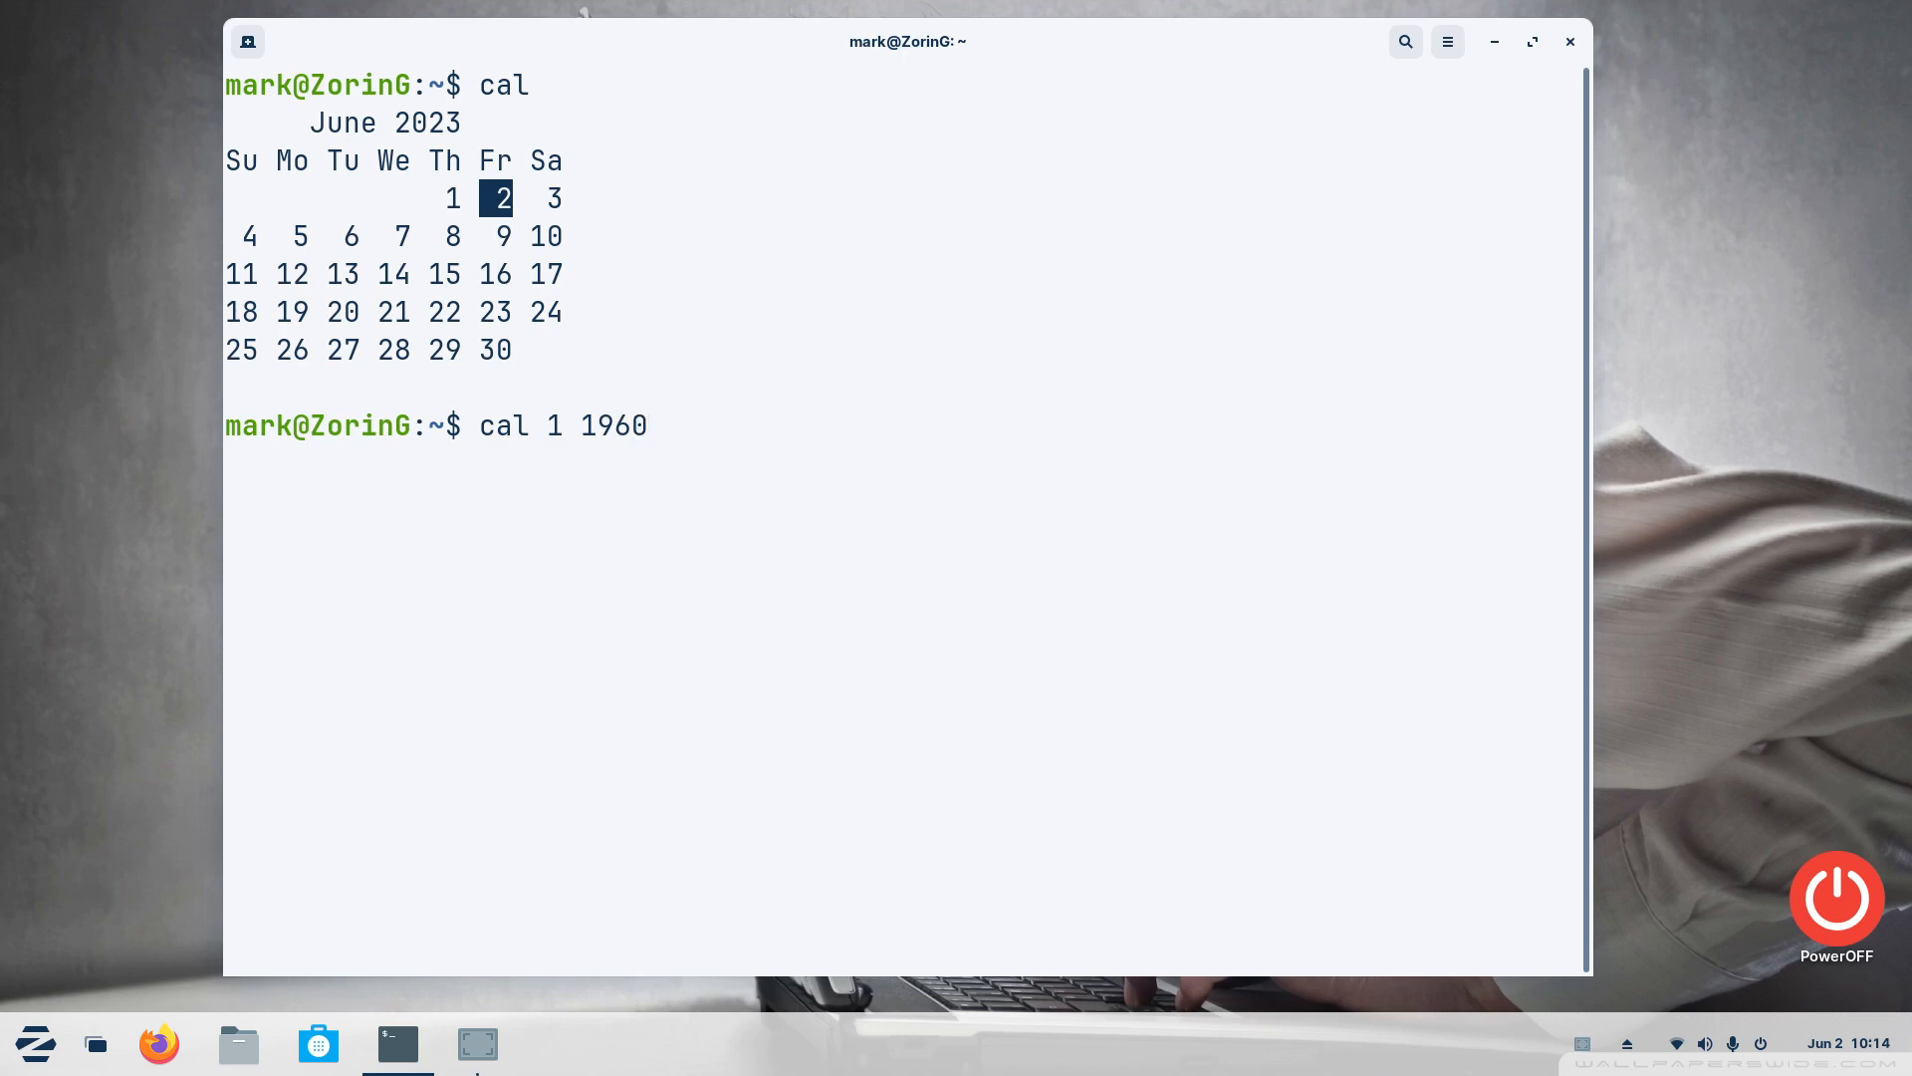
pyautogui.press('Return')
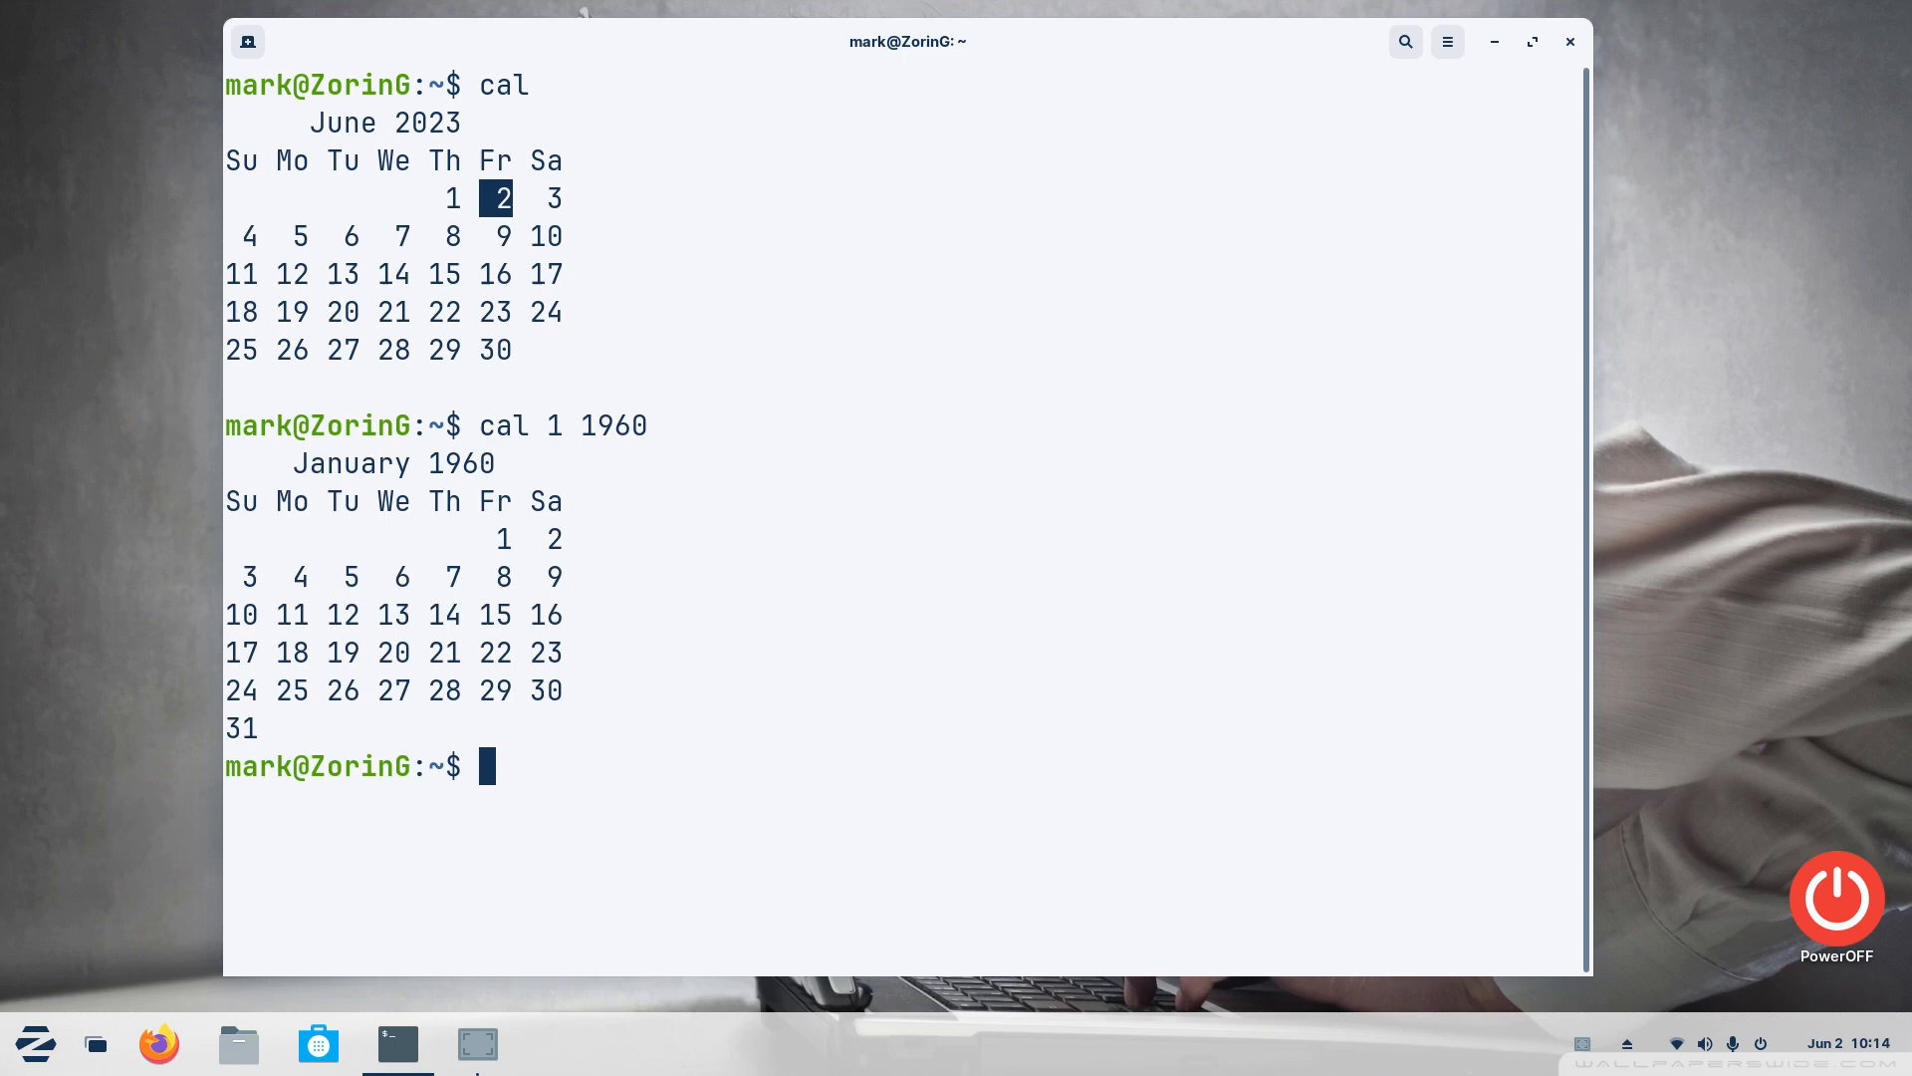
pyautogui.moveTo(378, 653)
pyautogui.write('cal 1 1960')
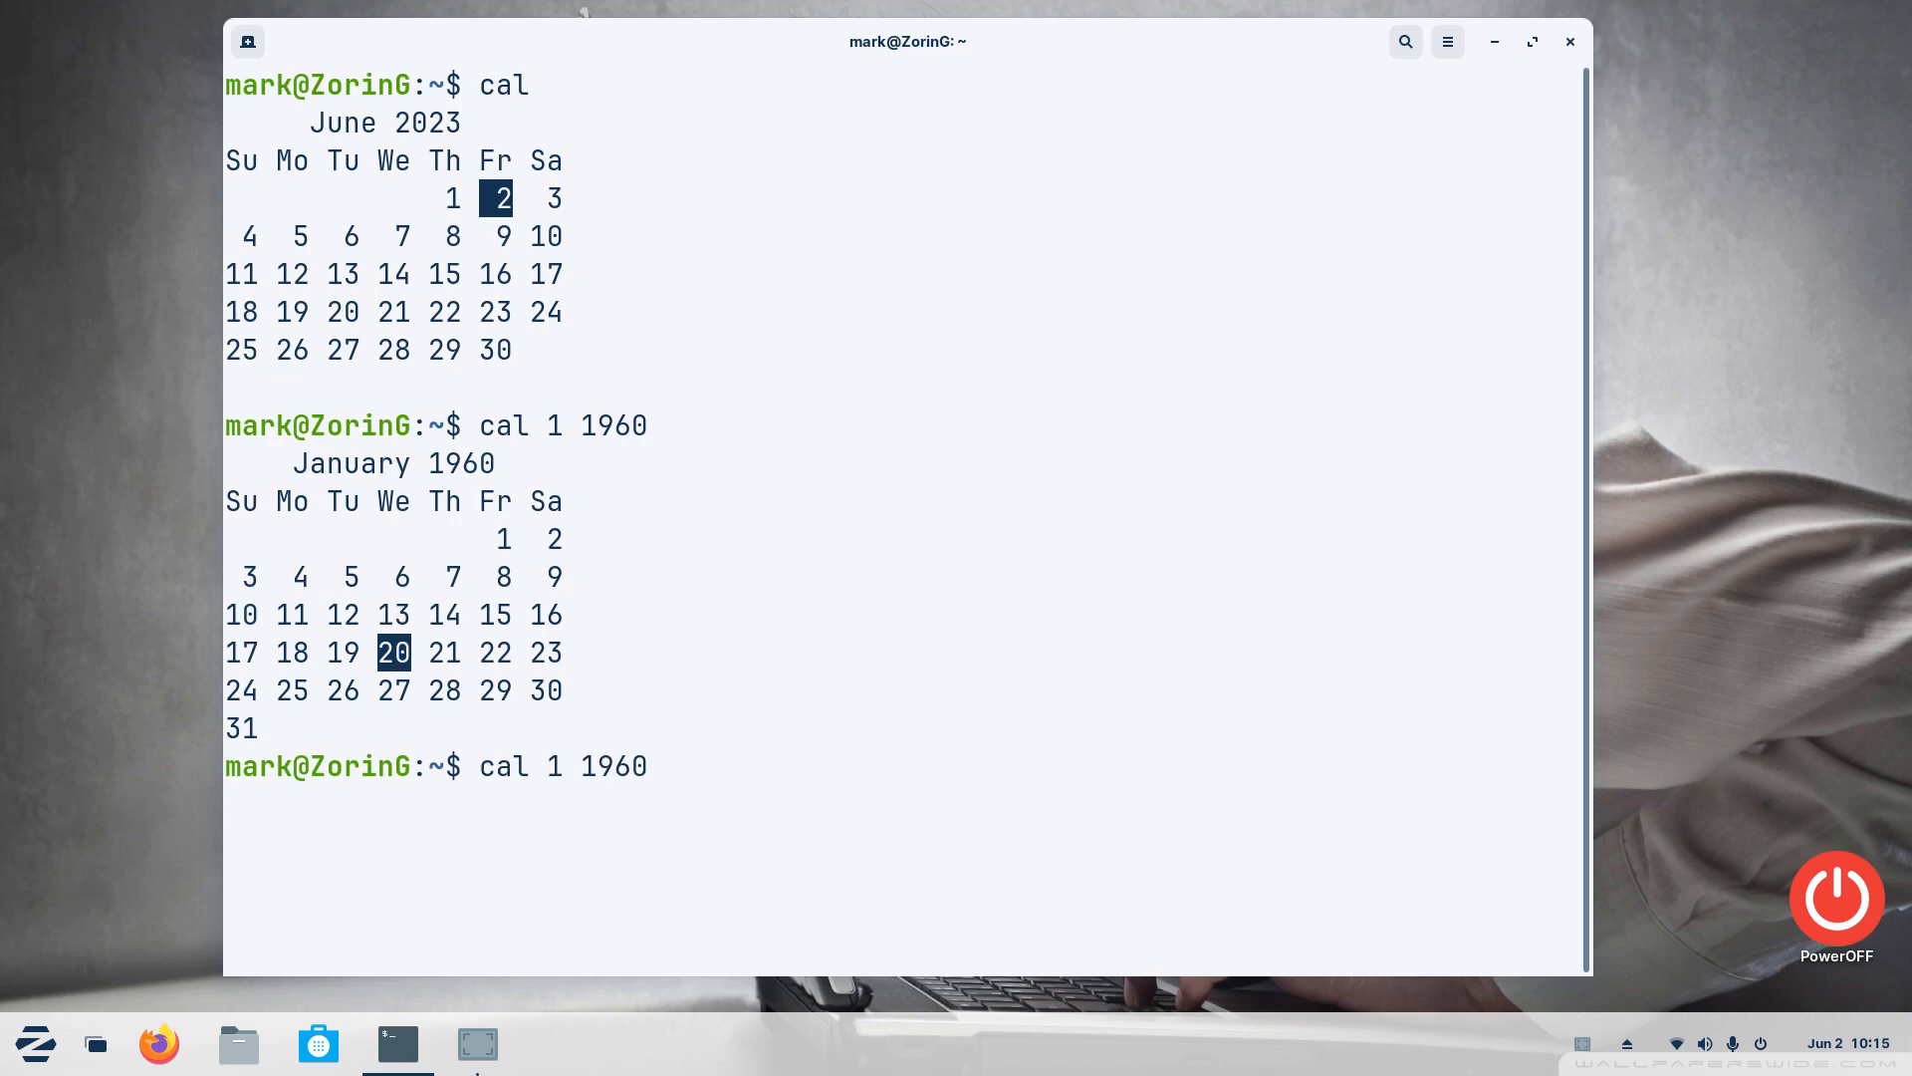
# Recall the command and rerun it as 'cal jan 1960' with the month named
pyautogui.press('BackSpace')
pyautogui.write('cal j')
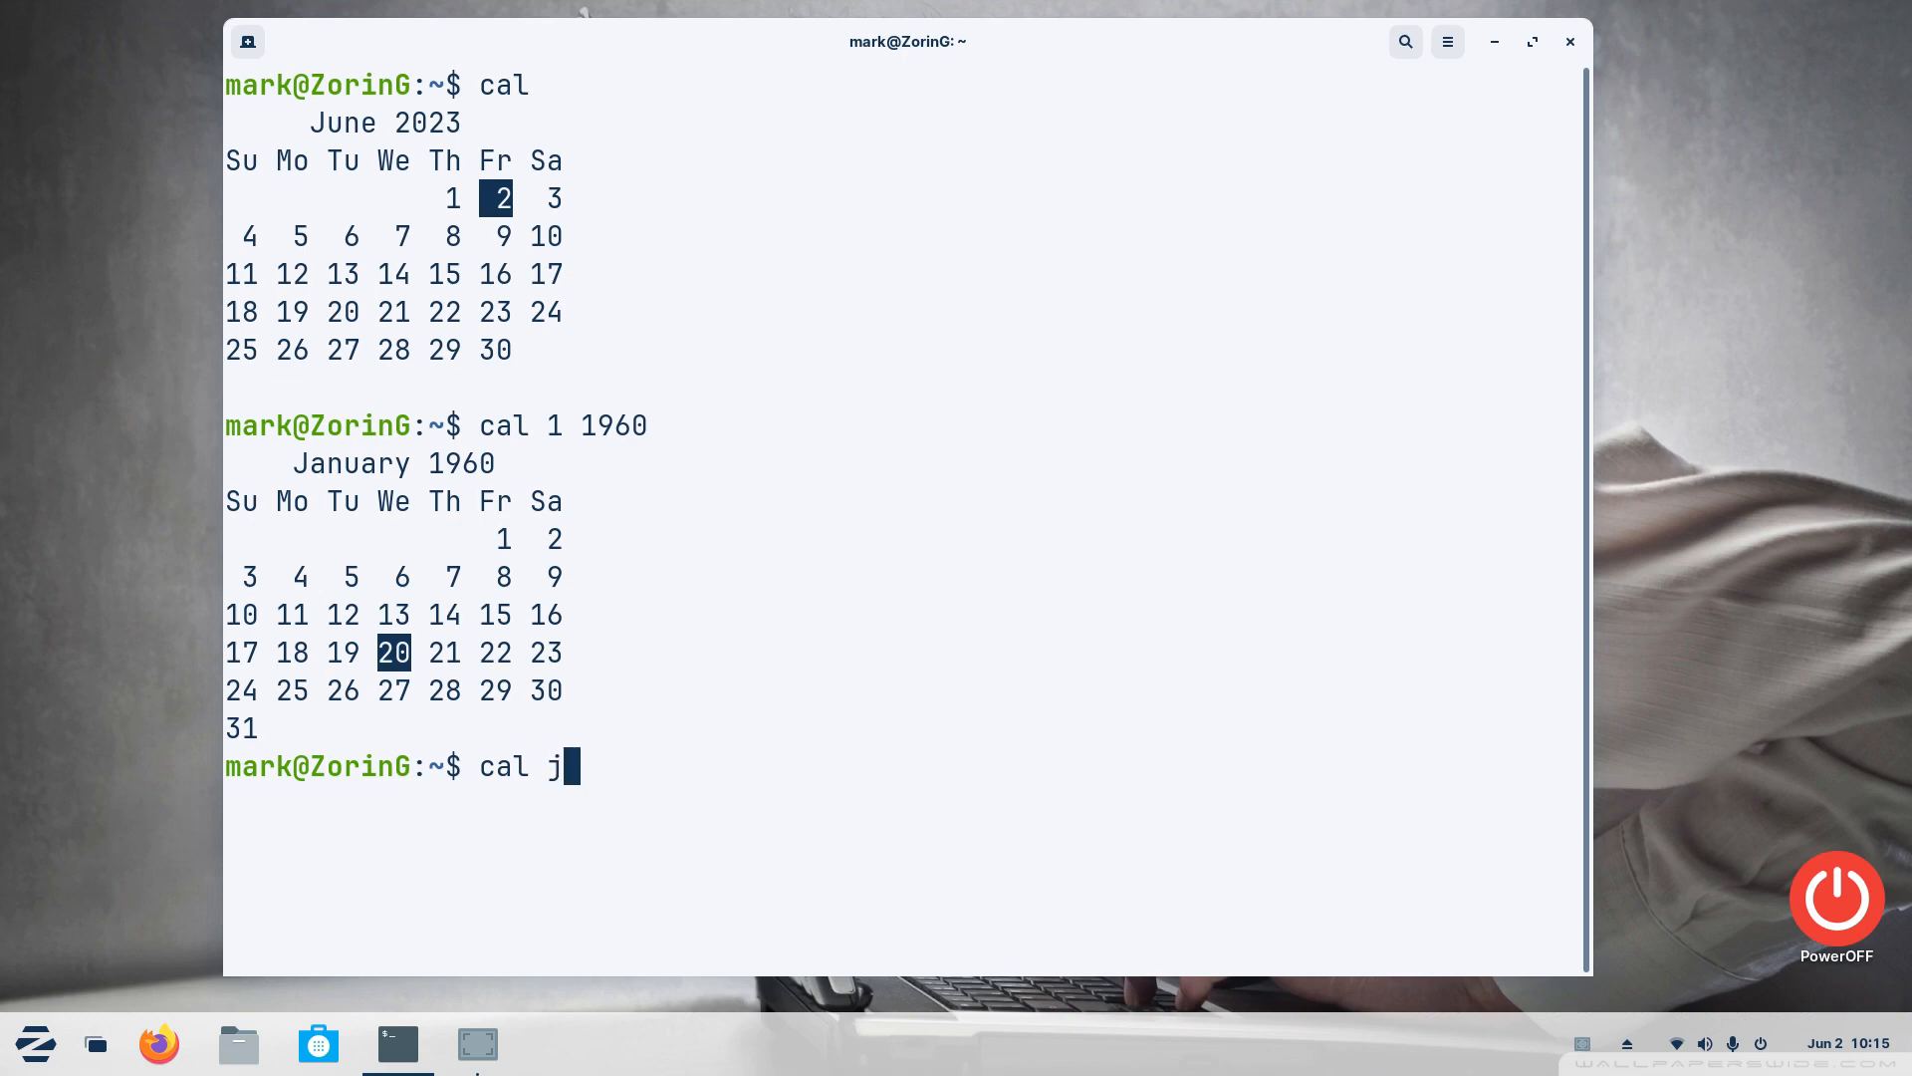
pyautogui.write('an 19')
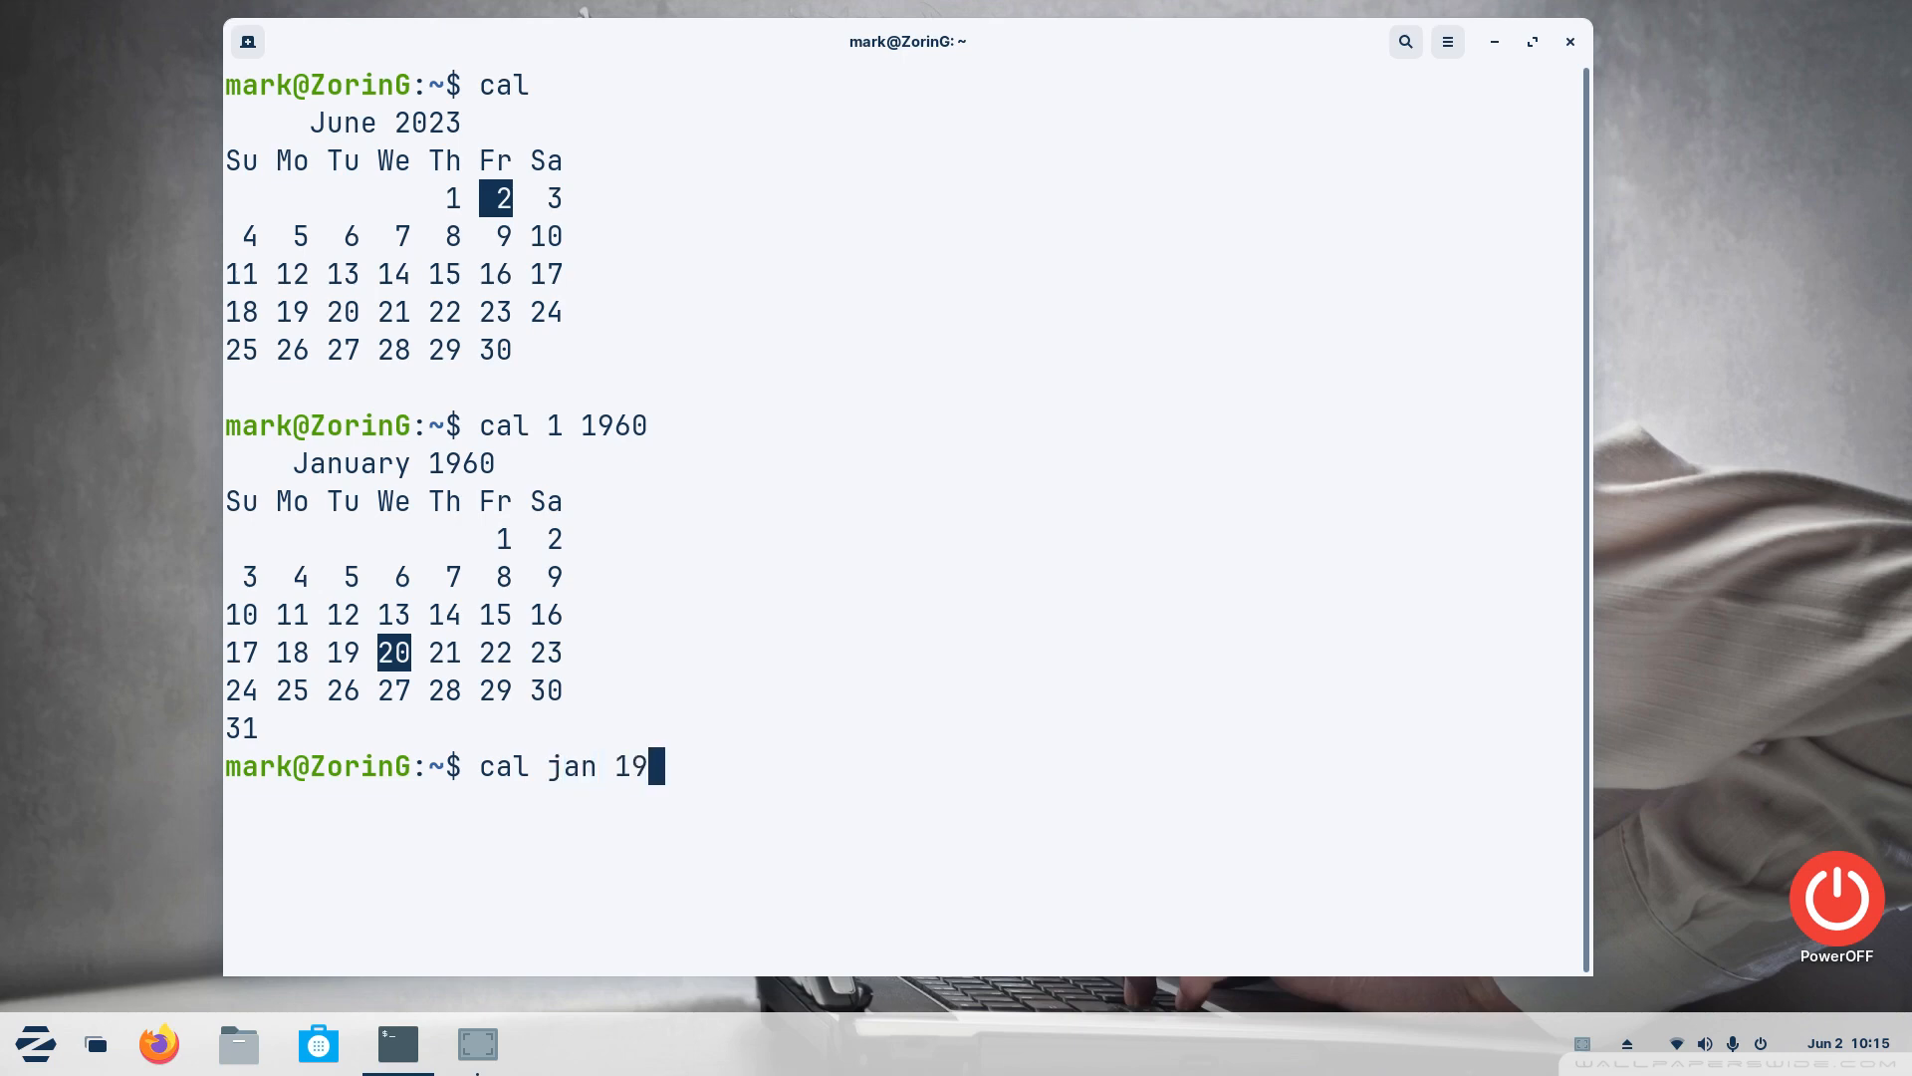
pyautogui.write('60')
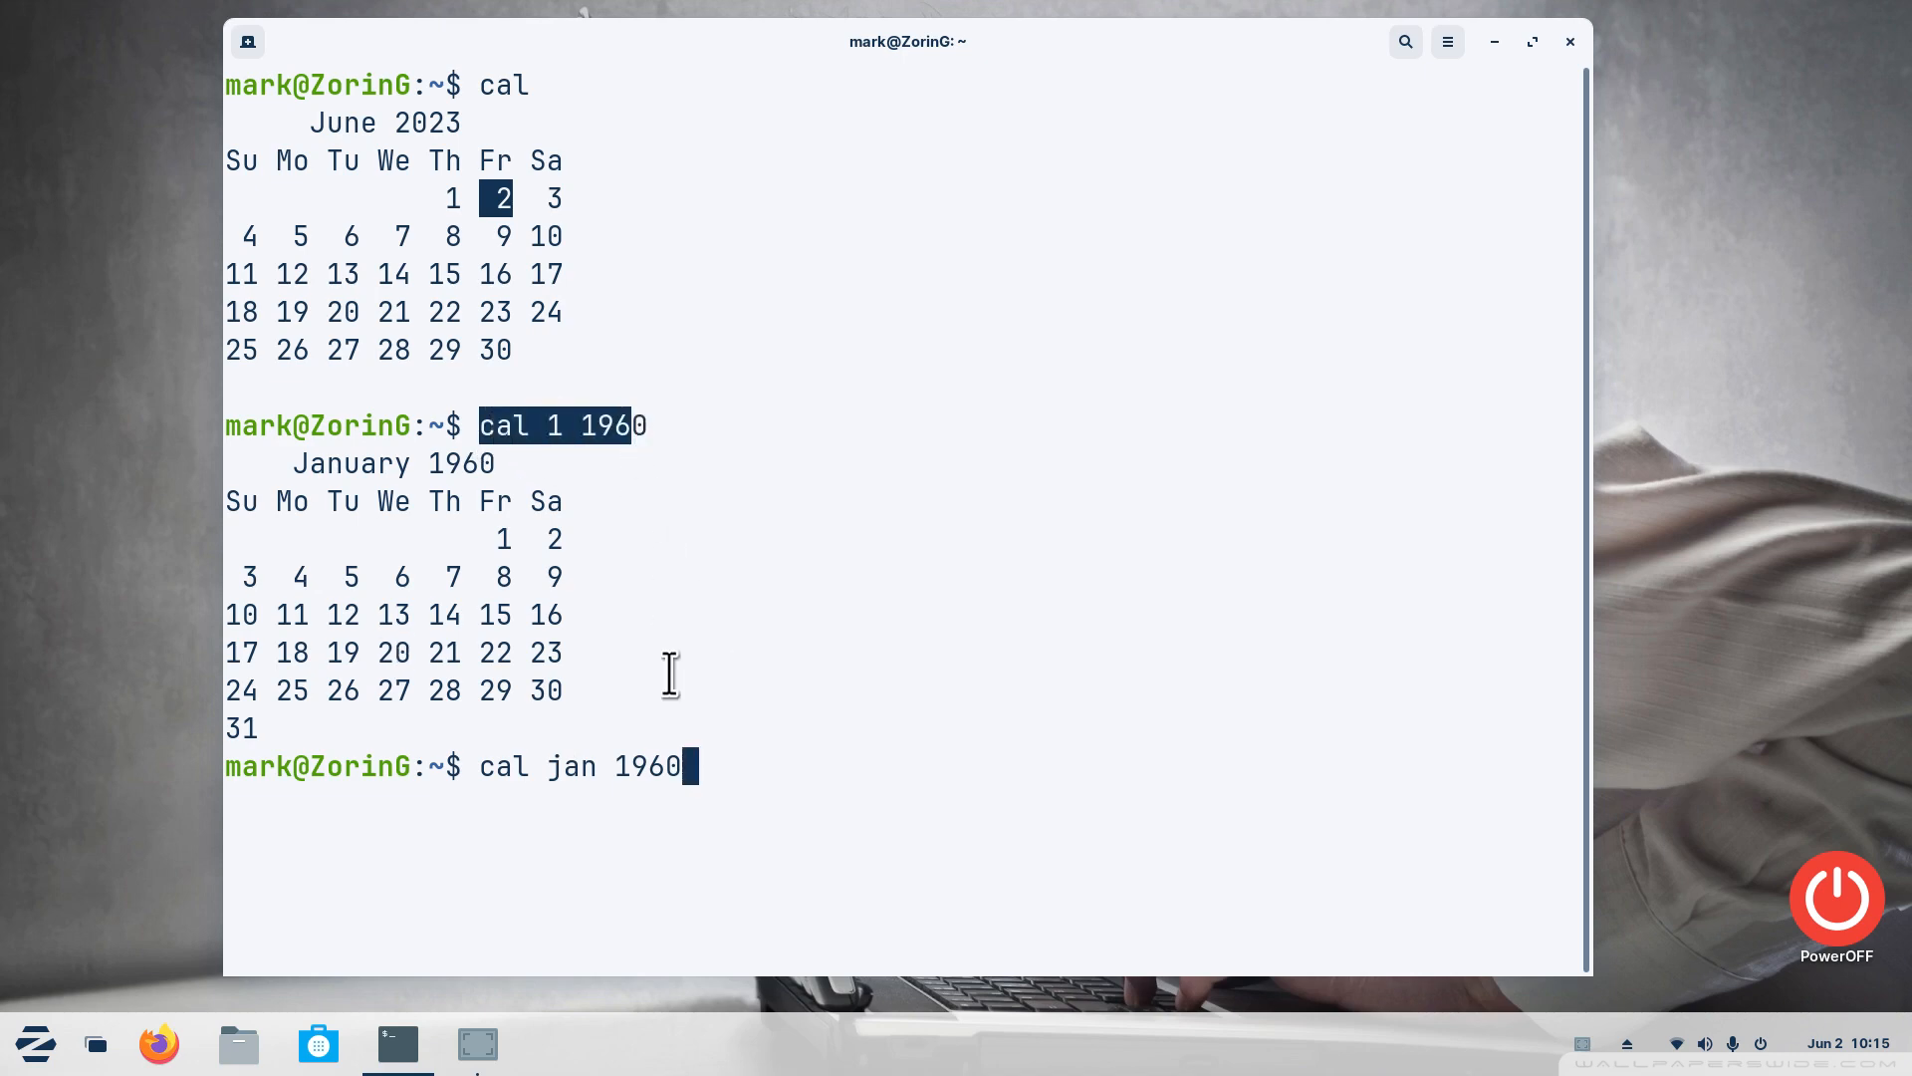
pyautogui.moveTo(878, 707)
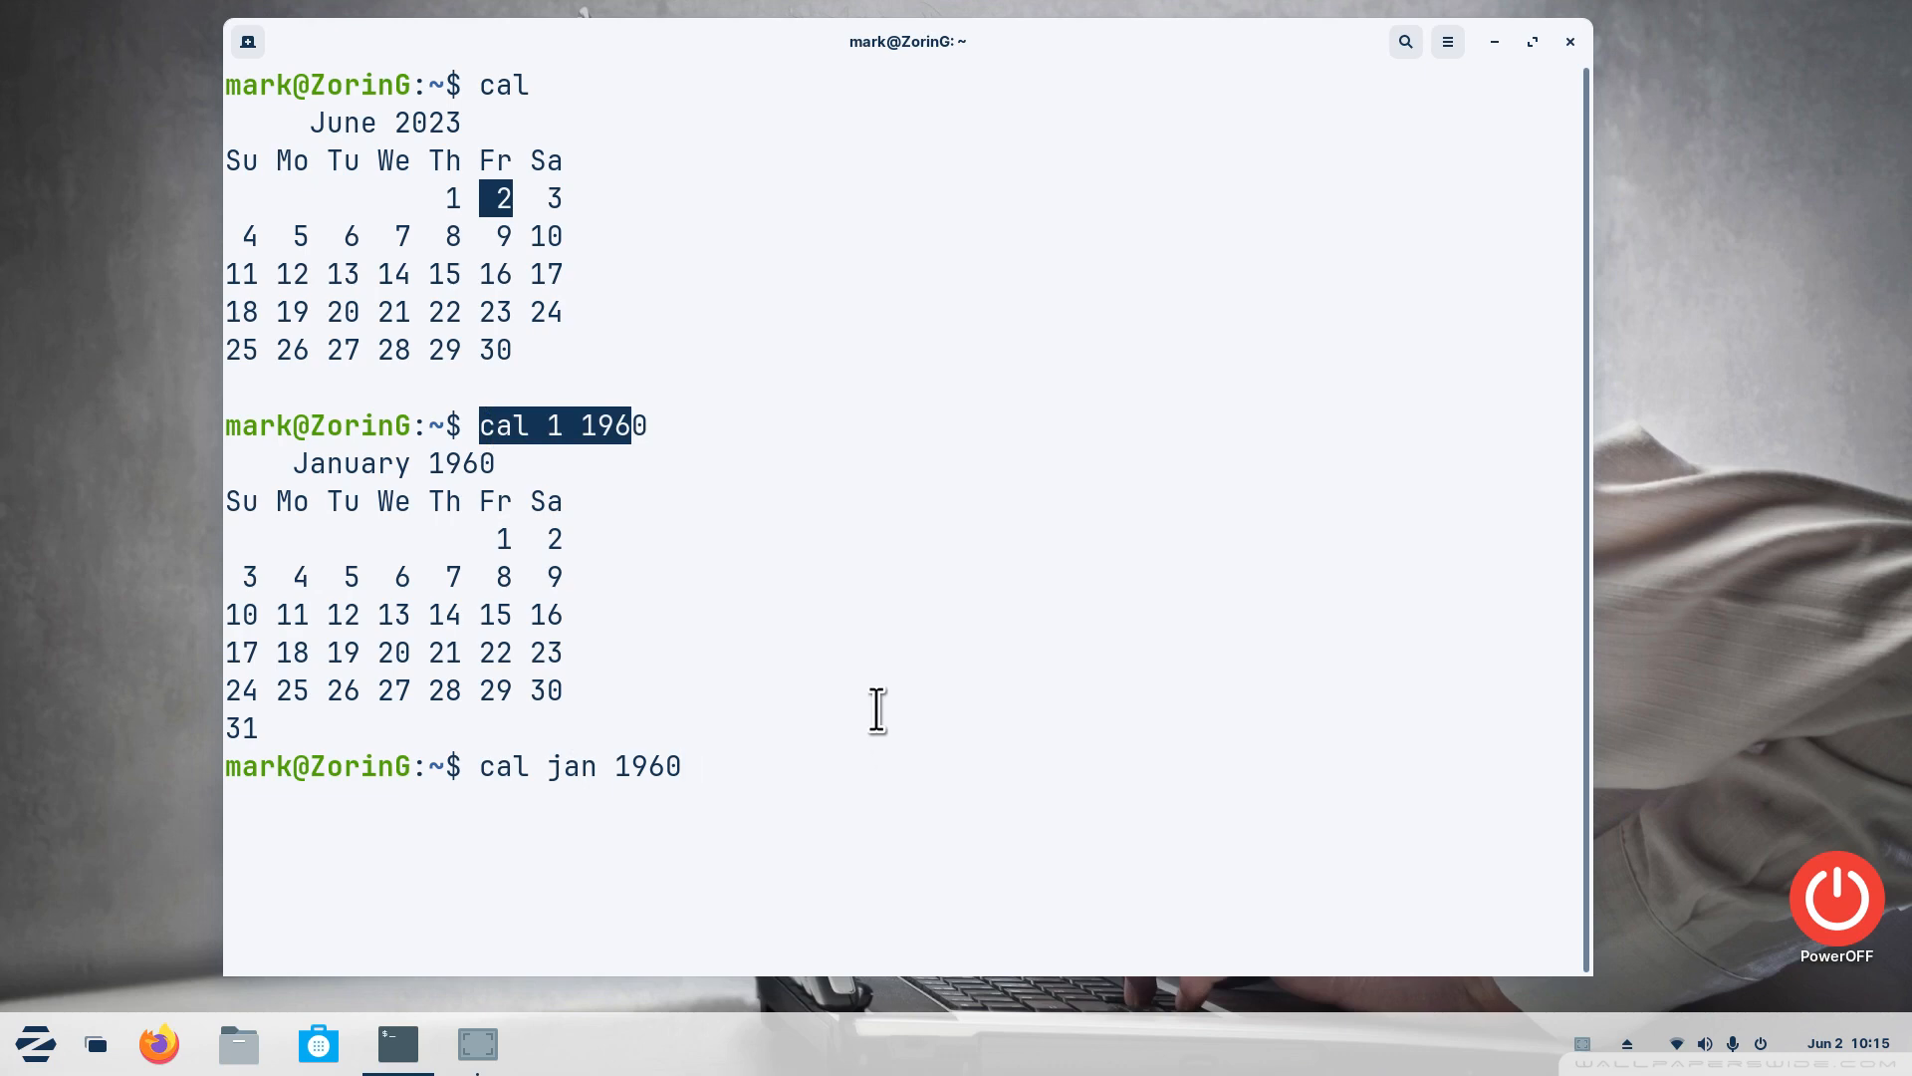
pyautogui.press('Return')
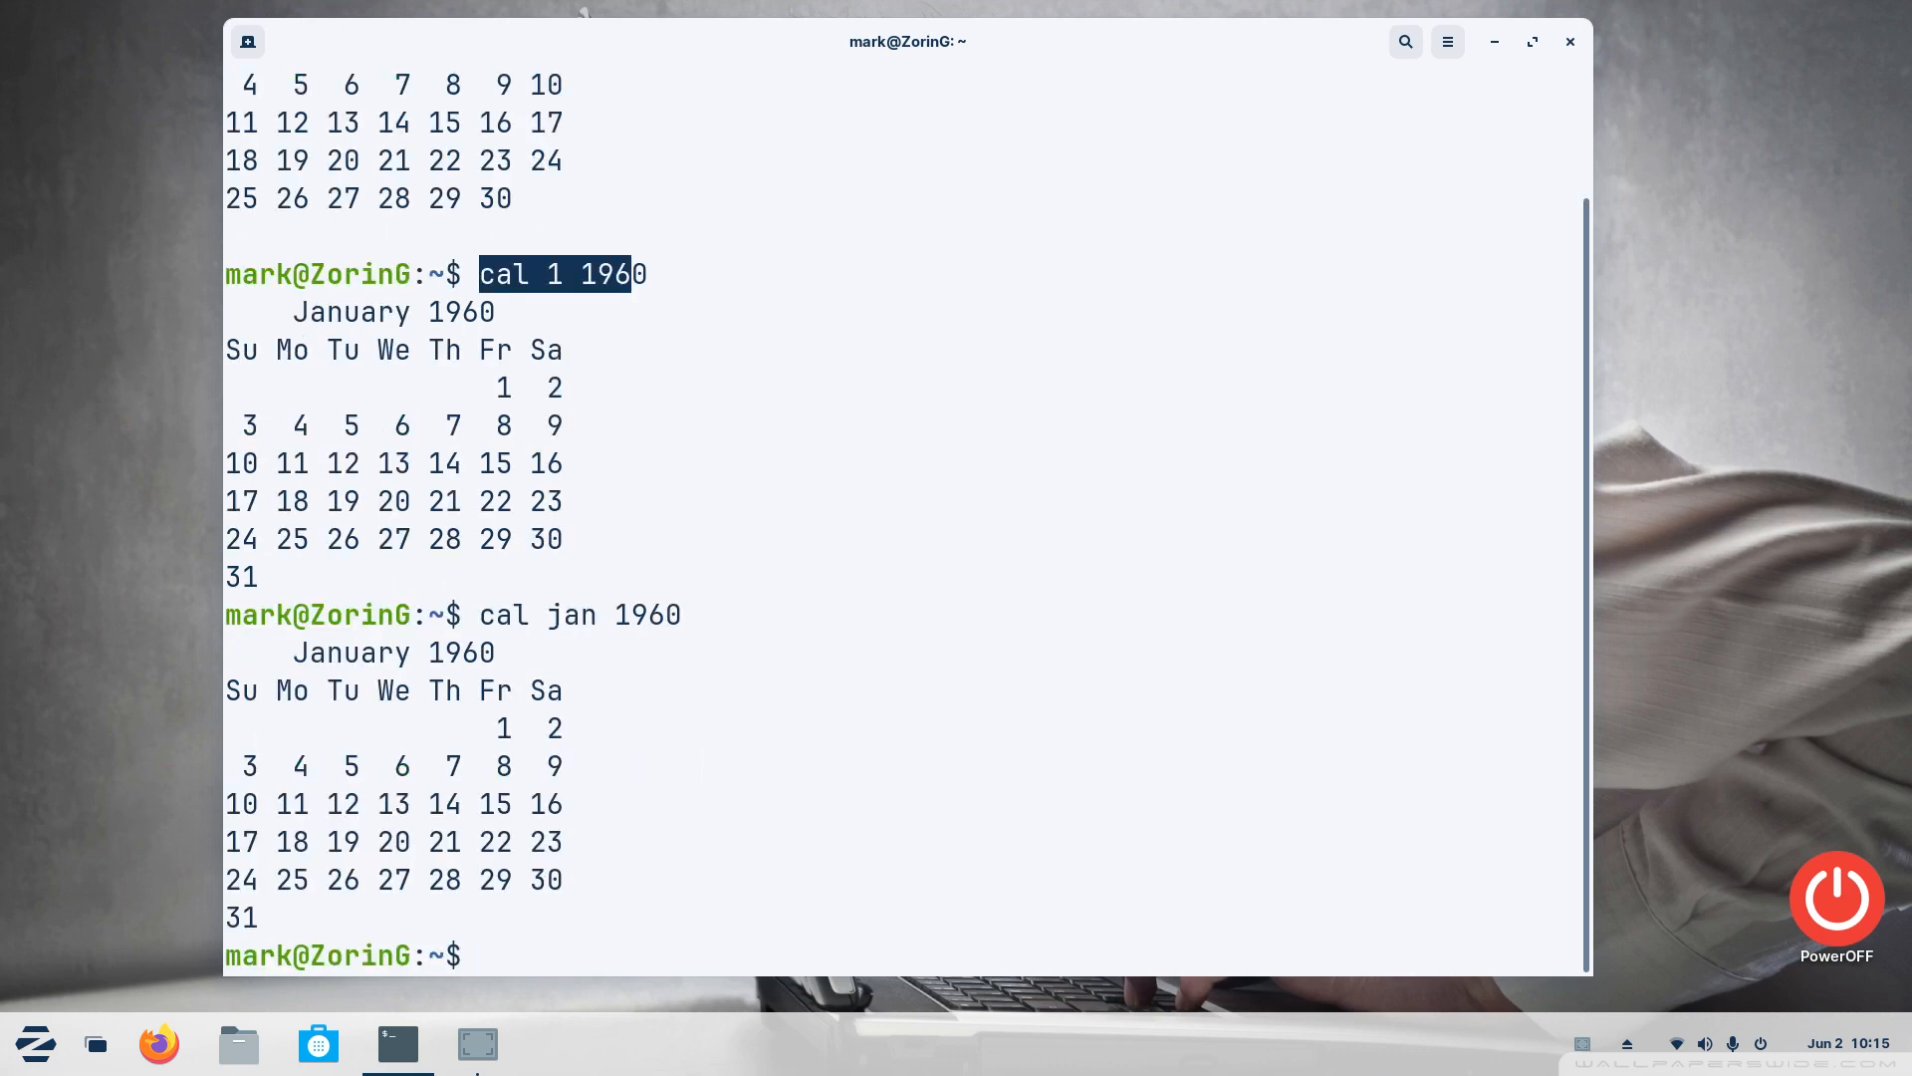
# Clear the earlier calendar output from the terminal
pyautogui.write('clear')
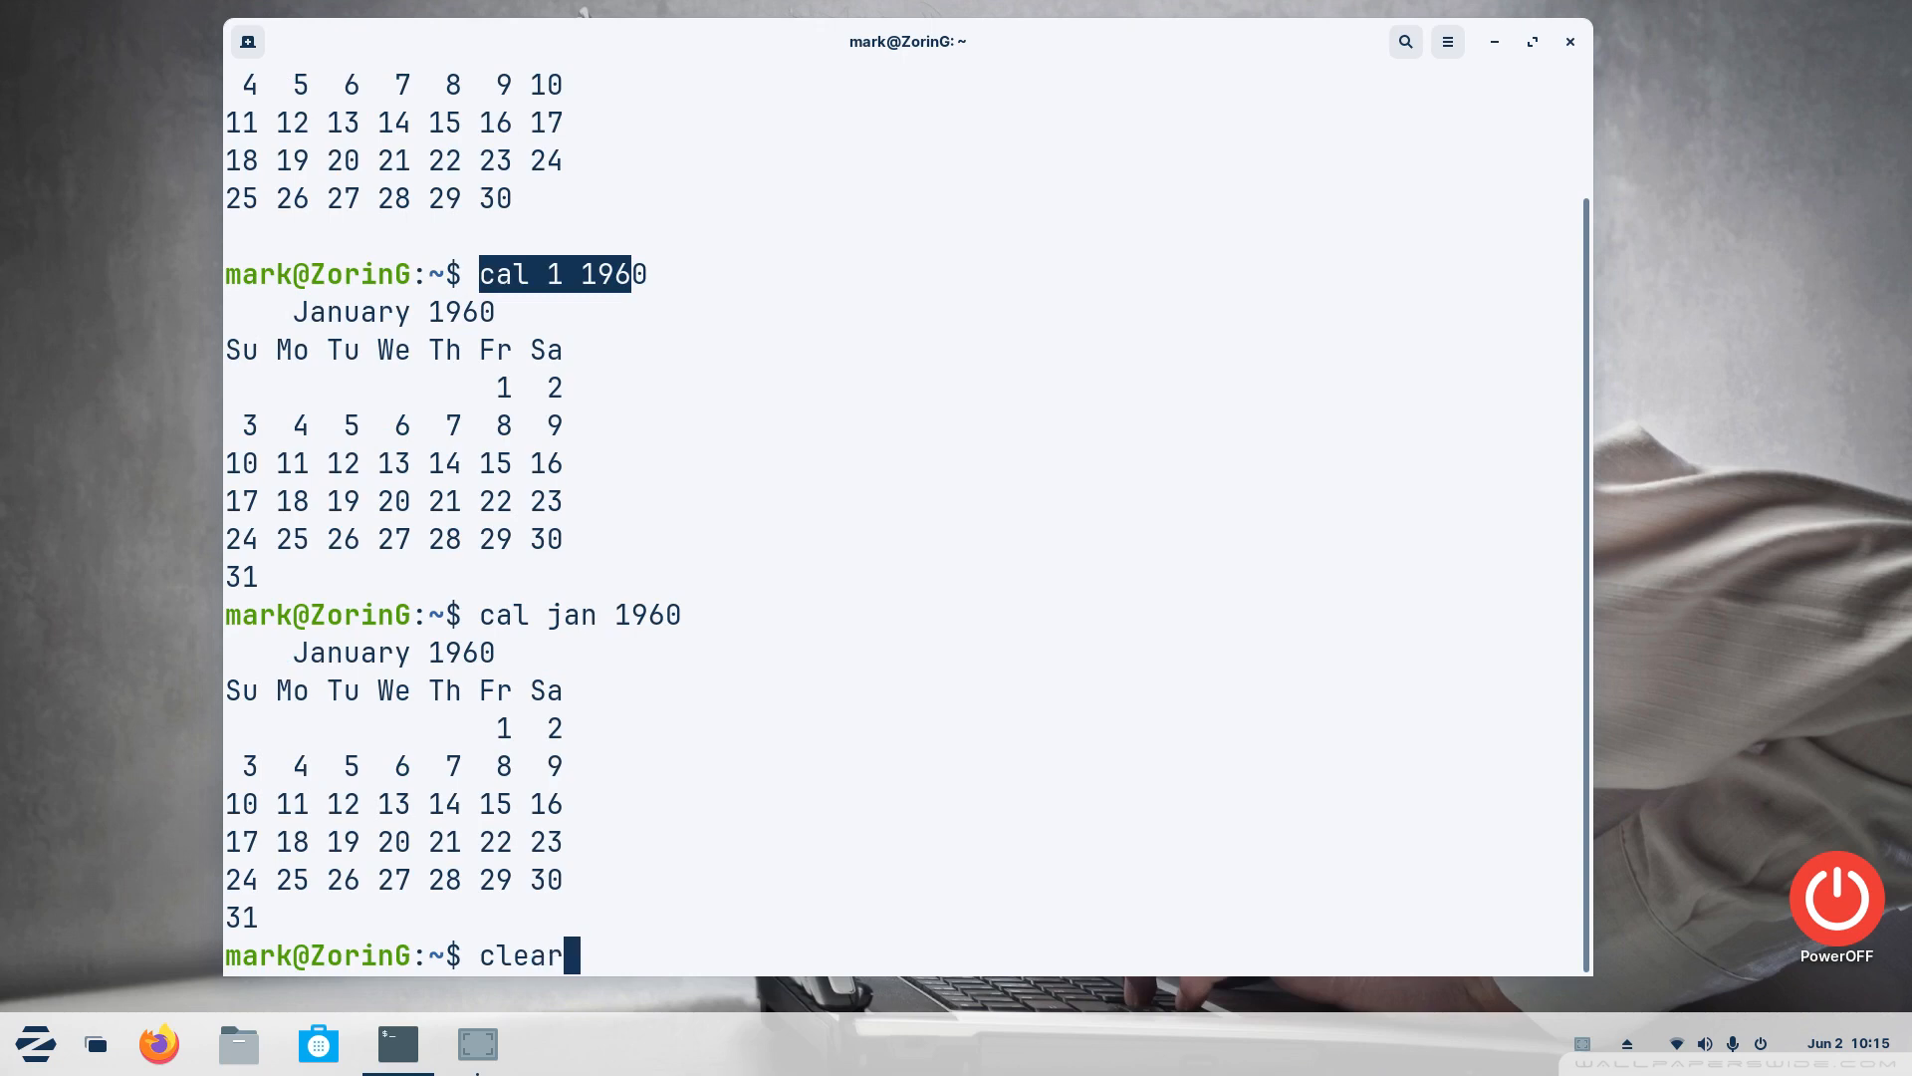
pyautogui.press('Return')
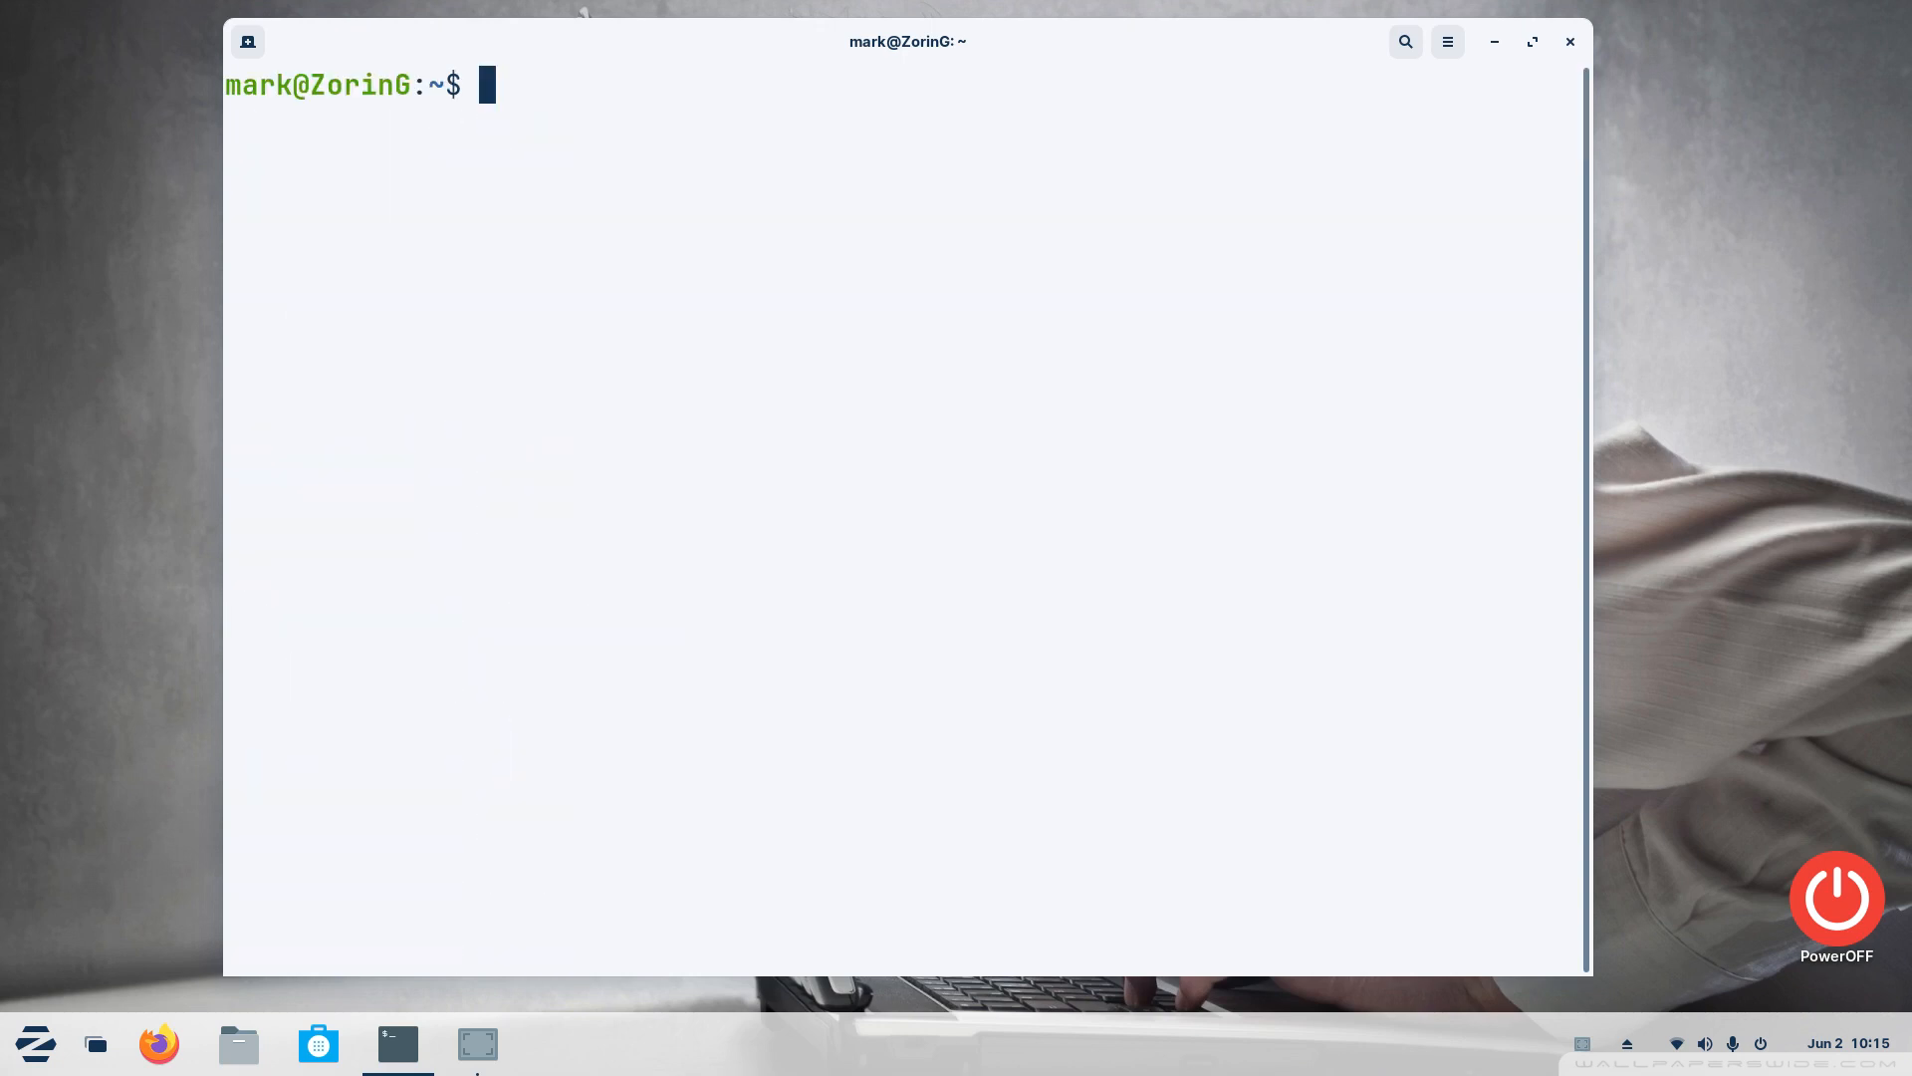
pyautogui.write('clear')
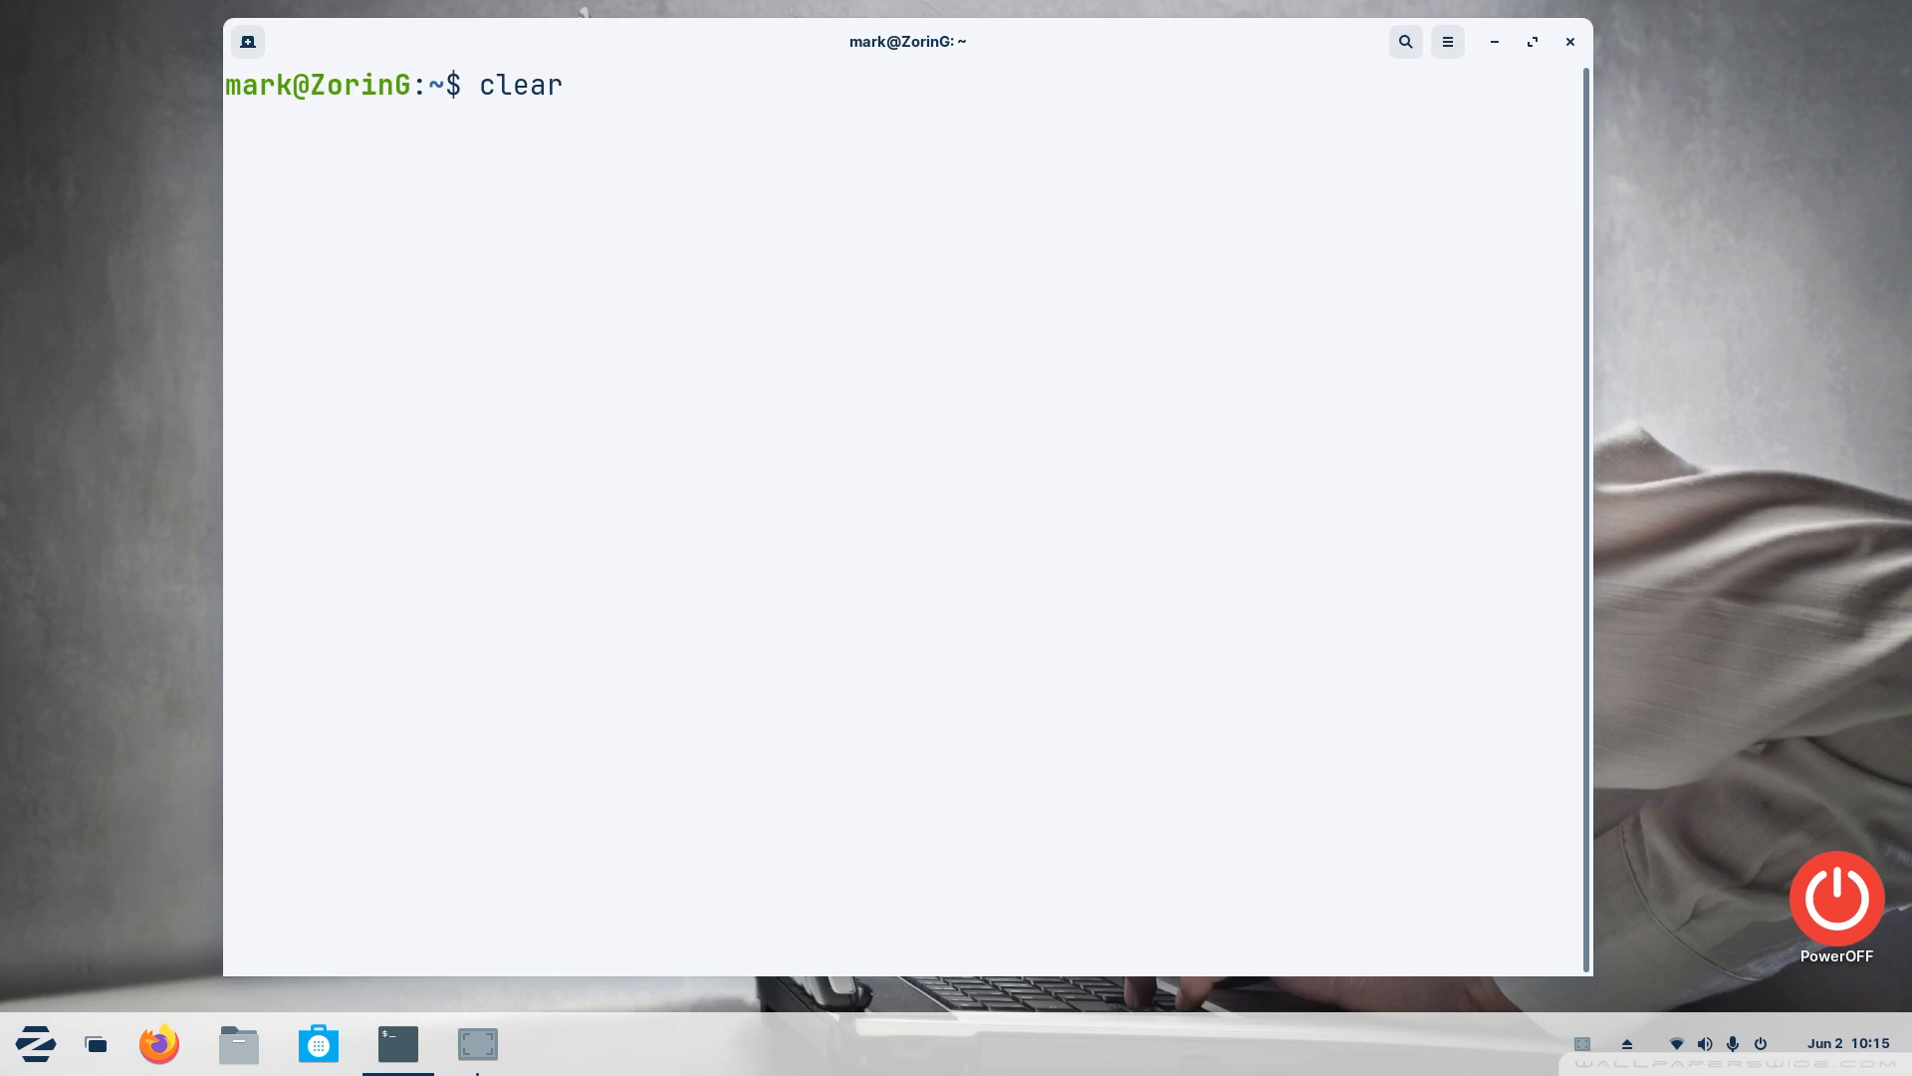
# Run 'cal feb 1987' to show the February 1987 calendar and highlight the 14th
pyautogui.write('cal jan 1960')
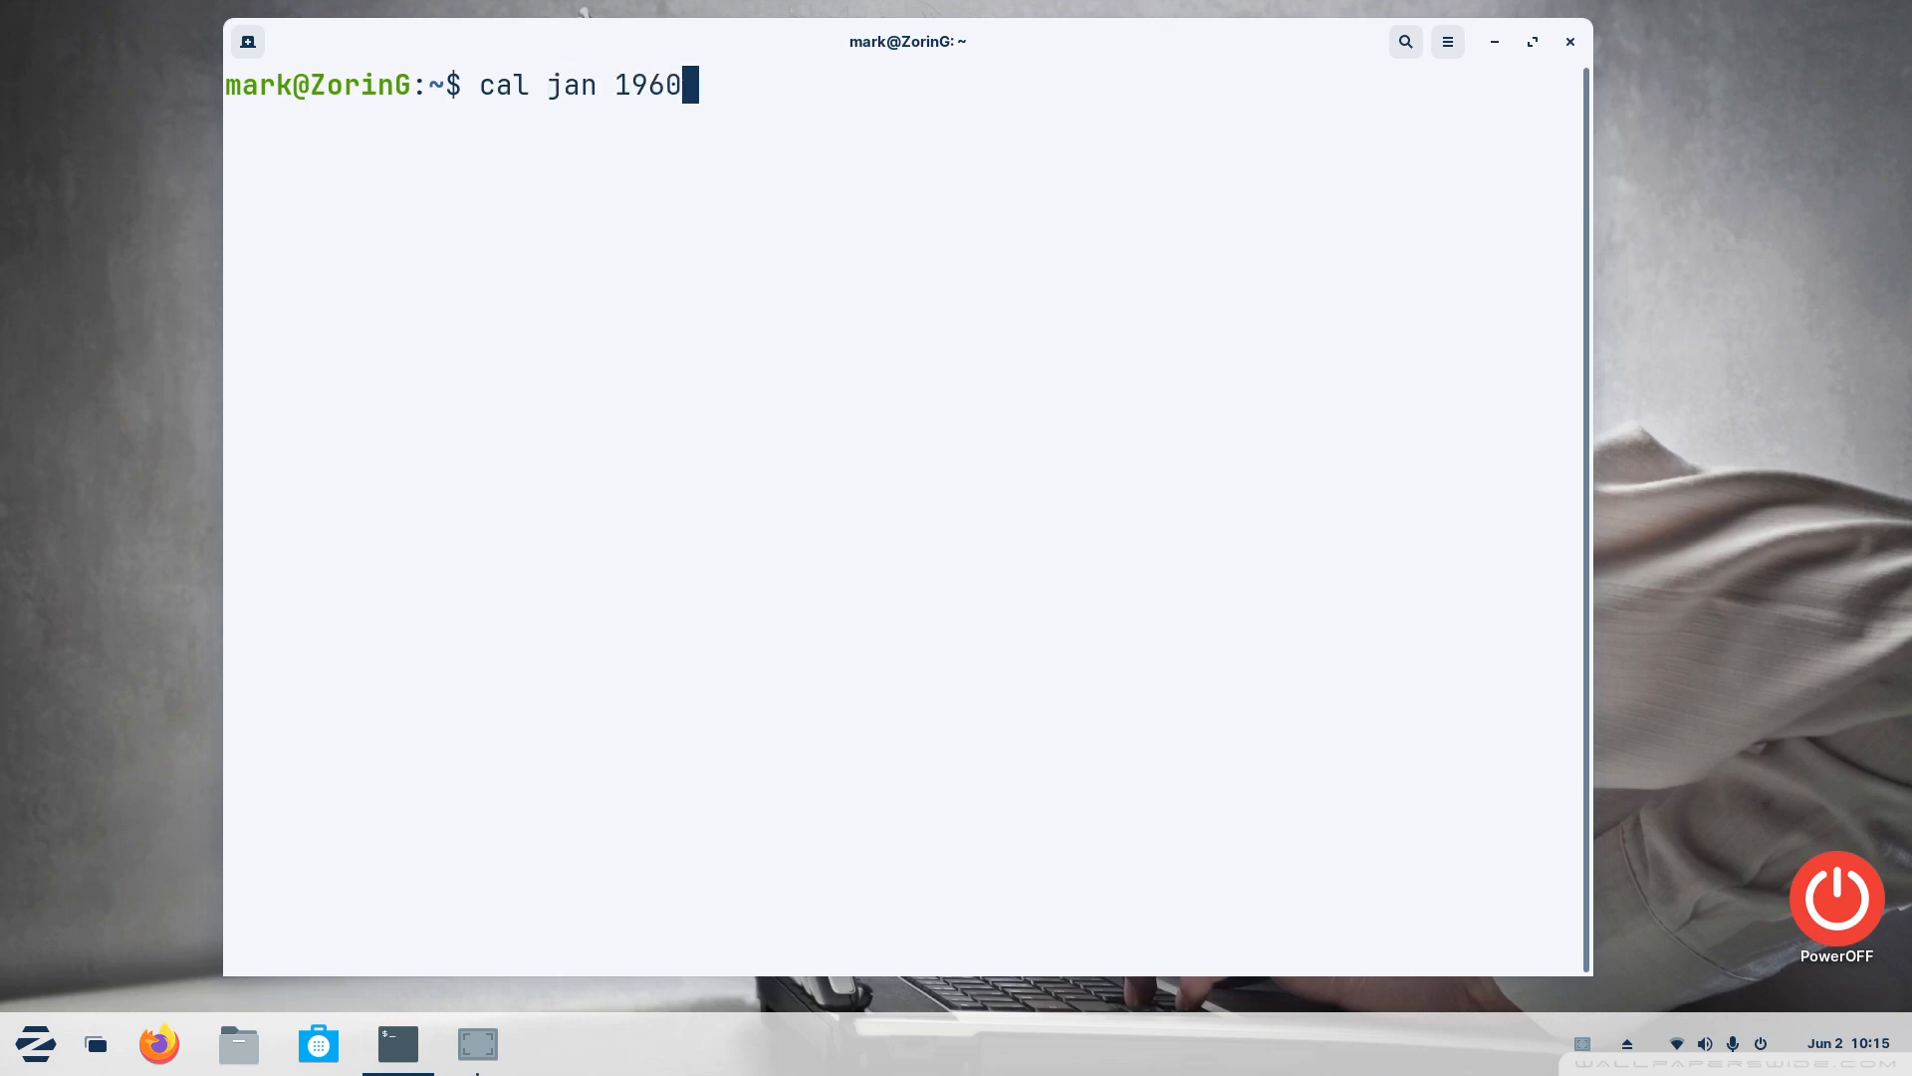
pyautogui.press('BackSpace')
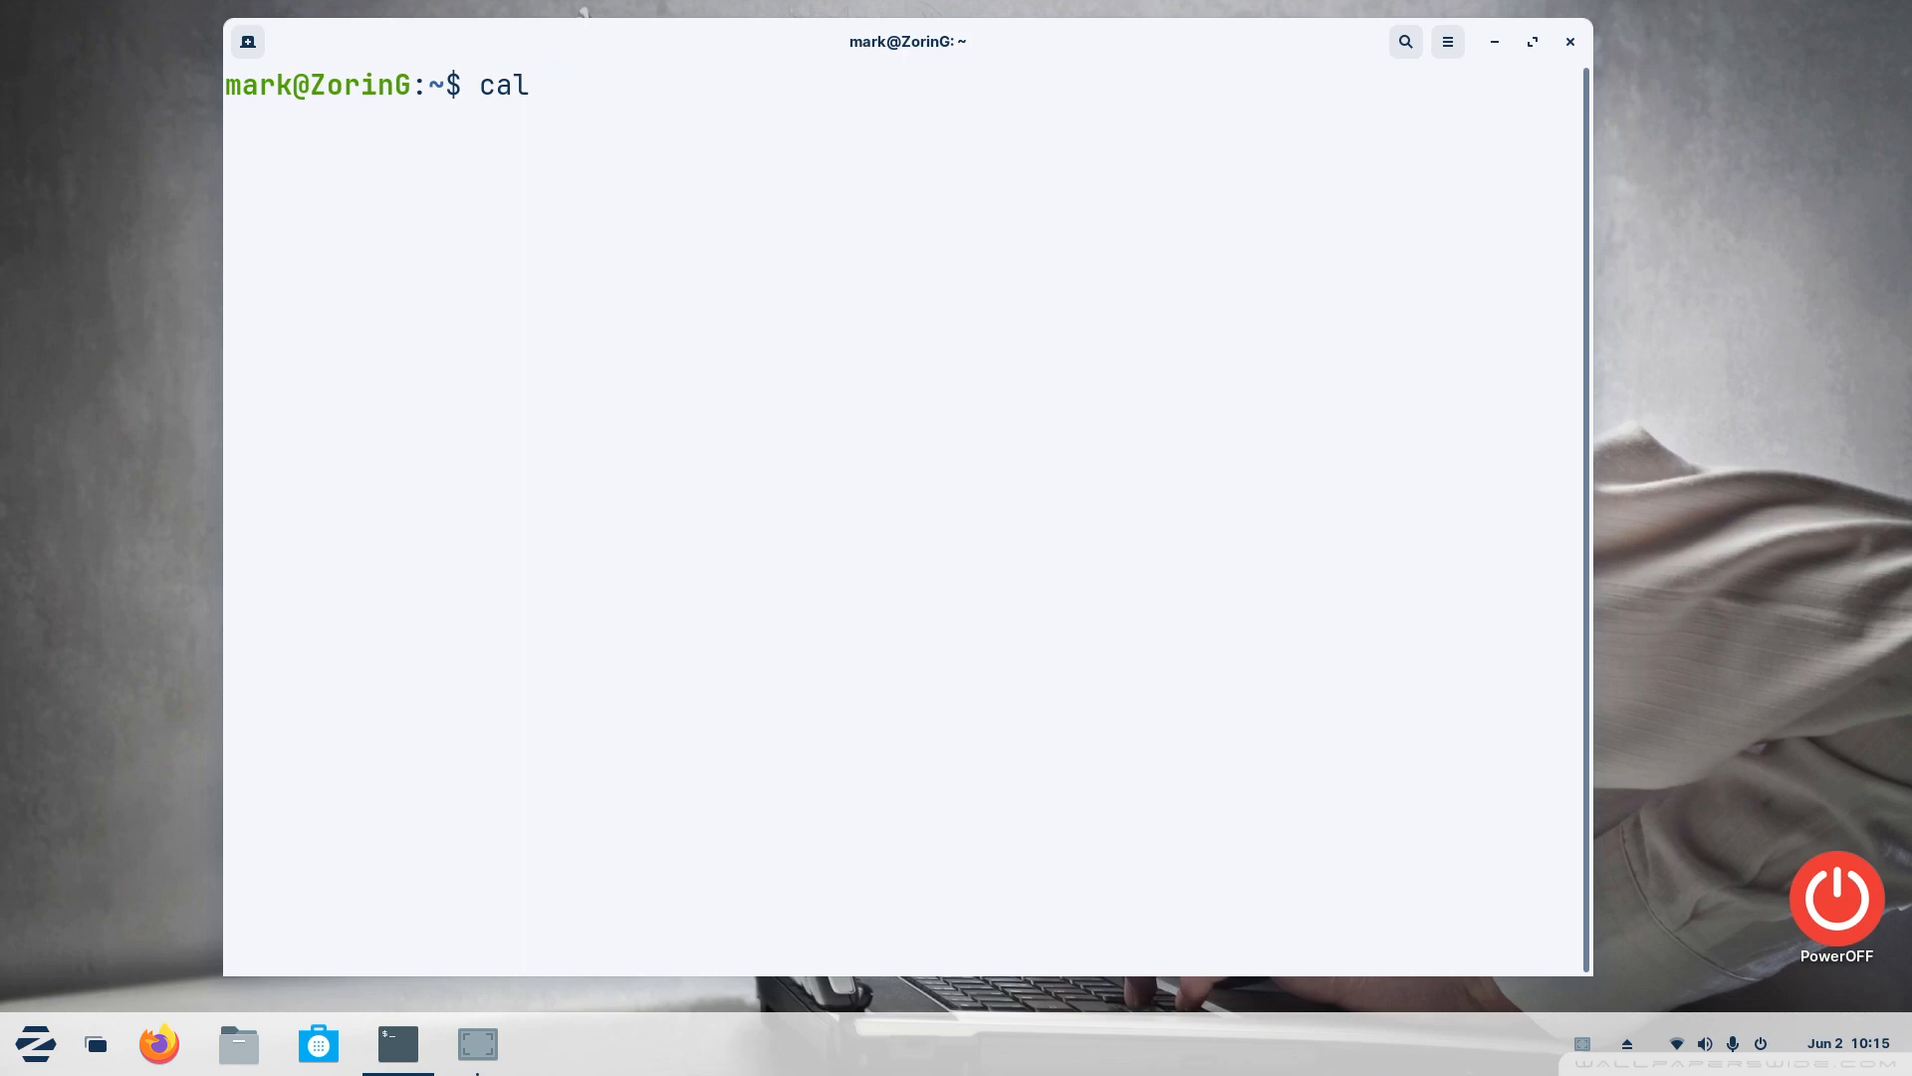
pyautogui.write('feb')
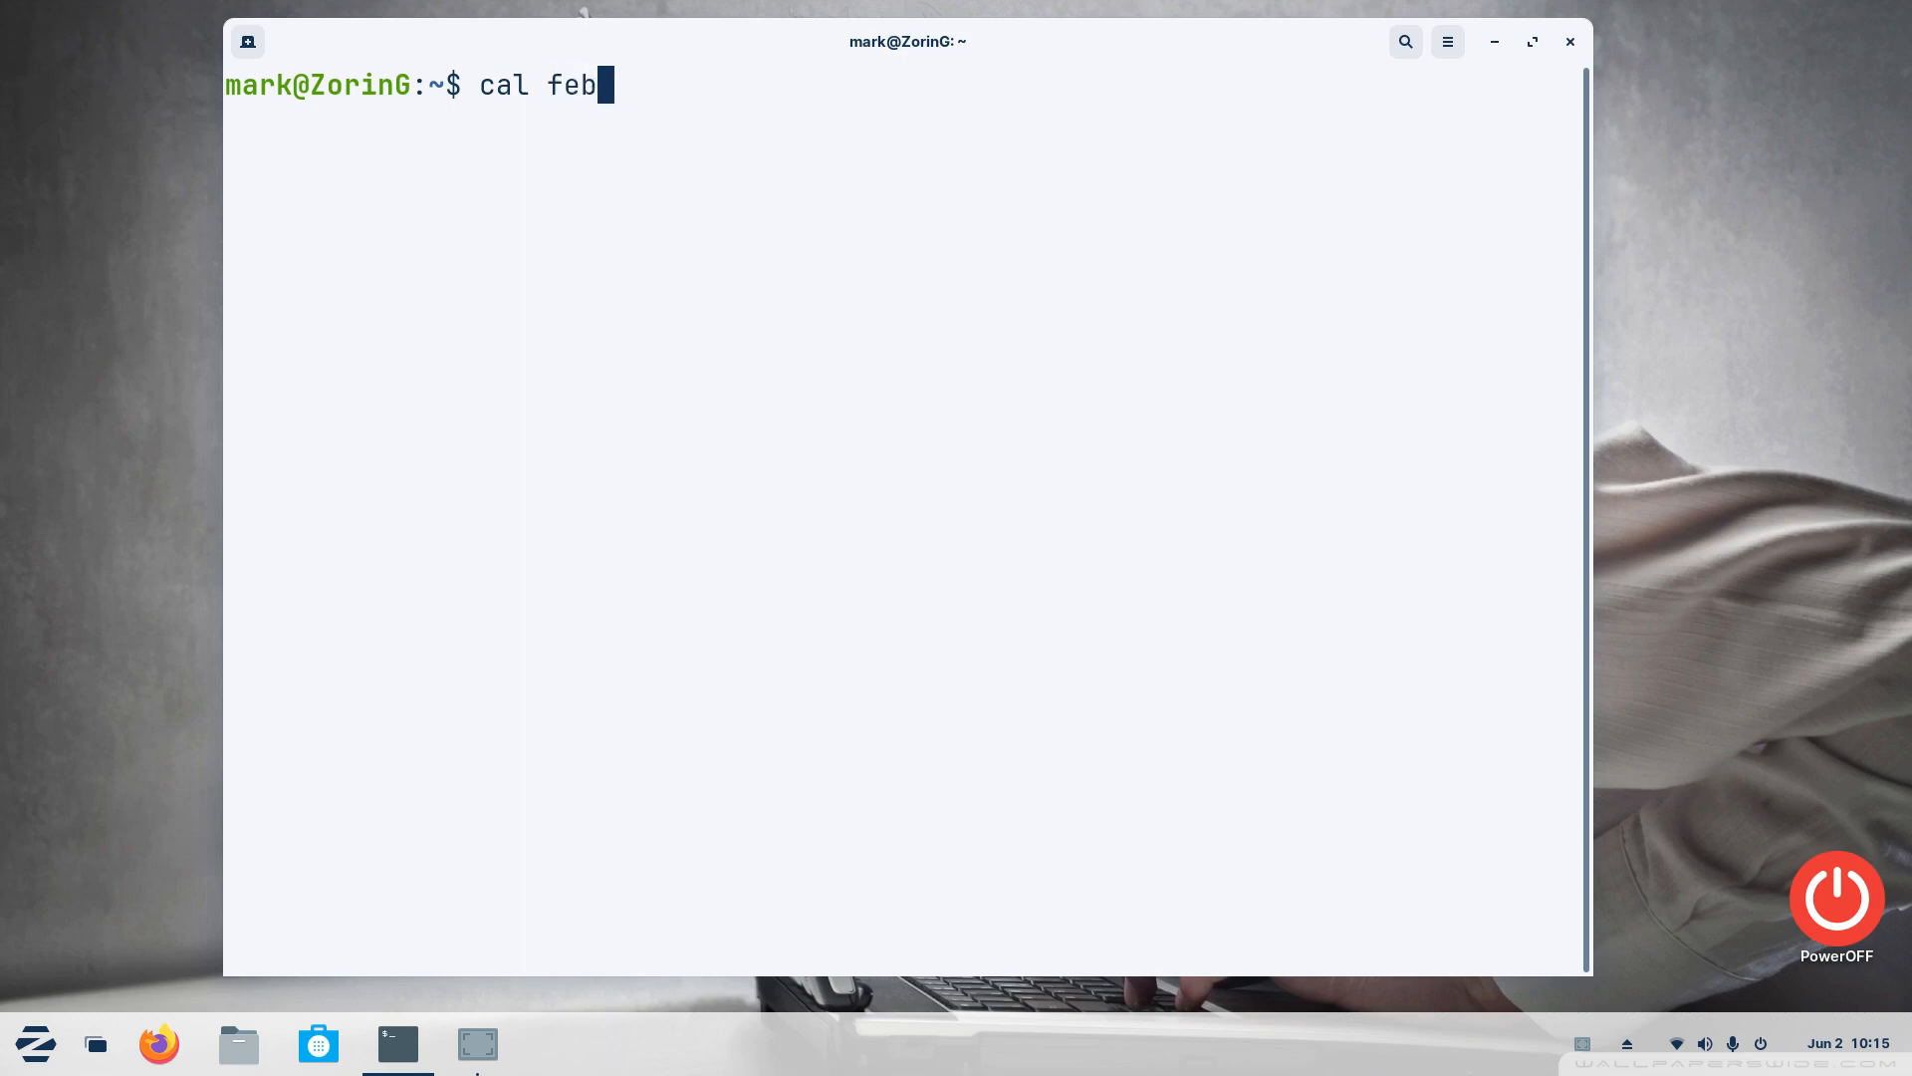
pyautogui.write('1')
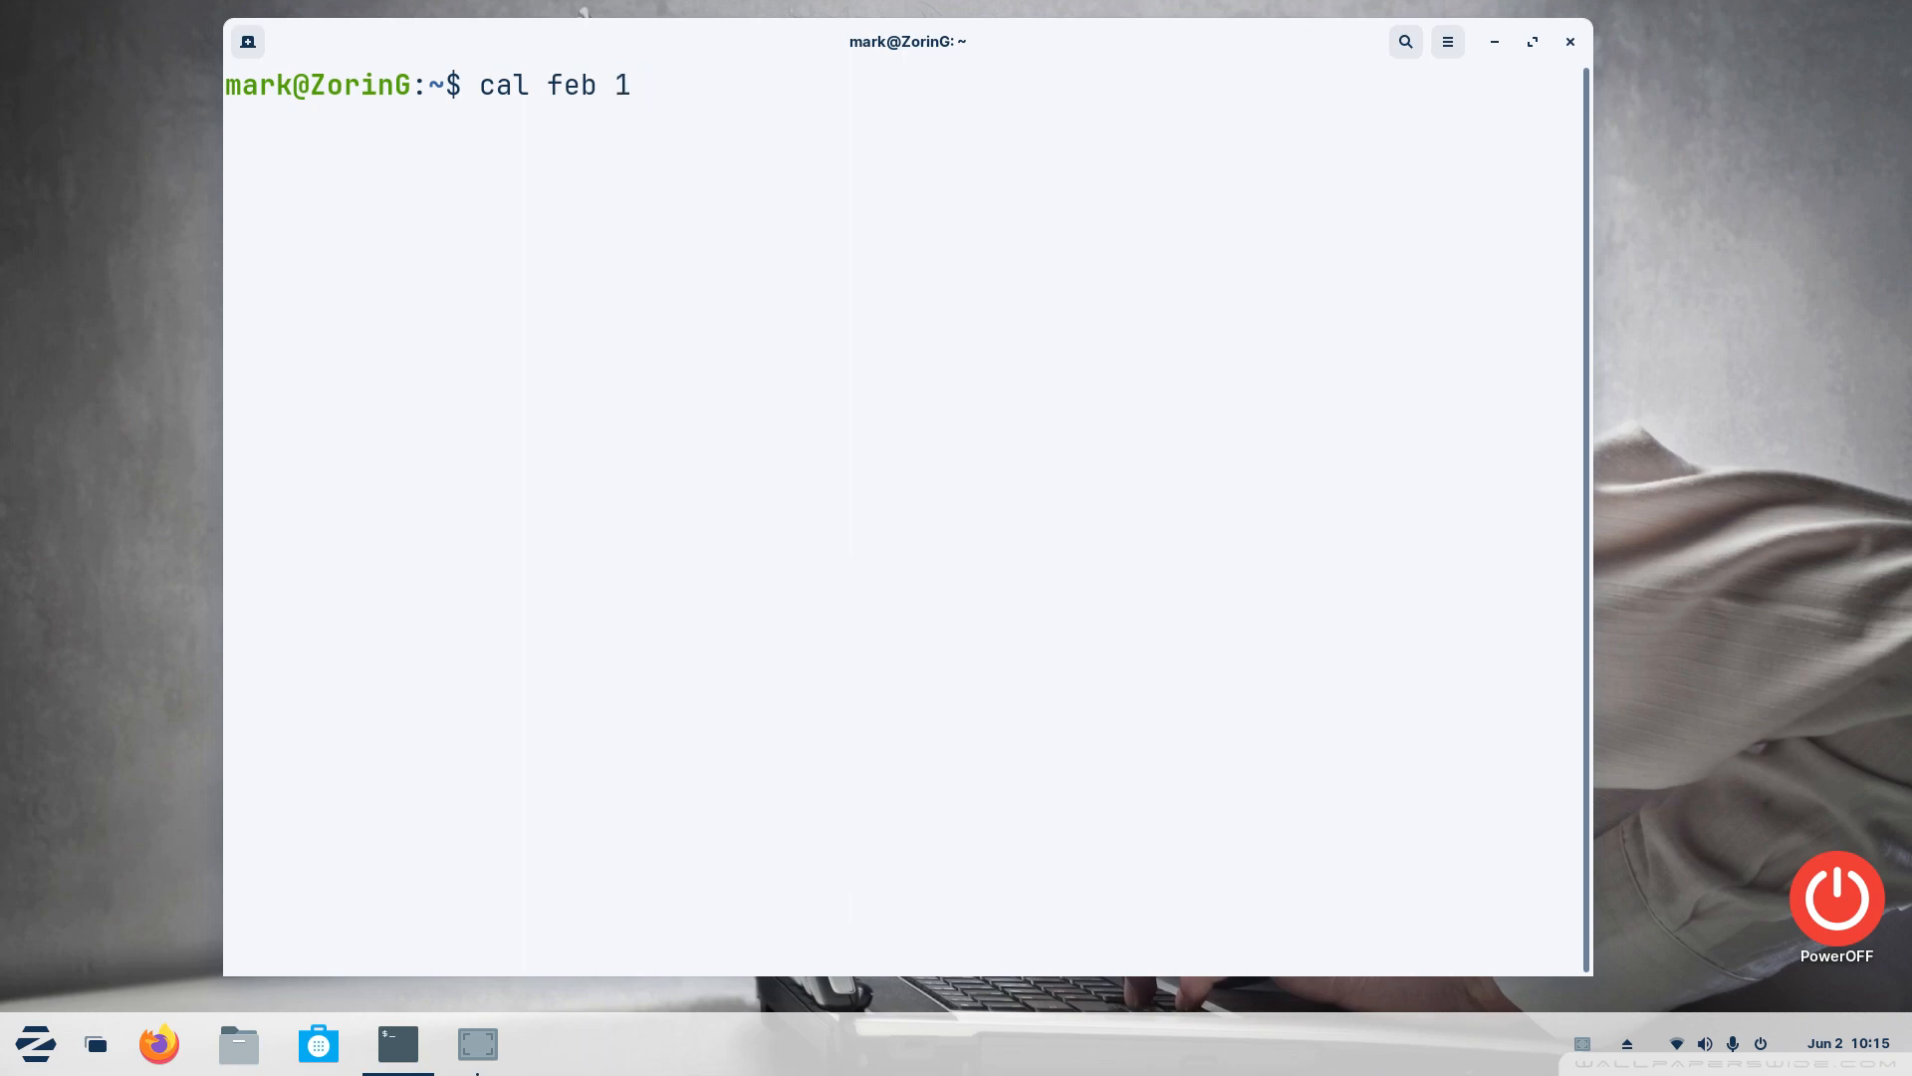
pyautogui.write('987')
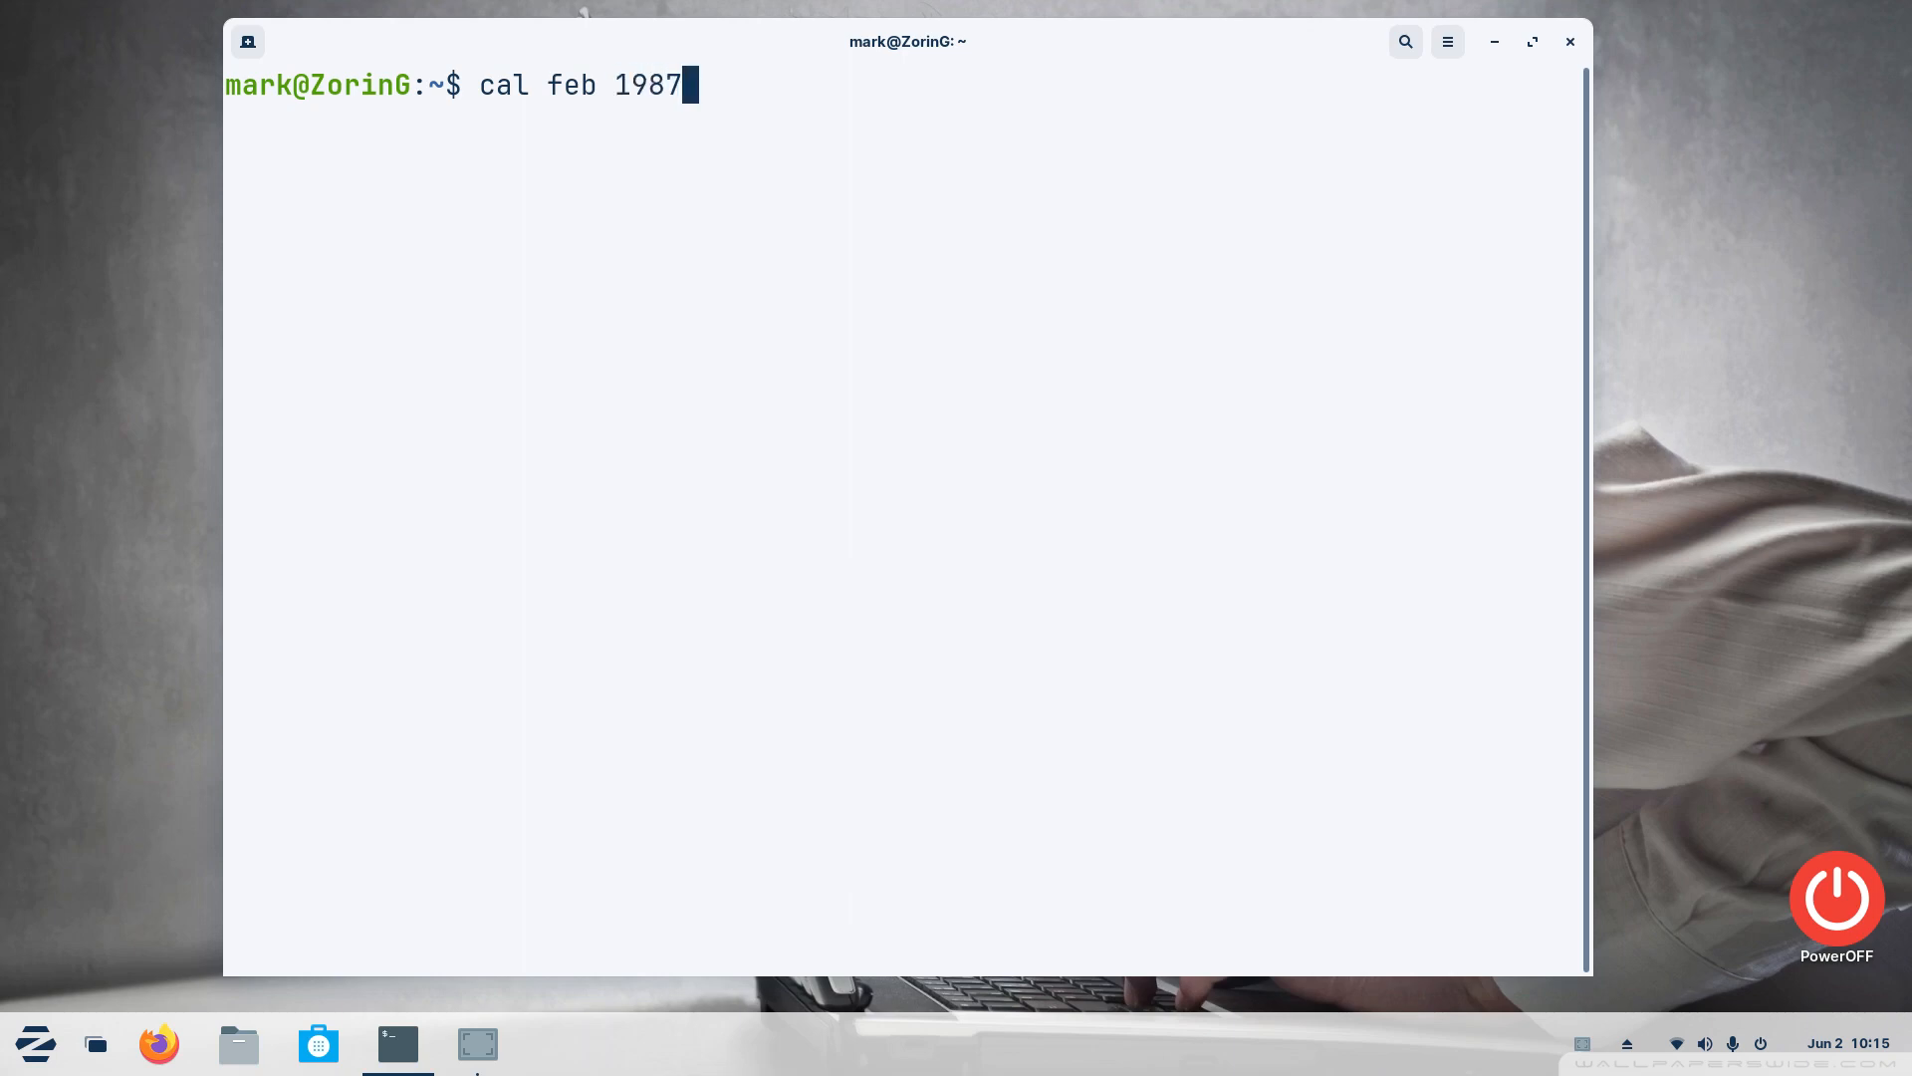
pyautogui.press('Return')
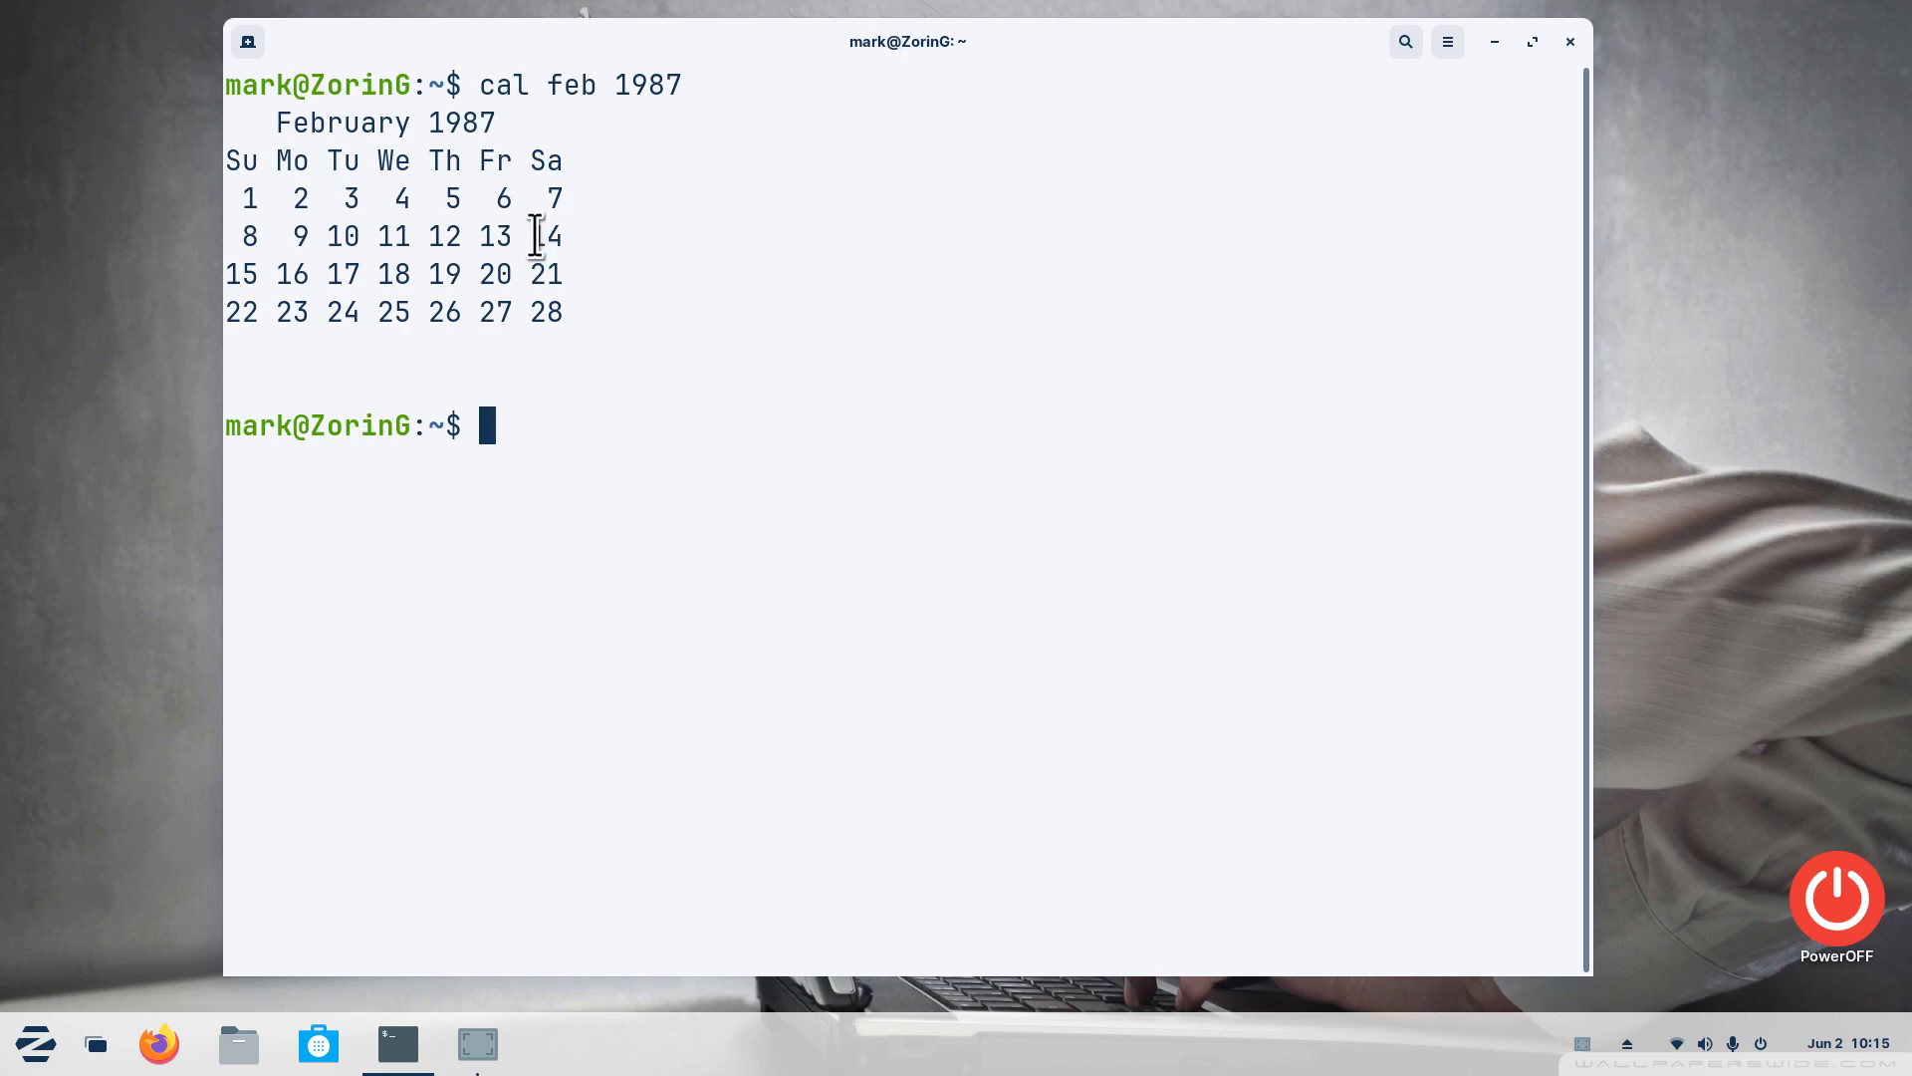
pyautogui.doubleClick(545, 235)
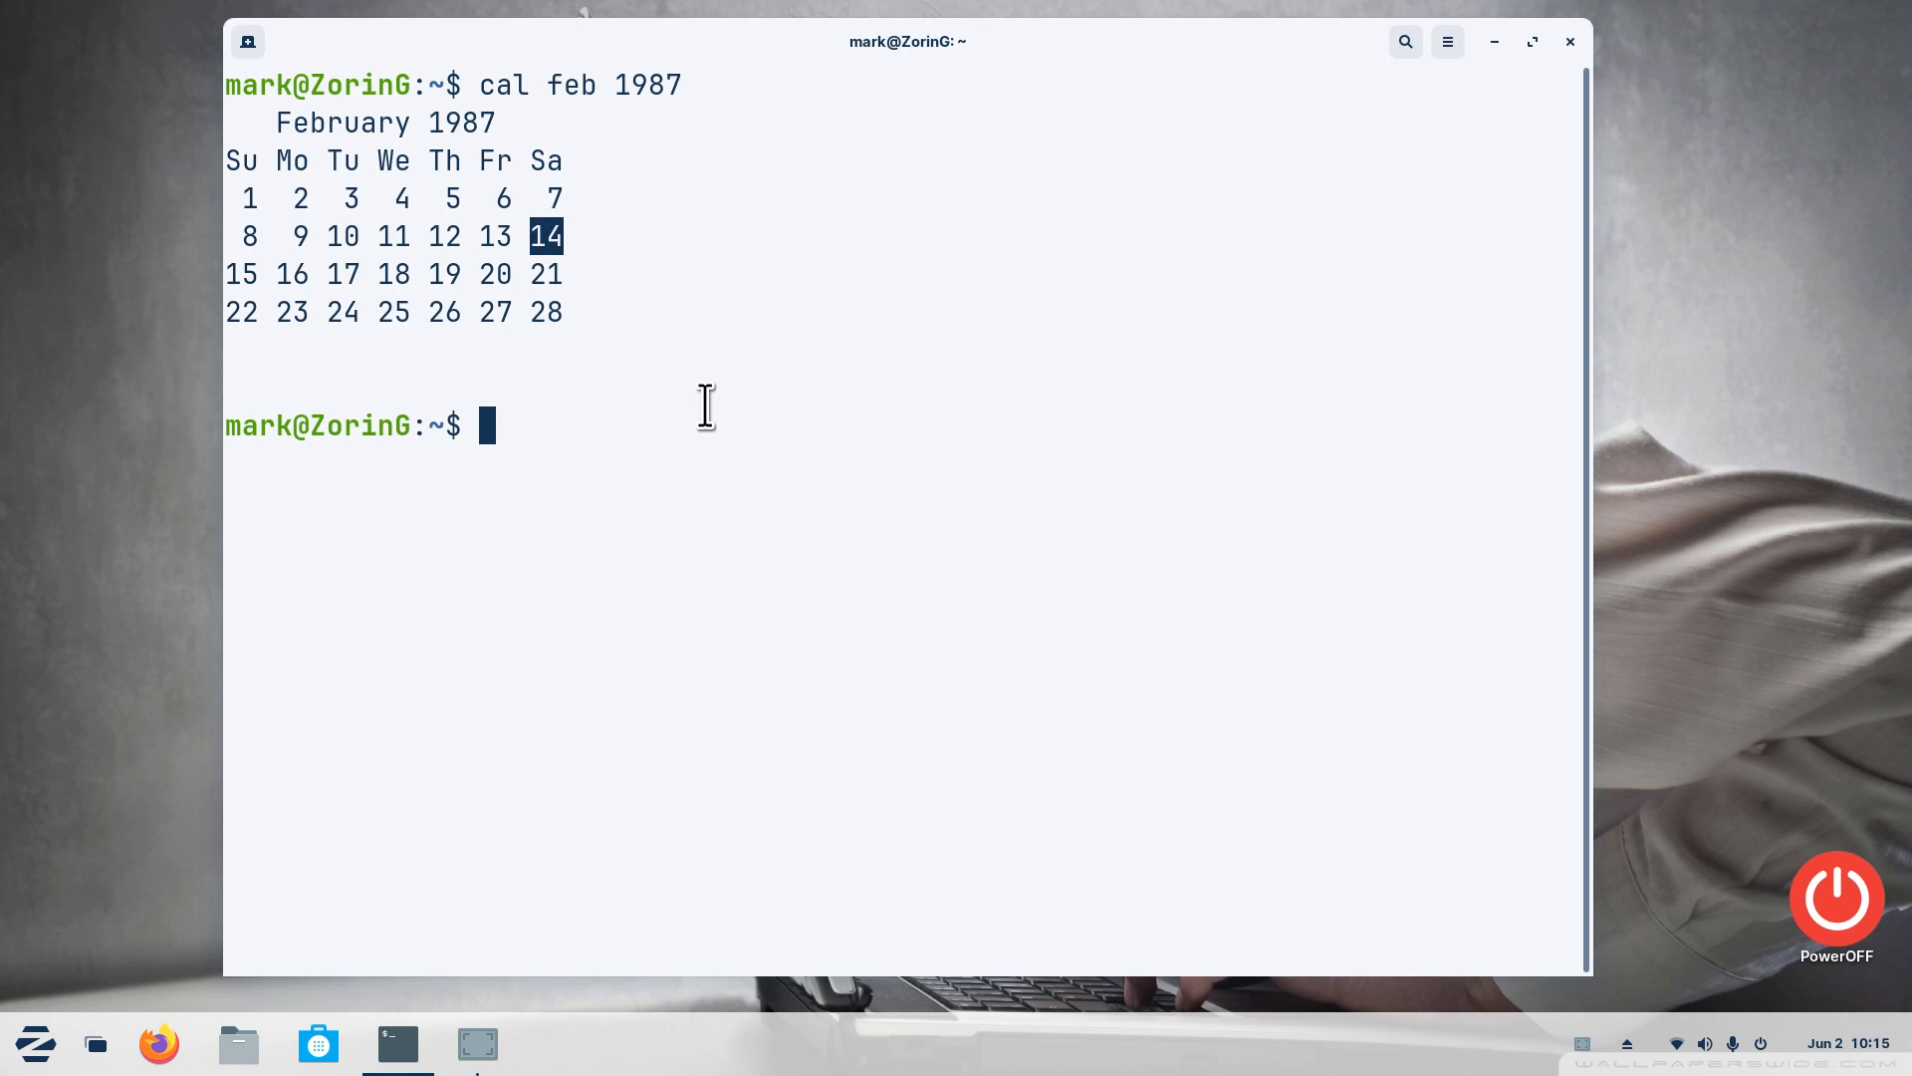
pyautogui.moveTo(634, 562)
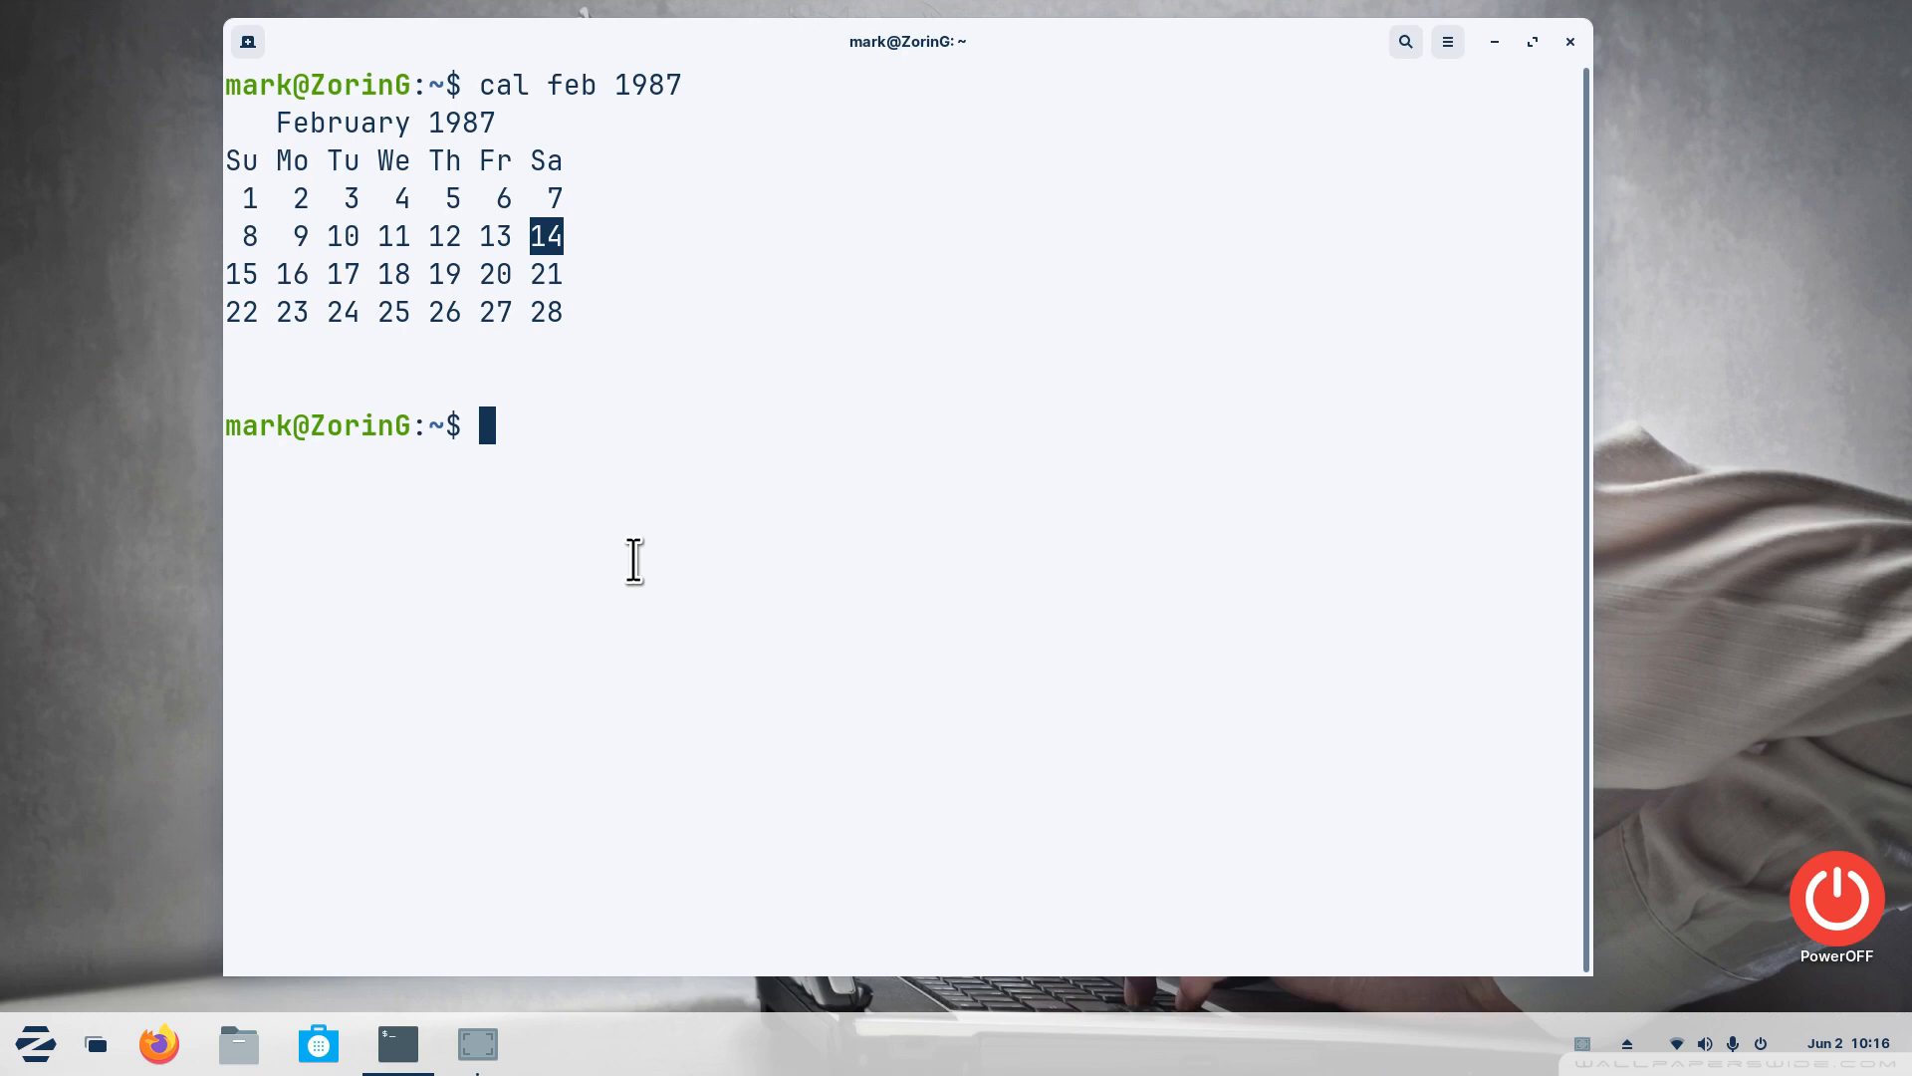
# Run 'cal 7 1776' to show the July 1776 calendar
pyautogui.write('cal')
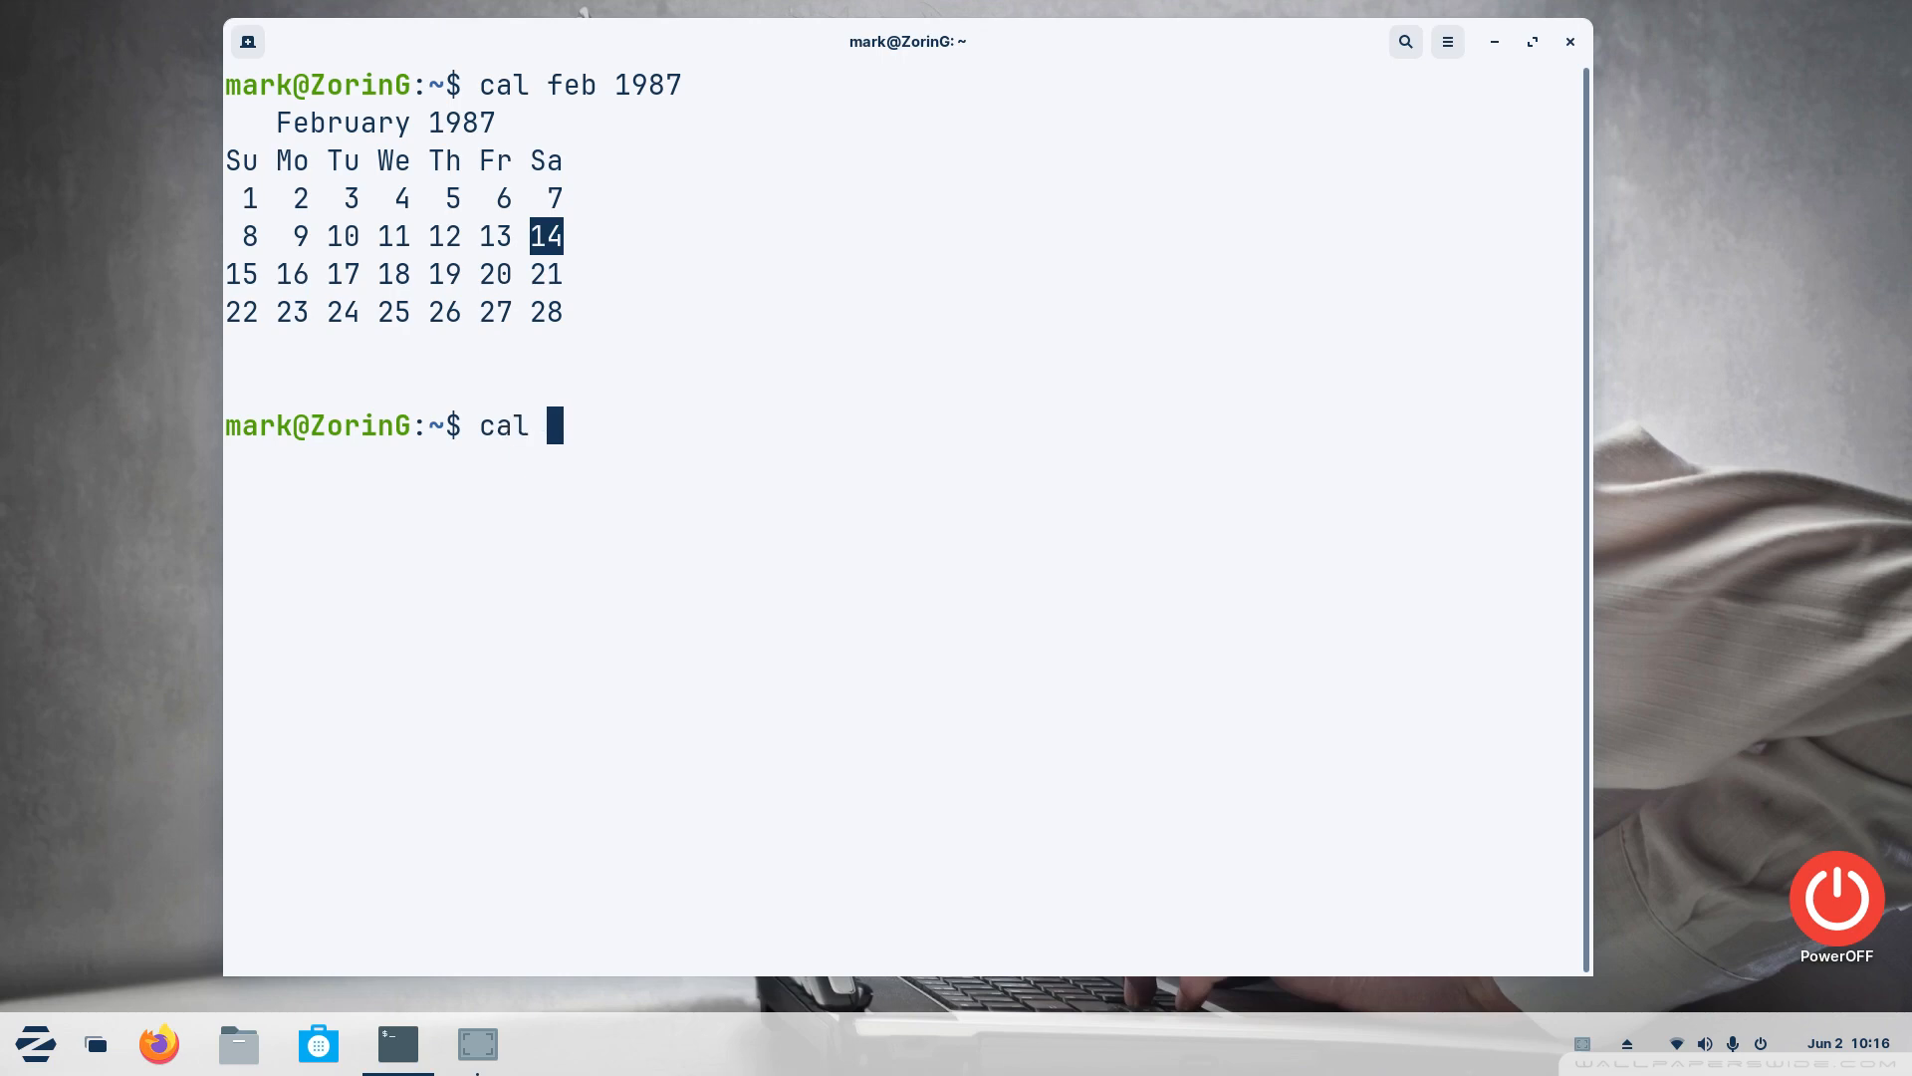
pyautogui.write('jul')
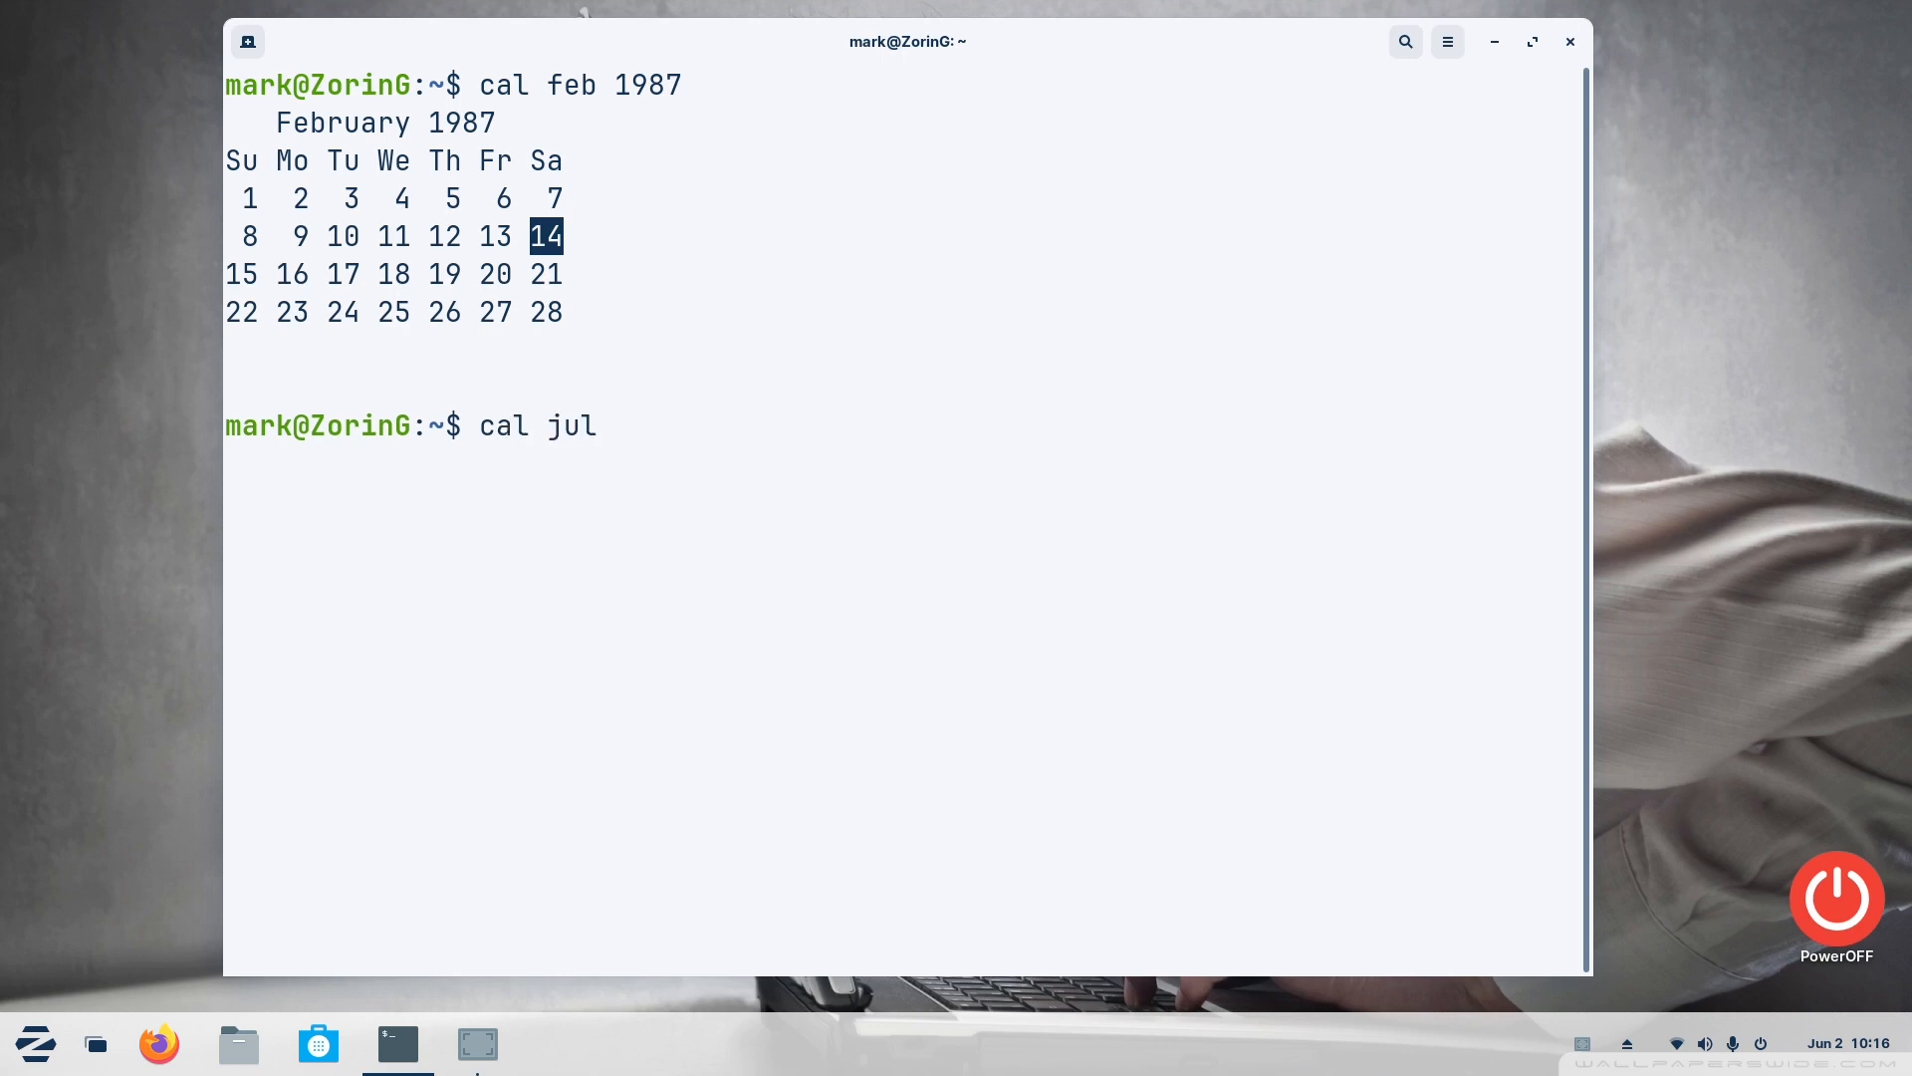
pyautogui.write('7')
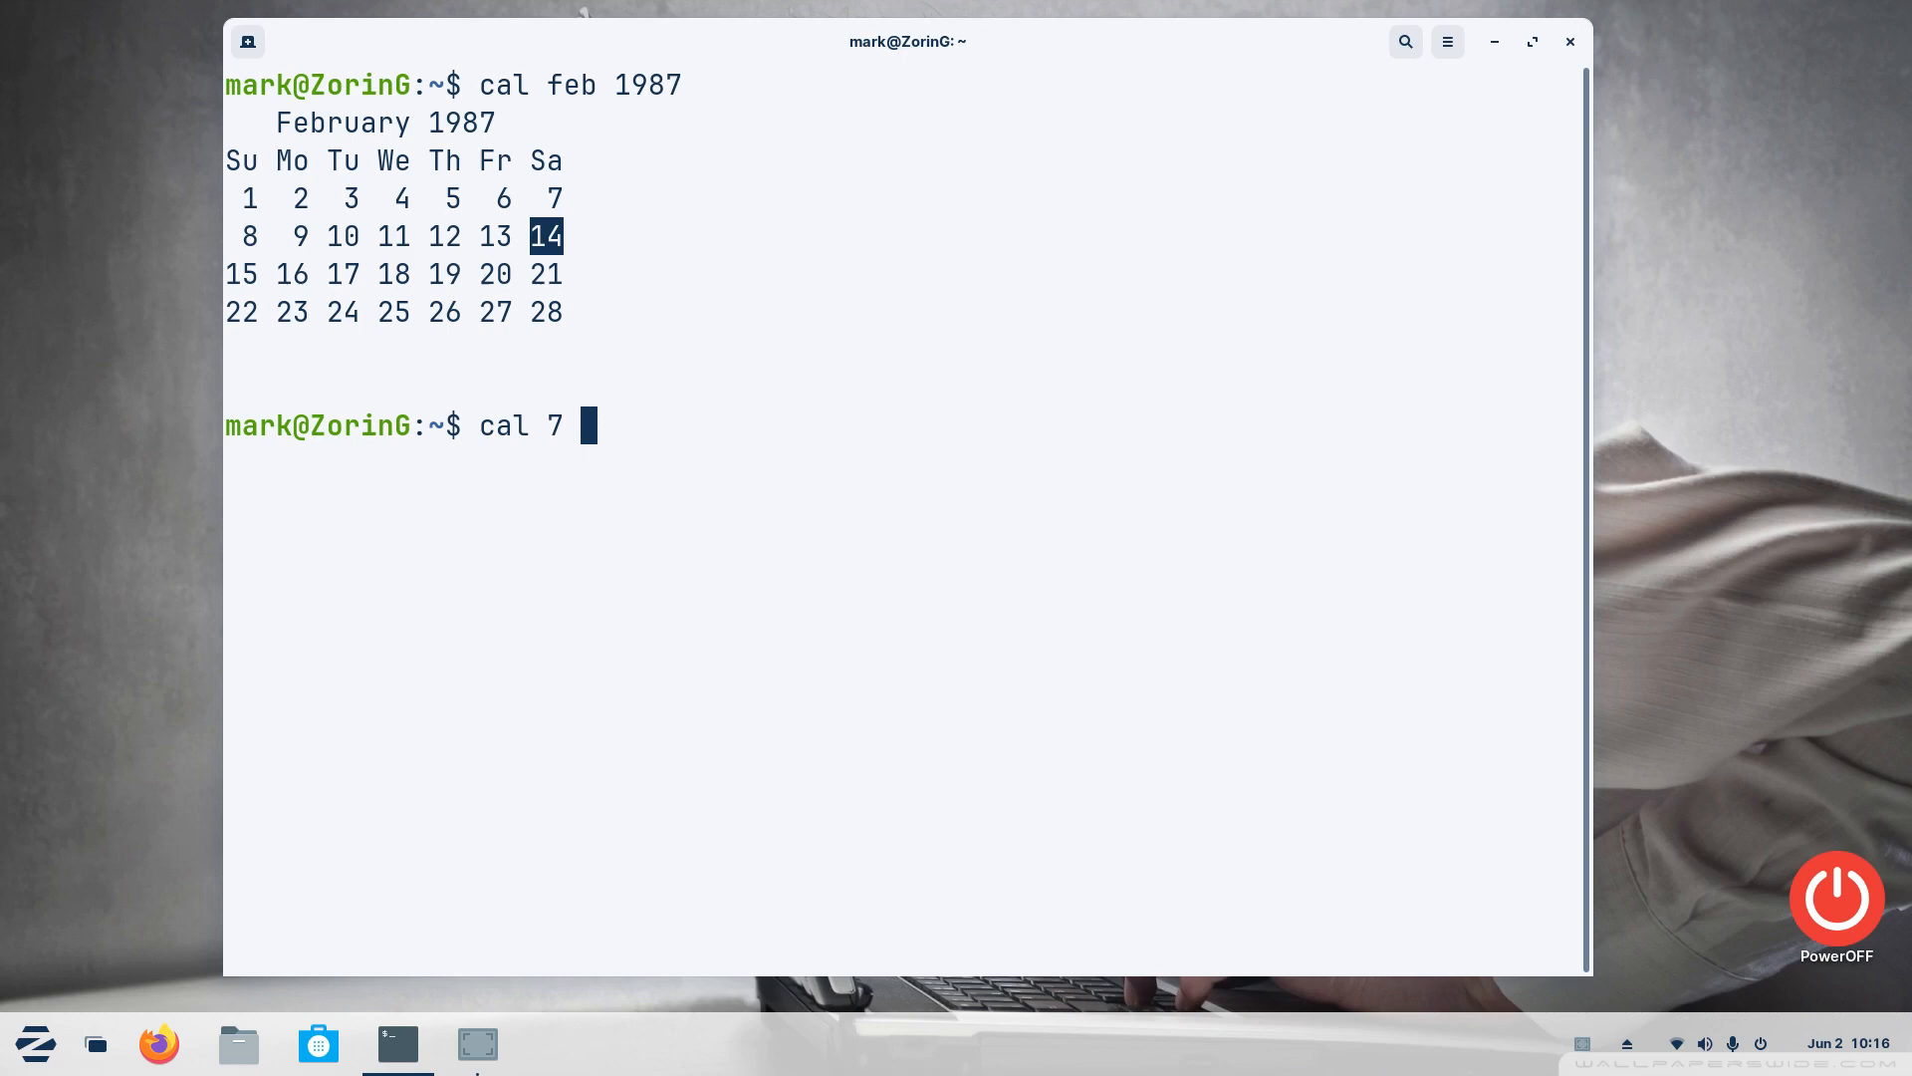
pyautogui.write('1776')
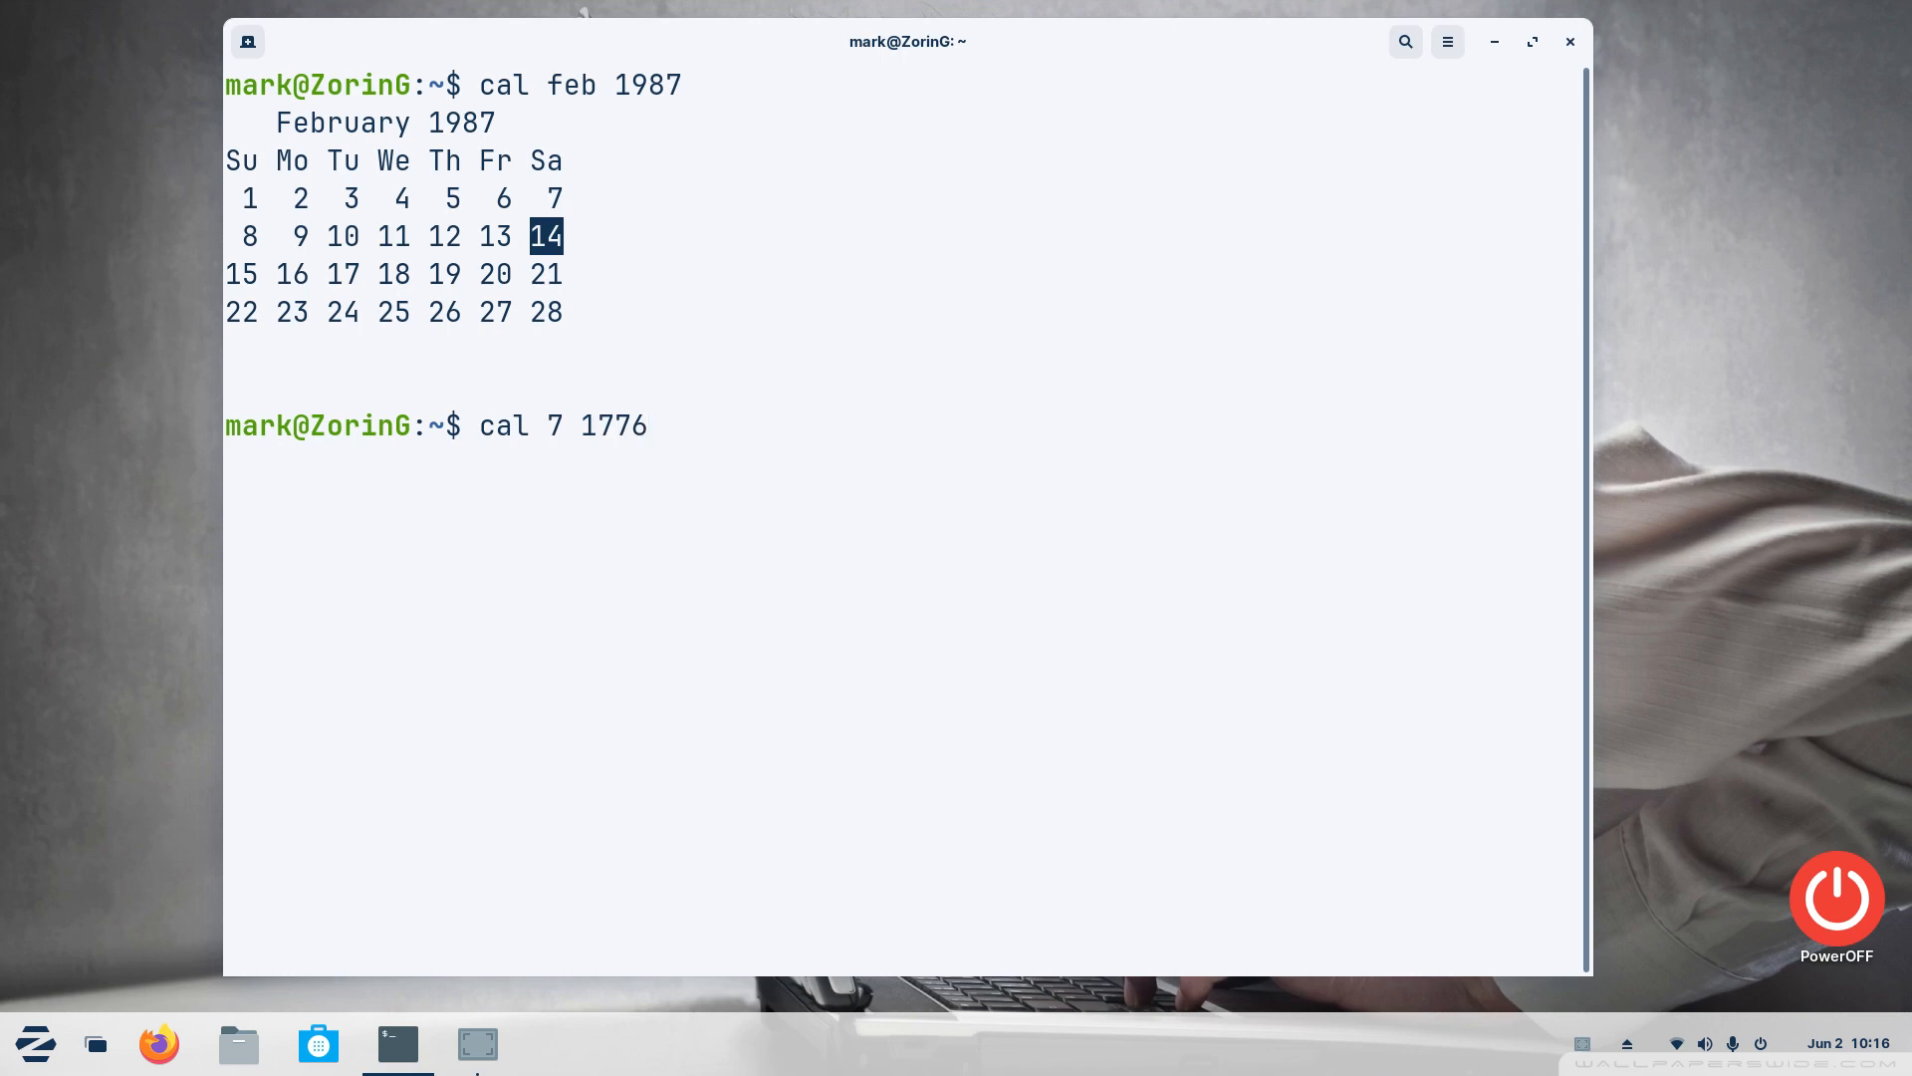
pyautogui.press('Return')
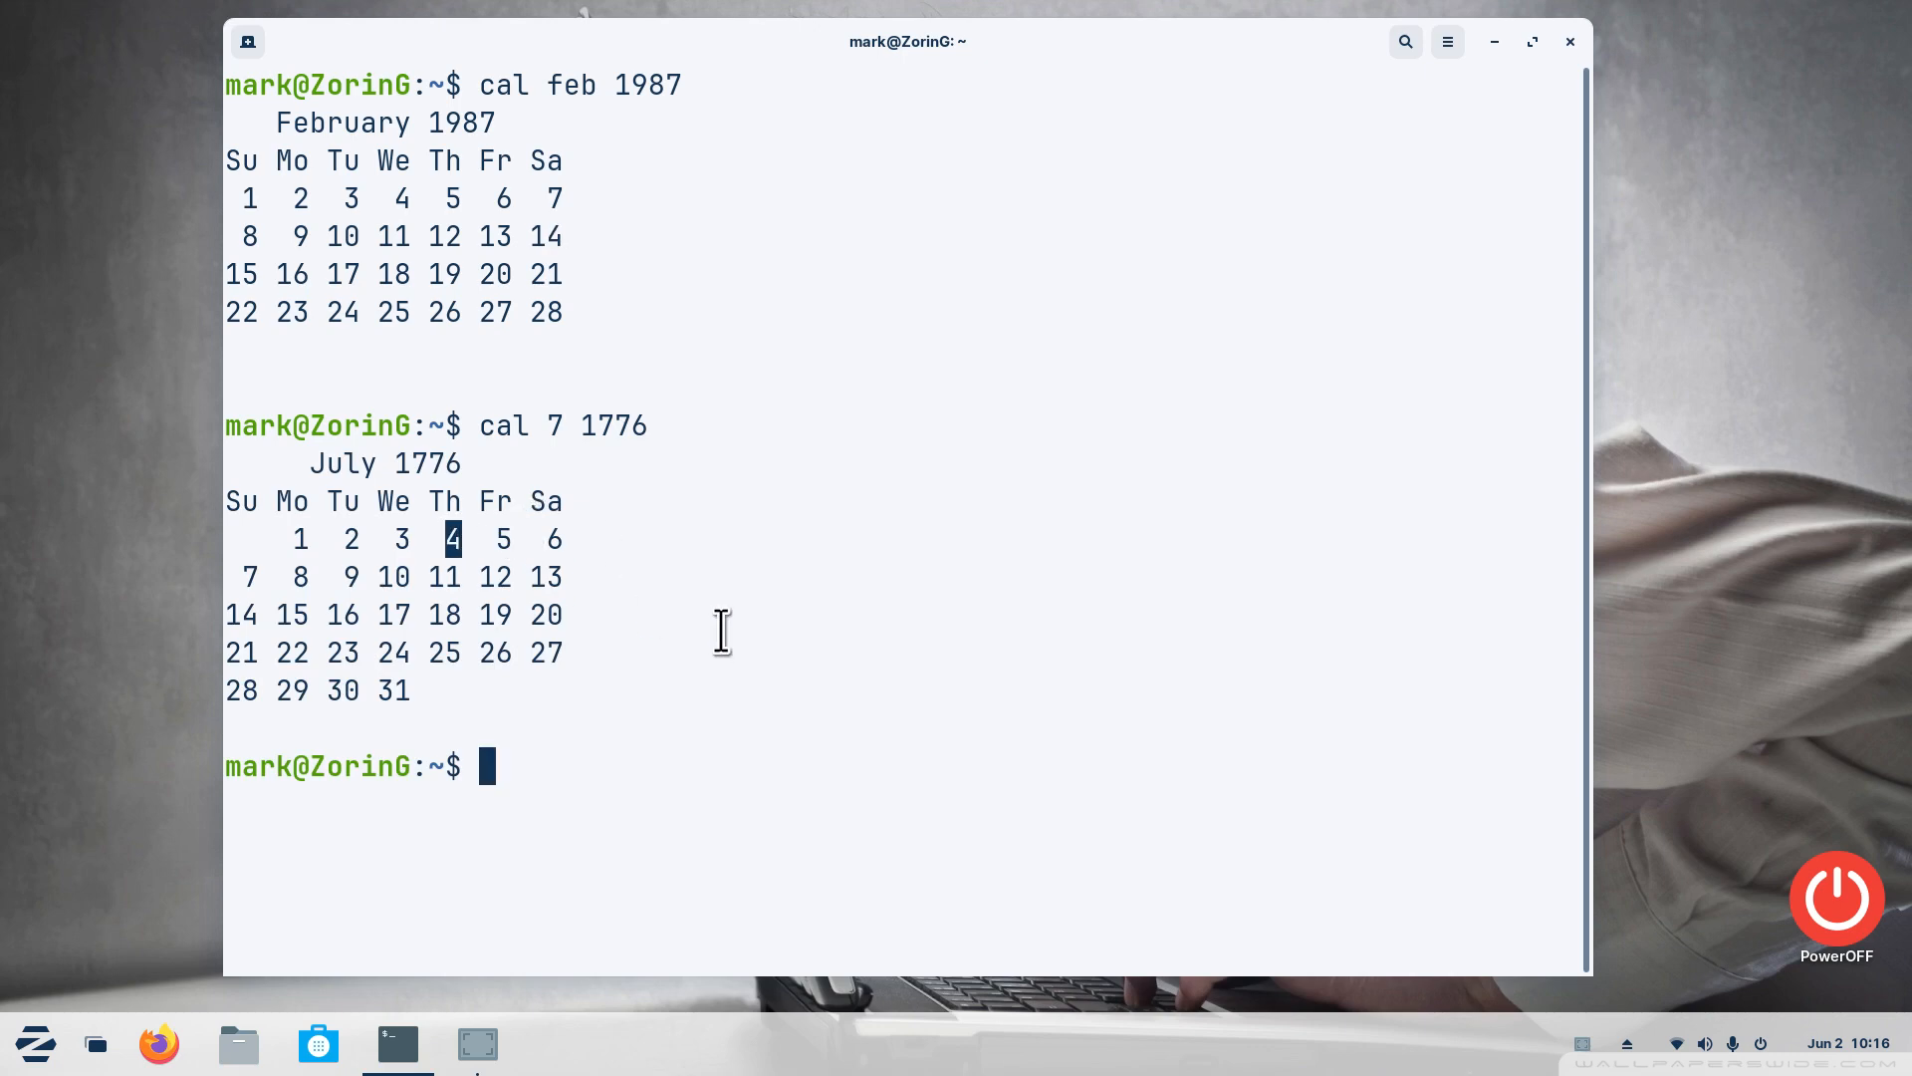
pyautogui.moveTo(432, 512)
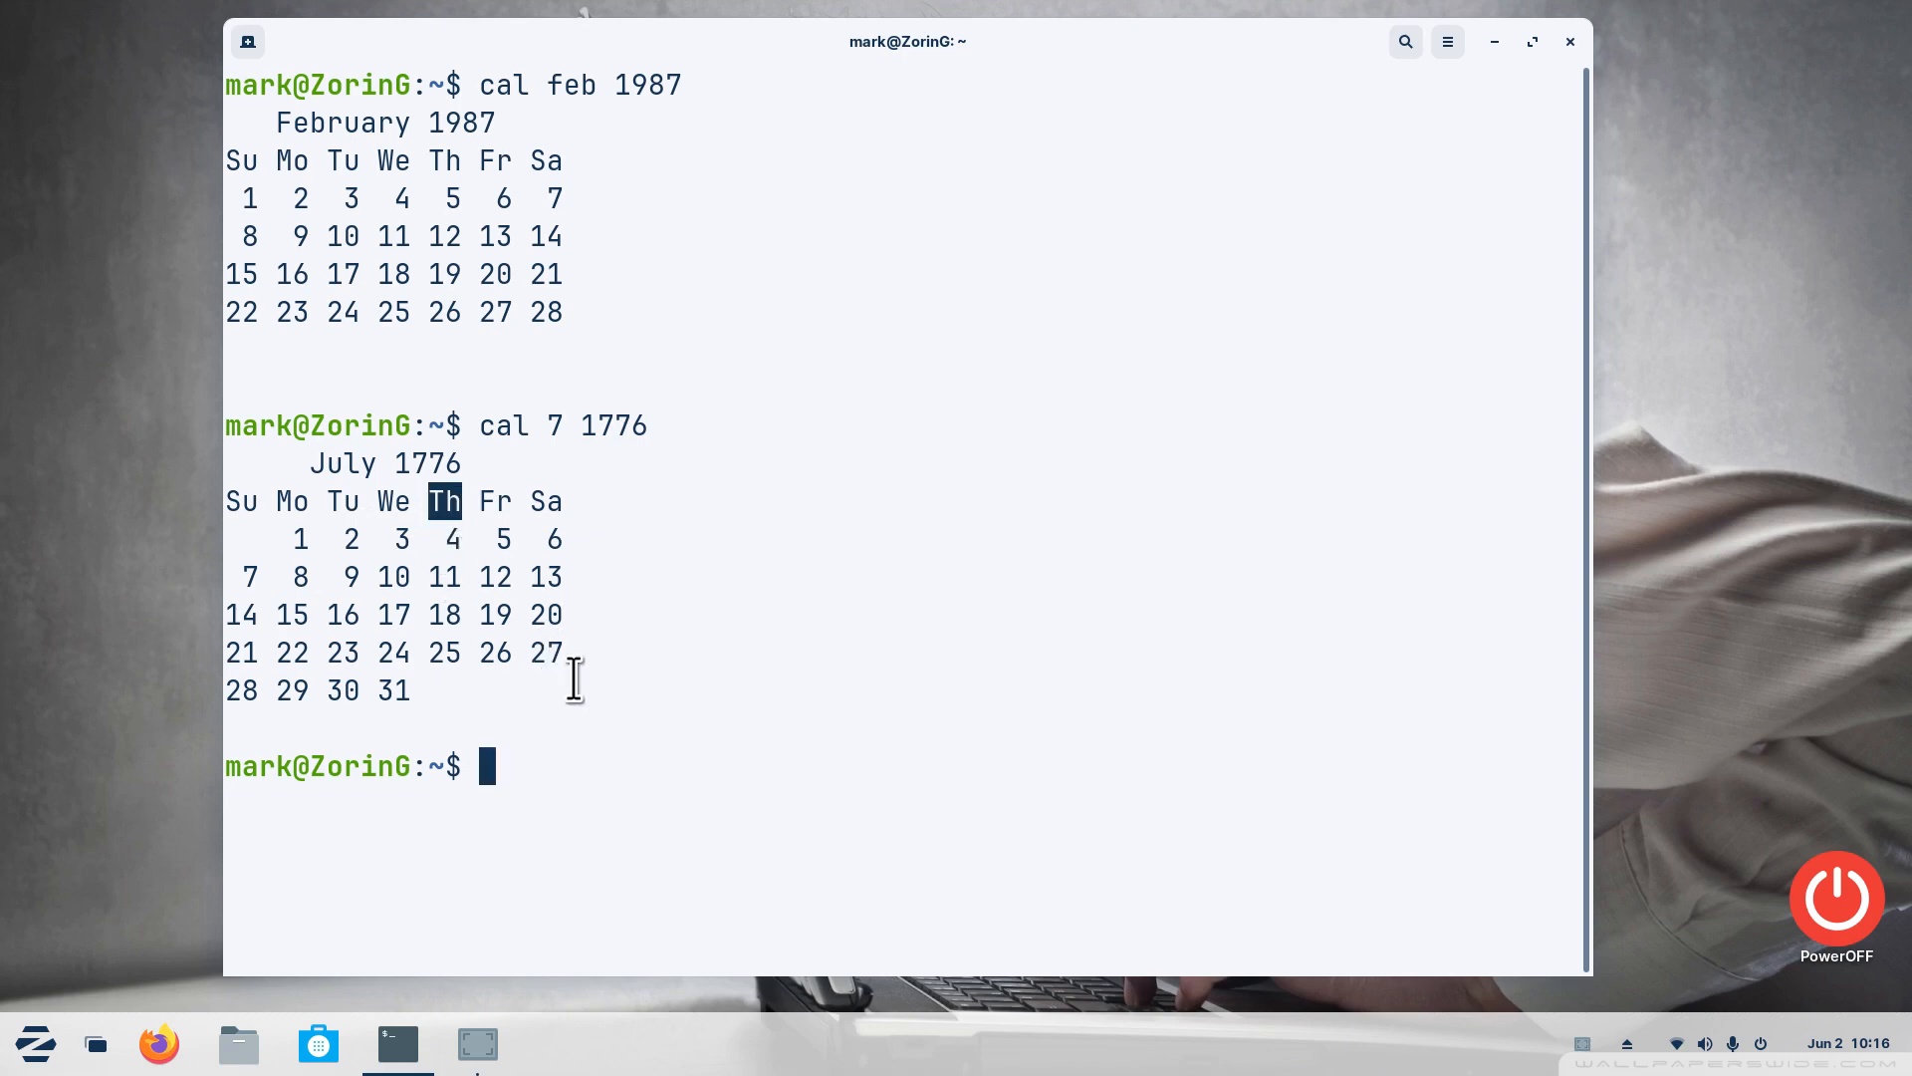
pyautogui.moveTo(701, 684)
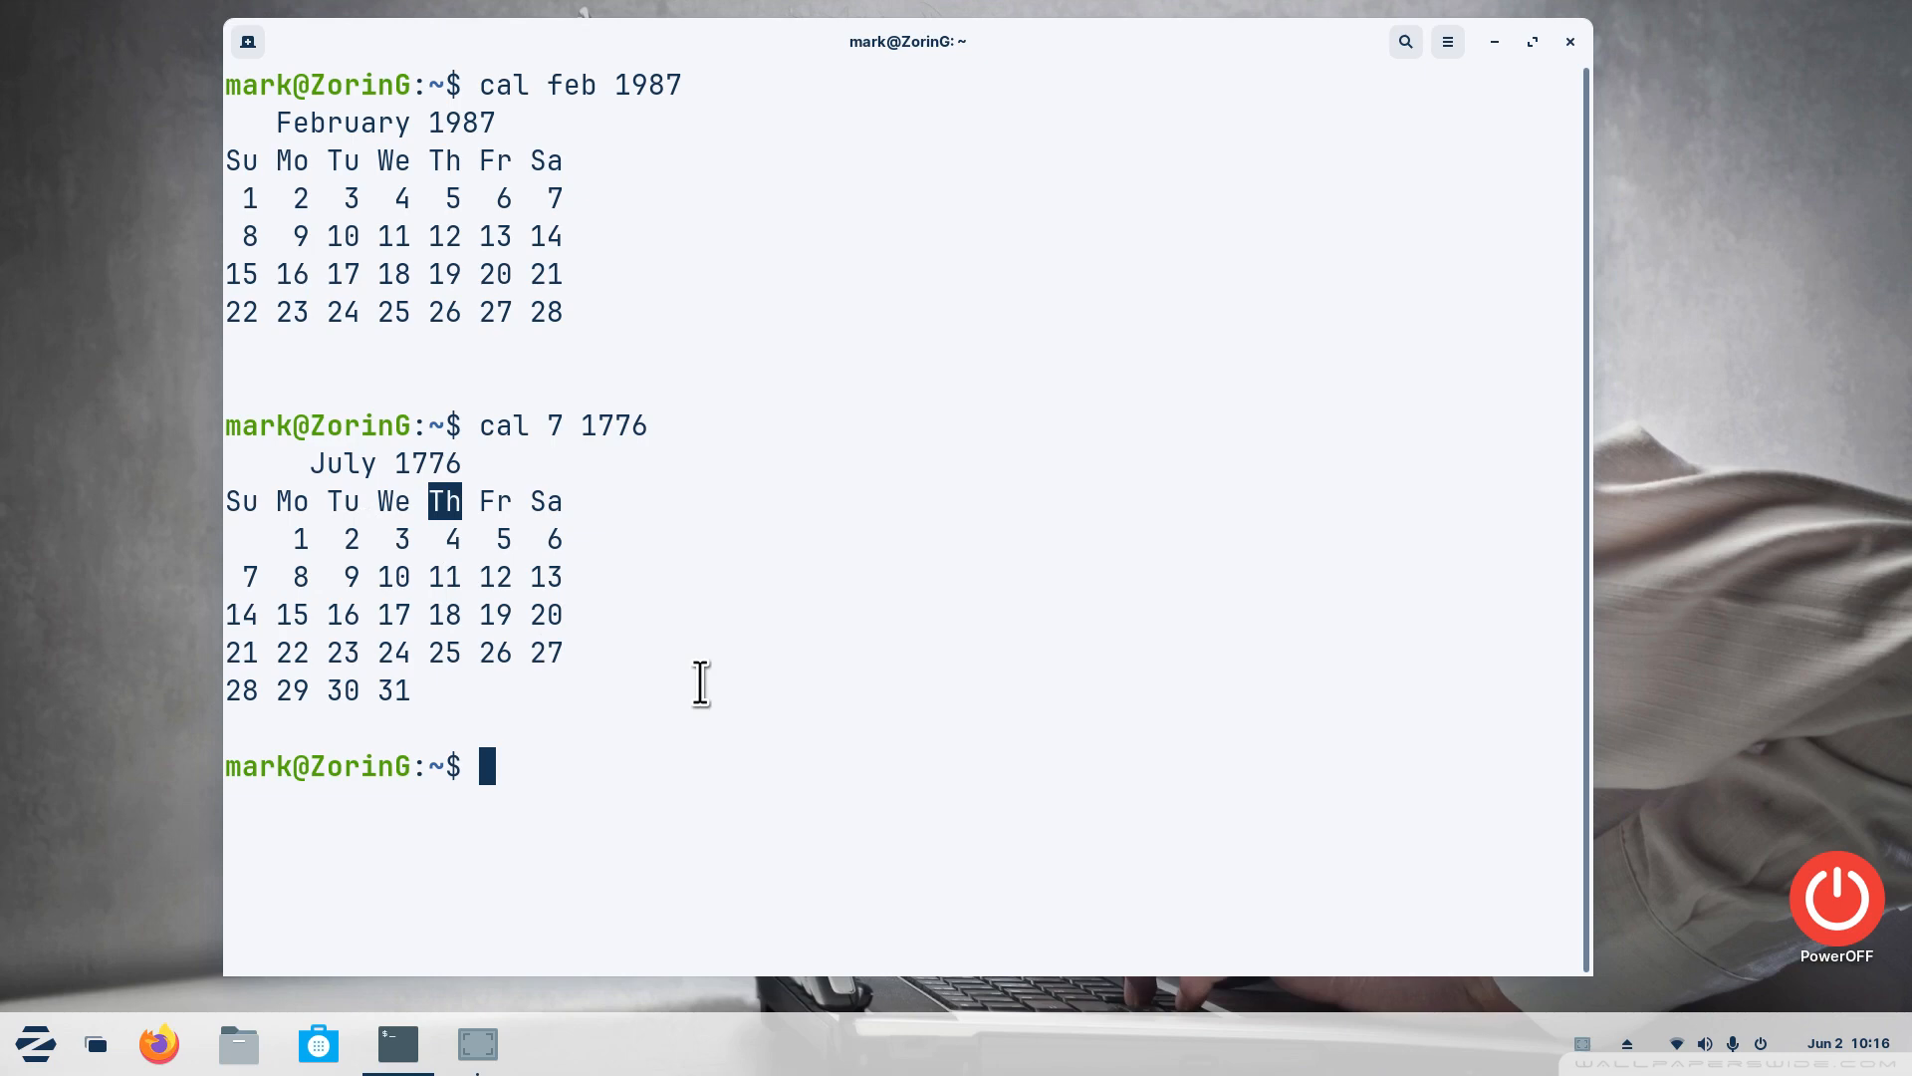
pyautogui.moveTo(711, 685)
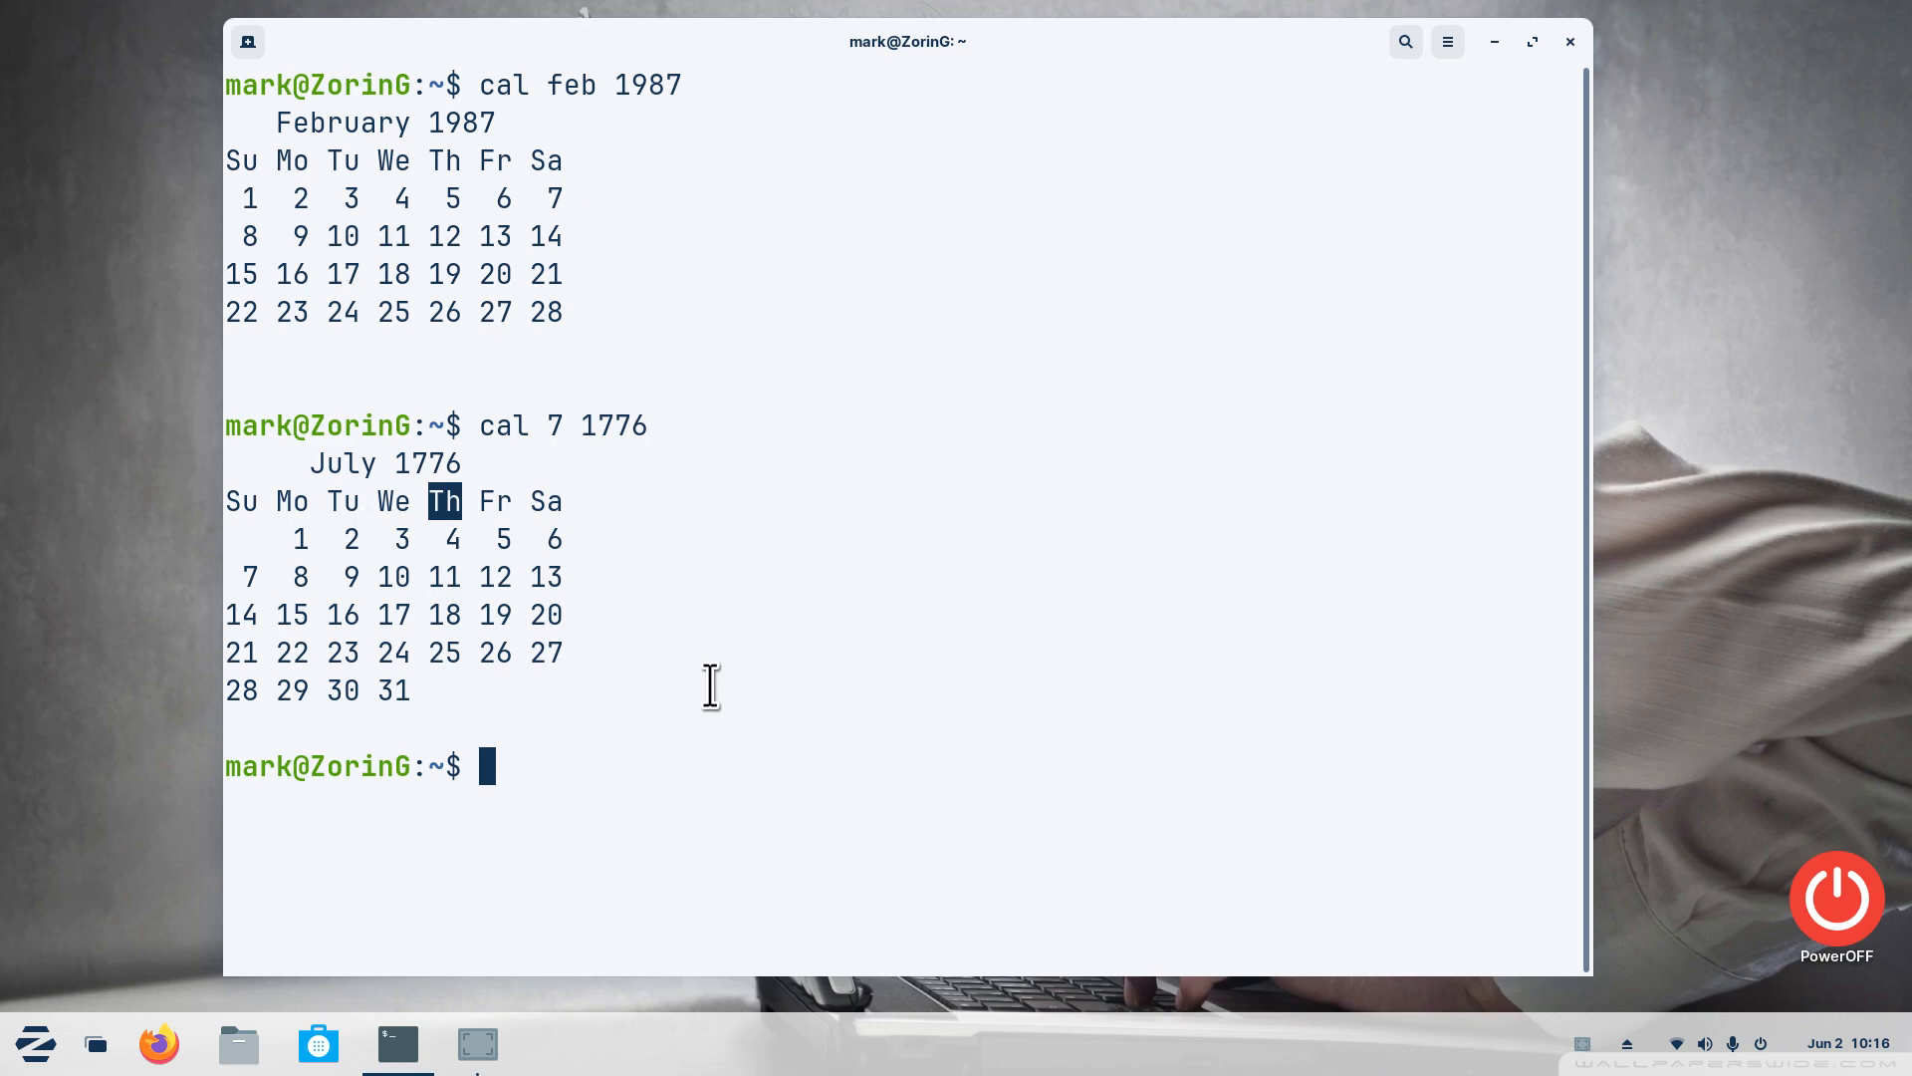
# Run 'cal may 1556' to show the May 1556 calendar, then start typing clear
pyautogui.write('cal')
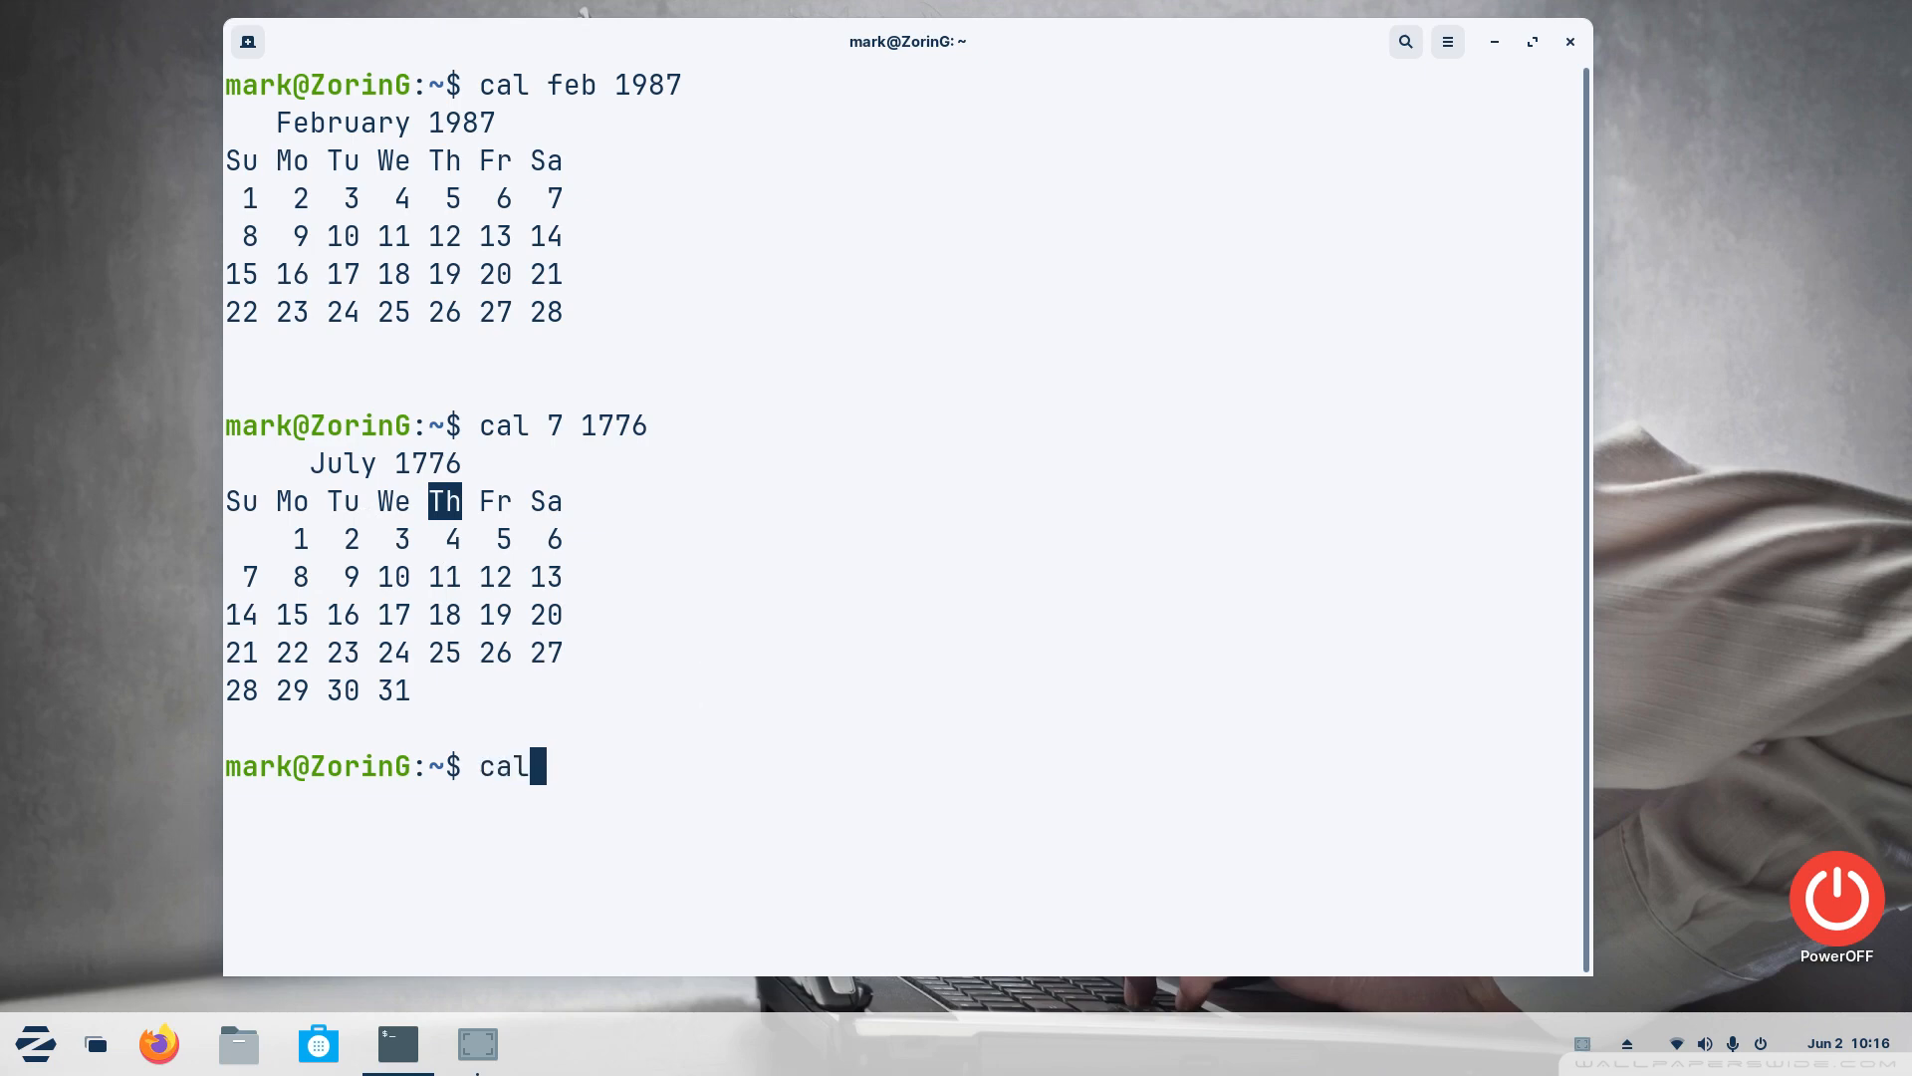
pyautogui.write('may')
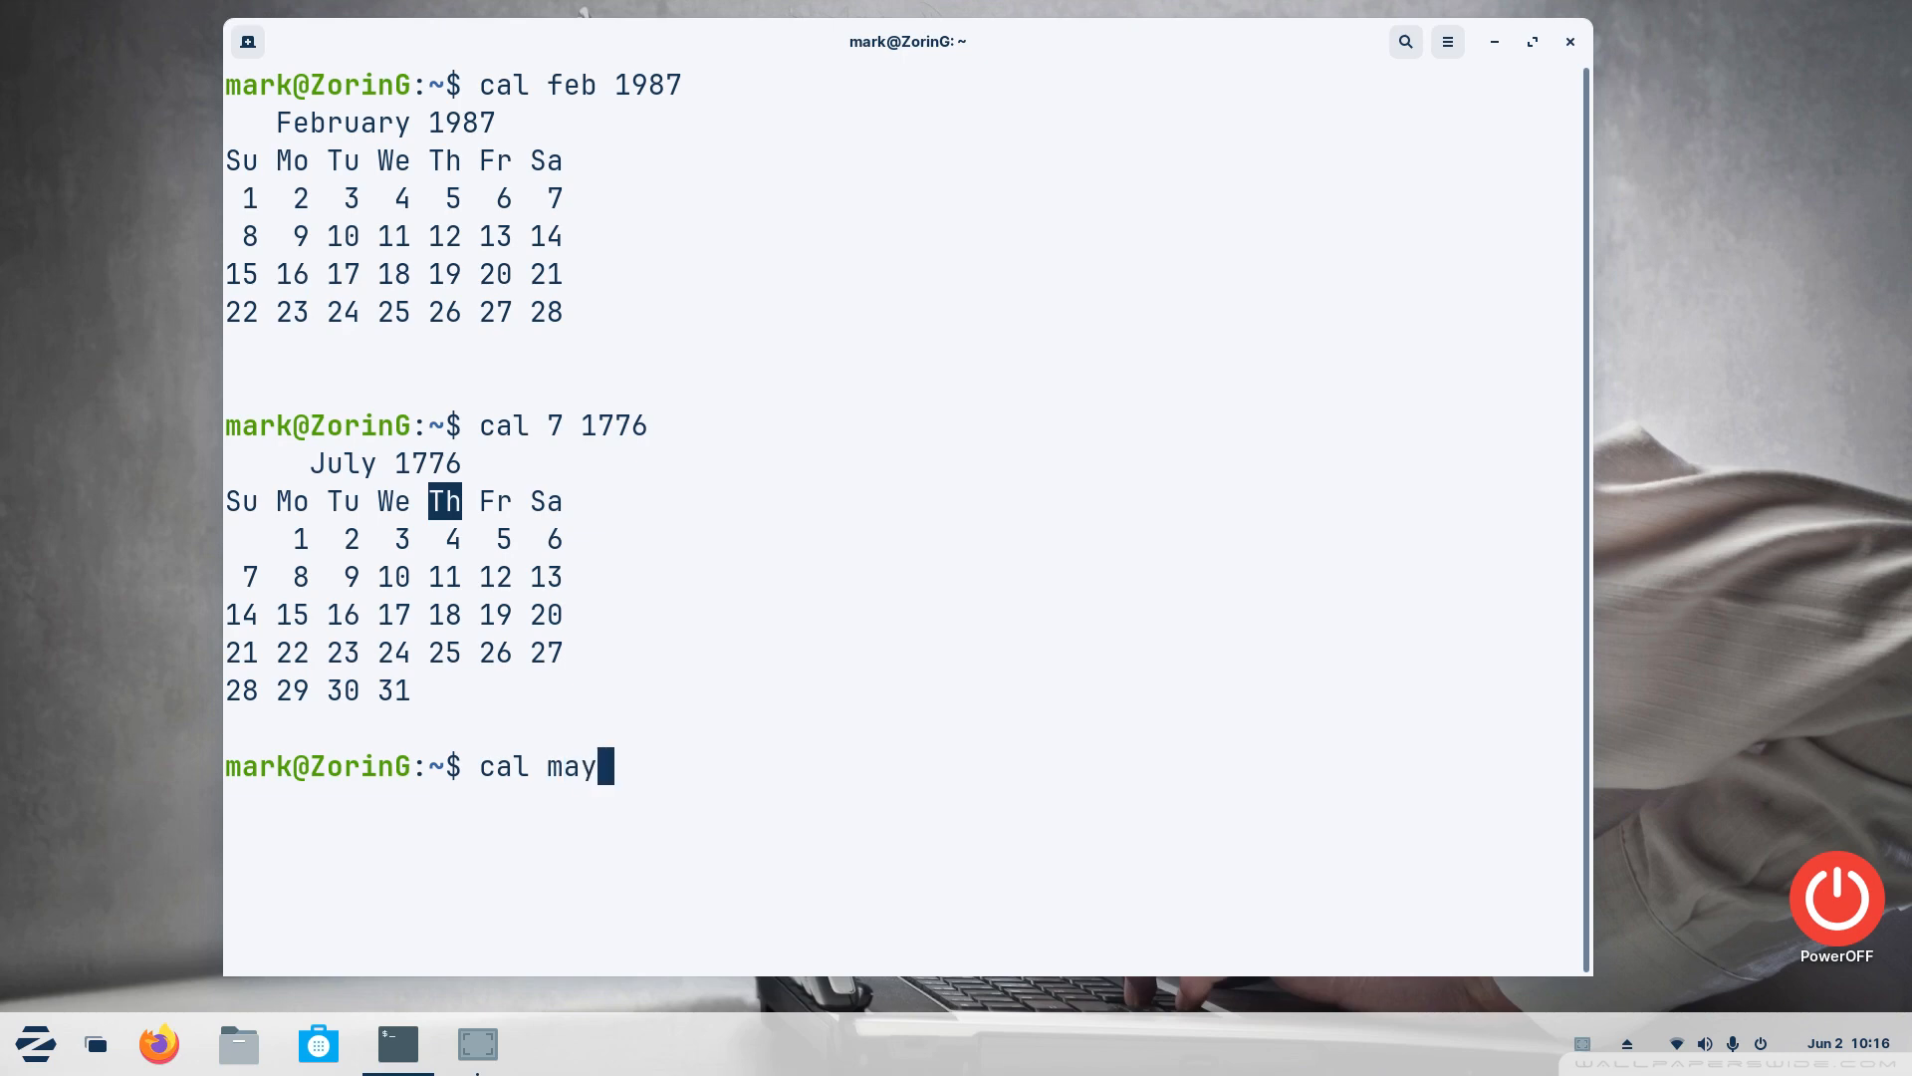
pyautogui.write('15')
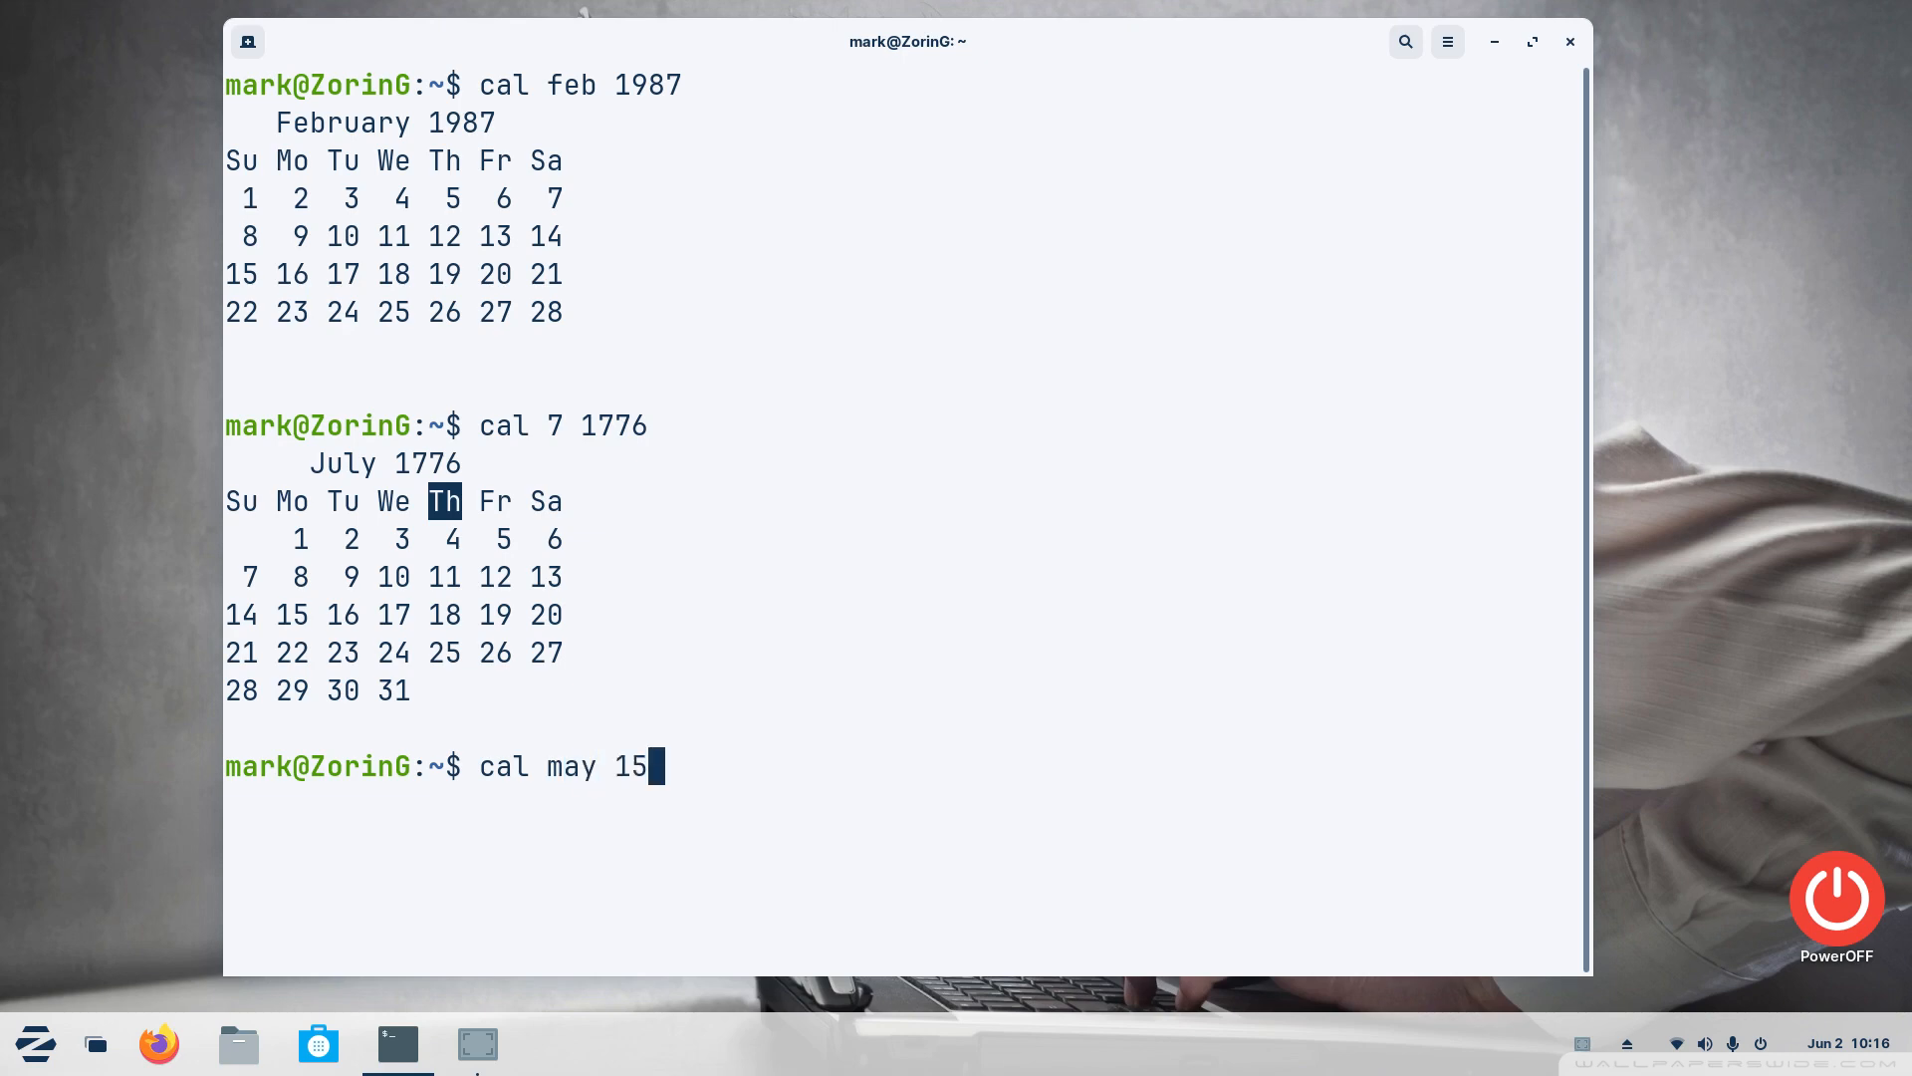
pyautogui.press('Return')
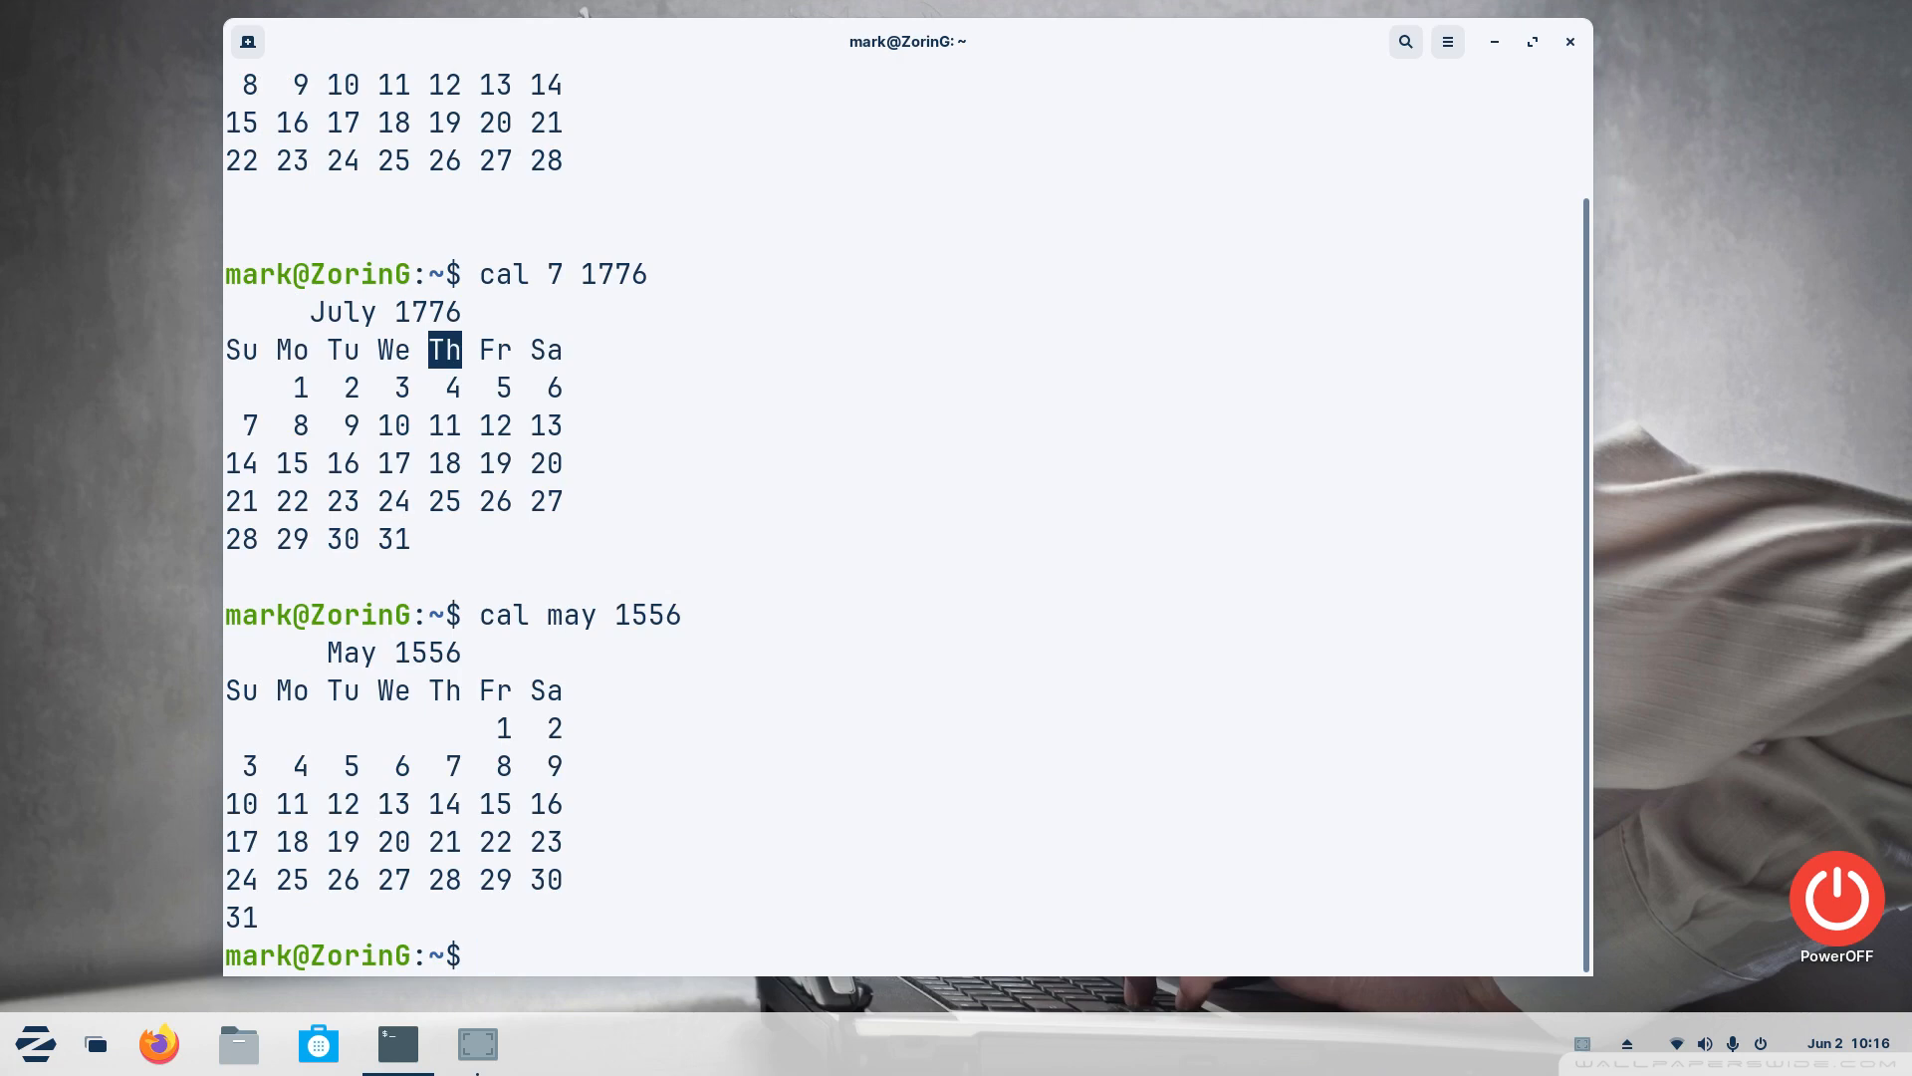
pyautogui.write('cl')
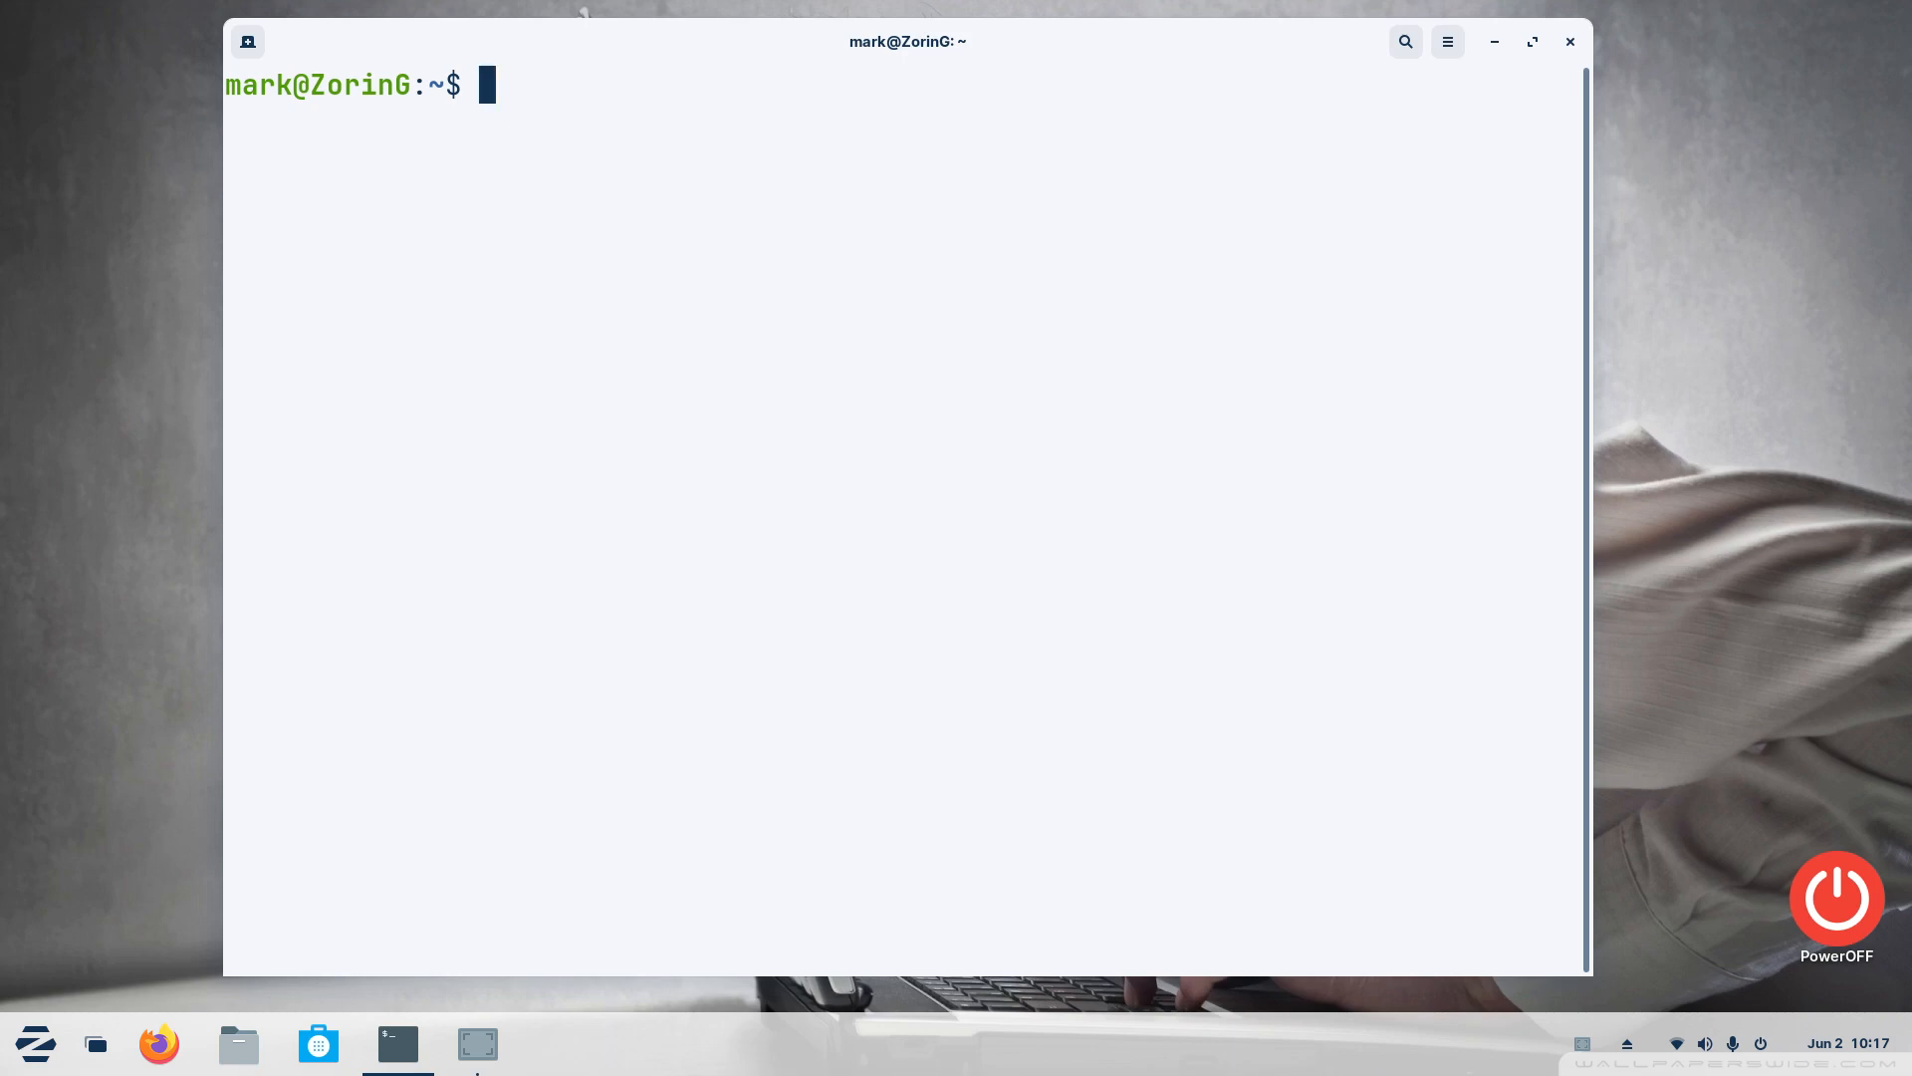
# Run sl and get 'Command sl not found' with an apt install suggestion
pyautogui.write('sl')
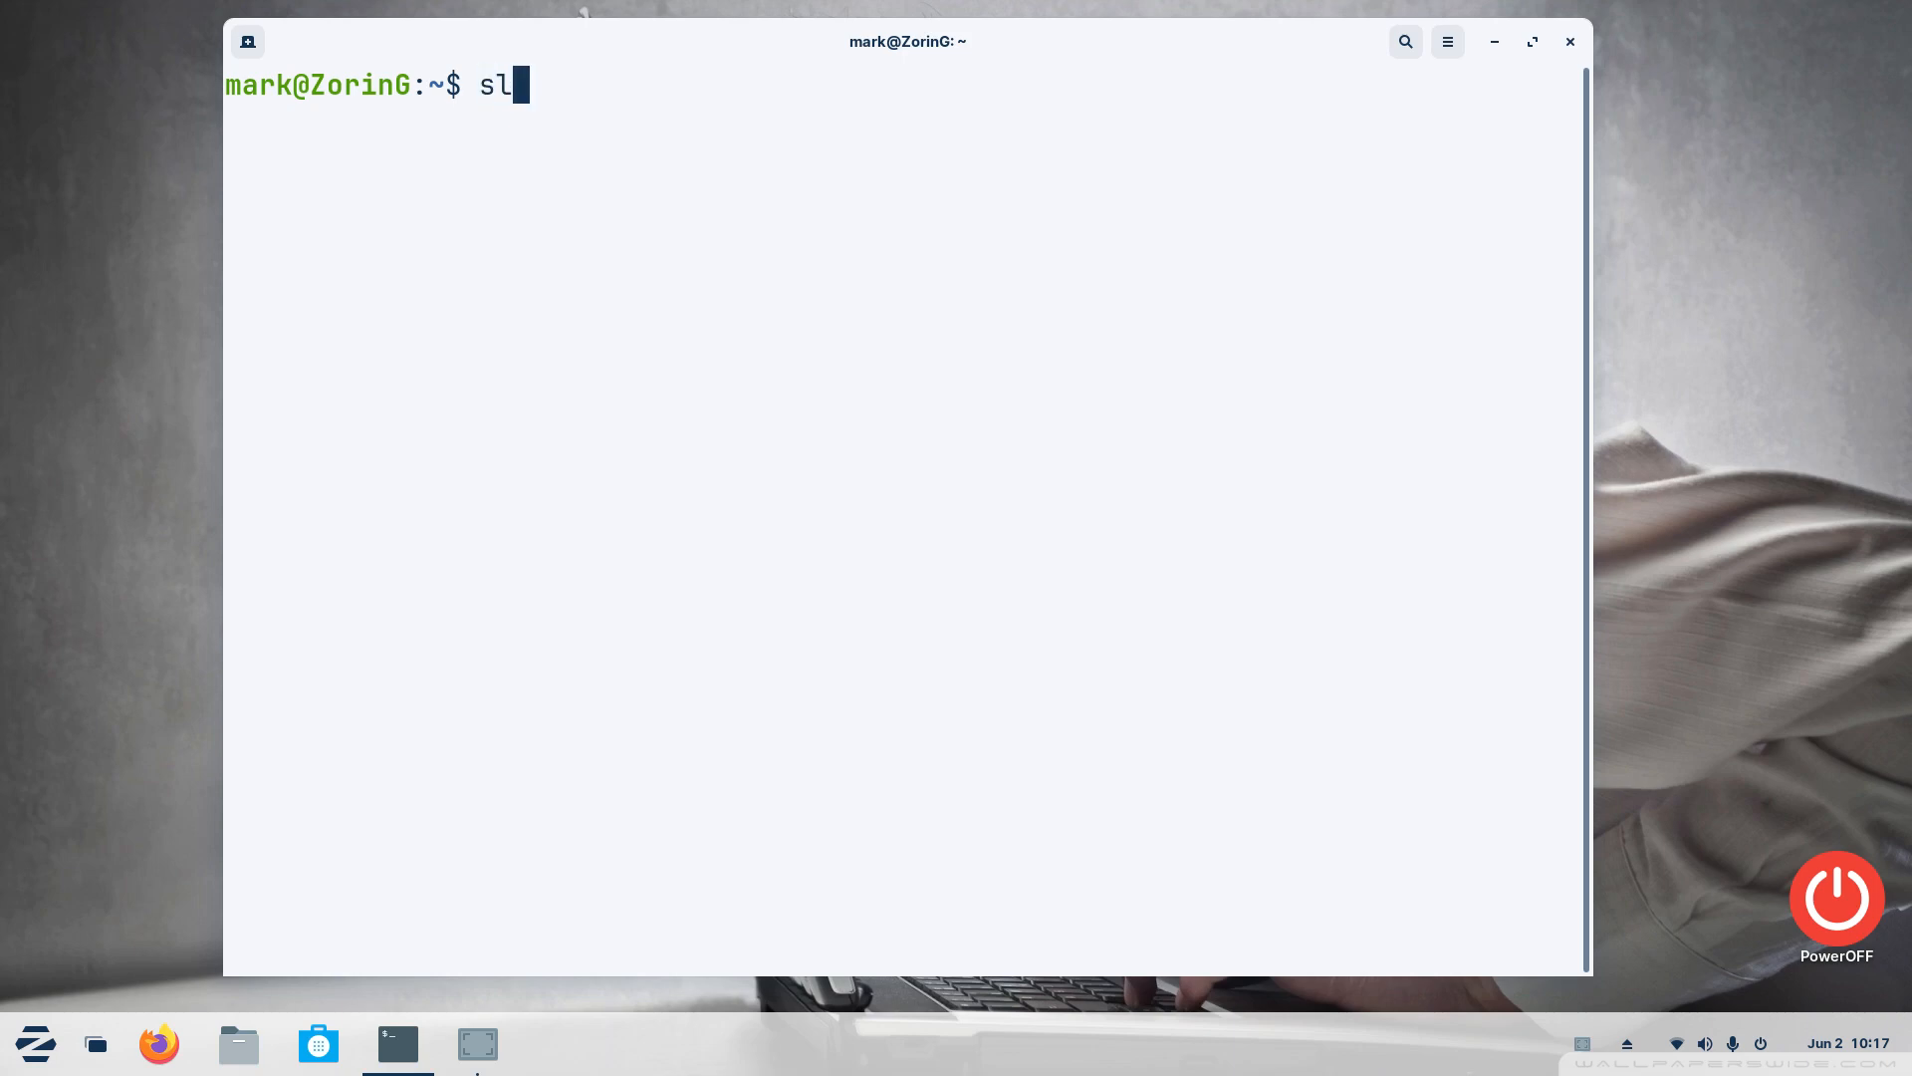
pyautogui.press('Return')
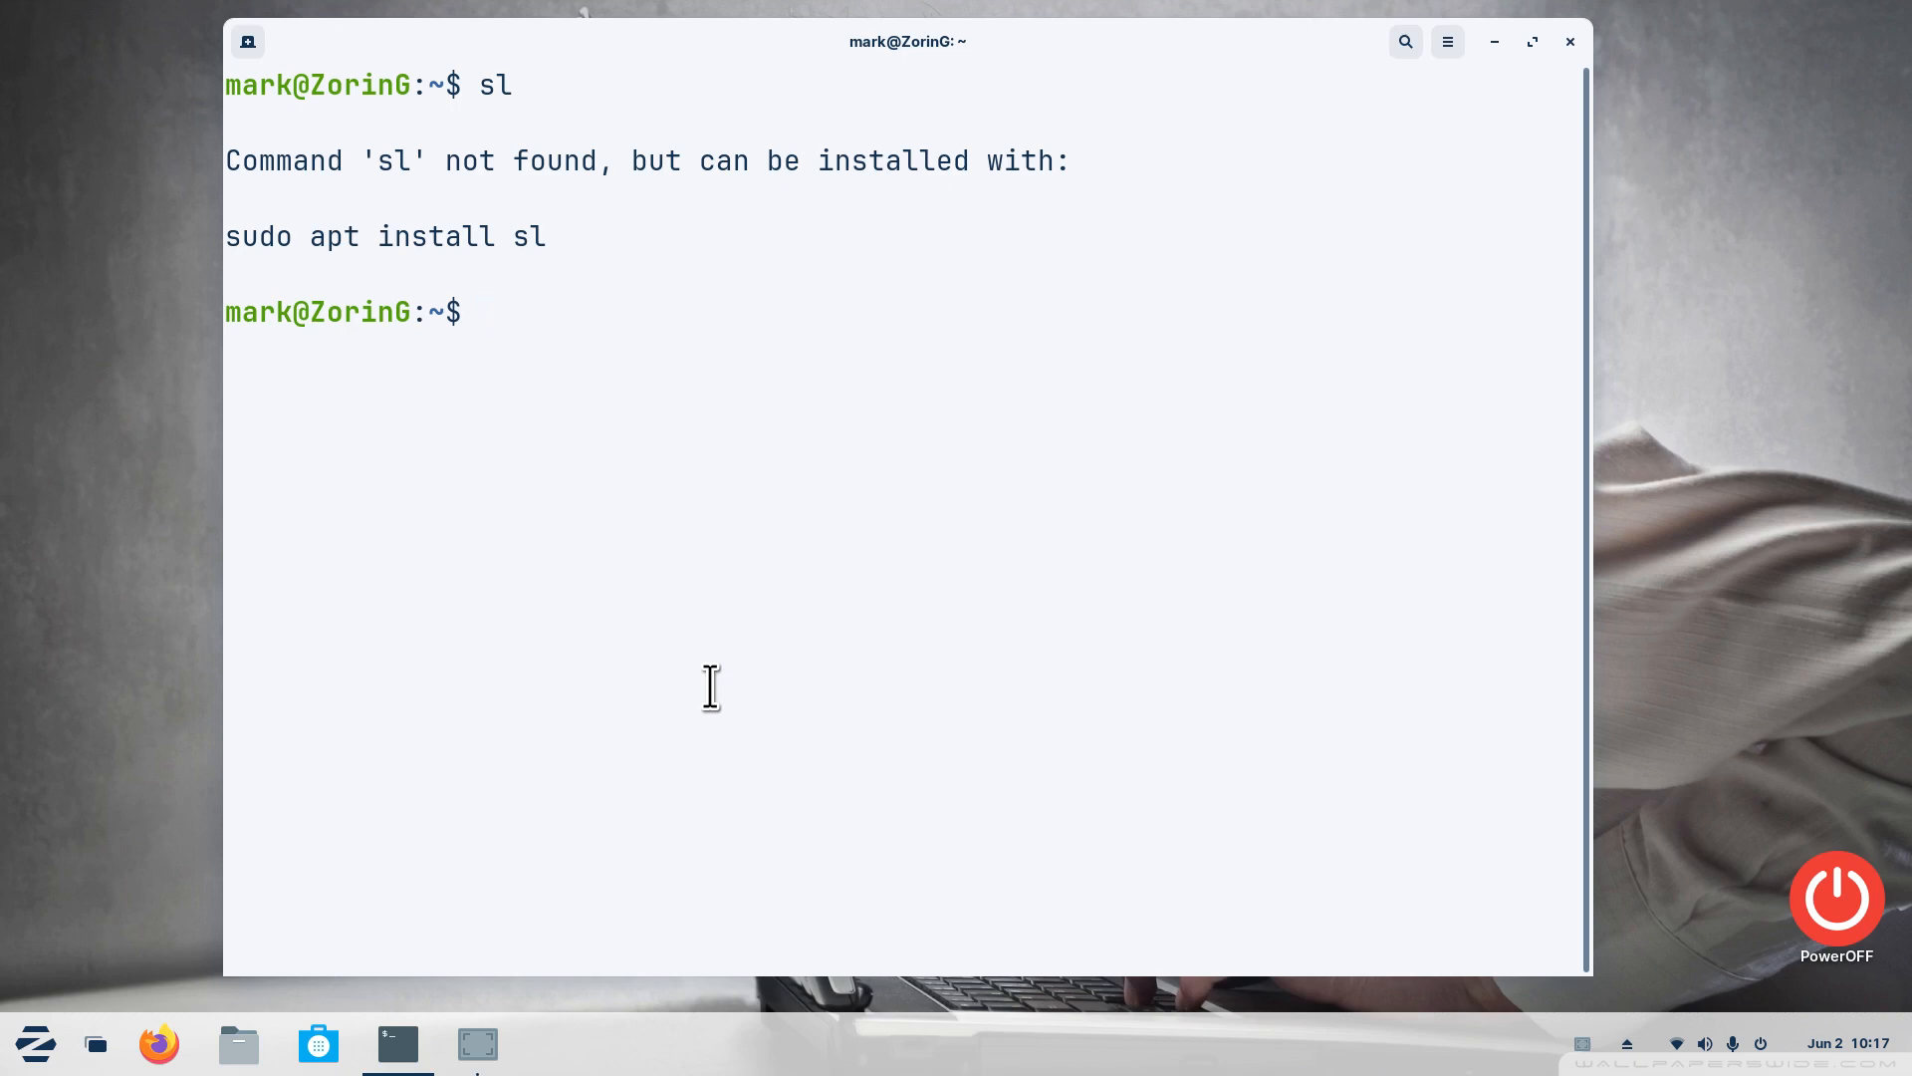
pyautogui.moveTo(319, 1043)
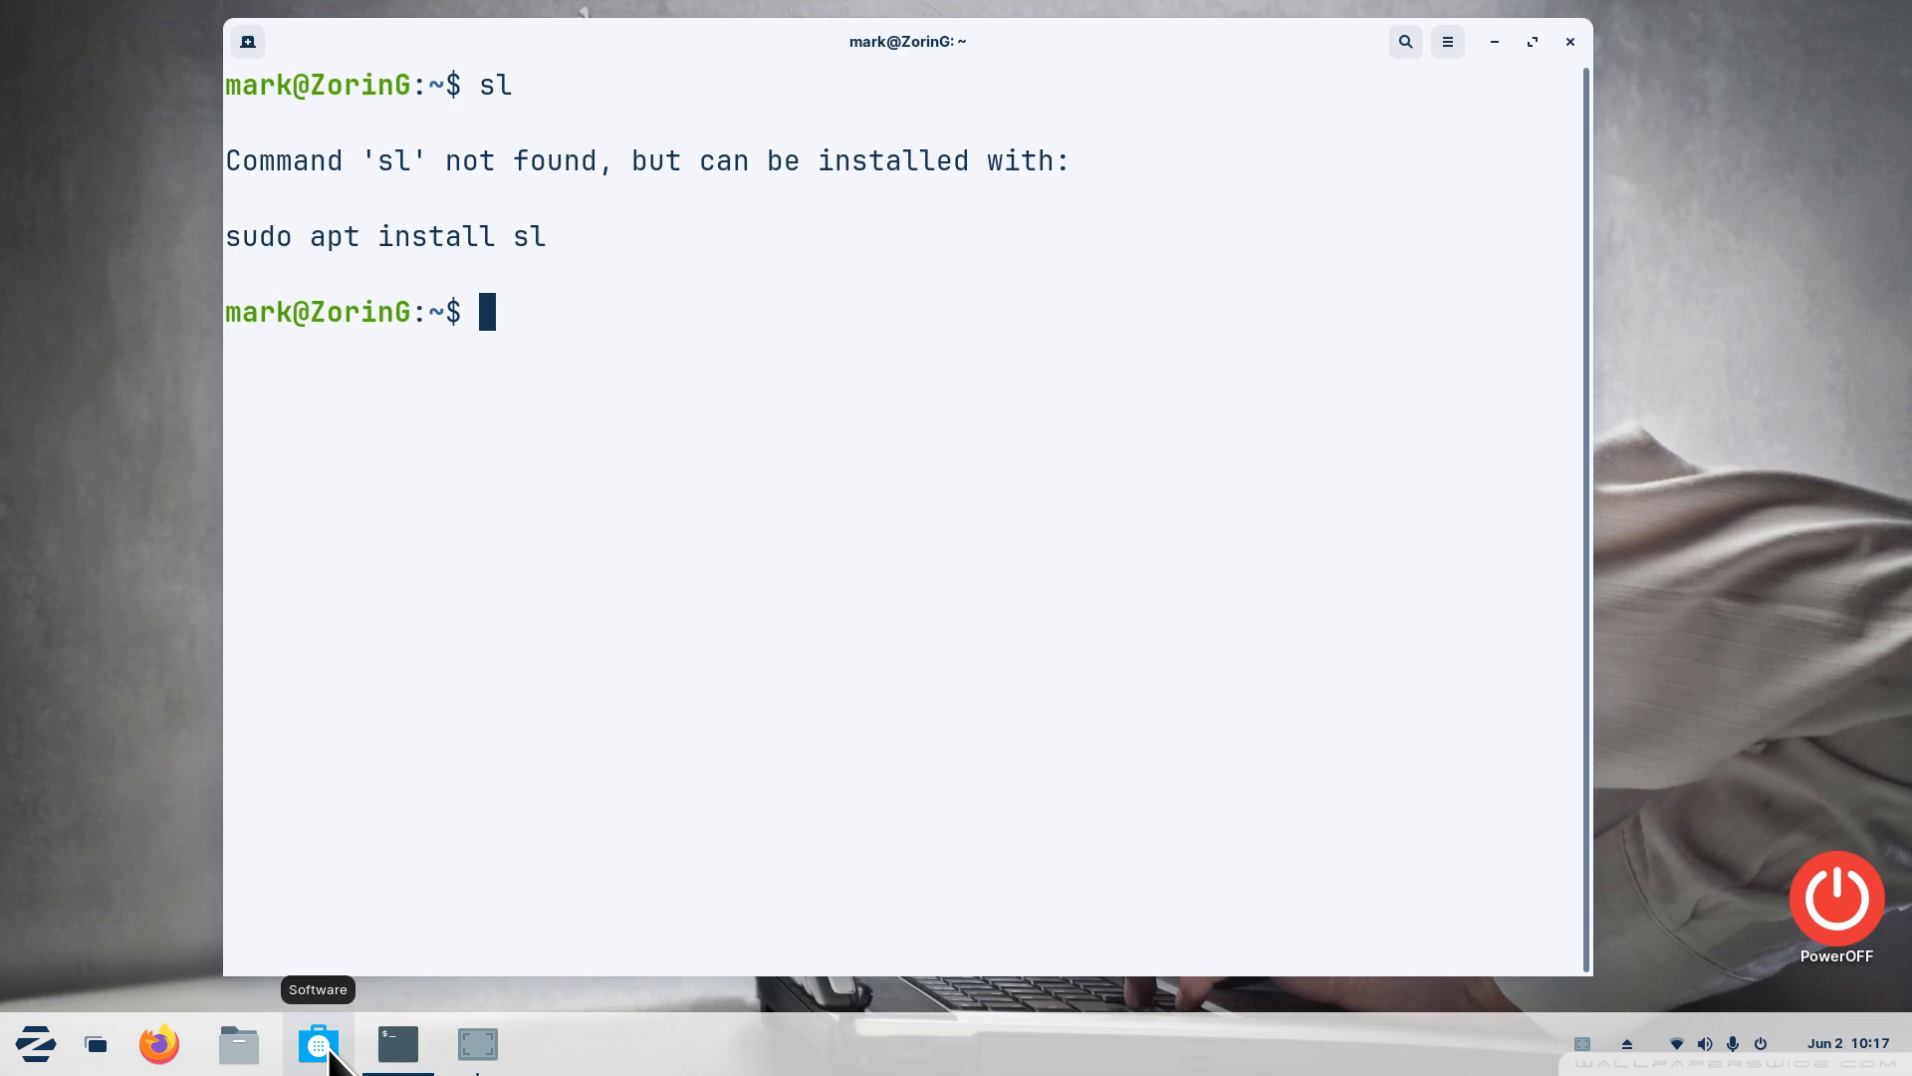
pyautogui.moveTo(982, 603)
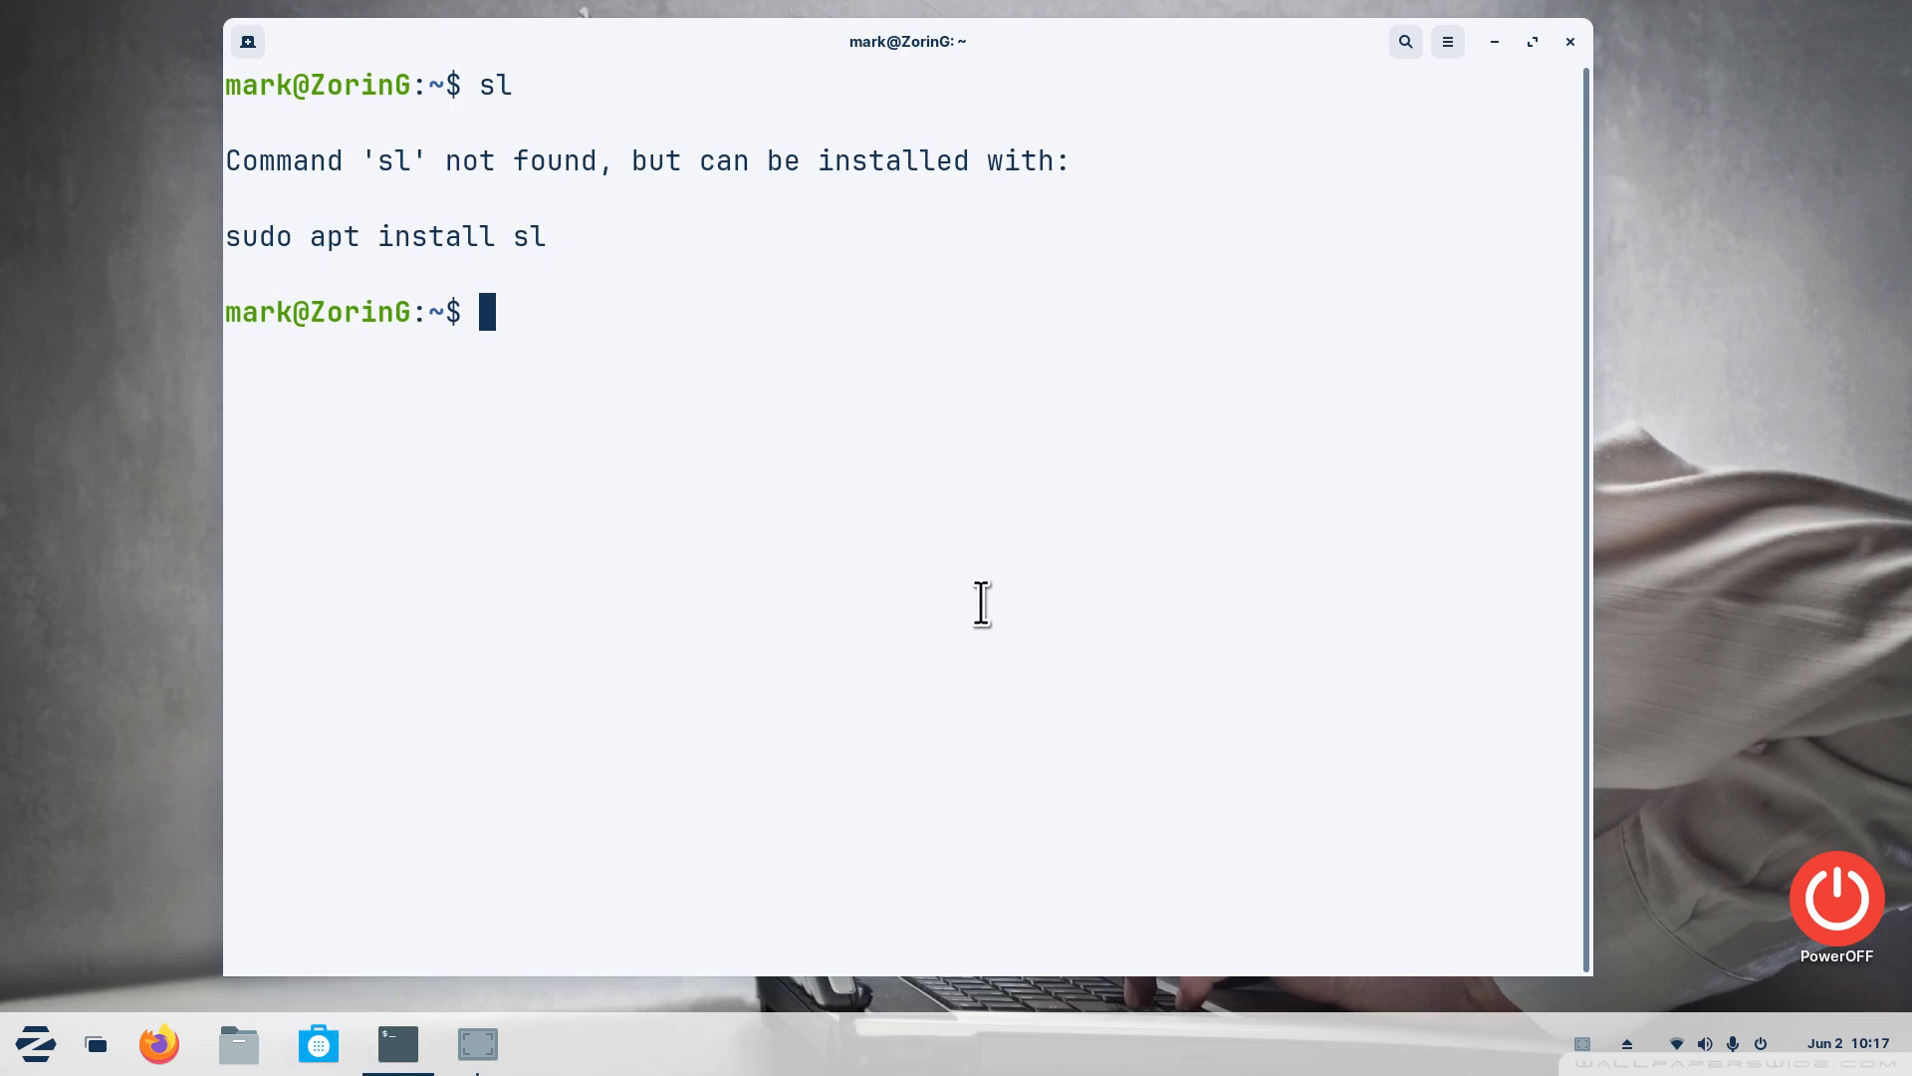
pyautogui.moveTo(225, 237)
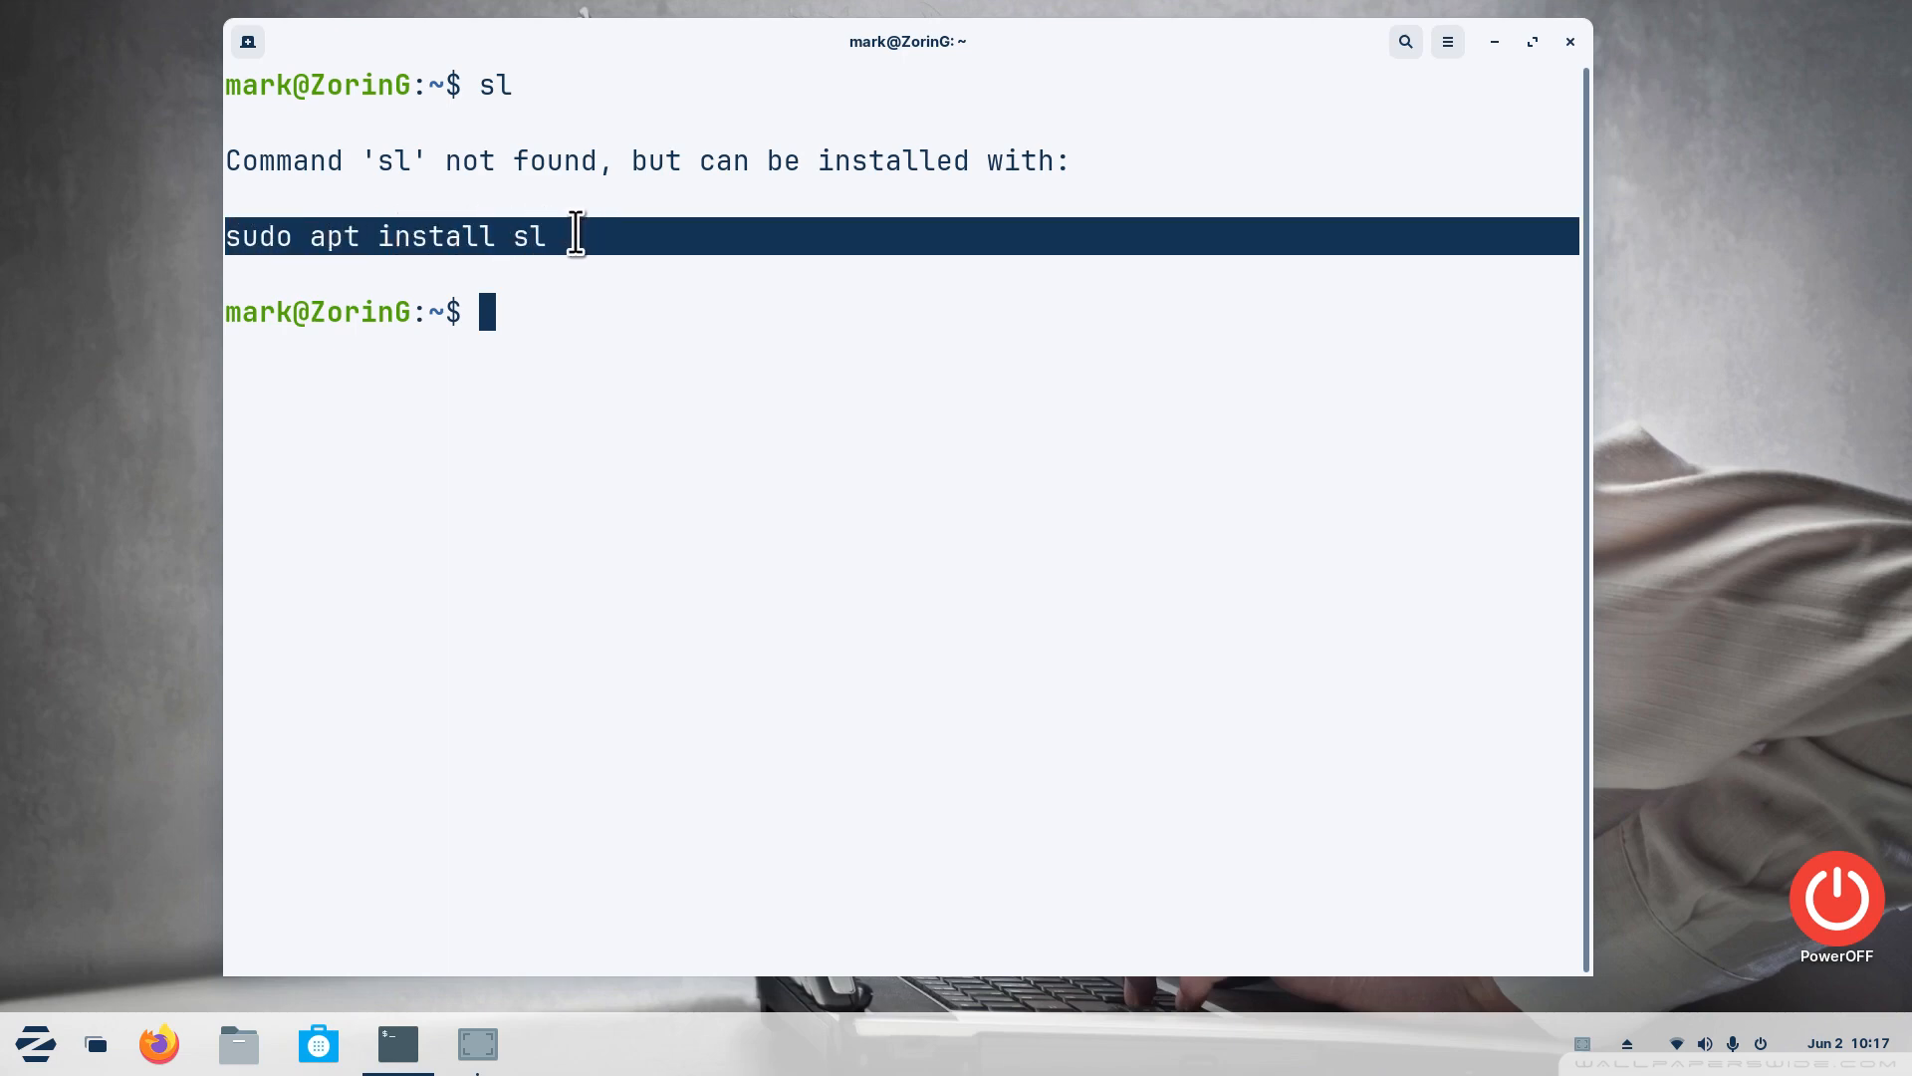
pyautogui.moveTo(524, 257)
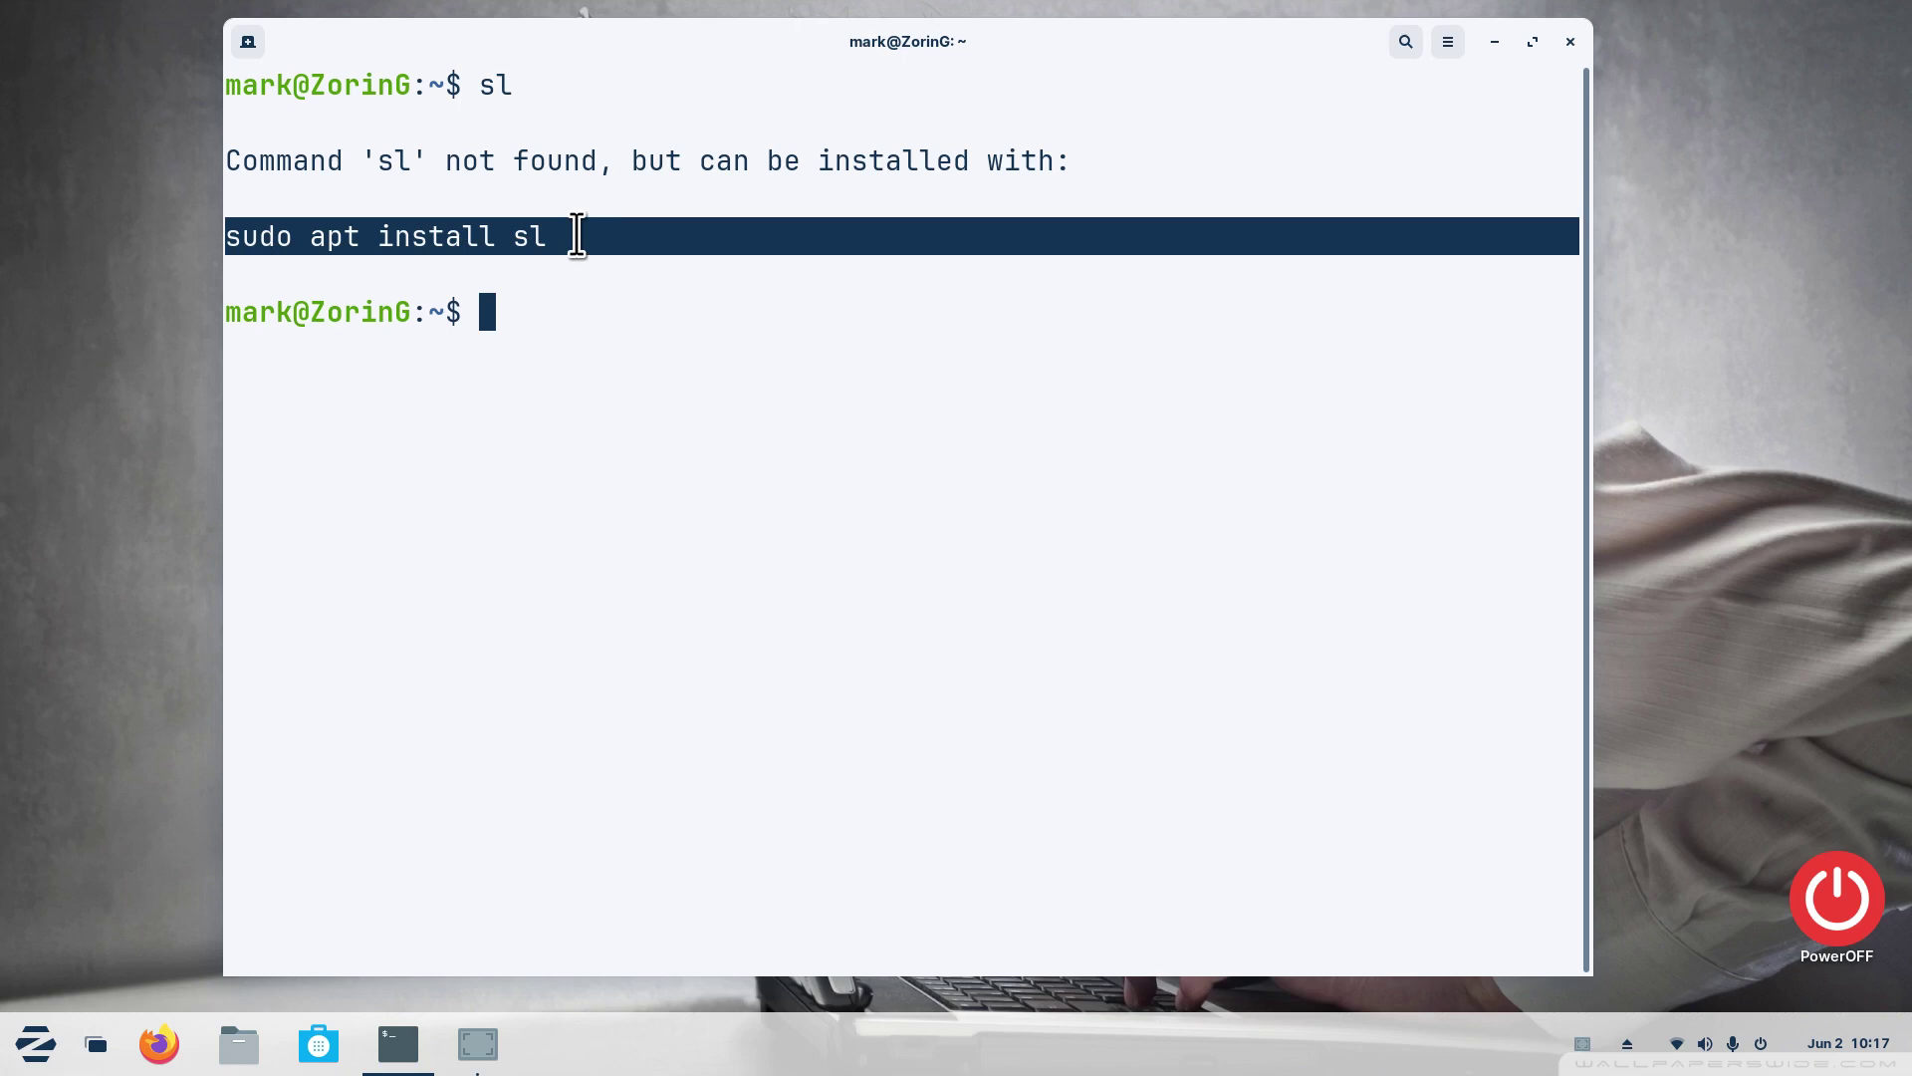
pyautogui.moveTo(729, 476)
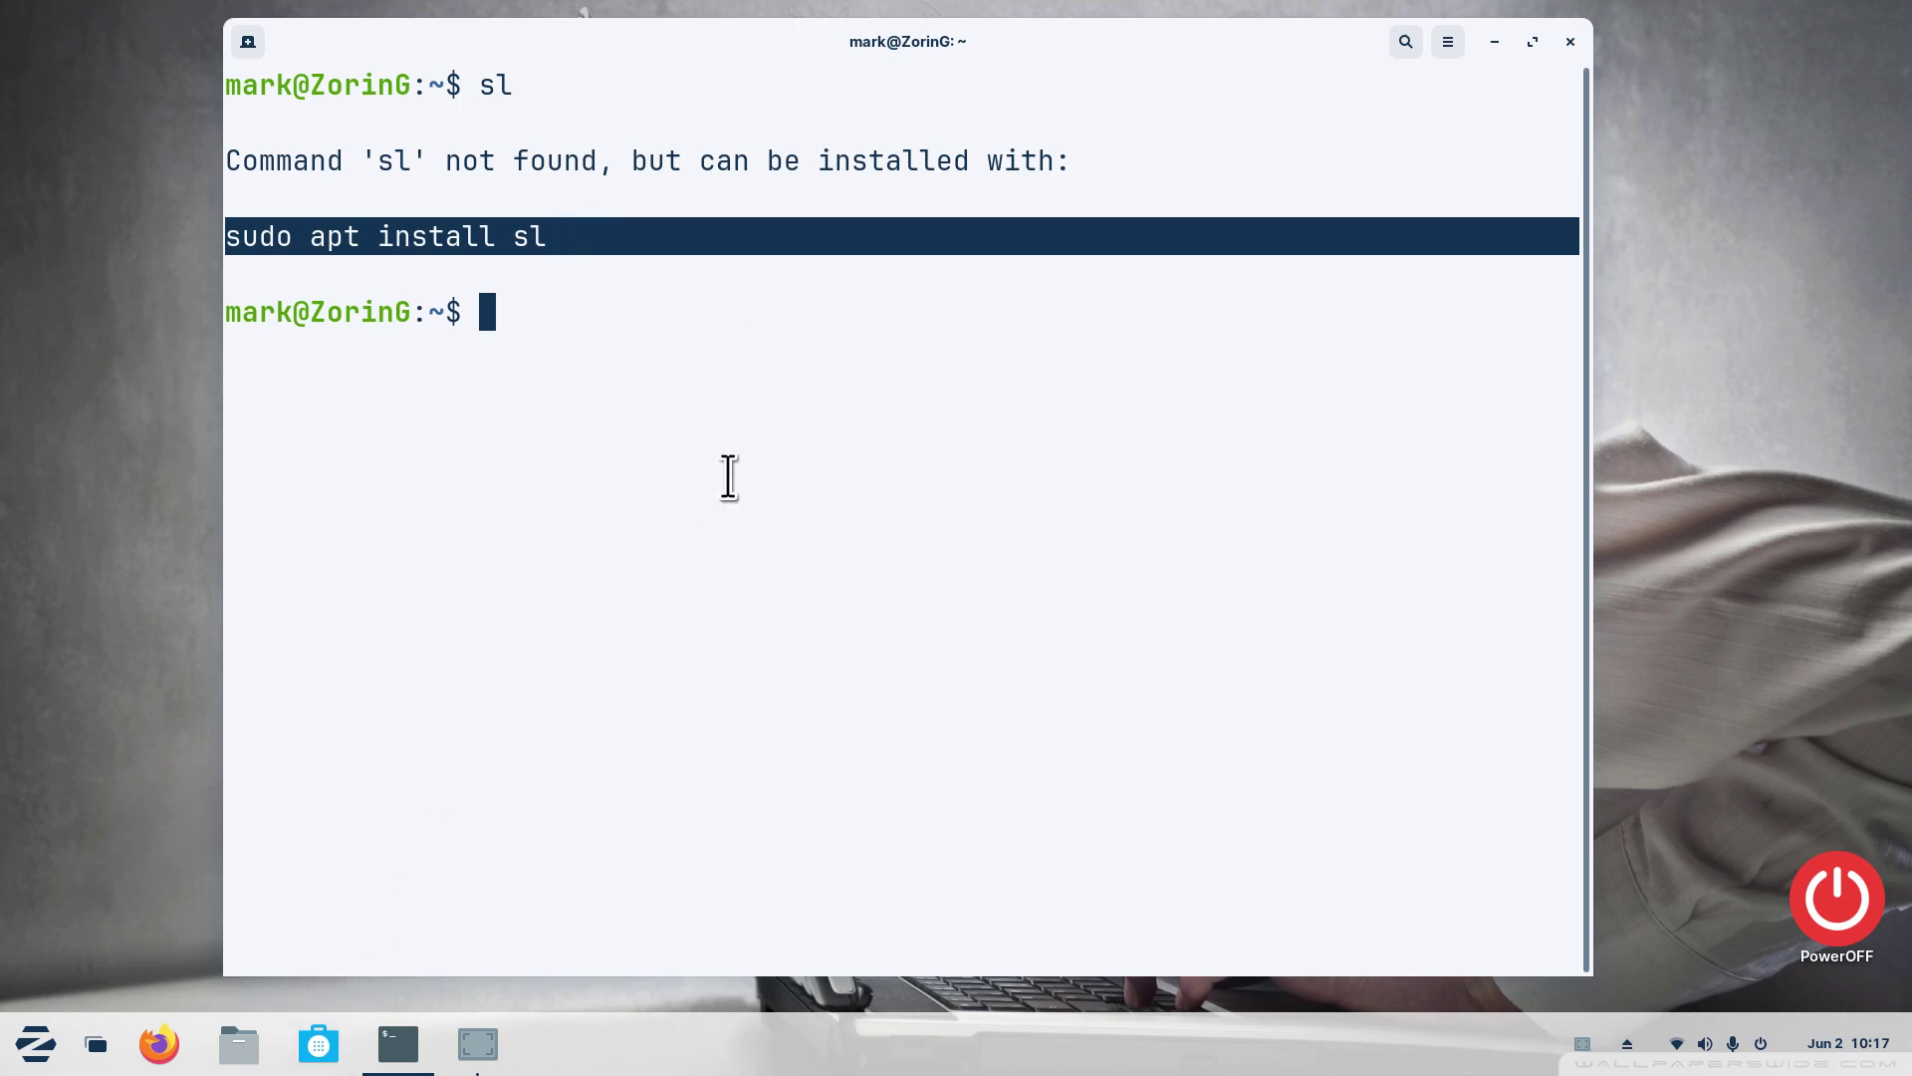
pyautogui.moveTo(781, 597)
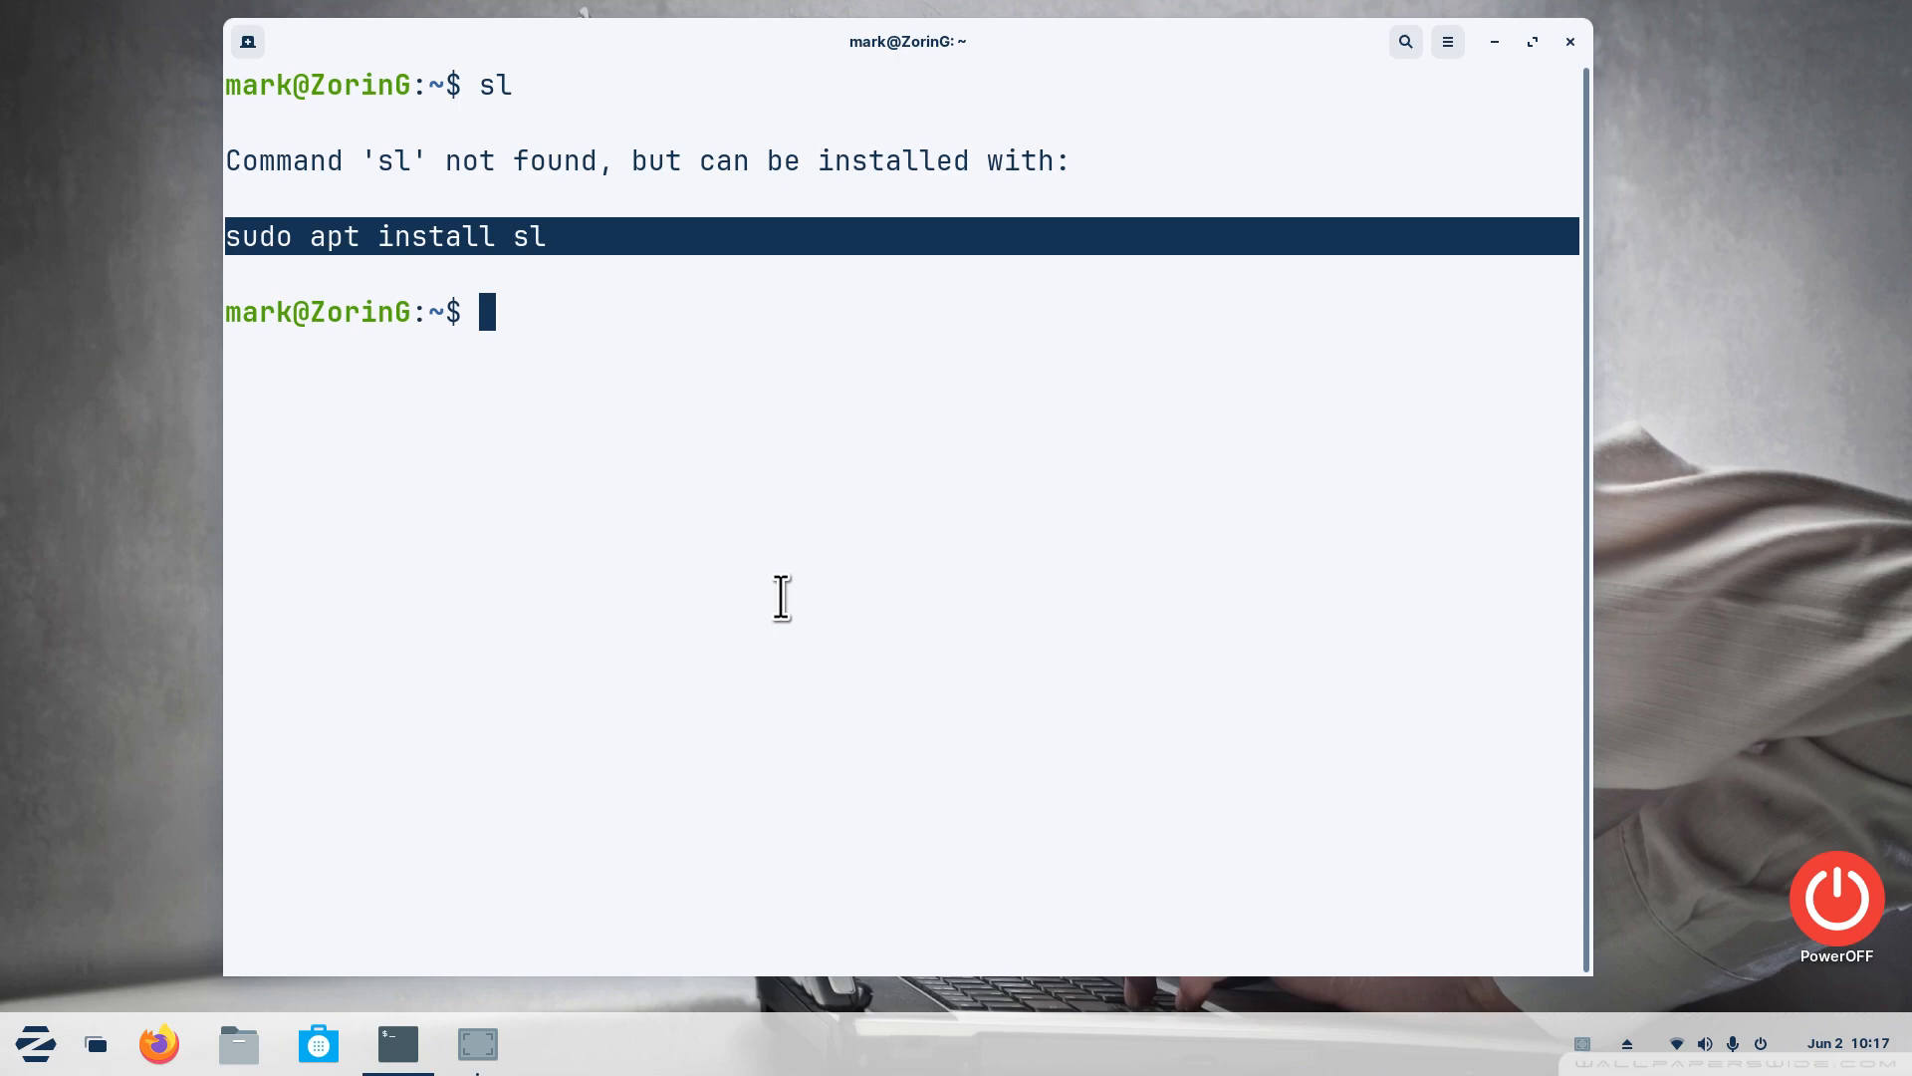
pyautogui.moveTo(849, 448)
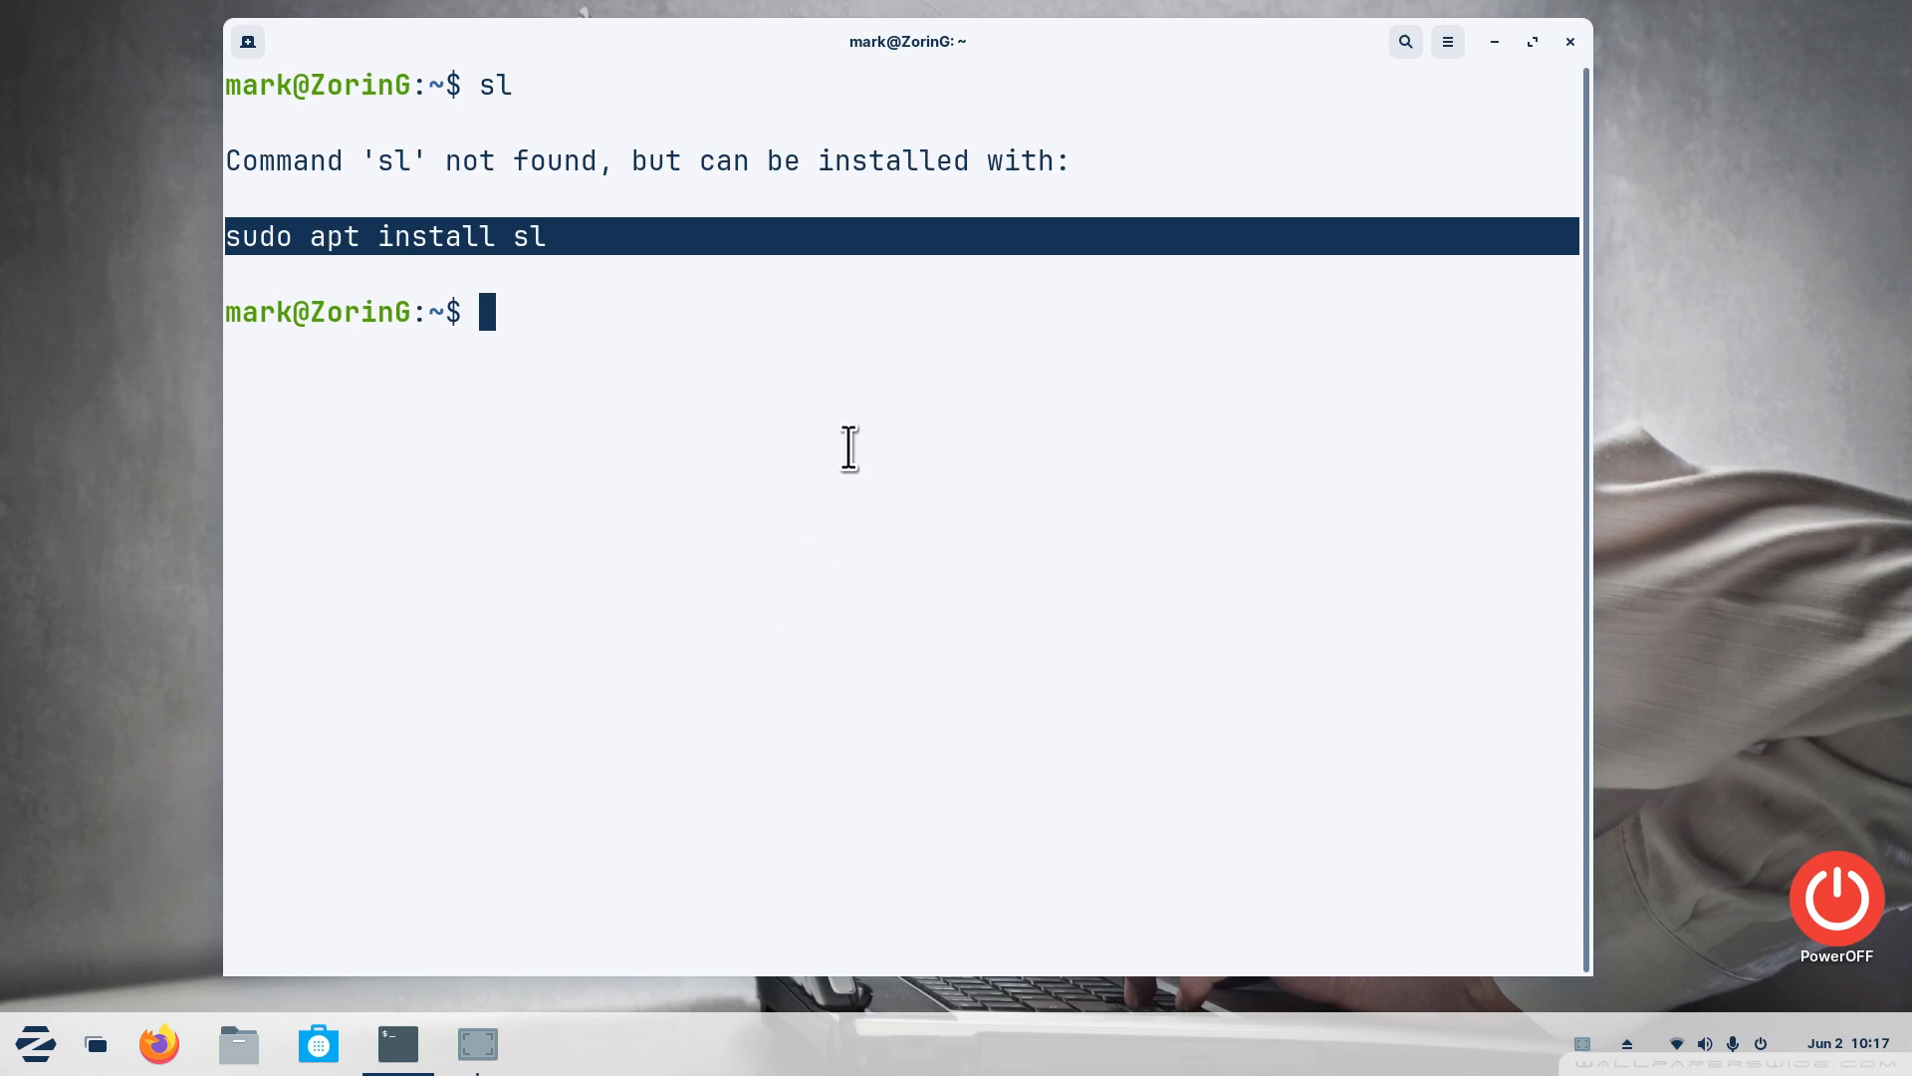
pyautogui.moveTo(707, 572)
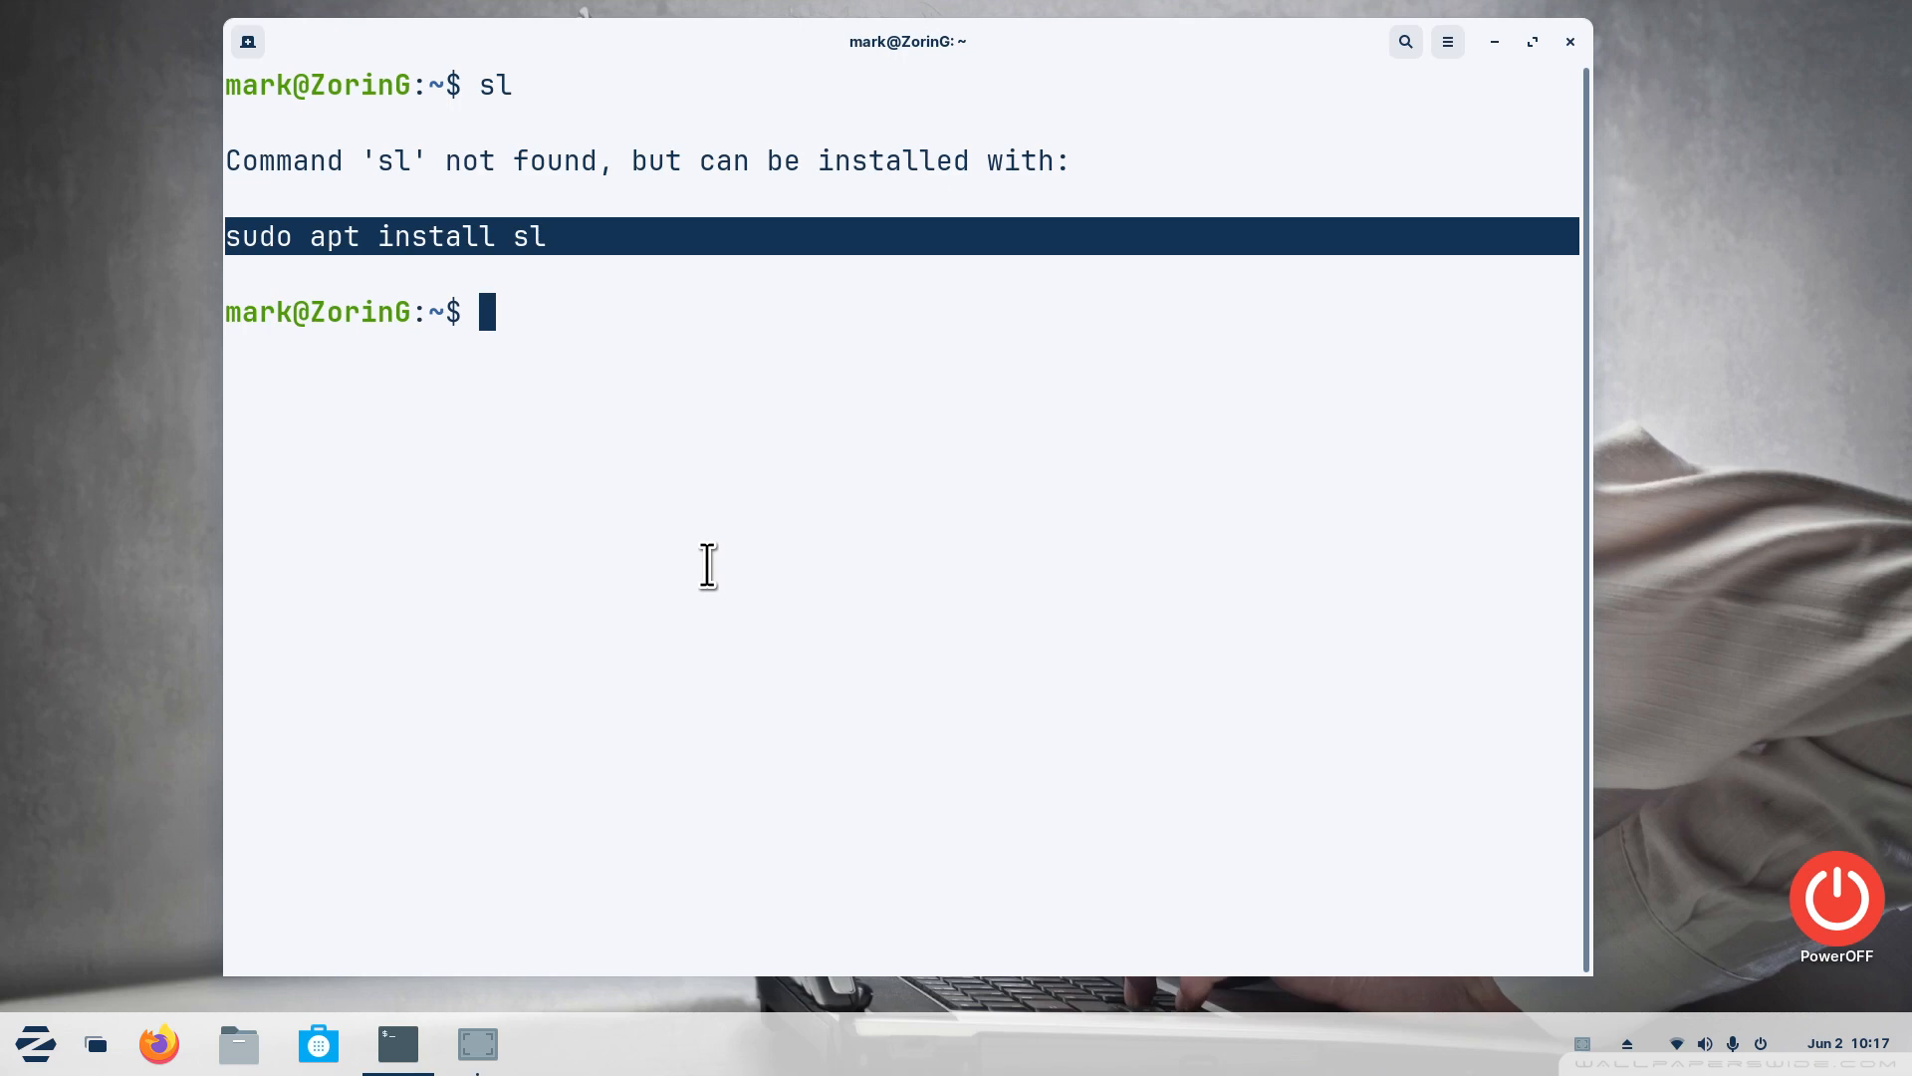
pyautogui.moveTo(621, 471)
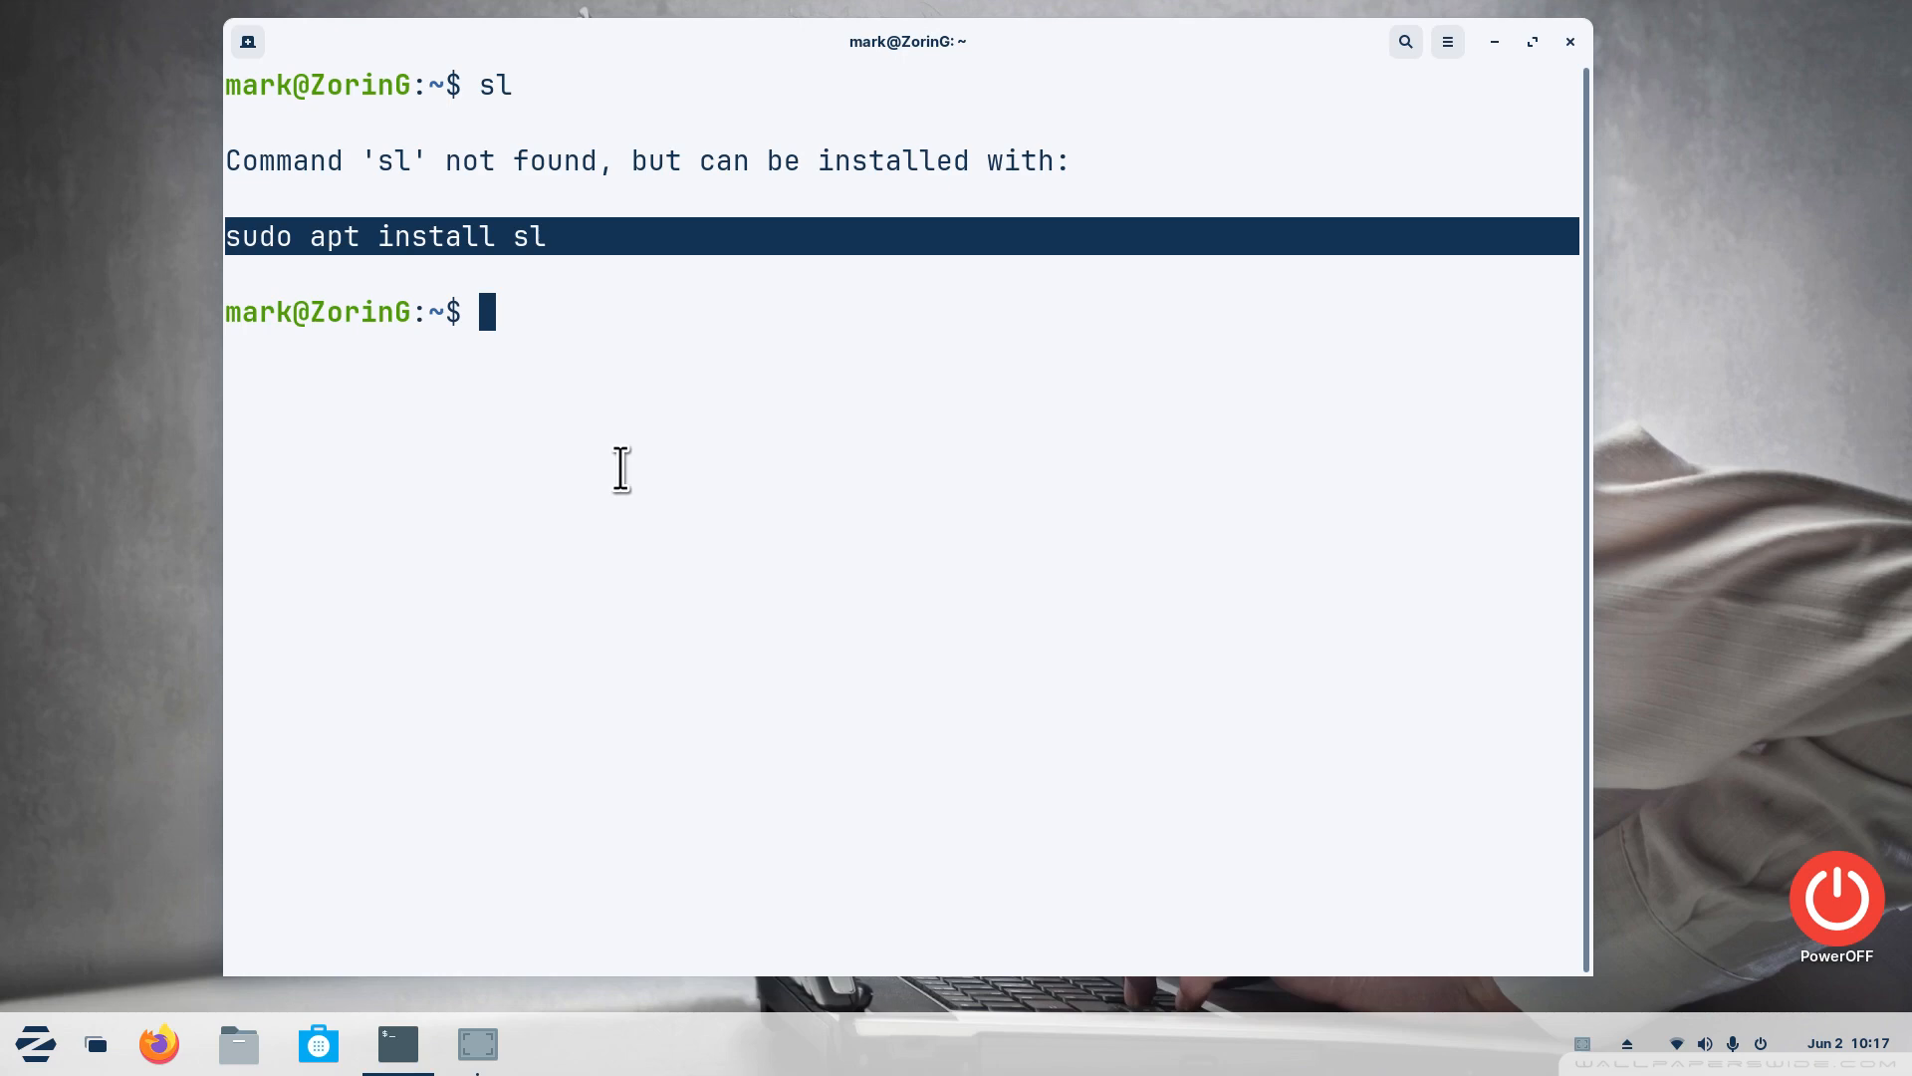
pyautogui.moveTo(290, 261)
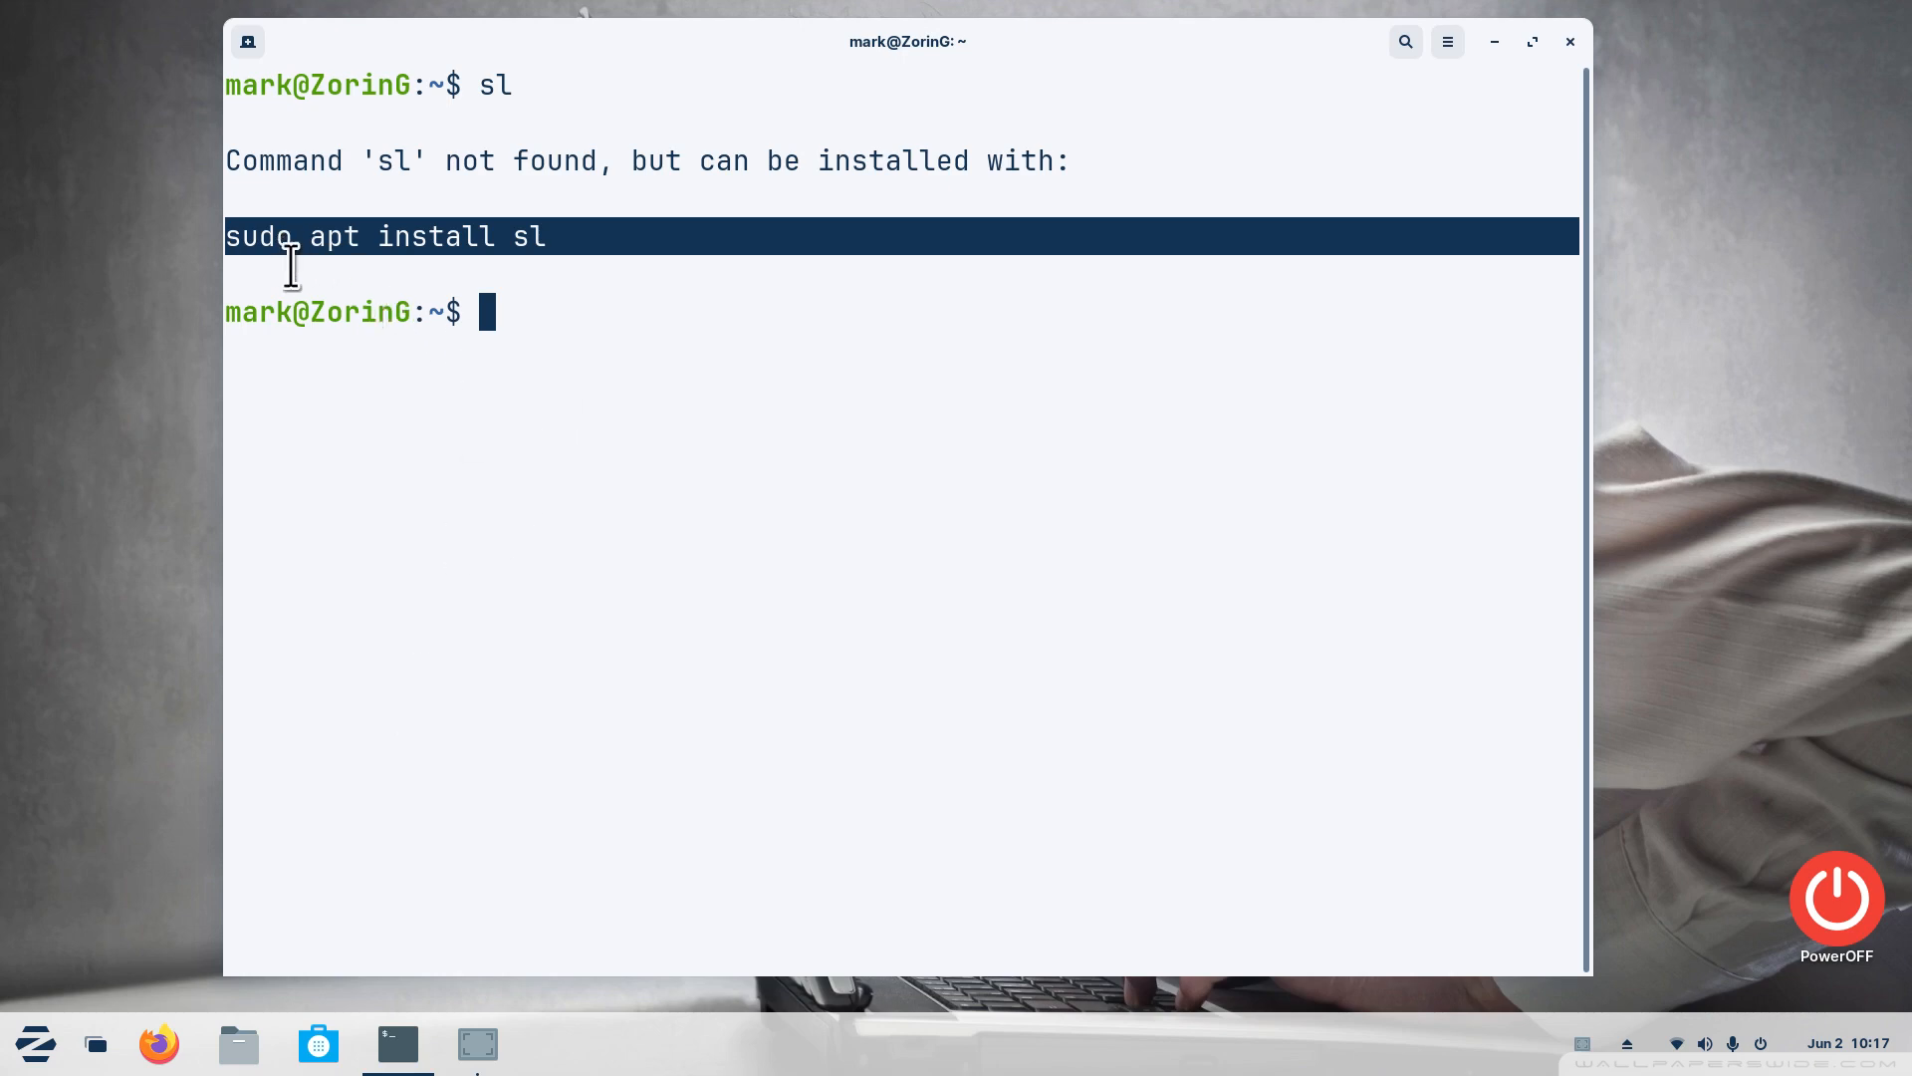
pyautogui.moveTo(640, 564)
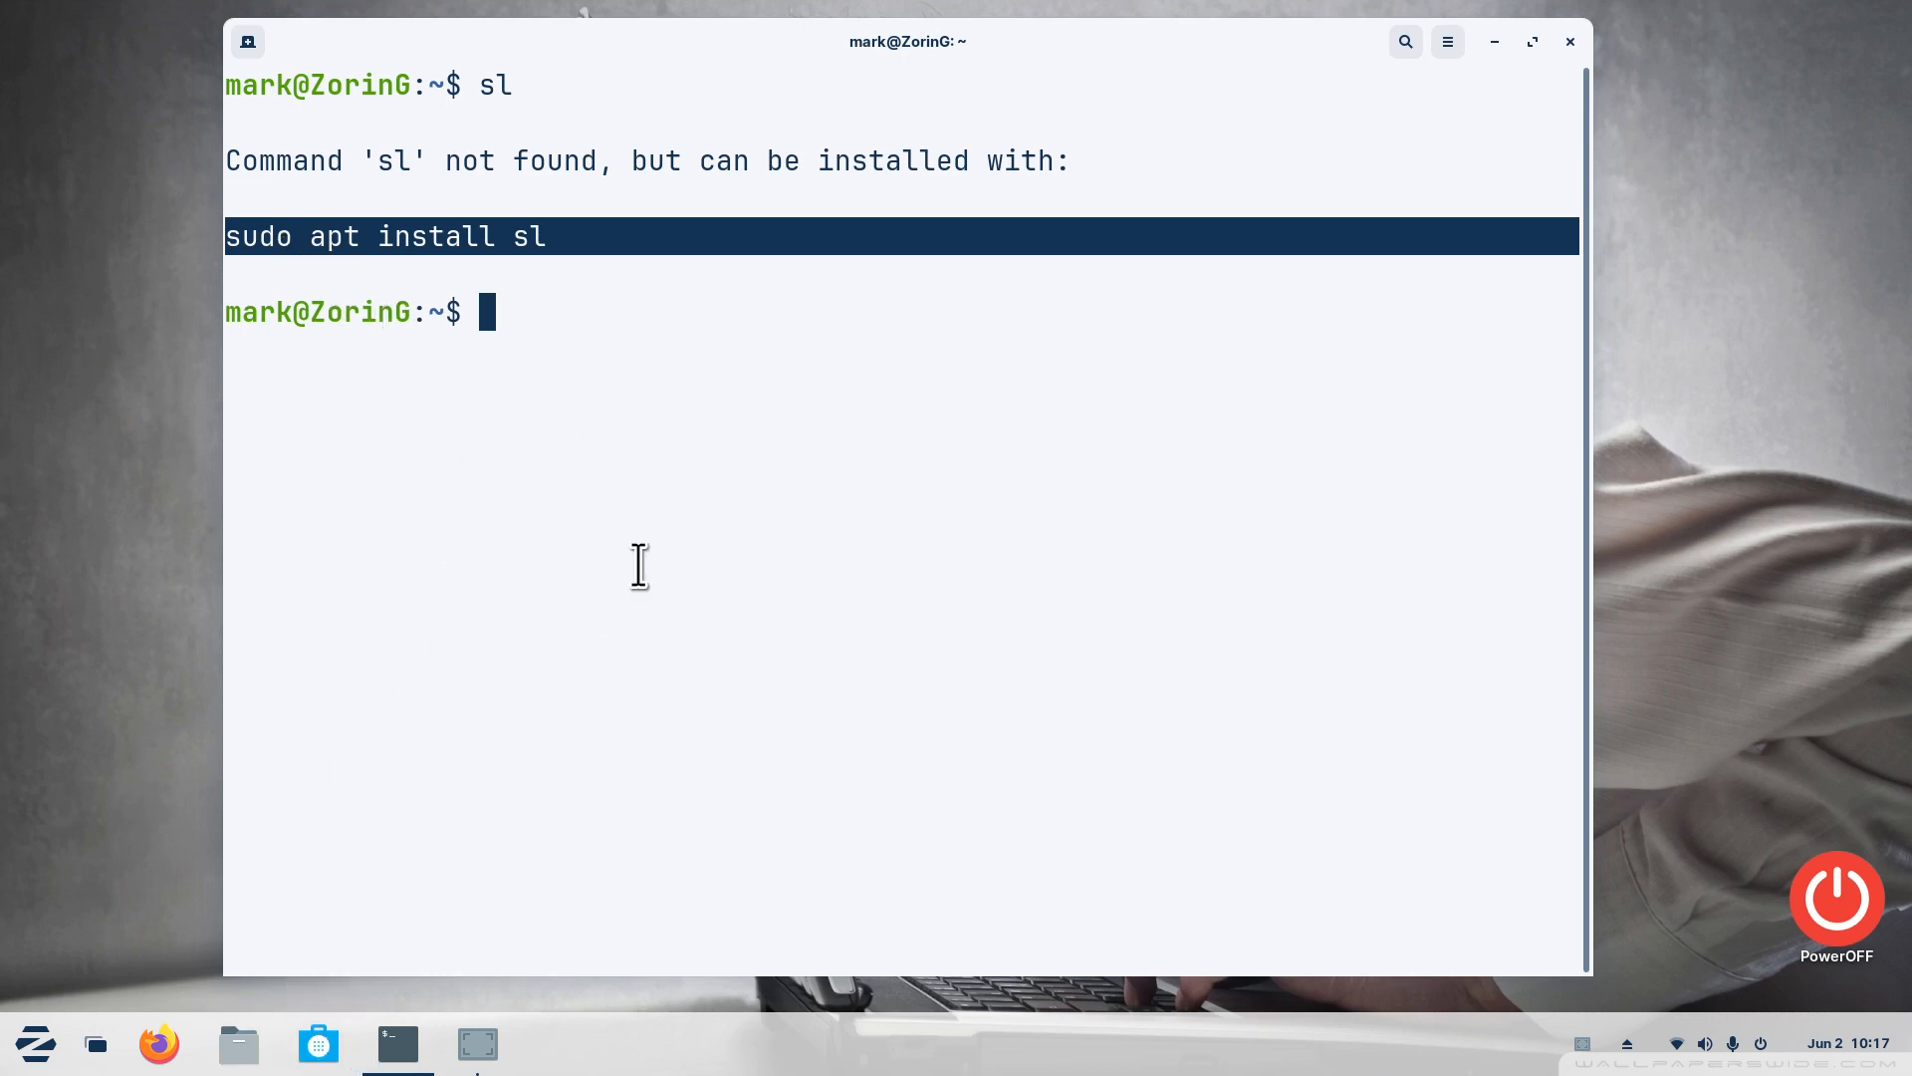
pyautogui.moveTo(319, 1045)
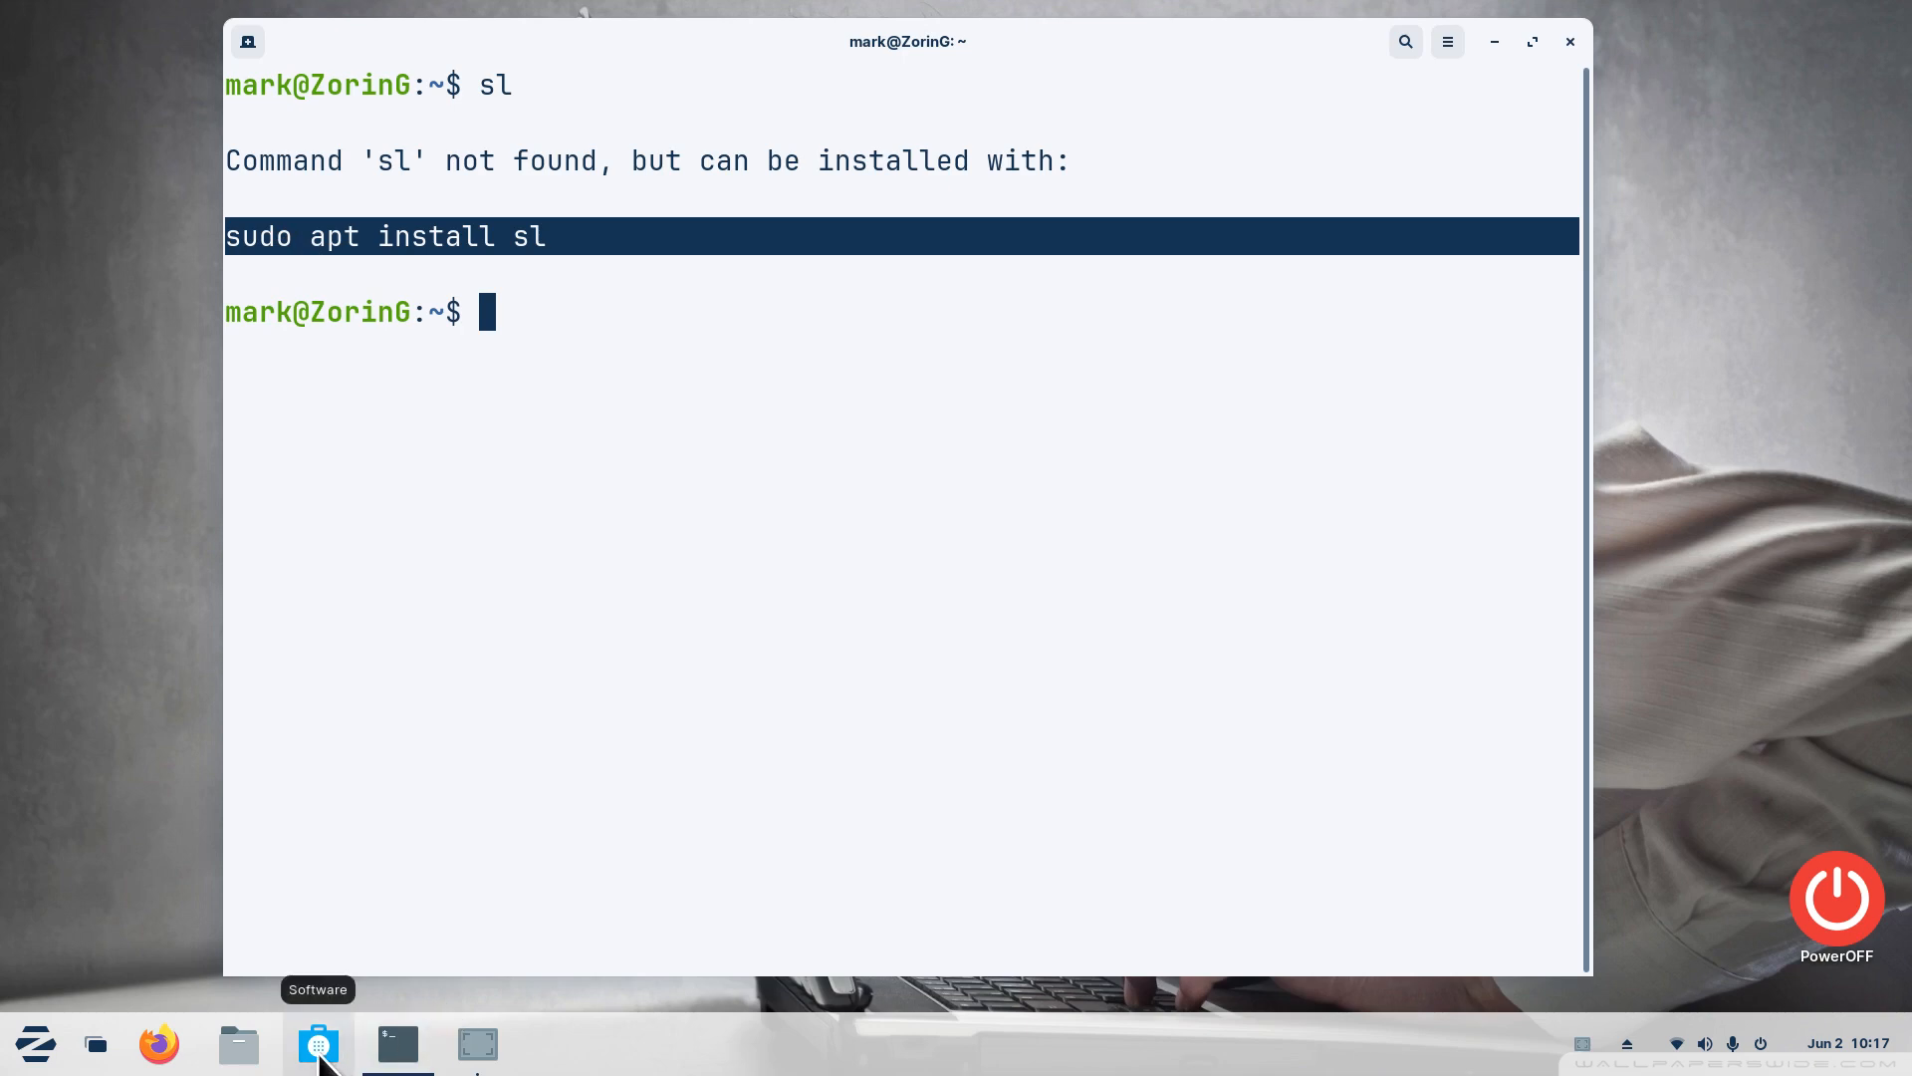
pyautogui.moveTo(904, 542)
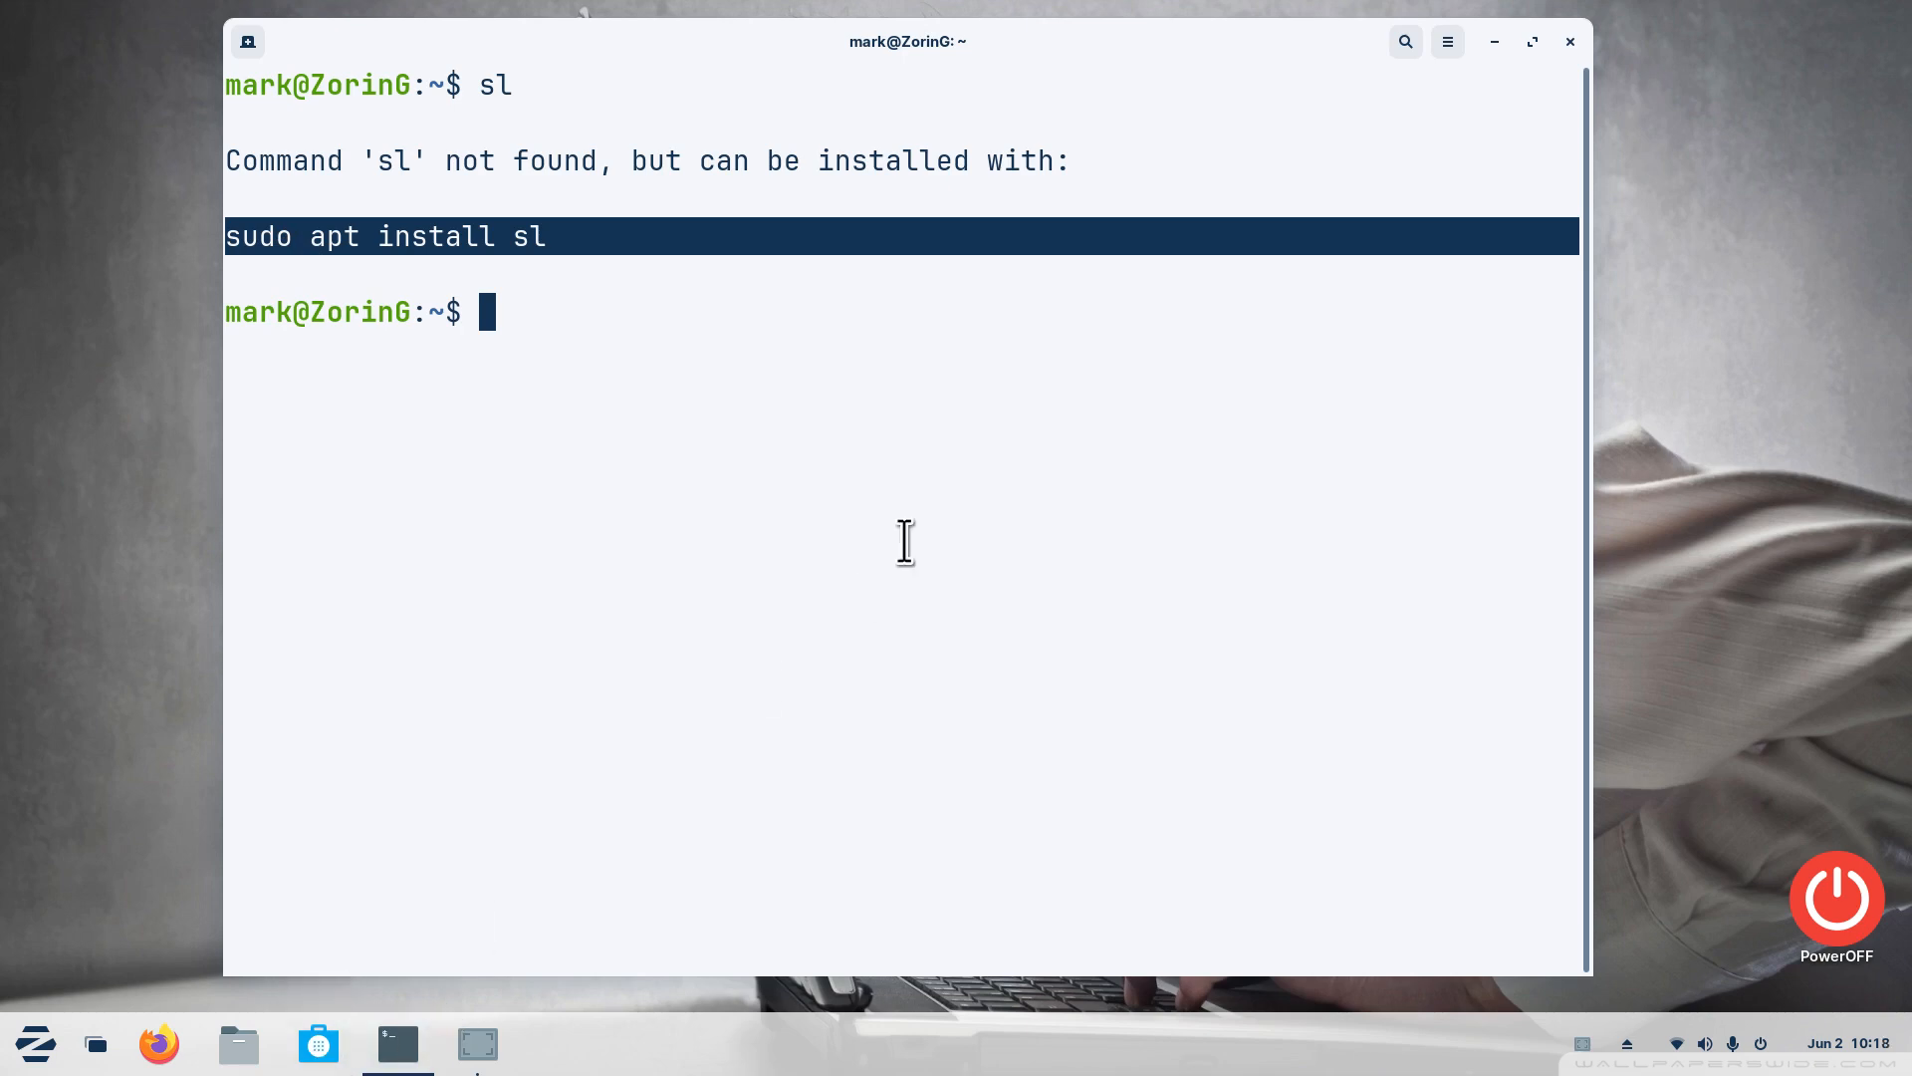
pyautogui.moveTo(235, 251)
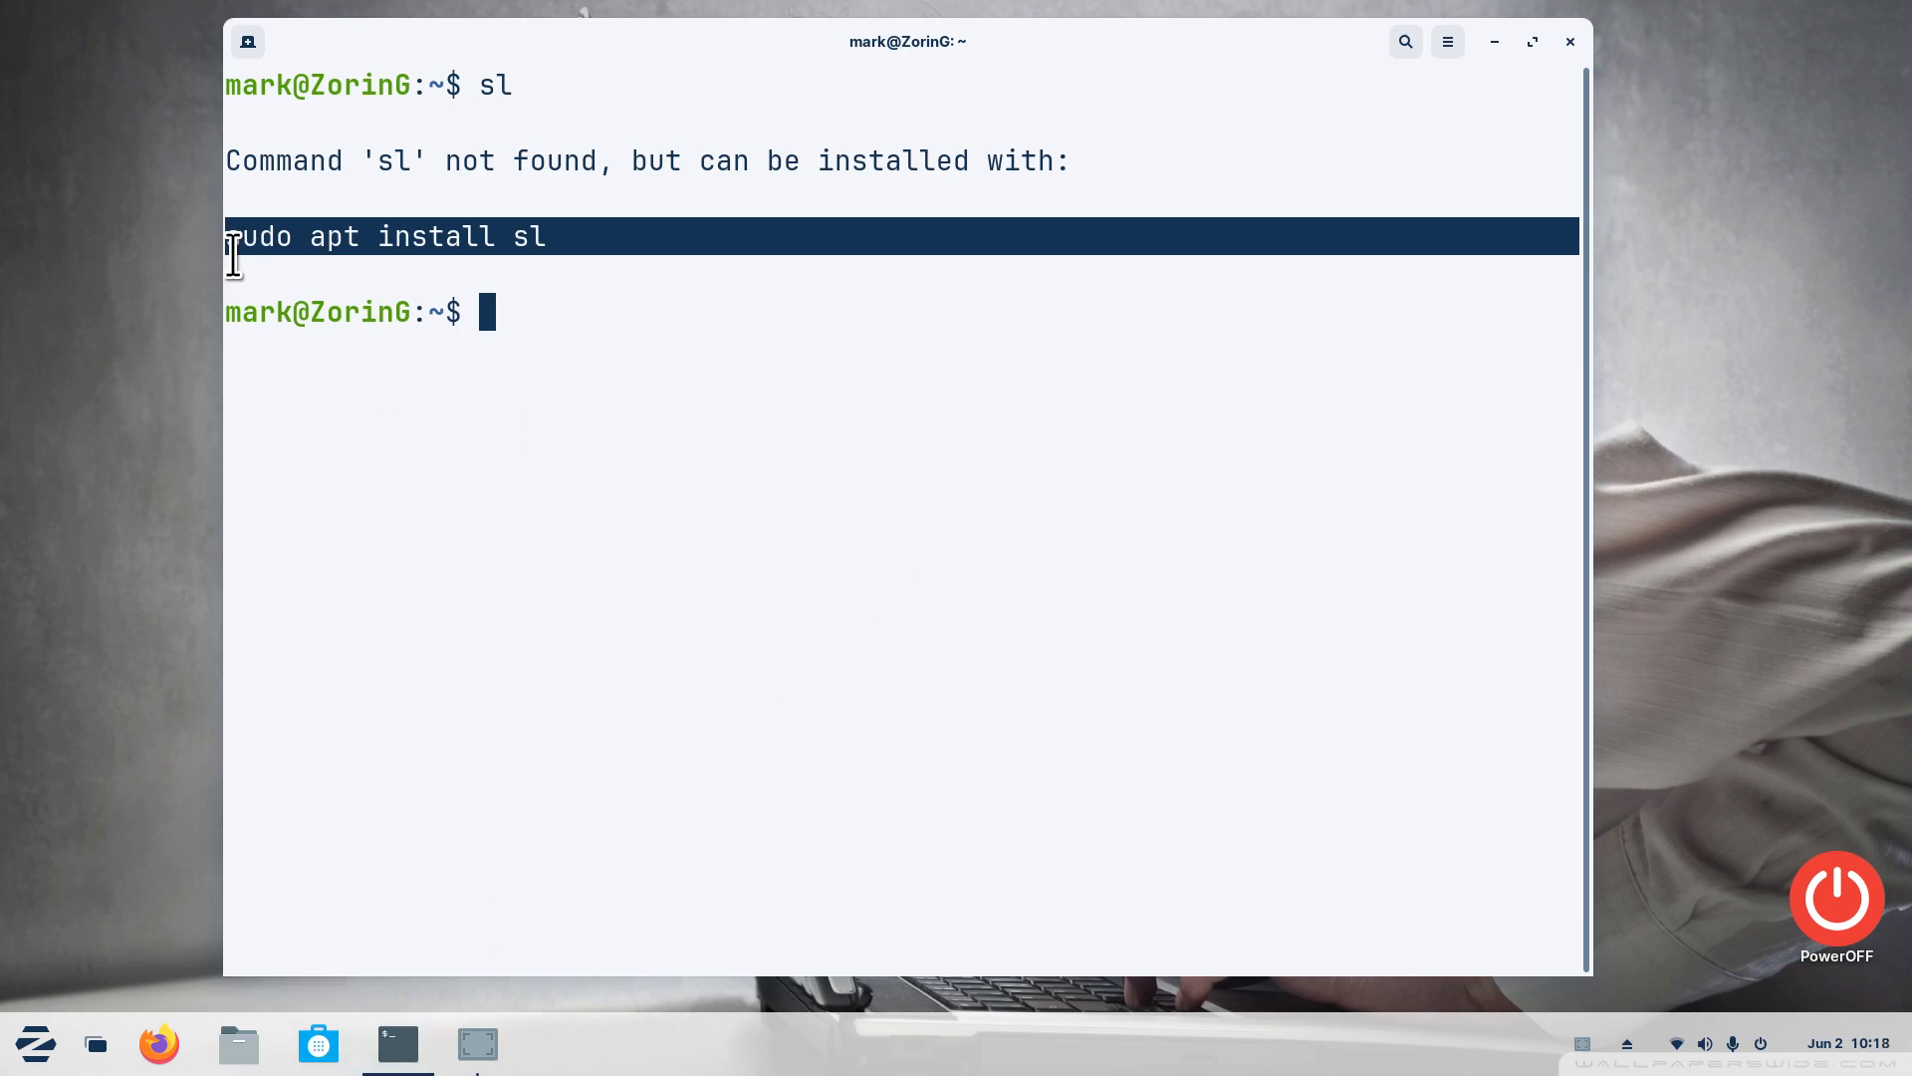
pyautogui.moveTo(384, 251)
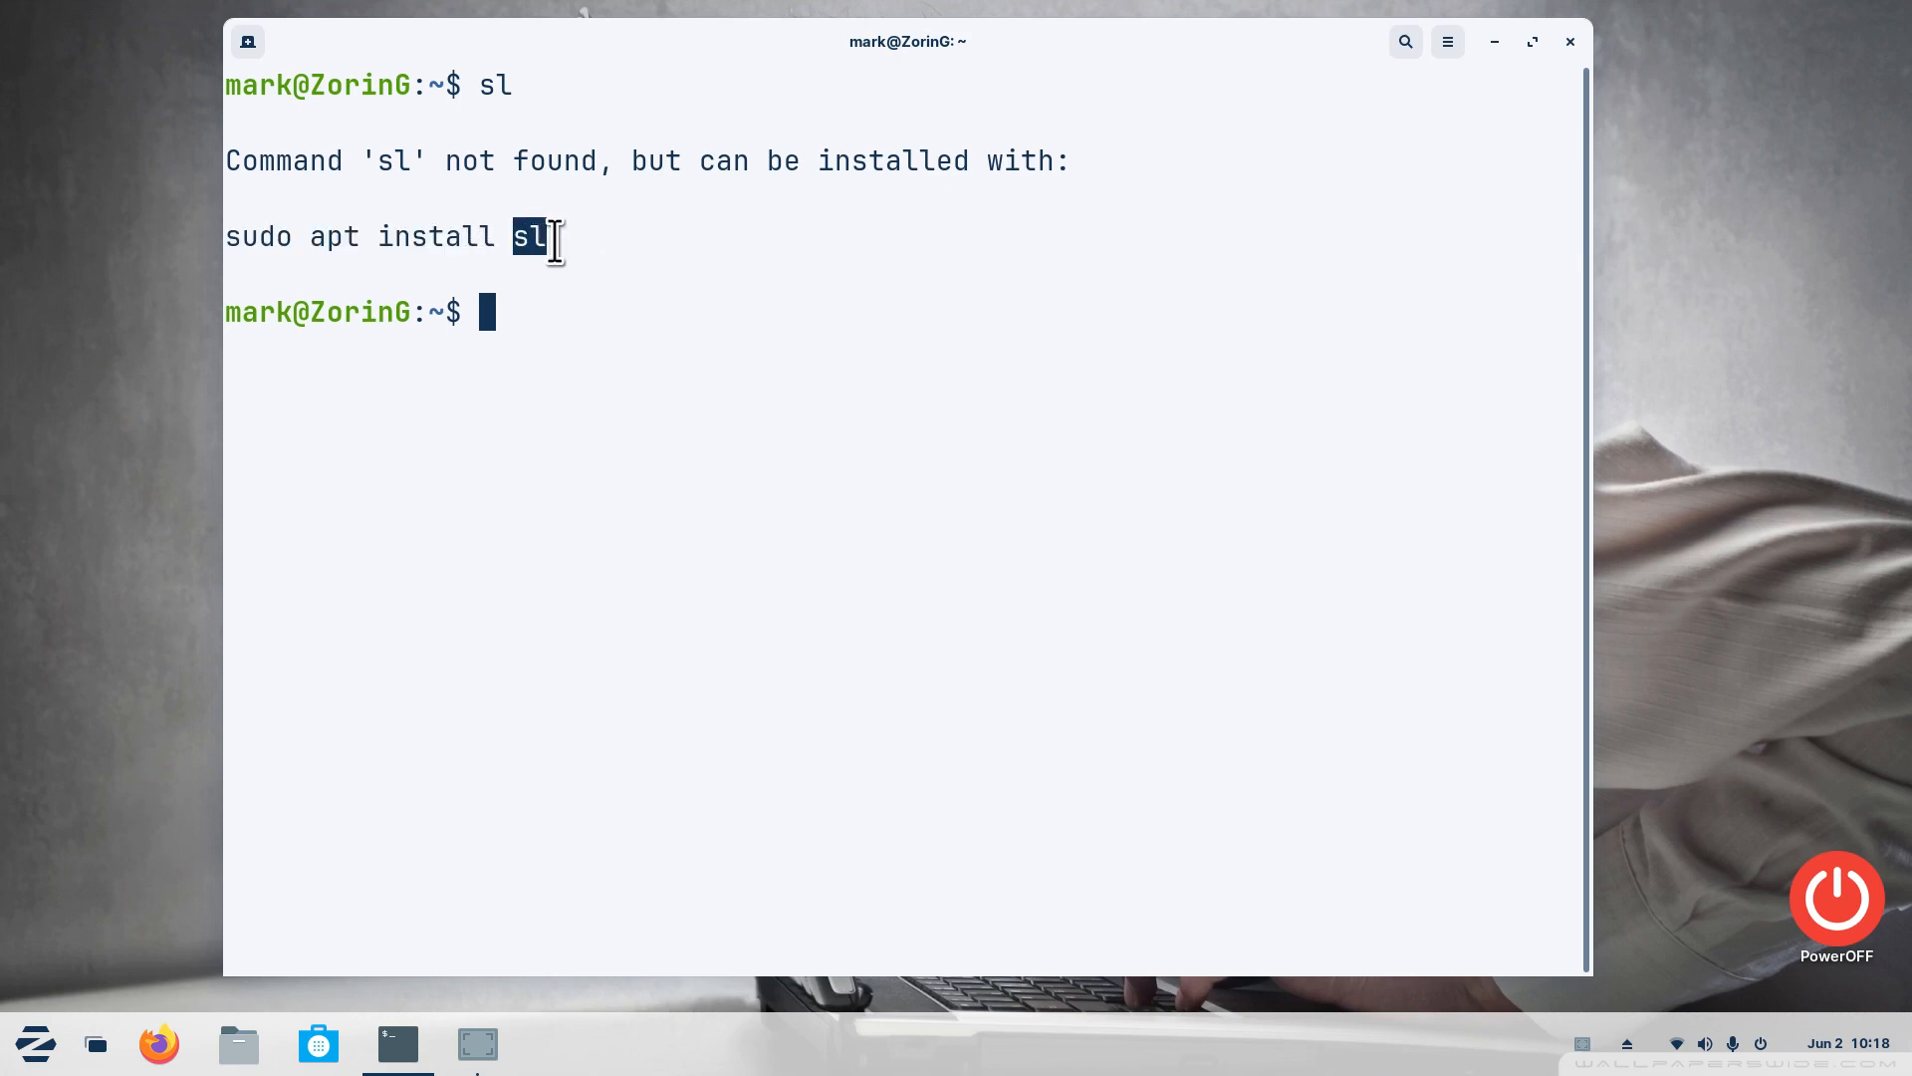
pyautogui.moveTo(668, 430)
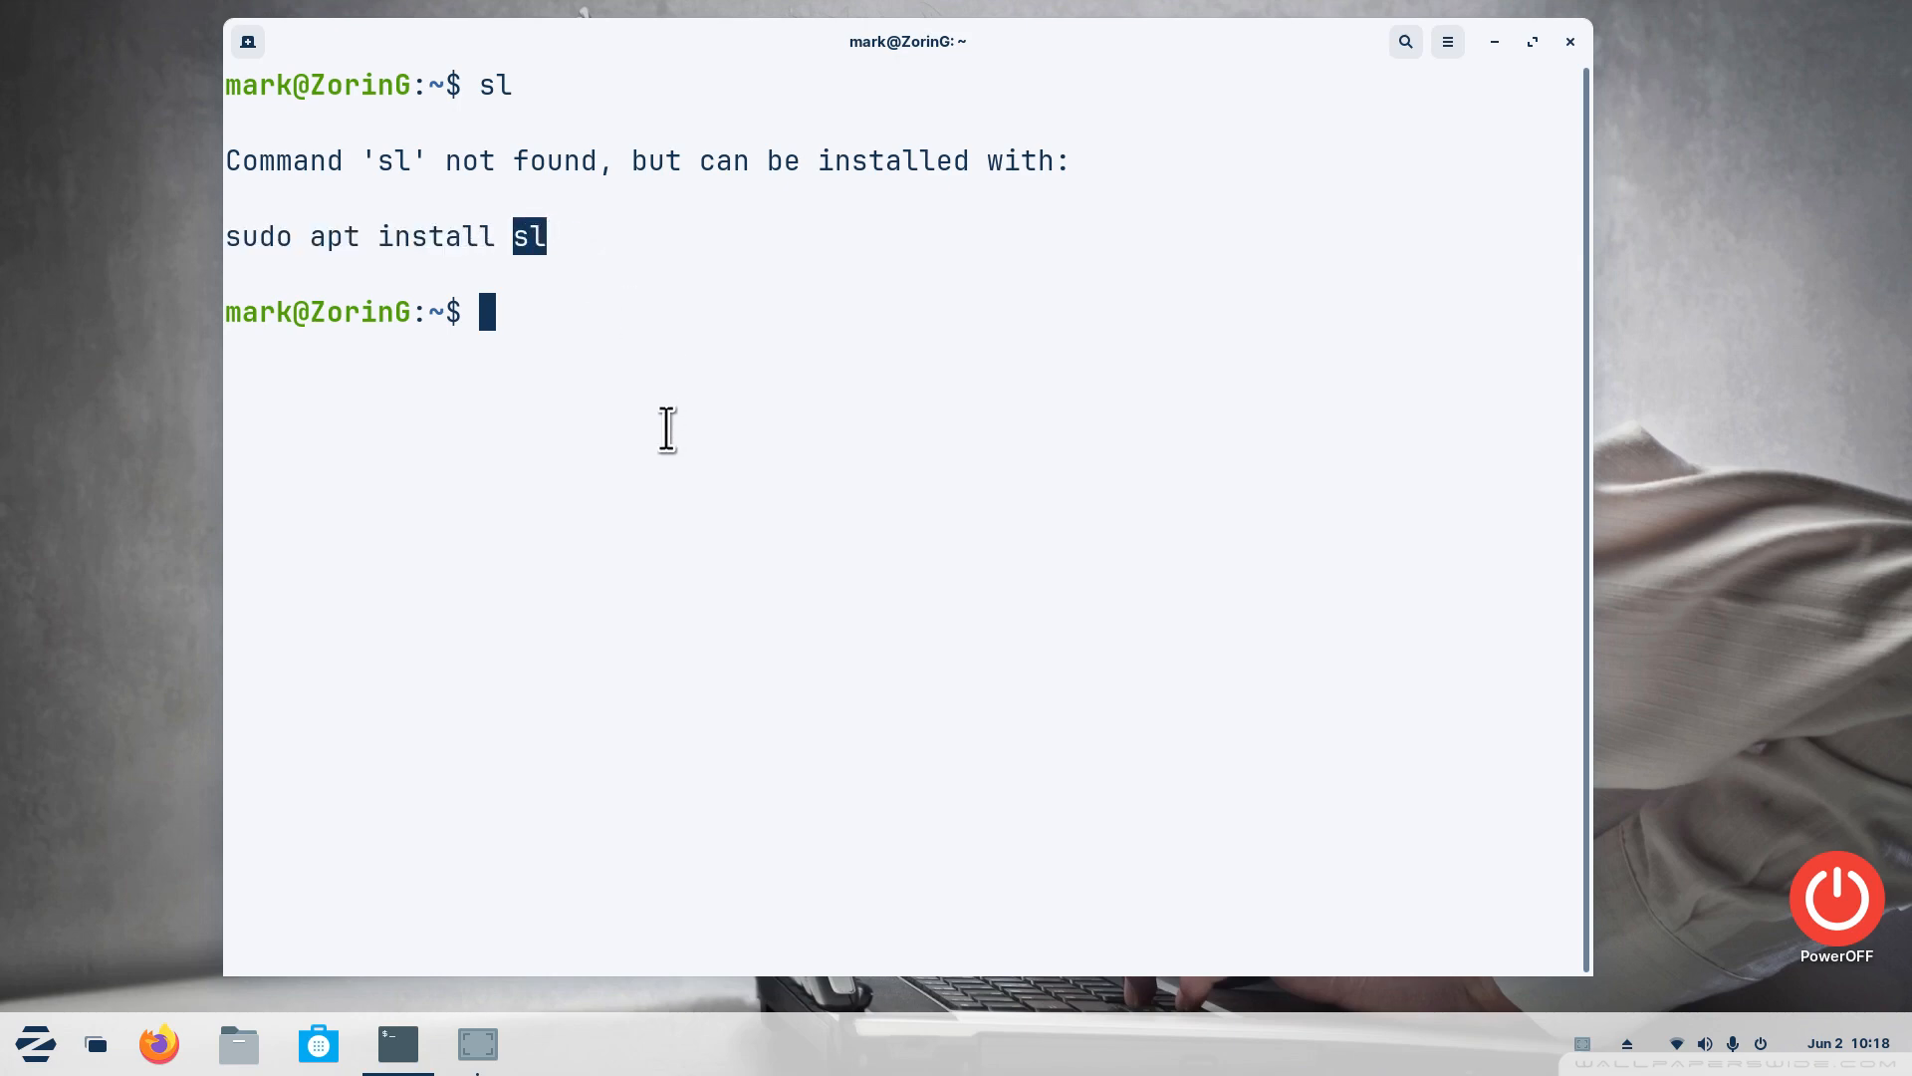
# Copy the suggested 'sudo apt install sl' line and paste it at the prompt
pyautogui.tripleClick(367, 237)
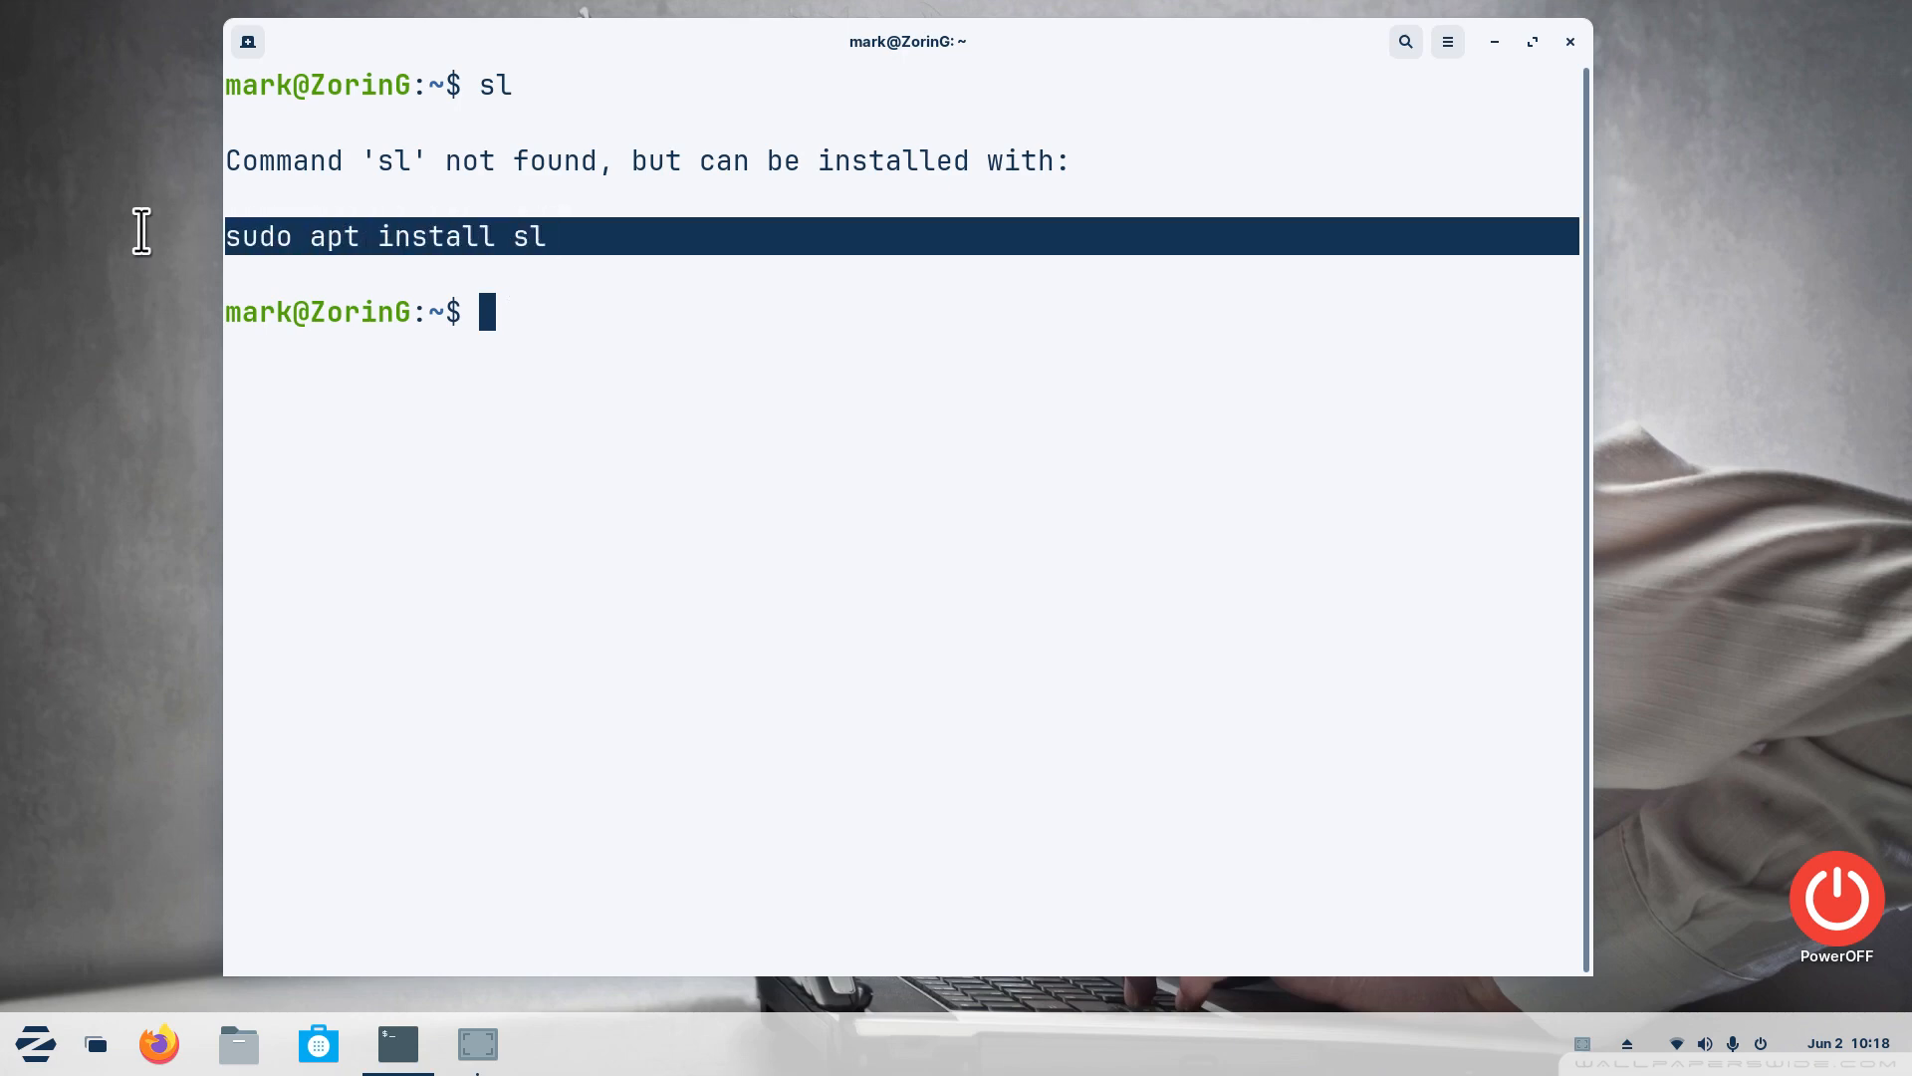
pyautogui.rightClick(427, 237)
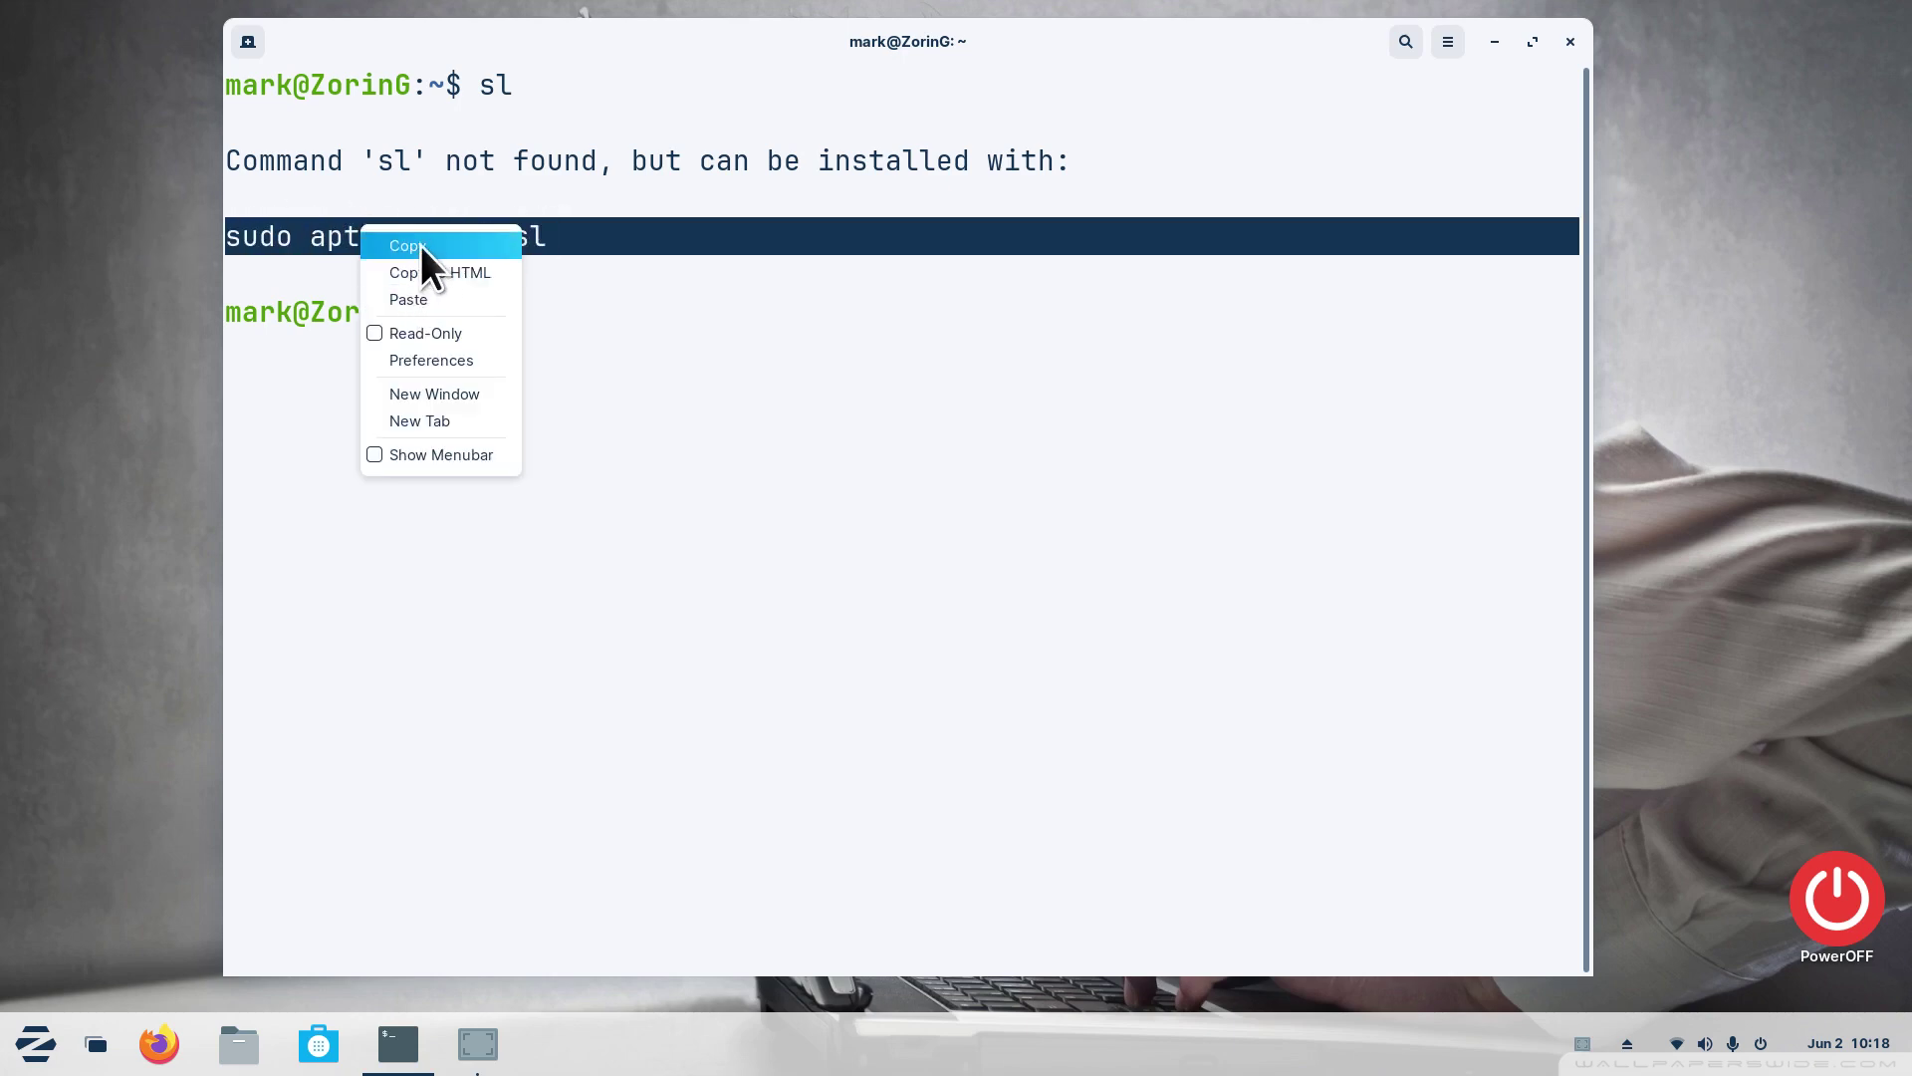
pyautogui.click(407, 245)
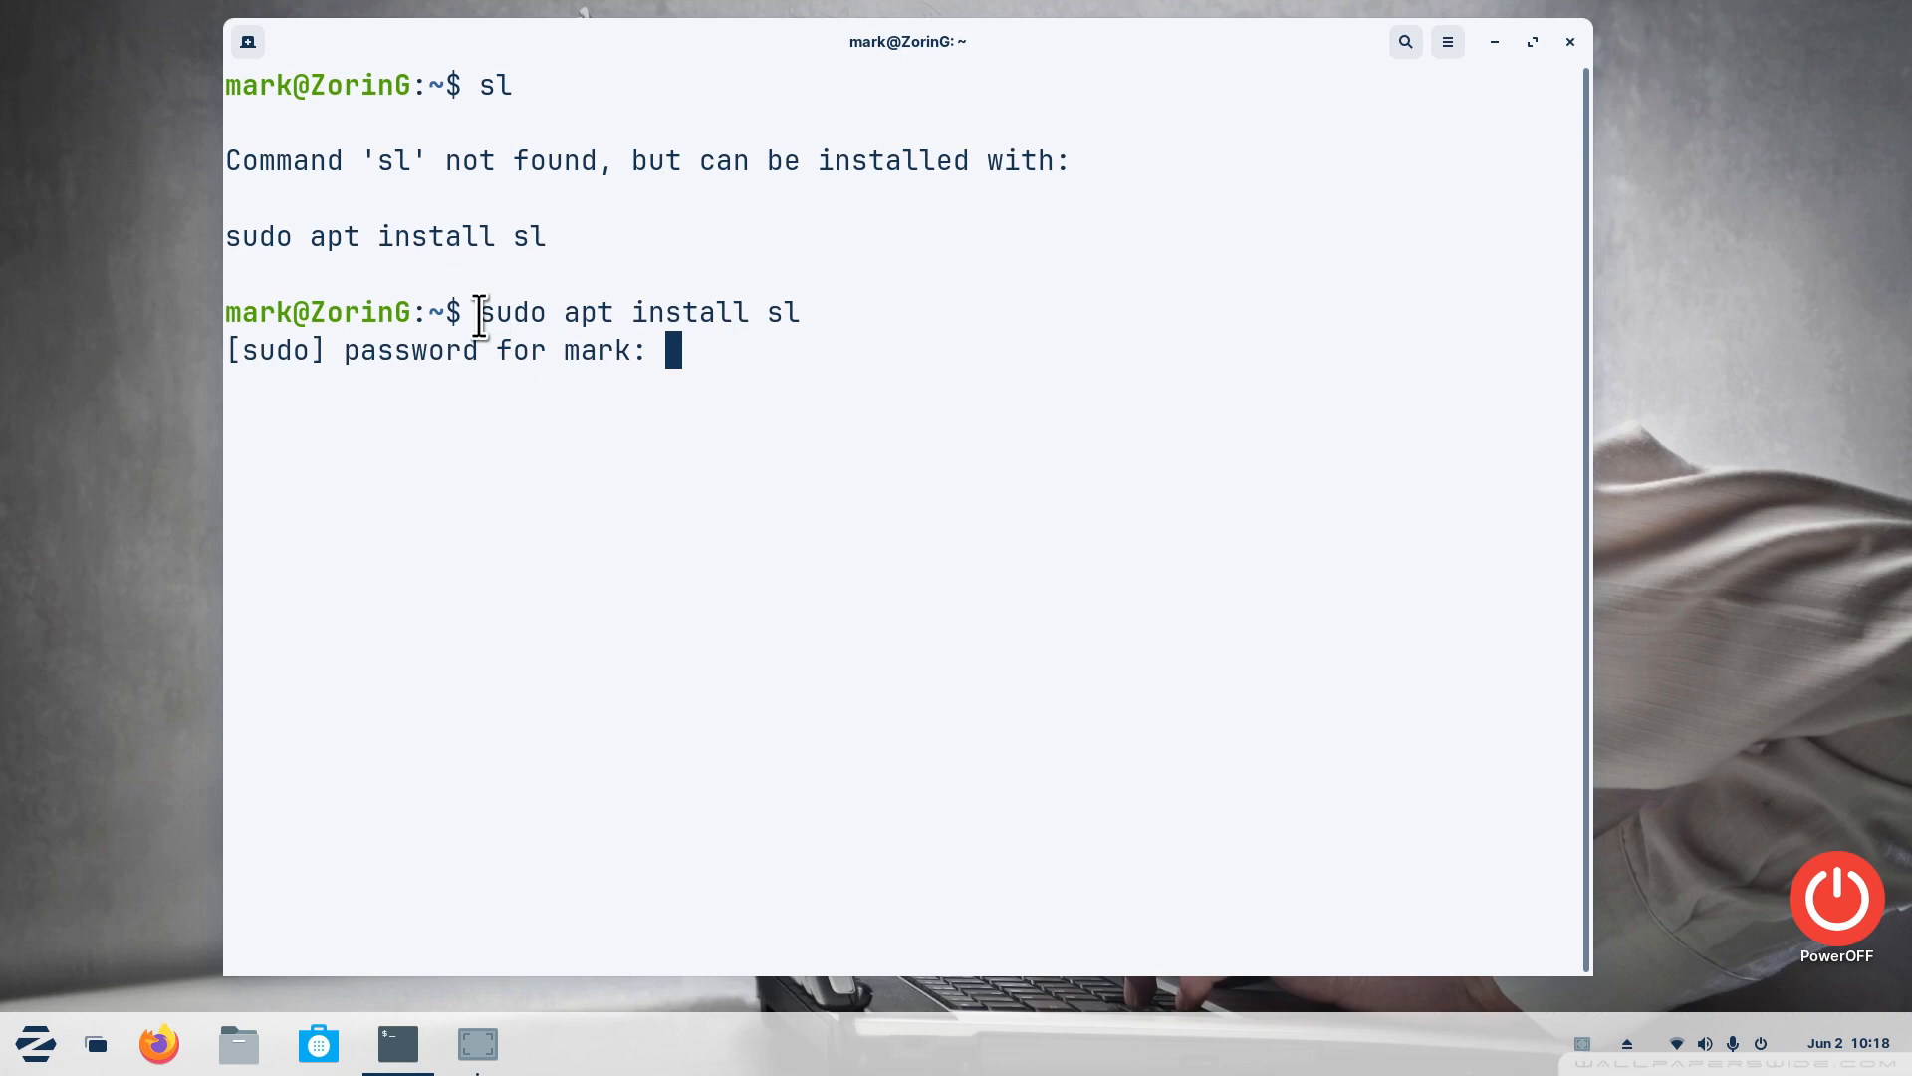
pyautogui.doubleClick(512, 313)
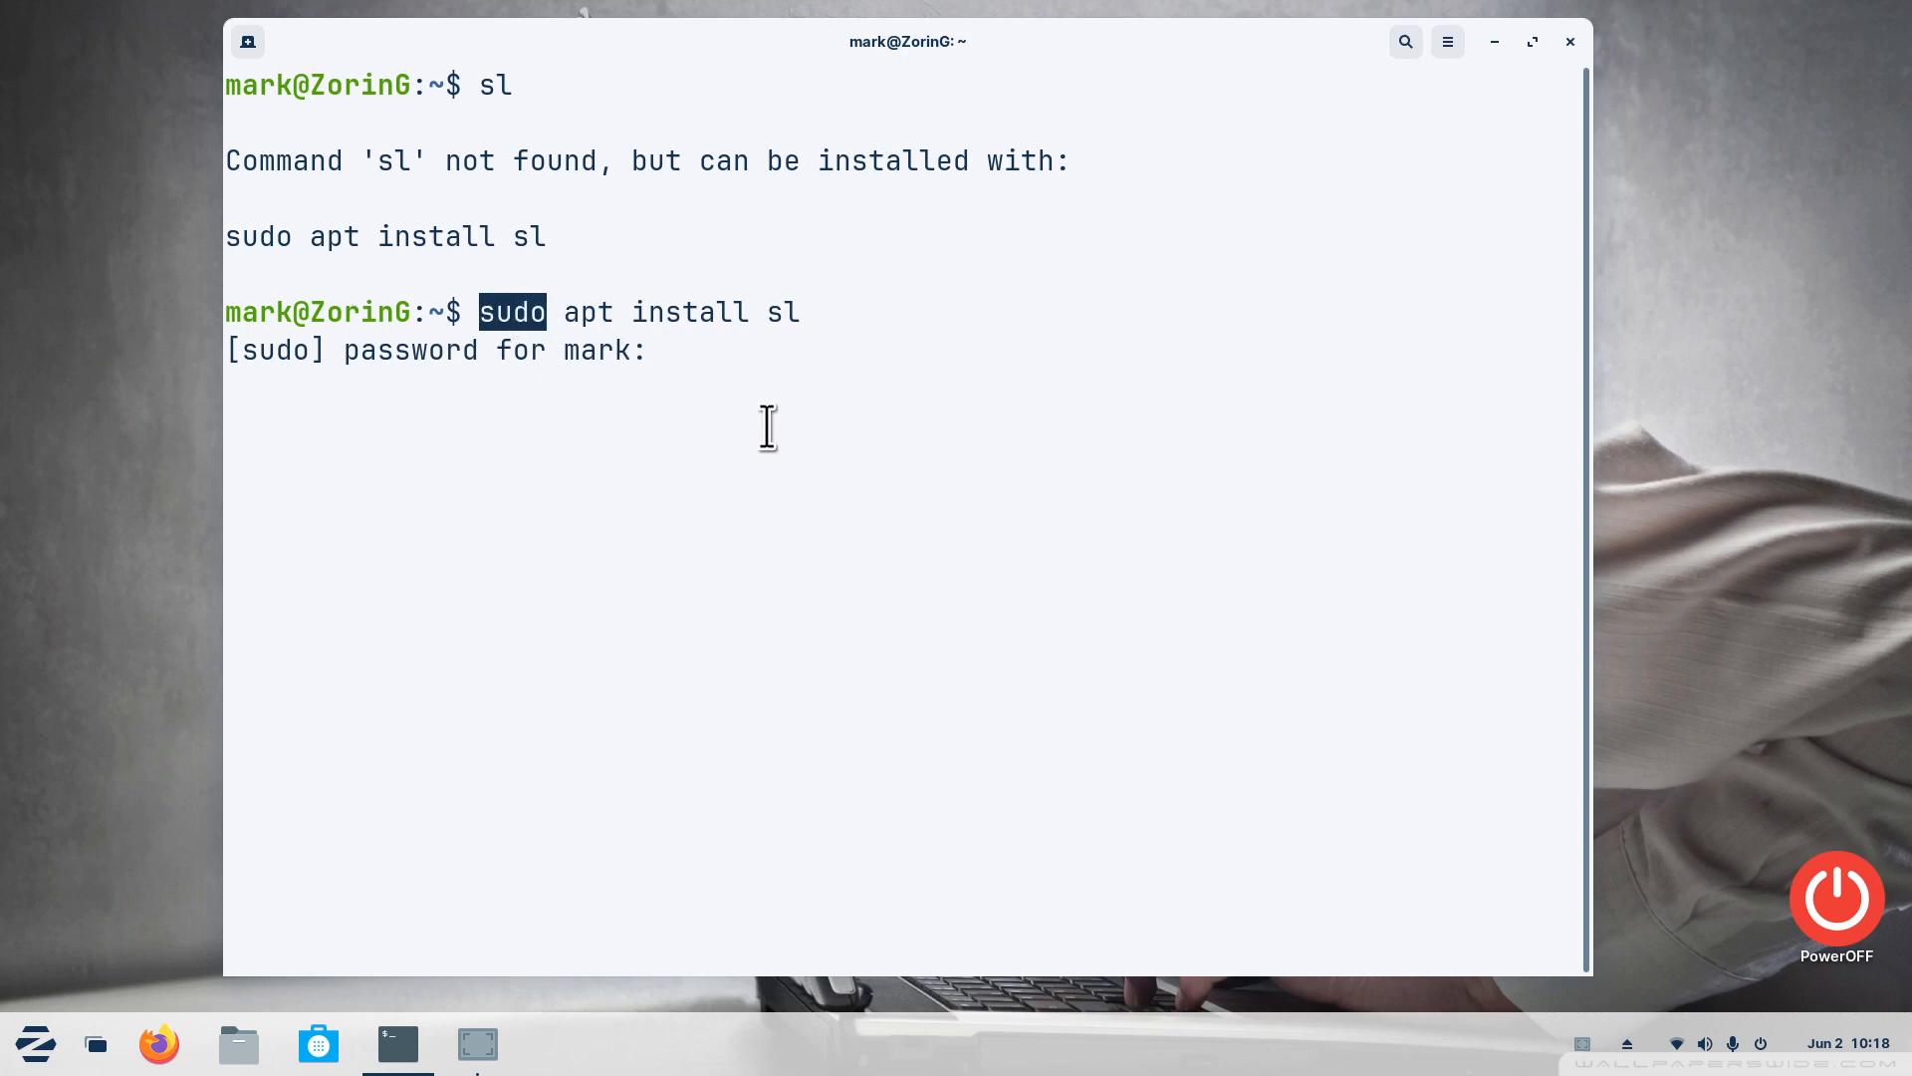
pyautogui.moveTo(689, 380)
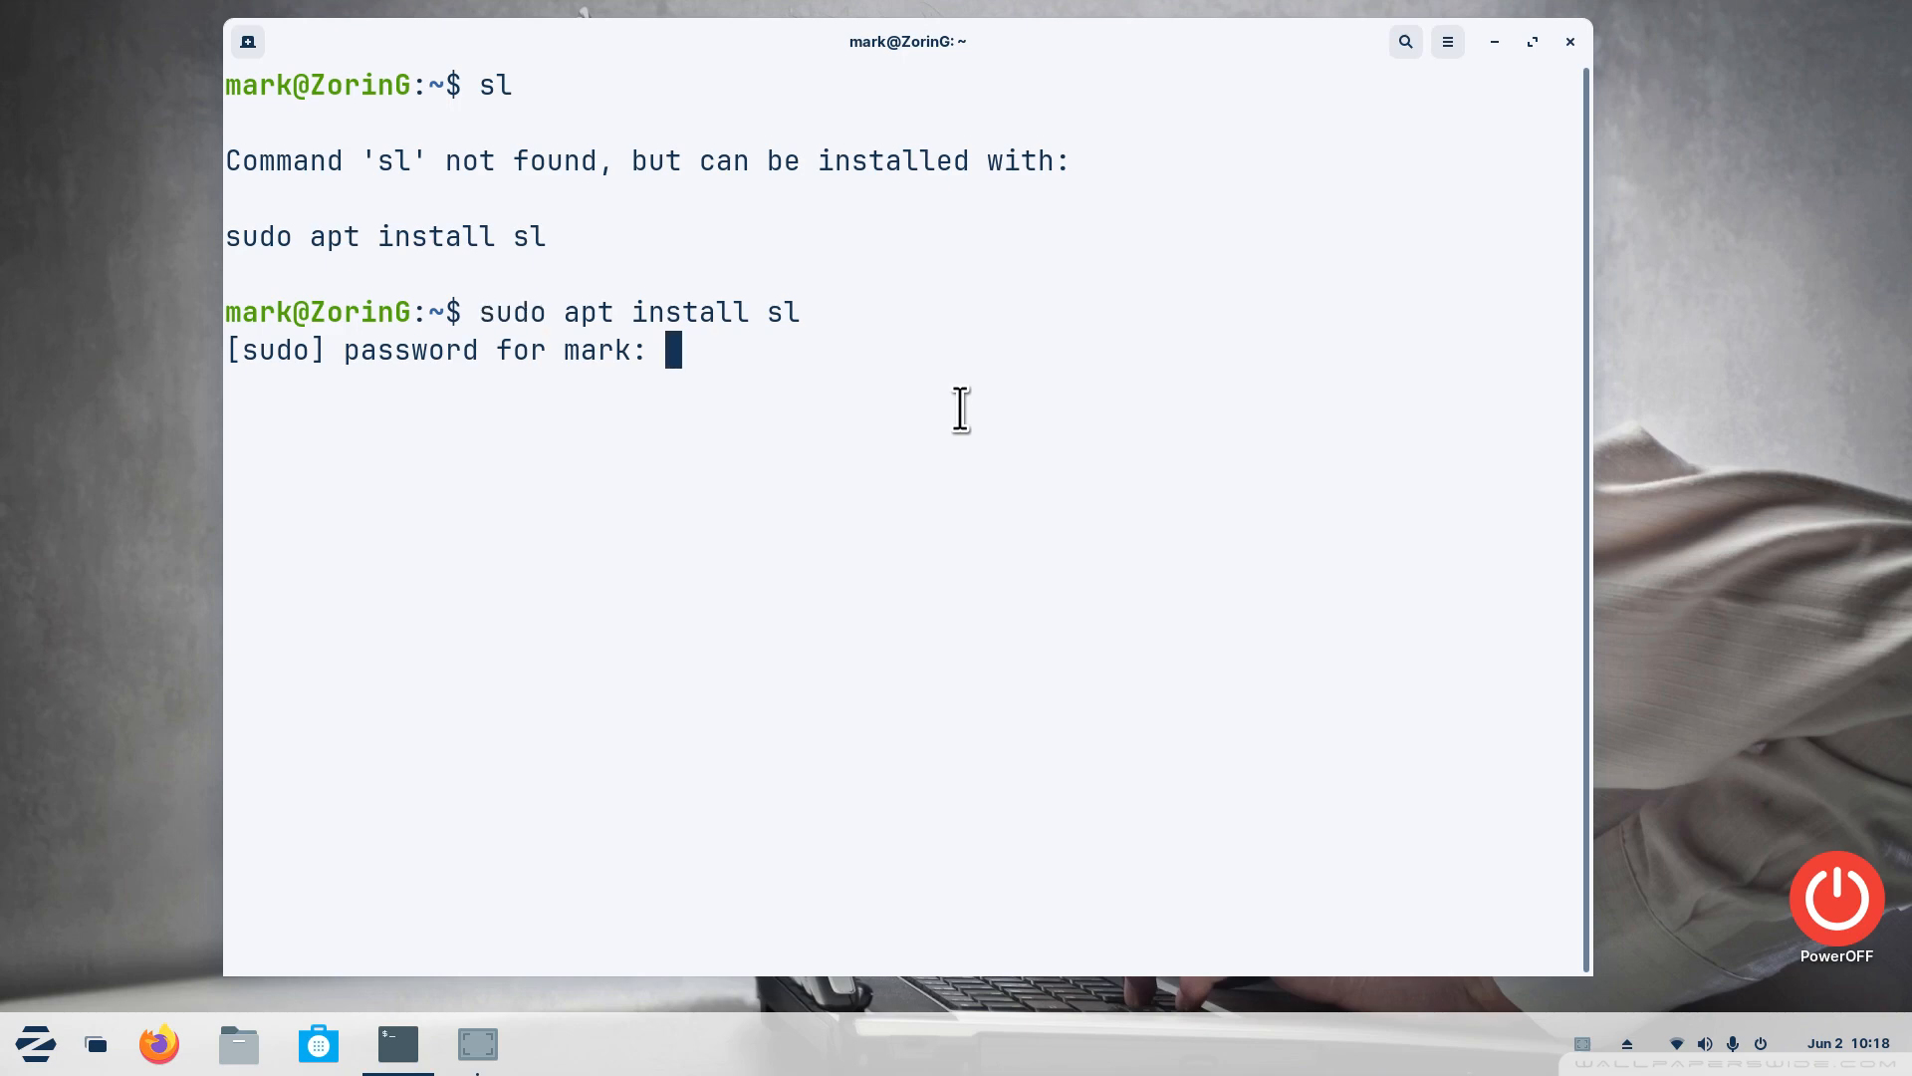
# Enter the sudo password to install sl, then clear the screen
pyautogui.write('*****')
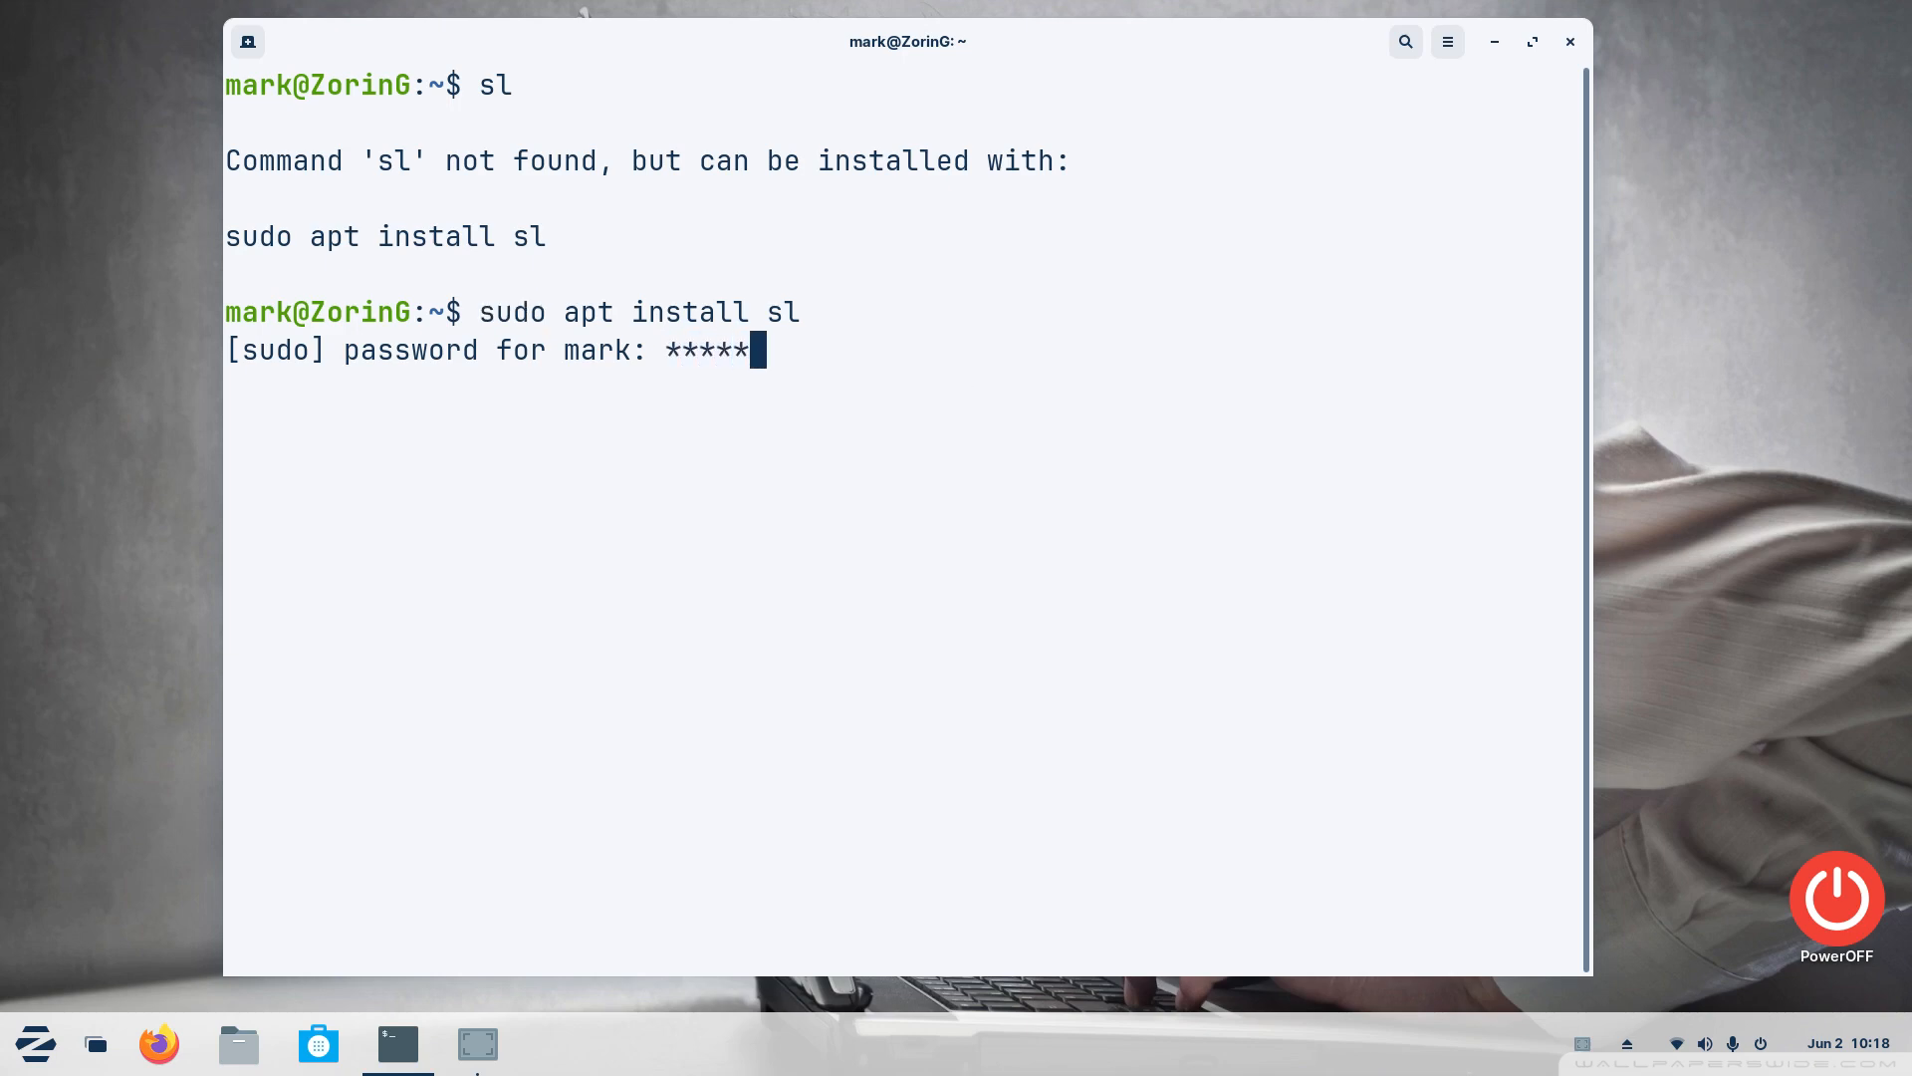
pyautogui.press('Return')
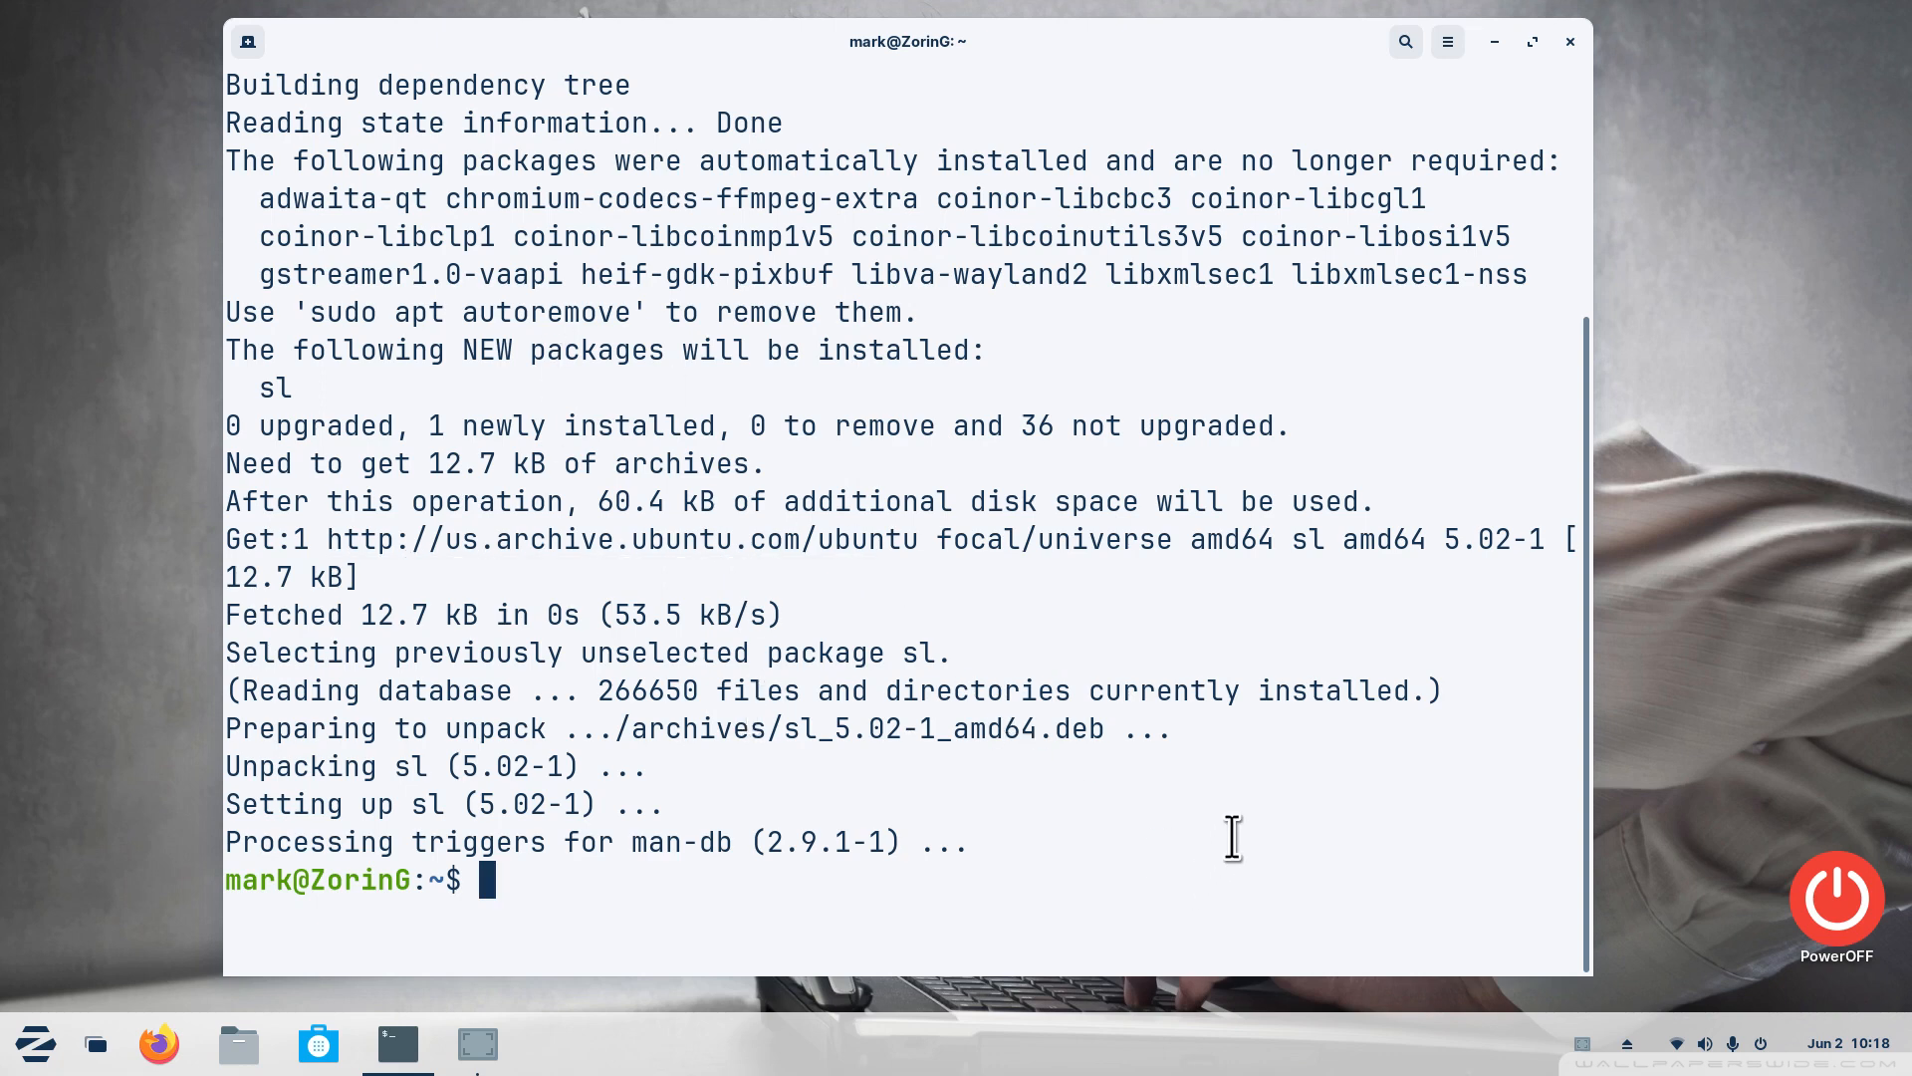
pyautogui.write('clea')
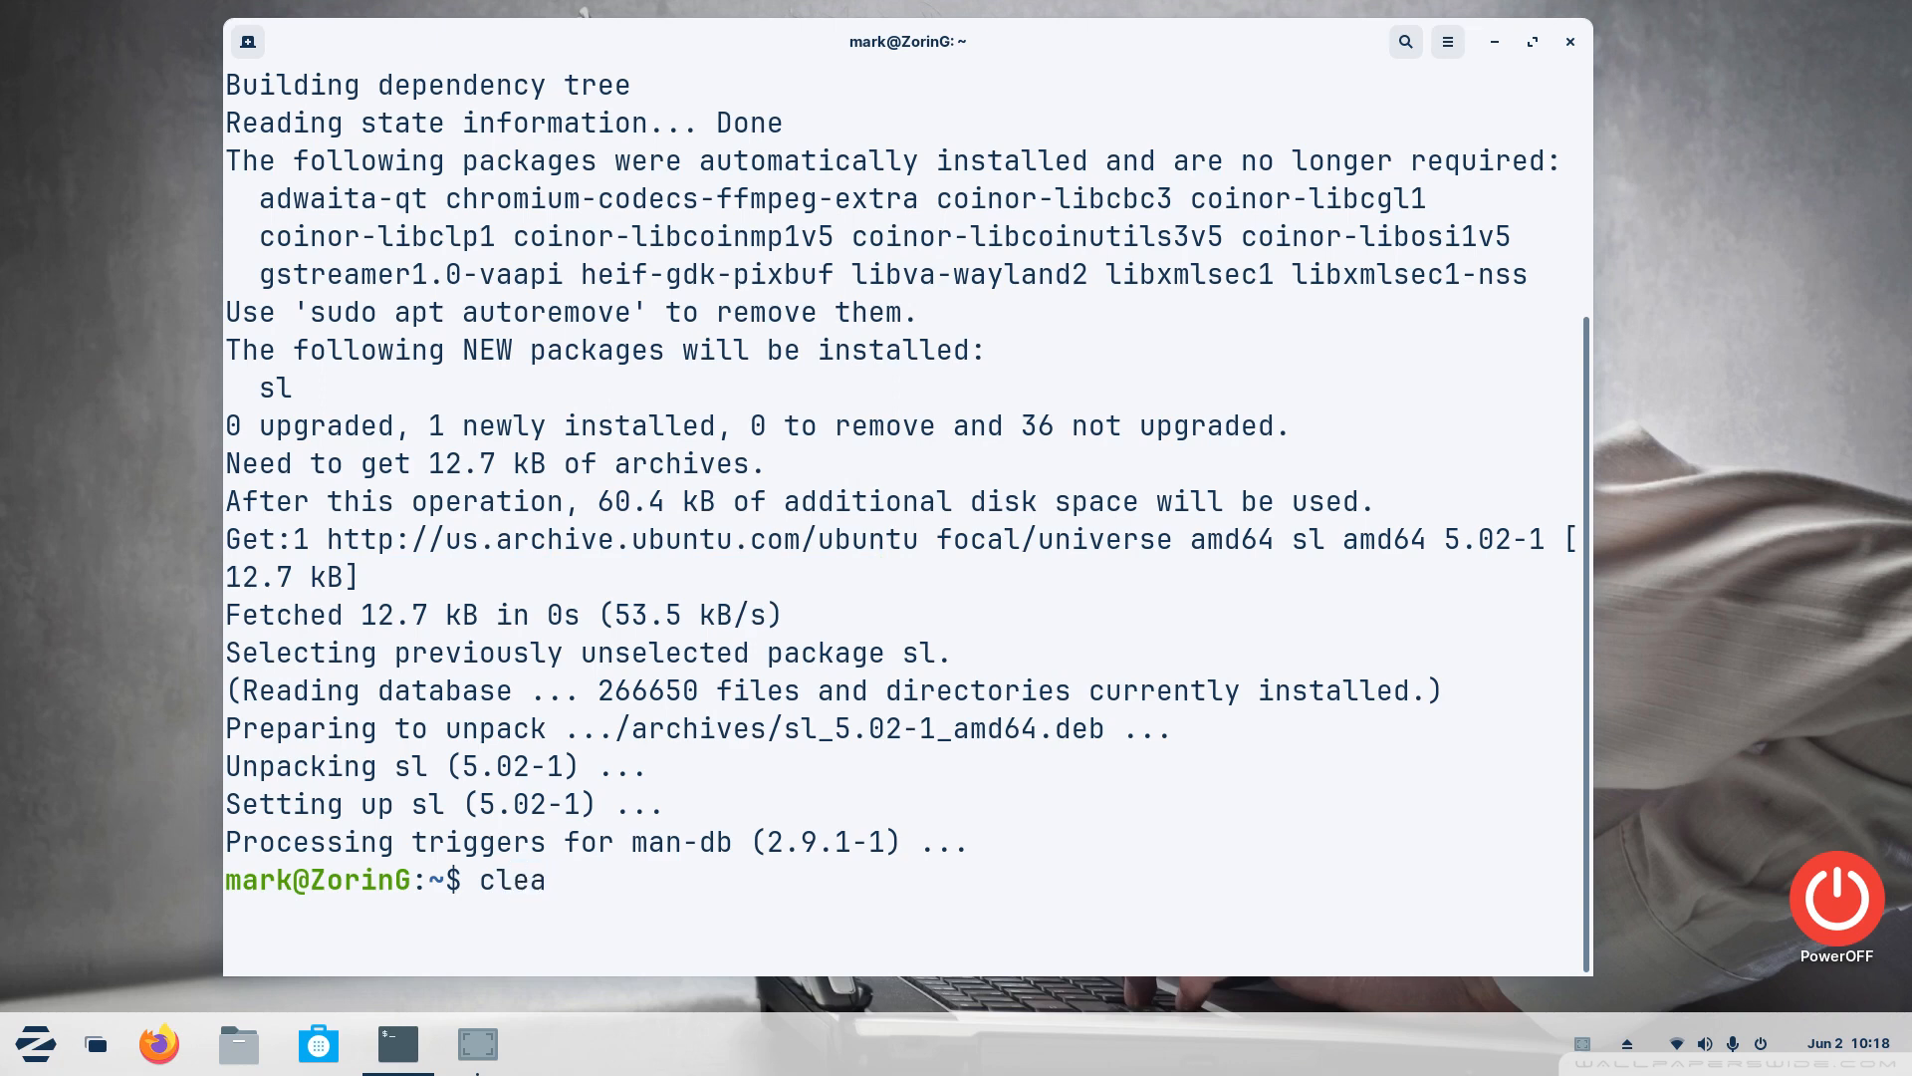
pyautogui.press('Return')
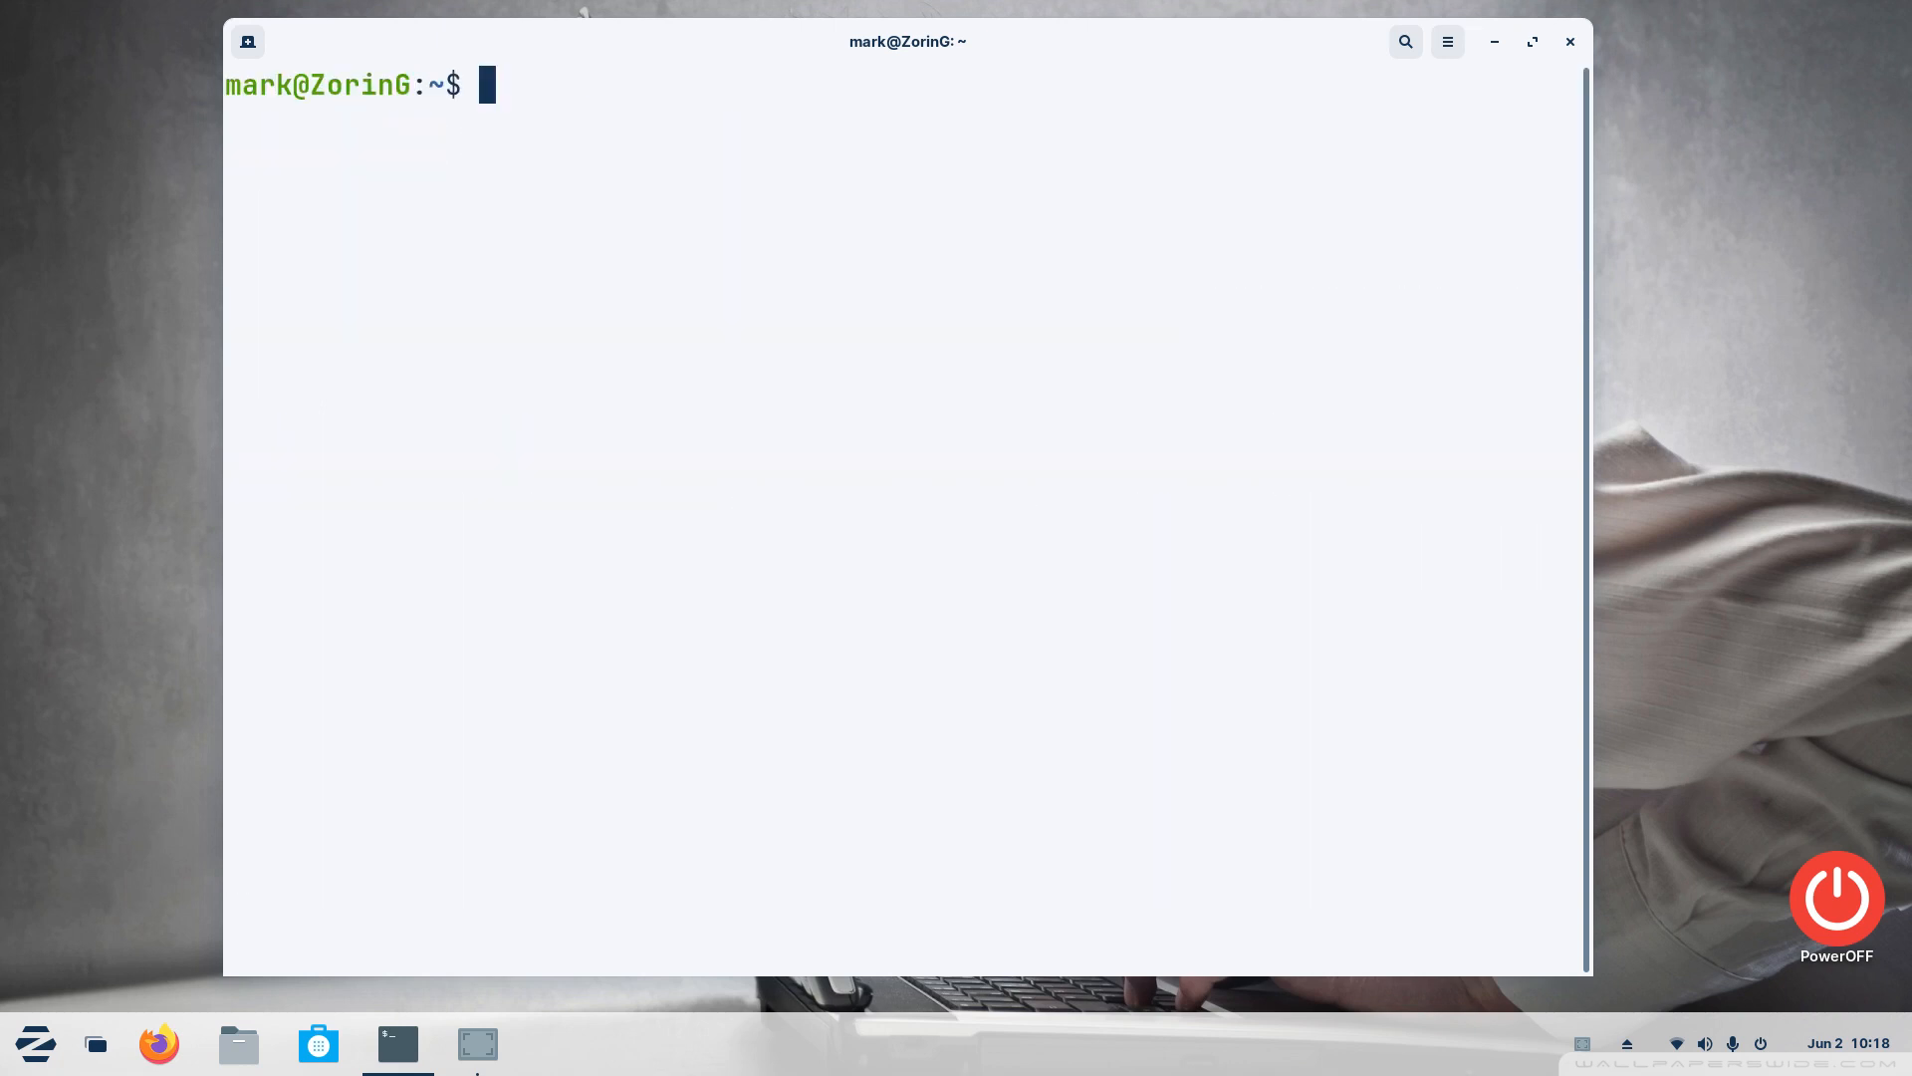
# Run sl twice to watch the ASCII steam train animation, then start clearing the screen
pyautogui.write('sl')
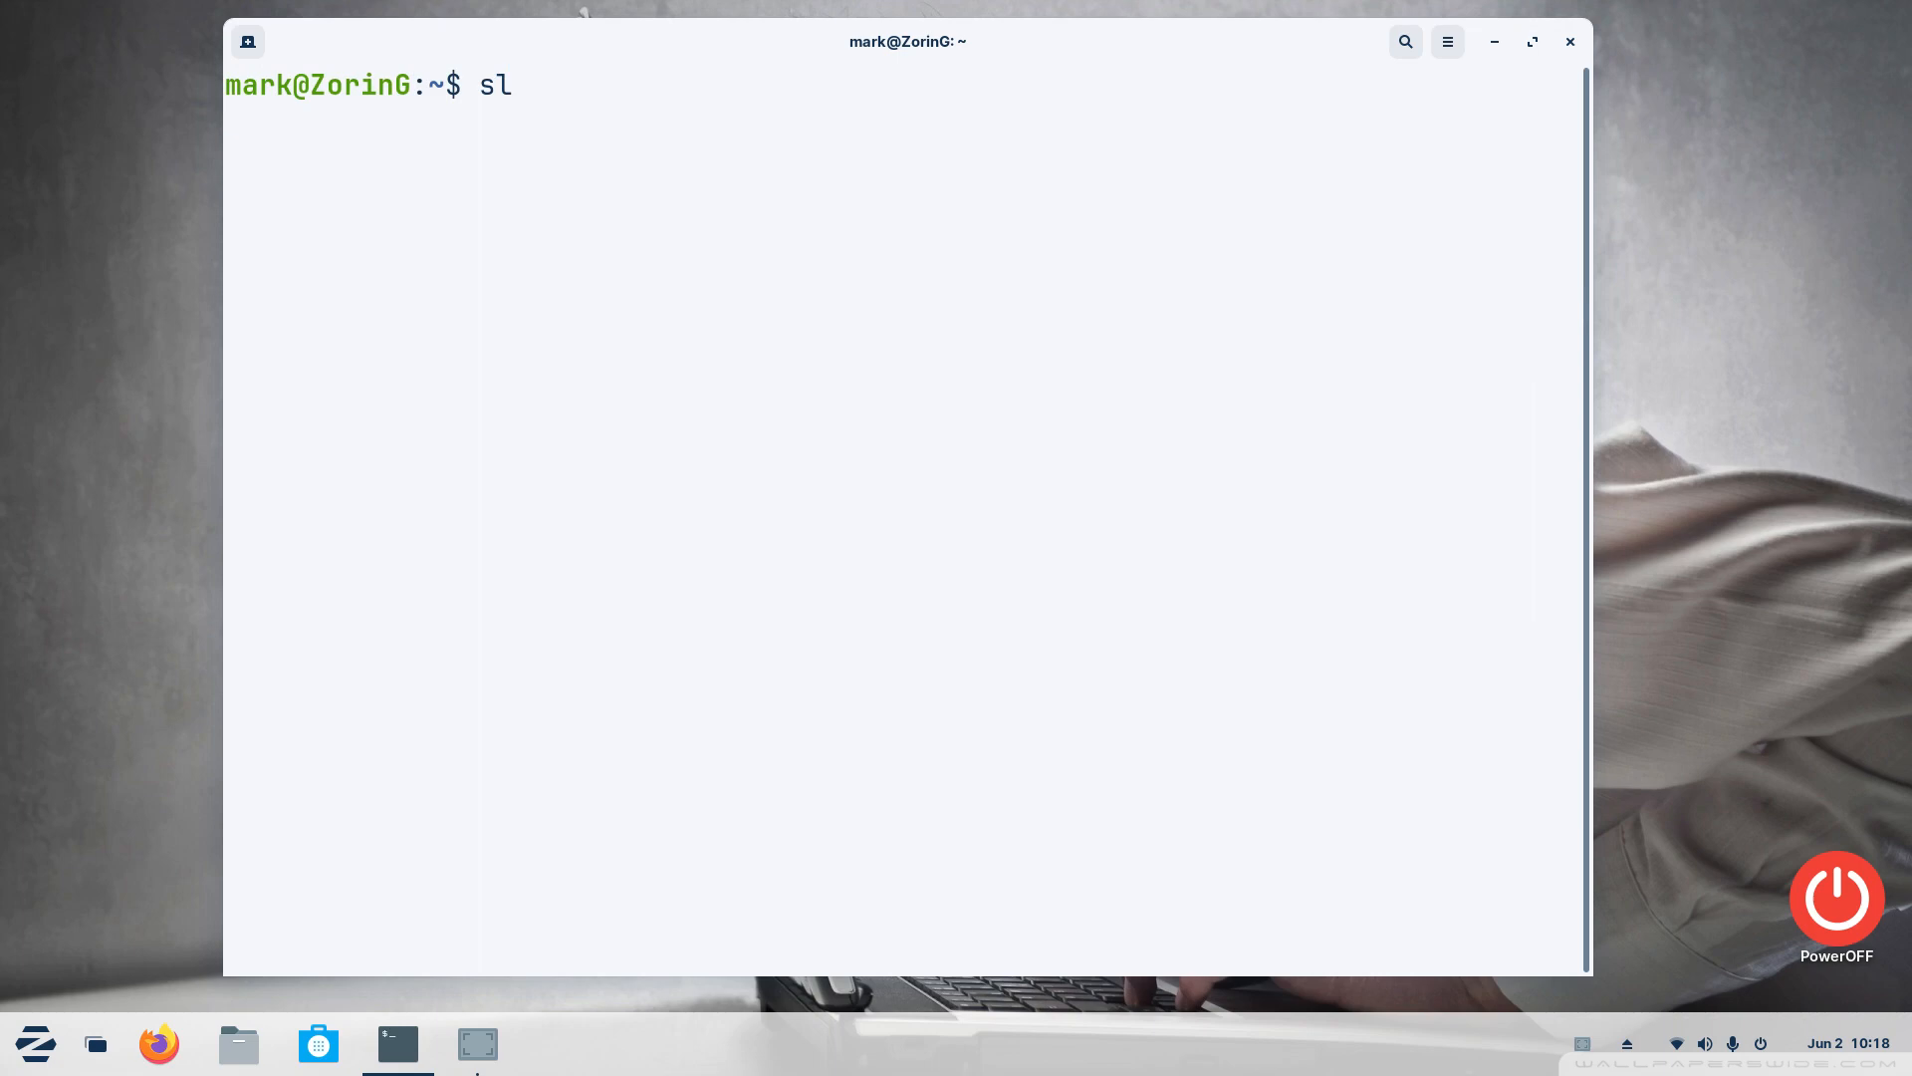
pyautogui.press('Return')
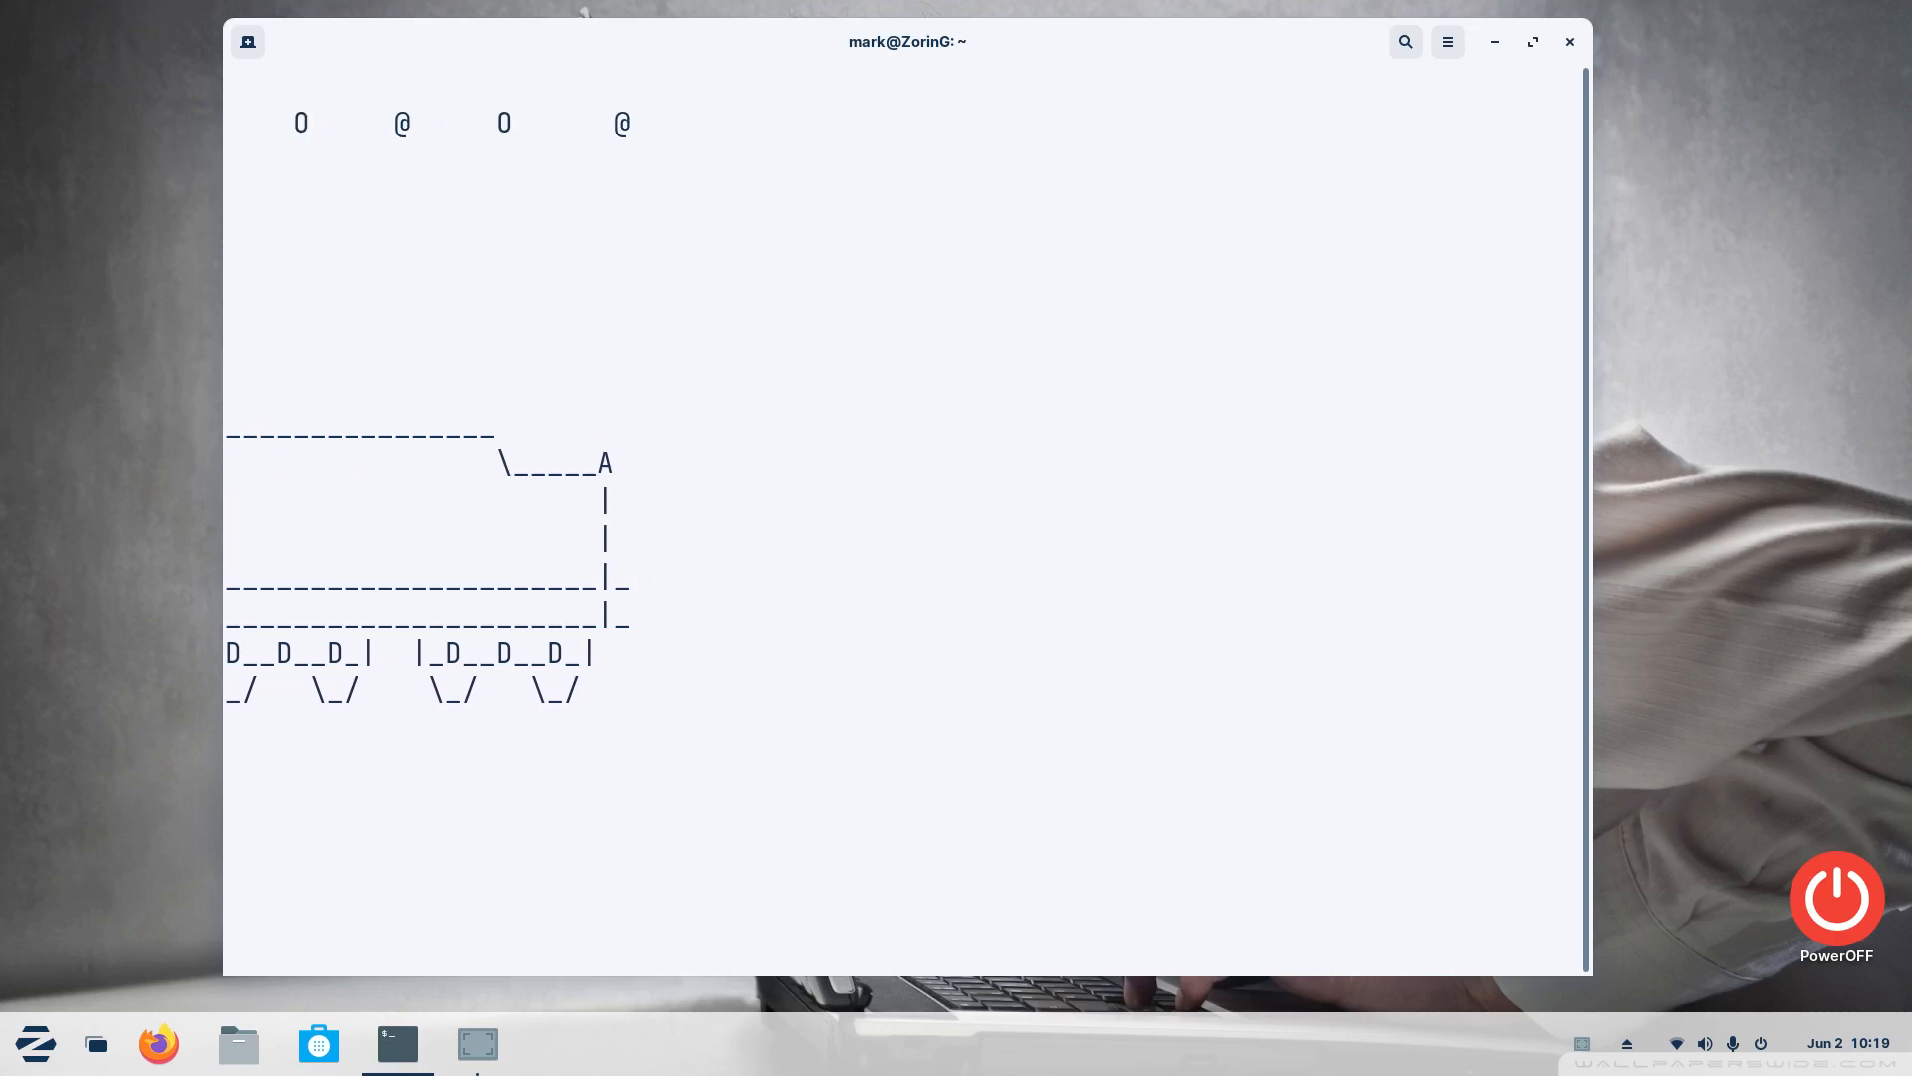
pyautogui.press('Return')
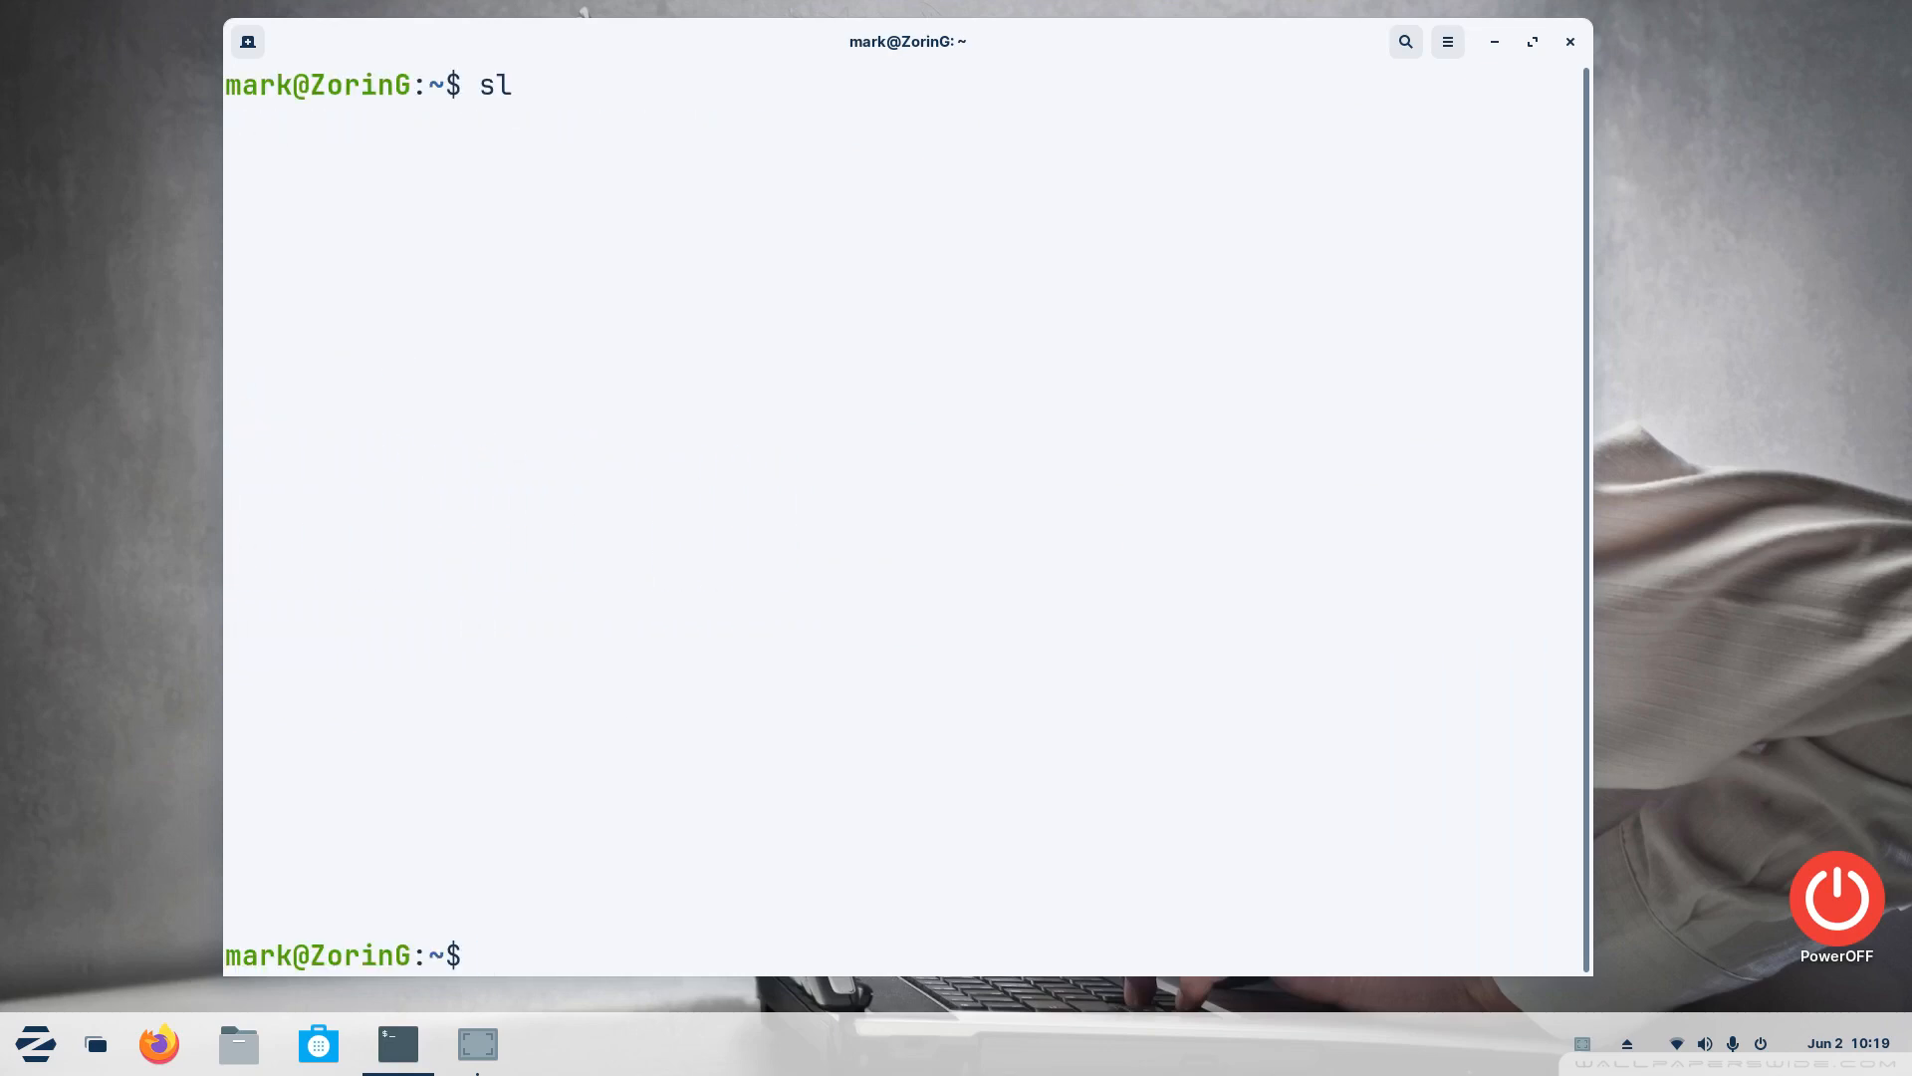
pyautogui.write('sl')
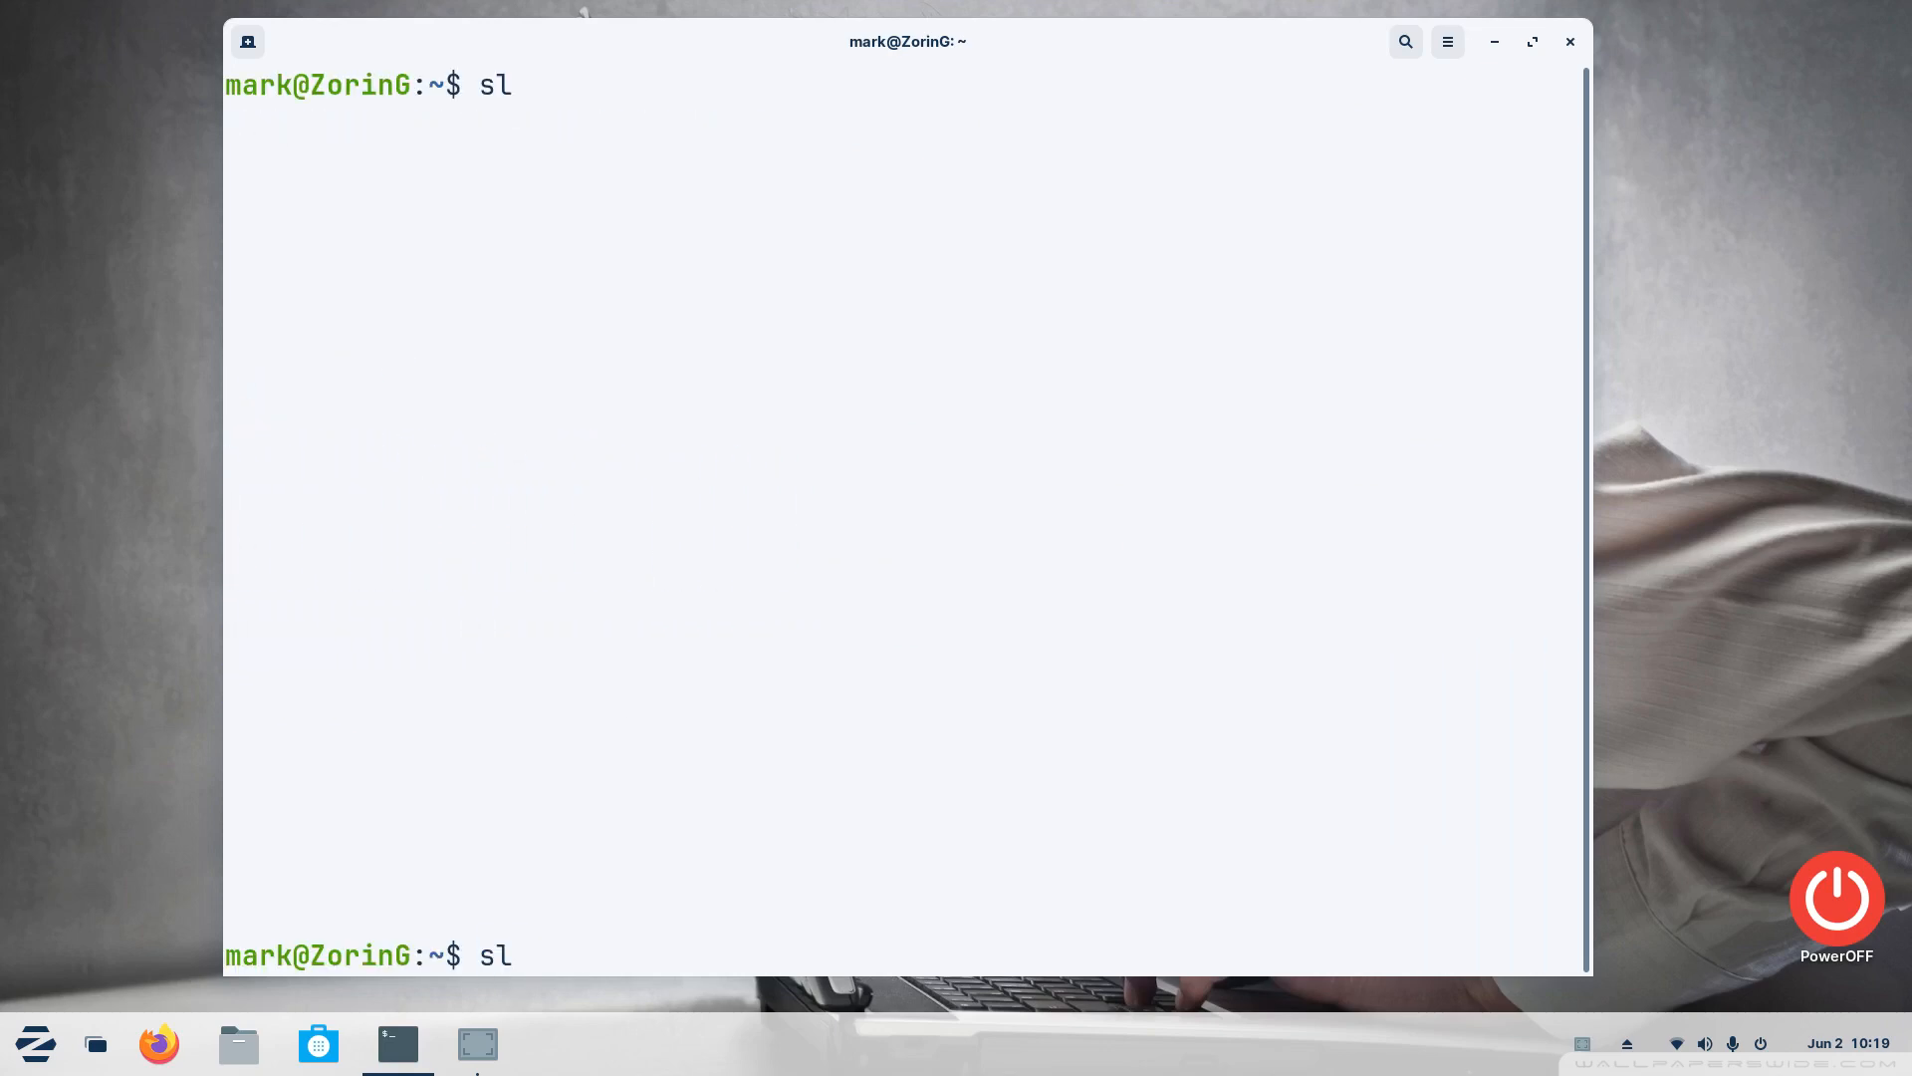
pyautogui.press('Return')
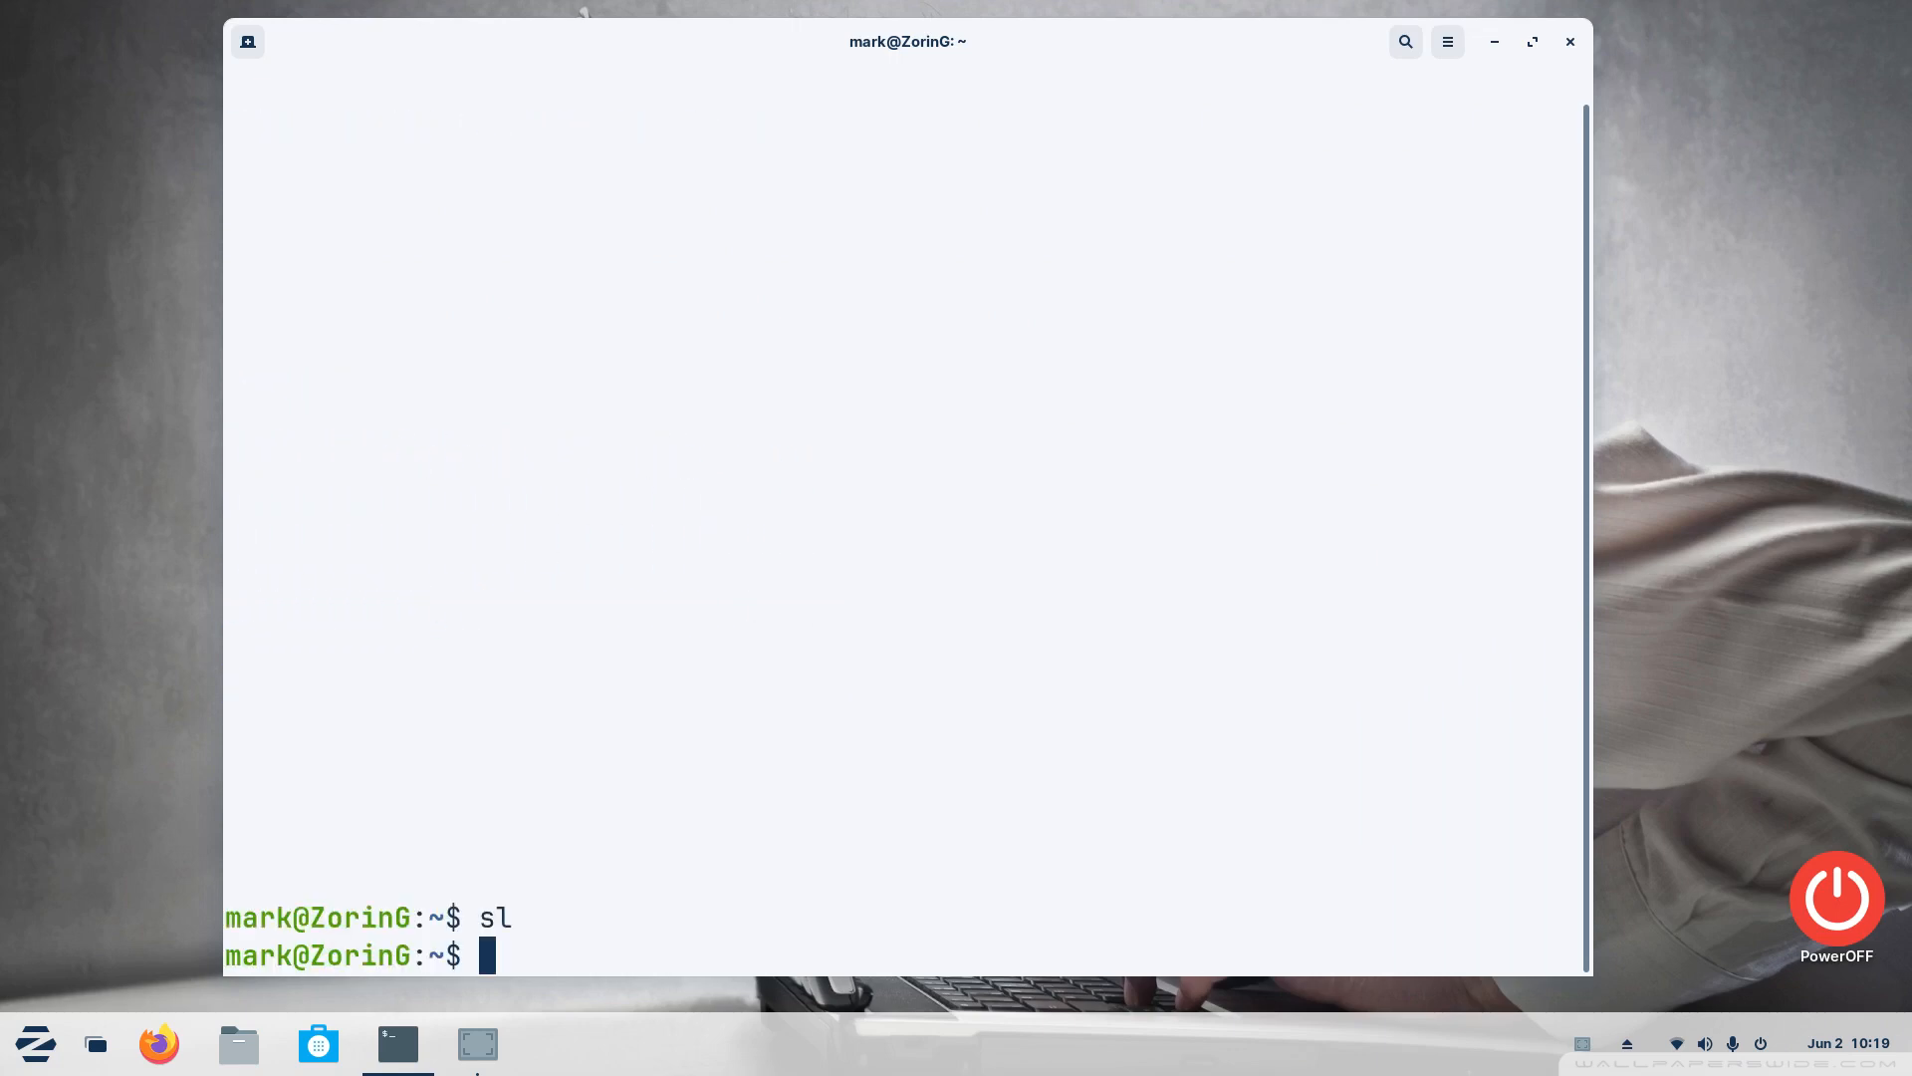
pyautogui.write('cle')
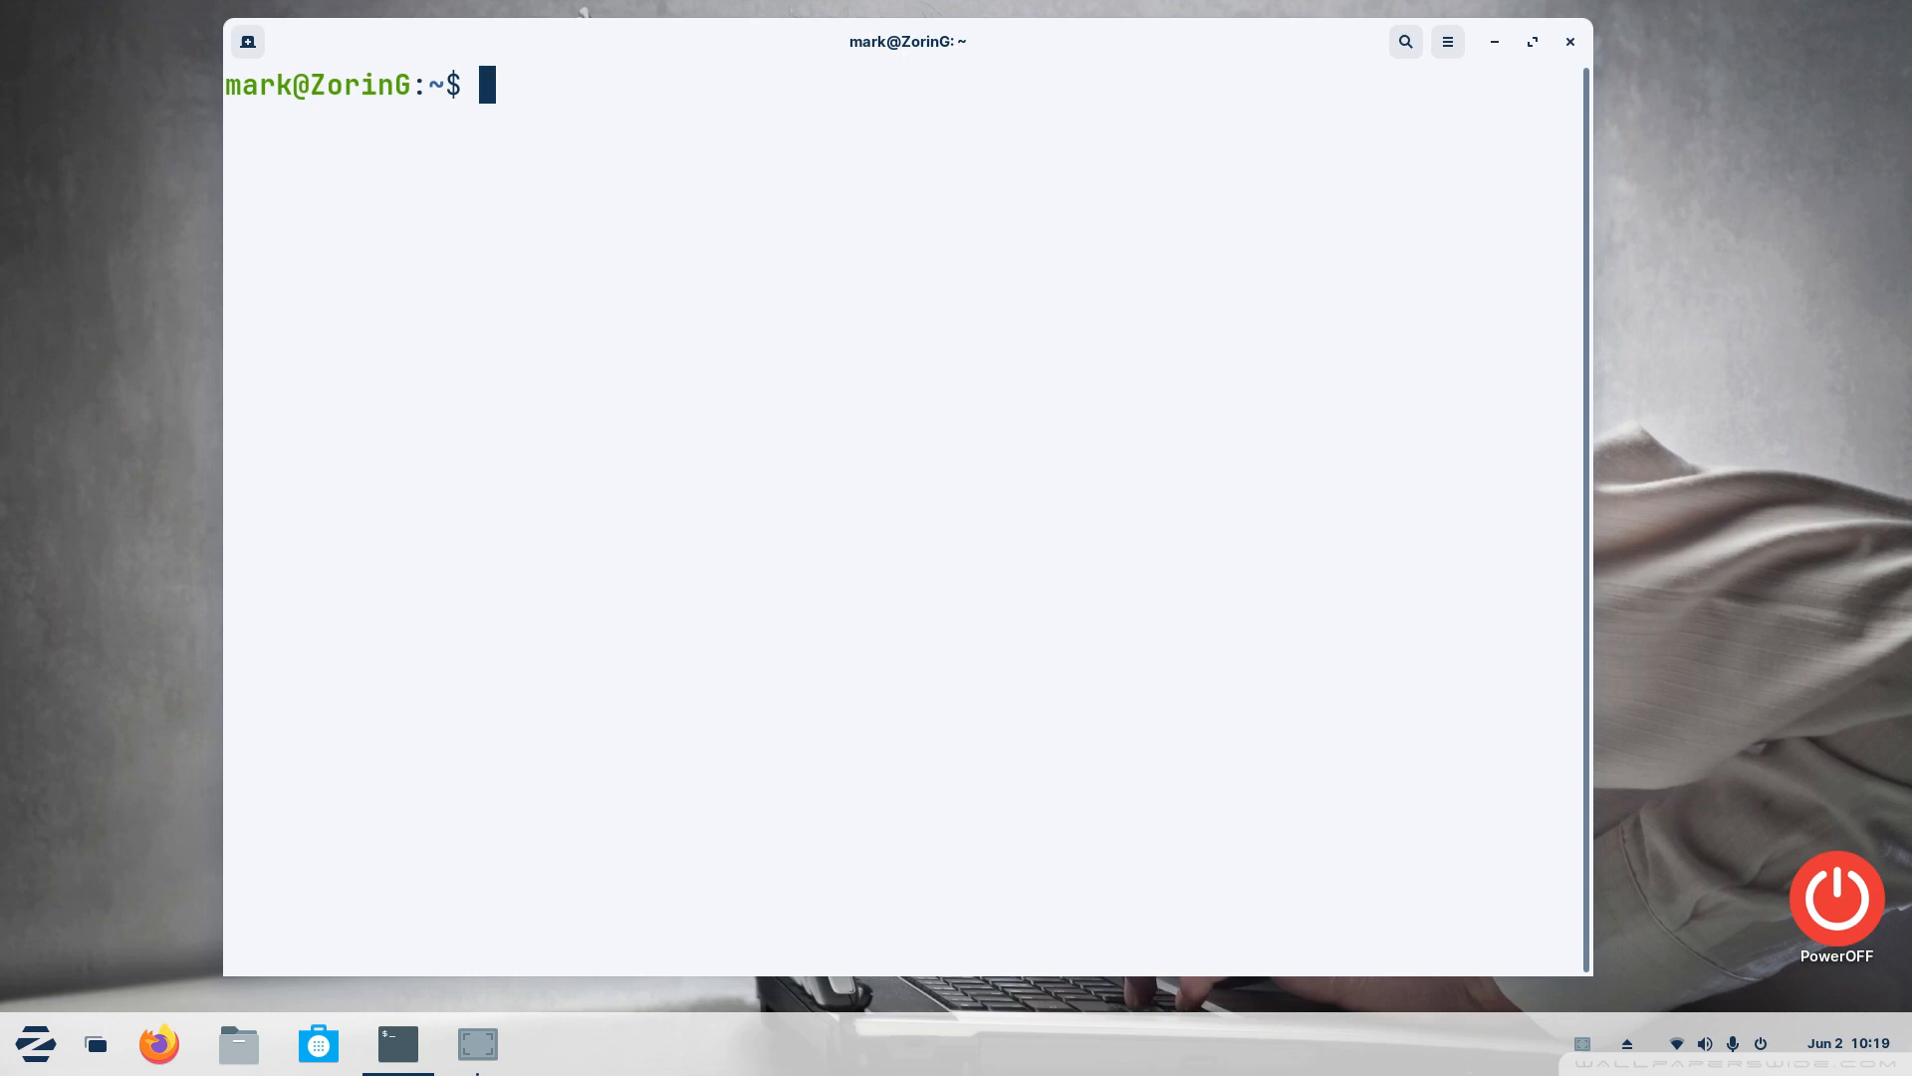
# Run fortune several times for random sayings, then clear them to a bare prompt
pyautogui.write('fortun')
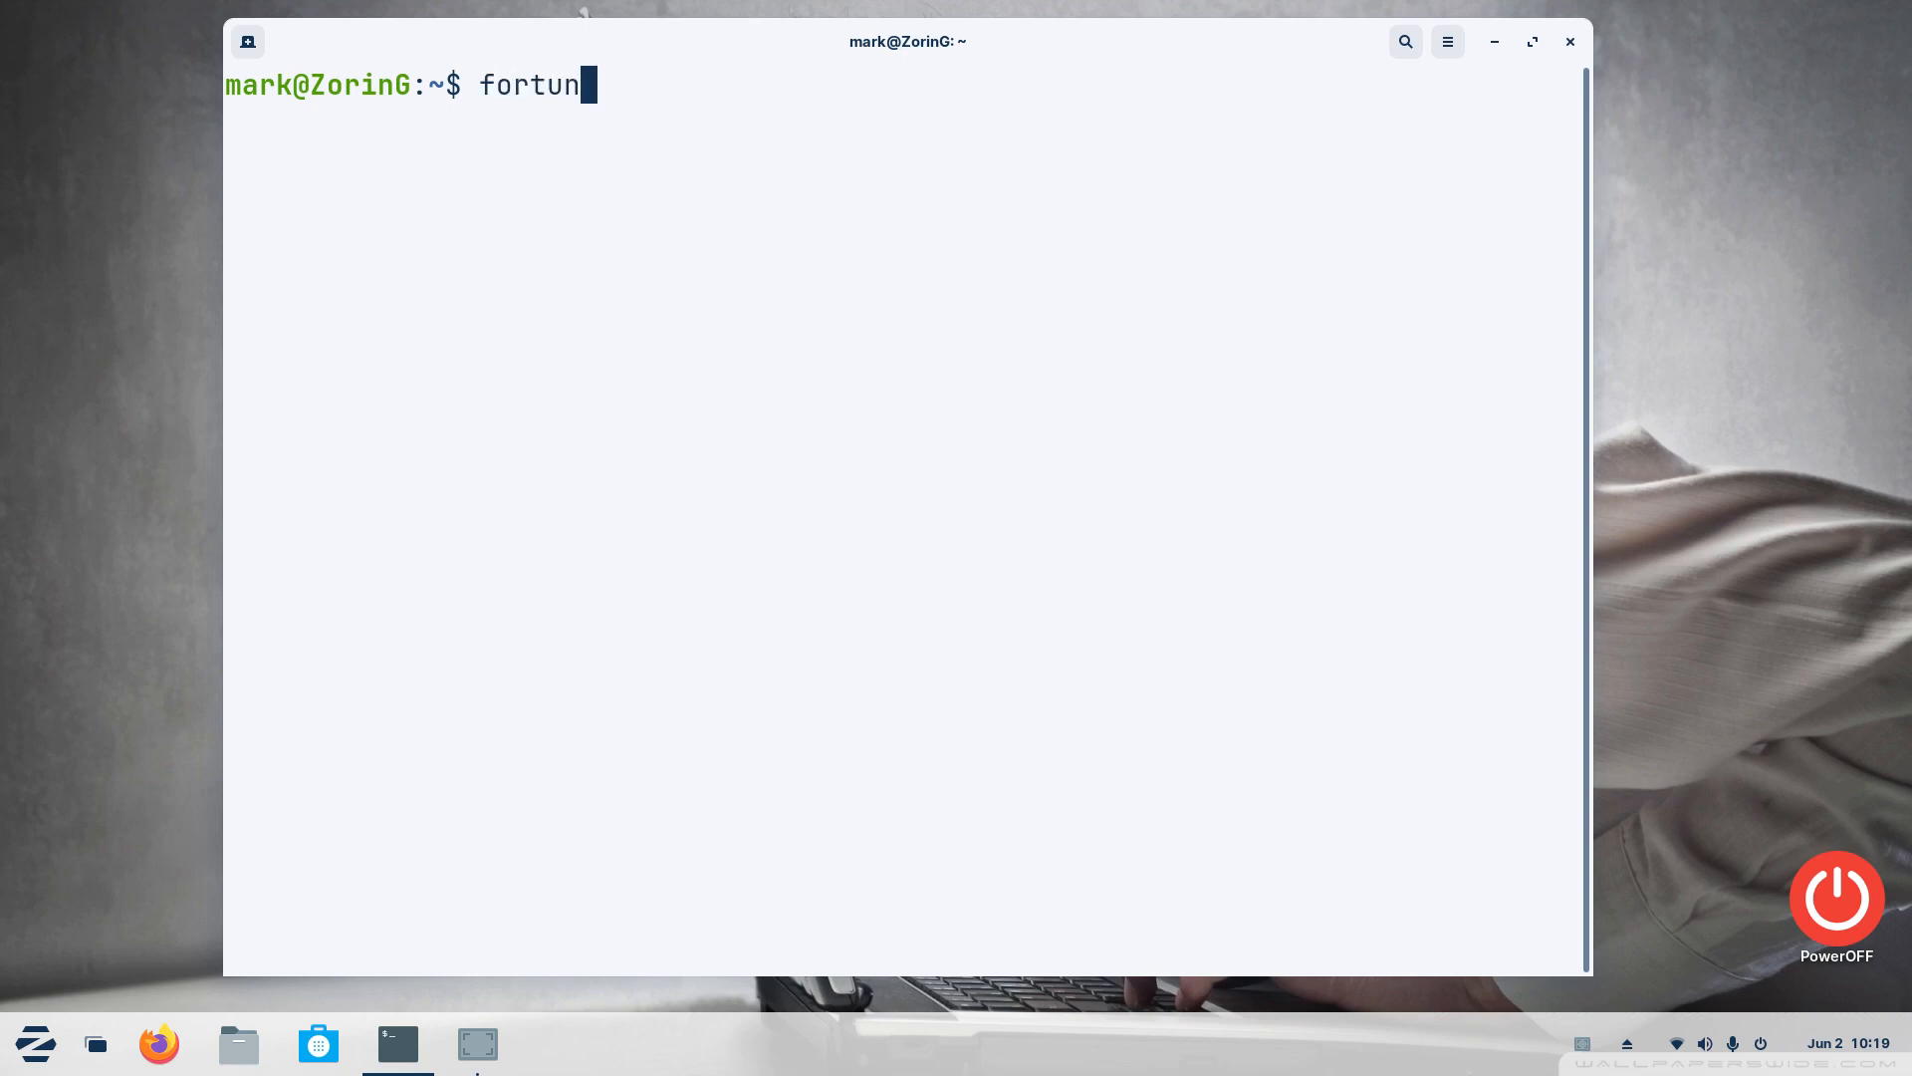
pyautogui.press('Return')
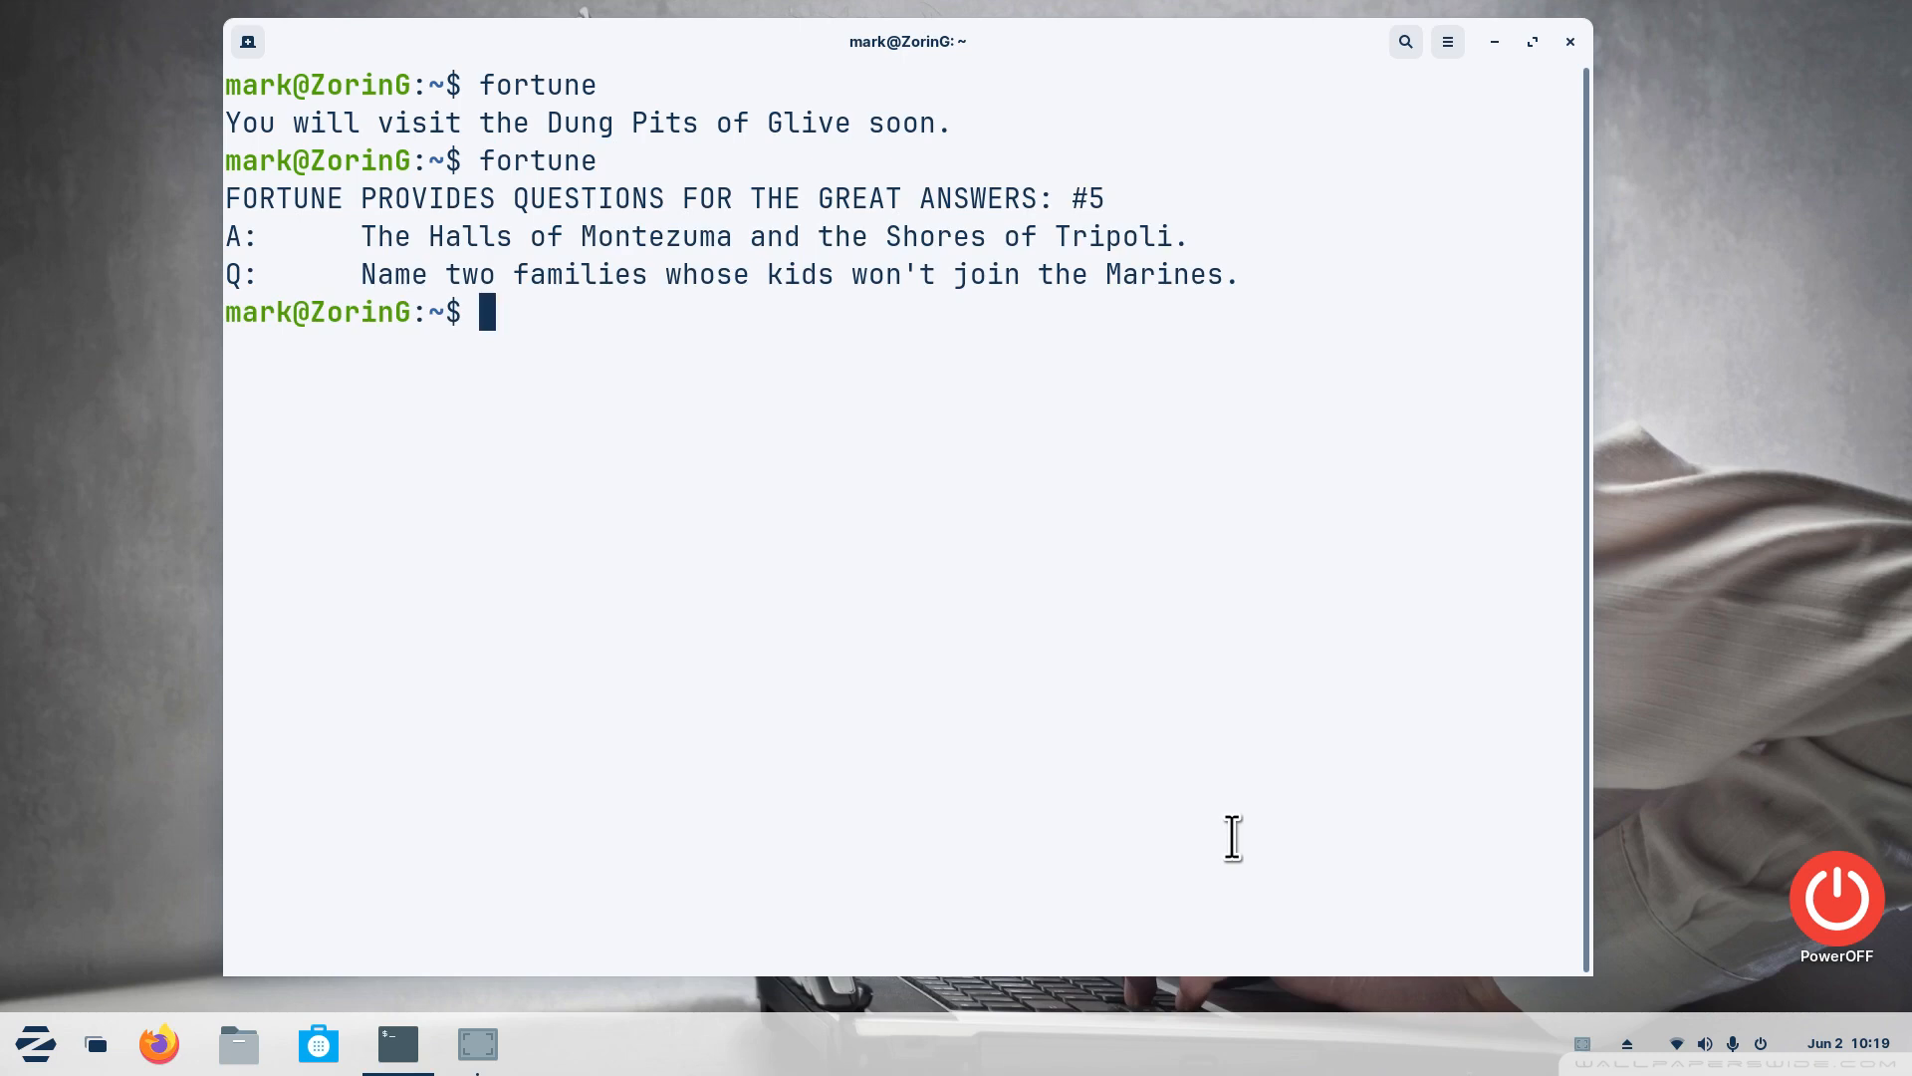
pyautogui.write('fortune')
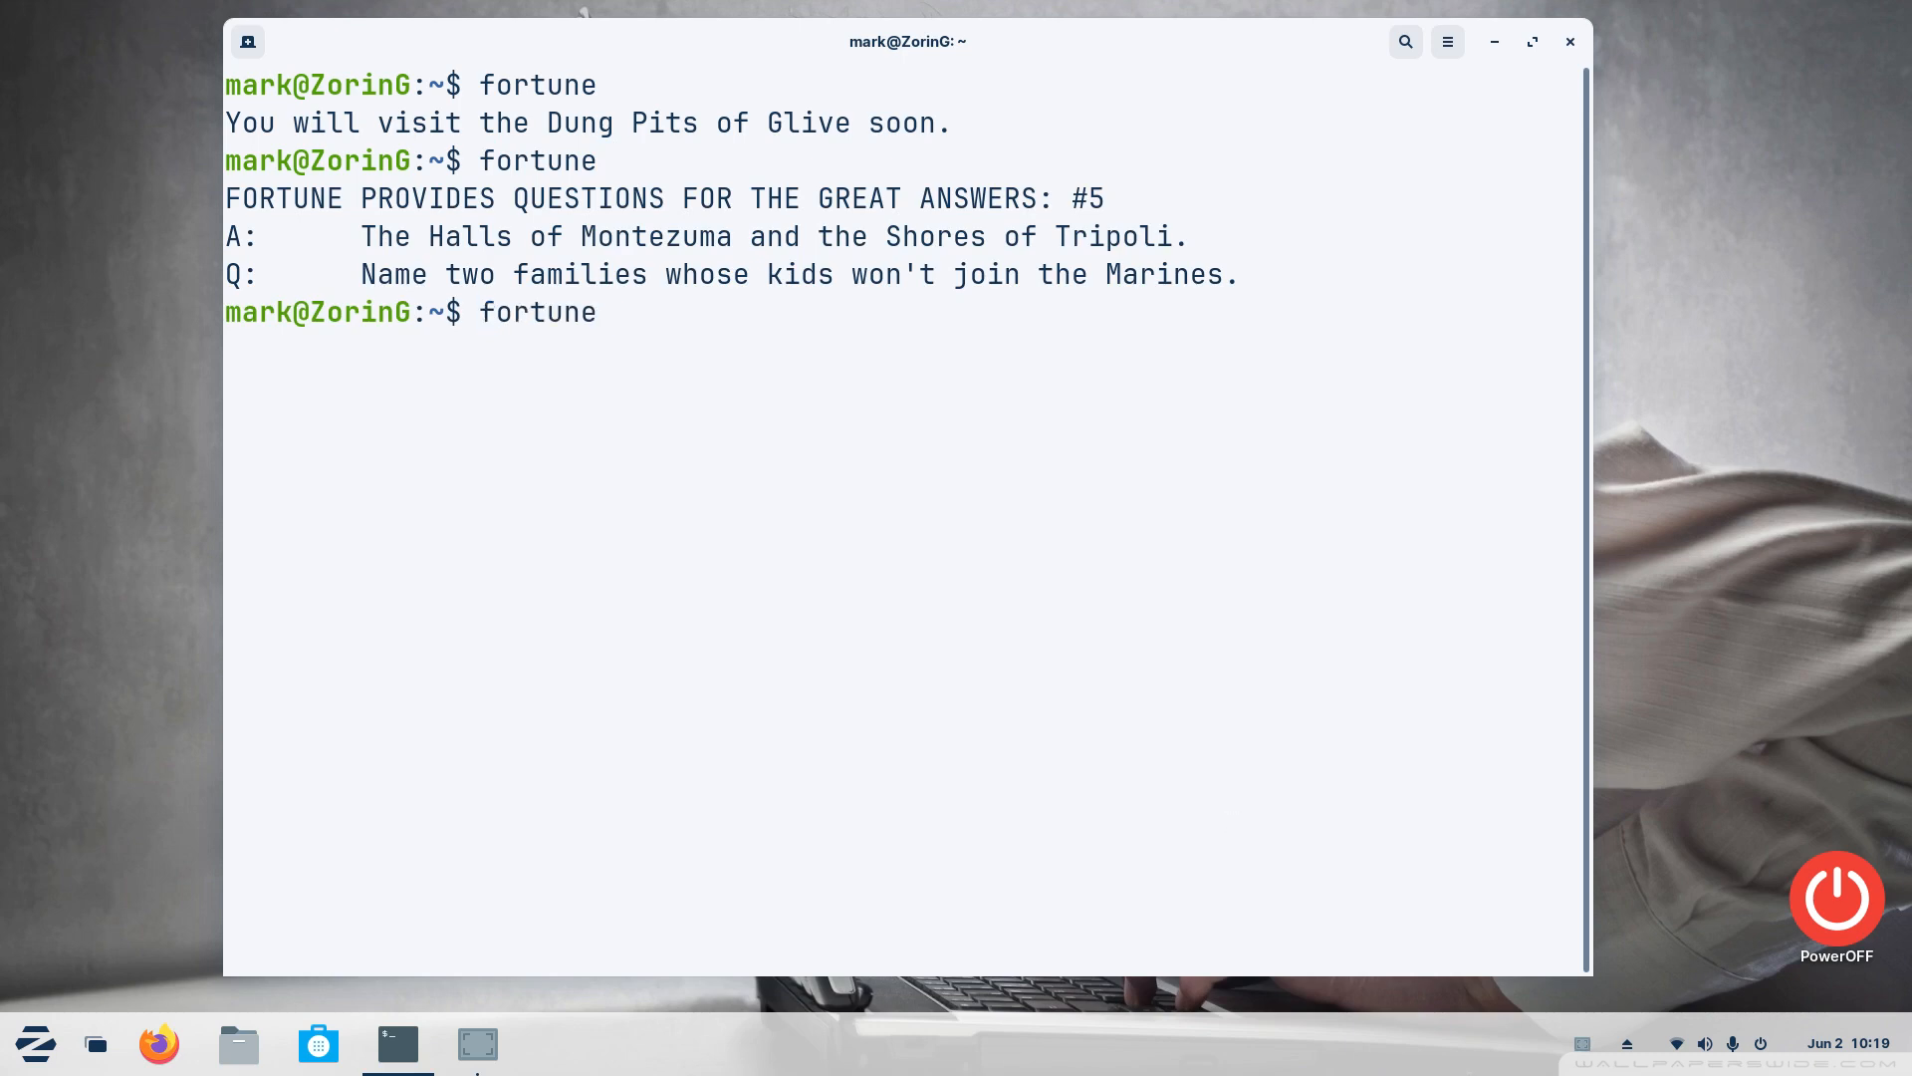
pyautogui.press('Return')
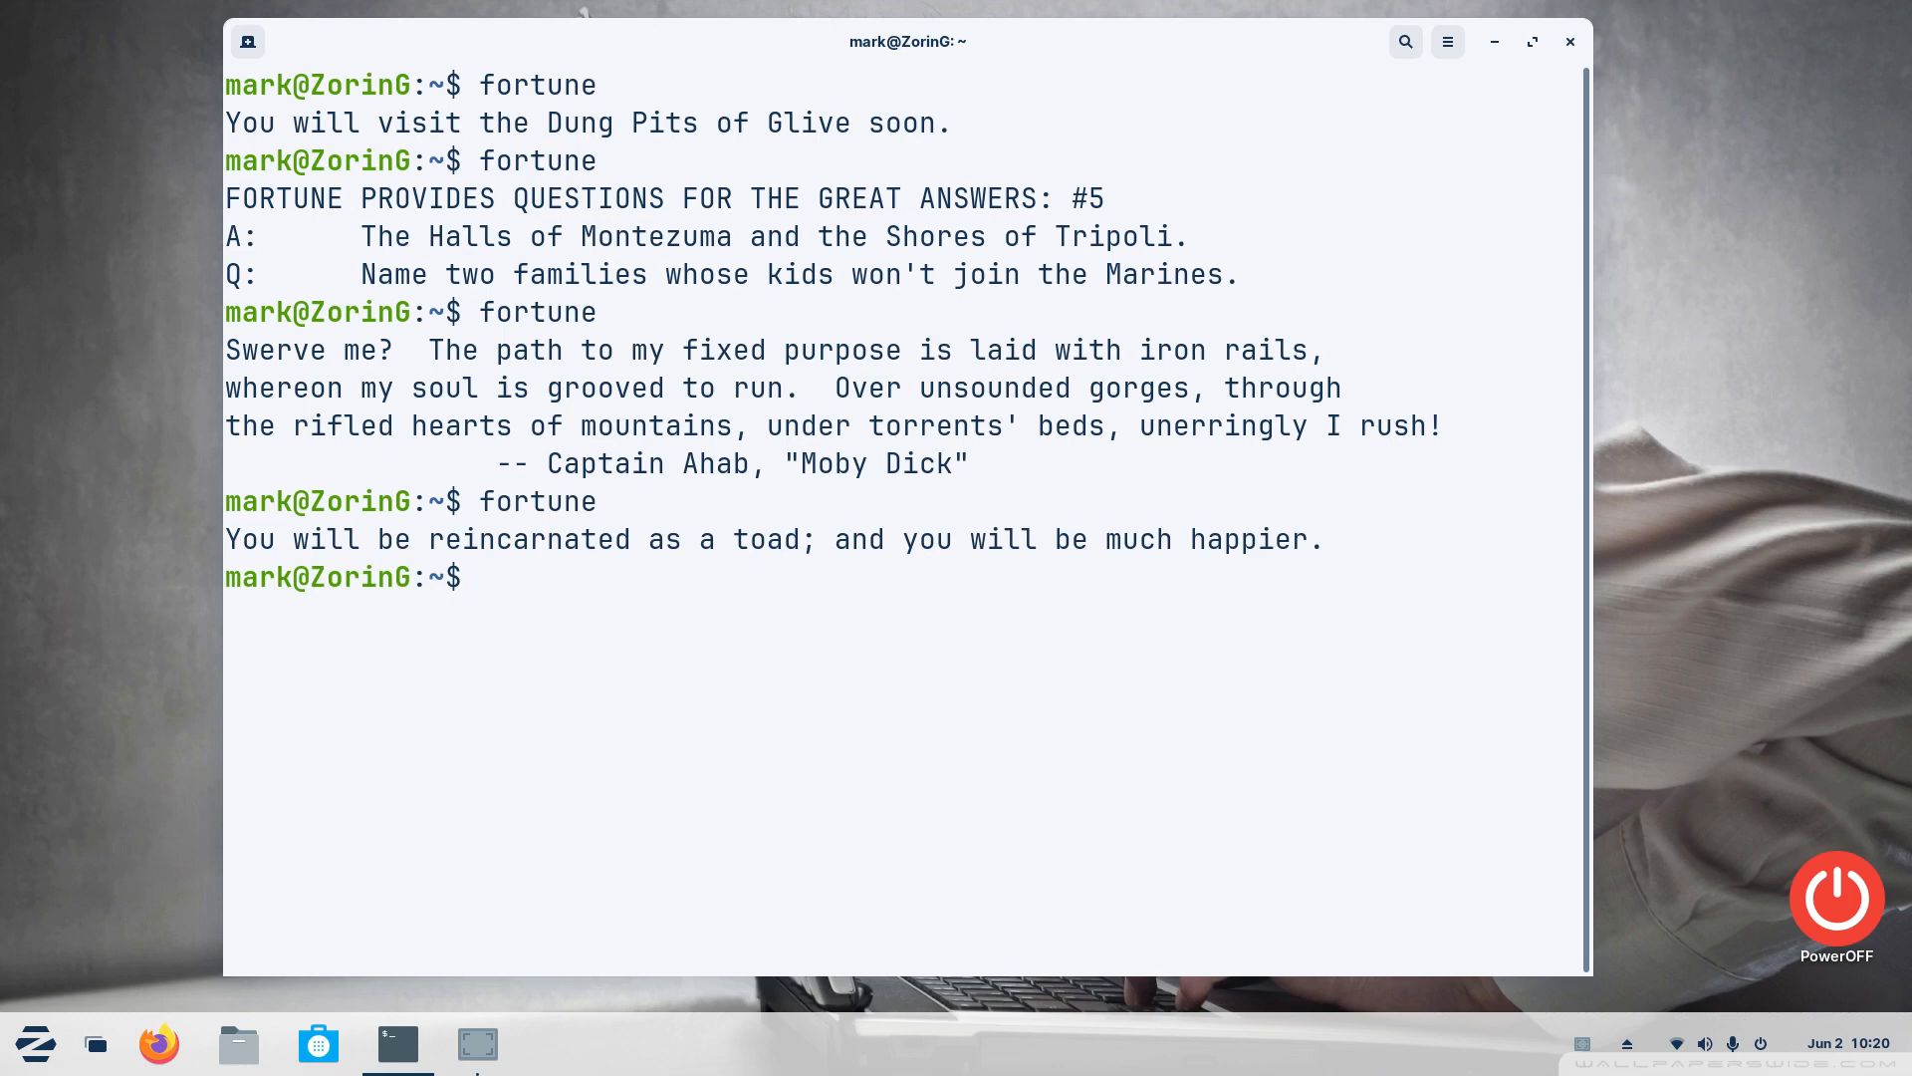
pyautogui.write('clear')
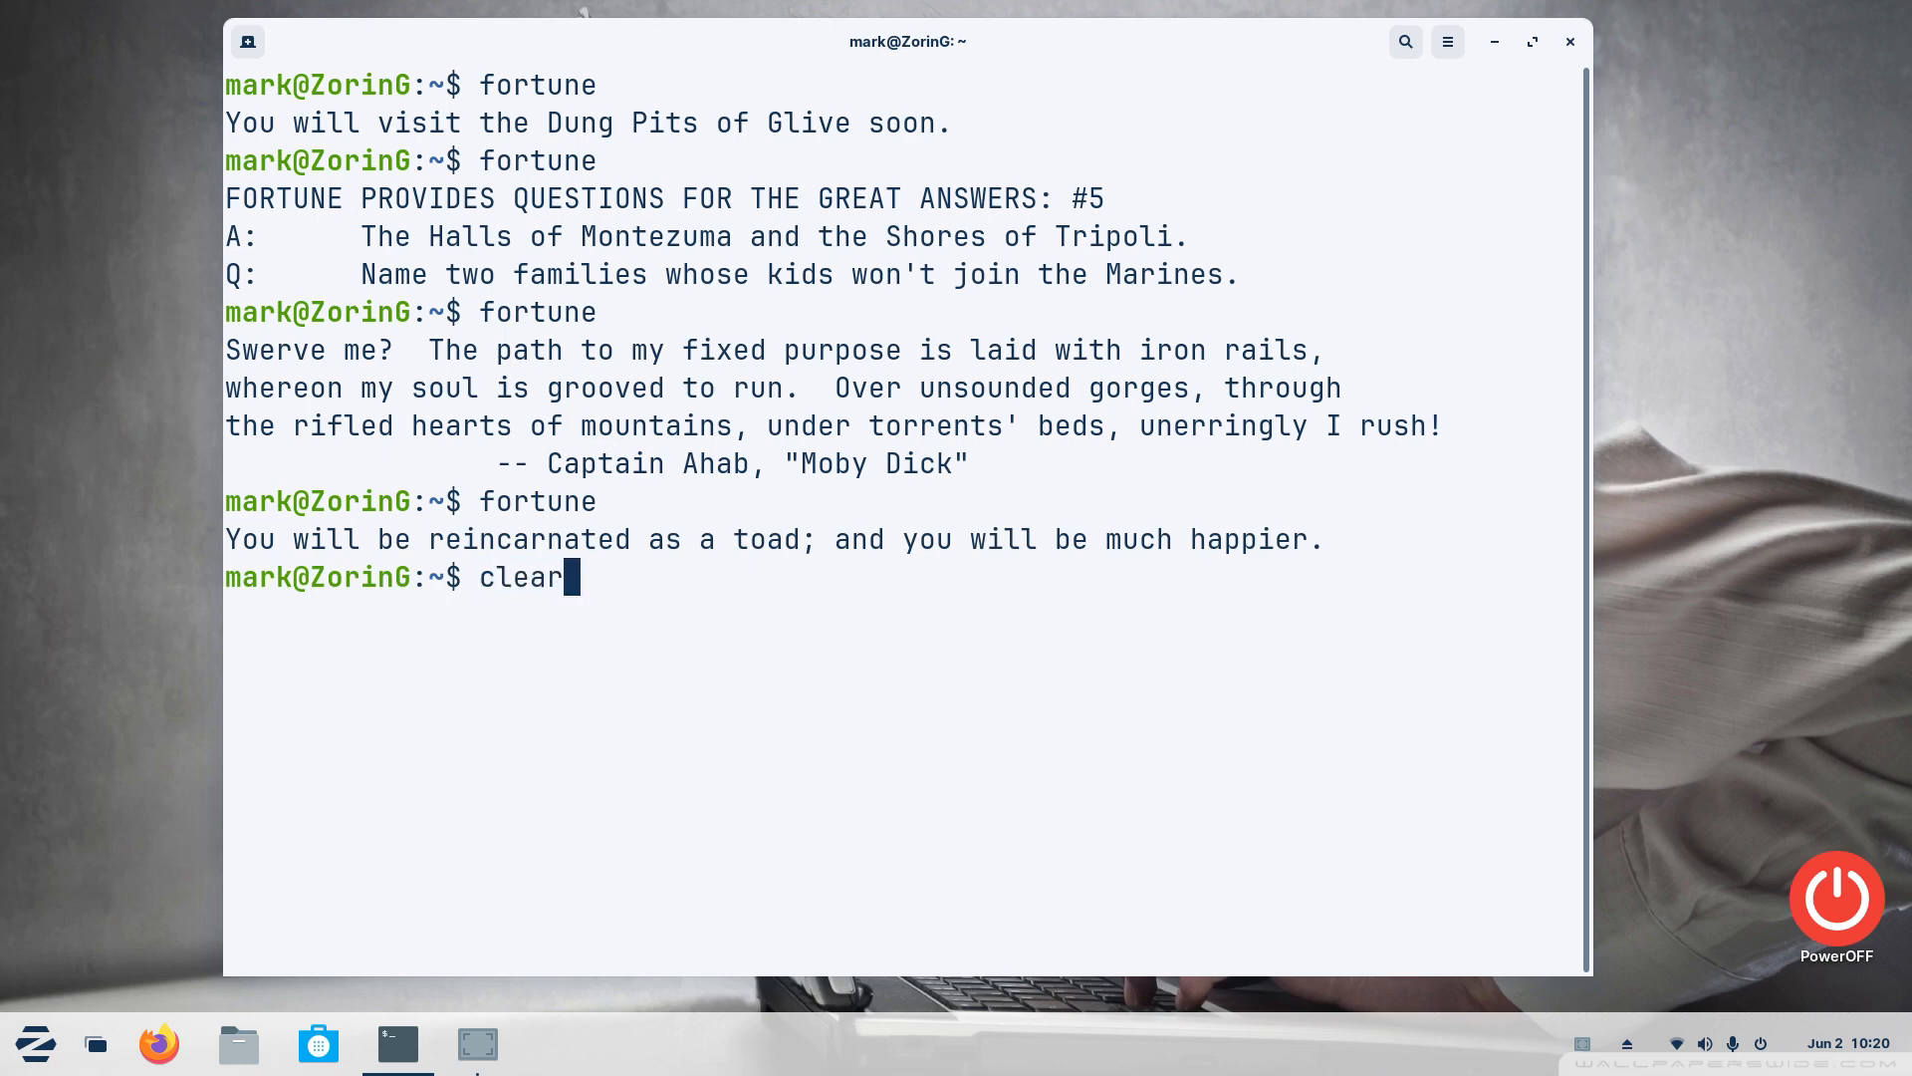
pyautogui.press('Return')
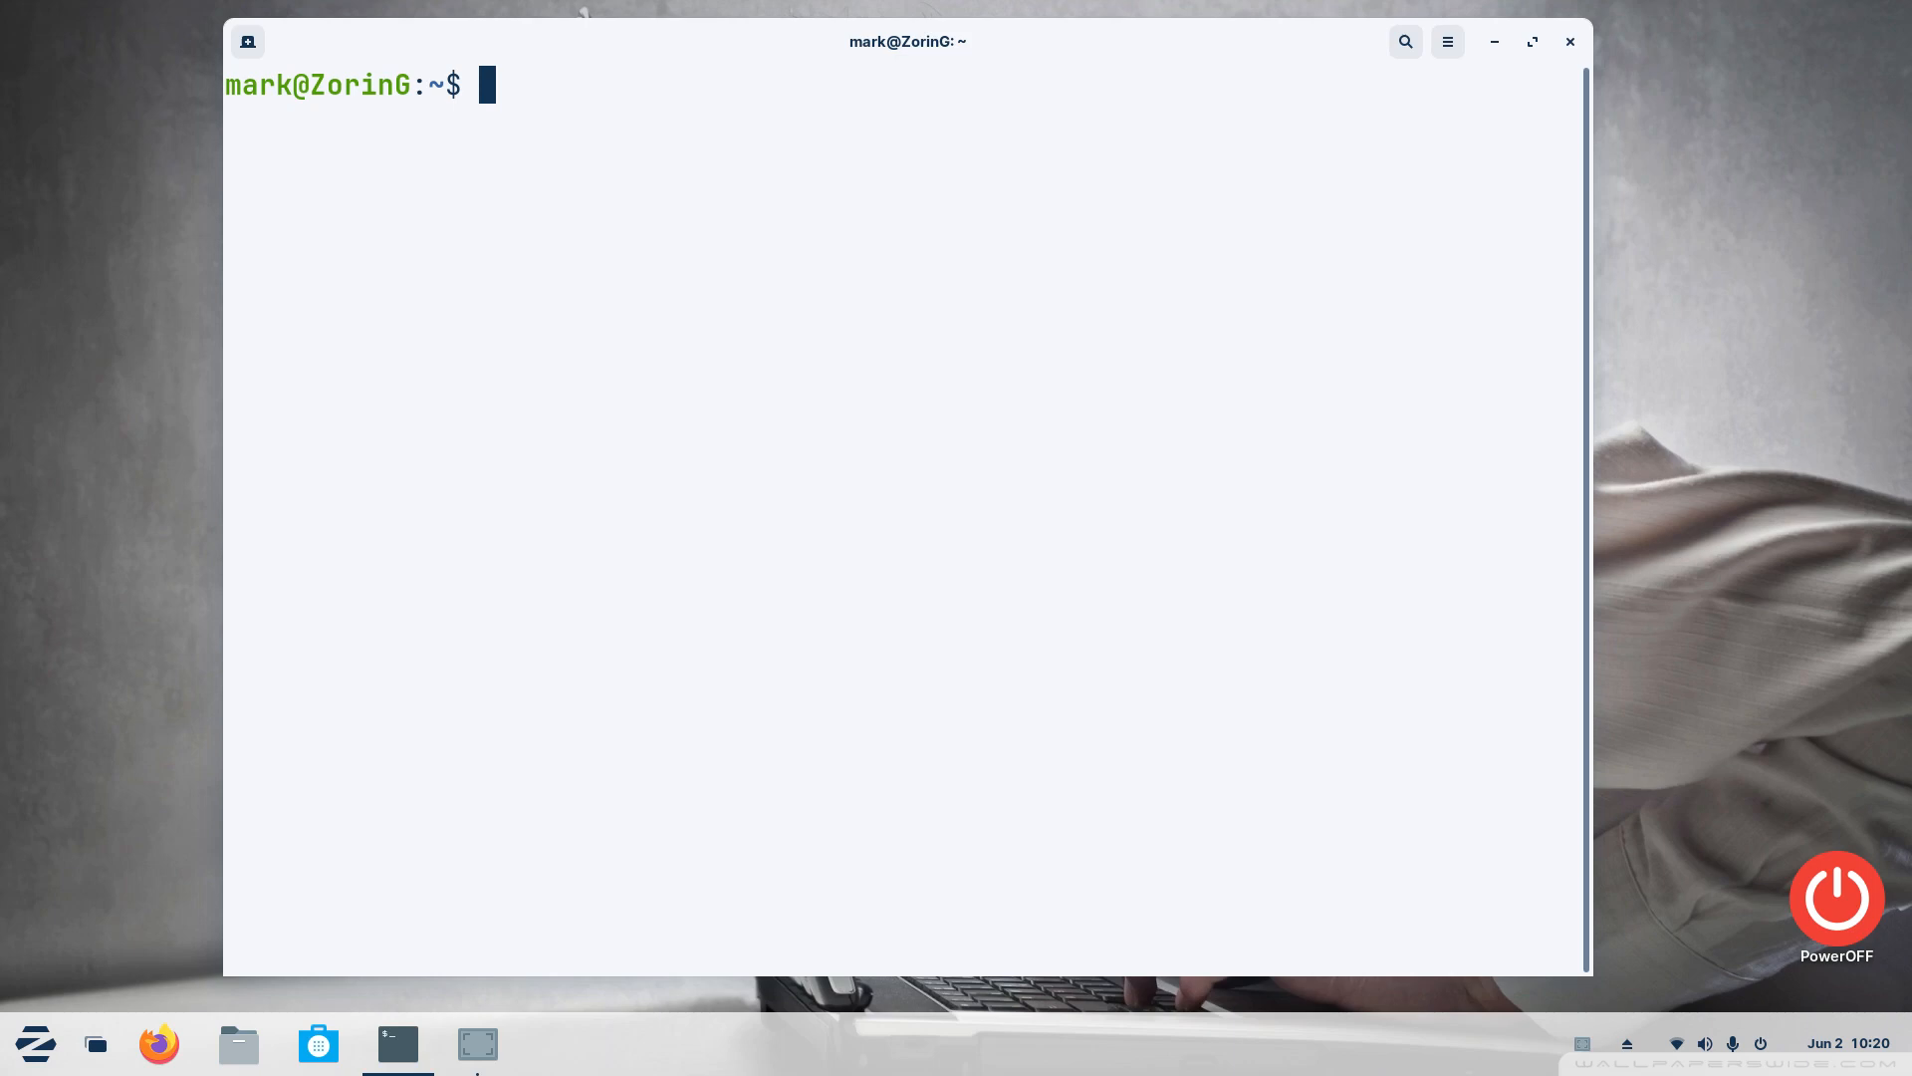
# List the home folder with ls and glance at it in the Files window
pyautogui.write('ls')
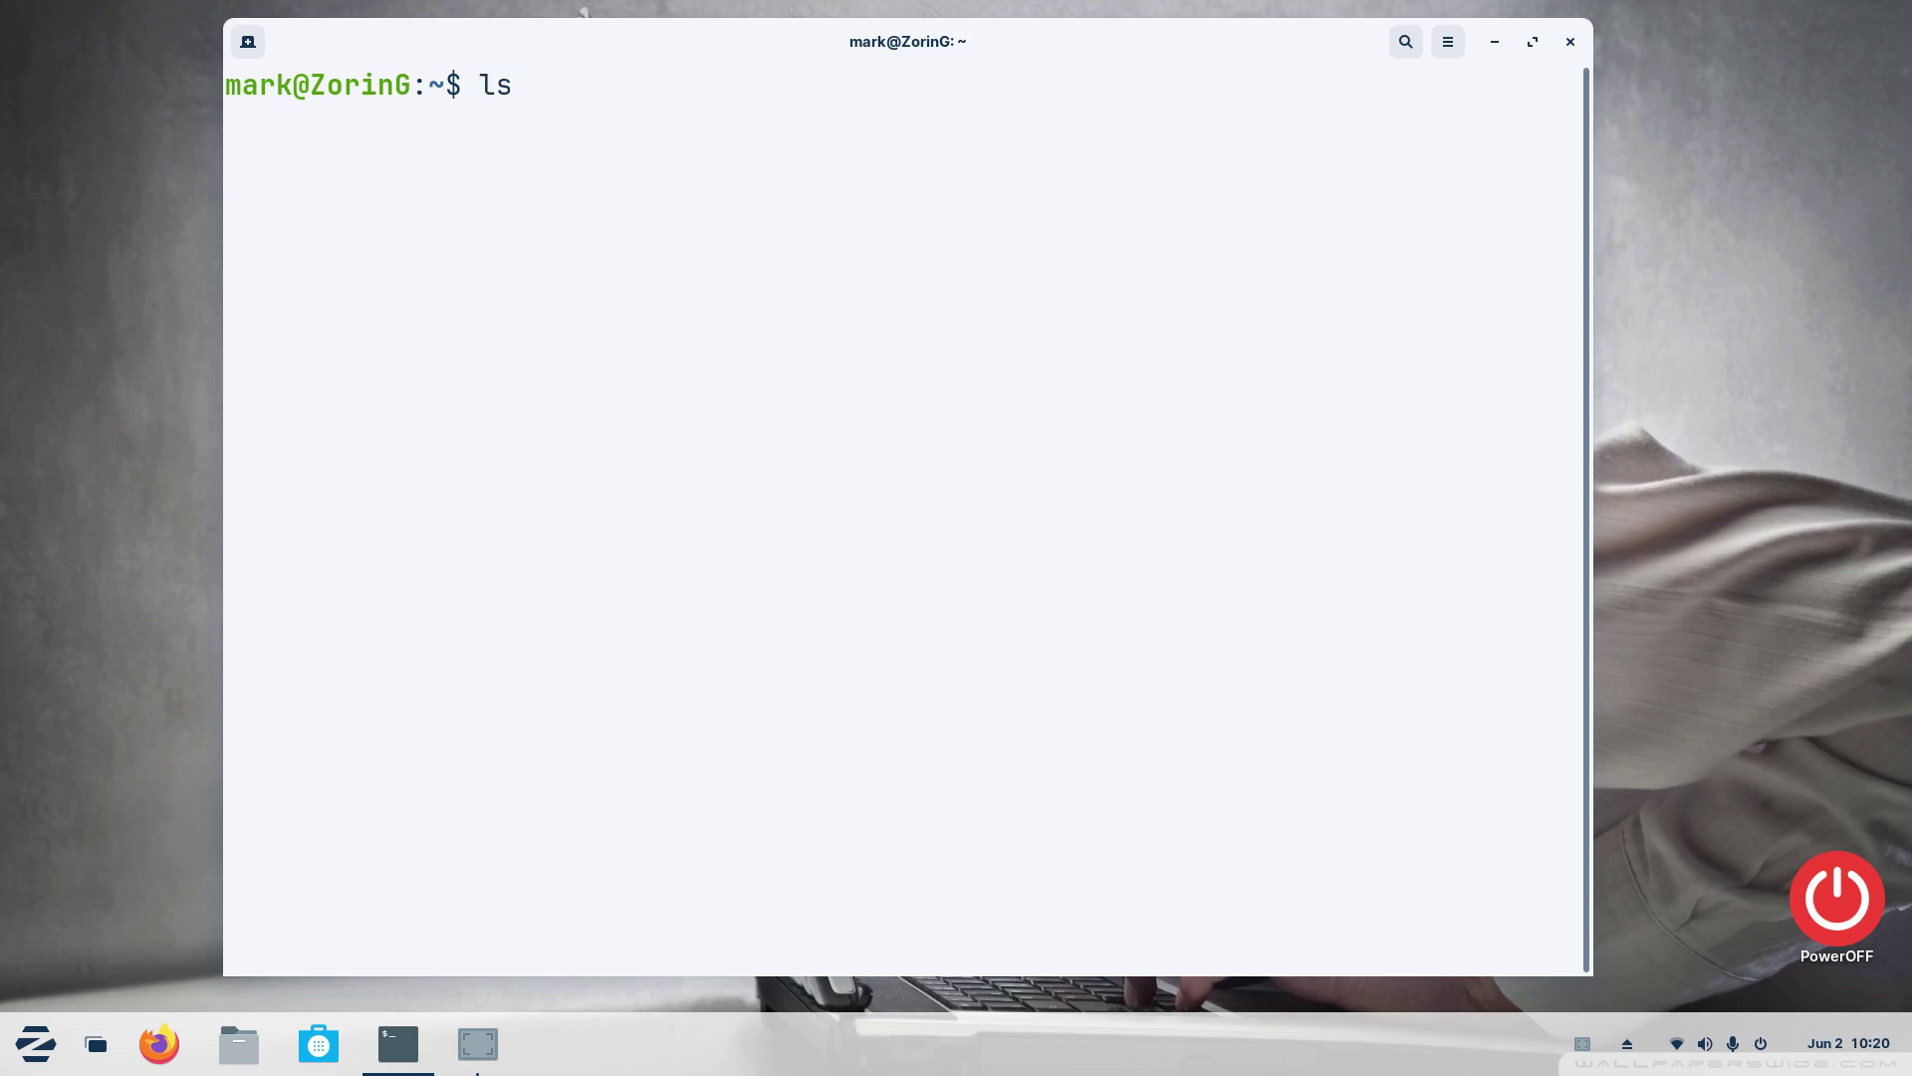
pyautogui.press('Return')
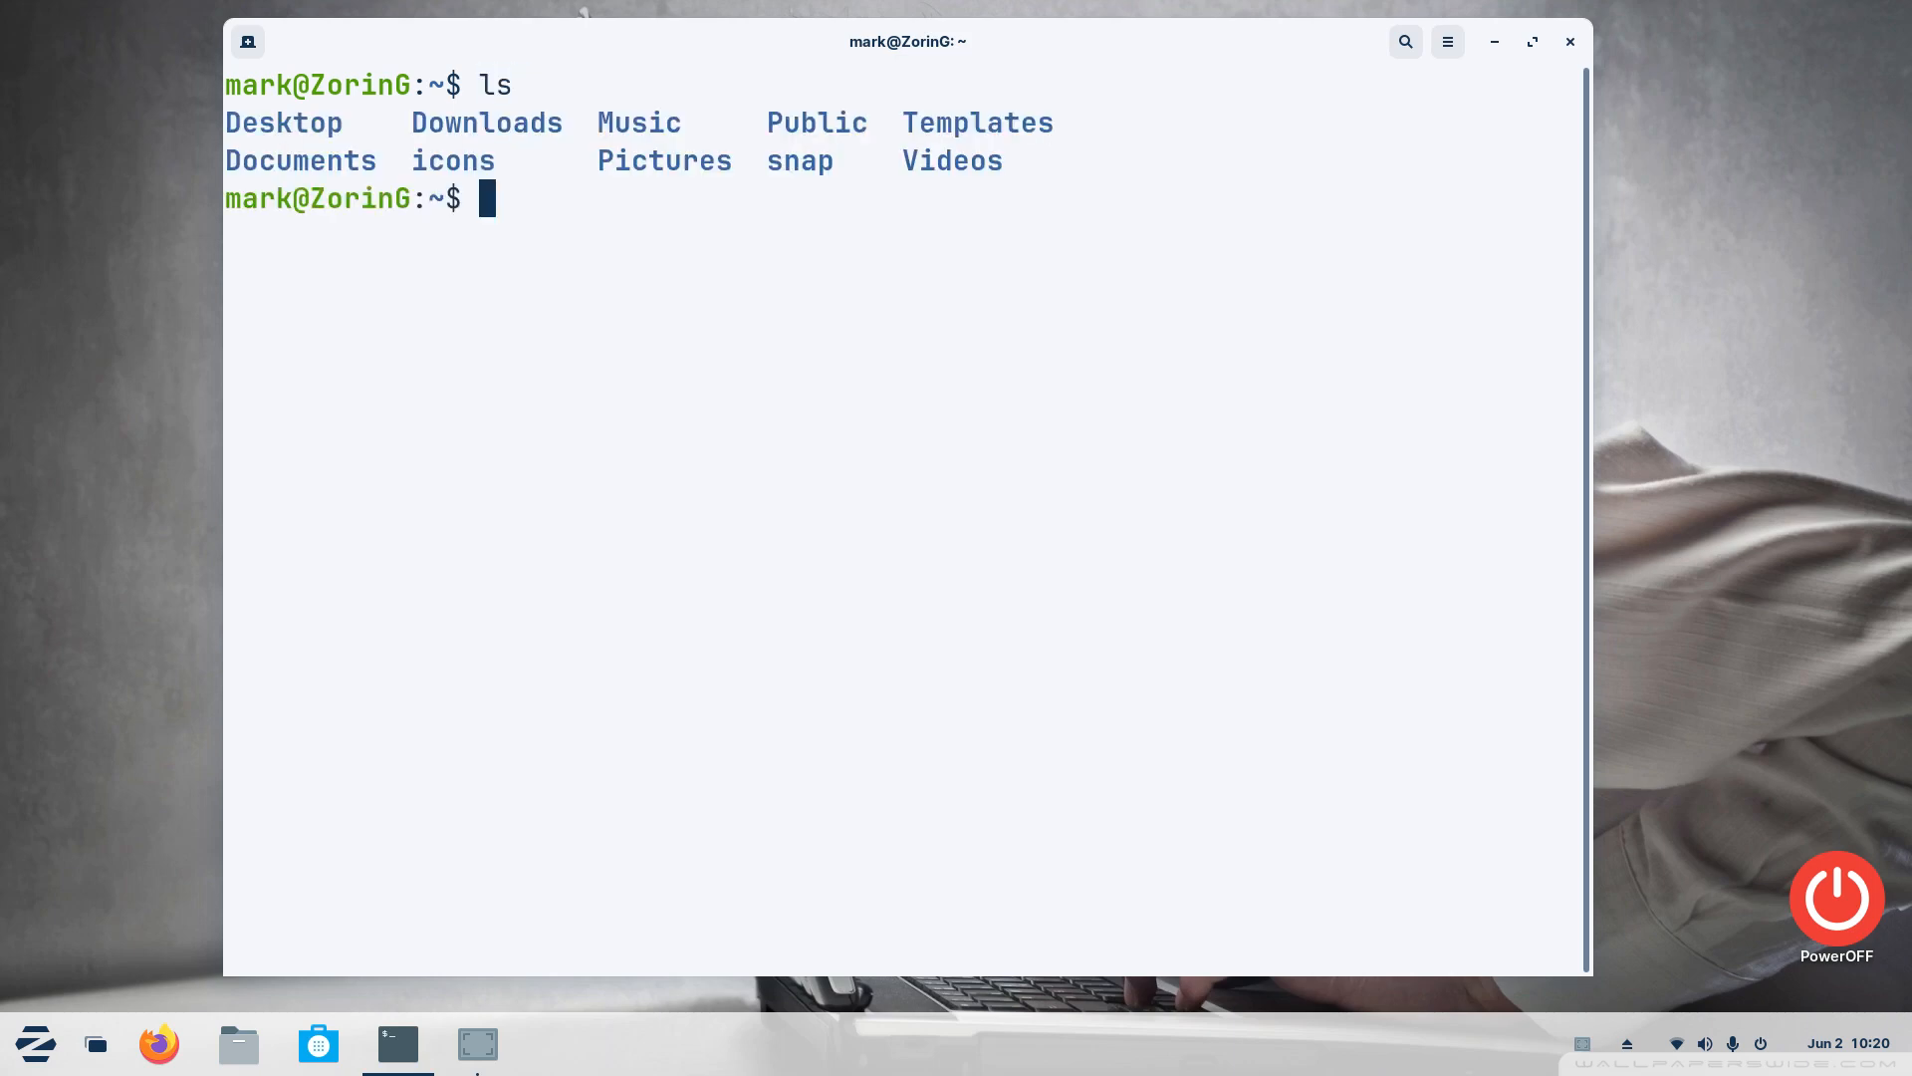
pyautogui.click(237, 1042)
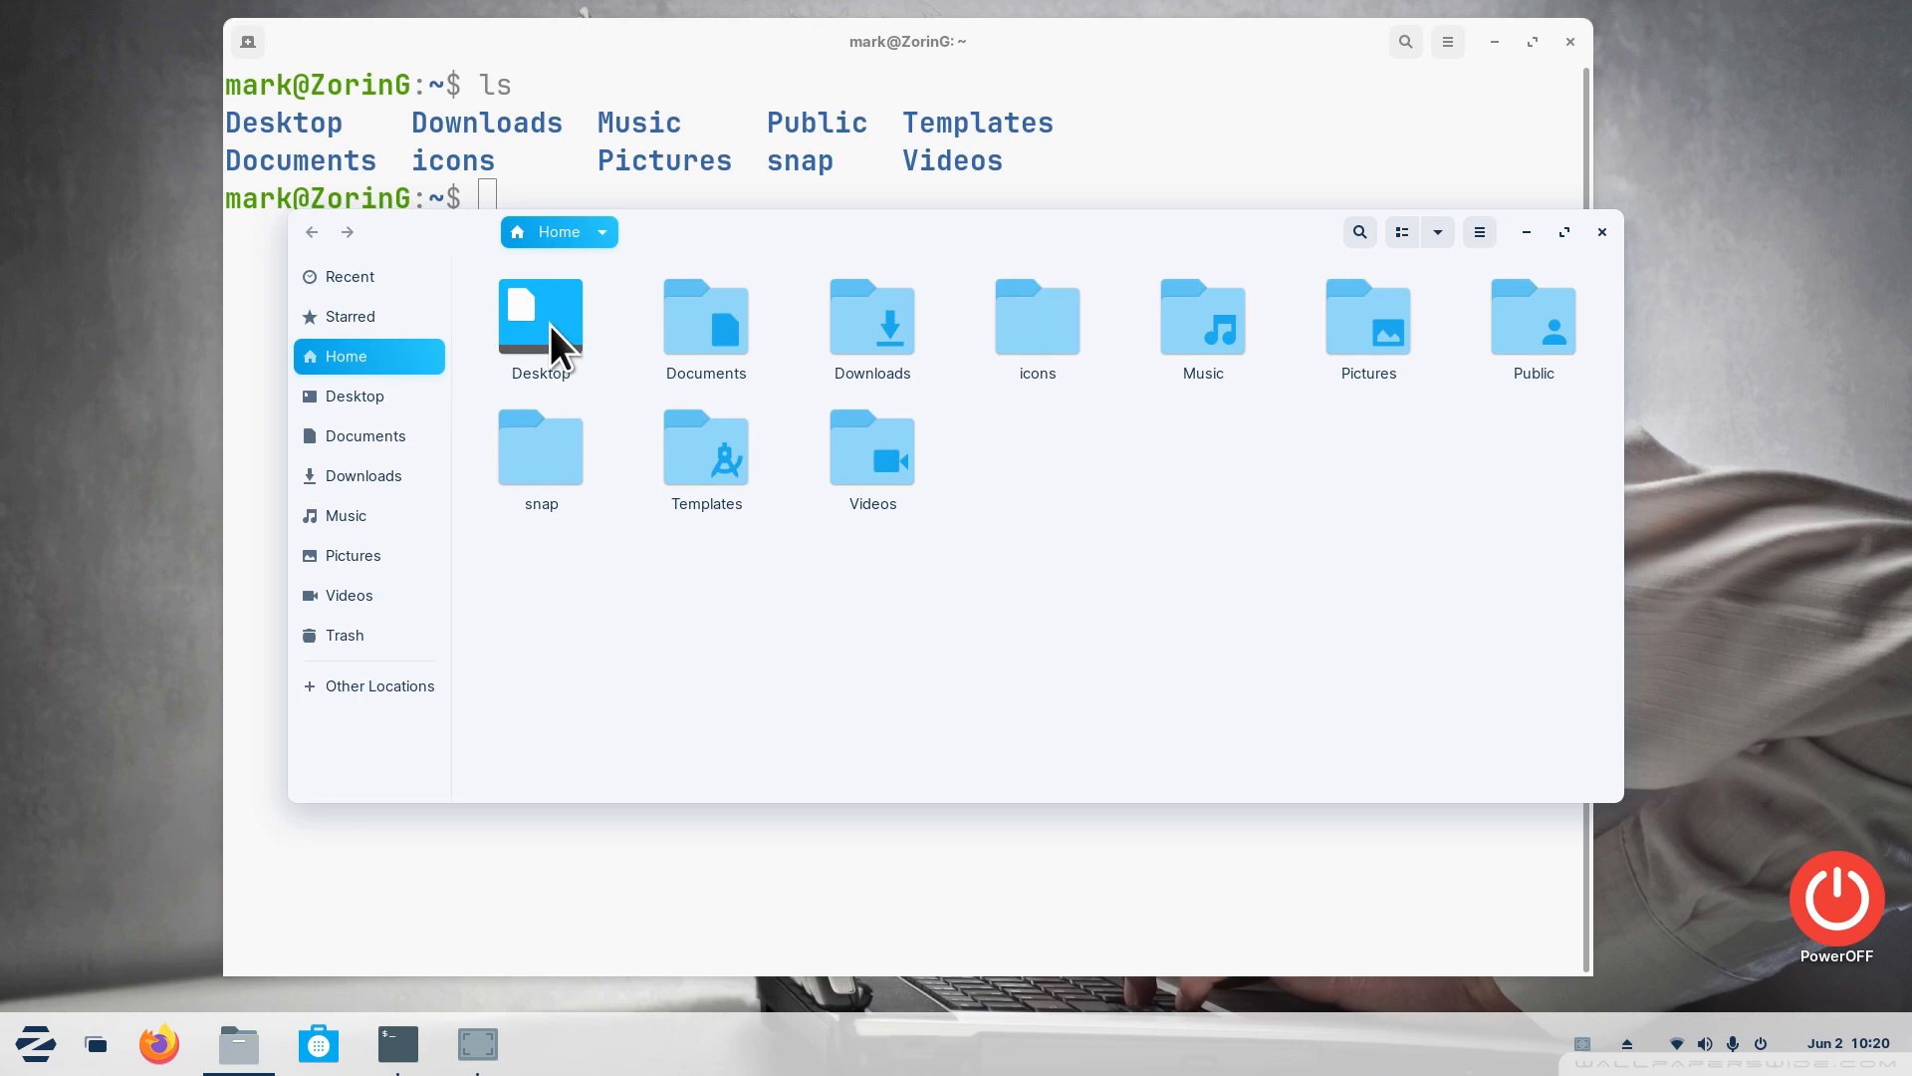
pyautogui.moveTo(1112, 721)
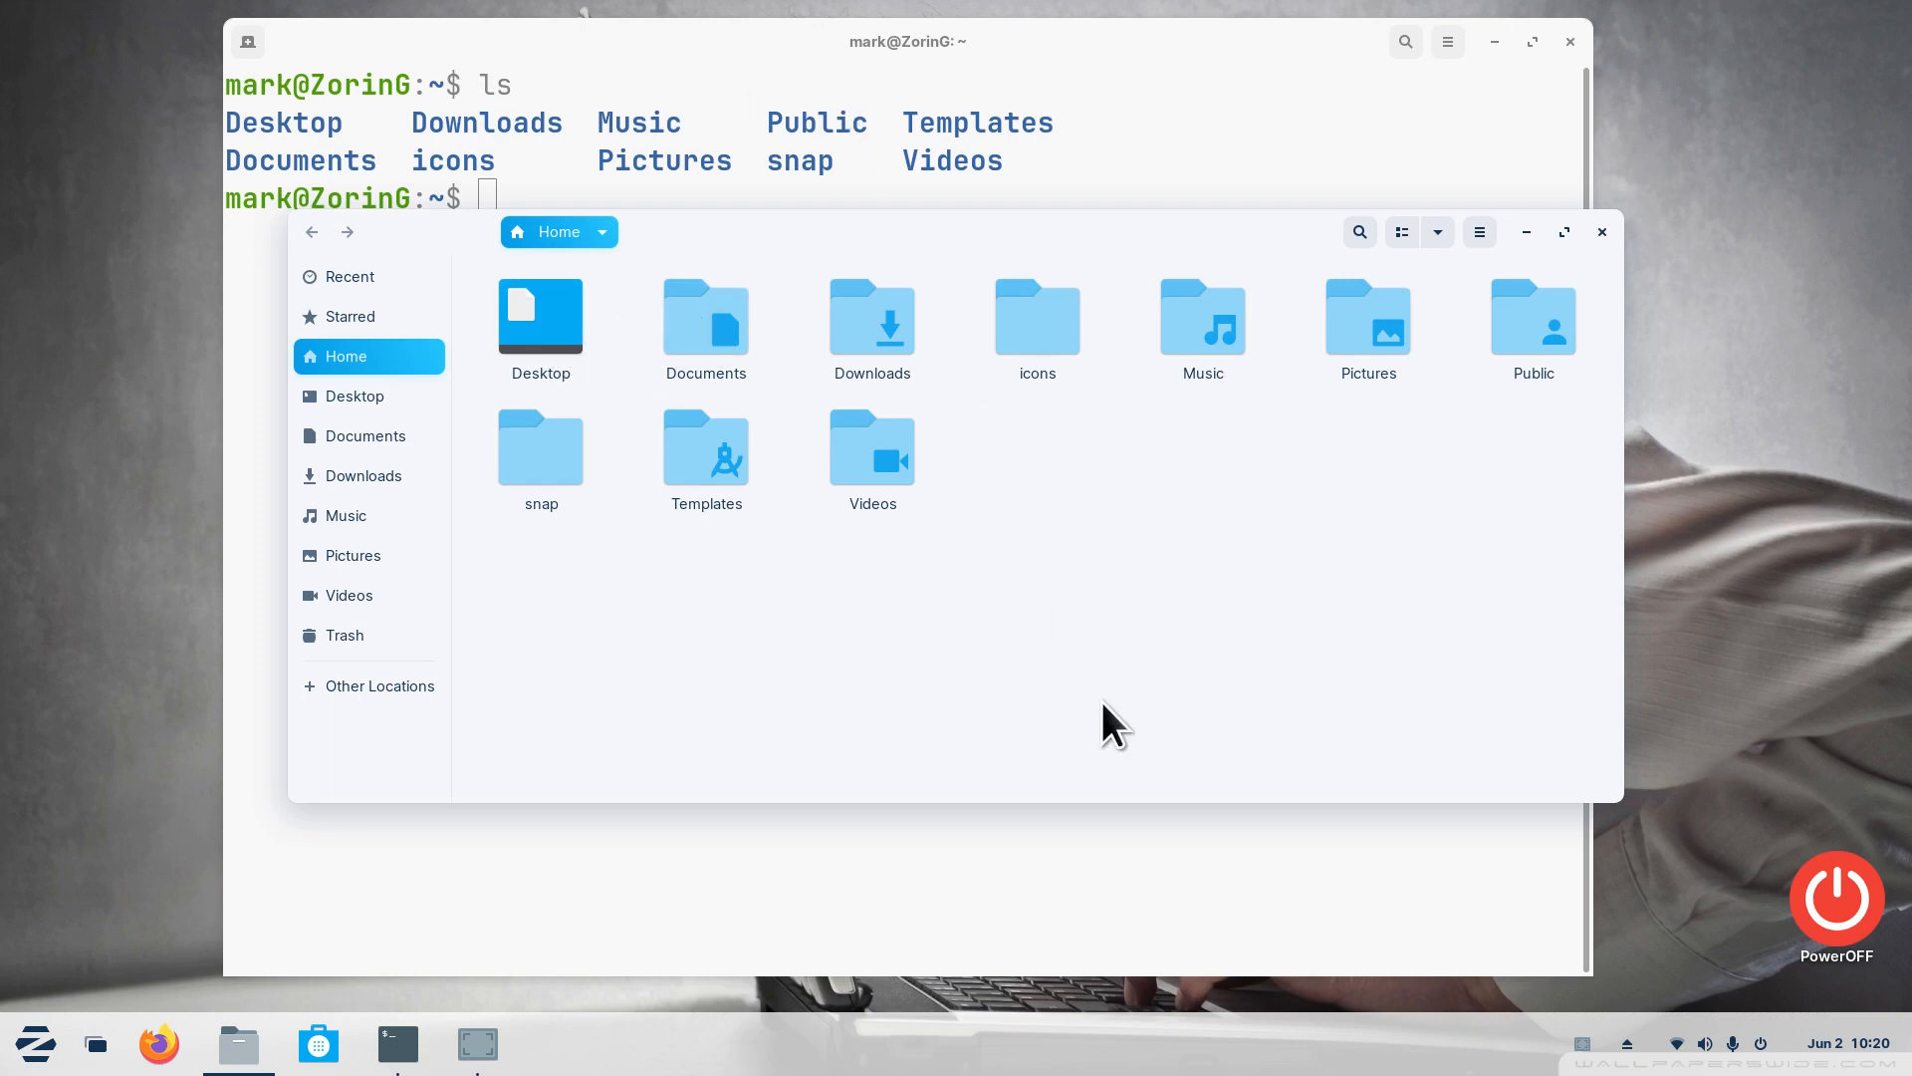
pyautogui.moveTo(1492, 546)
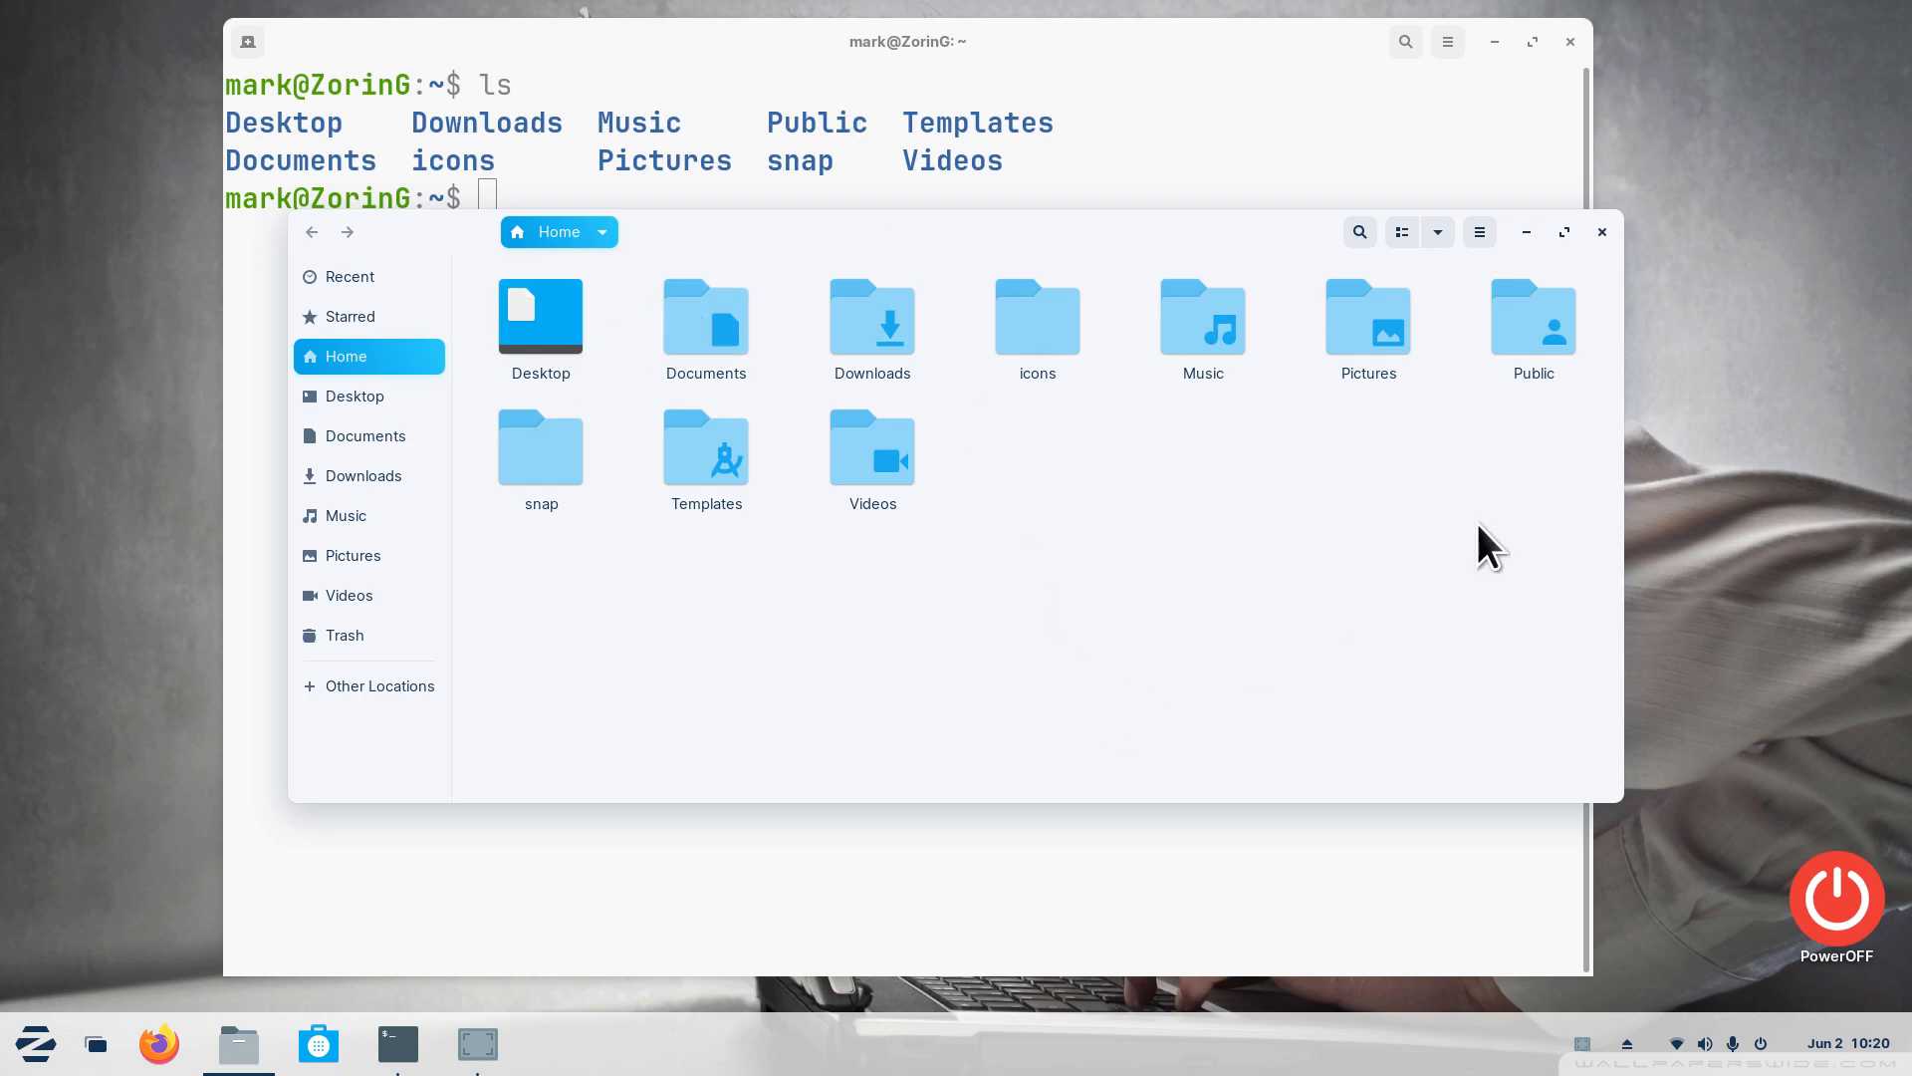
pyautogui.moveTo(1602, 231)
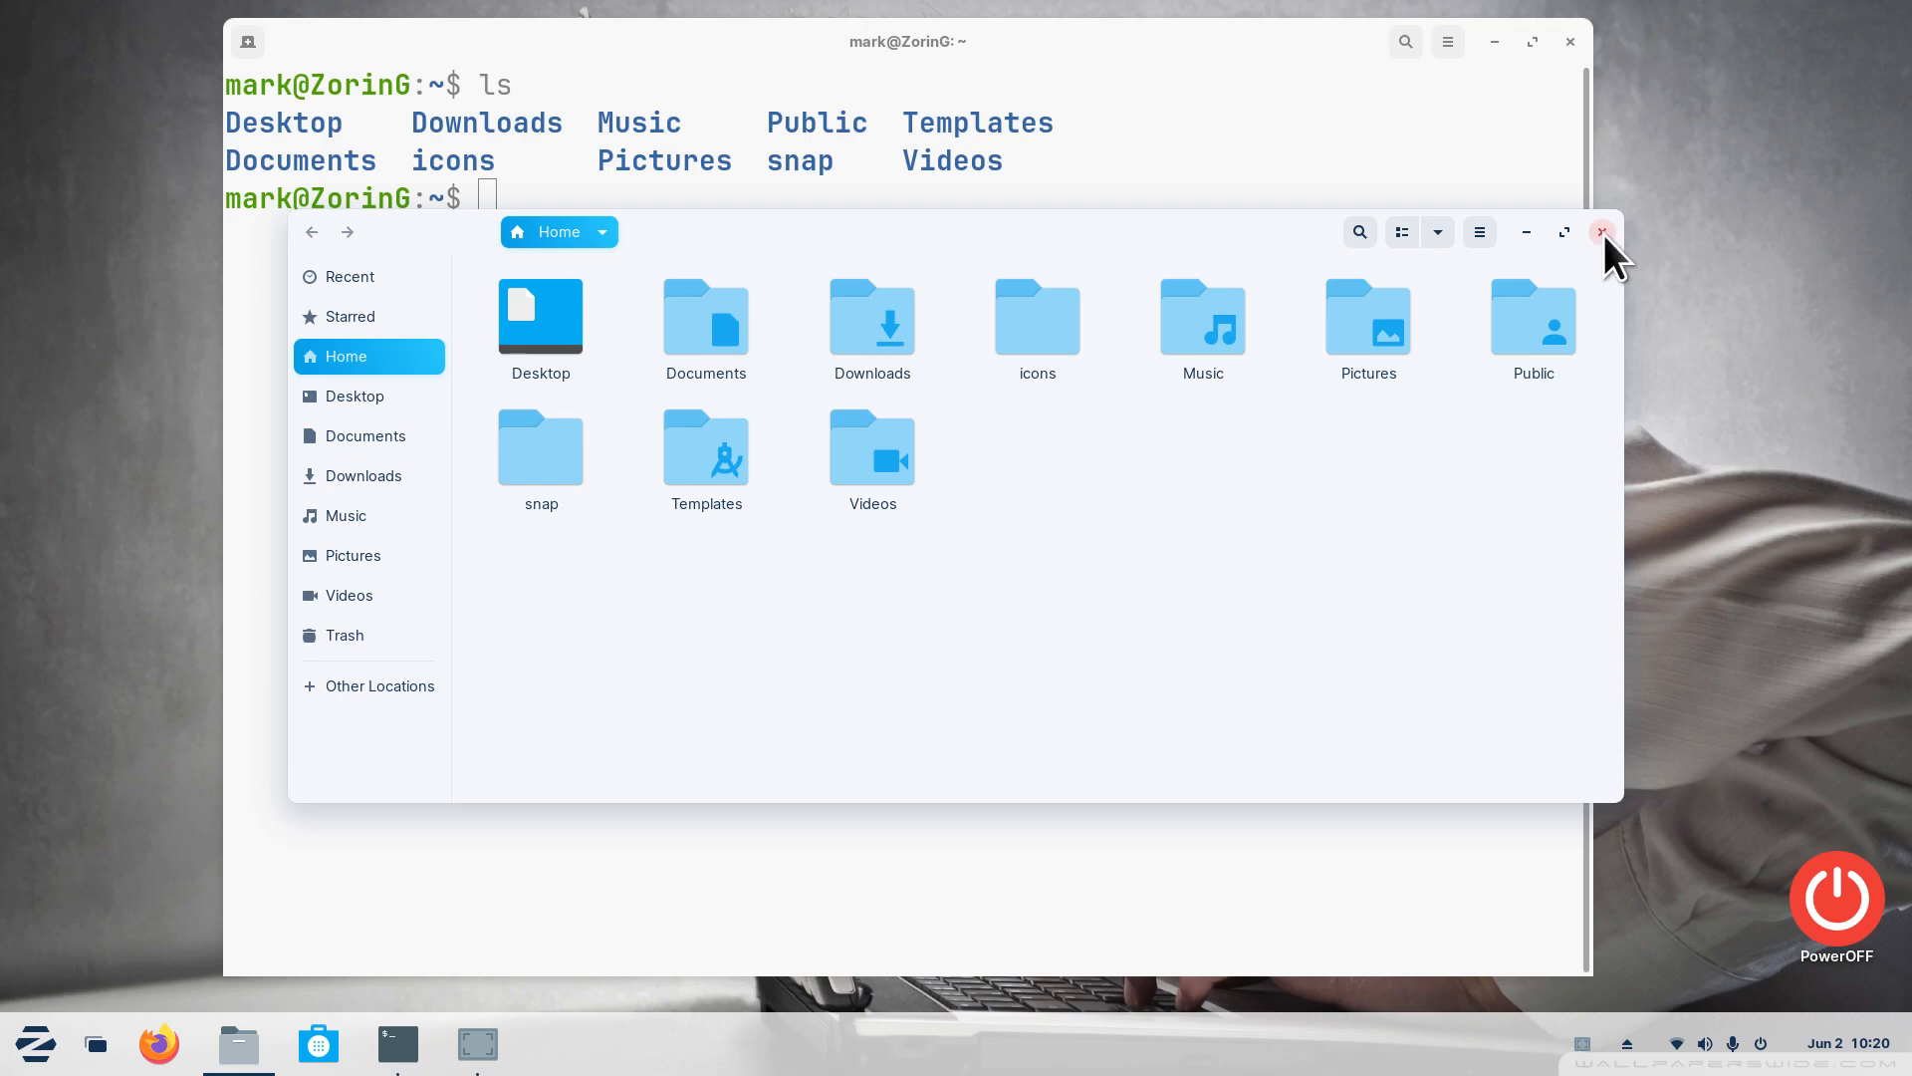
pyautogui.click(1601, 231)
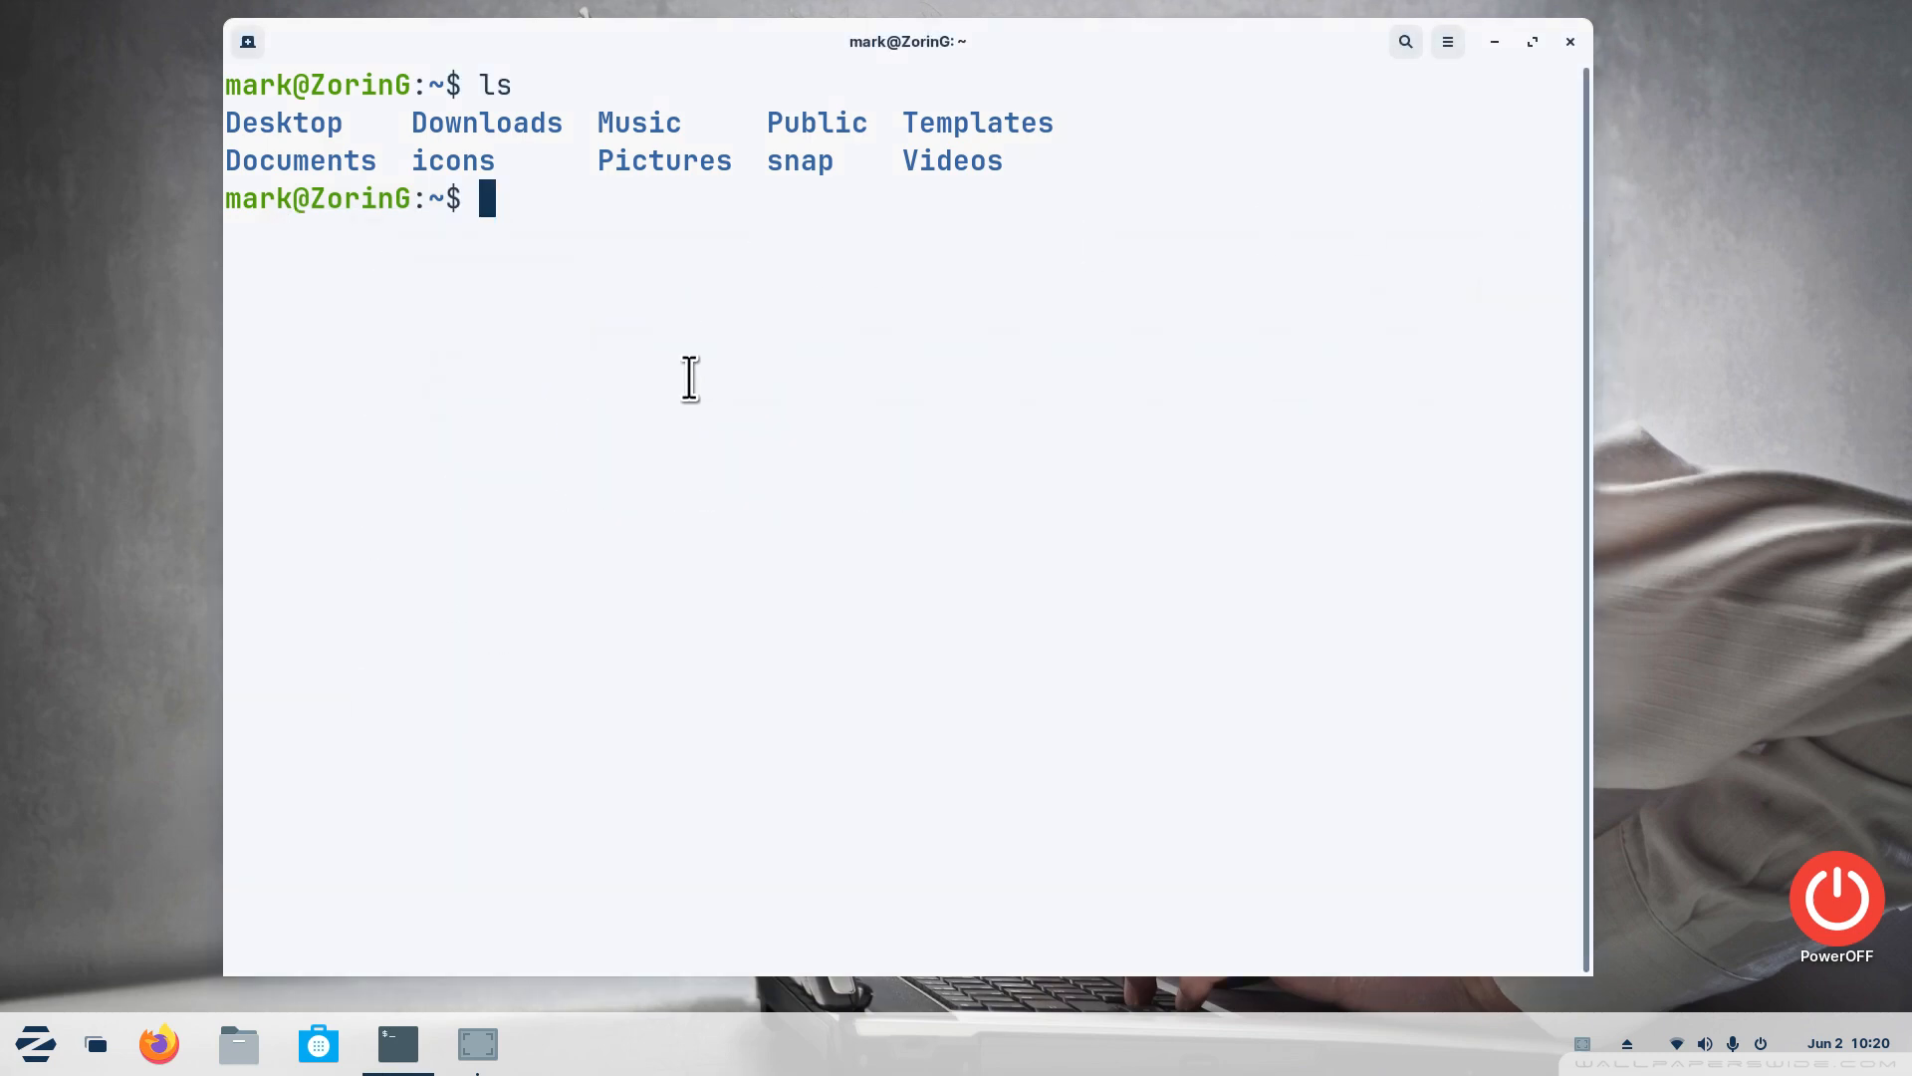
# List the home folder again with ls -a to reveal hidden dot-files like .bashrc and .config
pyautogui.write('ls -a')
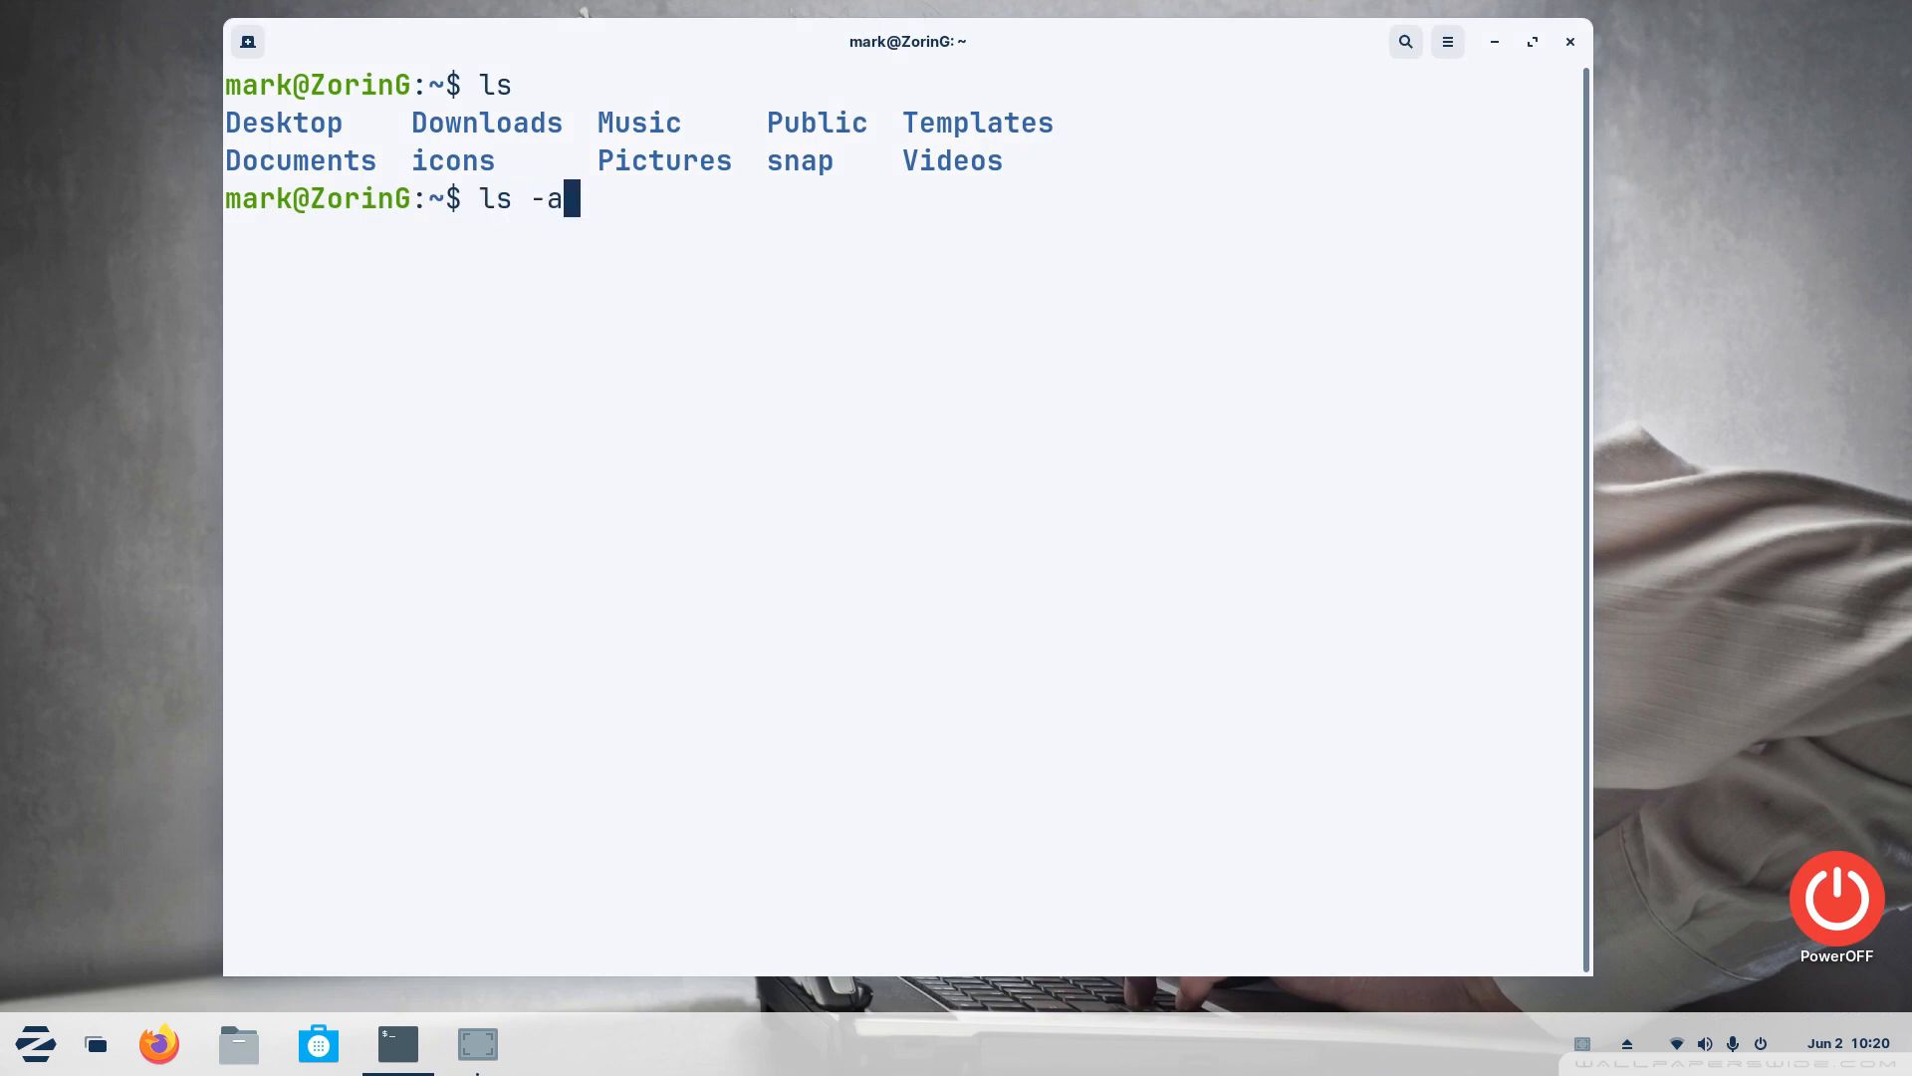
pyautogui.press('Return')
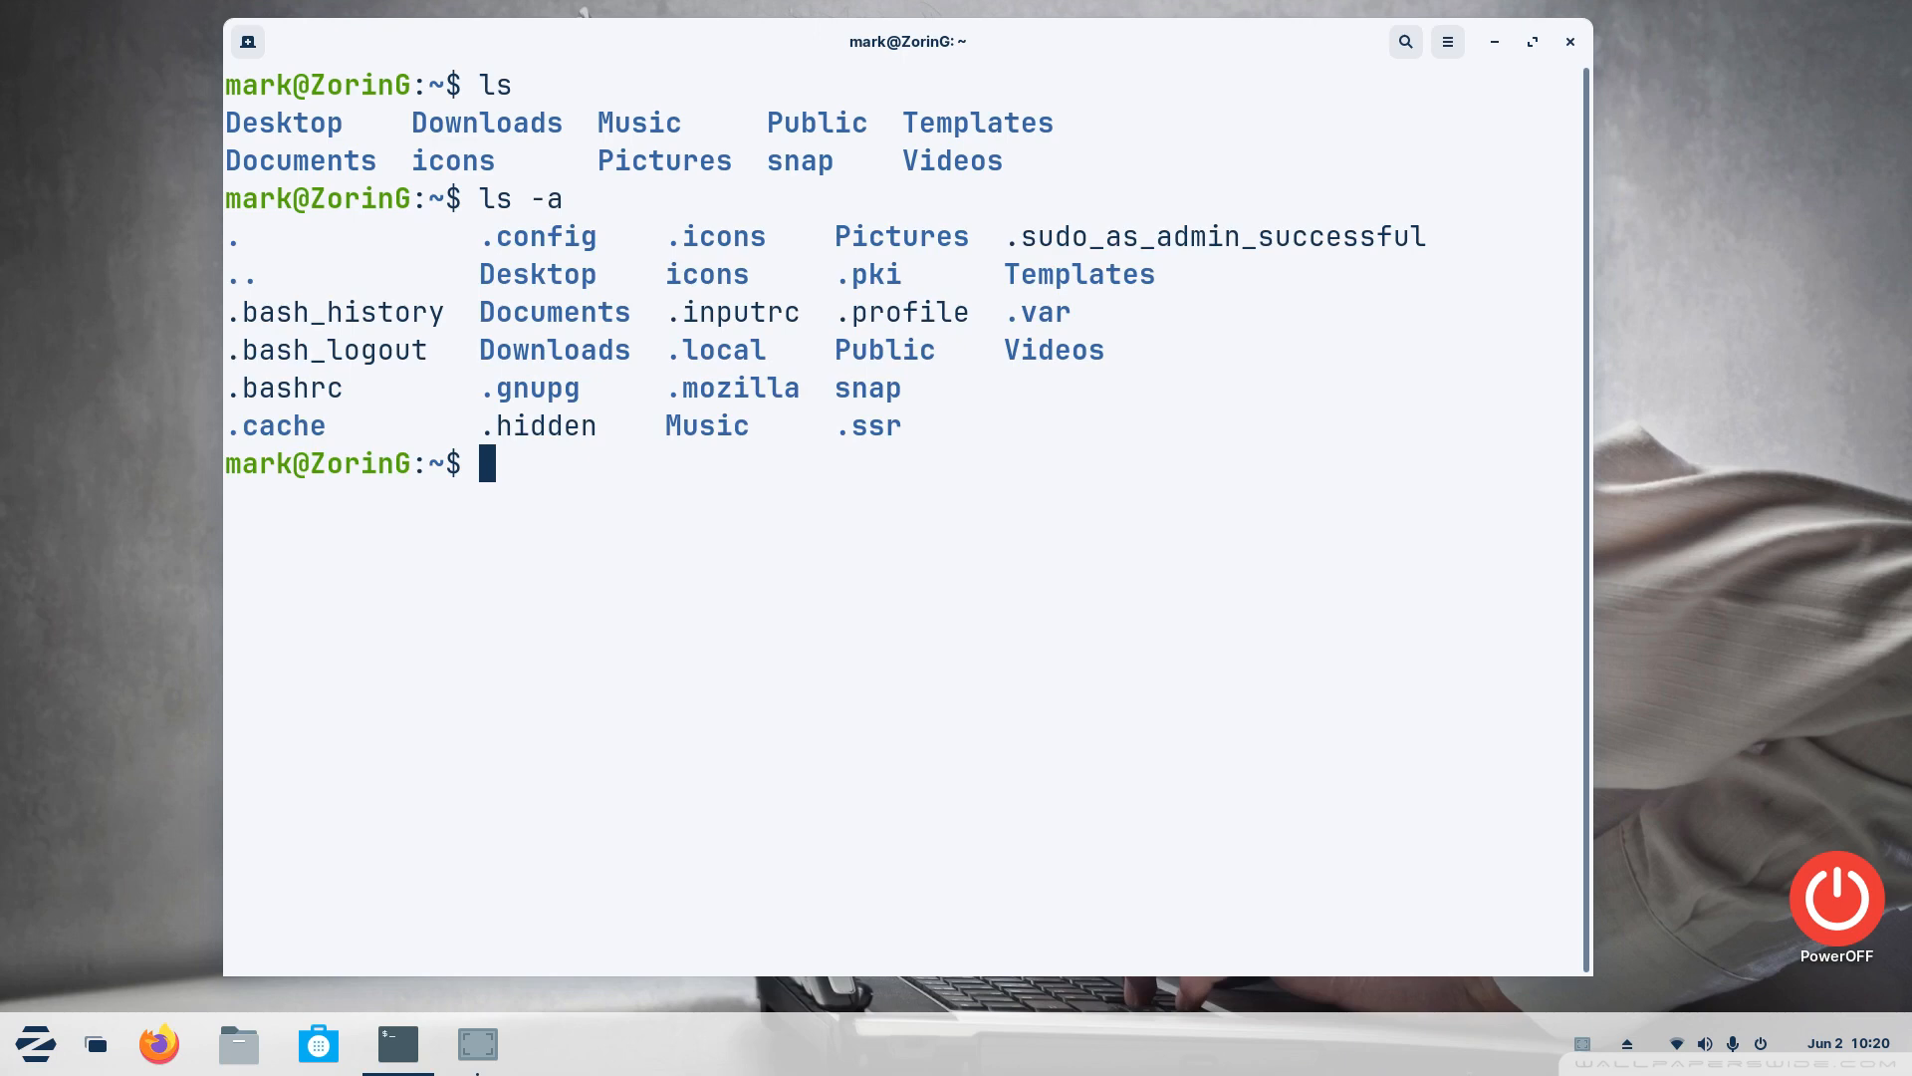
pyautogui.moveTo(745, 616)
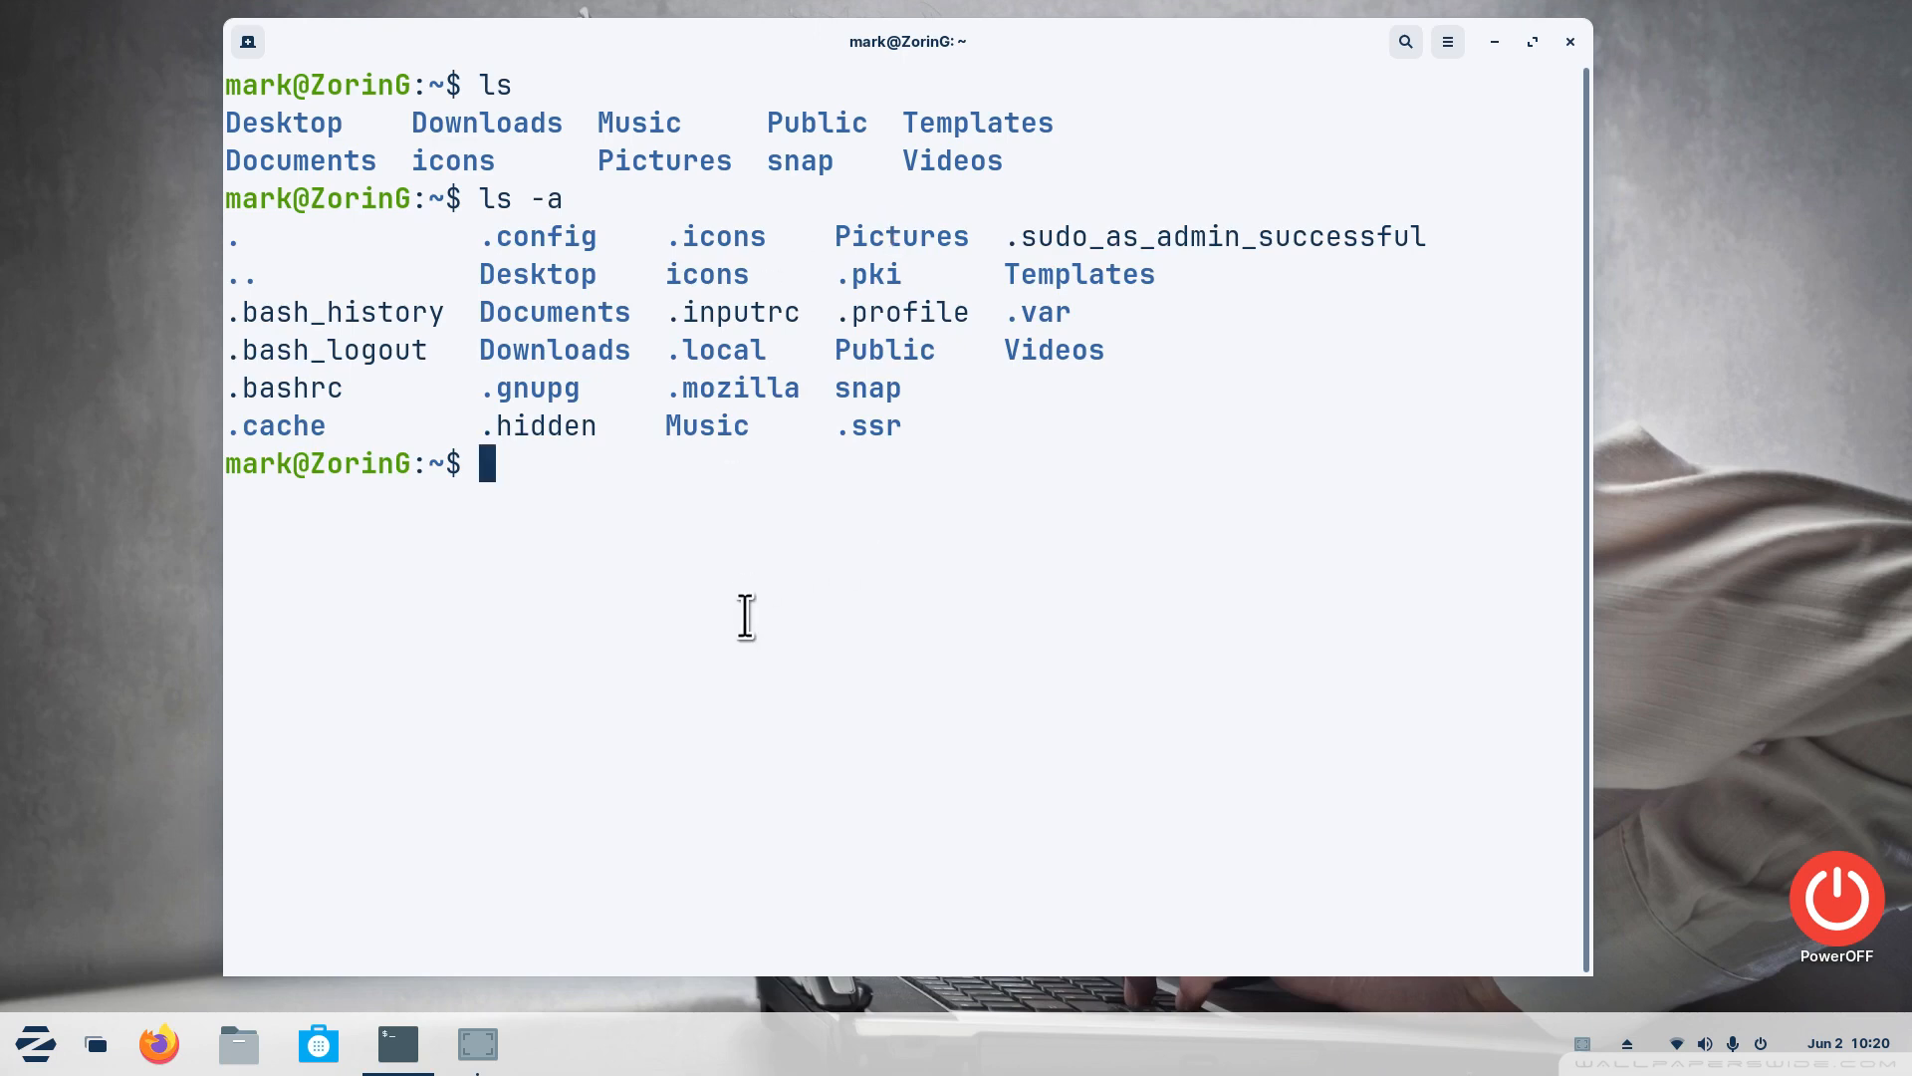
# Show hidden home items in Files and look inside .icons to find the Radioactive folder
pyautogui.click(239, 1044)
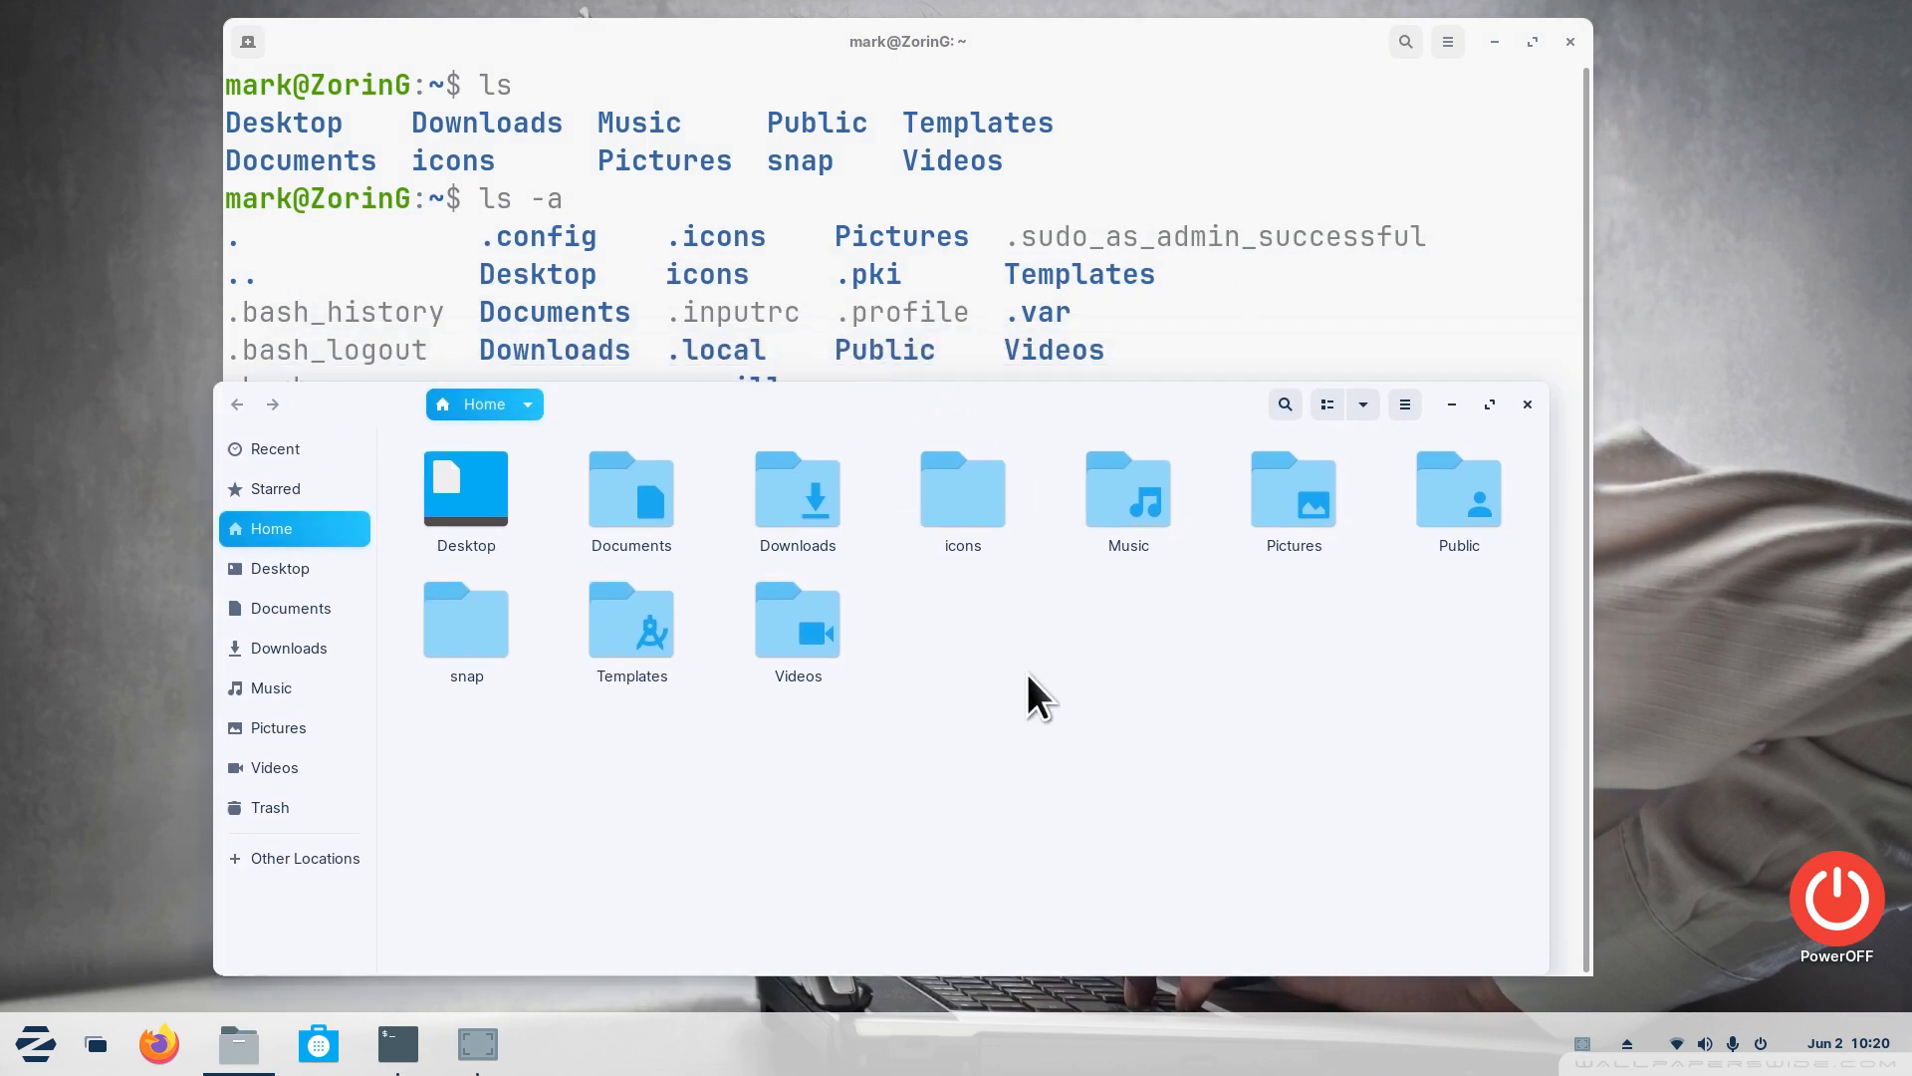
pyautogui.moveTo(982, 713)
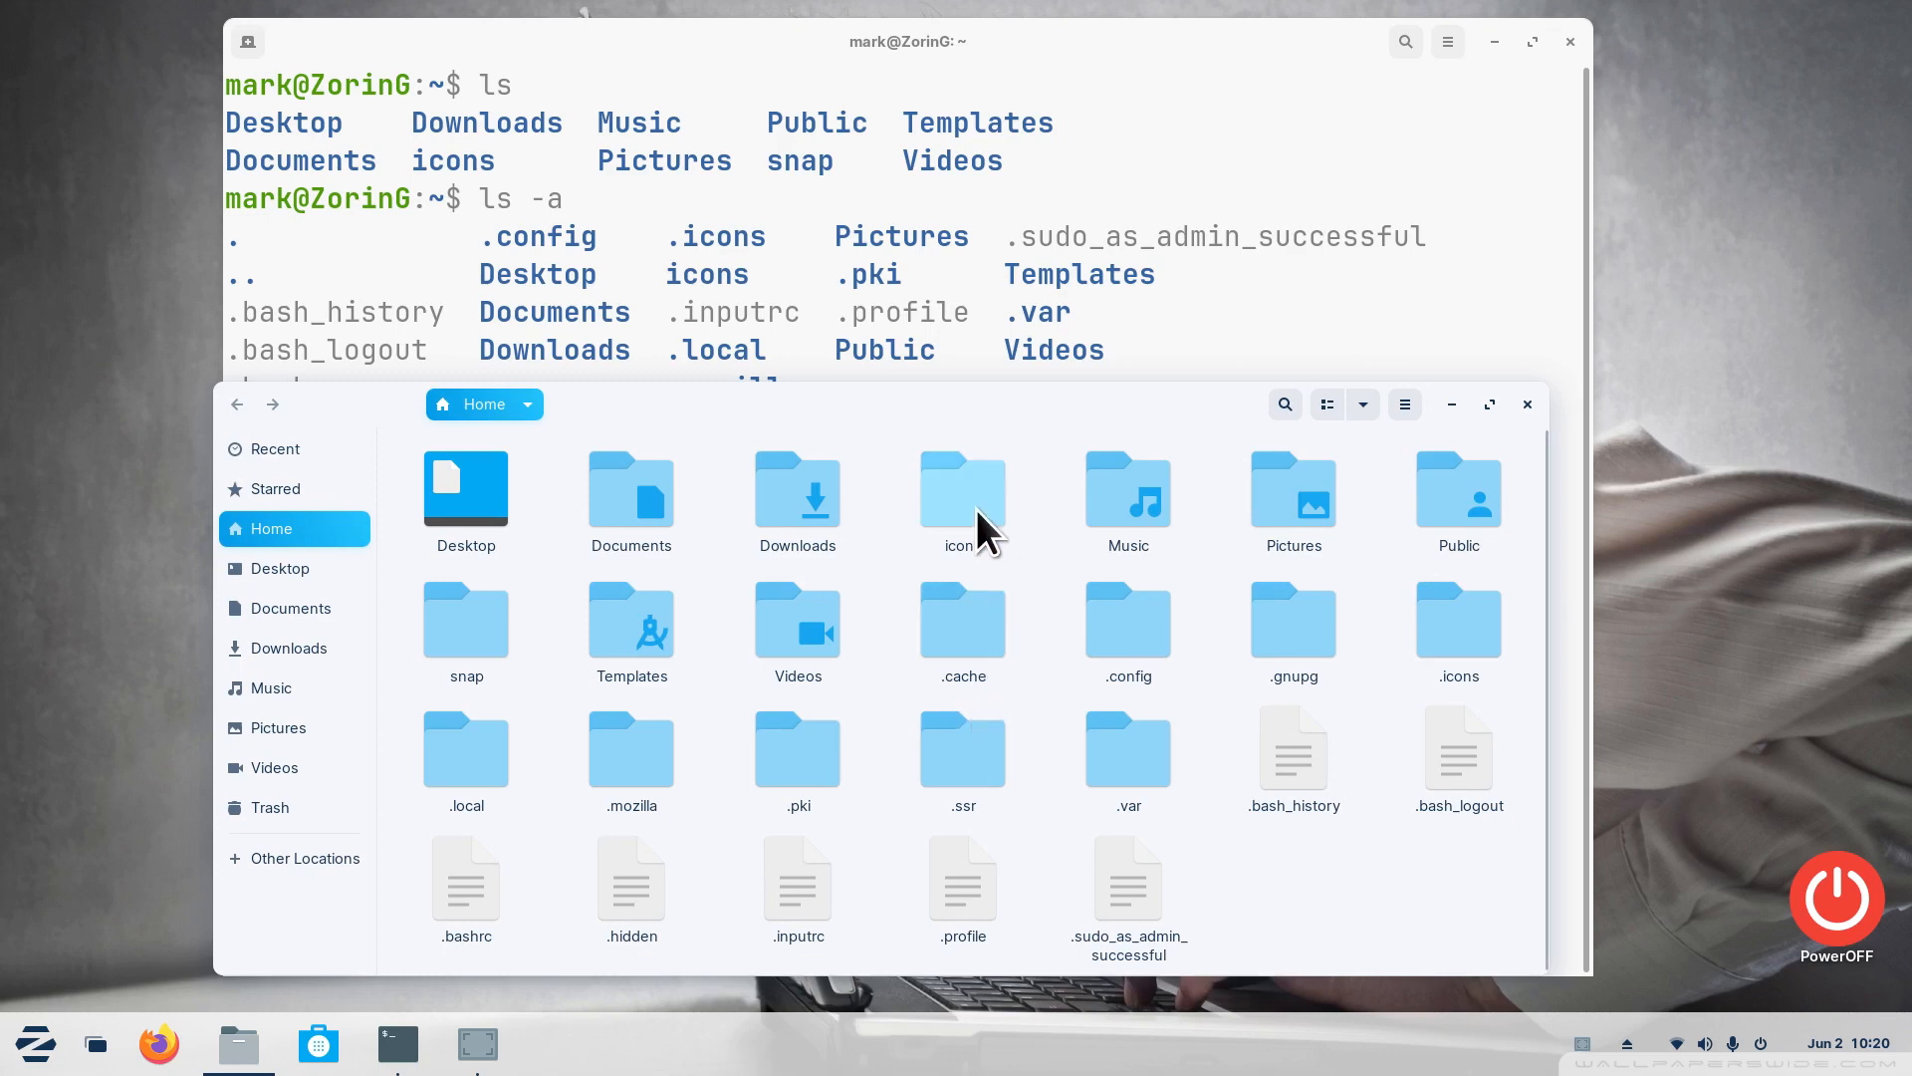
pyautogui.doubleClick(962, 490)
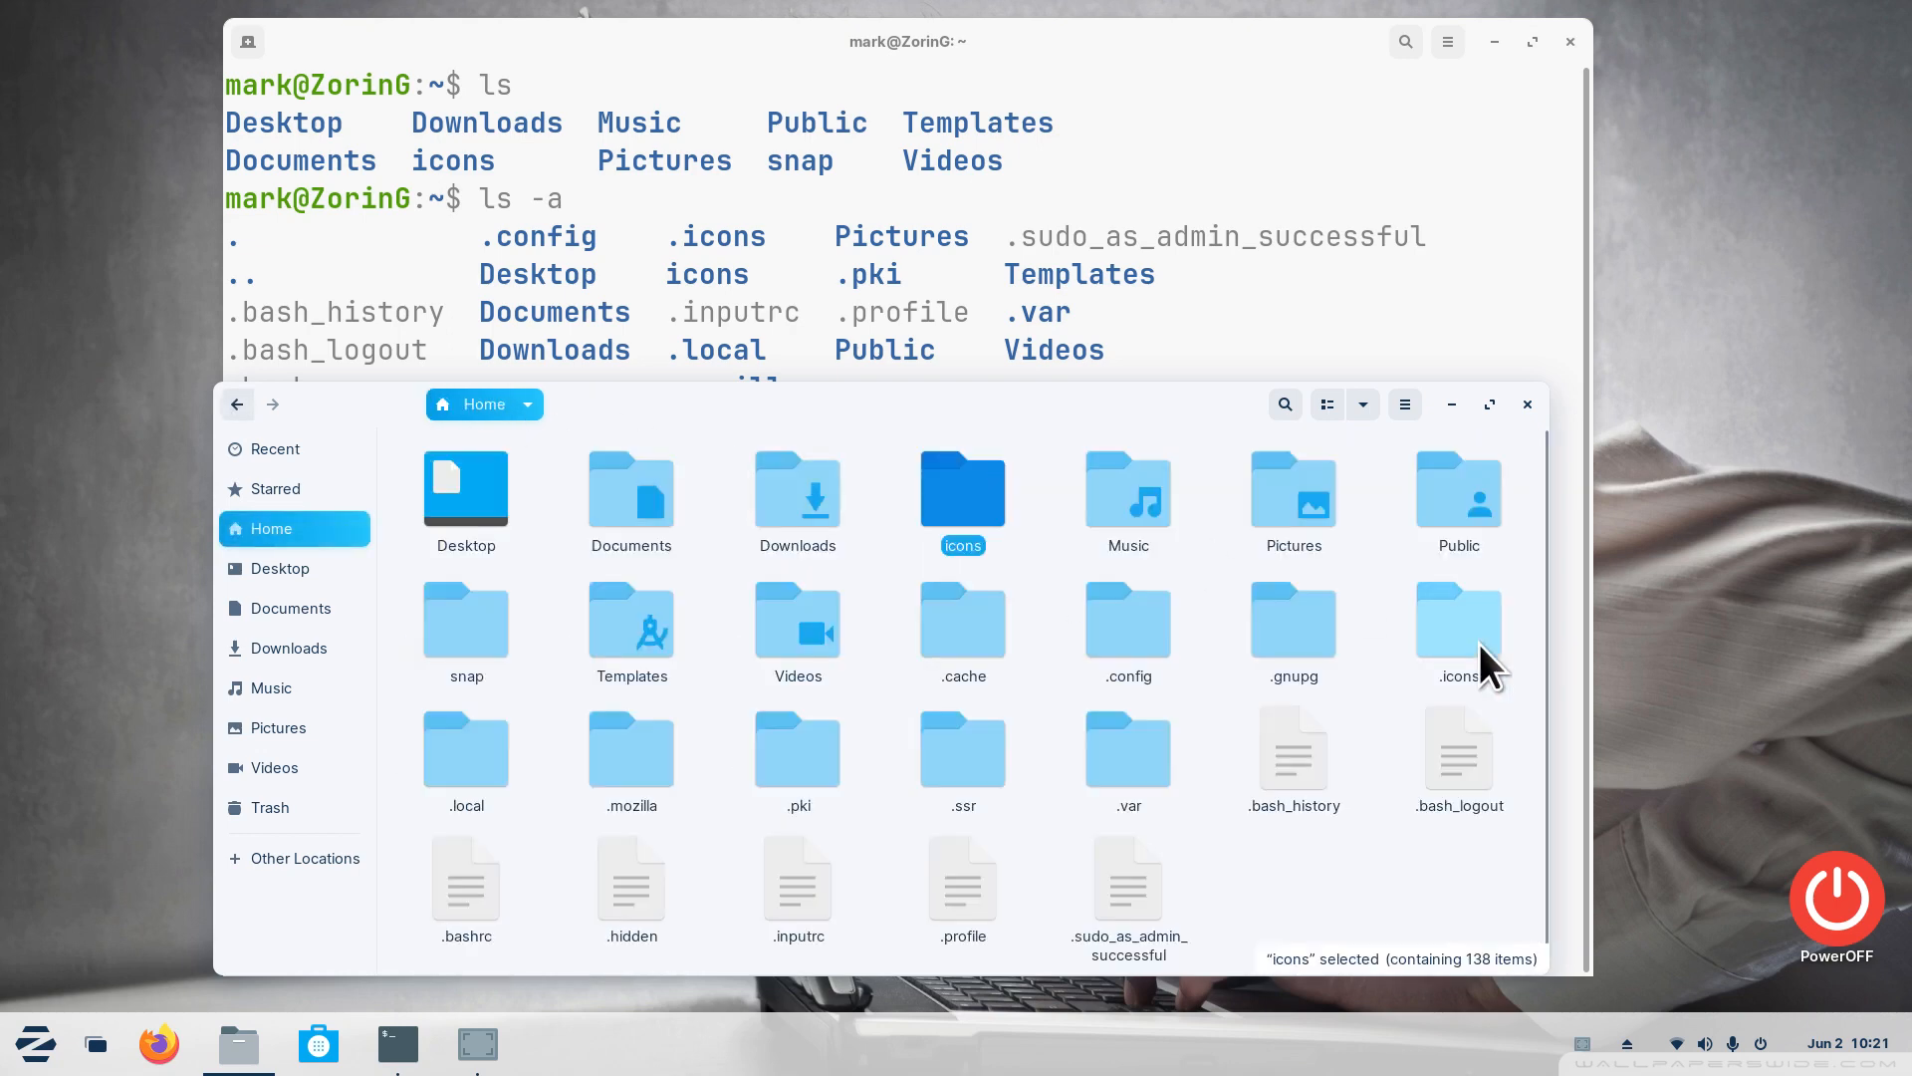
pyautogui.doubleClick(1458, 615)
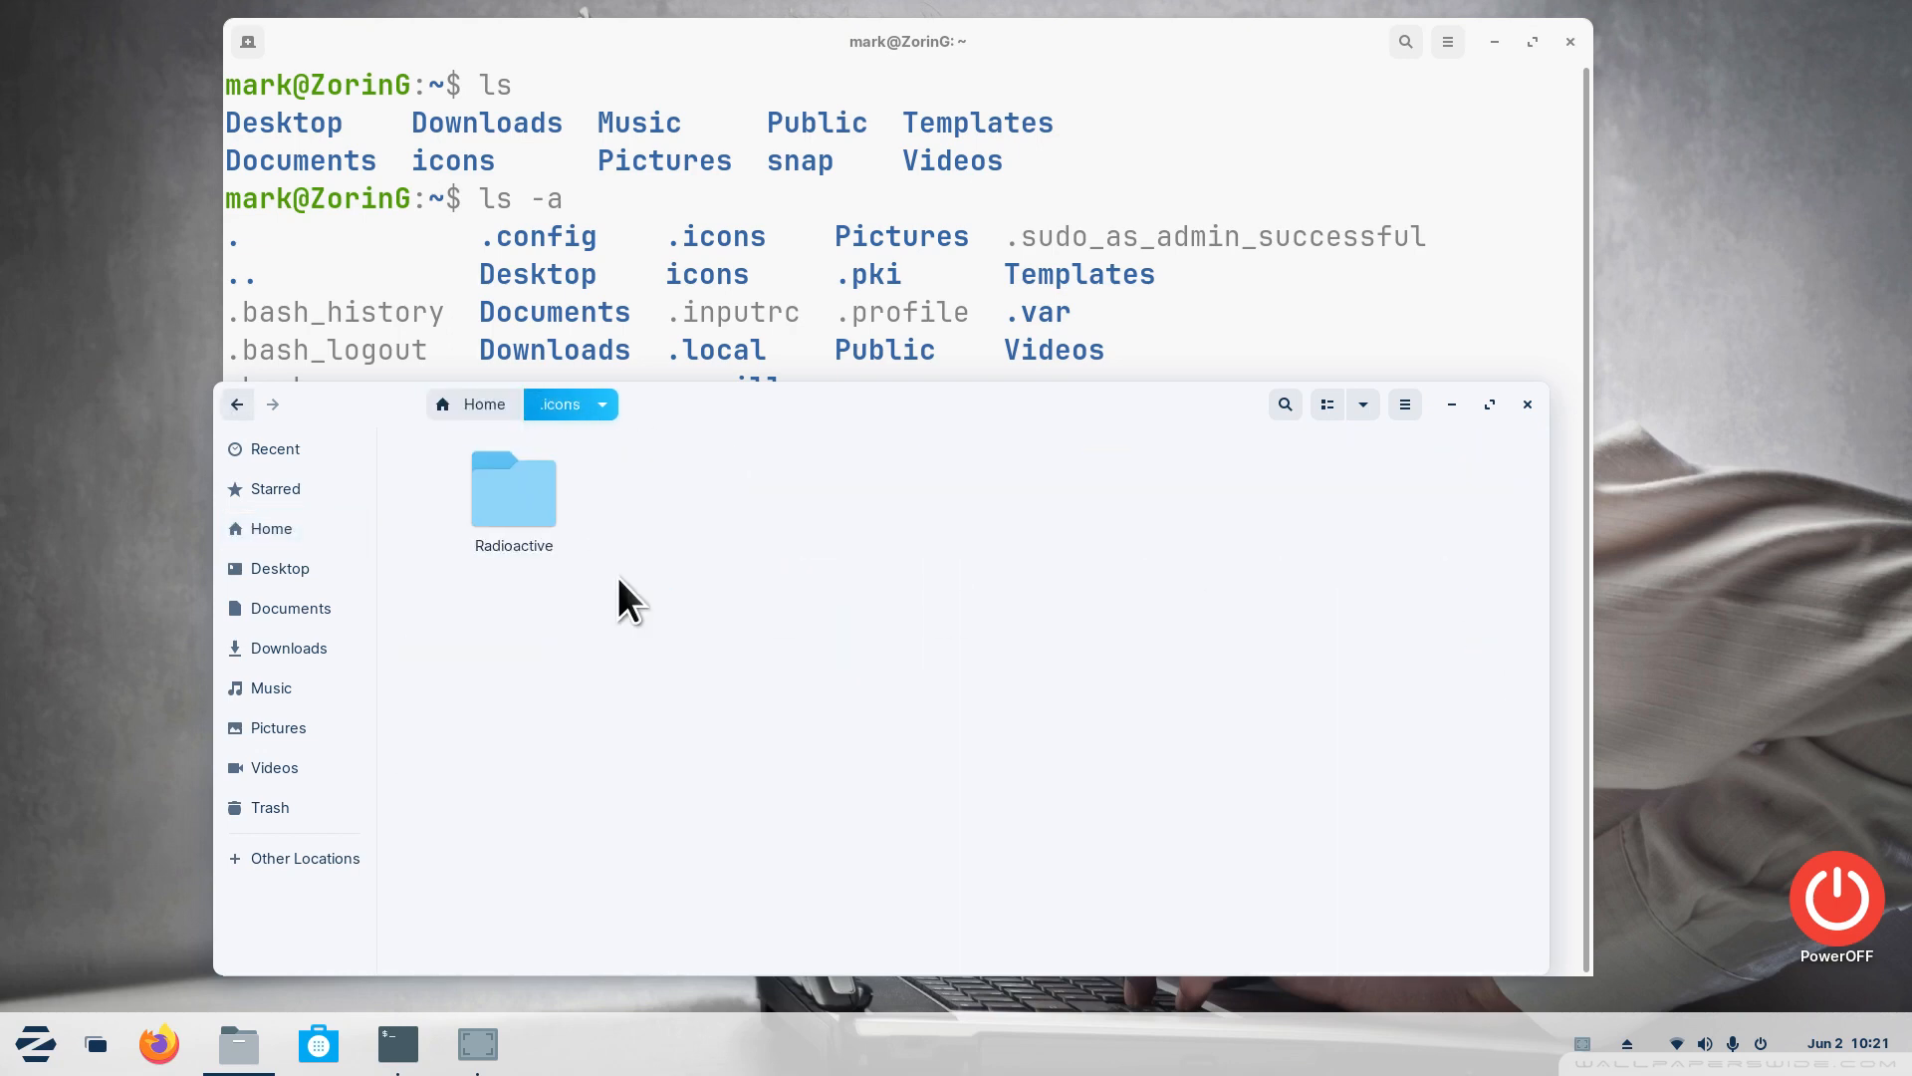
pyautogui.moveTo(787, 586)
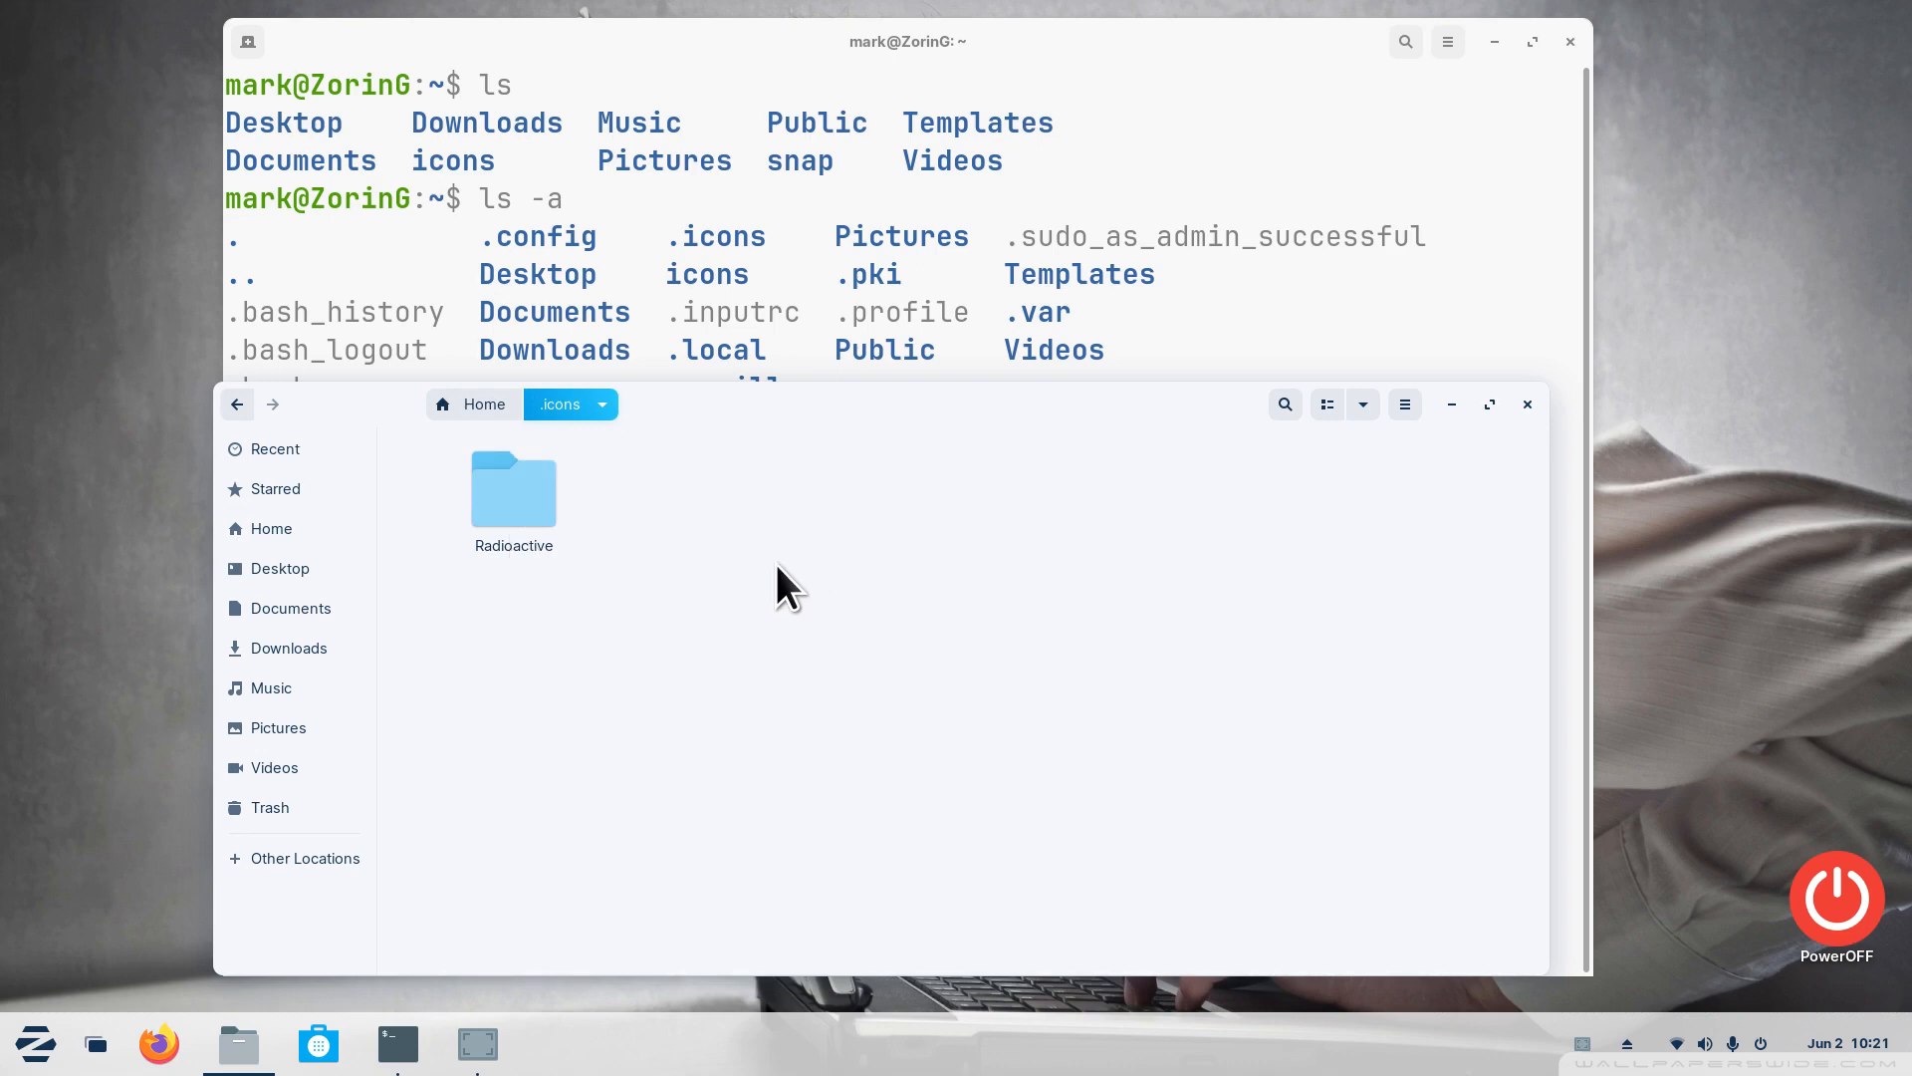
pyautogui.moveTo(237, 404)
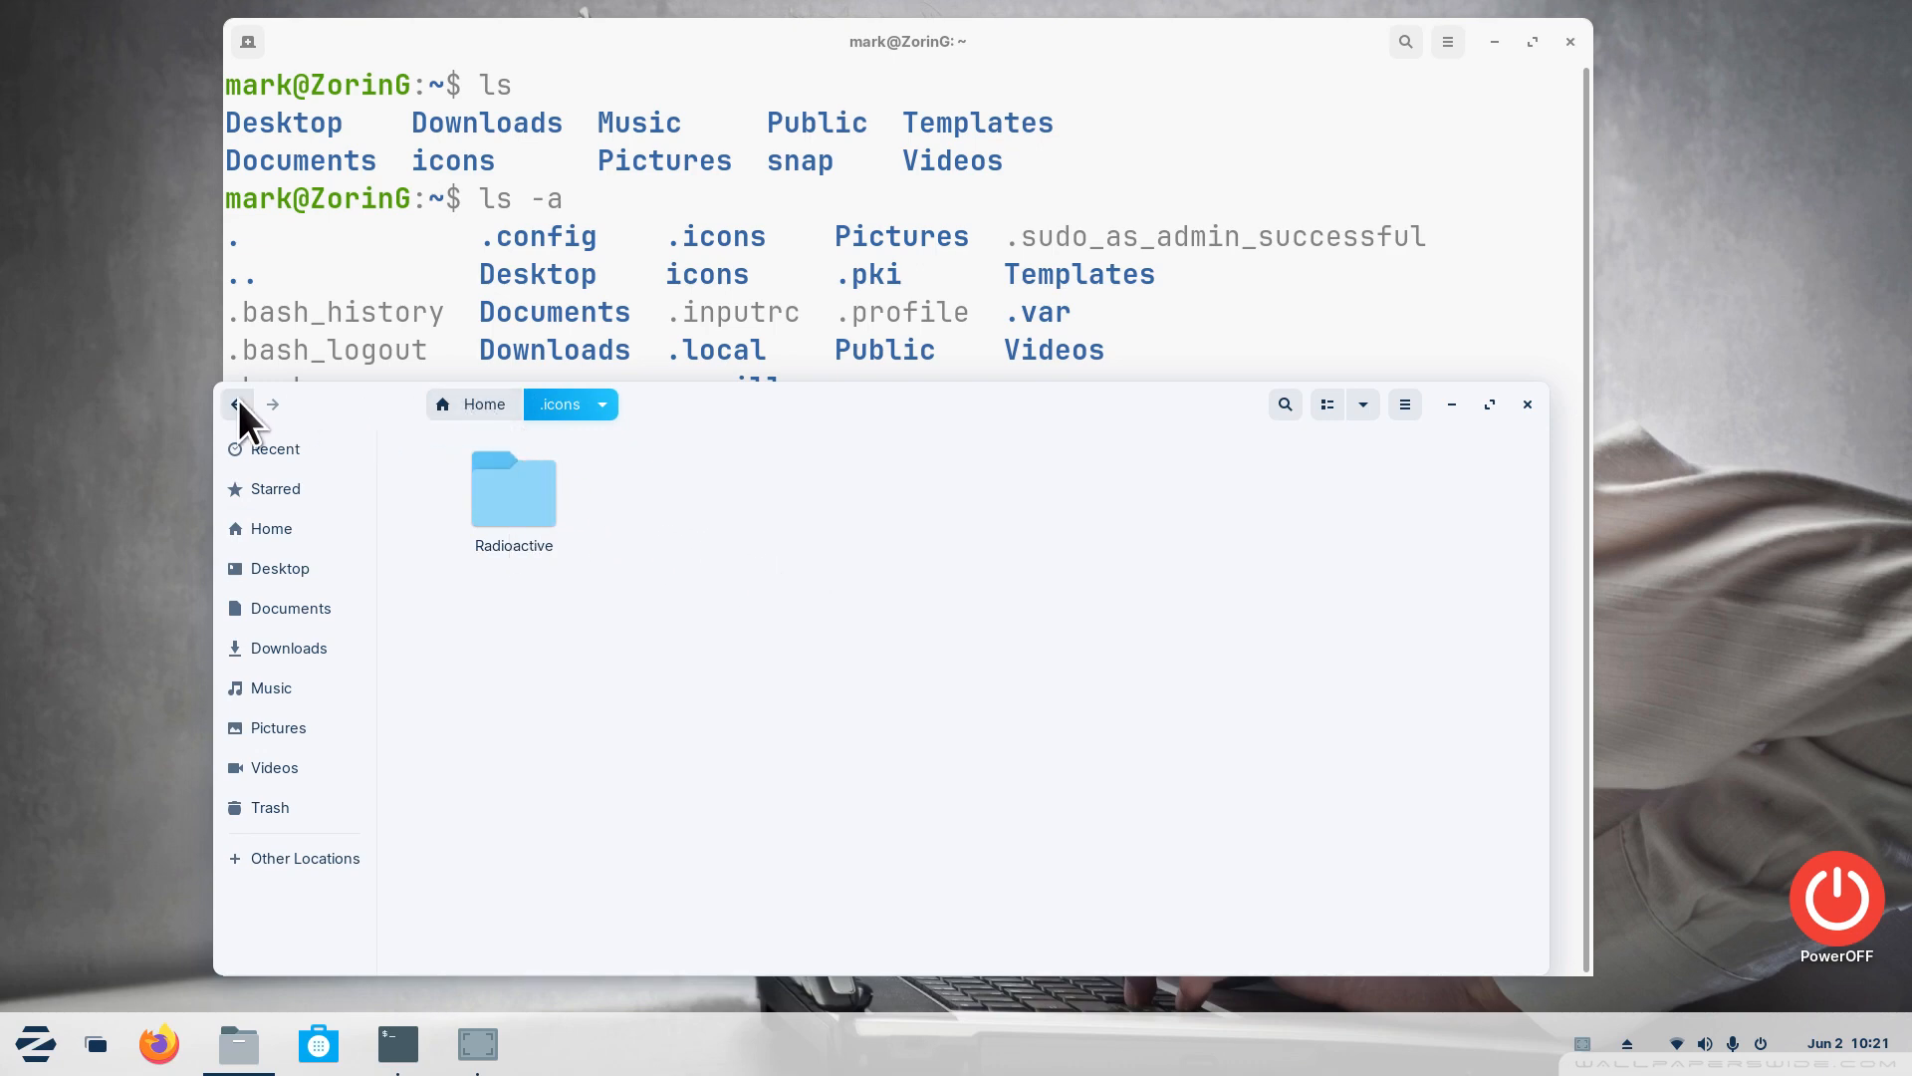
pyautogui.click(237, 404)
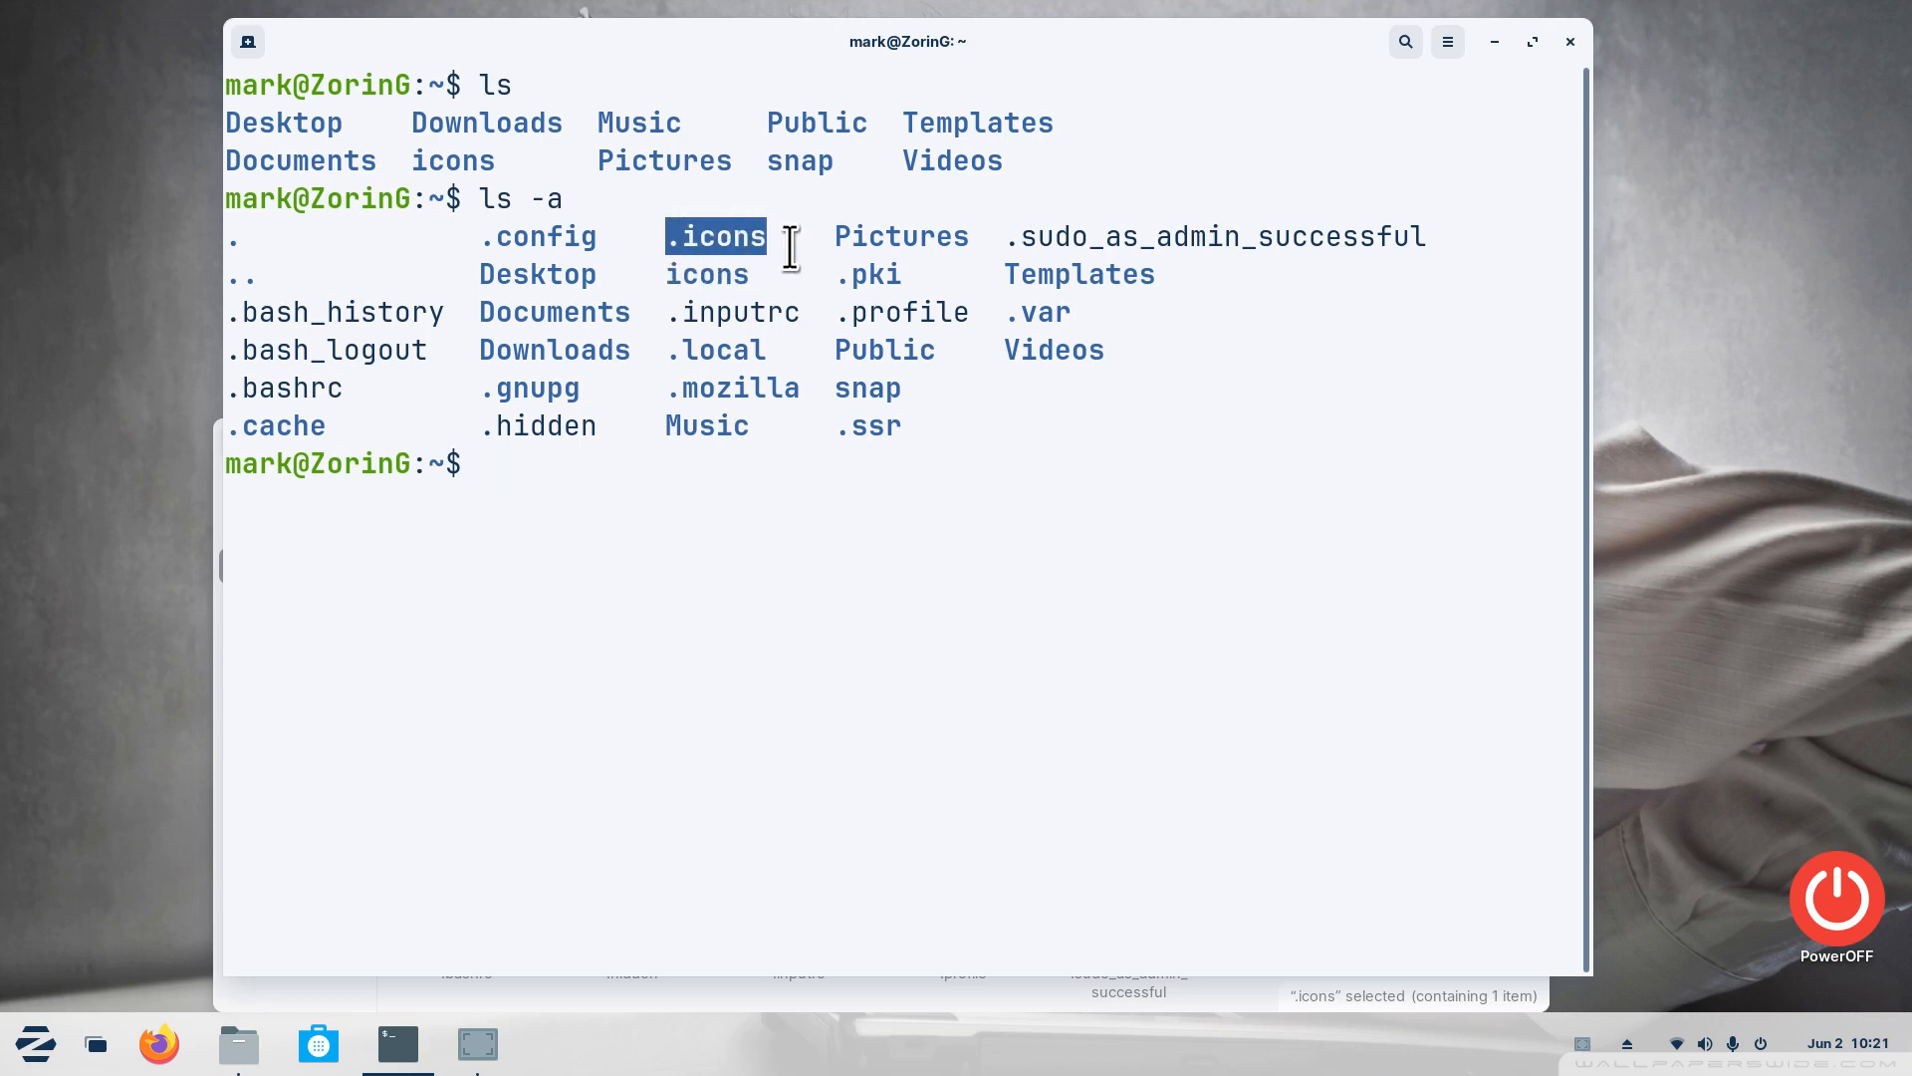
pyautogui.moveTo(458, 302)
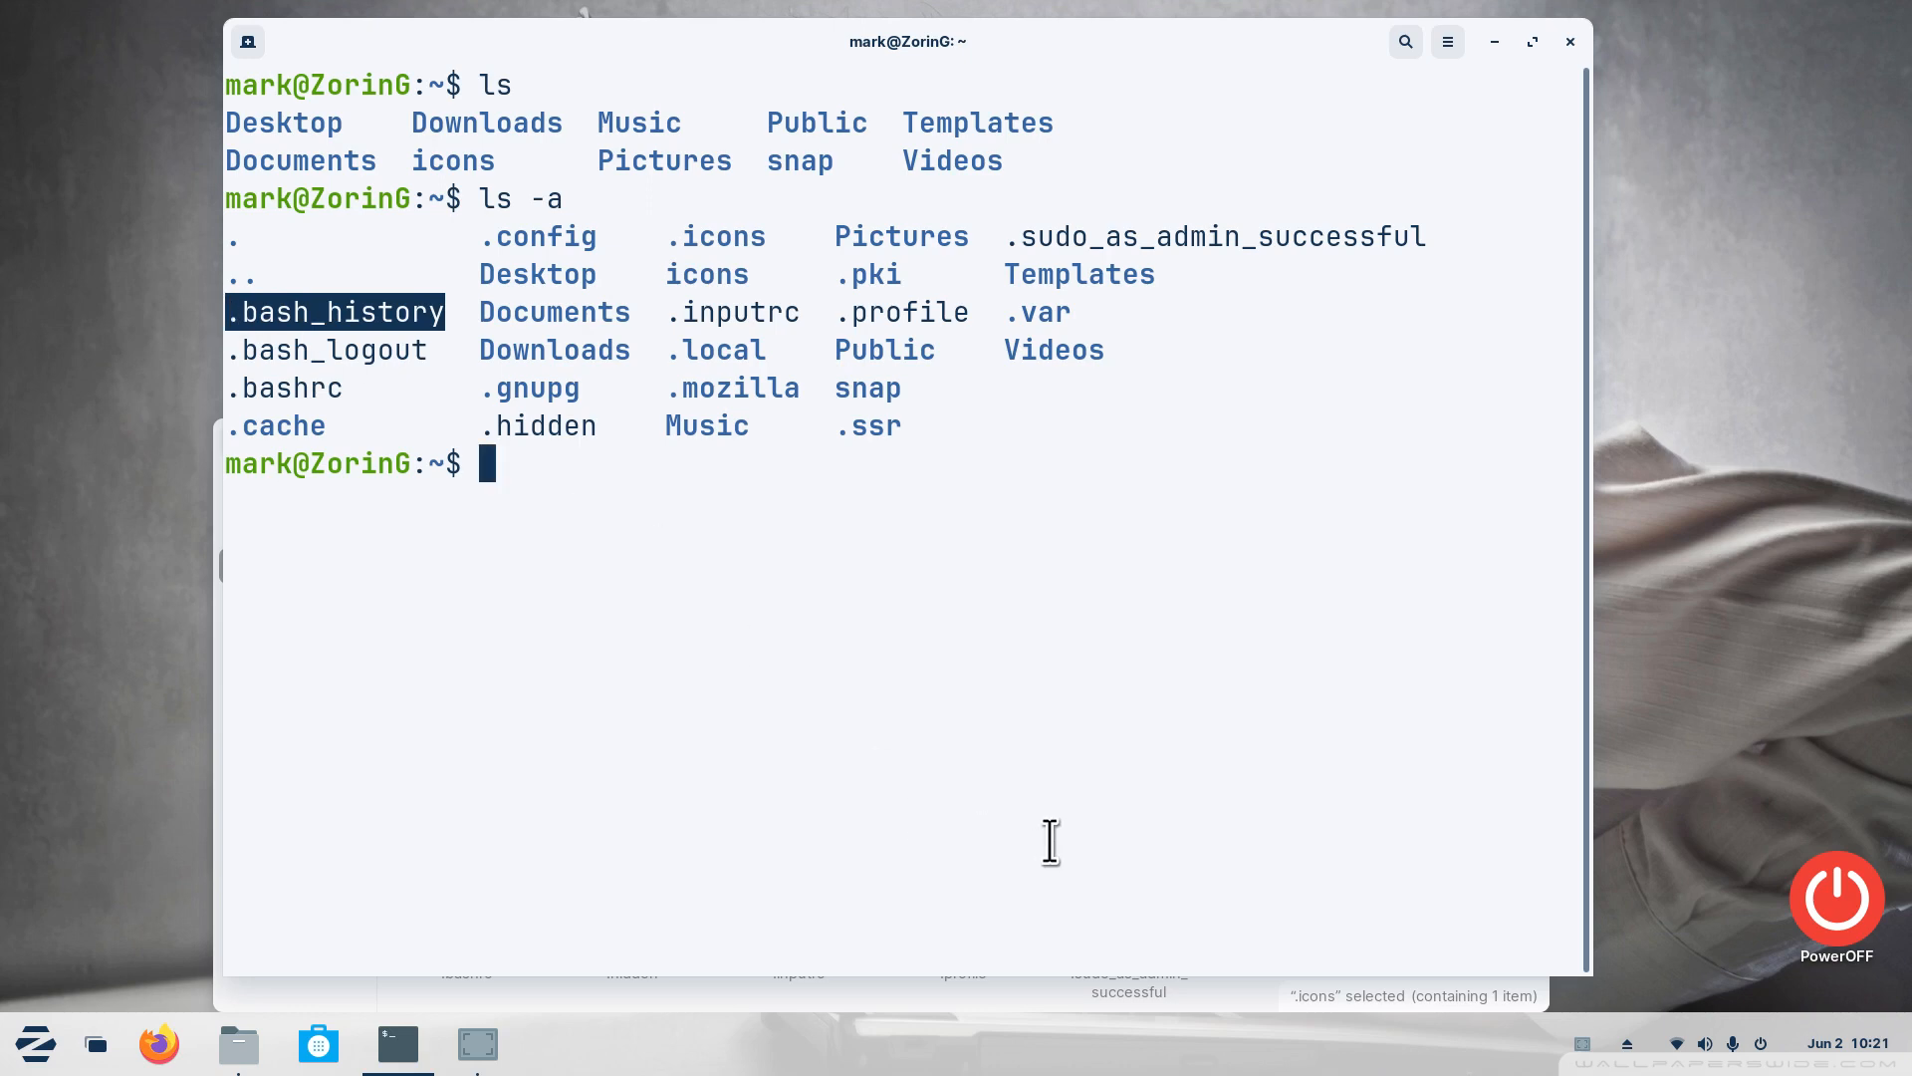
# View .bash_history from Files in a text editor, then close the Home folder view
pyautogui.click(237, 1042)
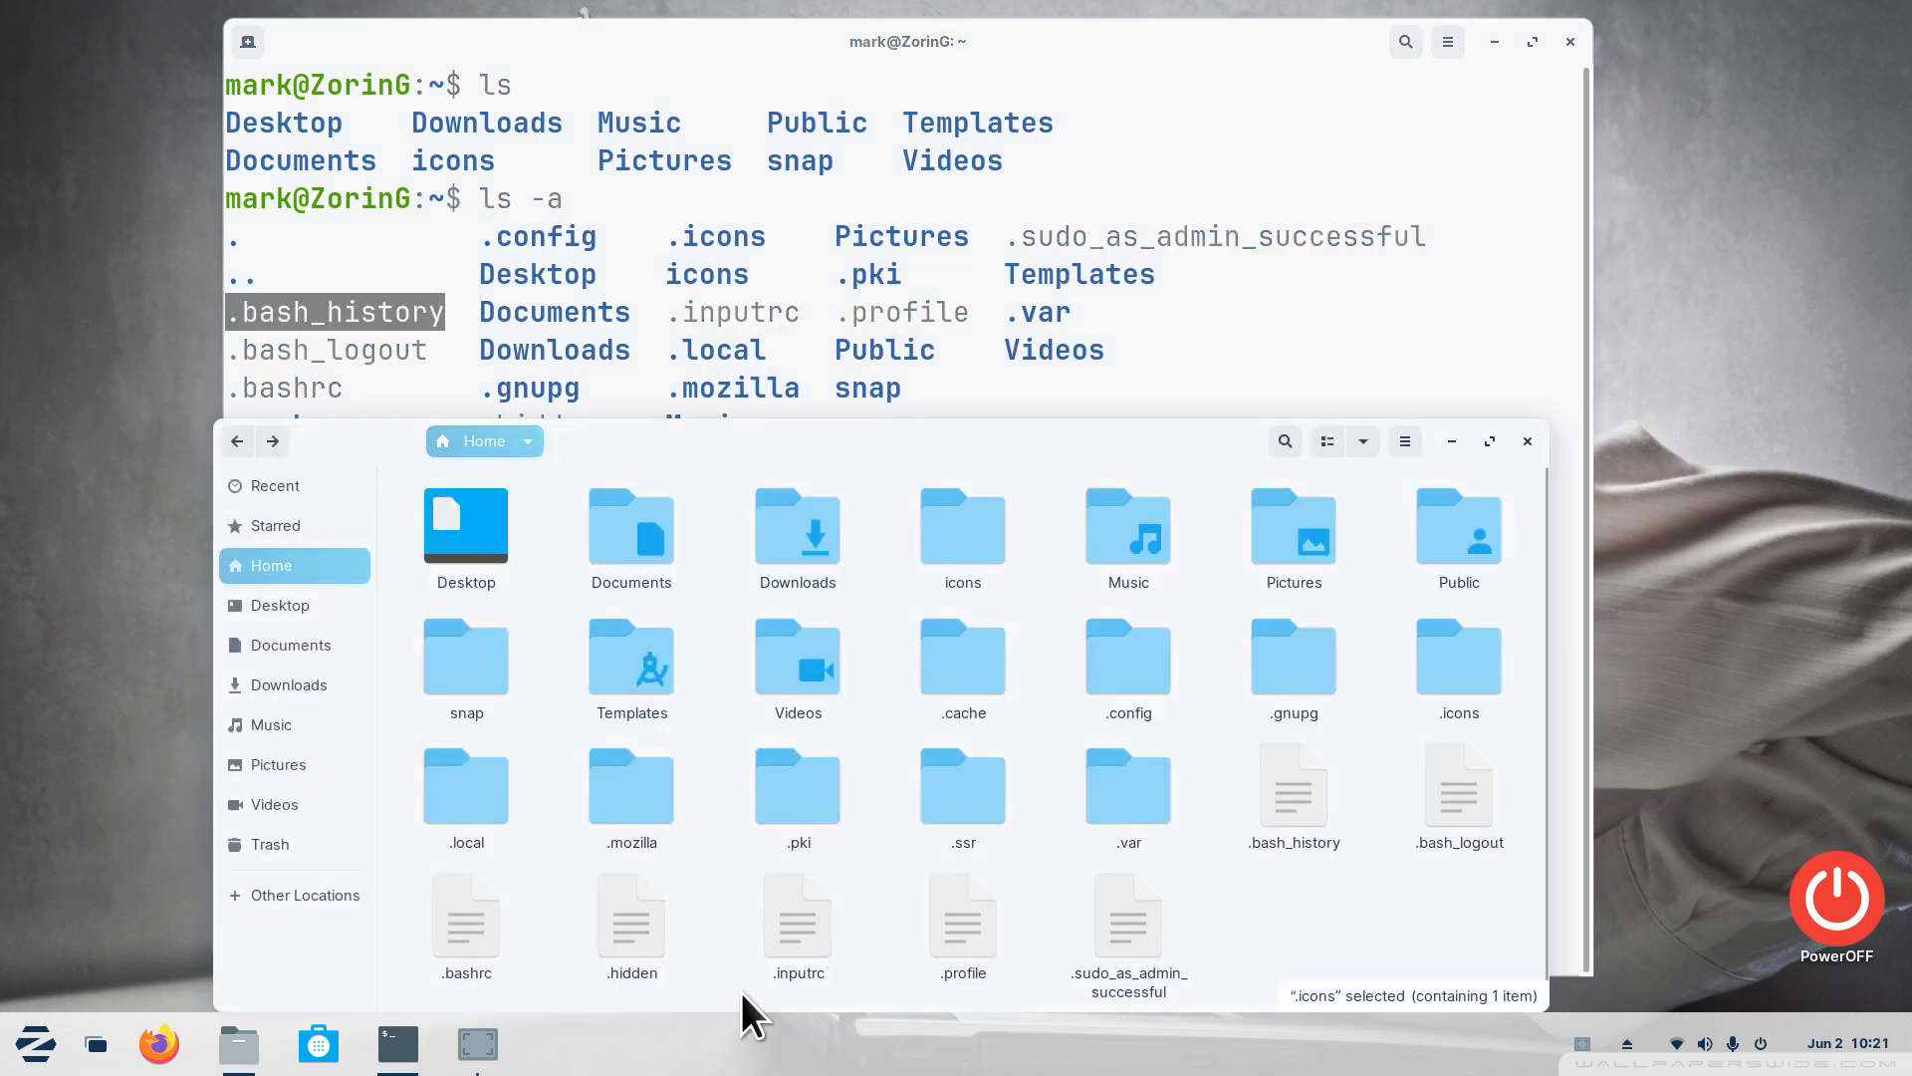
pyautogui.click(1291, 785)
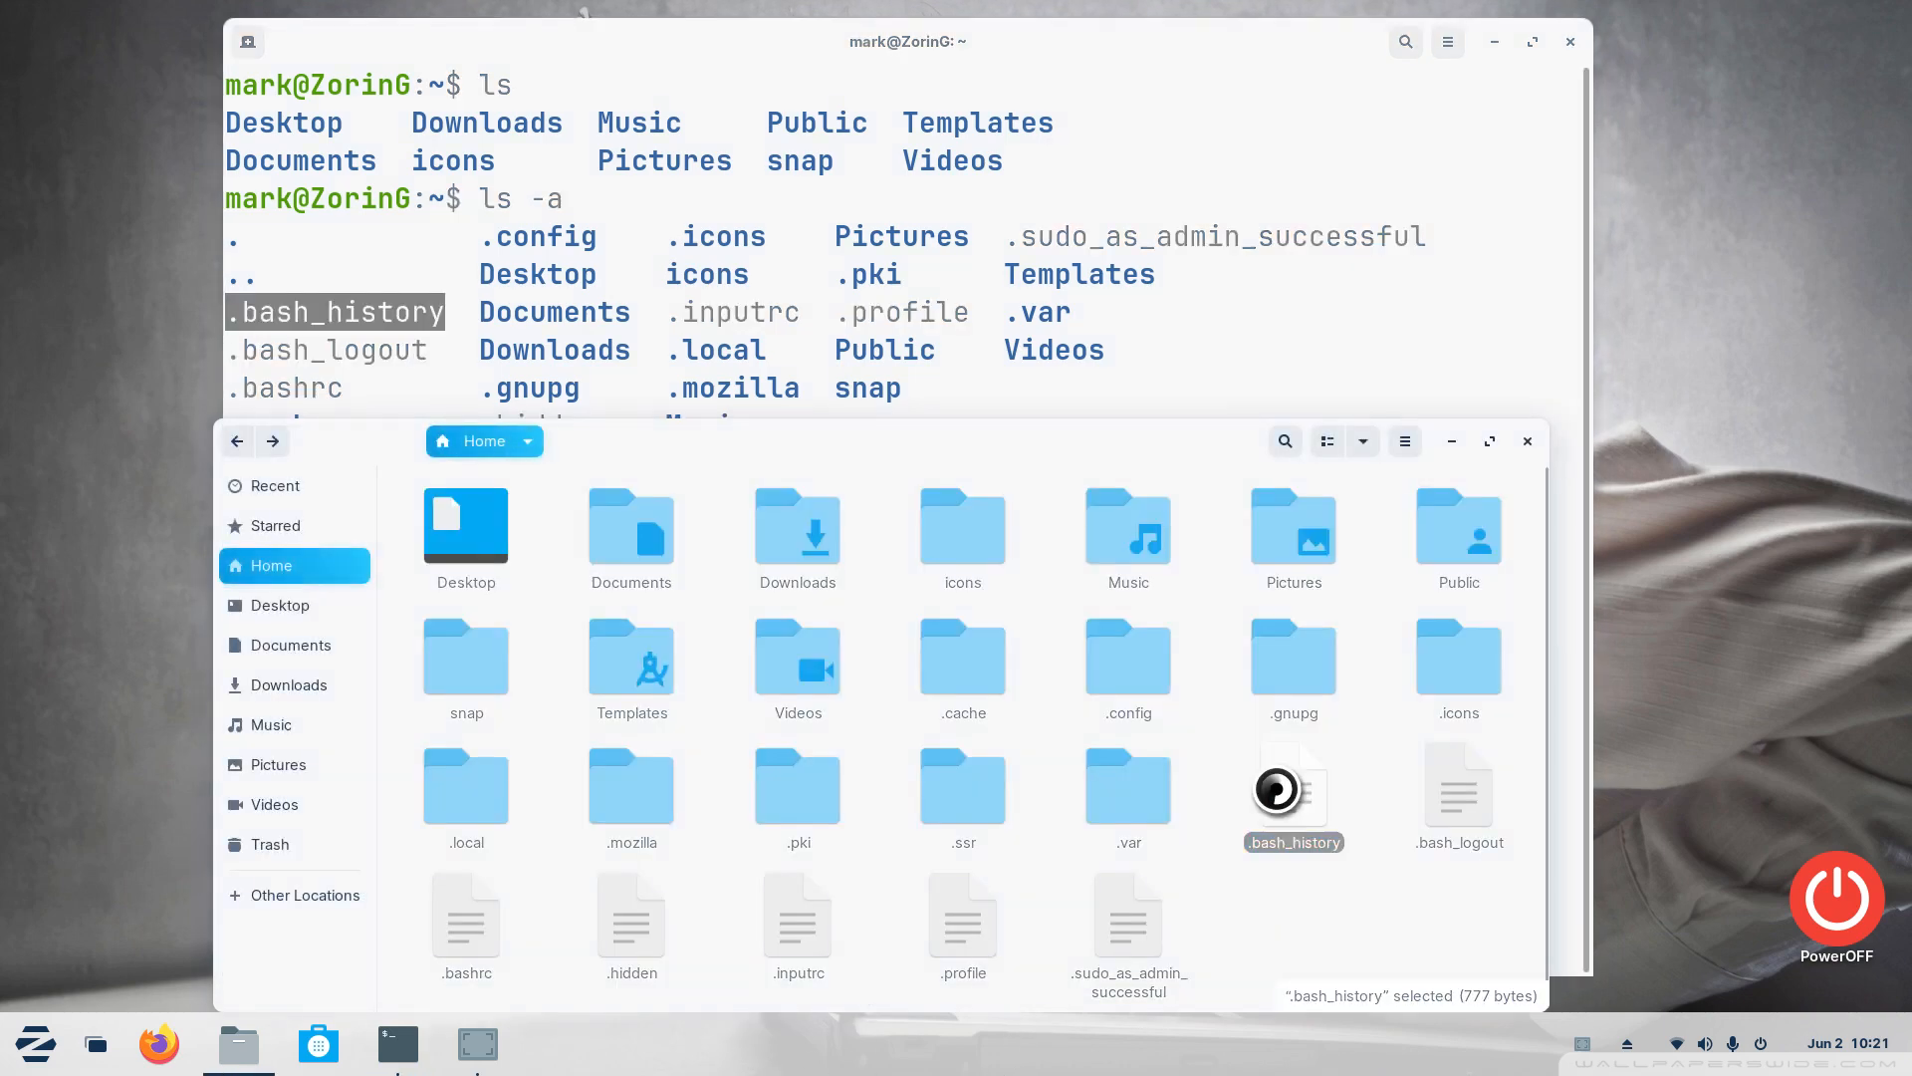
pyautogui.doubleClick(1293, 787)
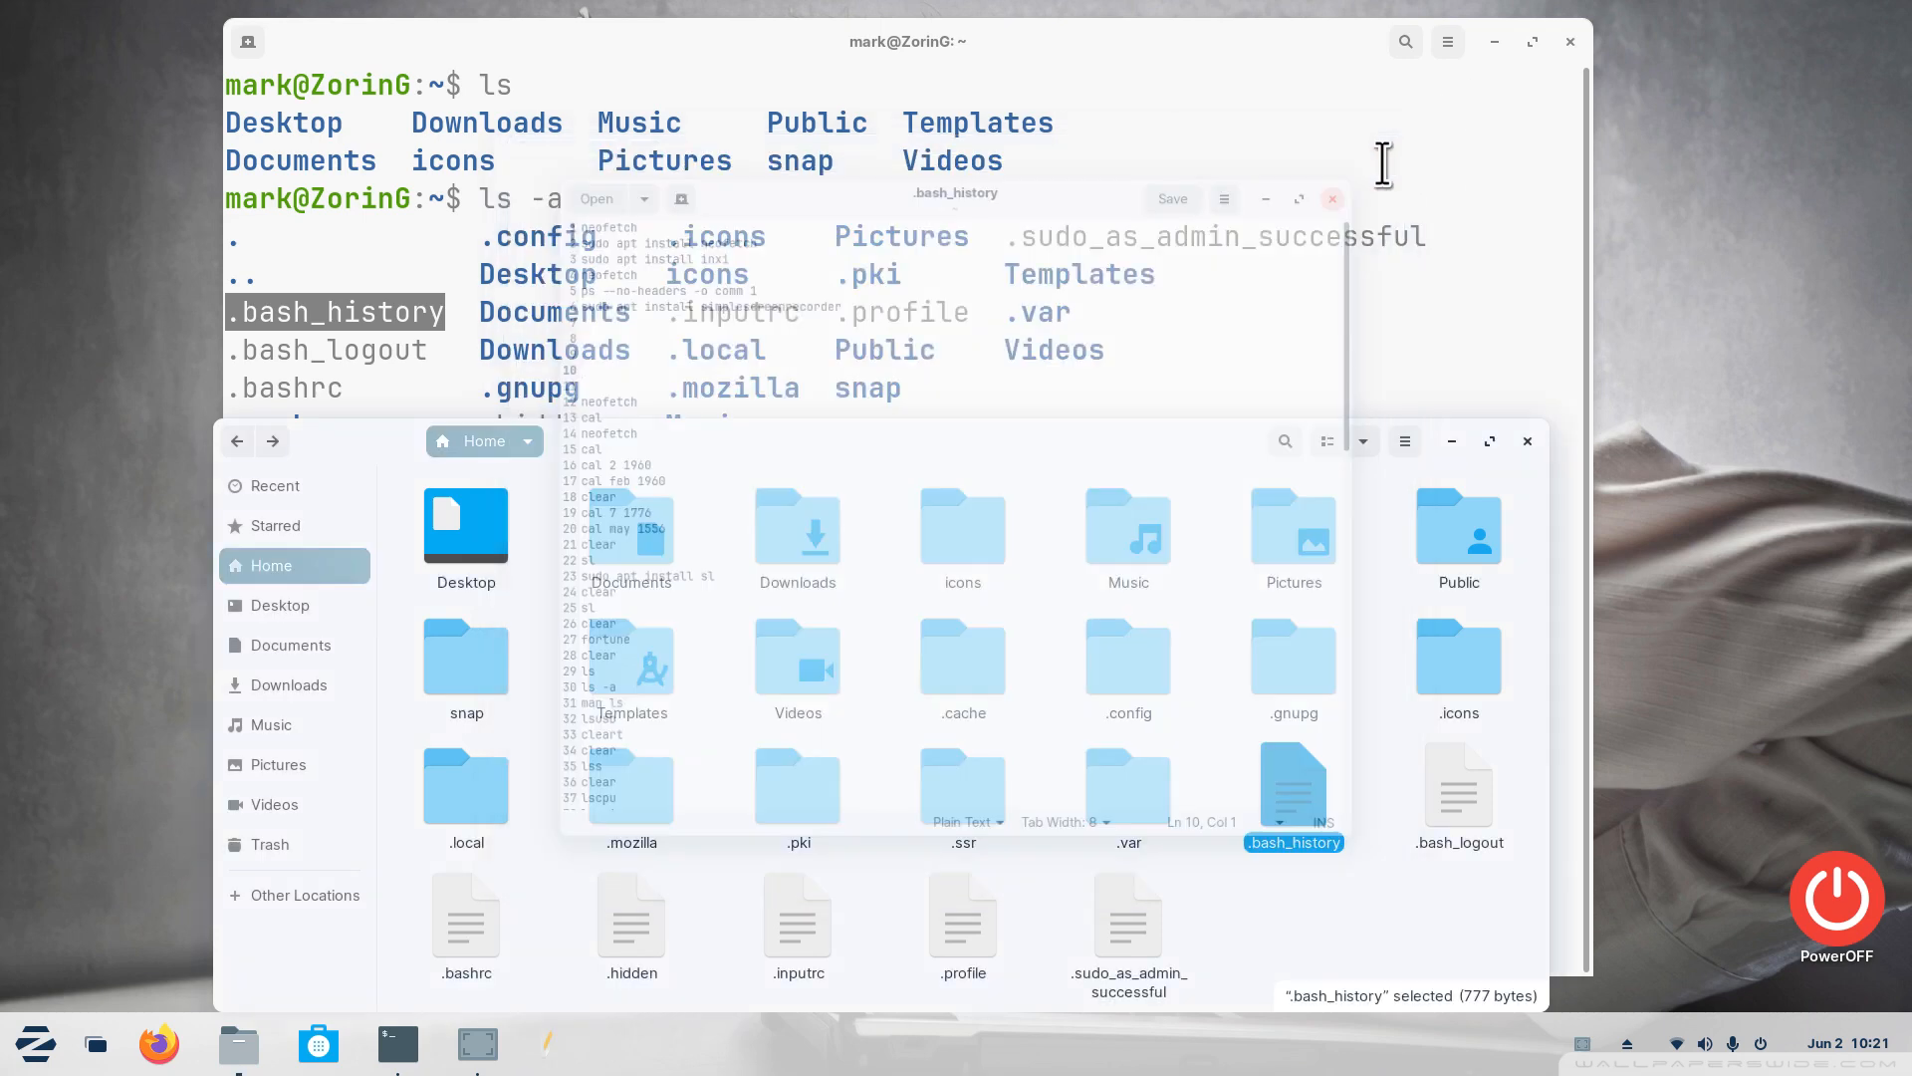
pyautogui.click(1332, 199)
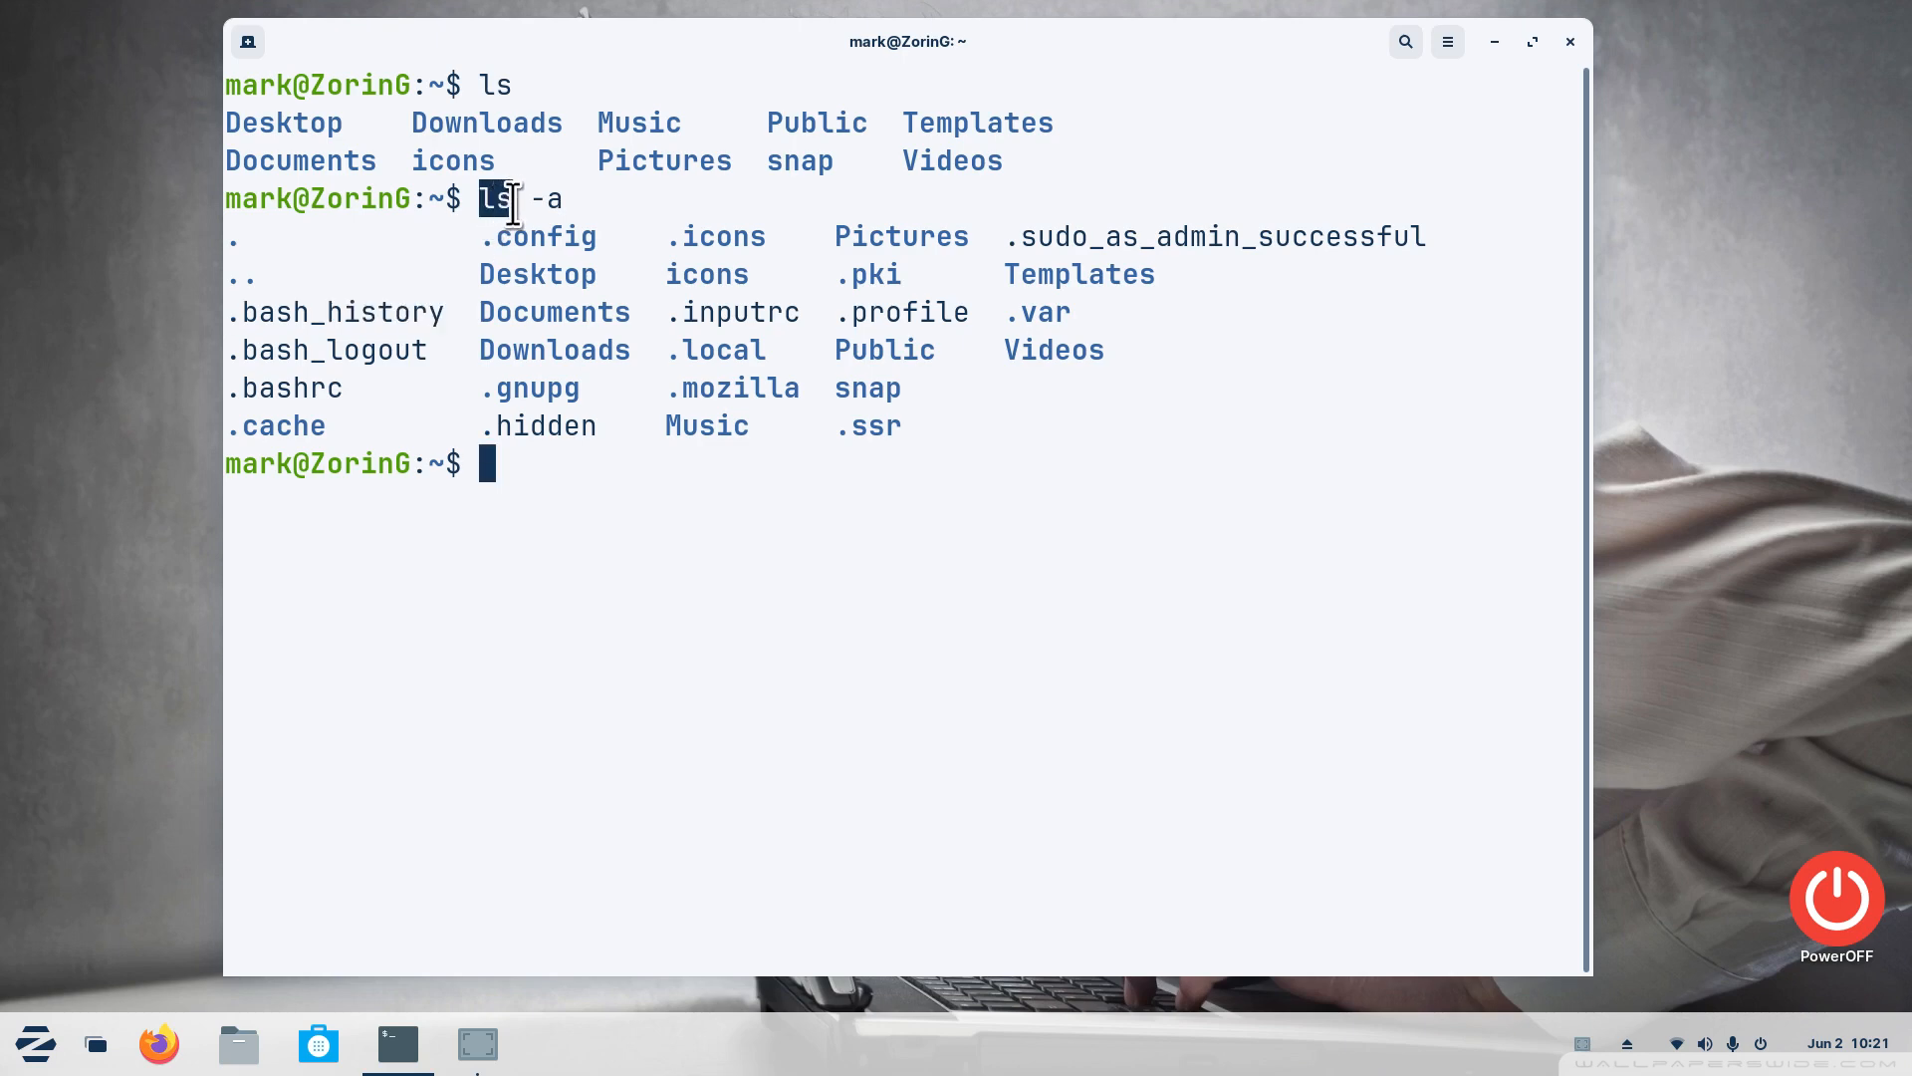
pyautogui.moveTo(970, 583)
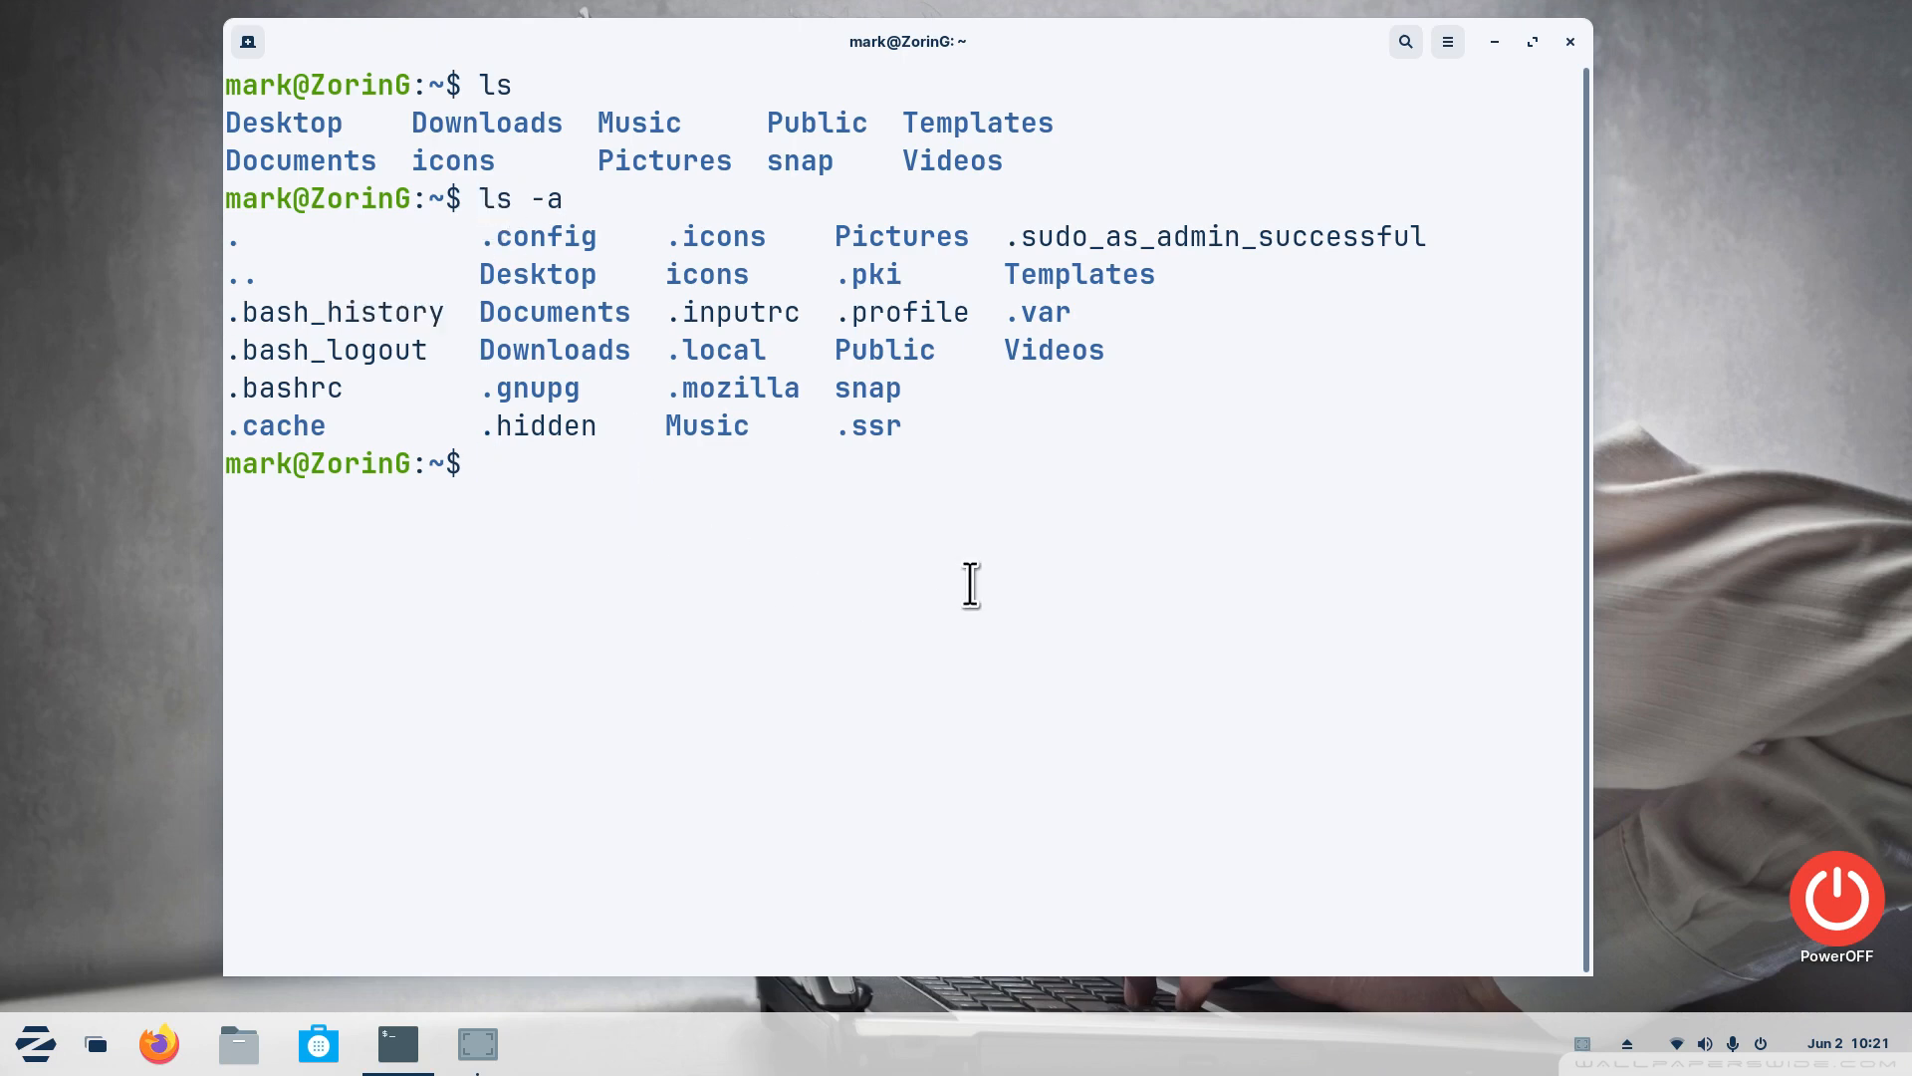
# Bring up the ls manual page with man ls
pyautogui.write('man')
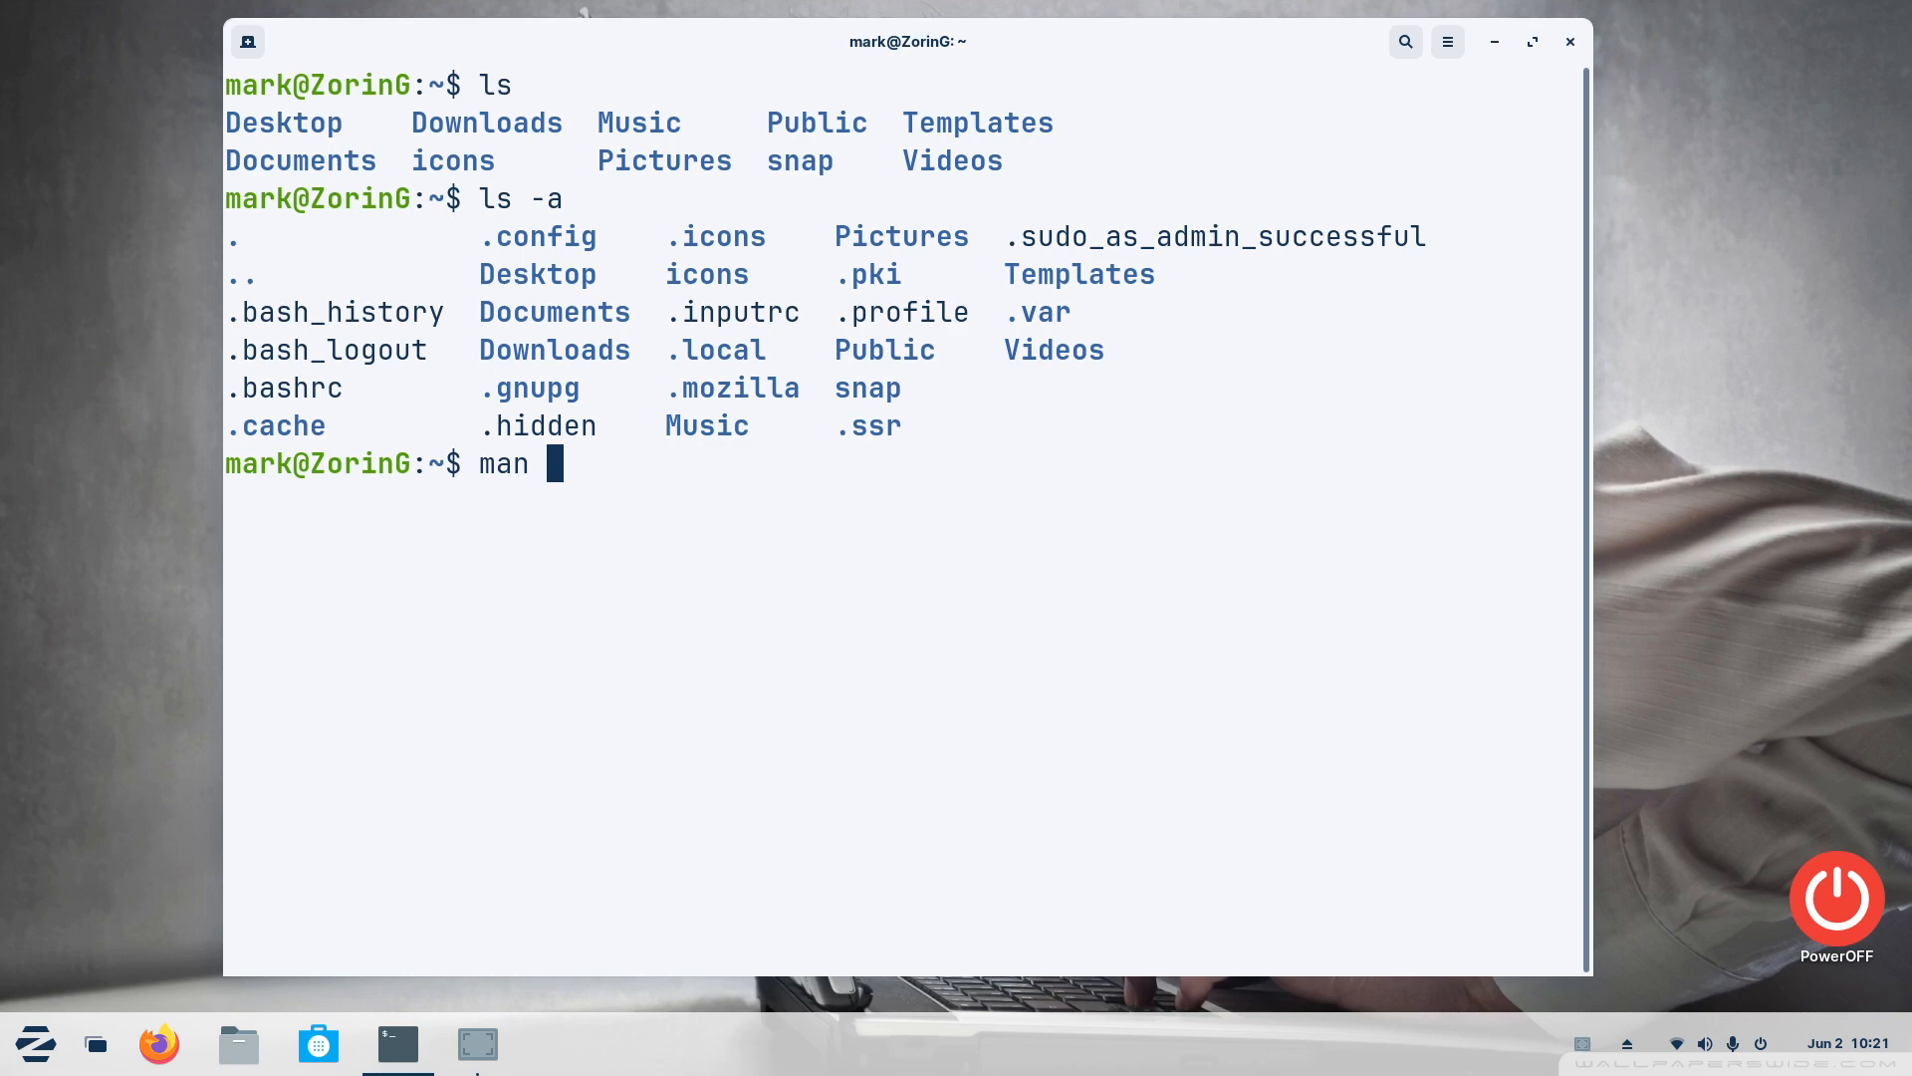
pyautogui.write('ls')
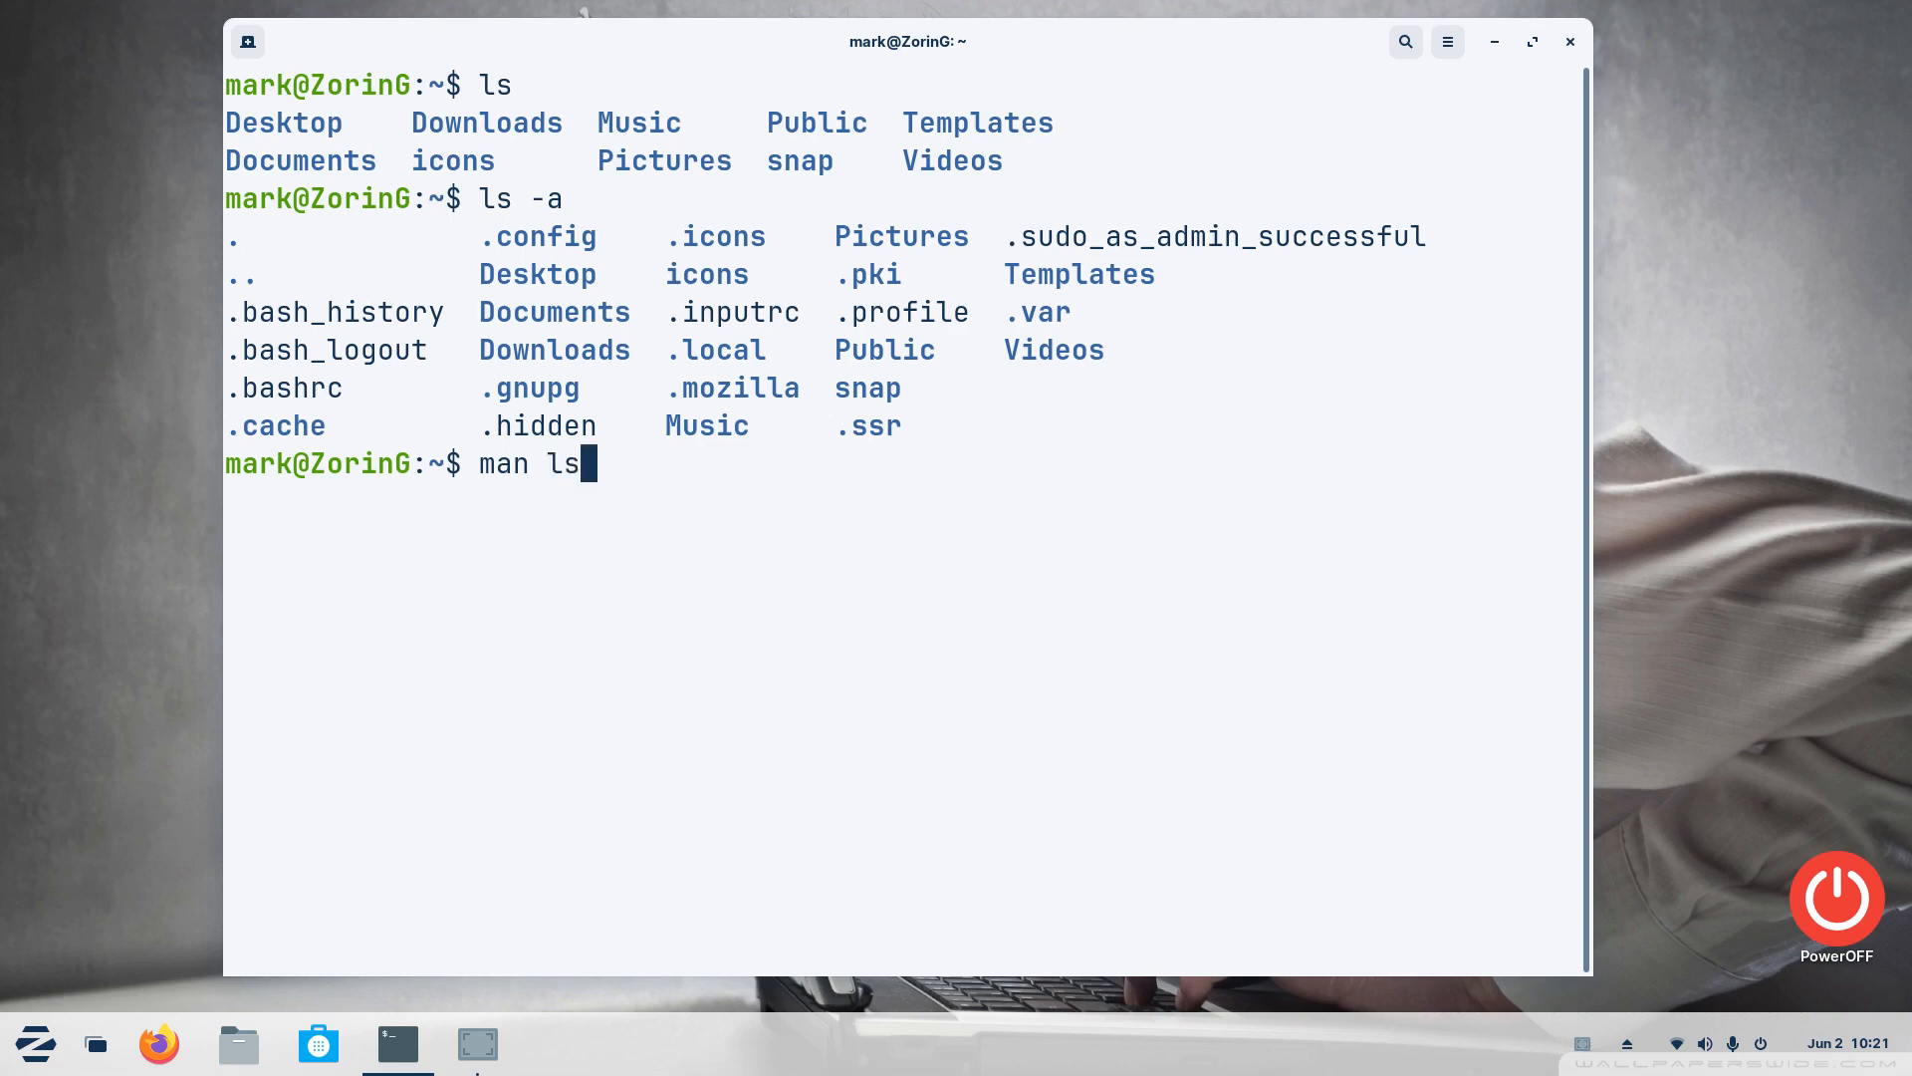
pyautogui.press('Return')
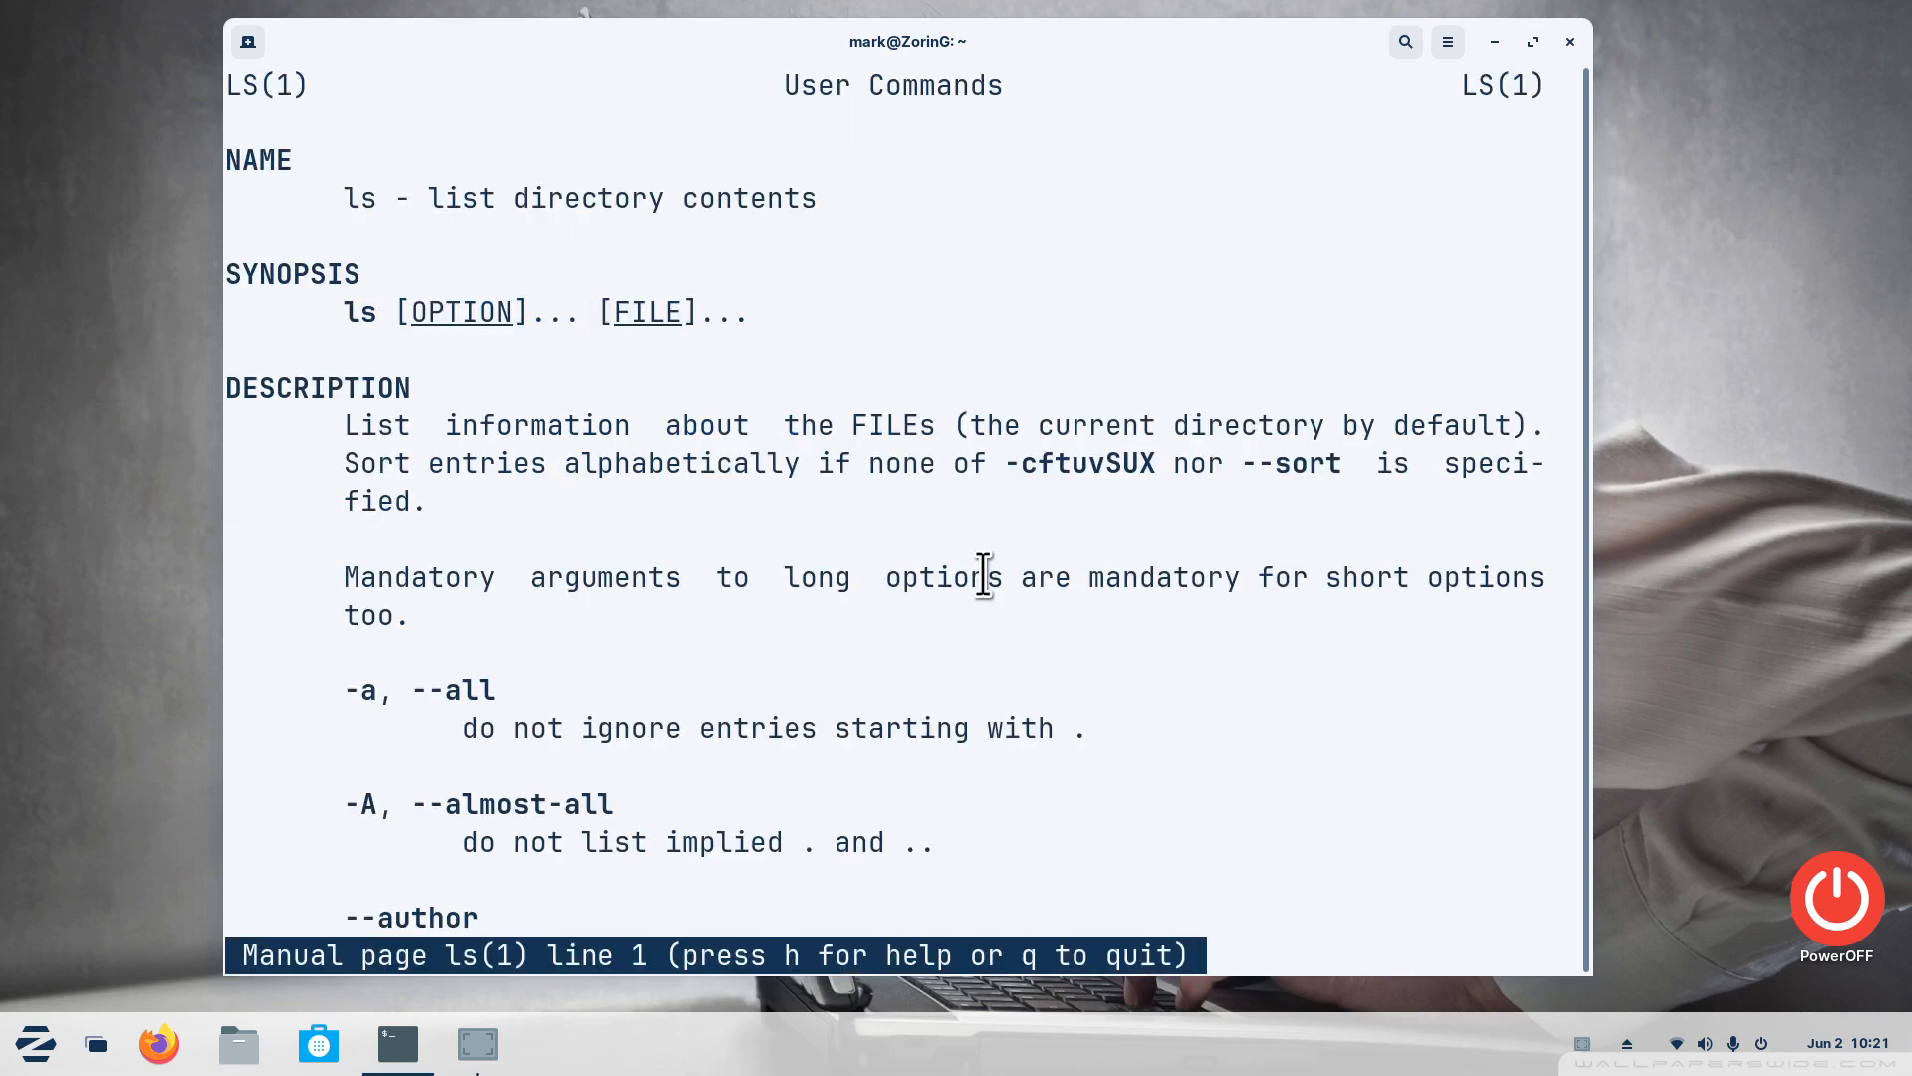
pyautogui.moveTo(426, 321)
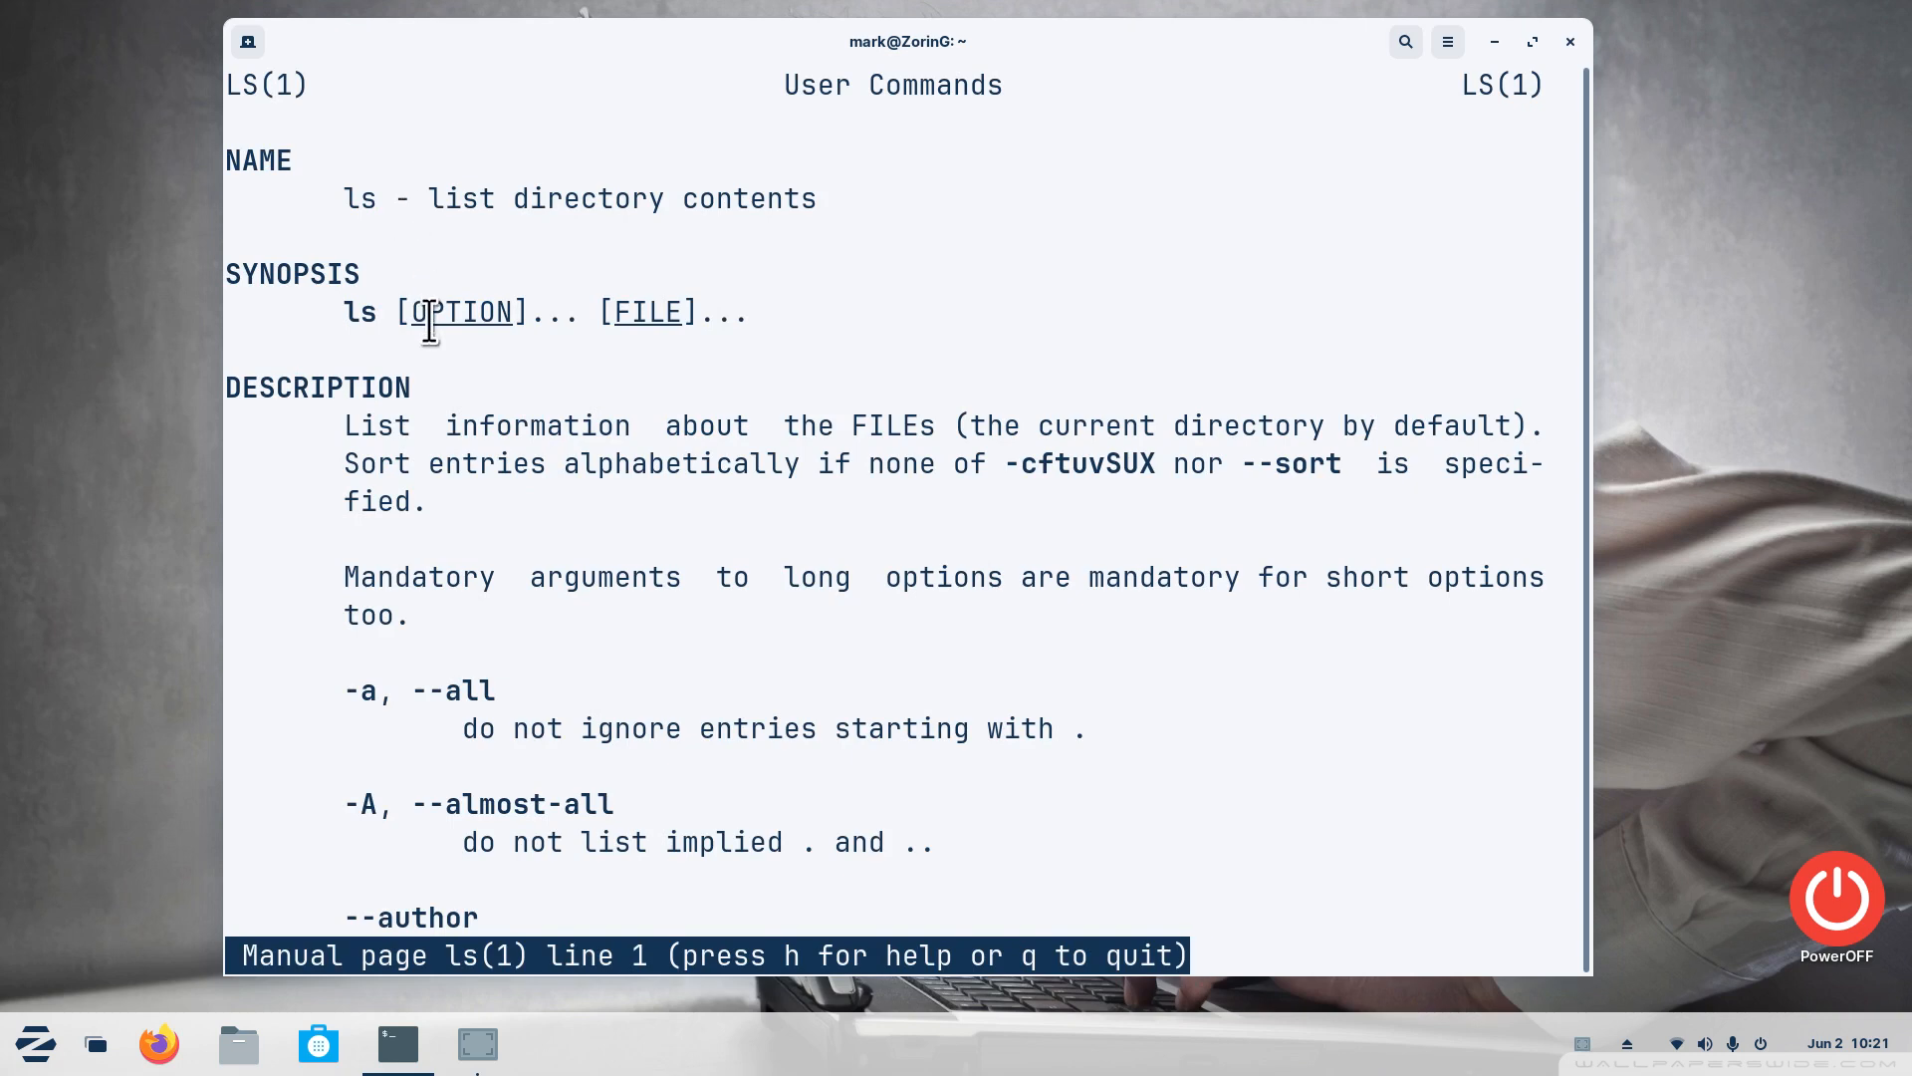
pyautogui.moveTo(474, 486)
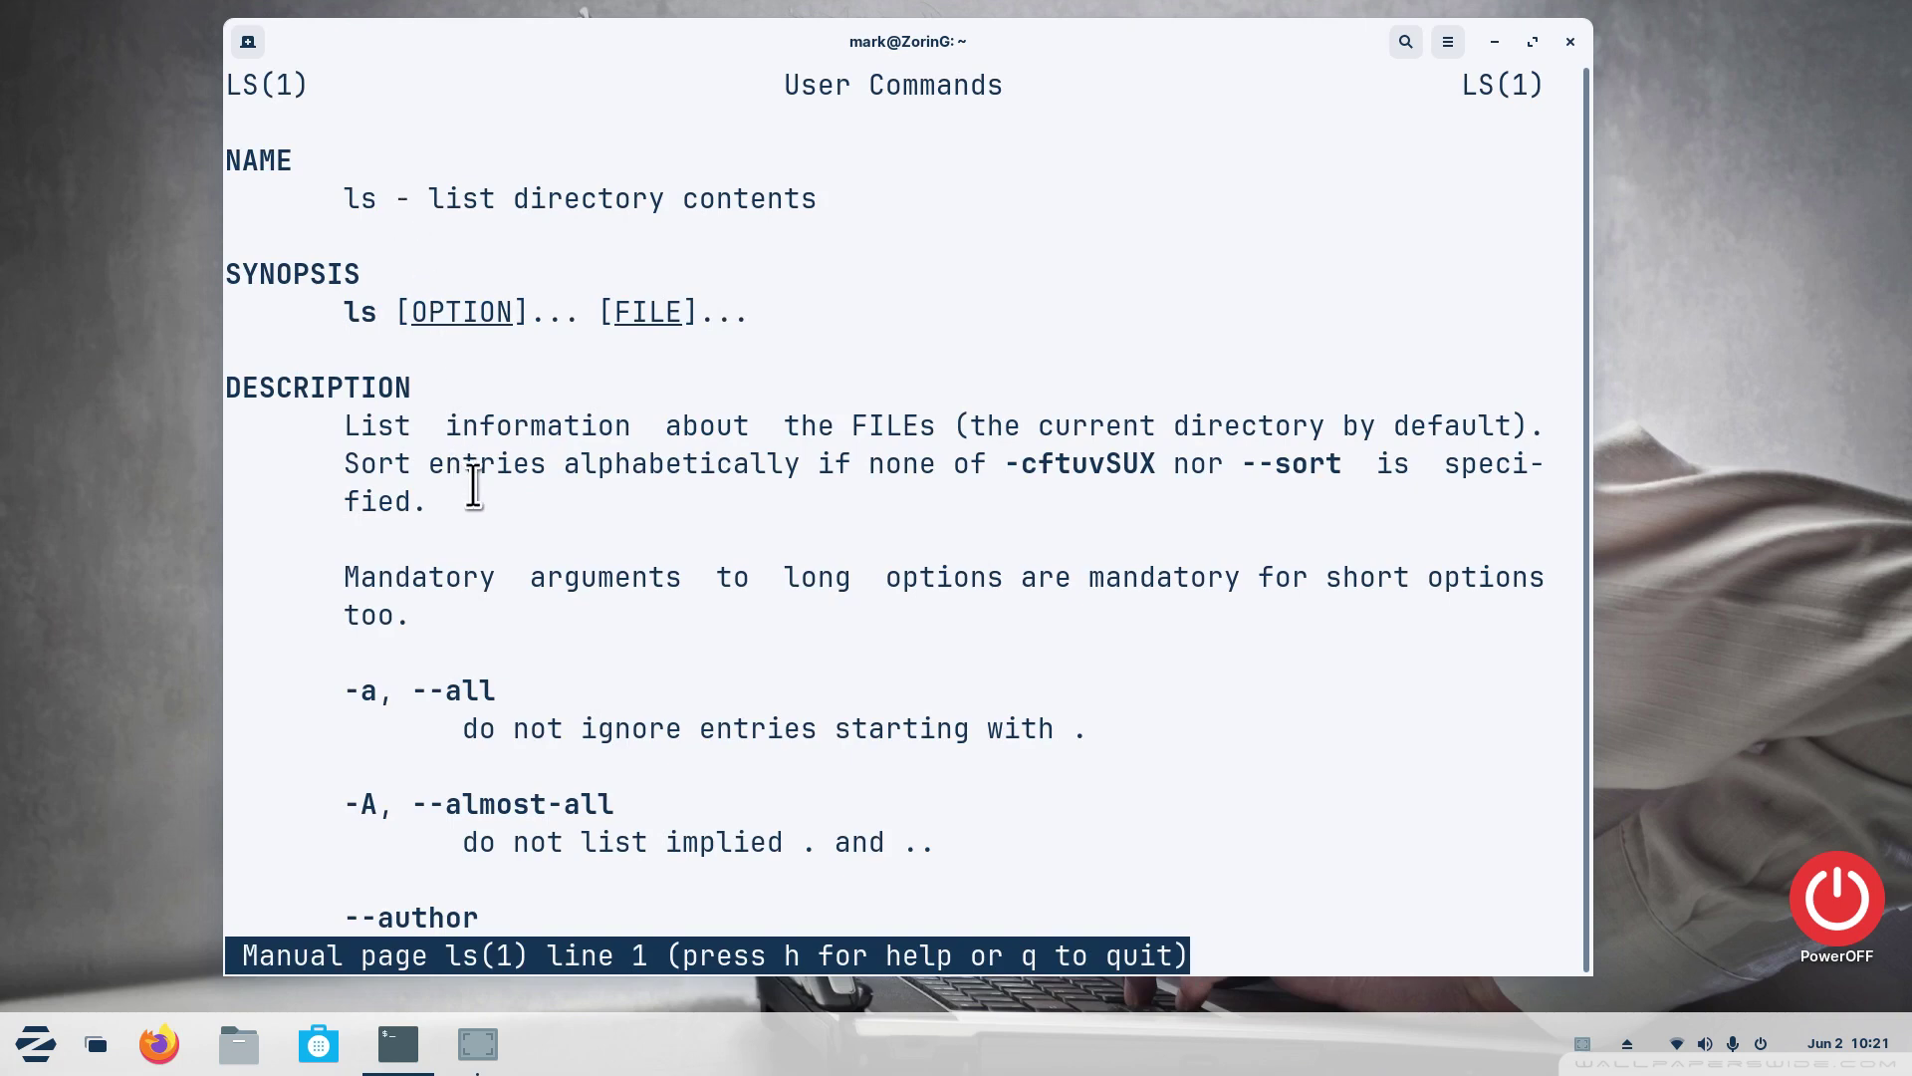
pyautogui.moveTo(383, 691)
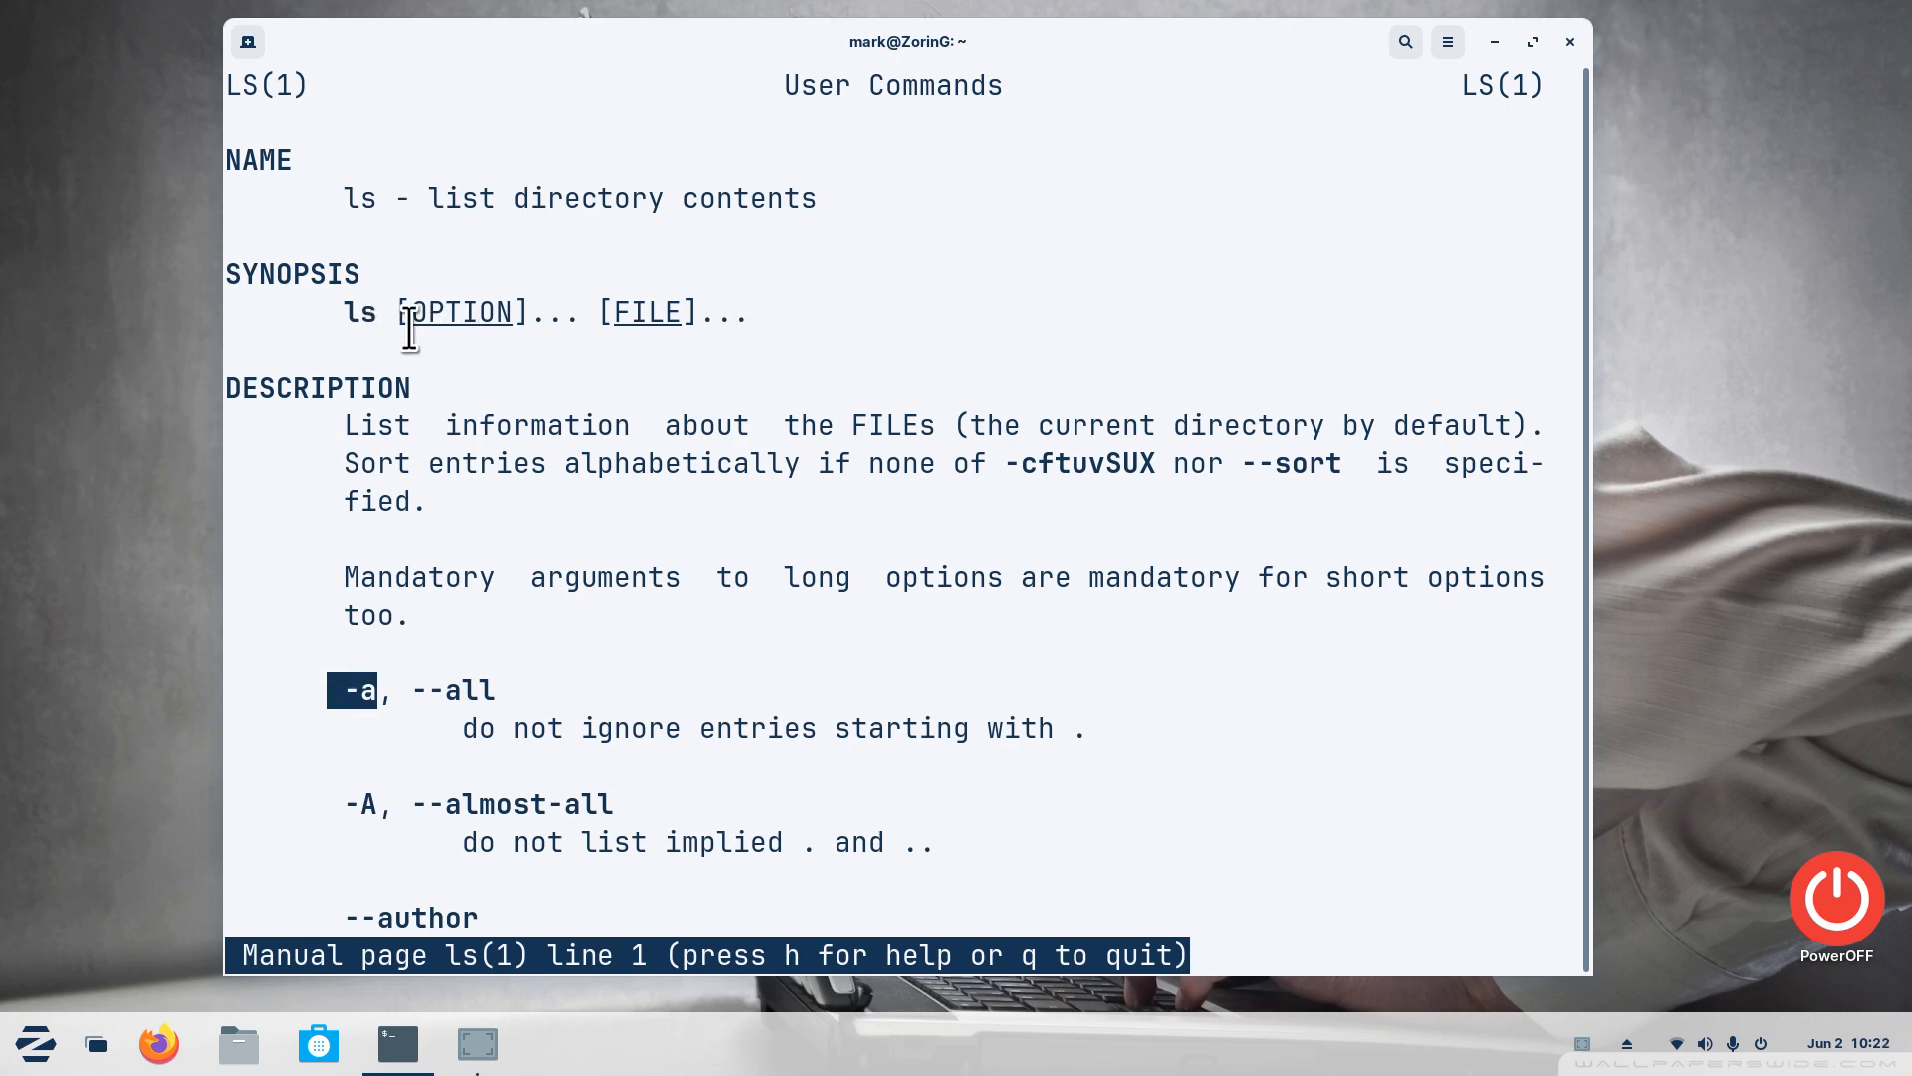
pyautogui.moveTo(458, 339)
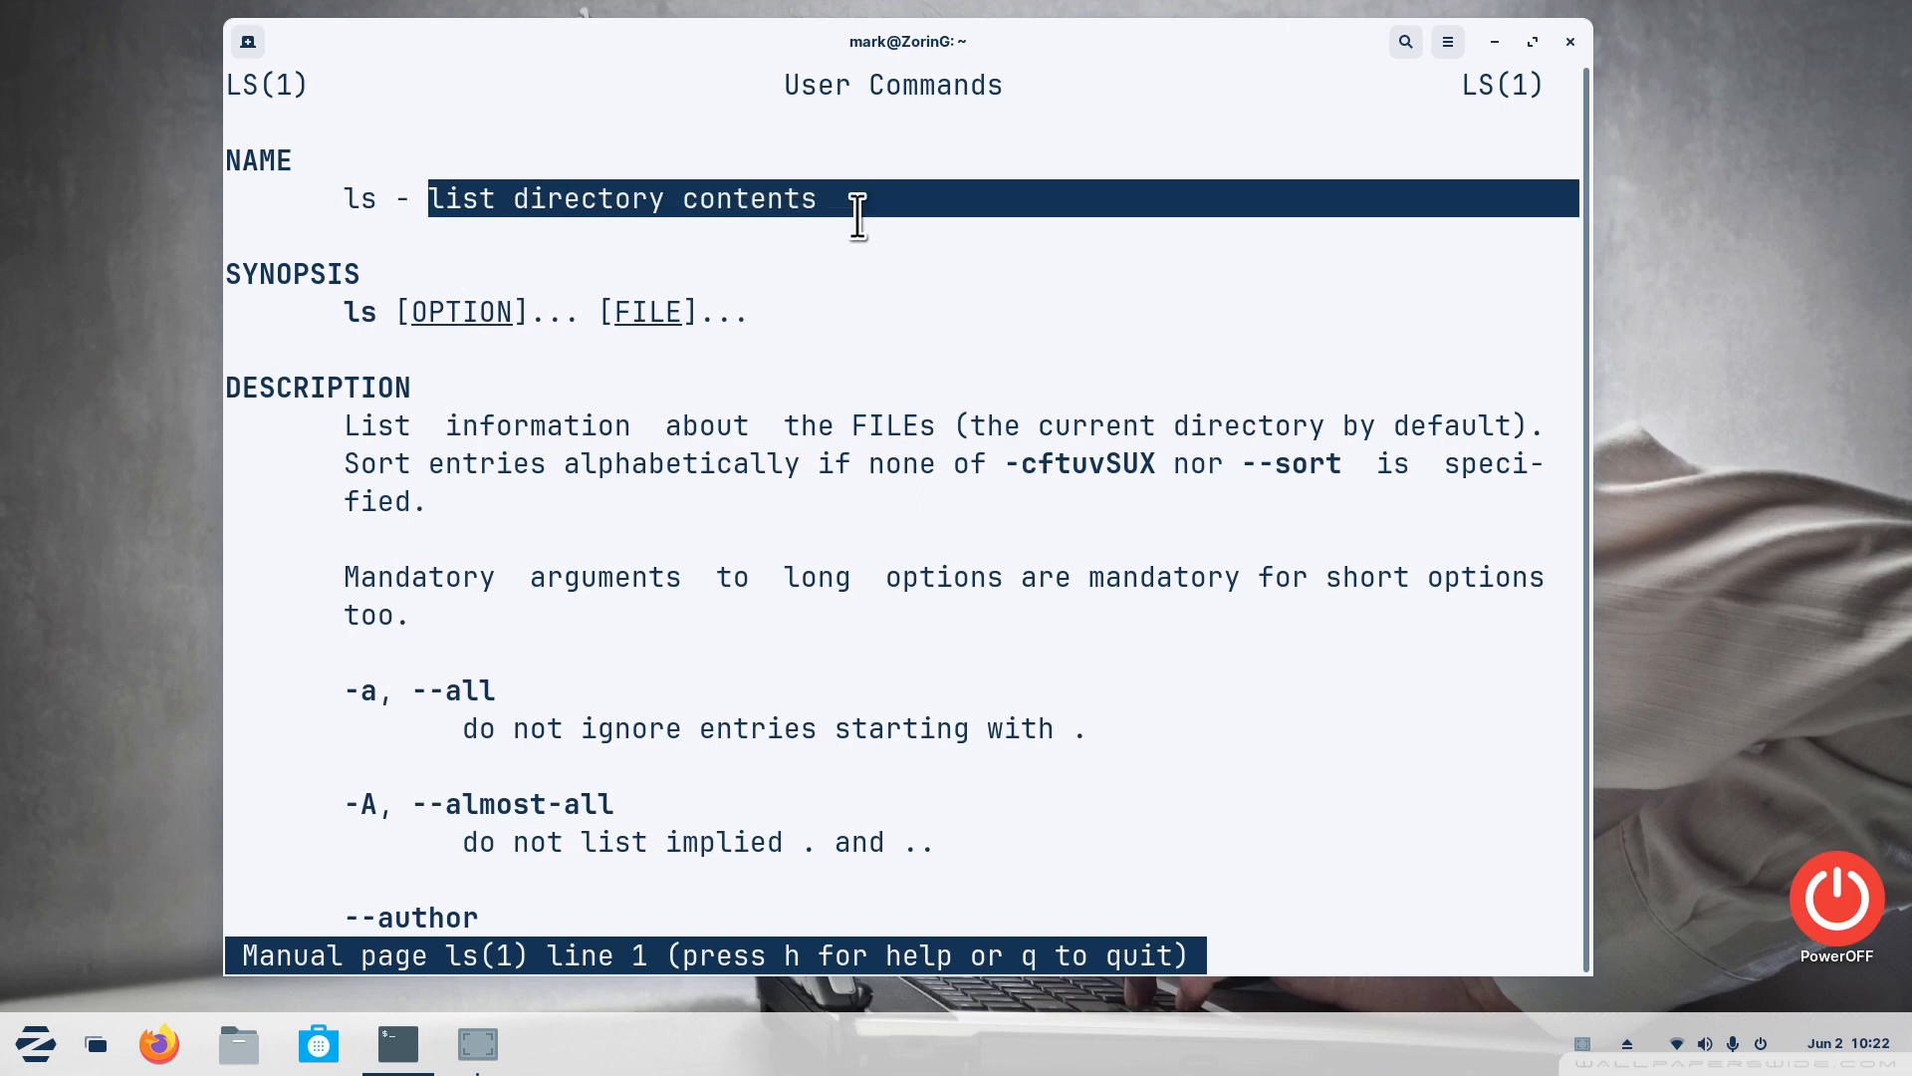
pyautogui.moveTo(894, 343)
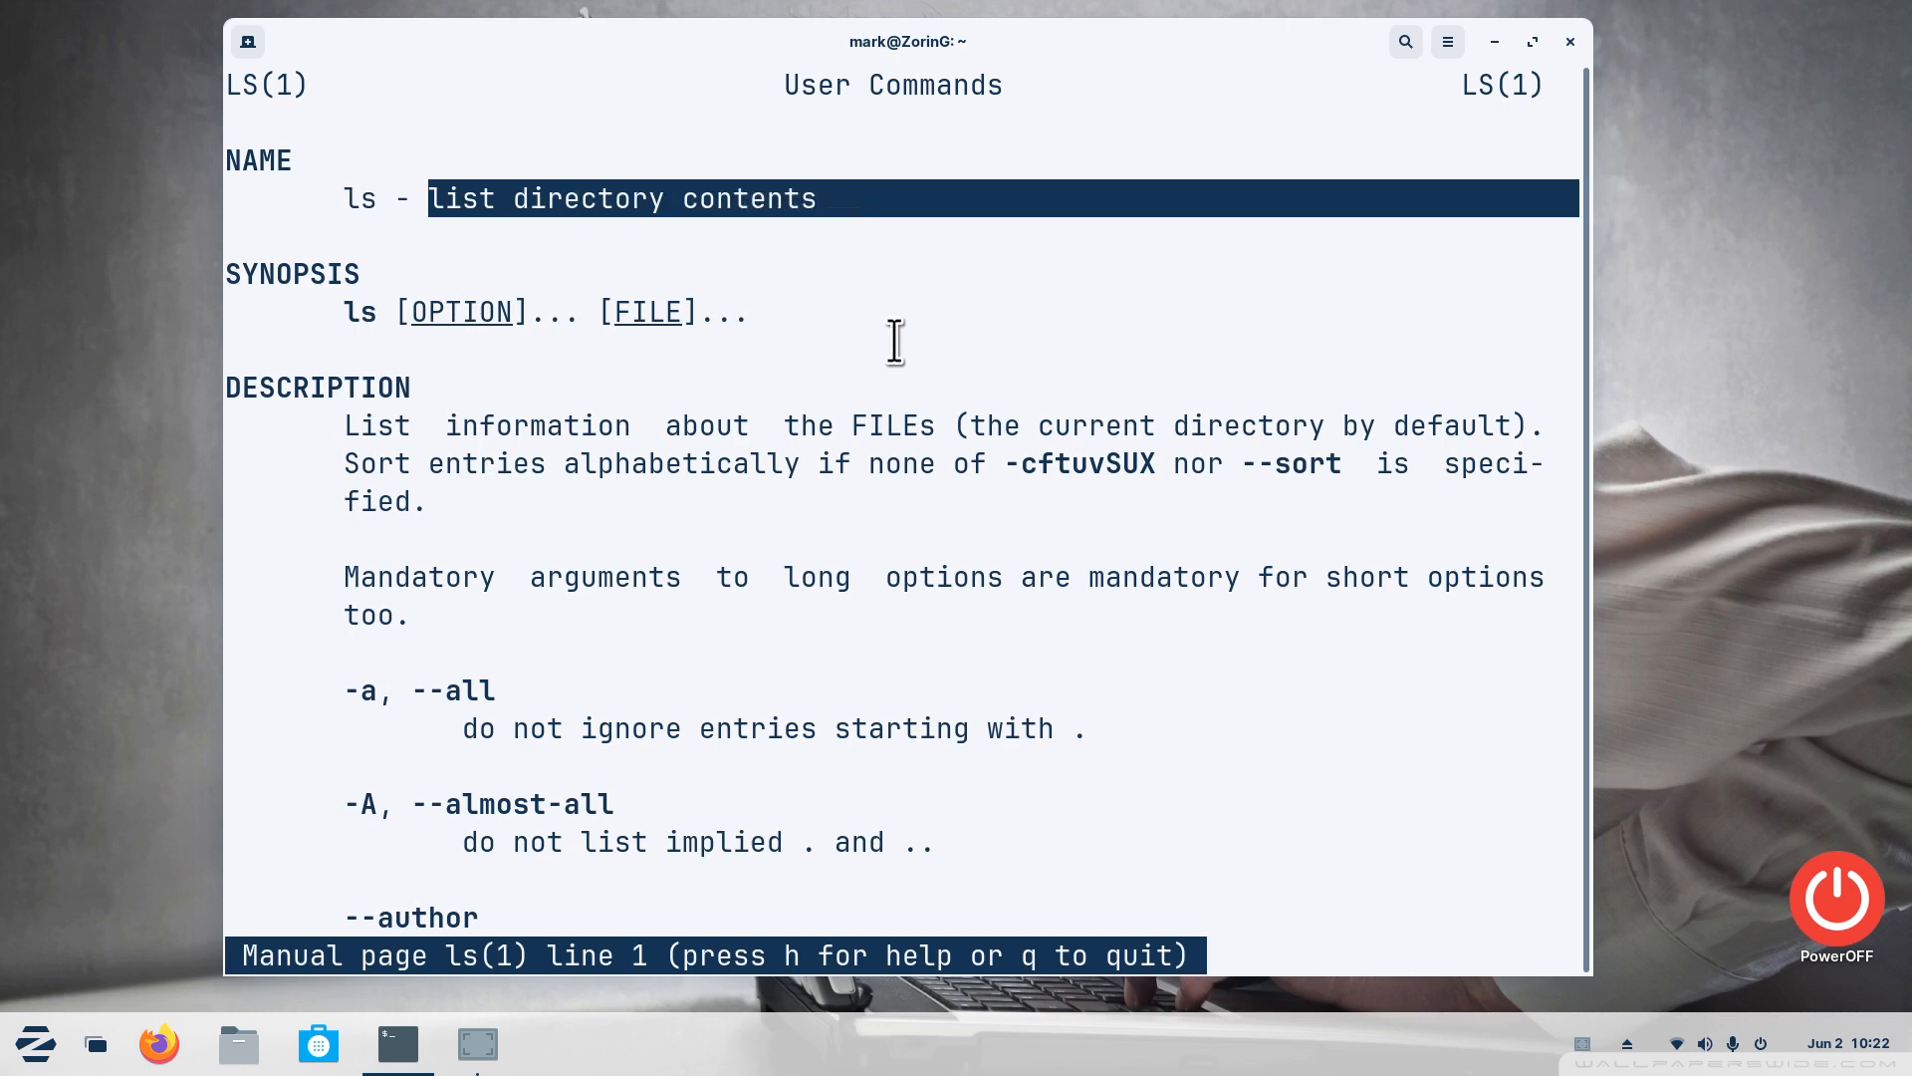
# Quit the man page and list the connected USB devices with lsusb
pyautogui.press('q')
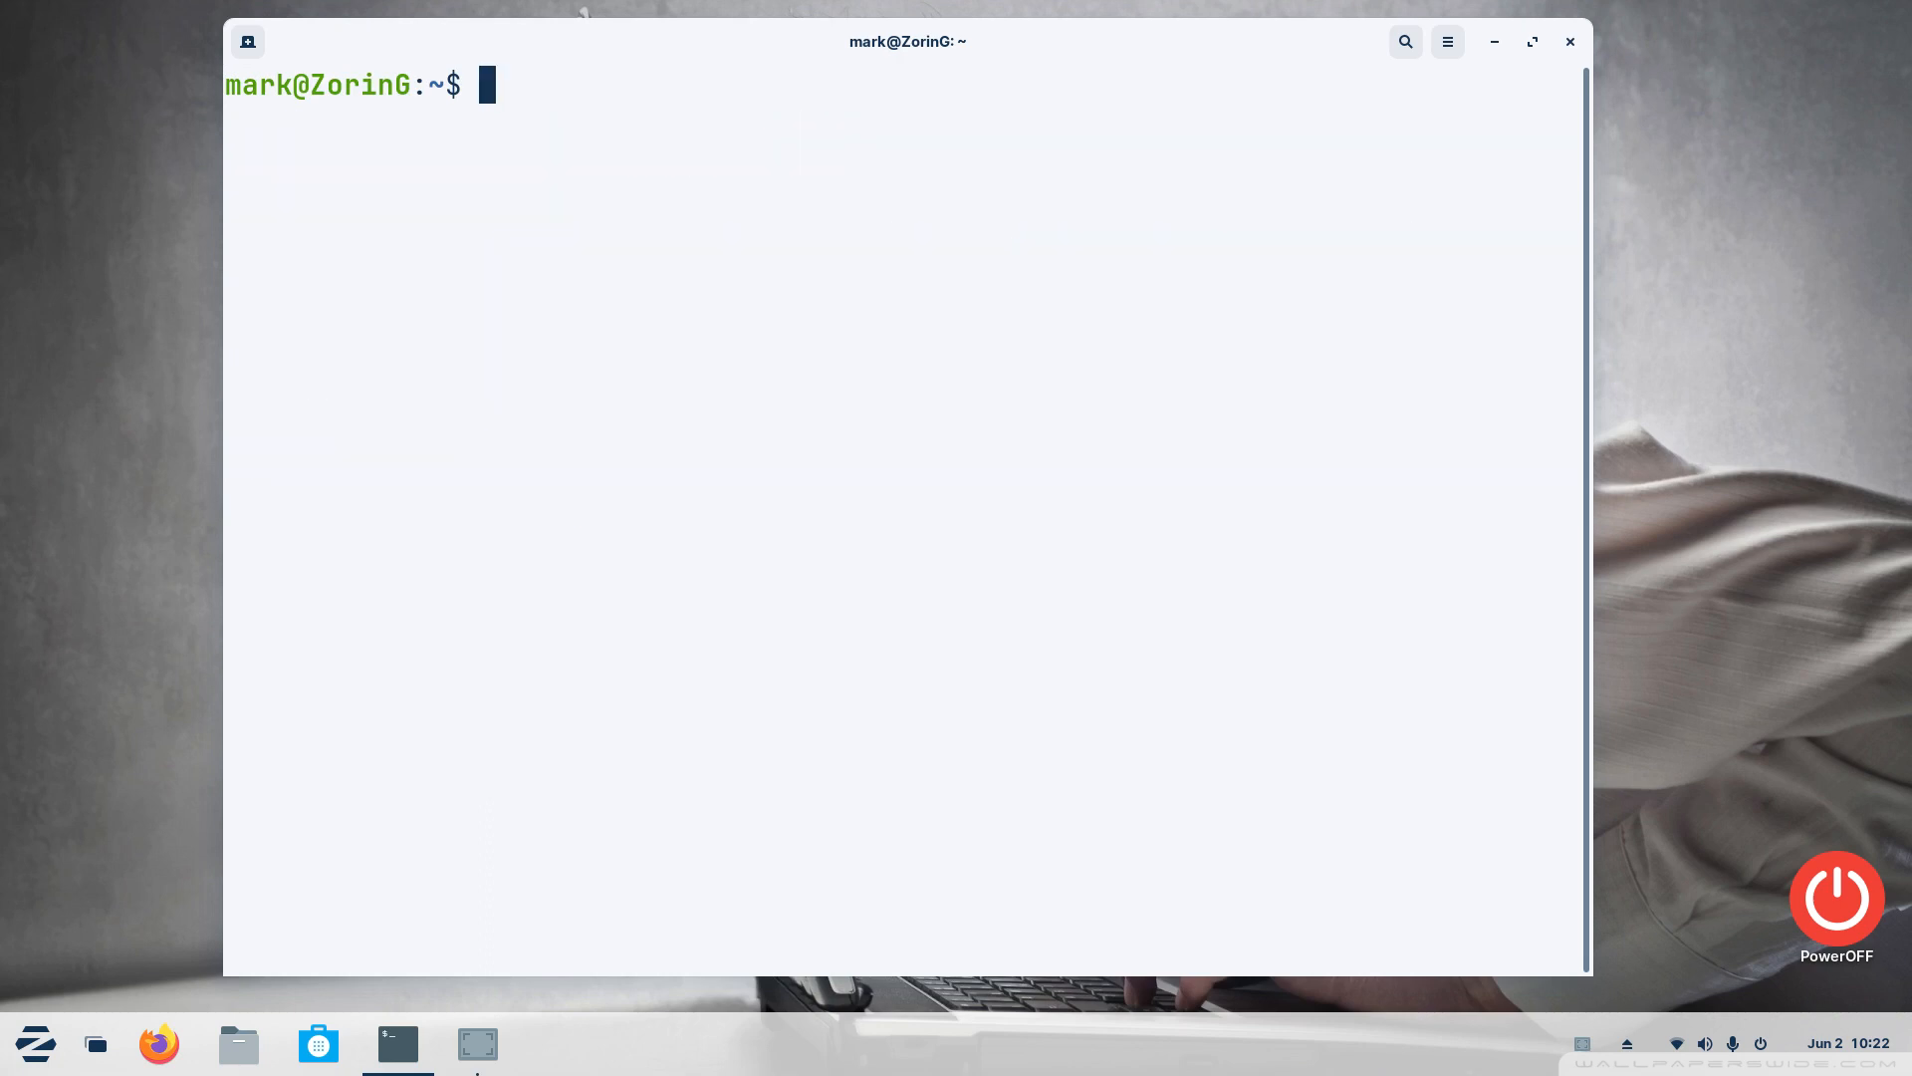
pyautogui.write('ls')
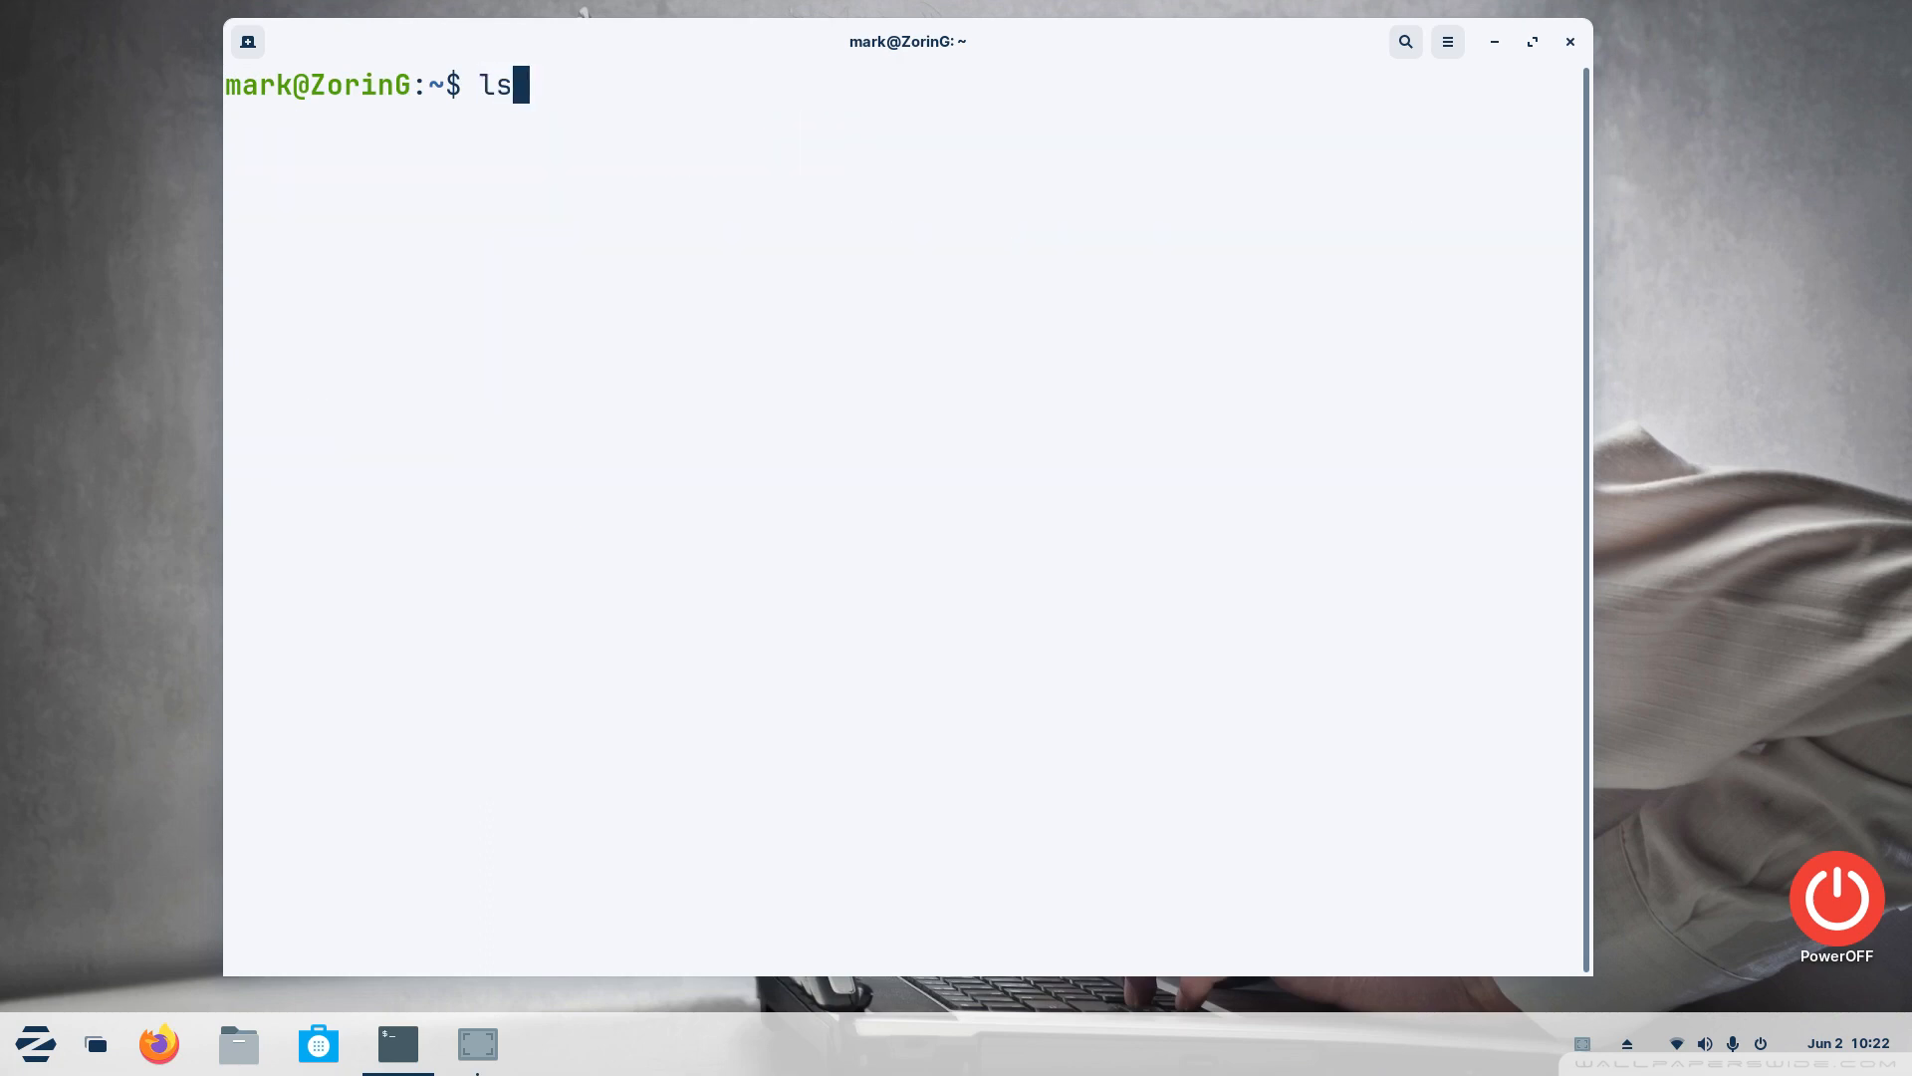
pyautogui.write('usb')
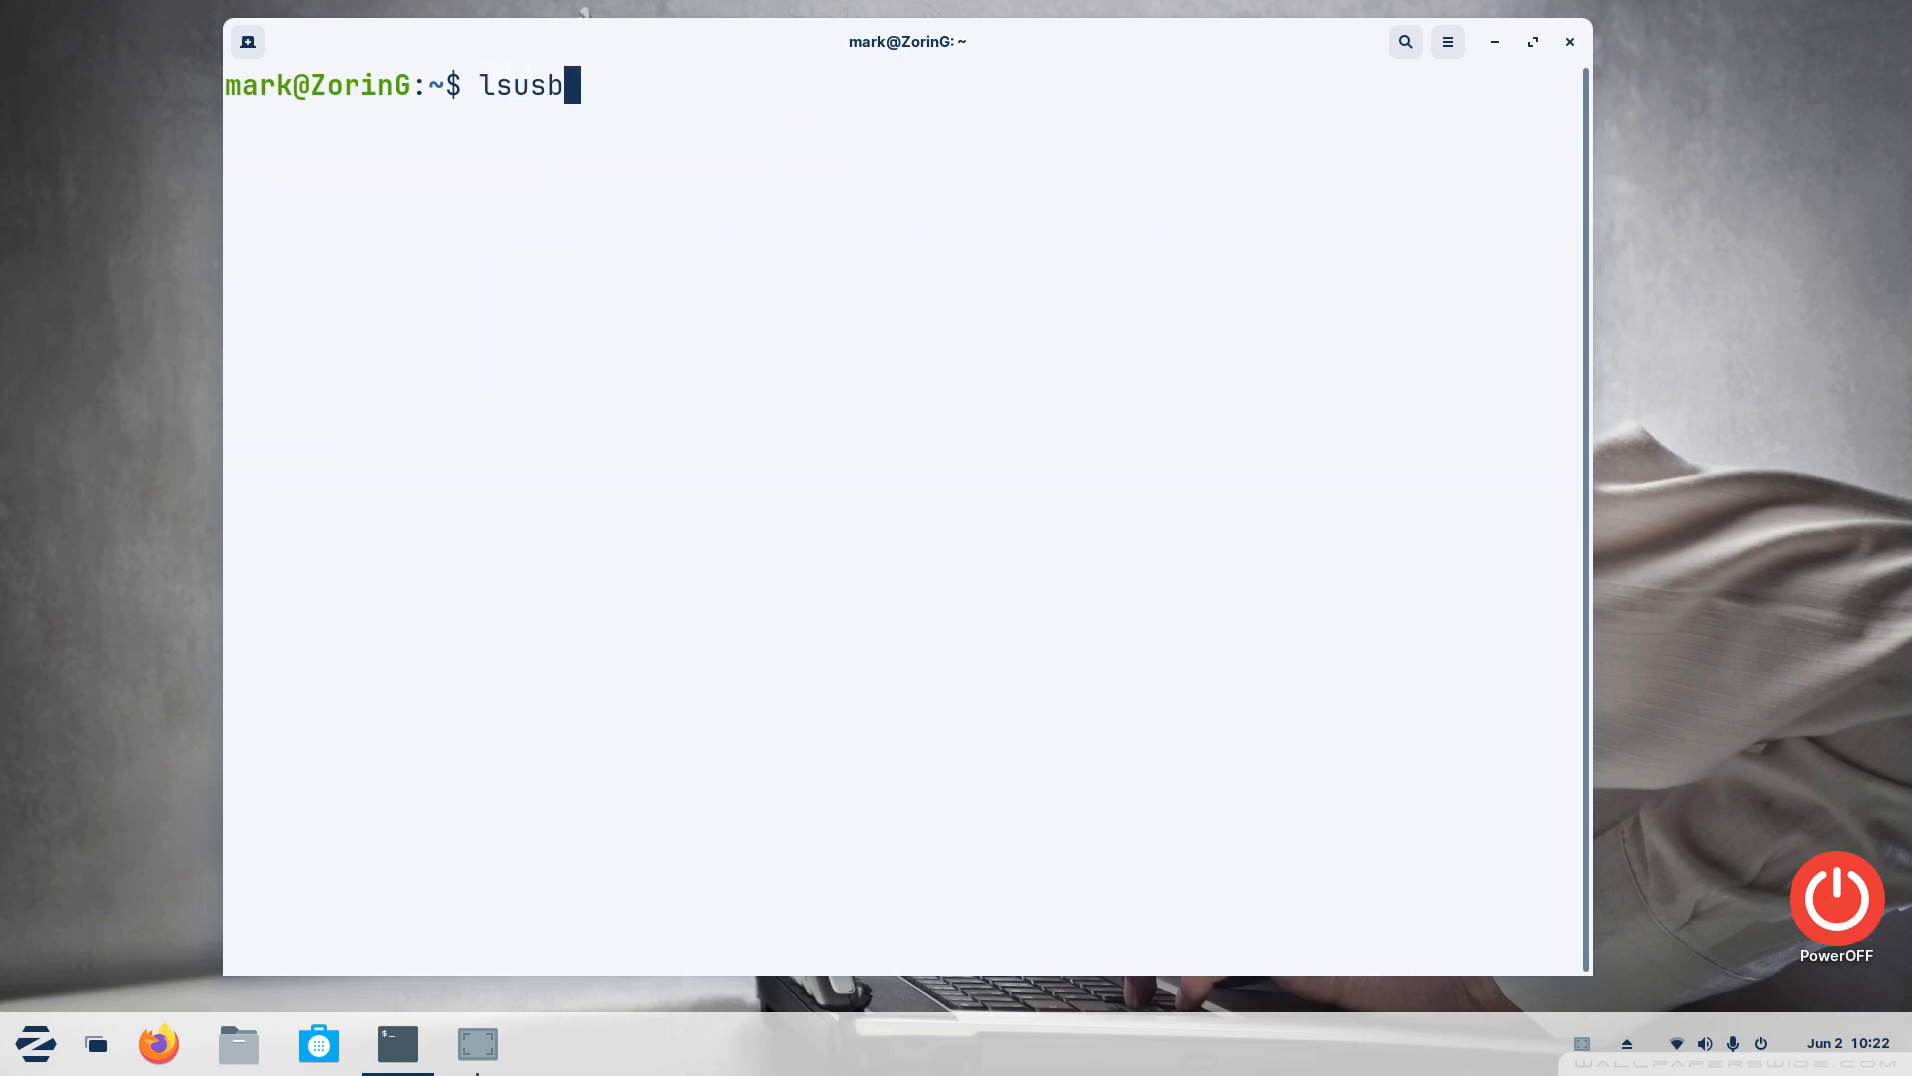
pyautogui.press('Return')
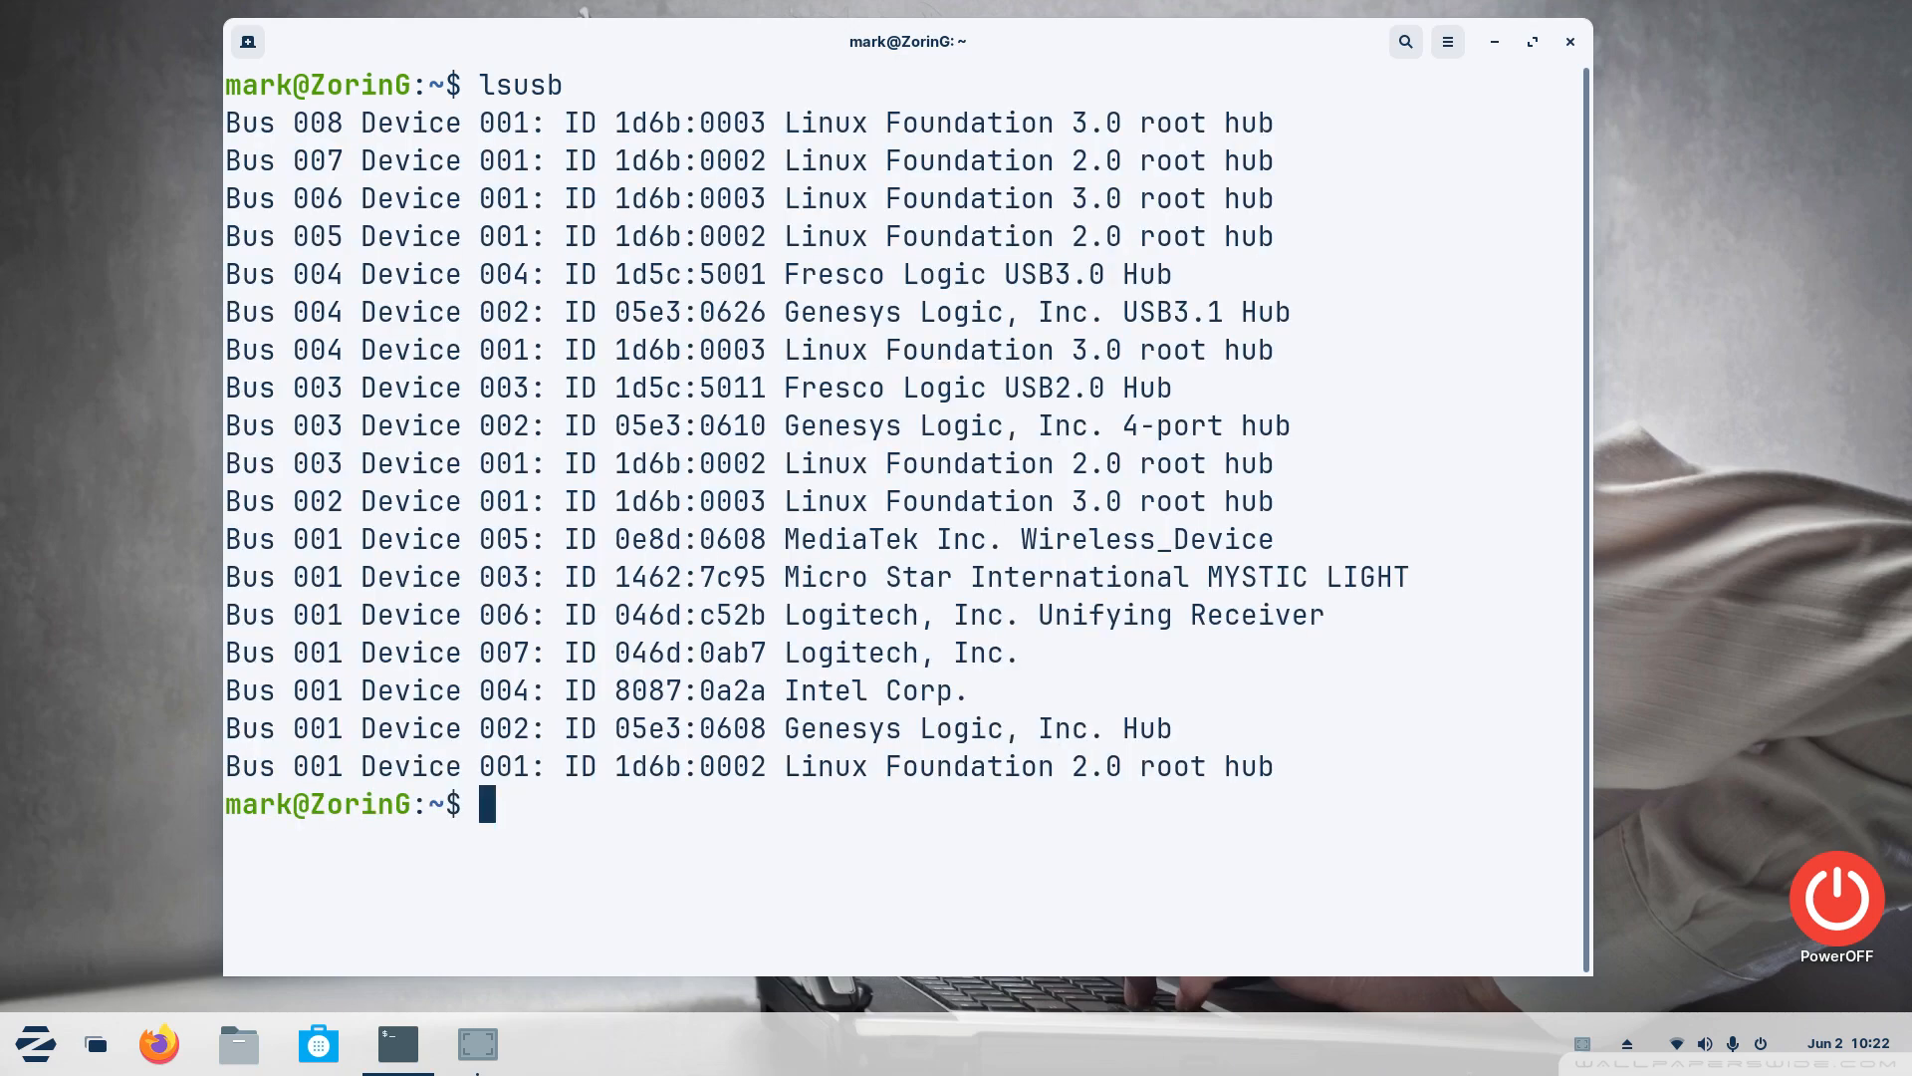
pyautogui.write('cl')
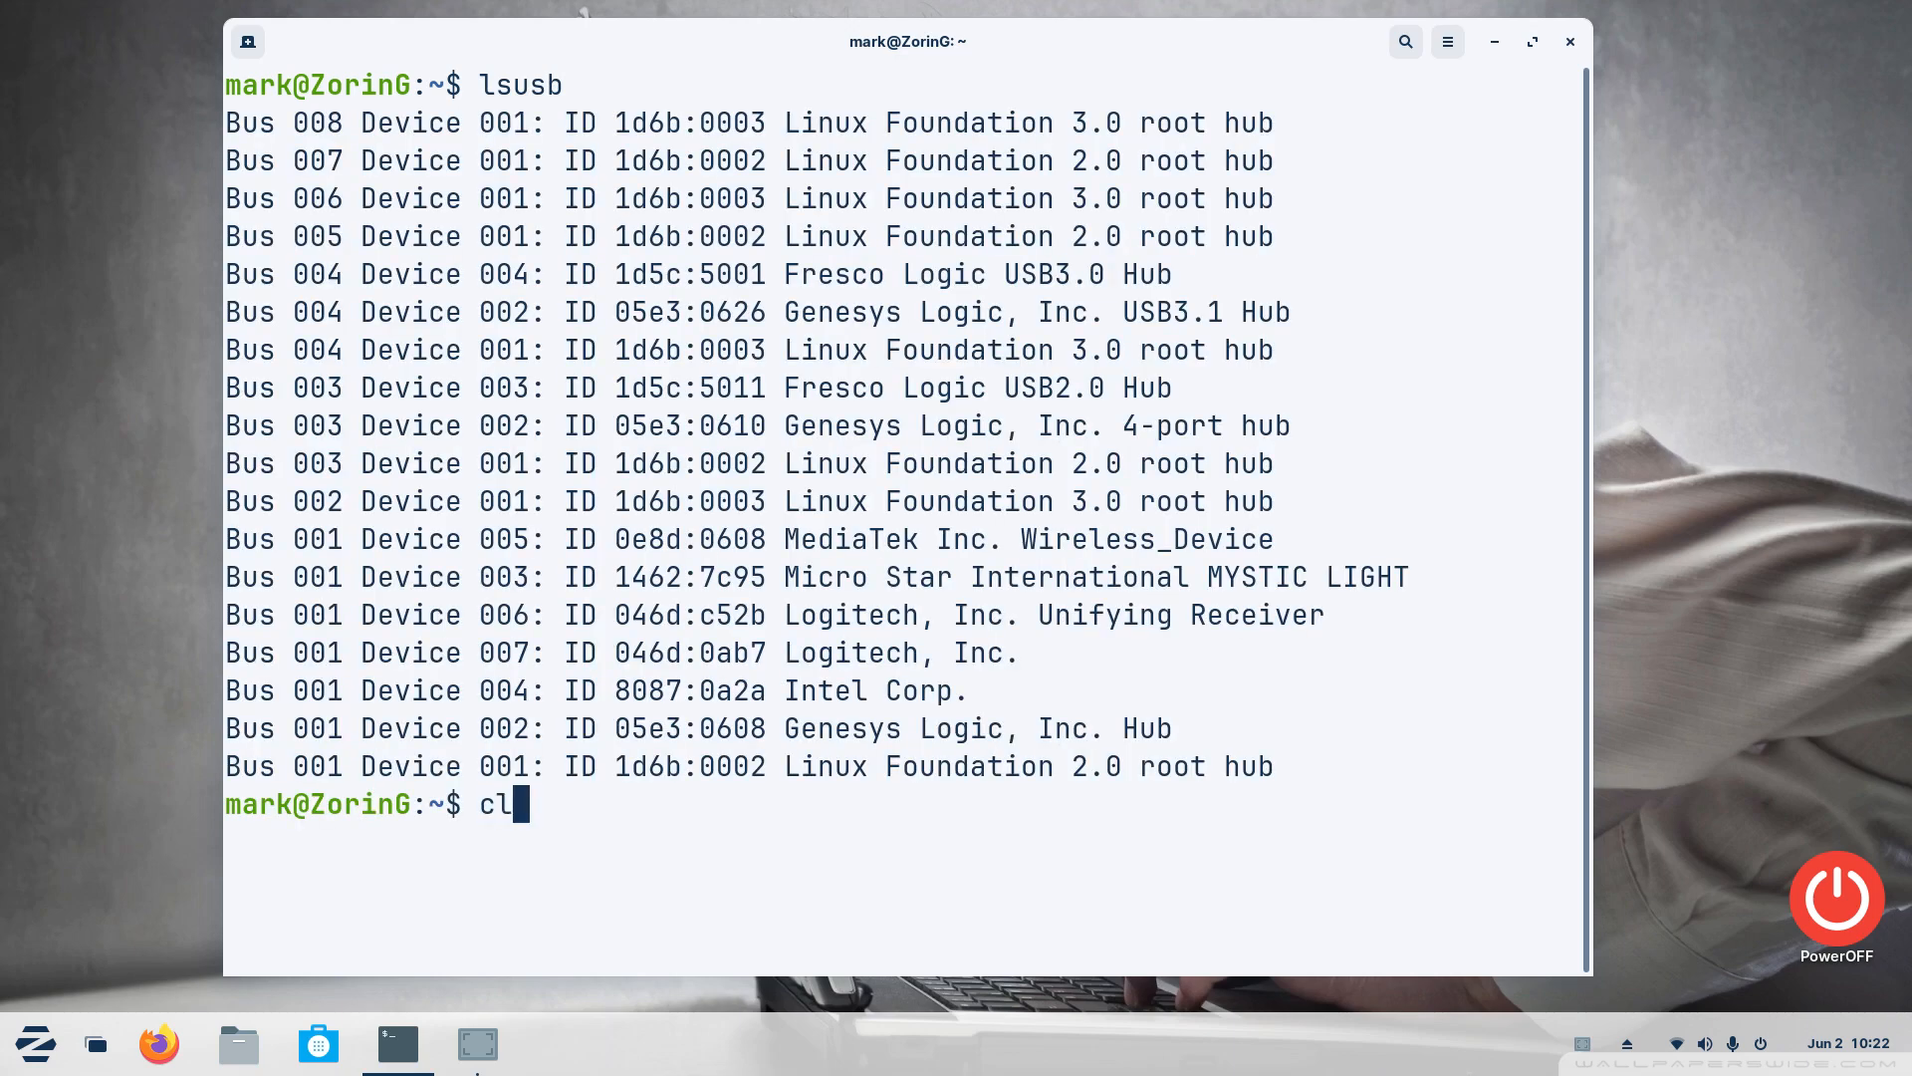
# Clear the screen and run lscpu, highlighting the AMD Ryzen 5 5600G model name
pyautogui.press('Return')
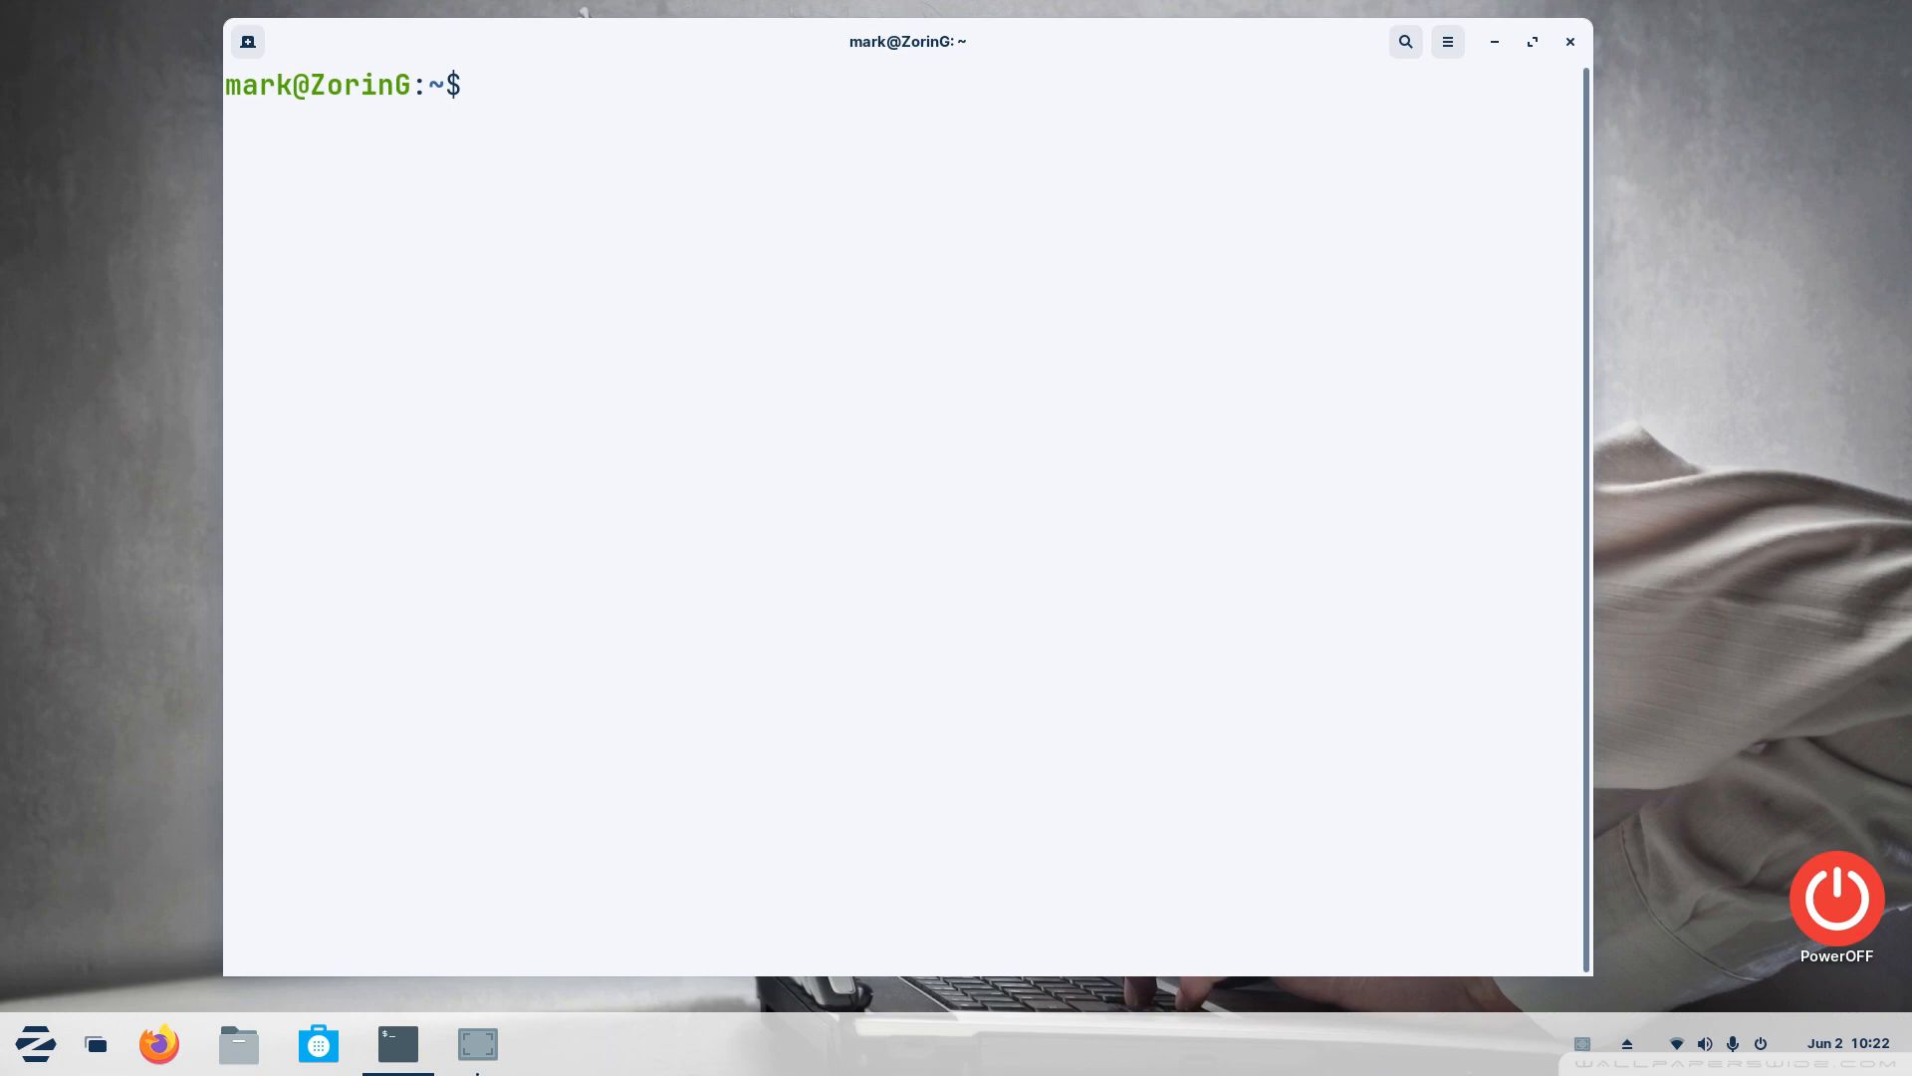
pyautogui.write('lscpu')
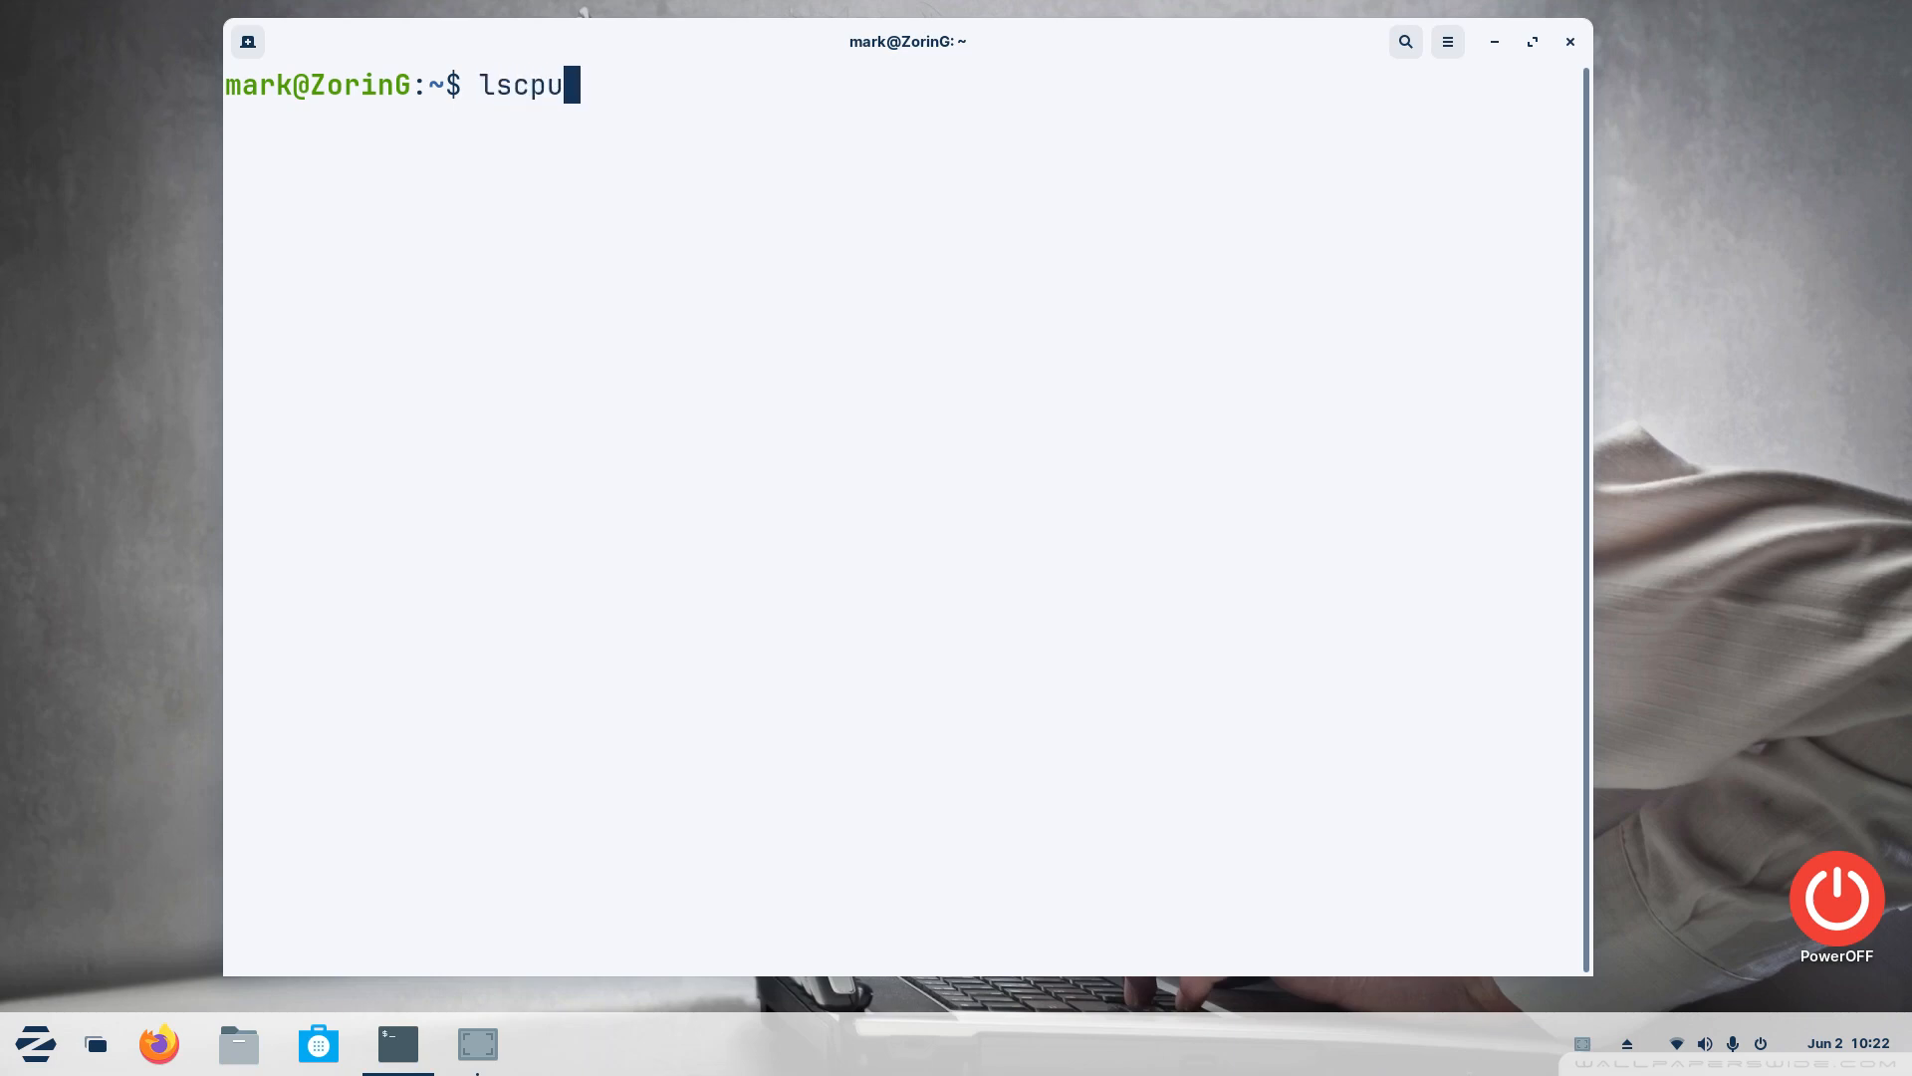
pyautogui.press('Return')
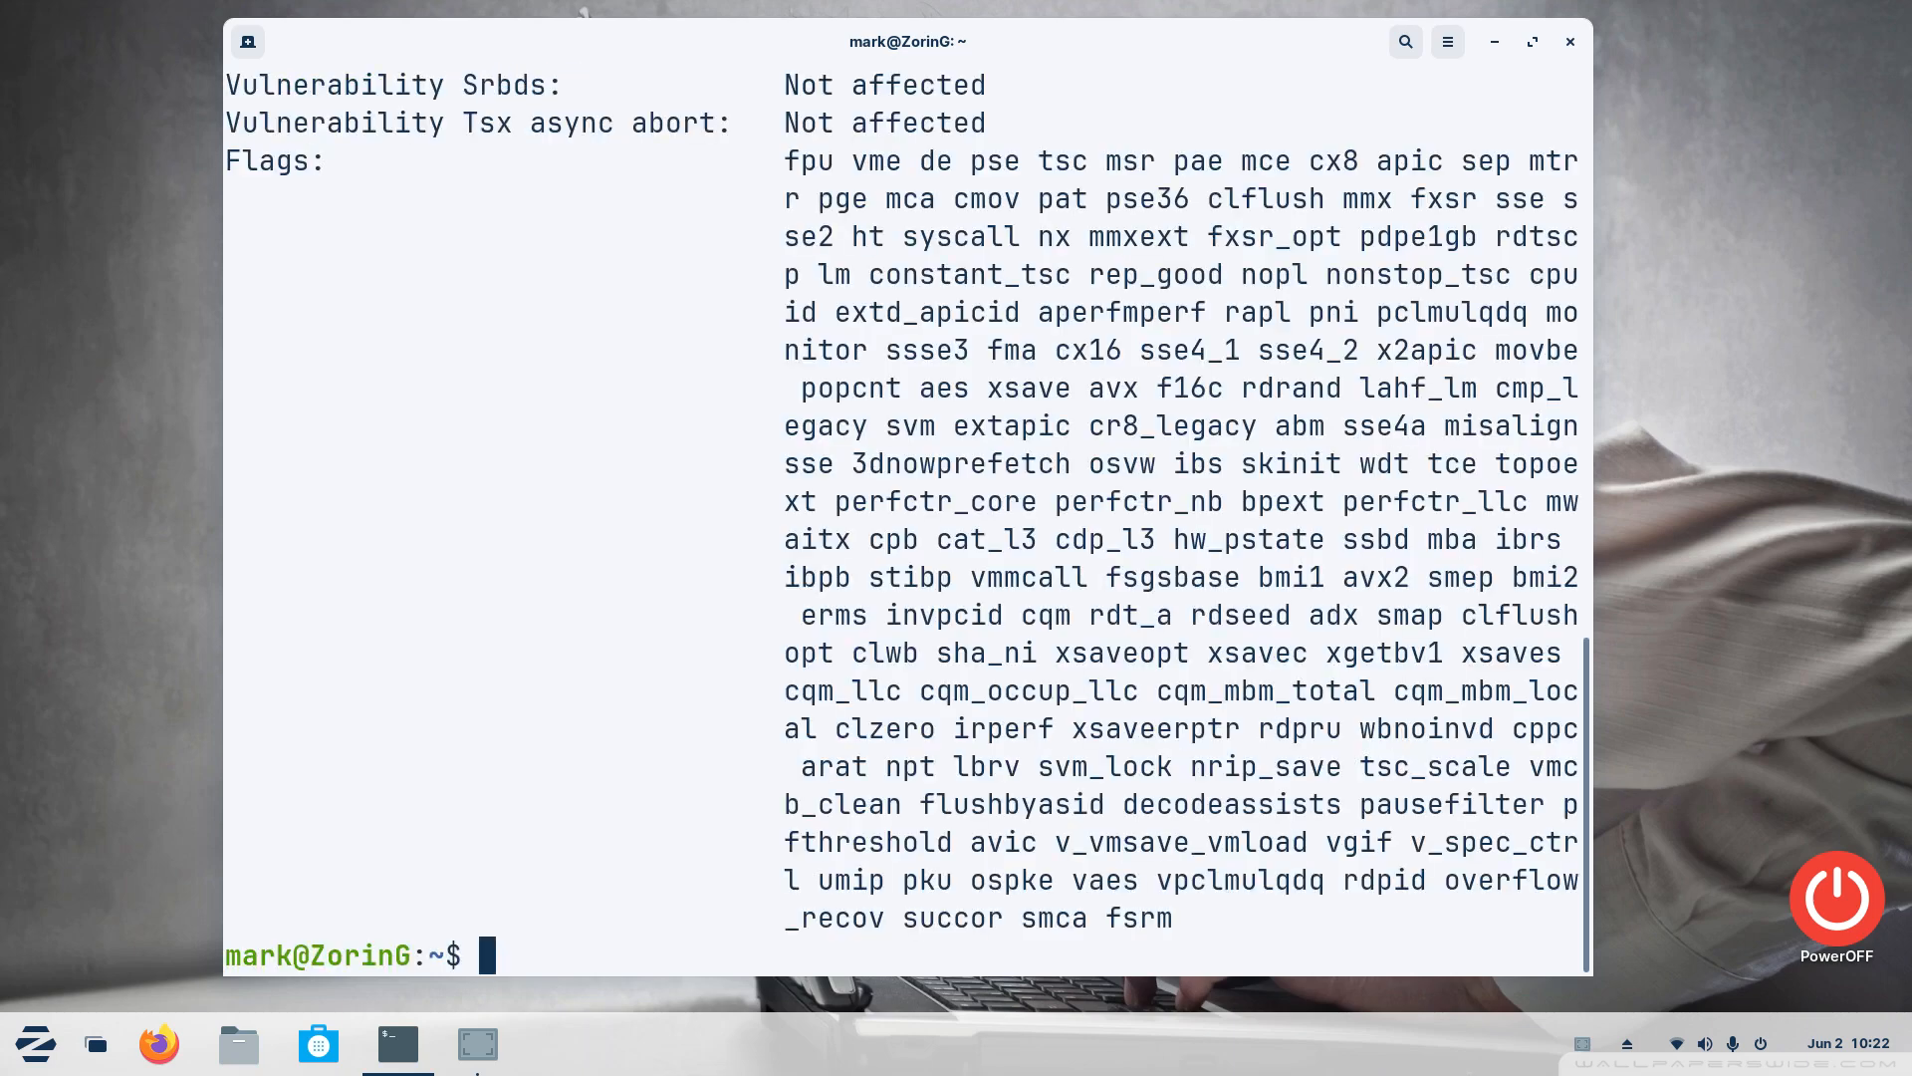
pyautogui.moveTo(960, 426)
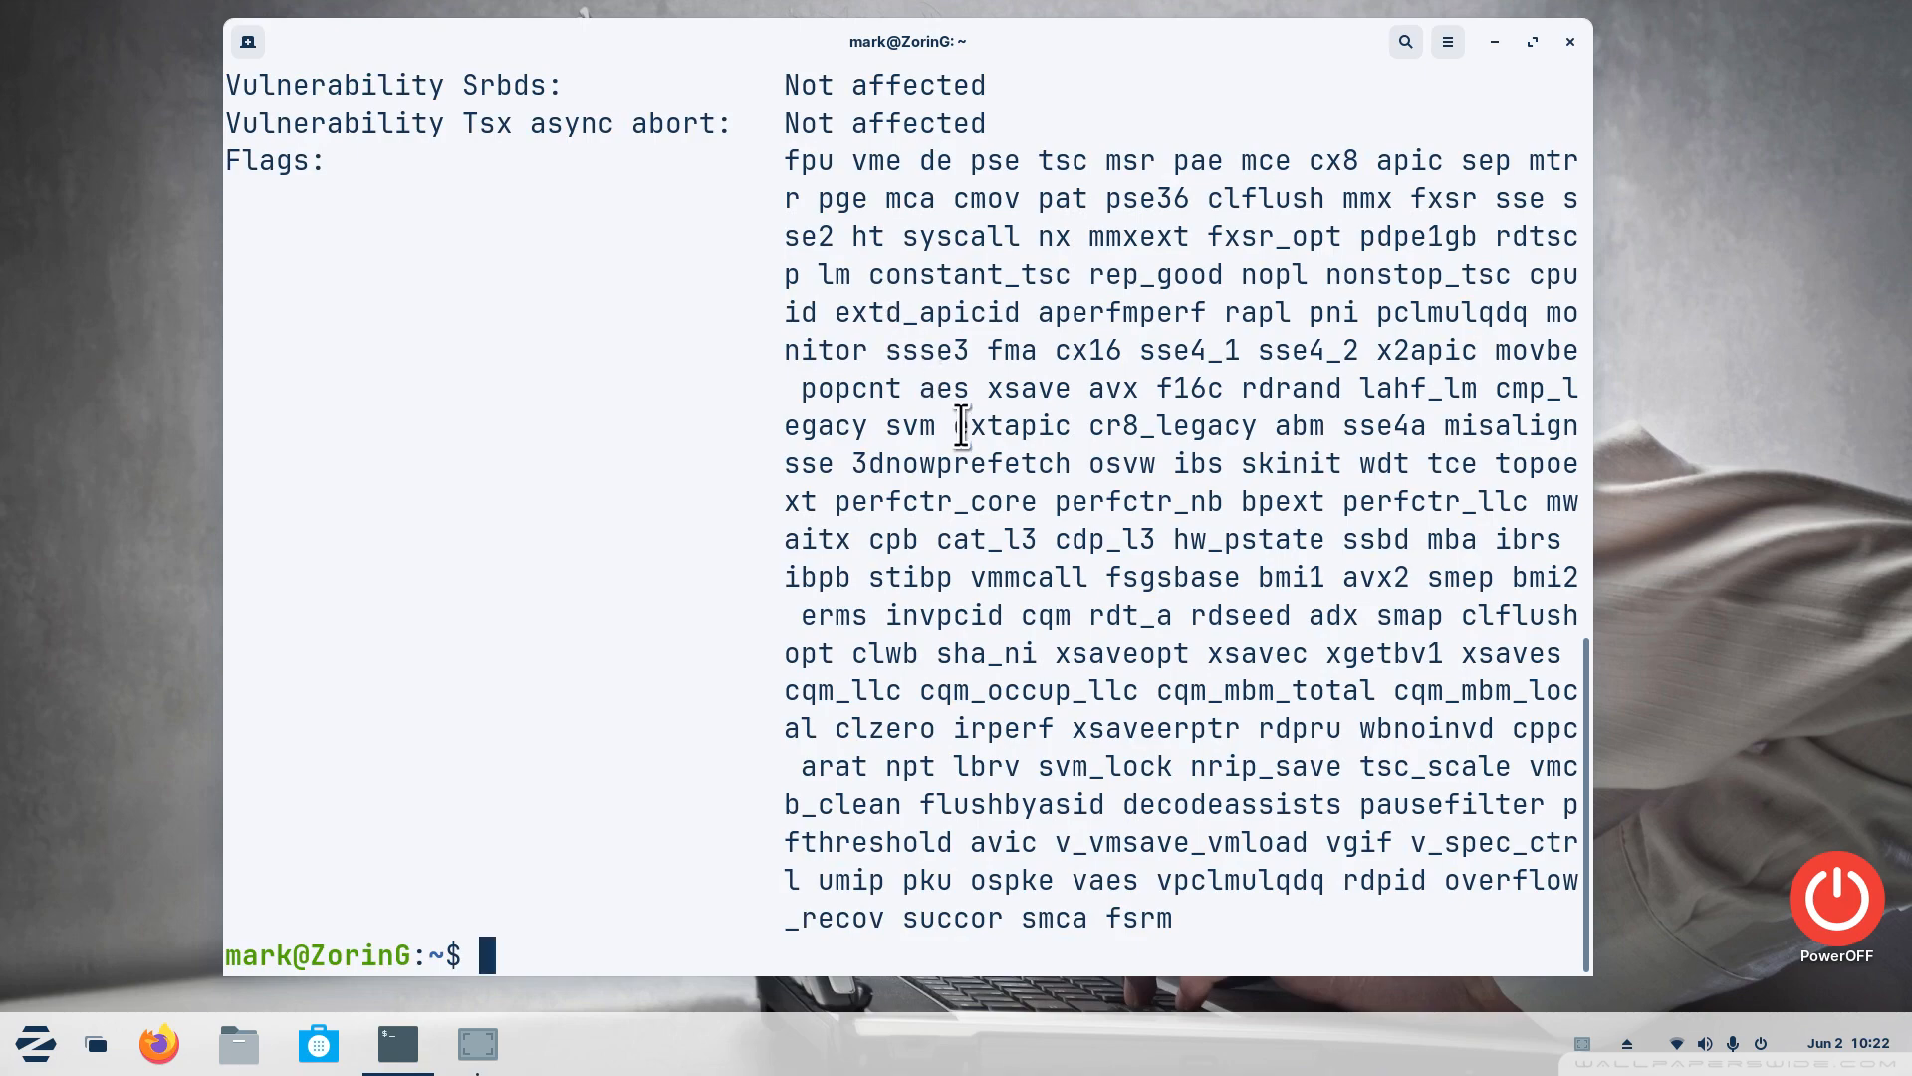
pyautogui.scroll(3)
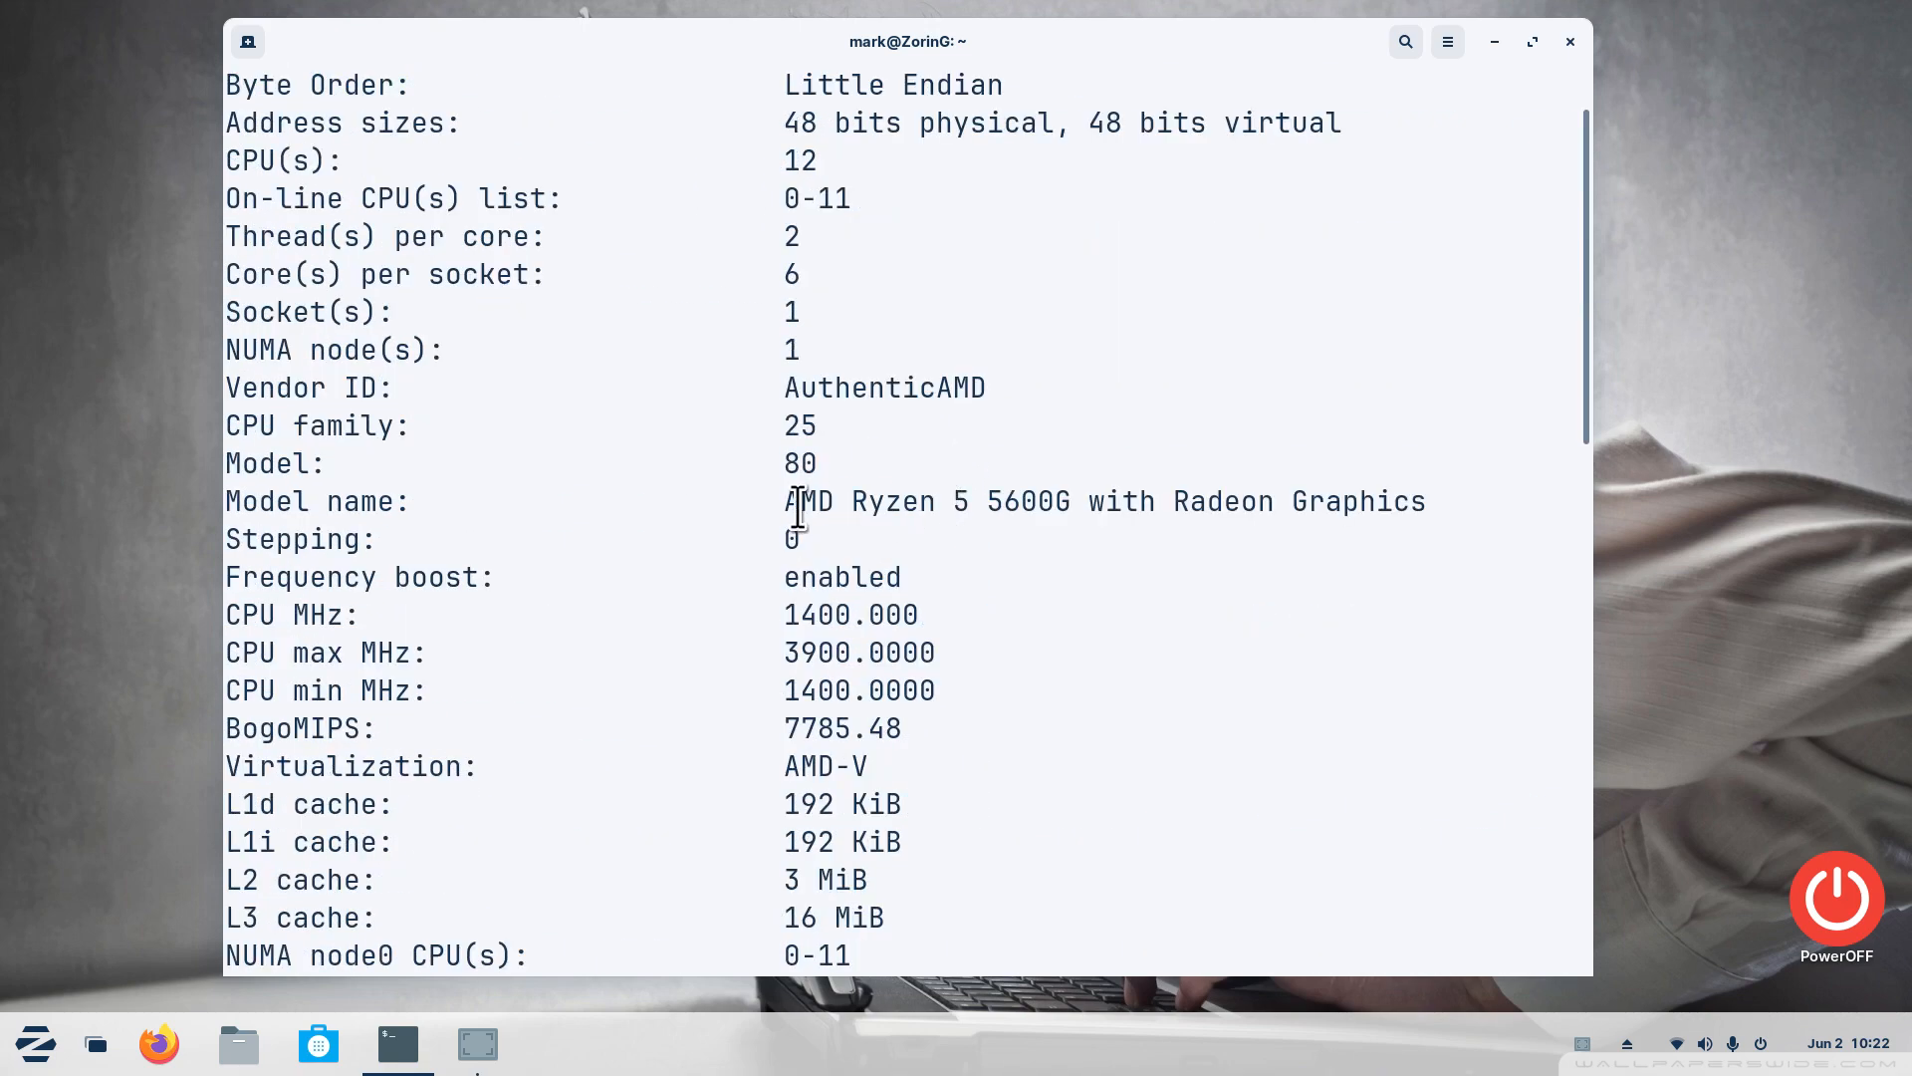
pyautogui.doubleClick(891, 502)
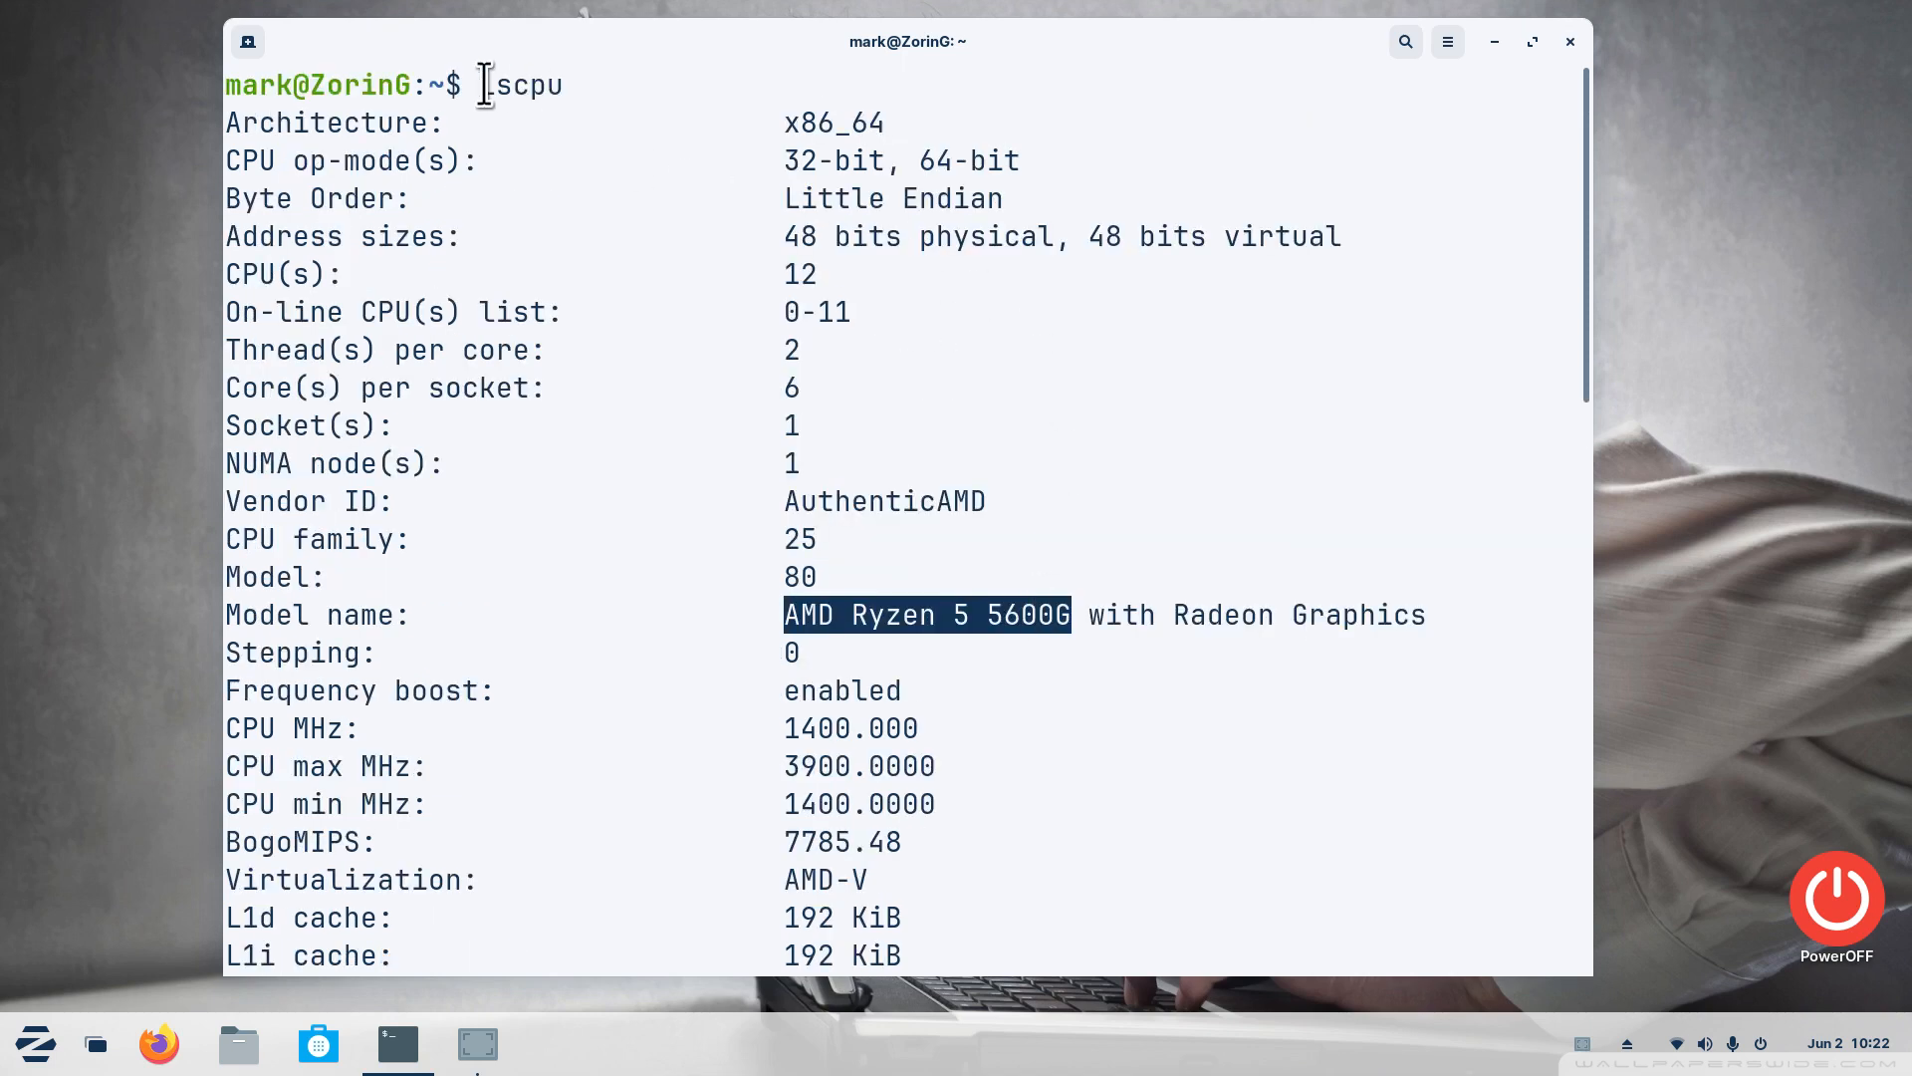
pyautogui.scroll(-3)
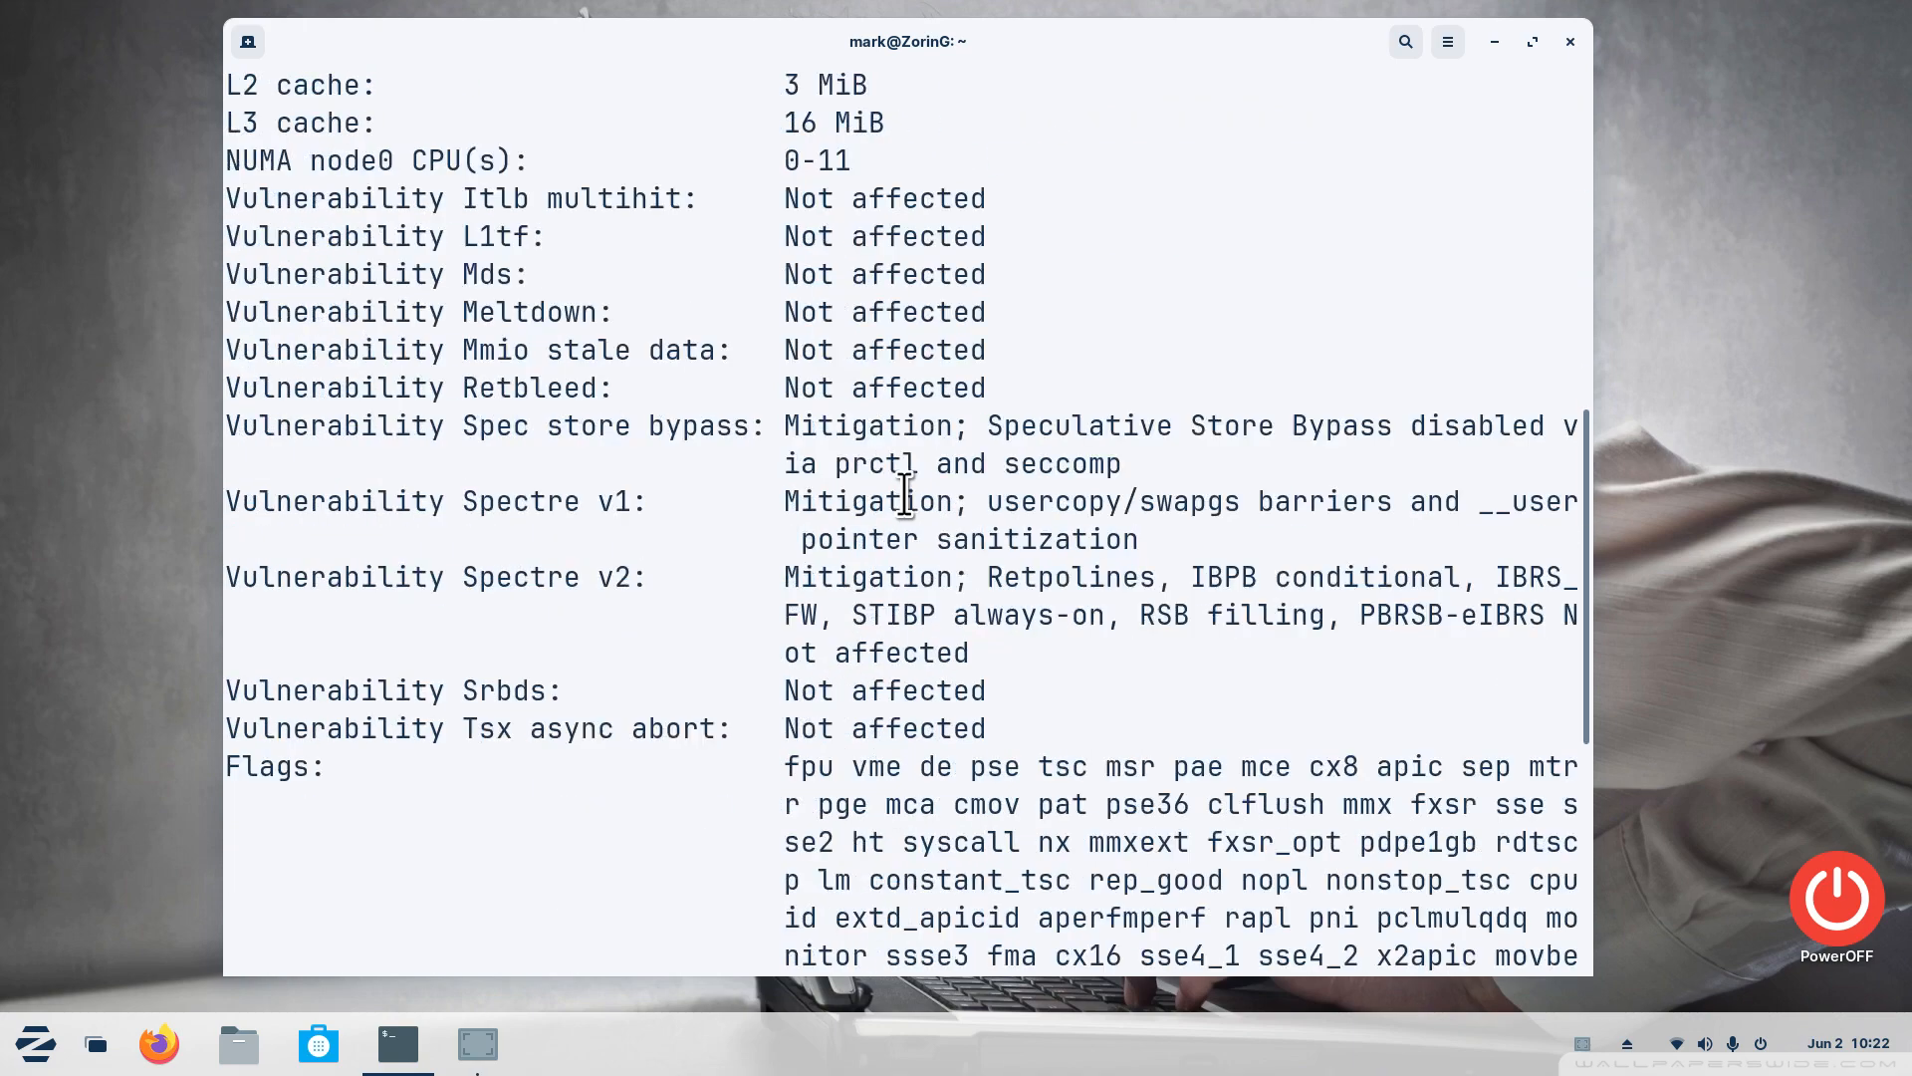
pyautogui.scroll(-3)
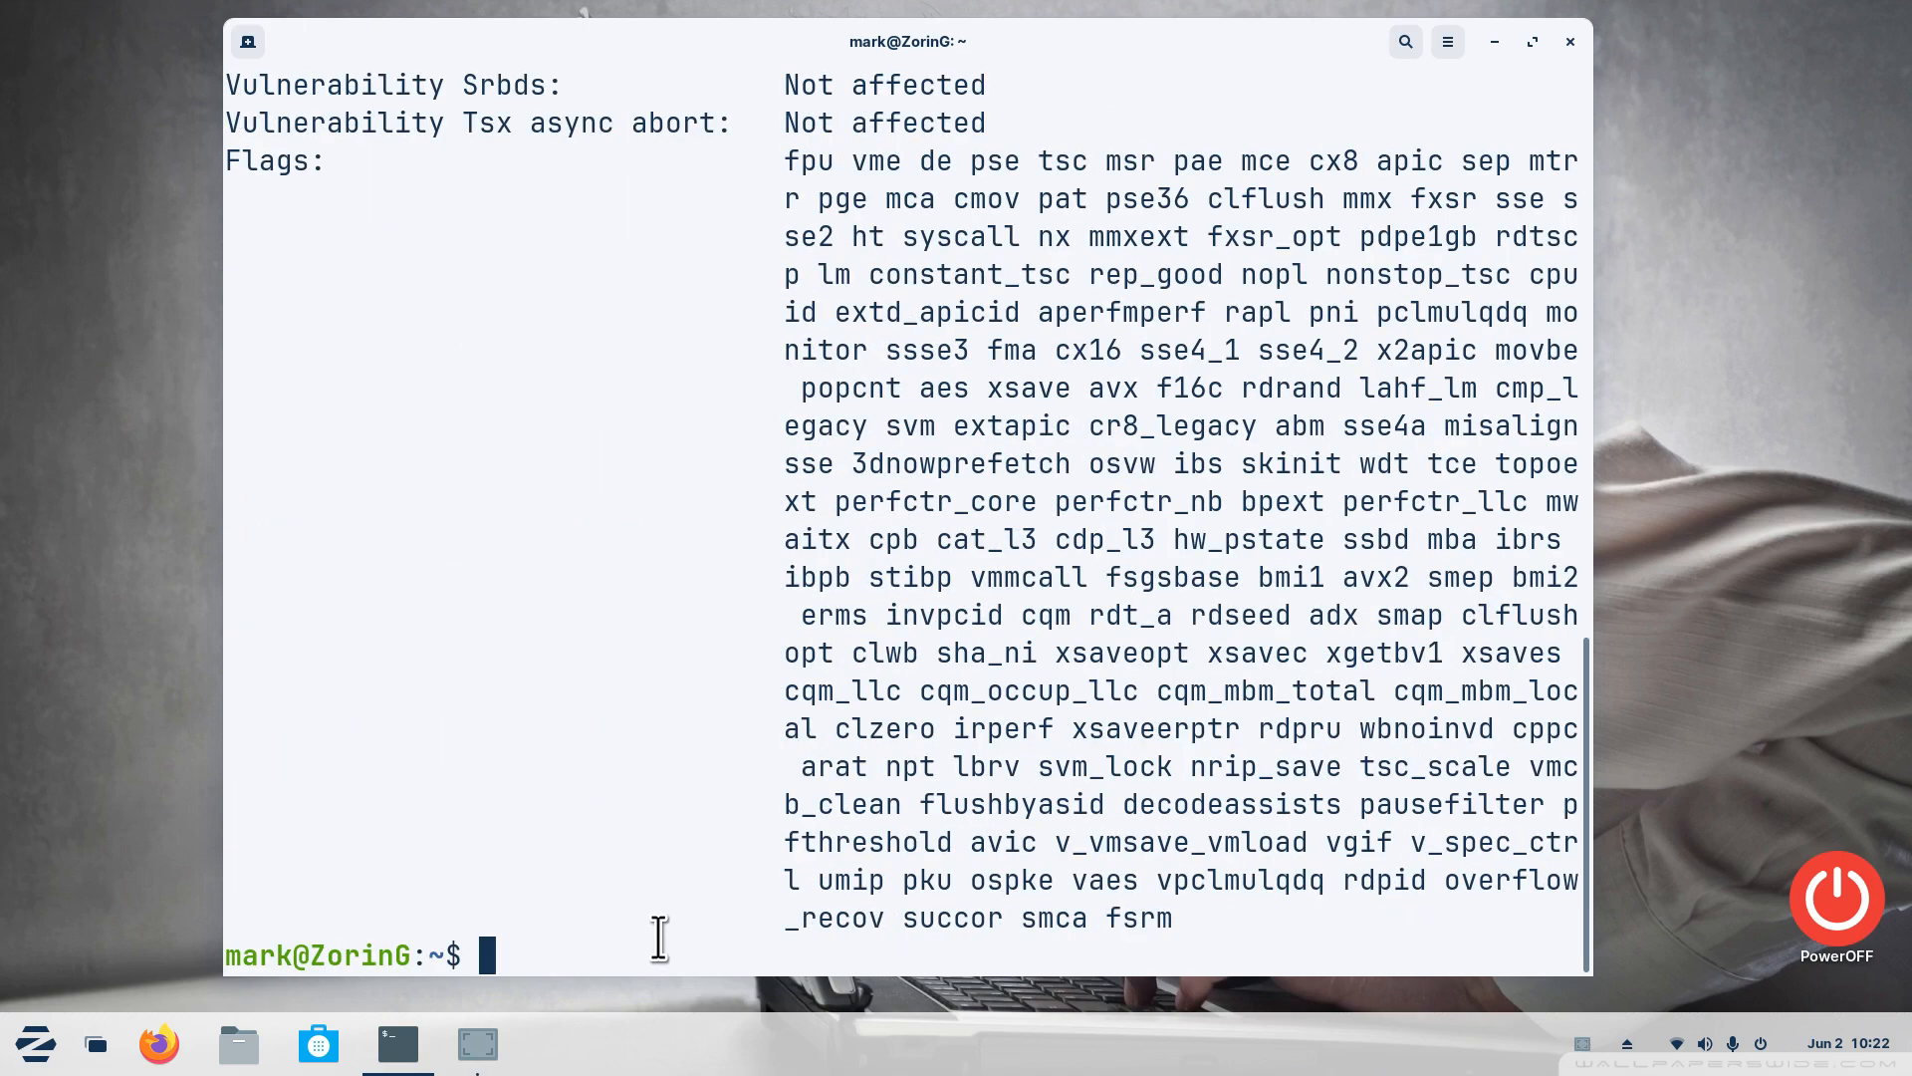
pyautogui.write('clear')
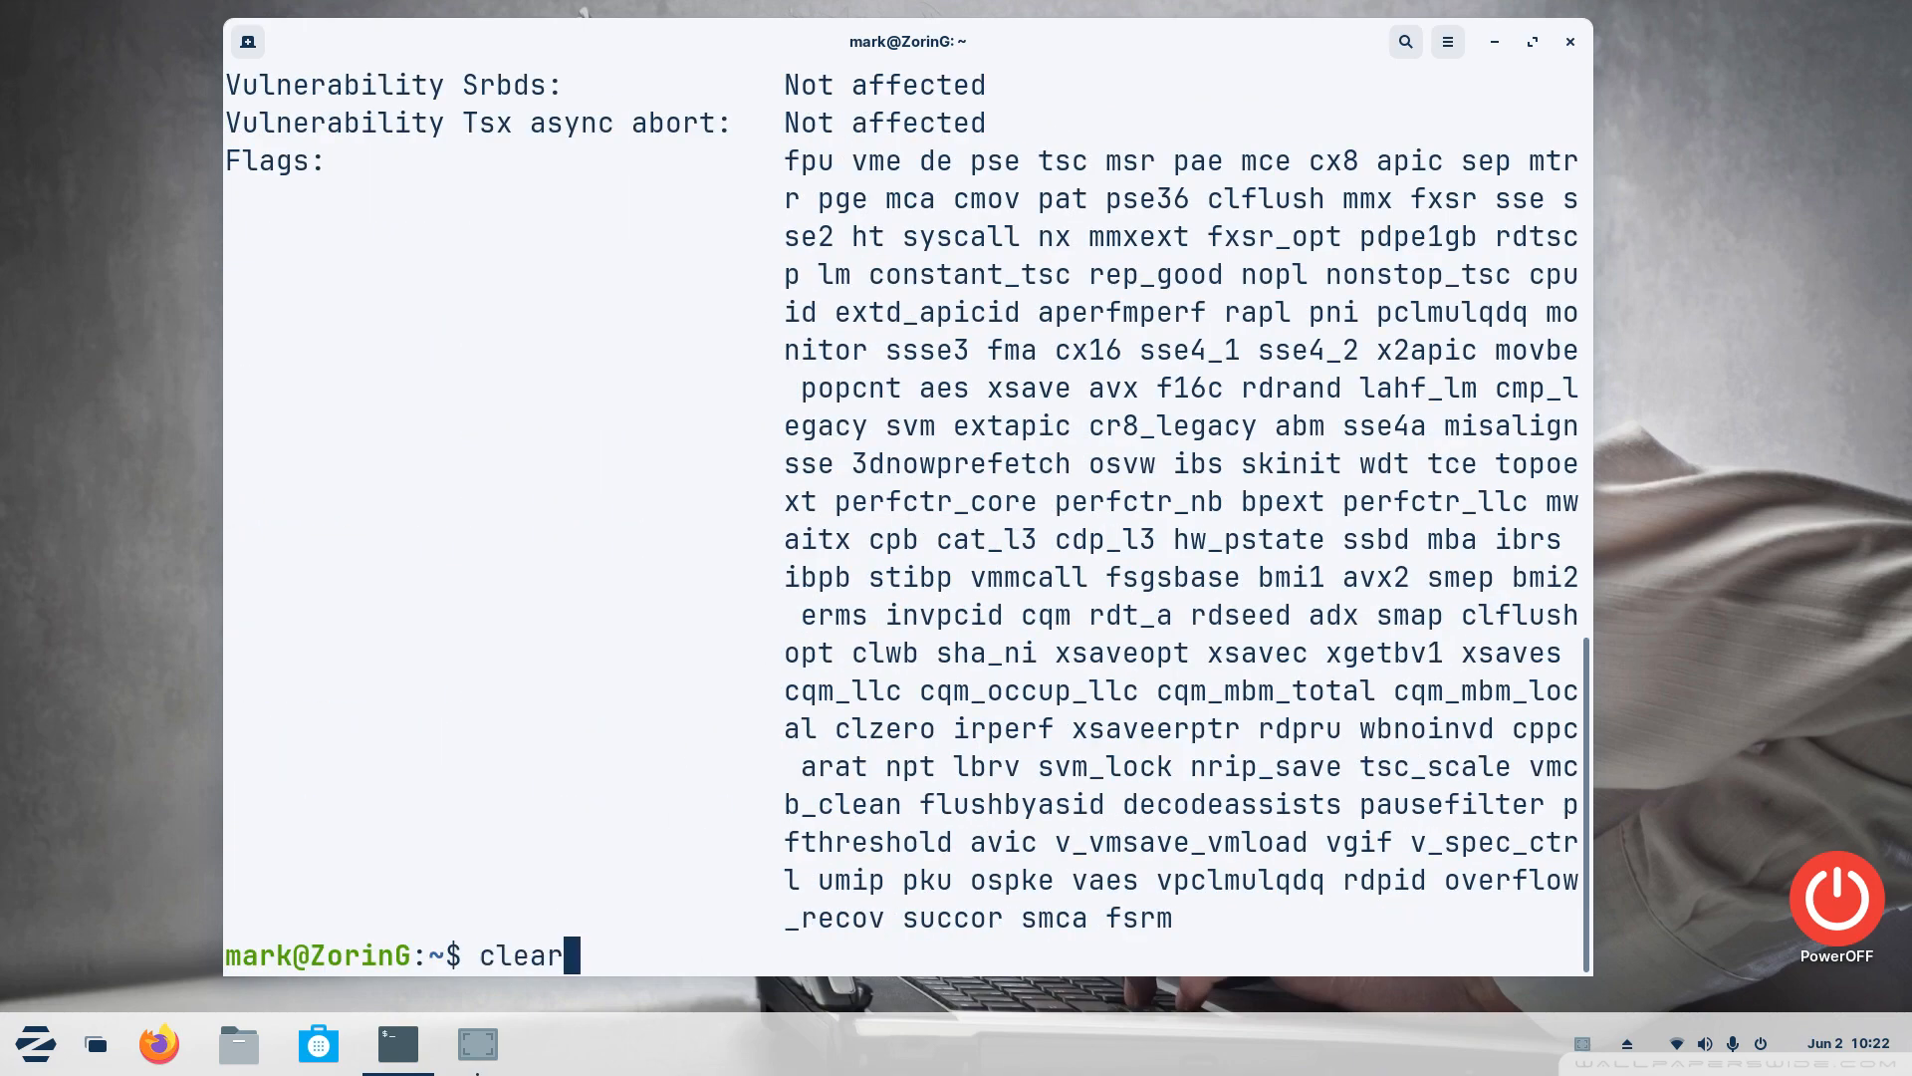
# Clear the screen, list the PCI devices with lspci, then clear again
pyautogui.press('Return')
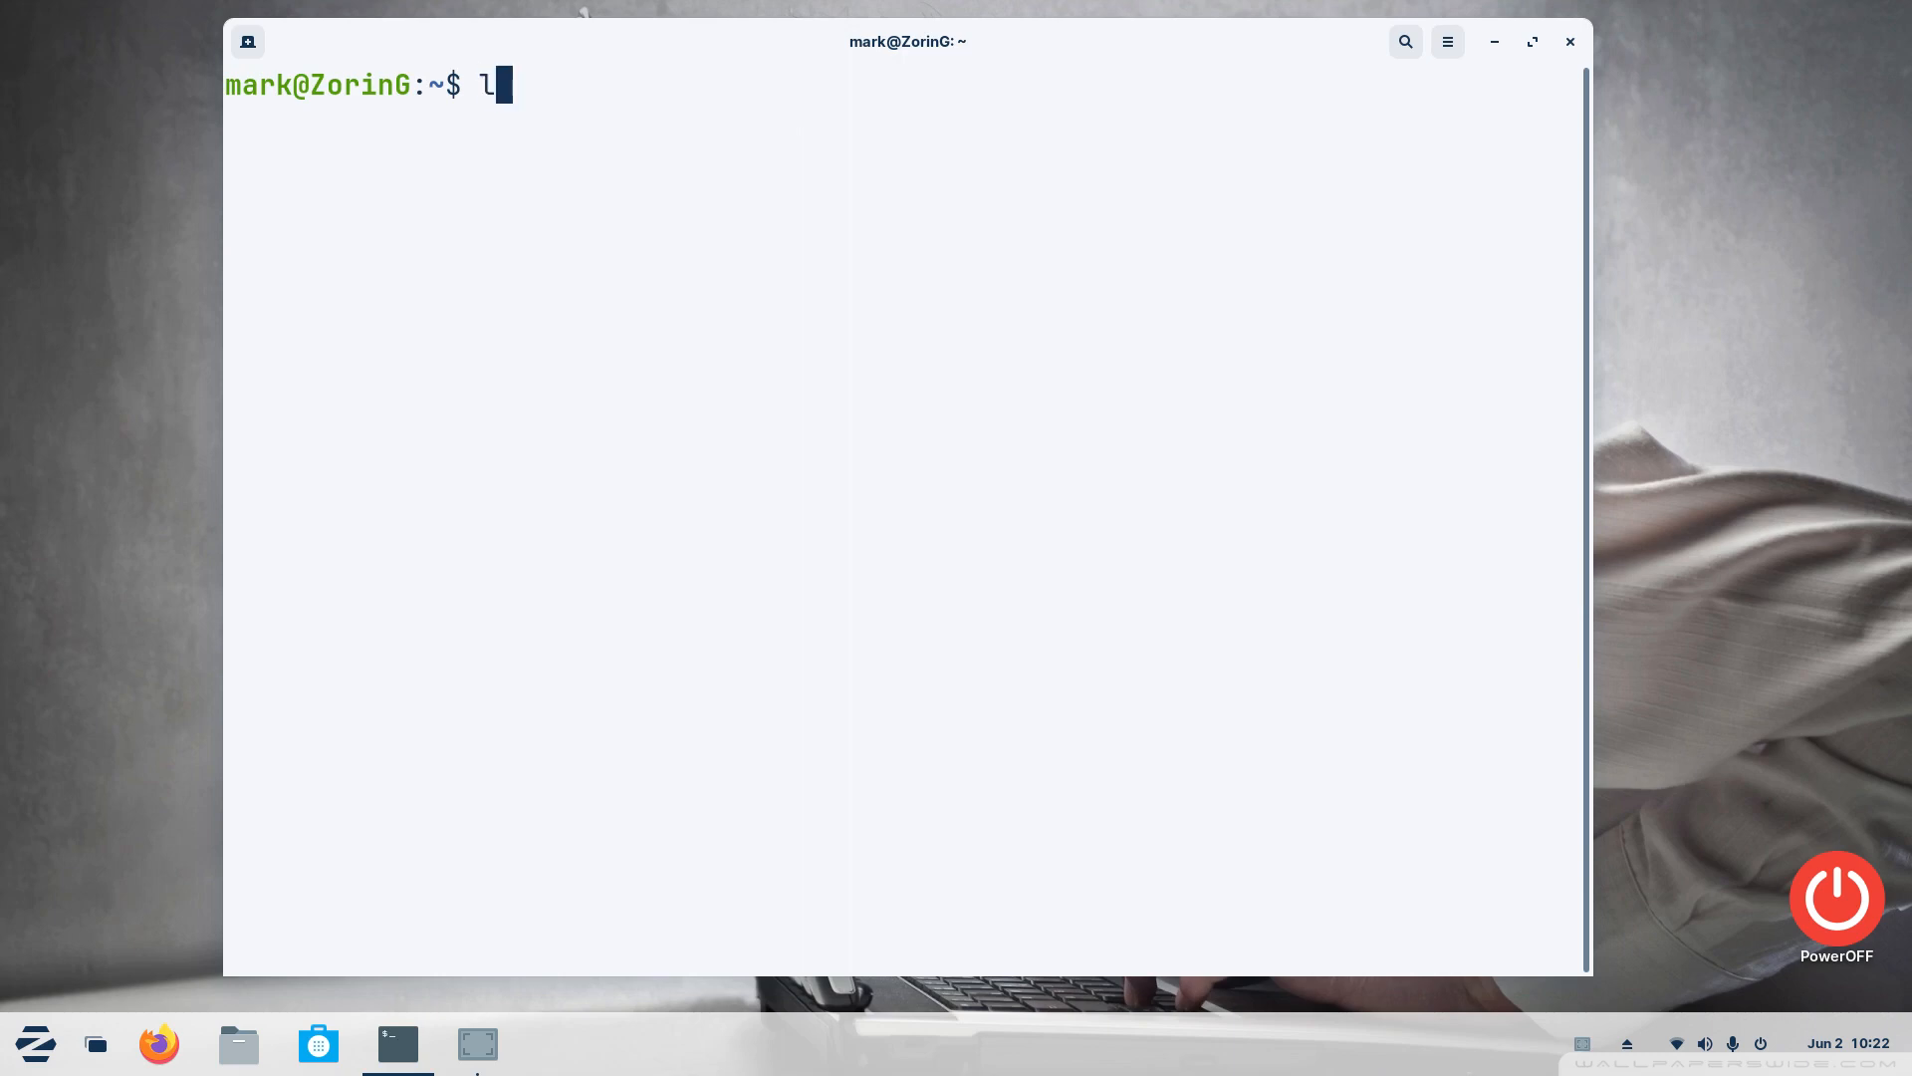
pyautogui.write('spc')
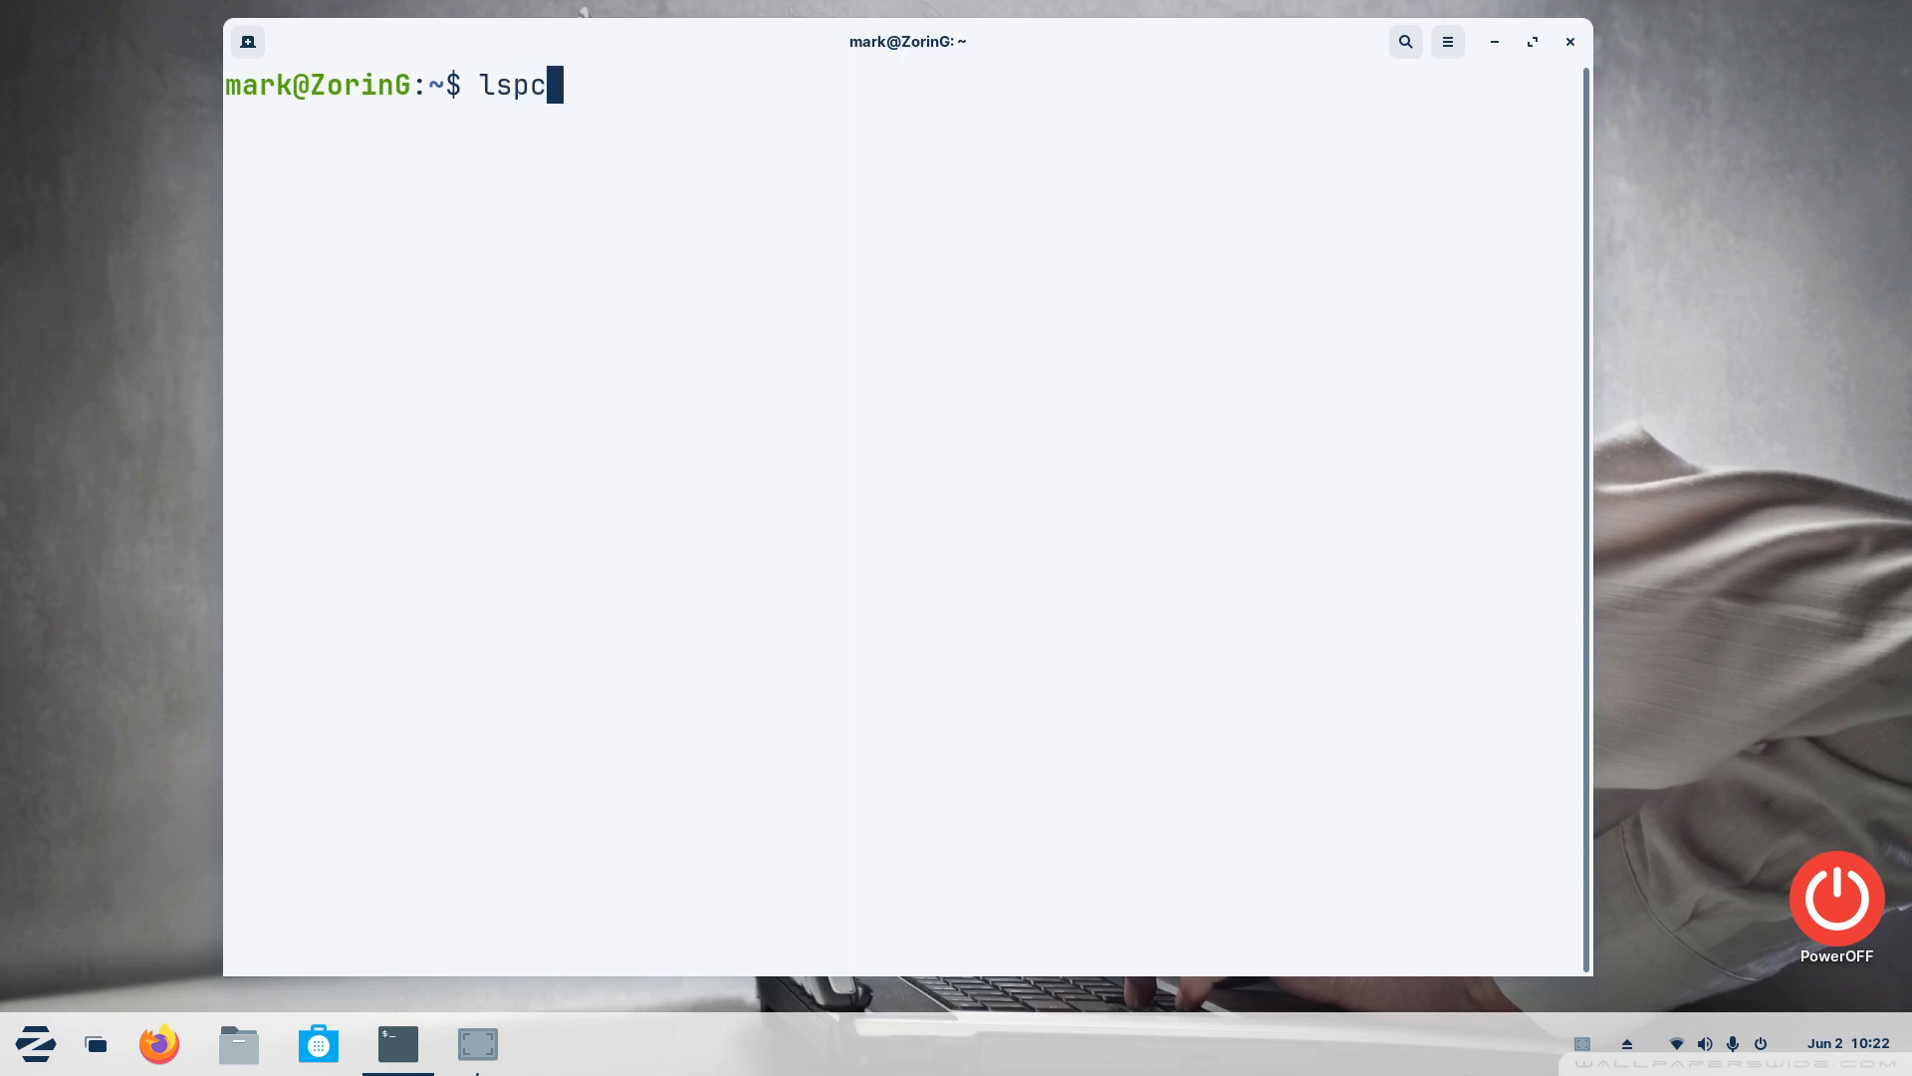
pyautogui.write('i')
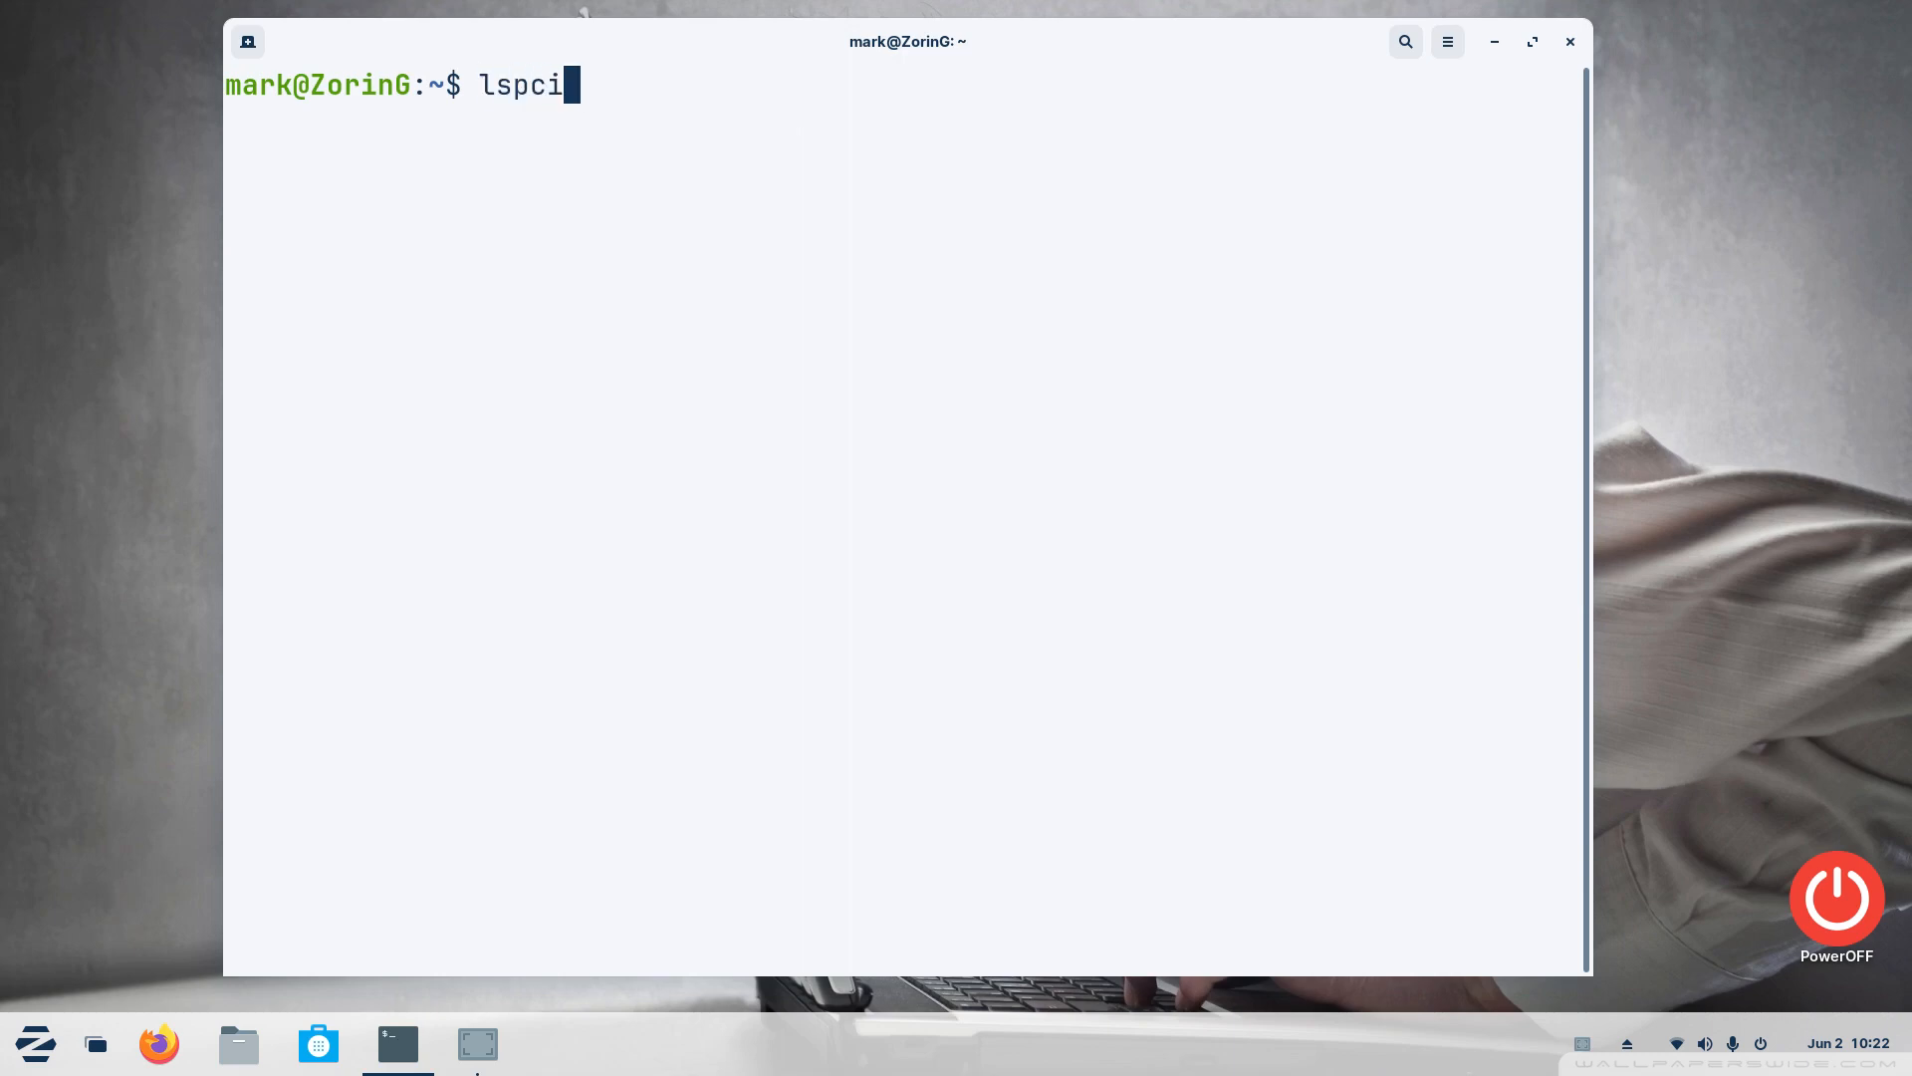
pyautogui.press('Return')
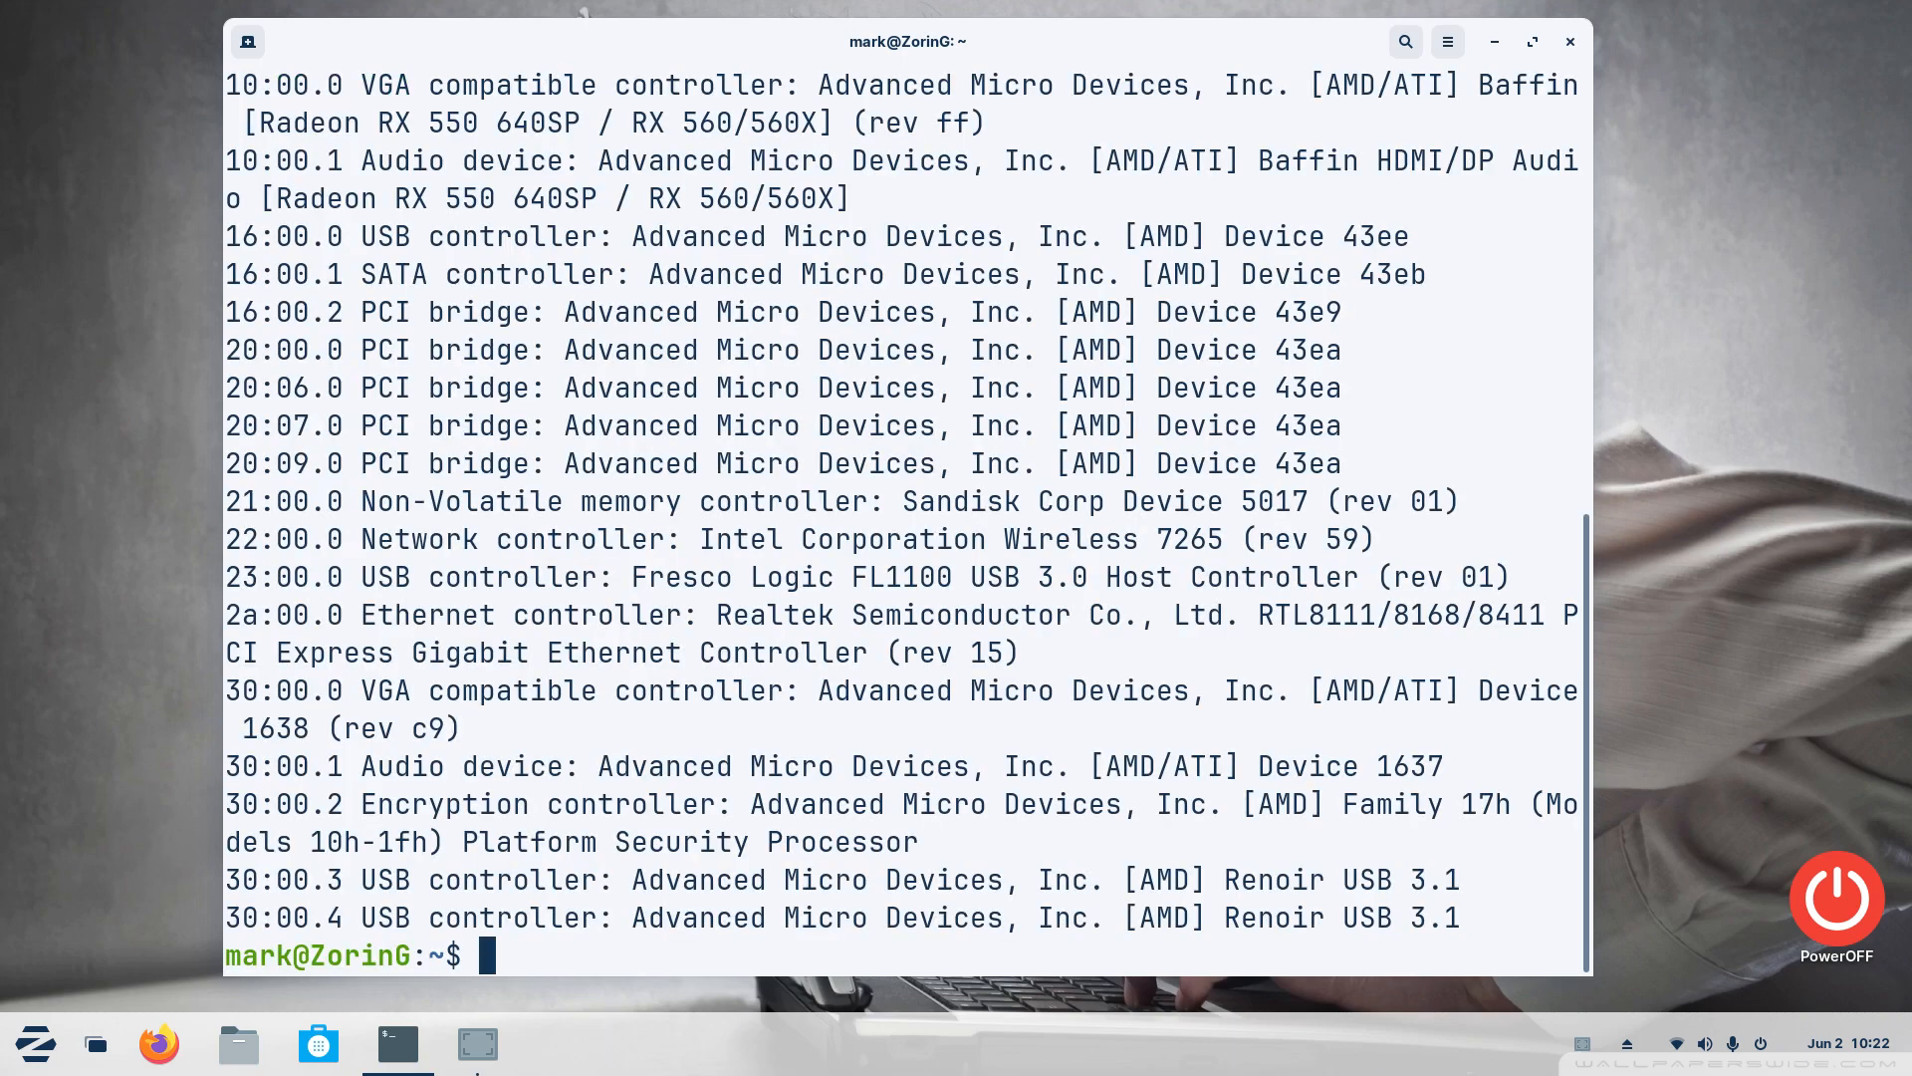
pyautogui.write('cle')
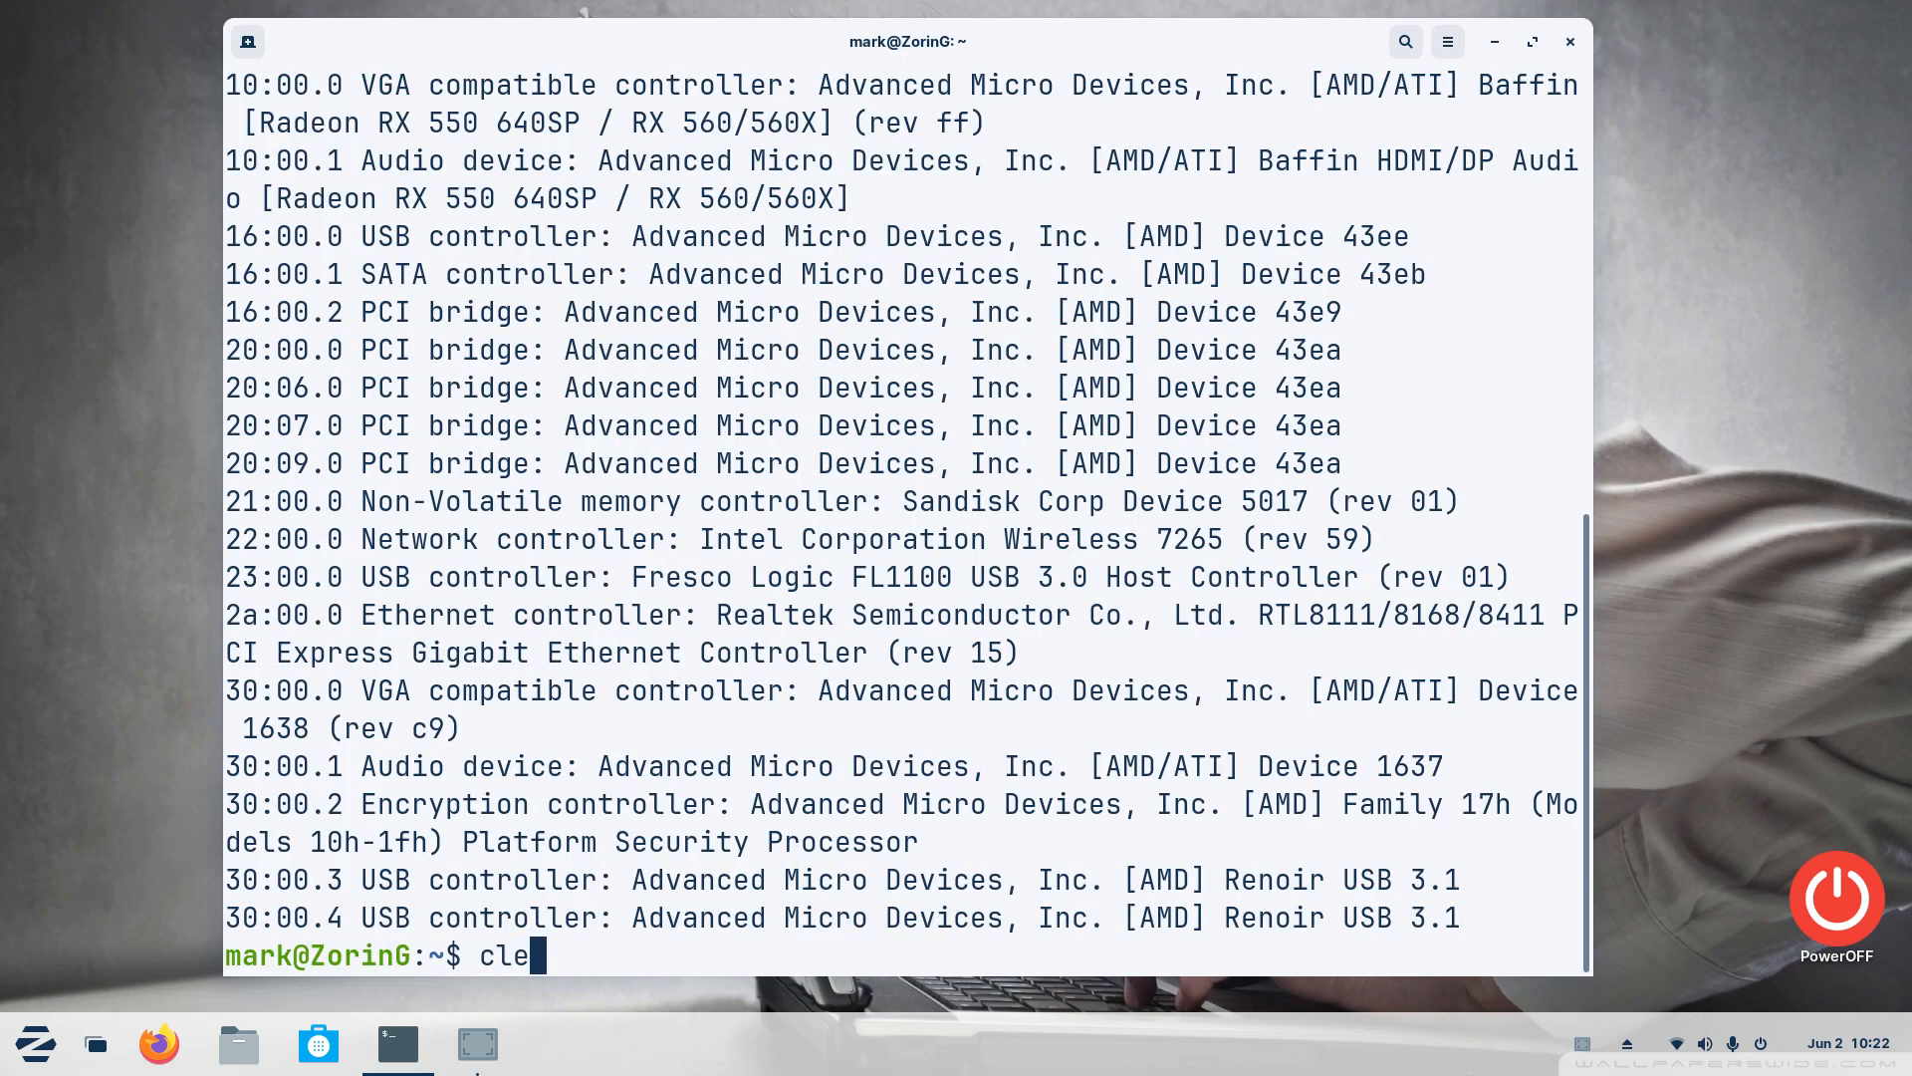
pyautogui.write('df')
pyautogui.press('Return')
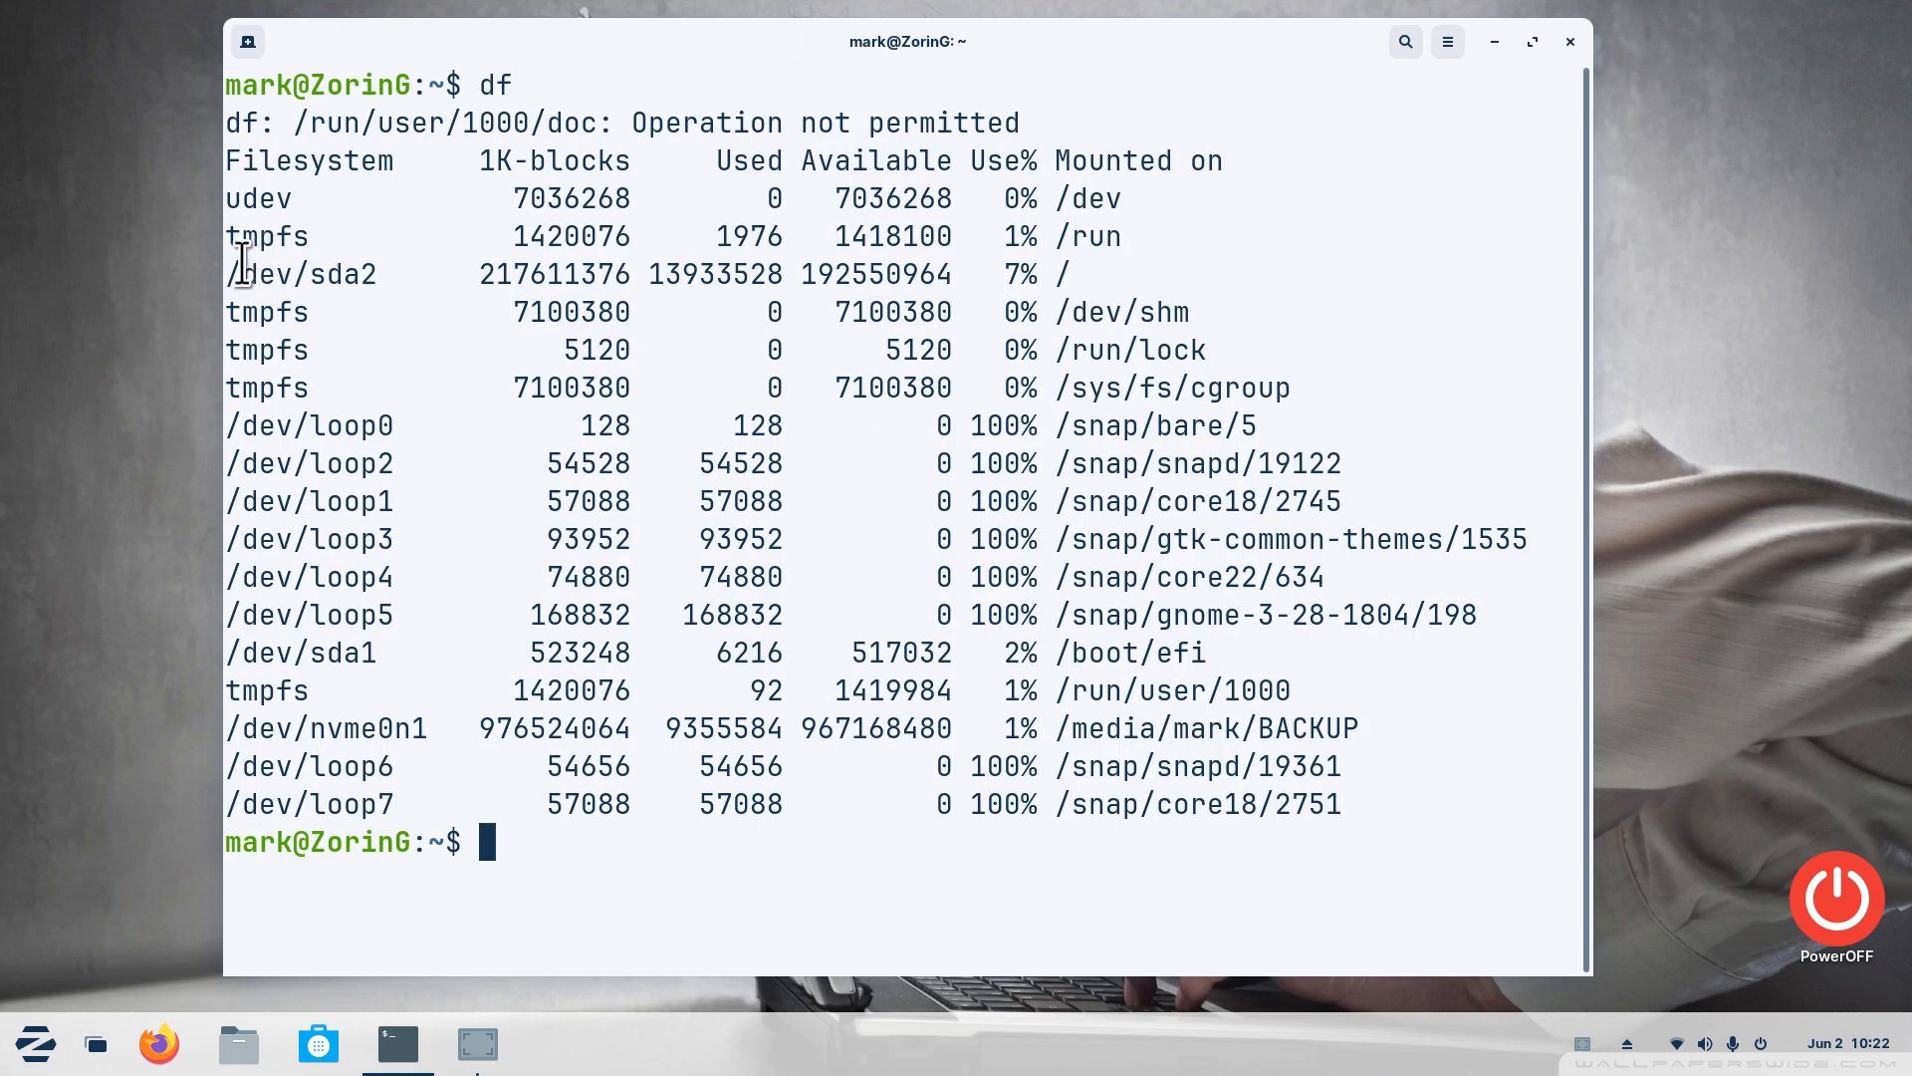
# Highlight the /dev/sda2 row and the df command in the plain disk usage listing
pyautogui.doubleClick(299, 273)
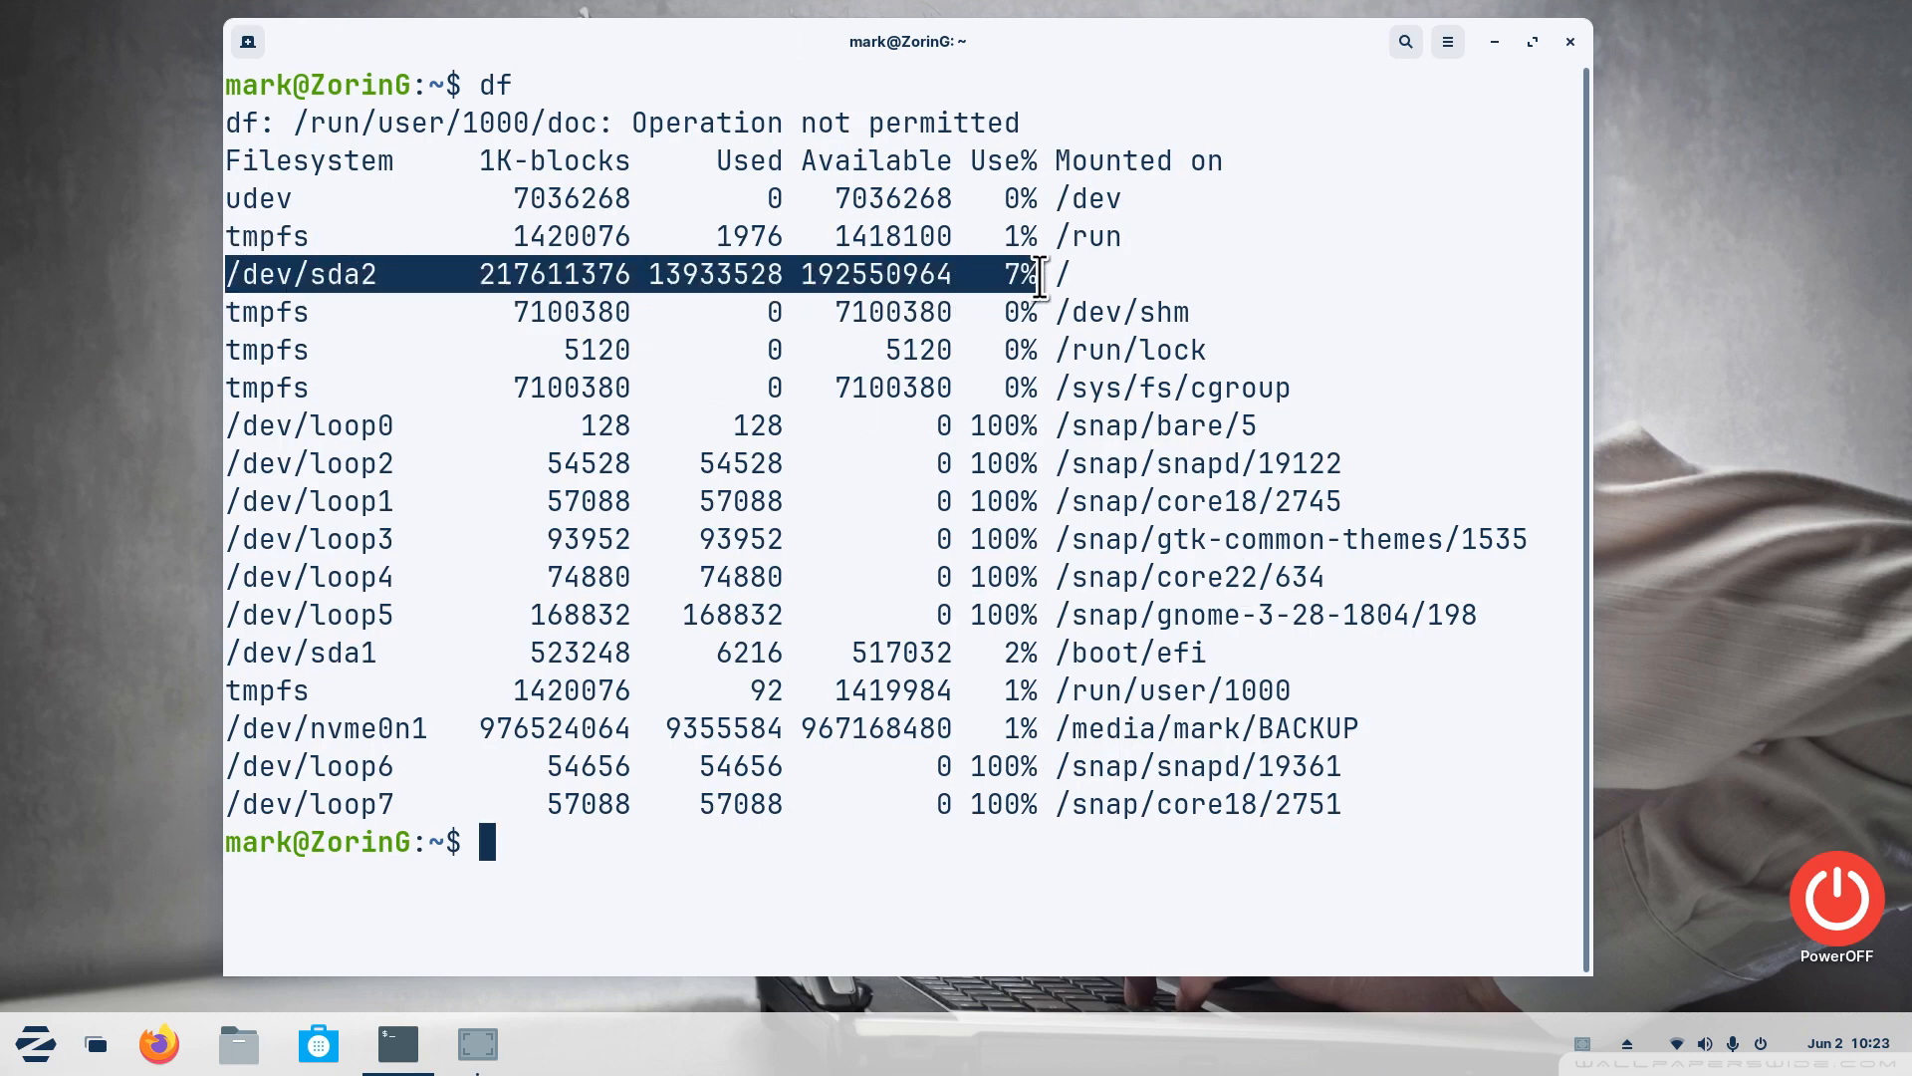
pyautogui.moveTo(1045, 334)
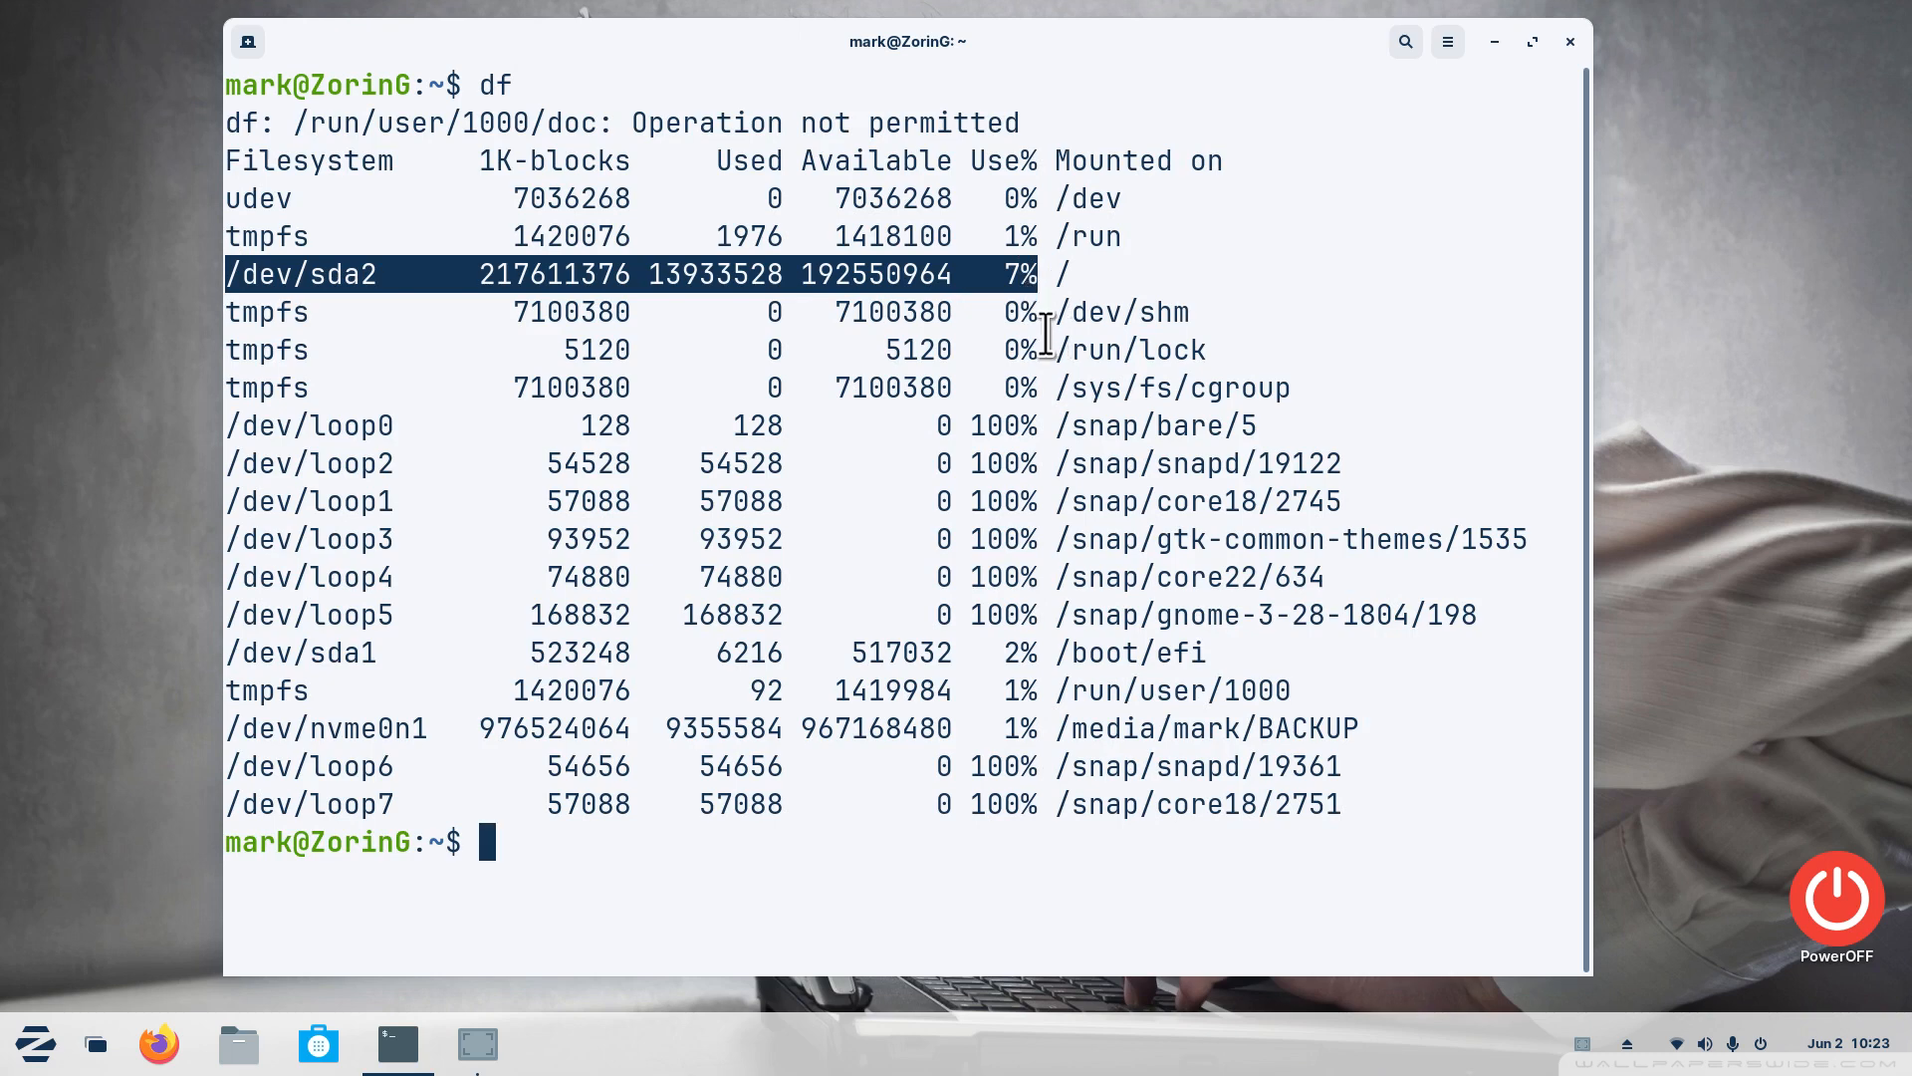
pyautogui.moveTo(1051, 275)
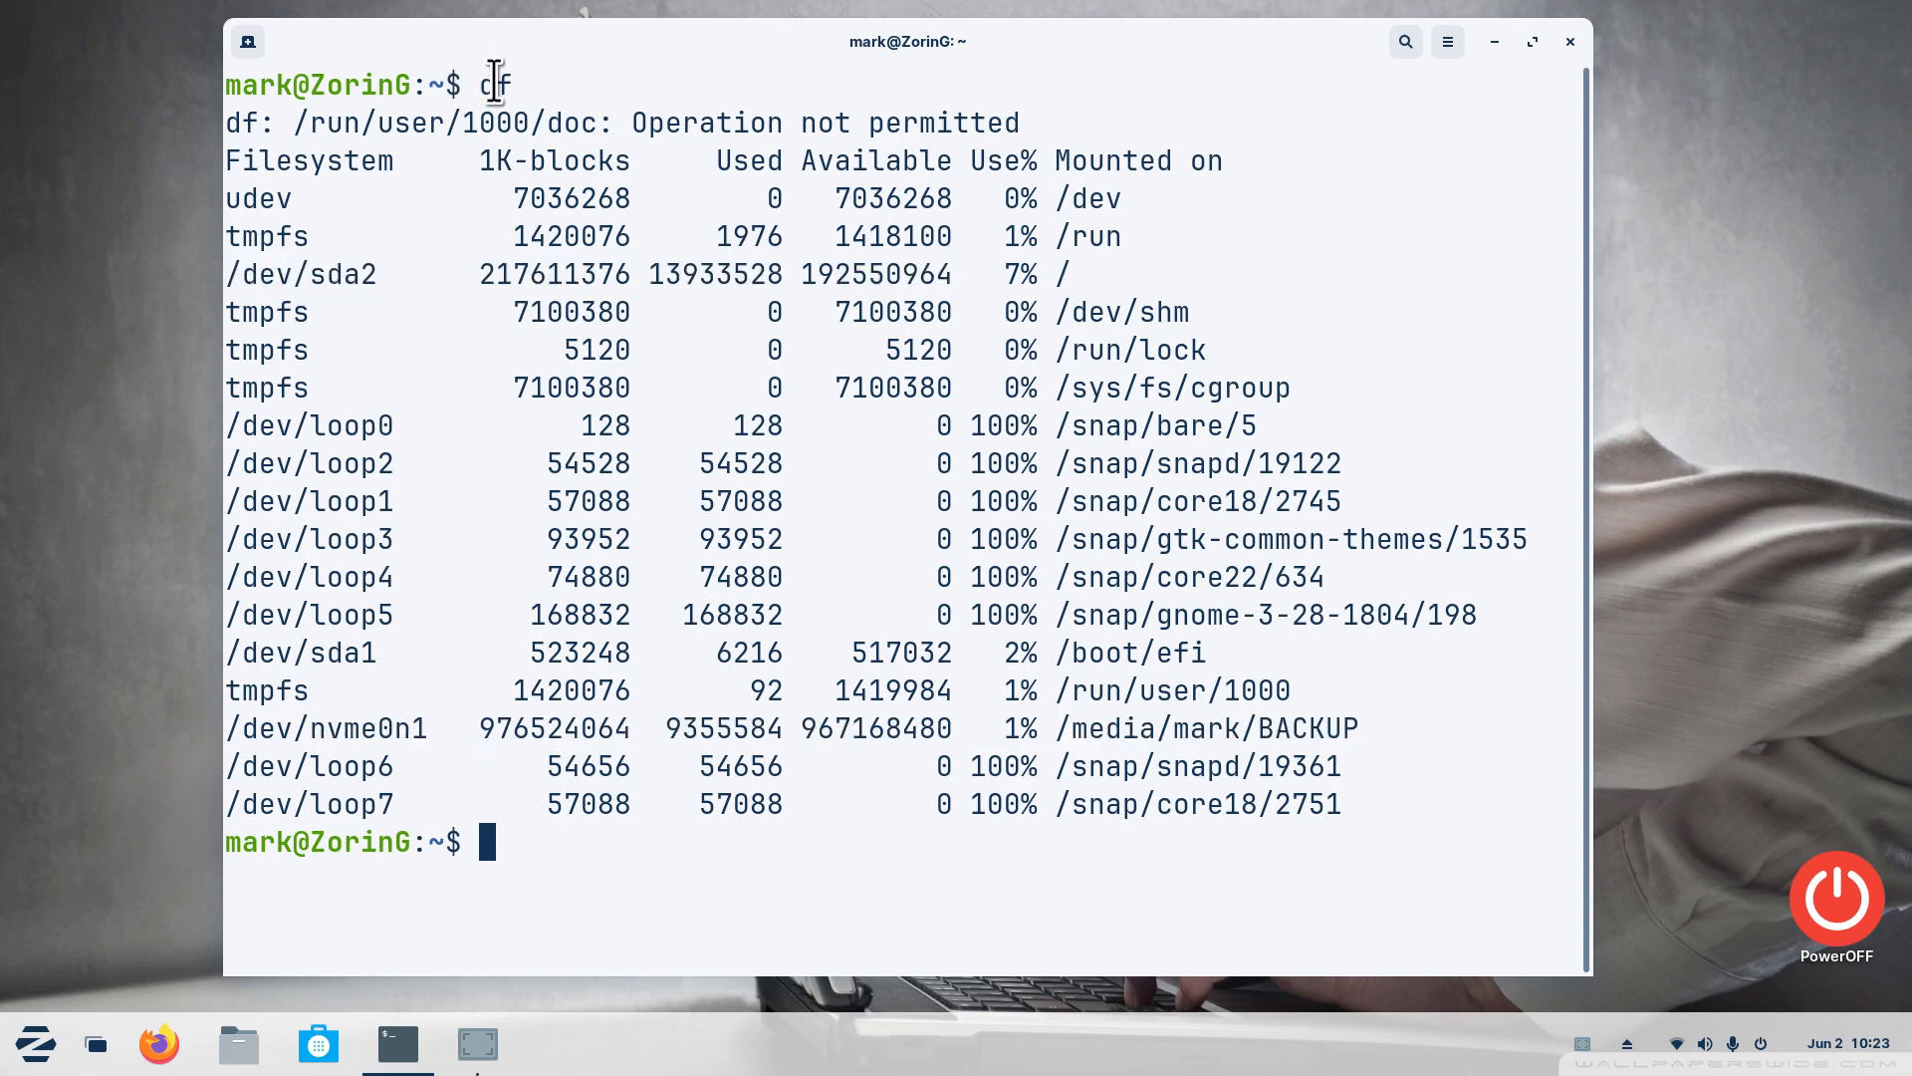
pyautogui.doubleClick(496, 83)
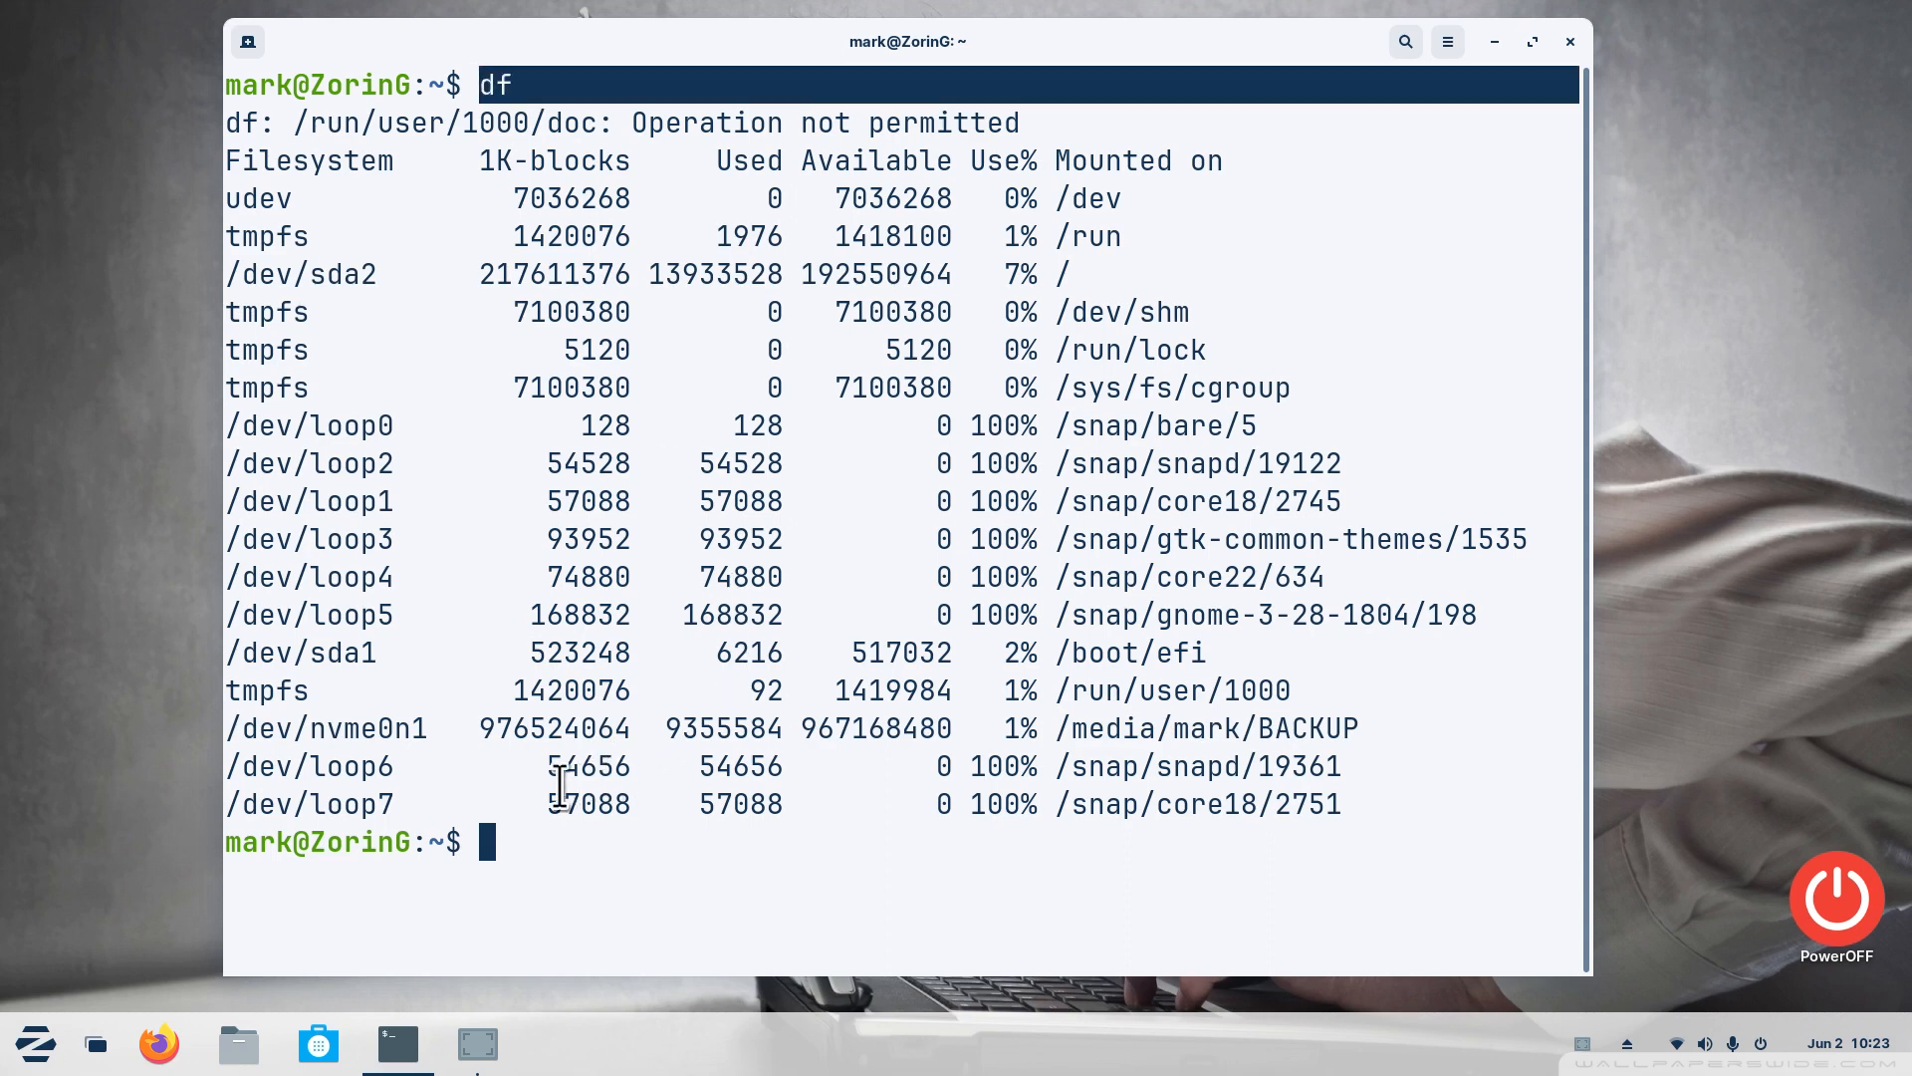
pyautogui.write('d')
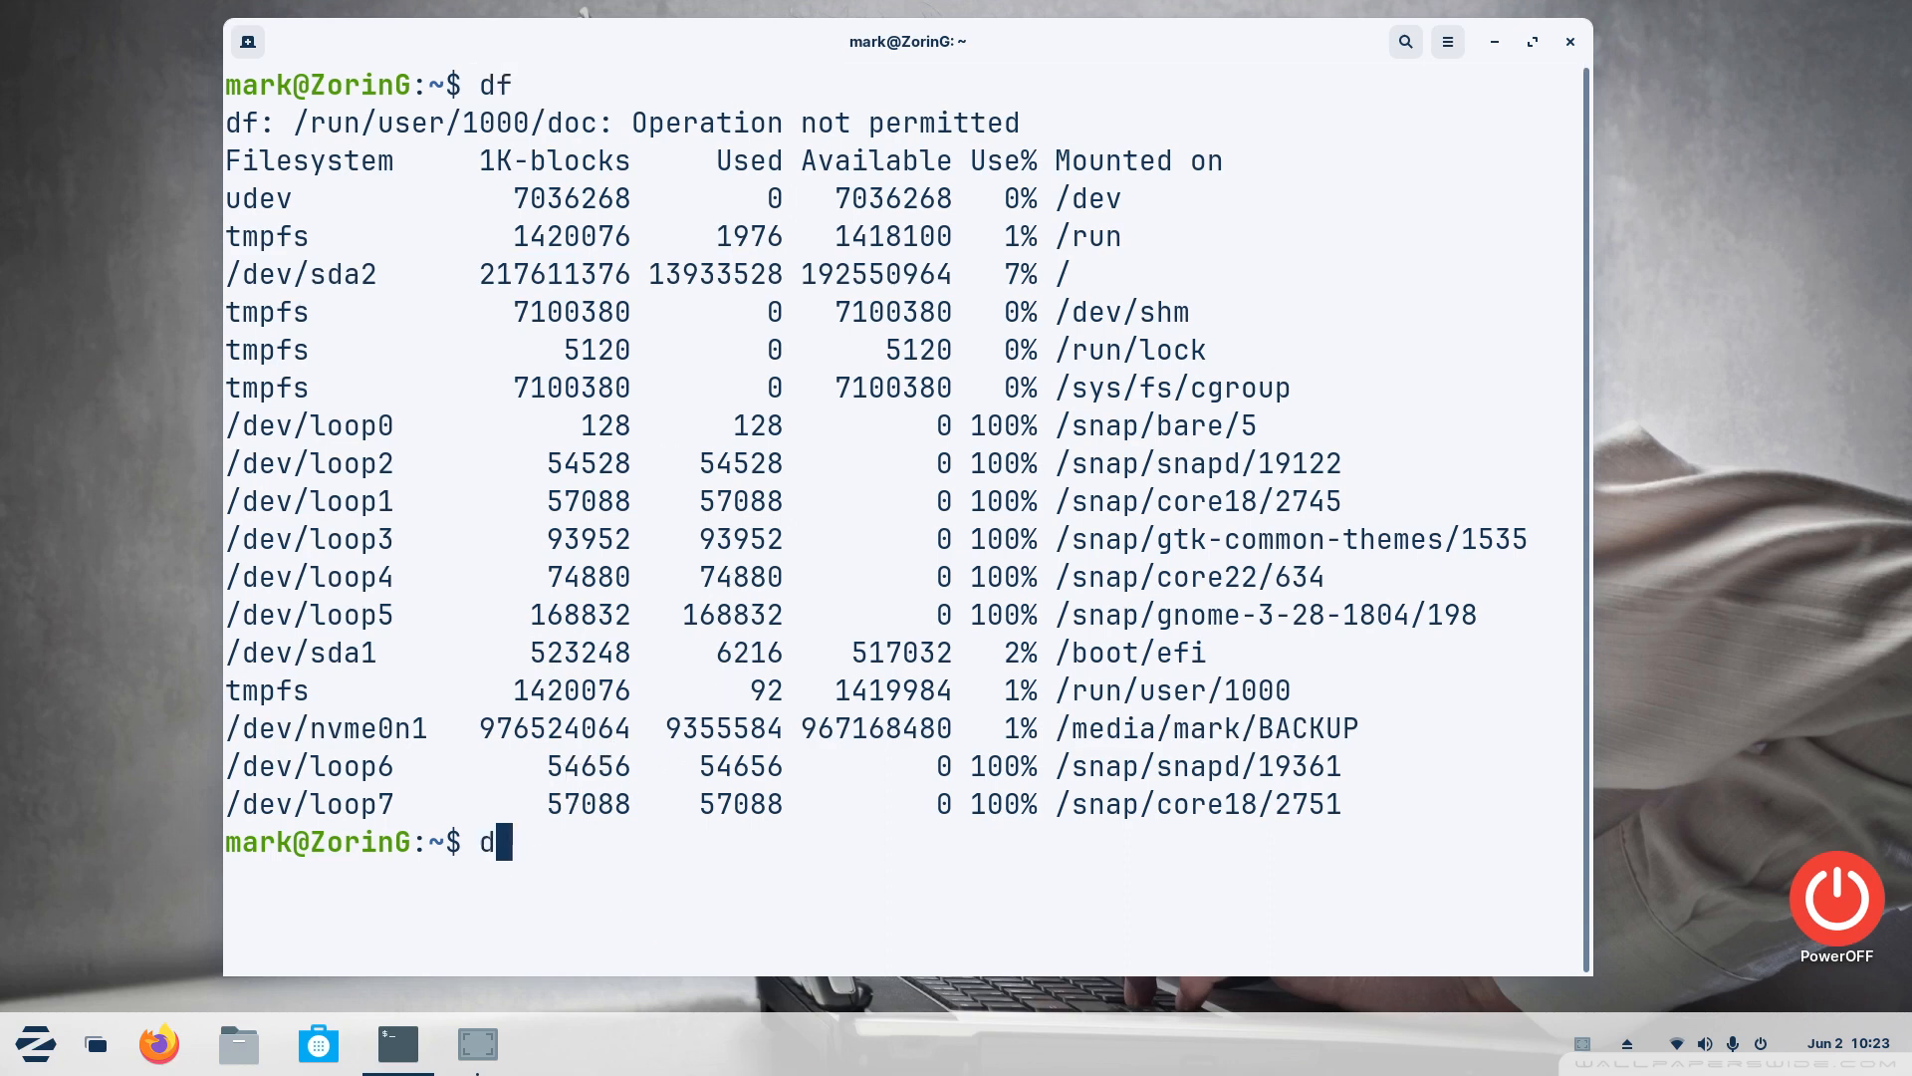
# Run df -h showing /dev/sda2 as 208G with 184G available, comparing with the plain df output
pyautogui.write('f -h')
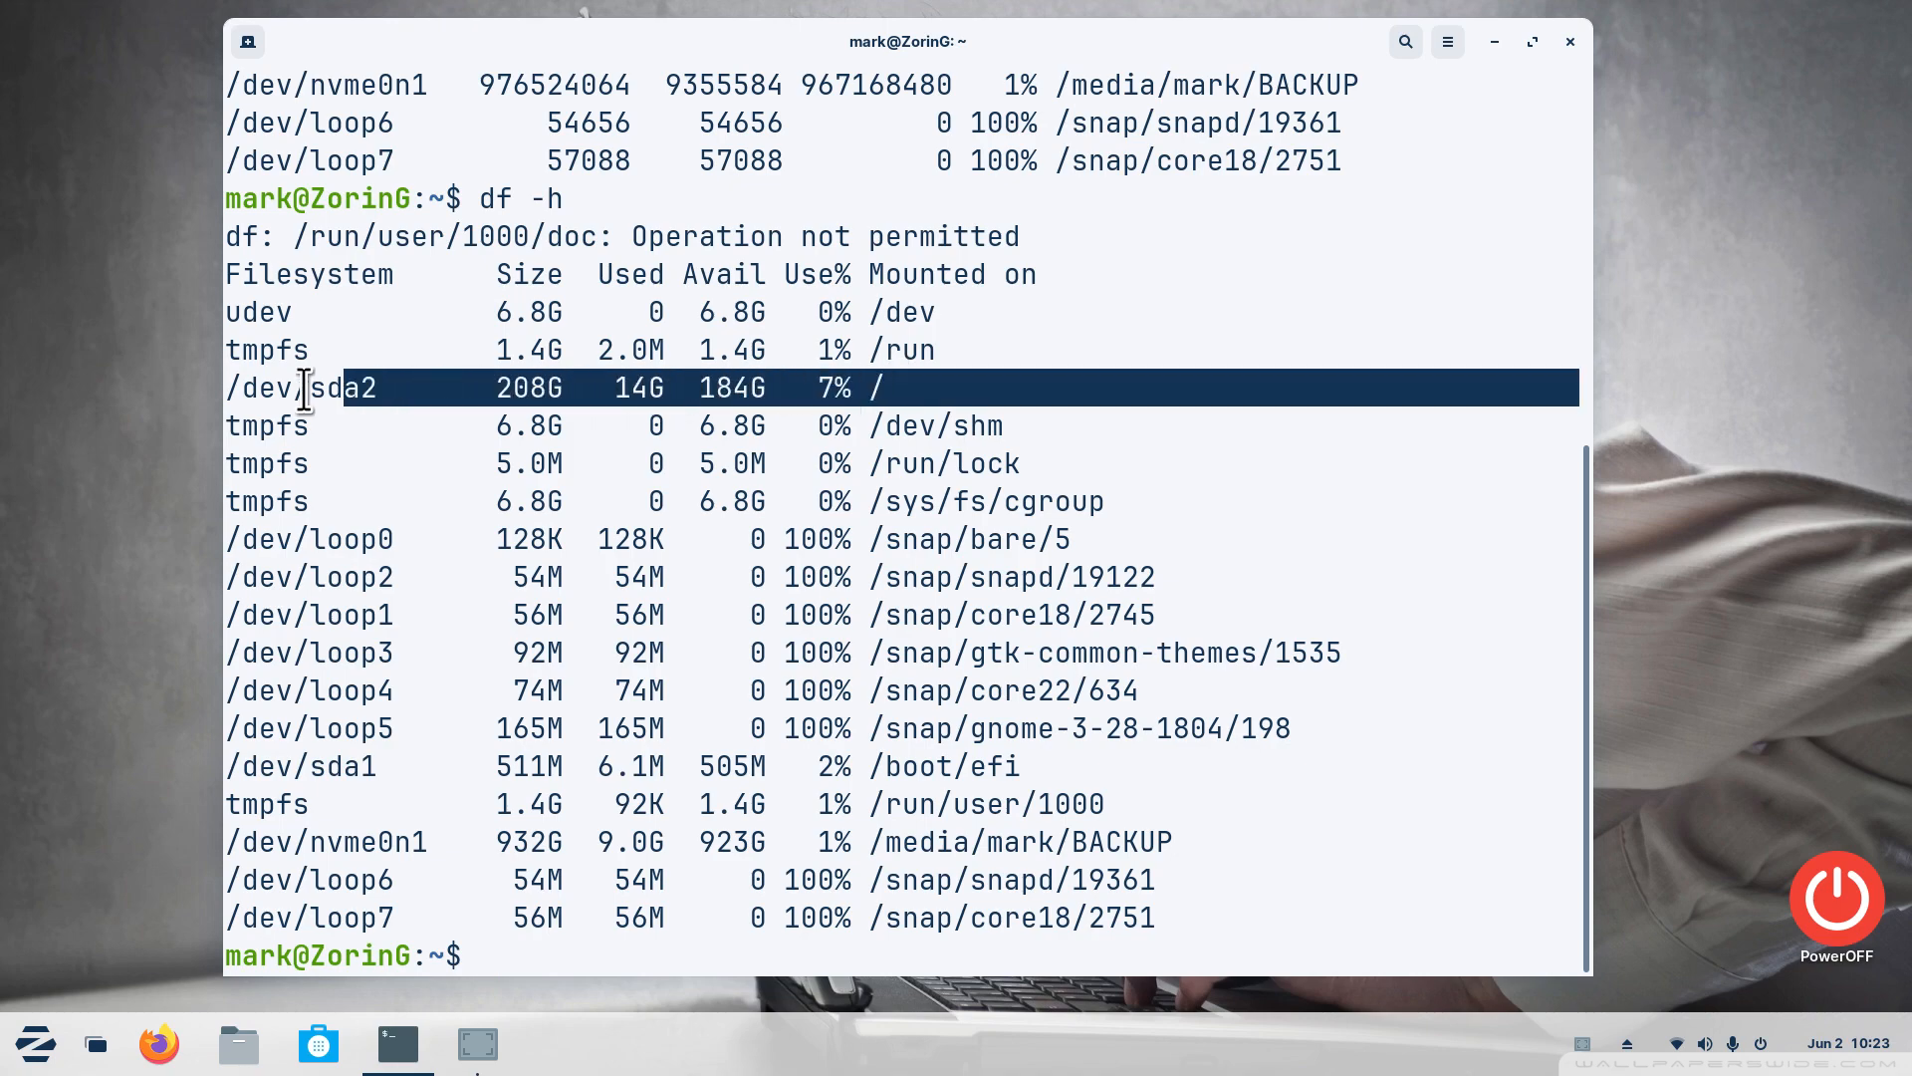
pyautogui.moveTo(725, 424)
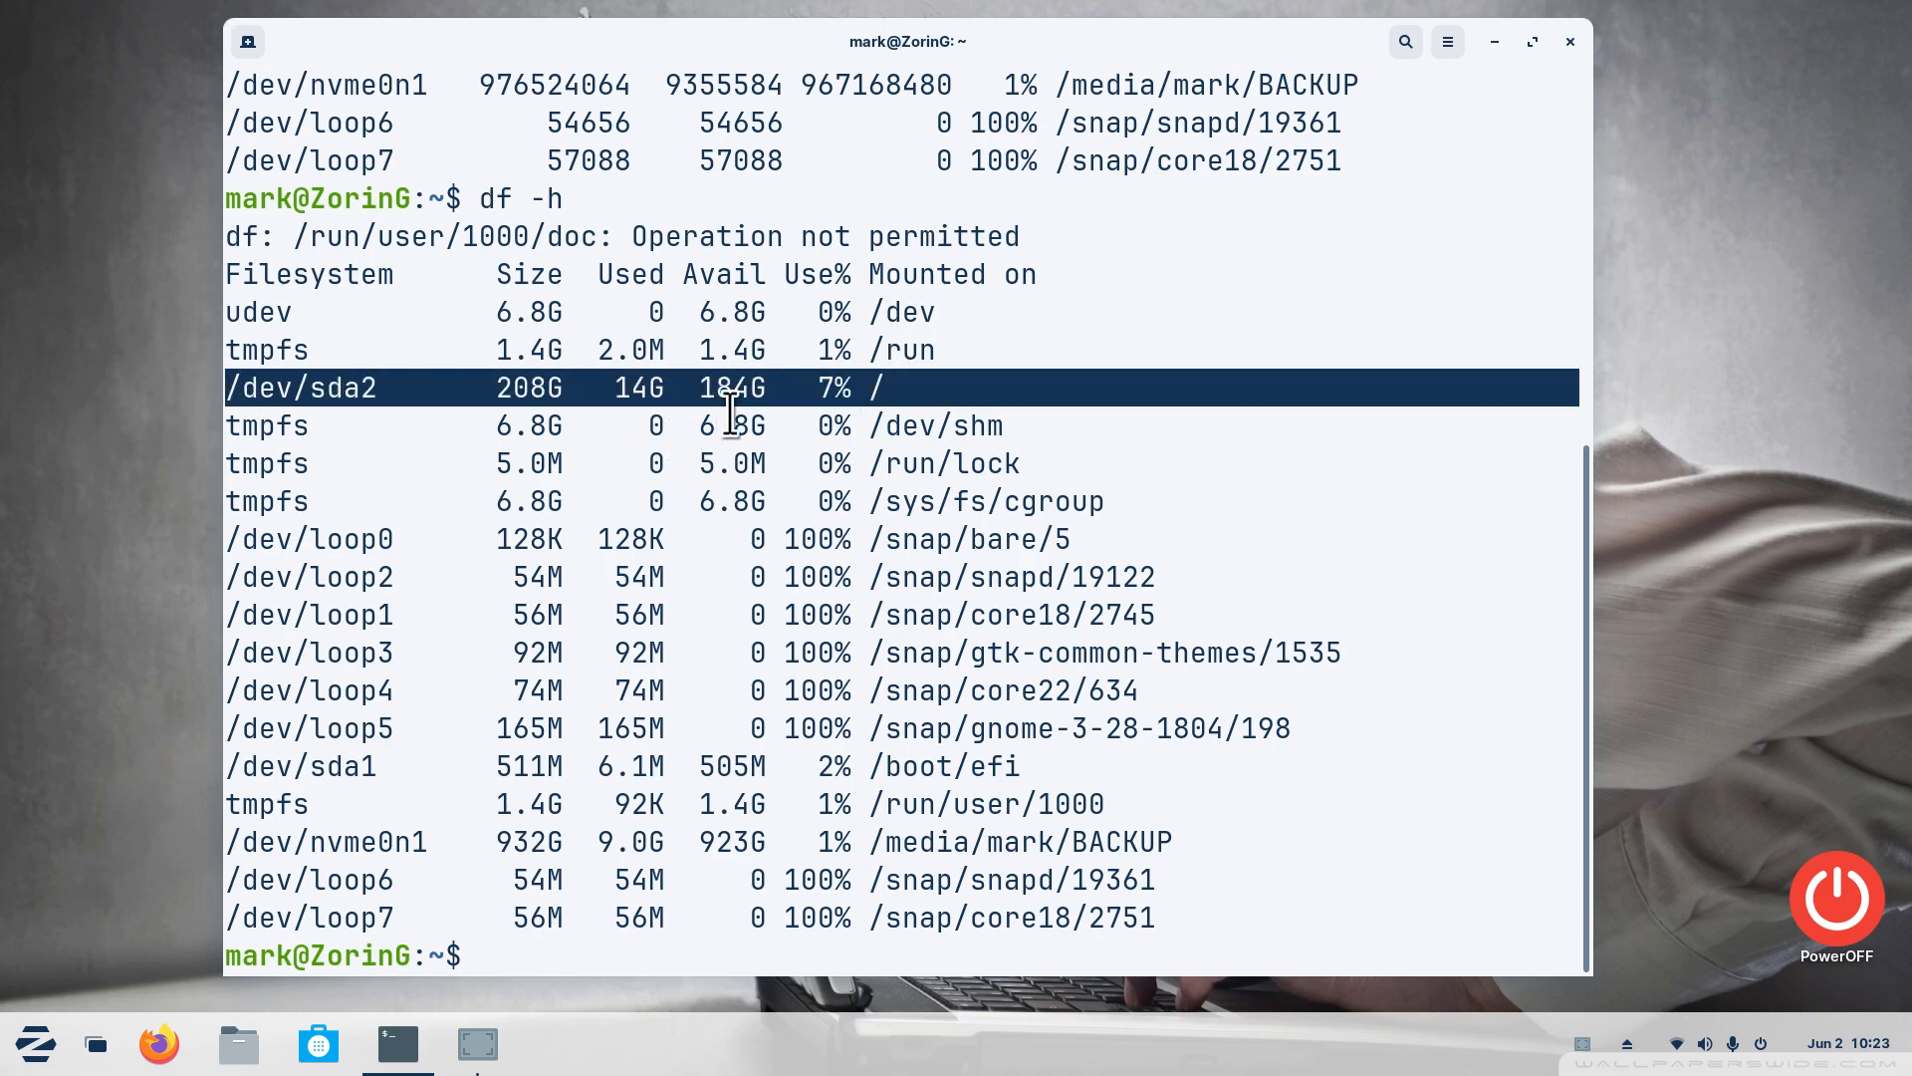
pyautogui.scroll(3)
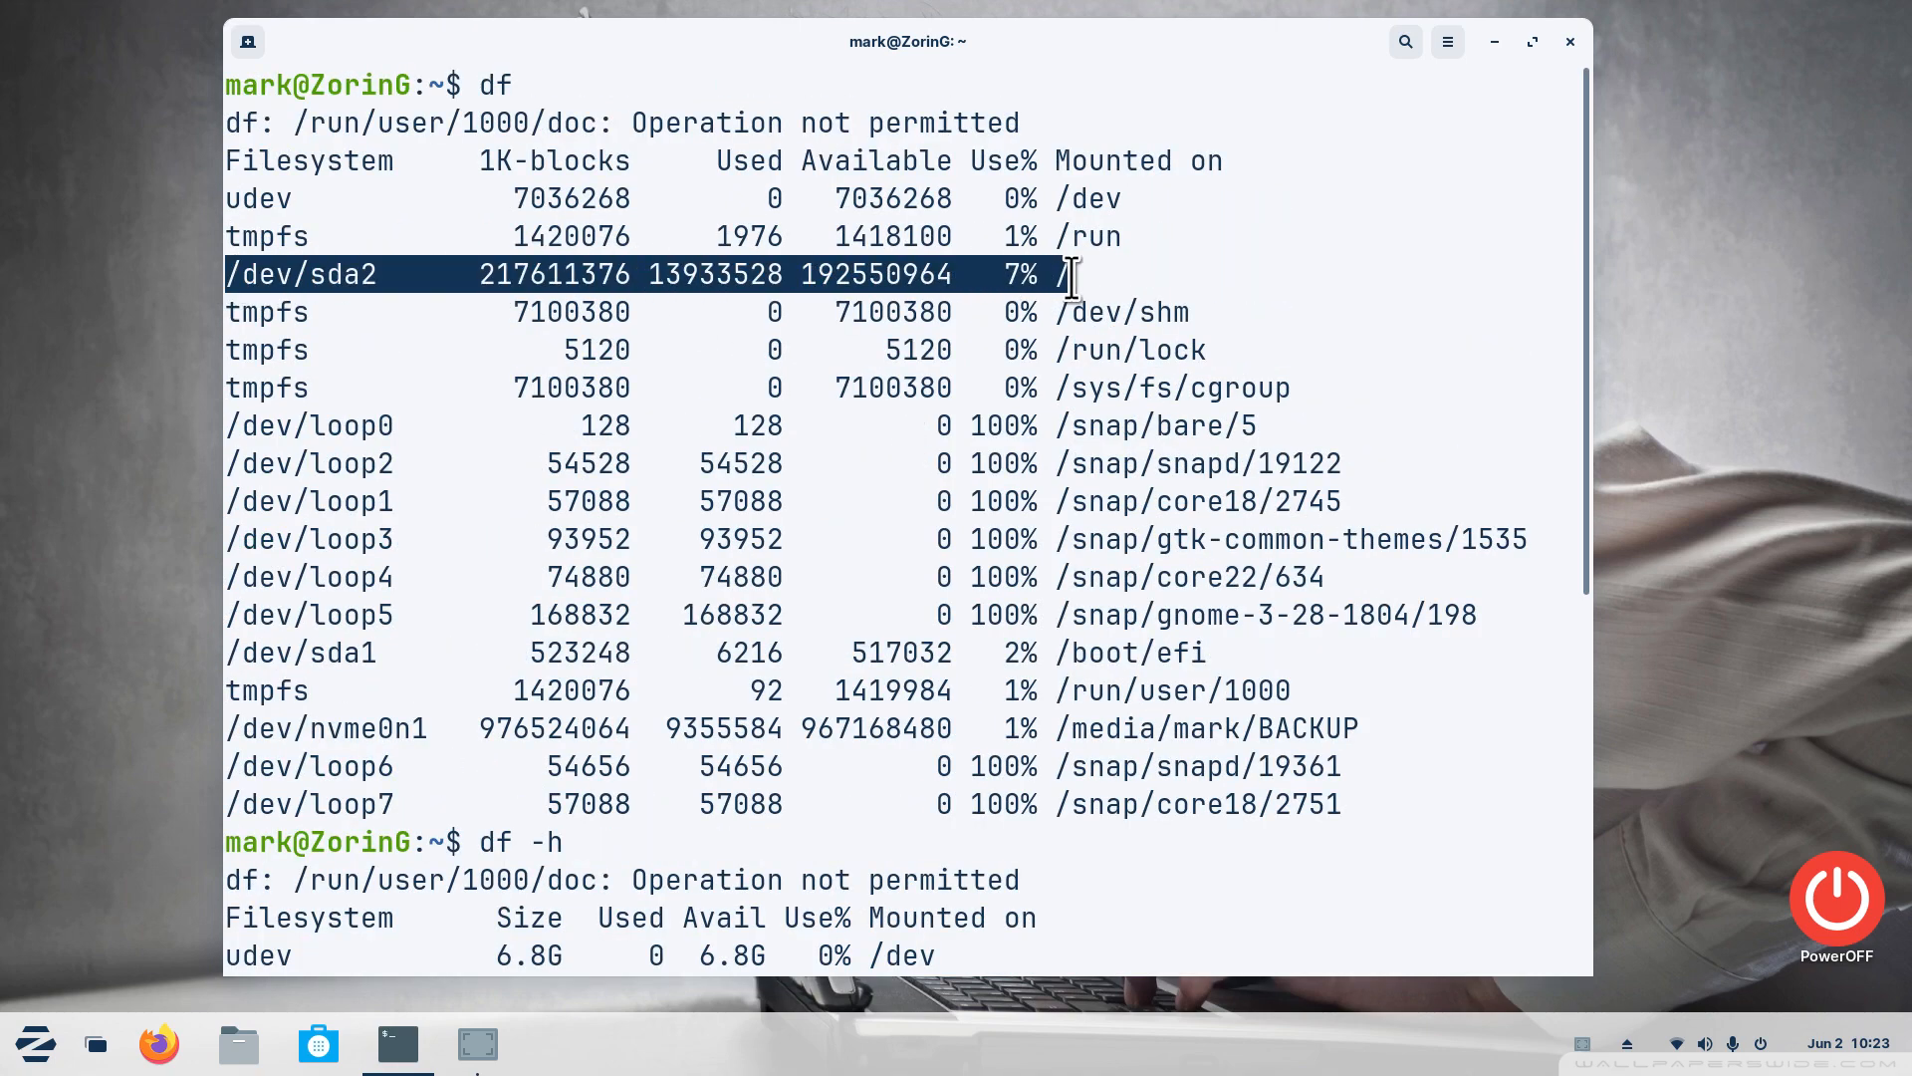
pyautogui.scroll(-3)
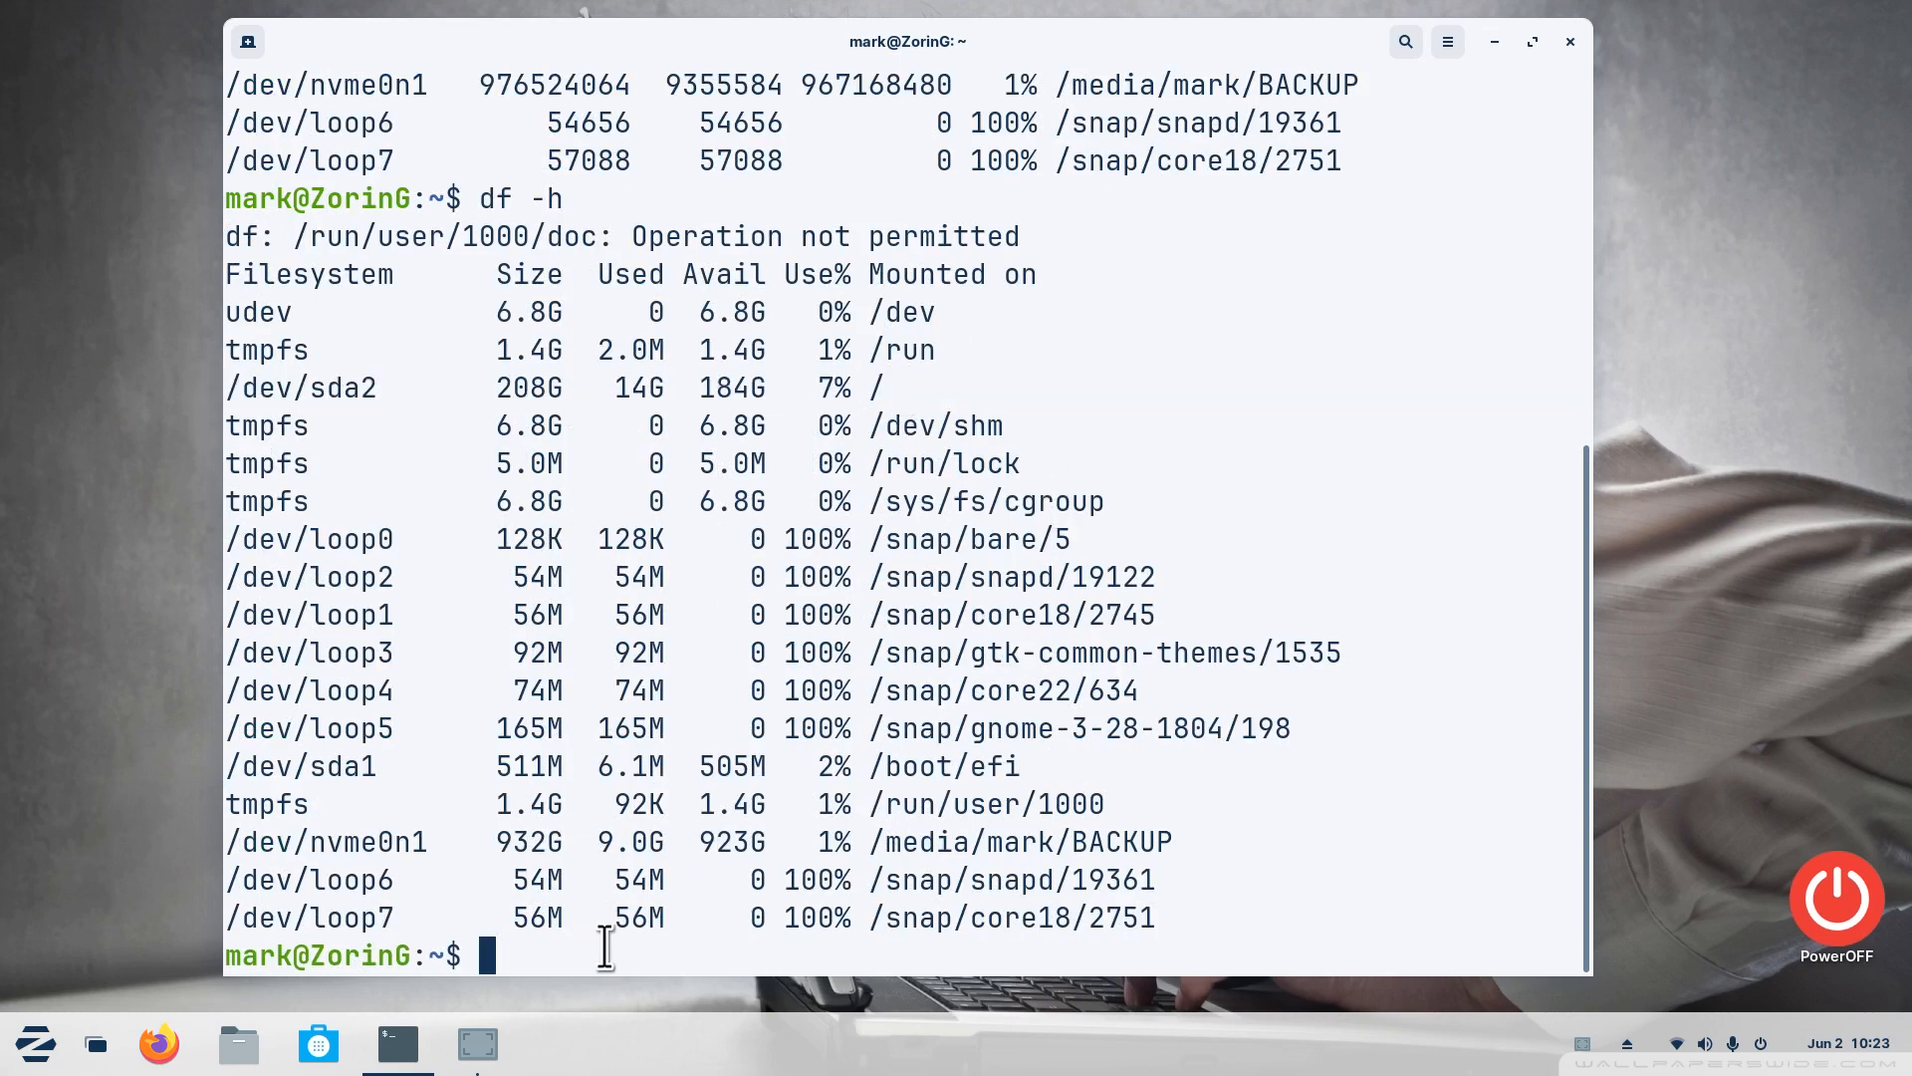
# Run df -H showing /dev/sda2 as 223G with 198G available, then start clearing the screen
pyautogui.write('df -H')
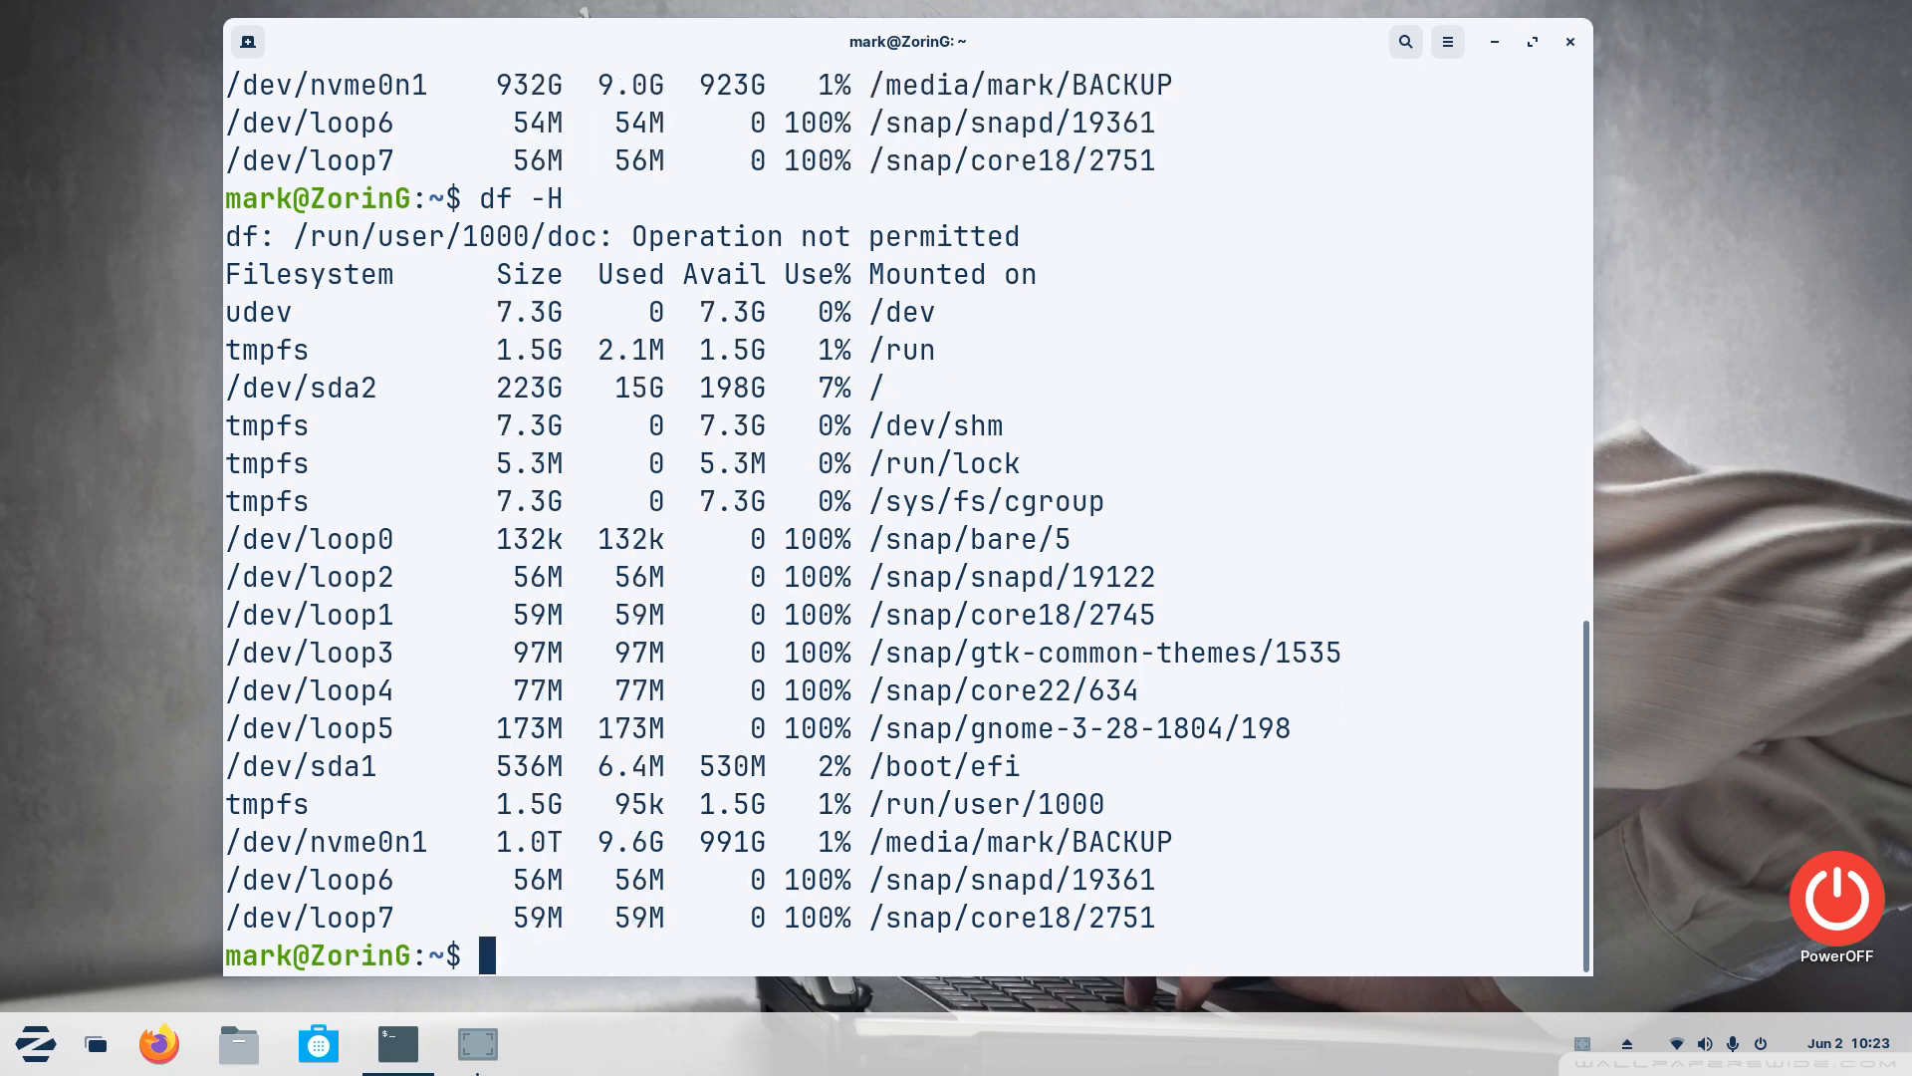
pyautogui.moveTo(1034, 420)
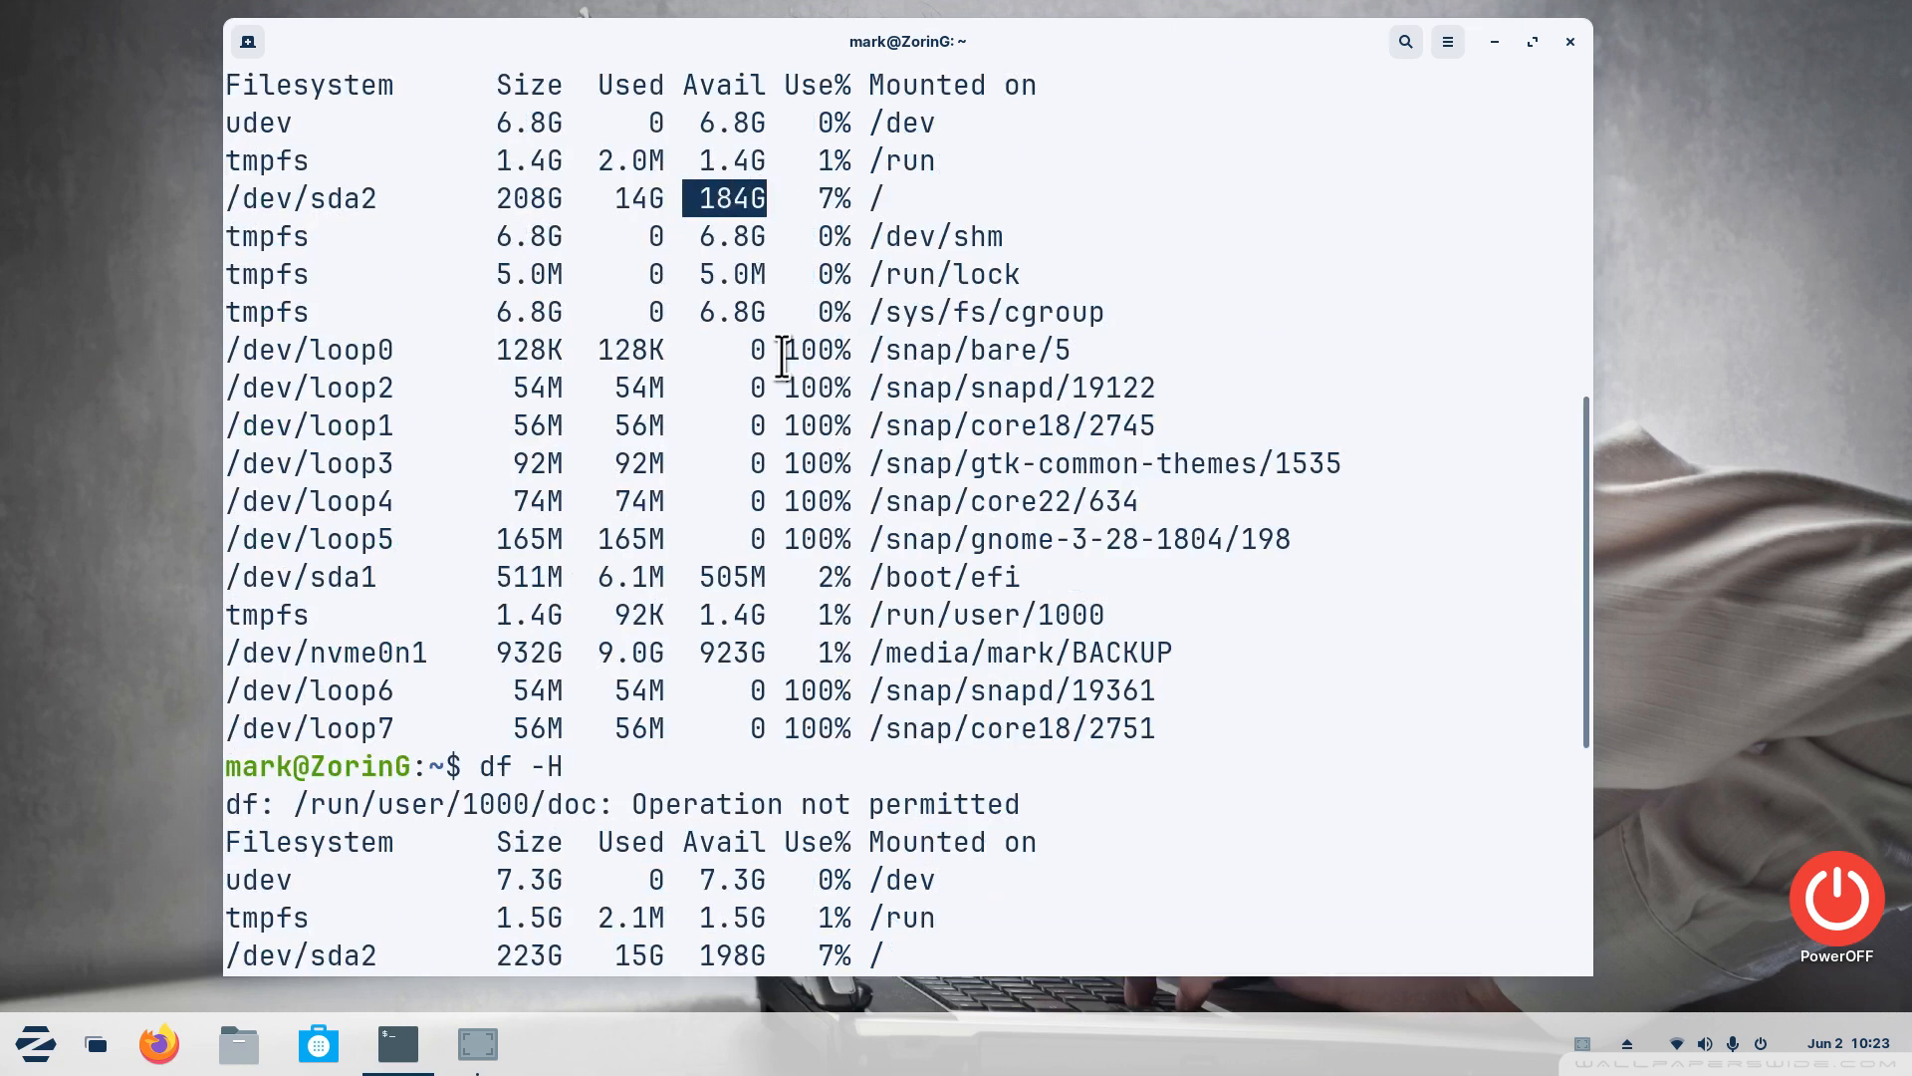
pyautogui.scroll(-3)
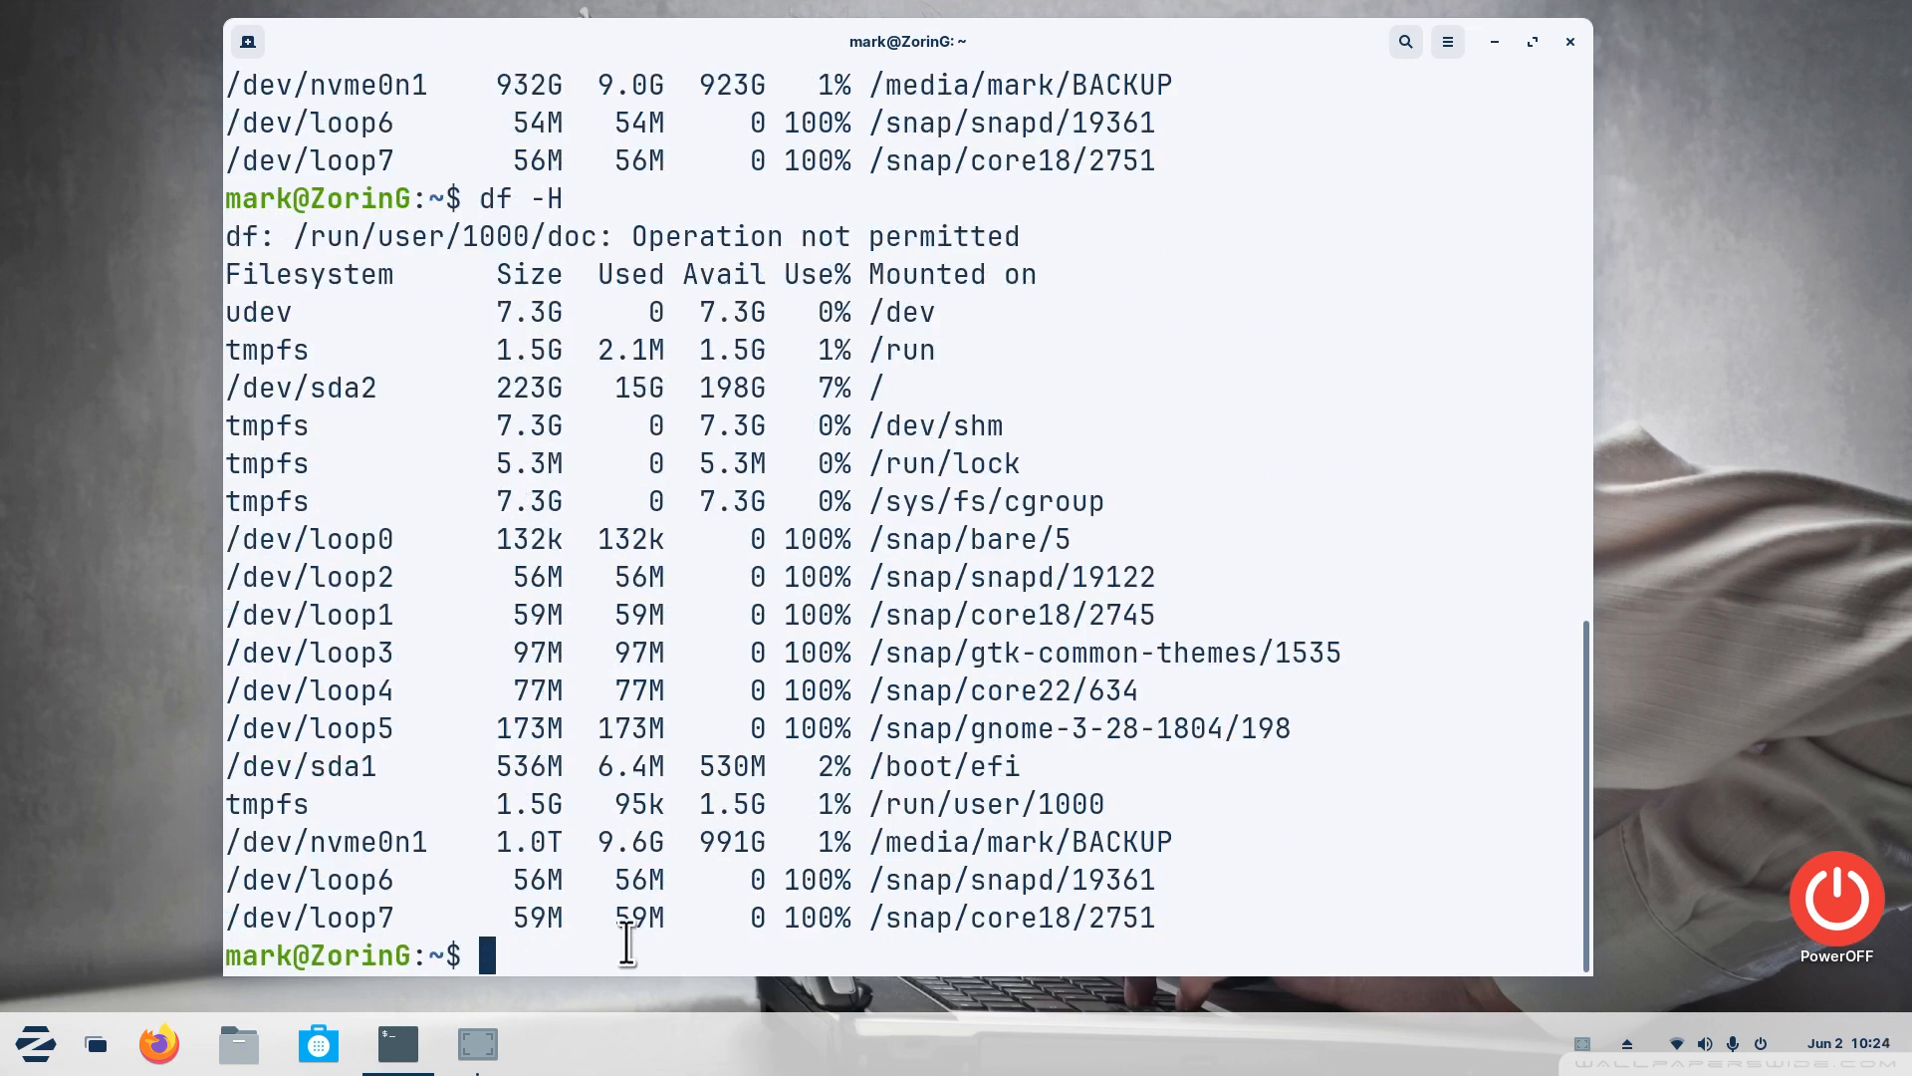
pyautogui.write('clea')
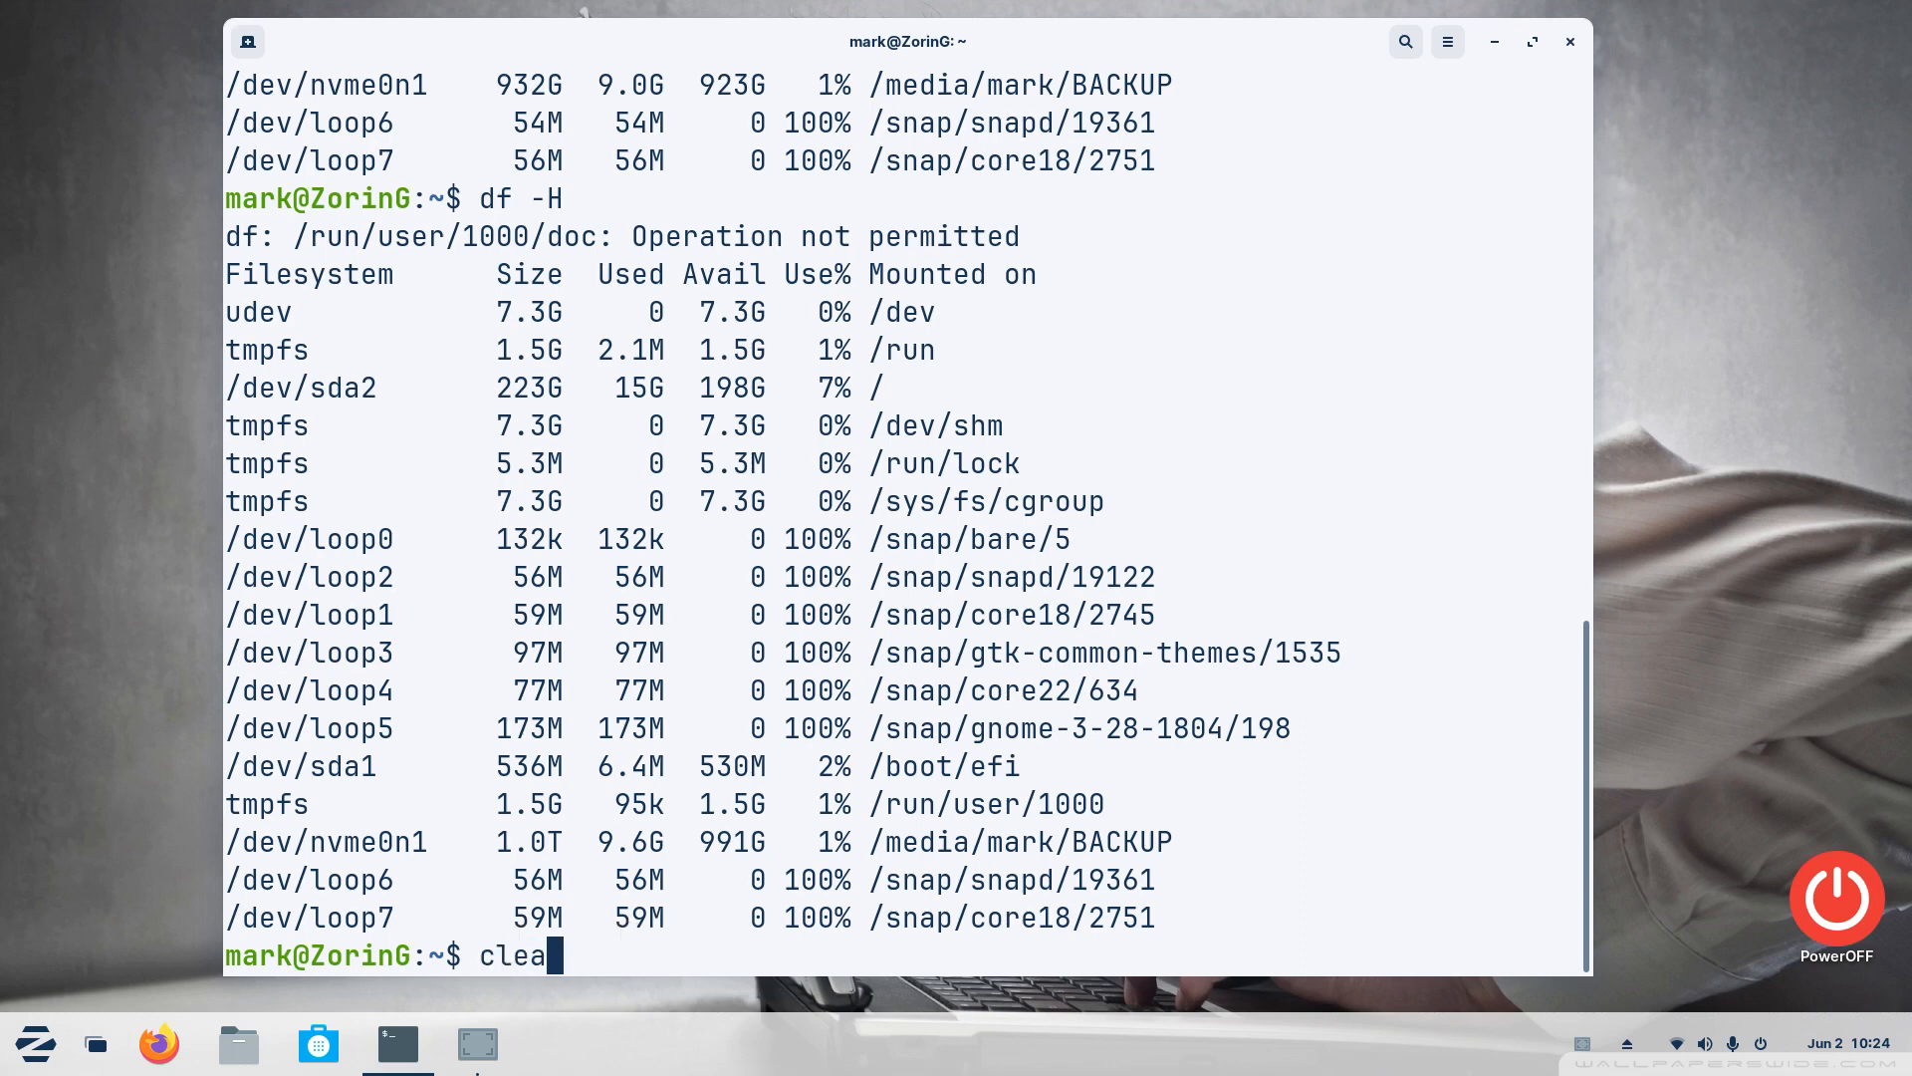
# Clear the screen, read man df's -h (powers of 1024) and -H (powers of 1000) options, then quit
pyautogui.press('Return')
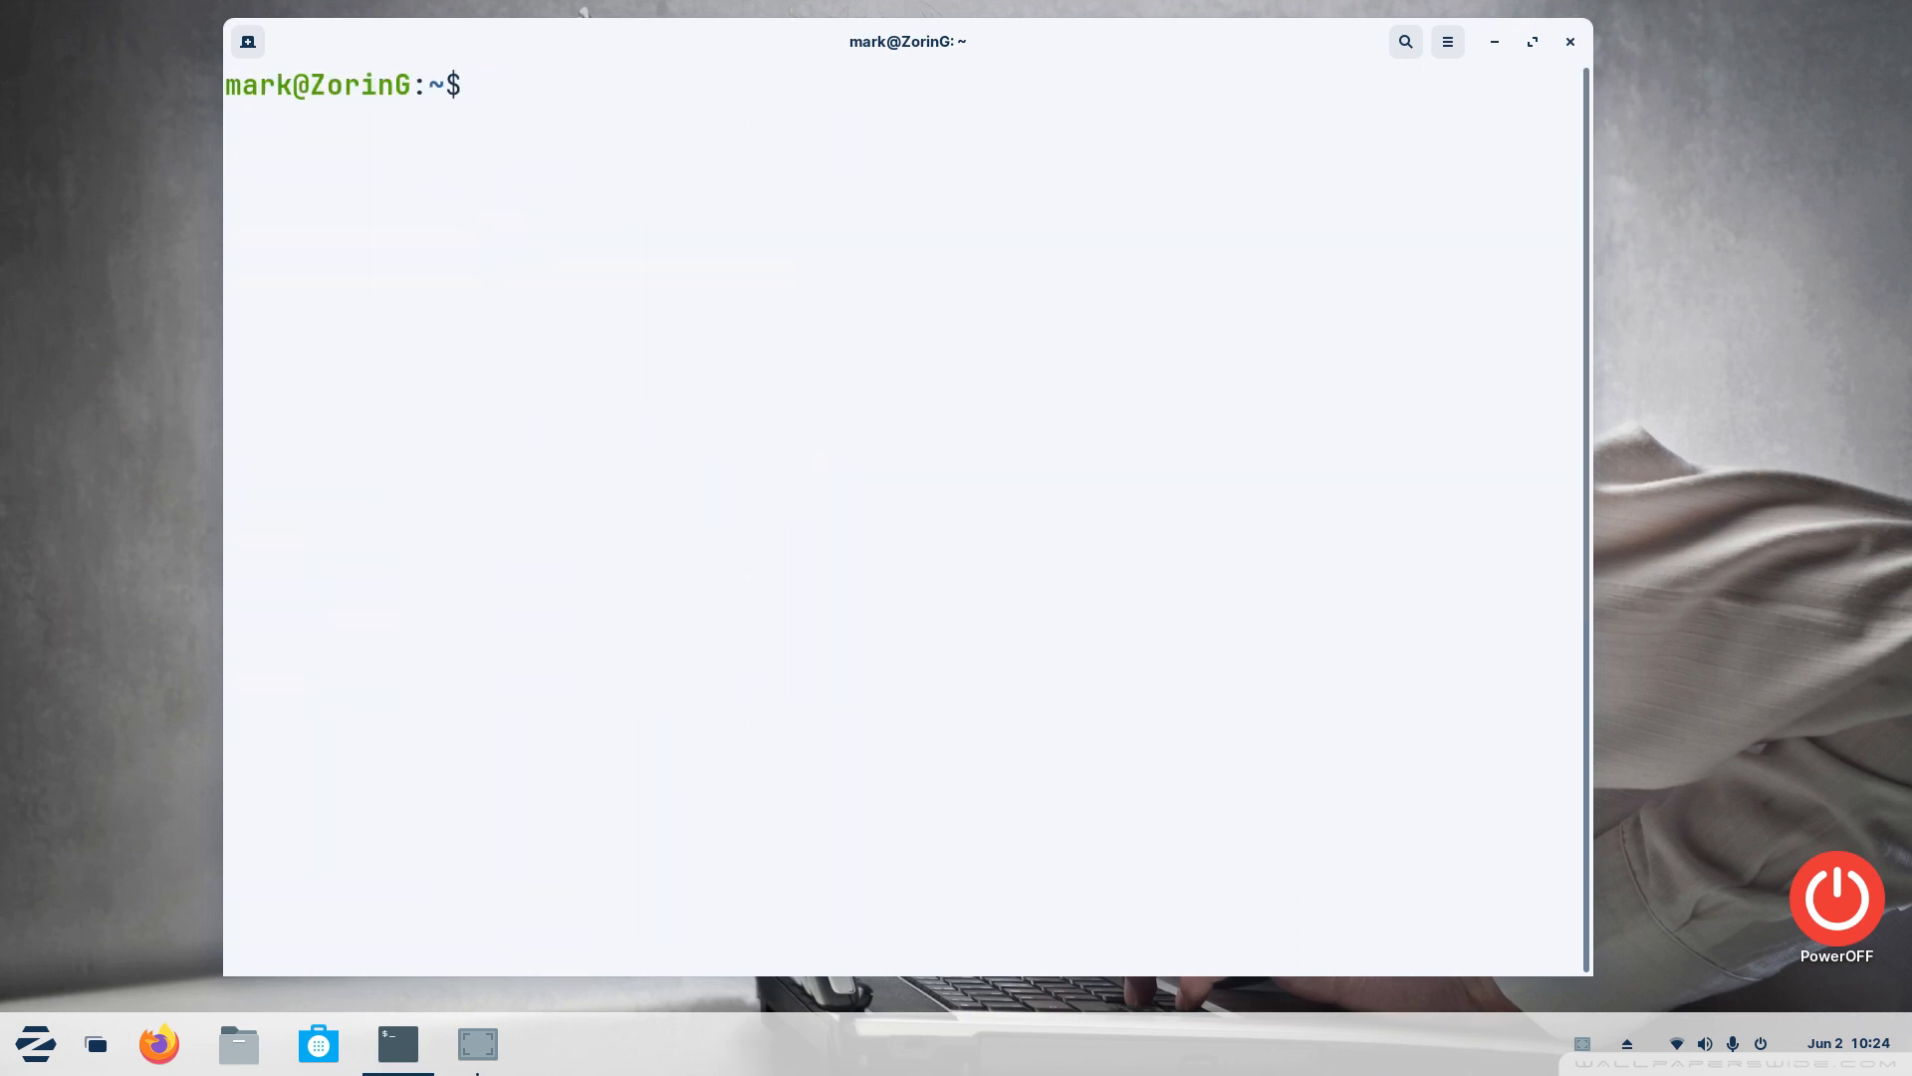
pyautogui.write('man d')
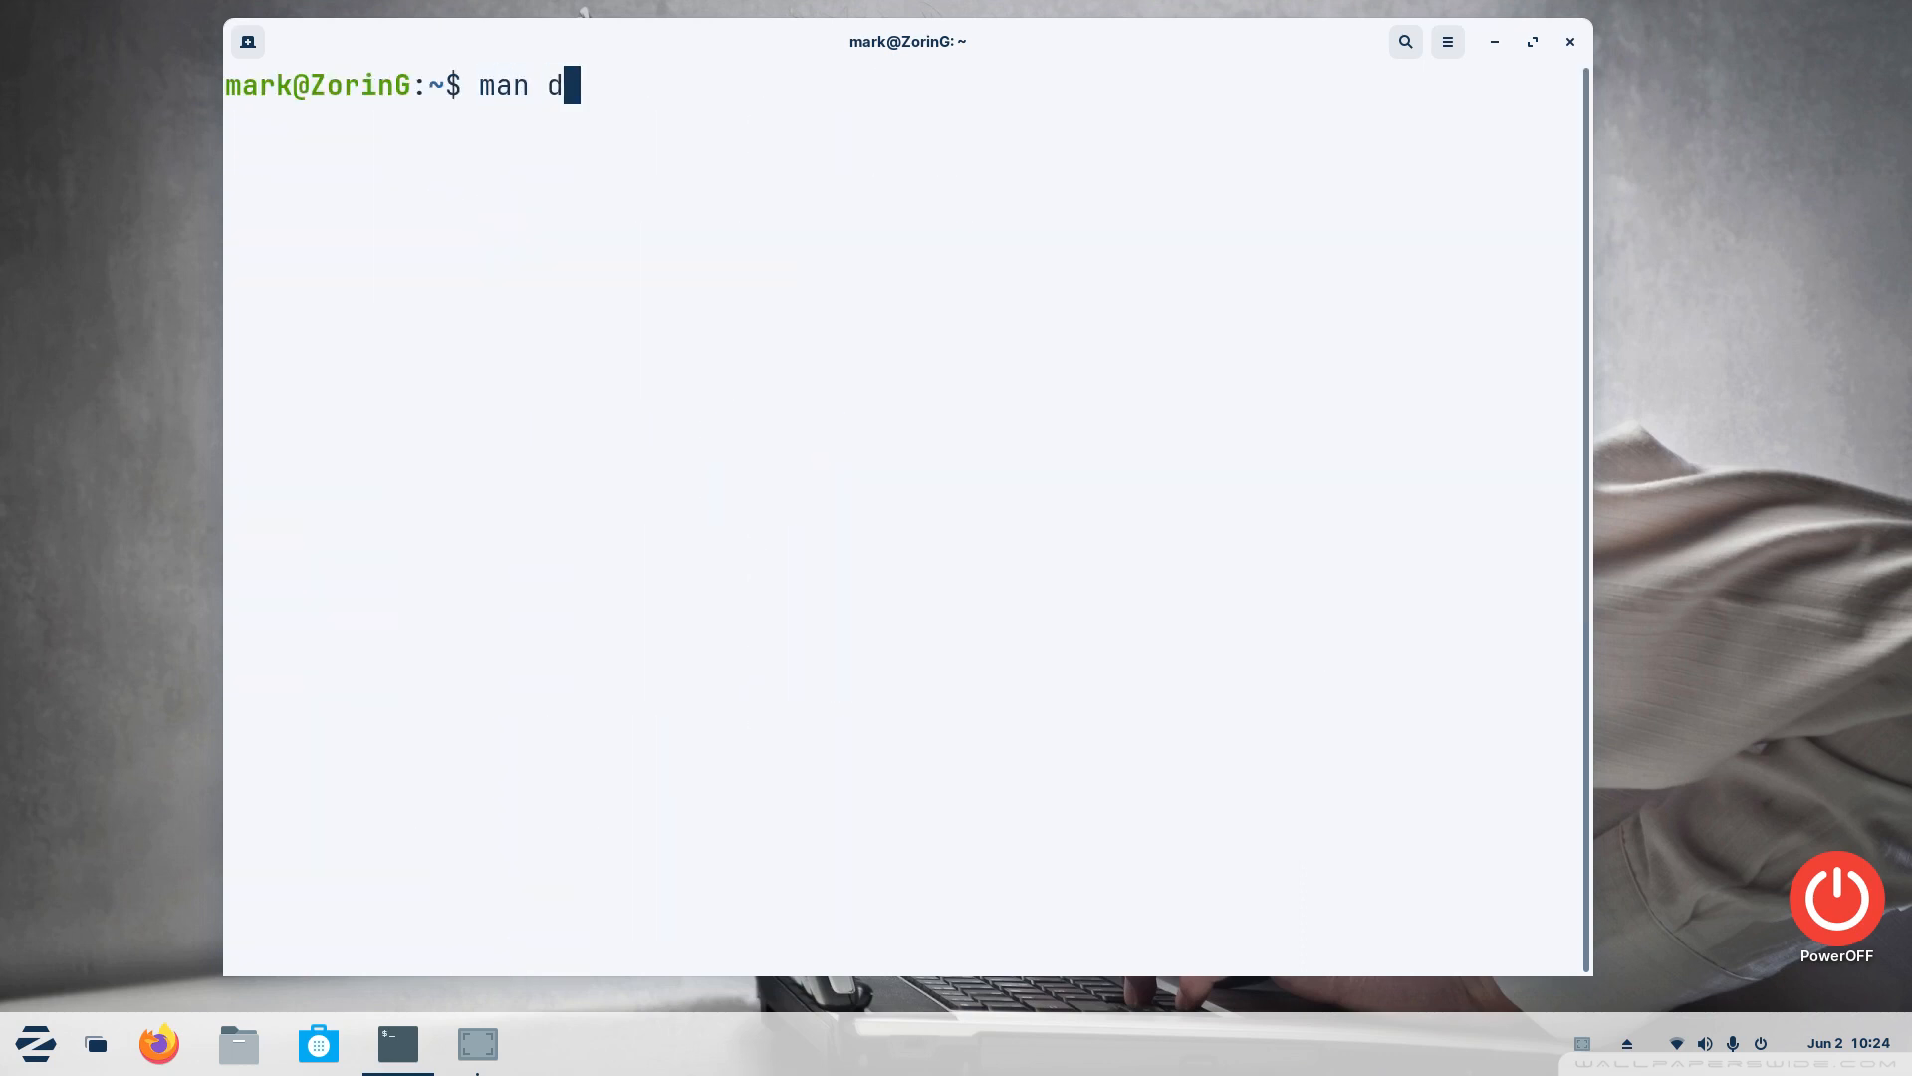
pyautogui.press('Return')
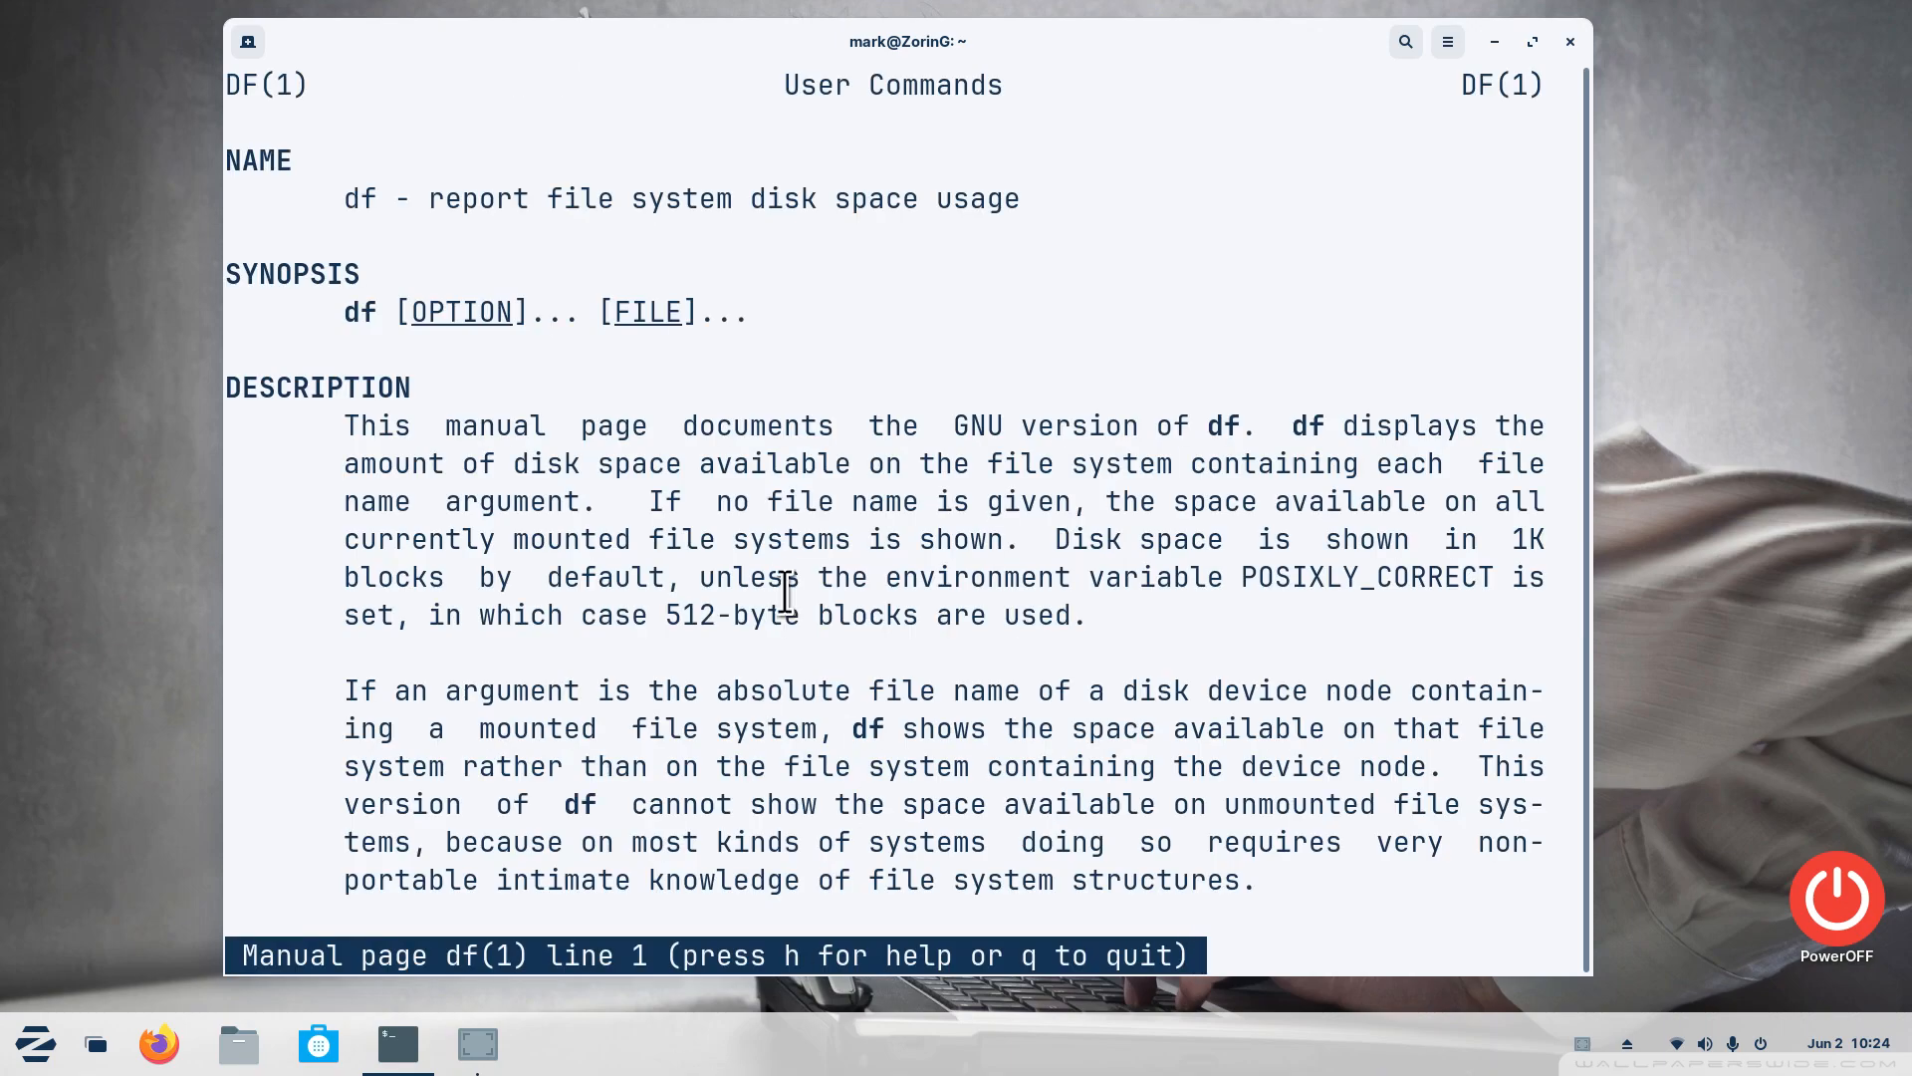
pyautogui.scroll(-3)
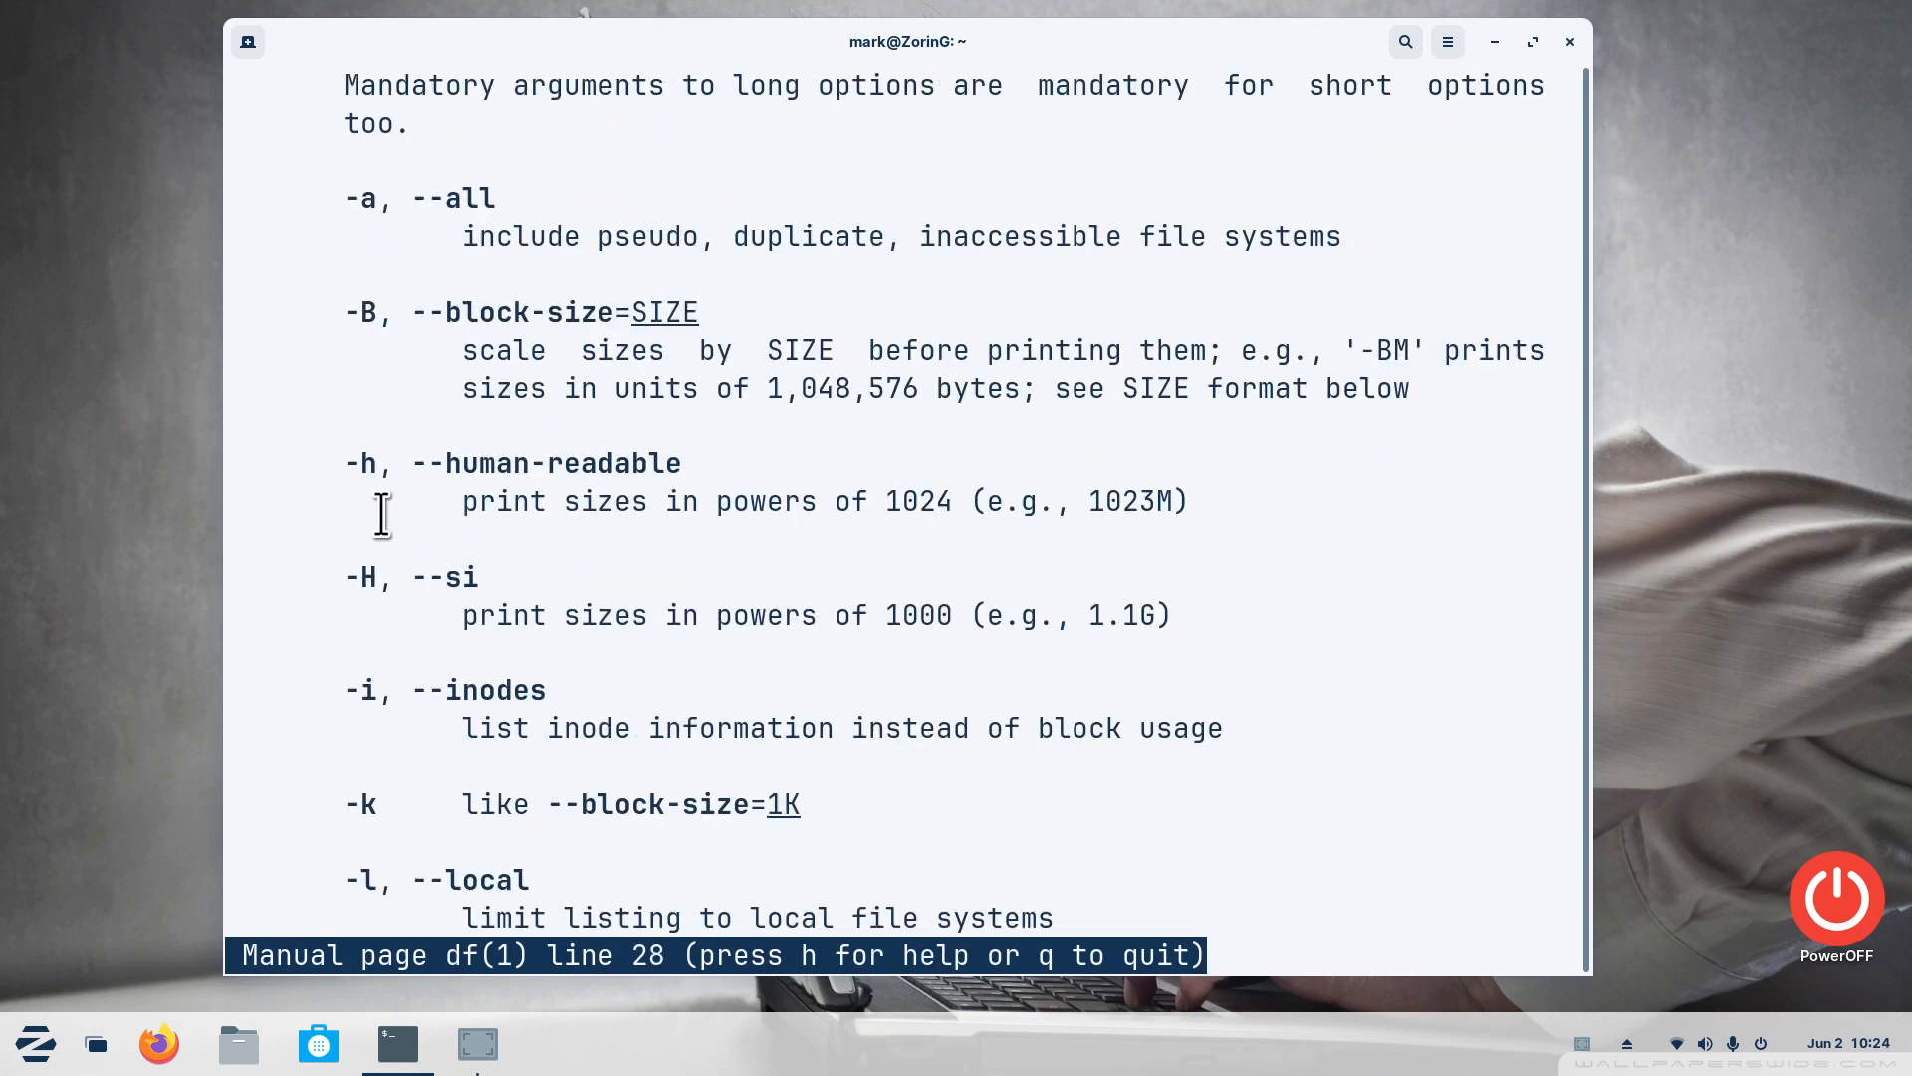
pyautogui.moveTo(886, 502)
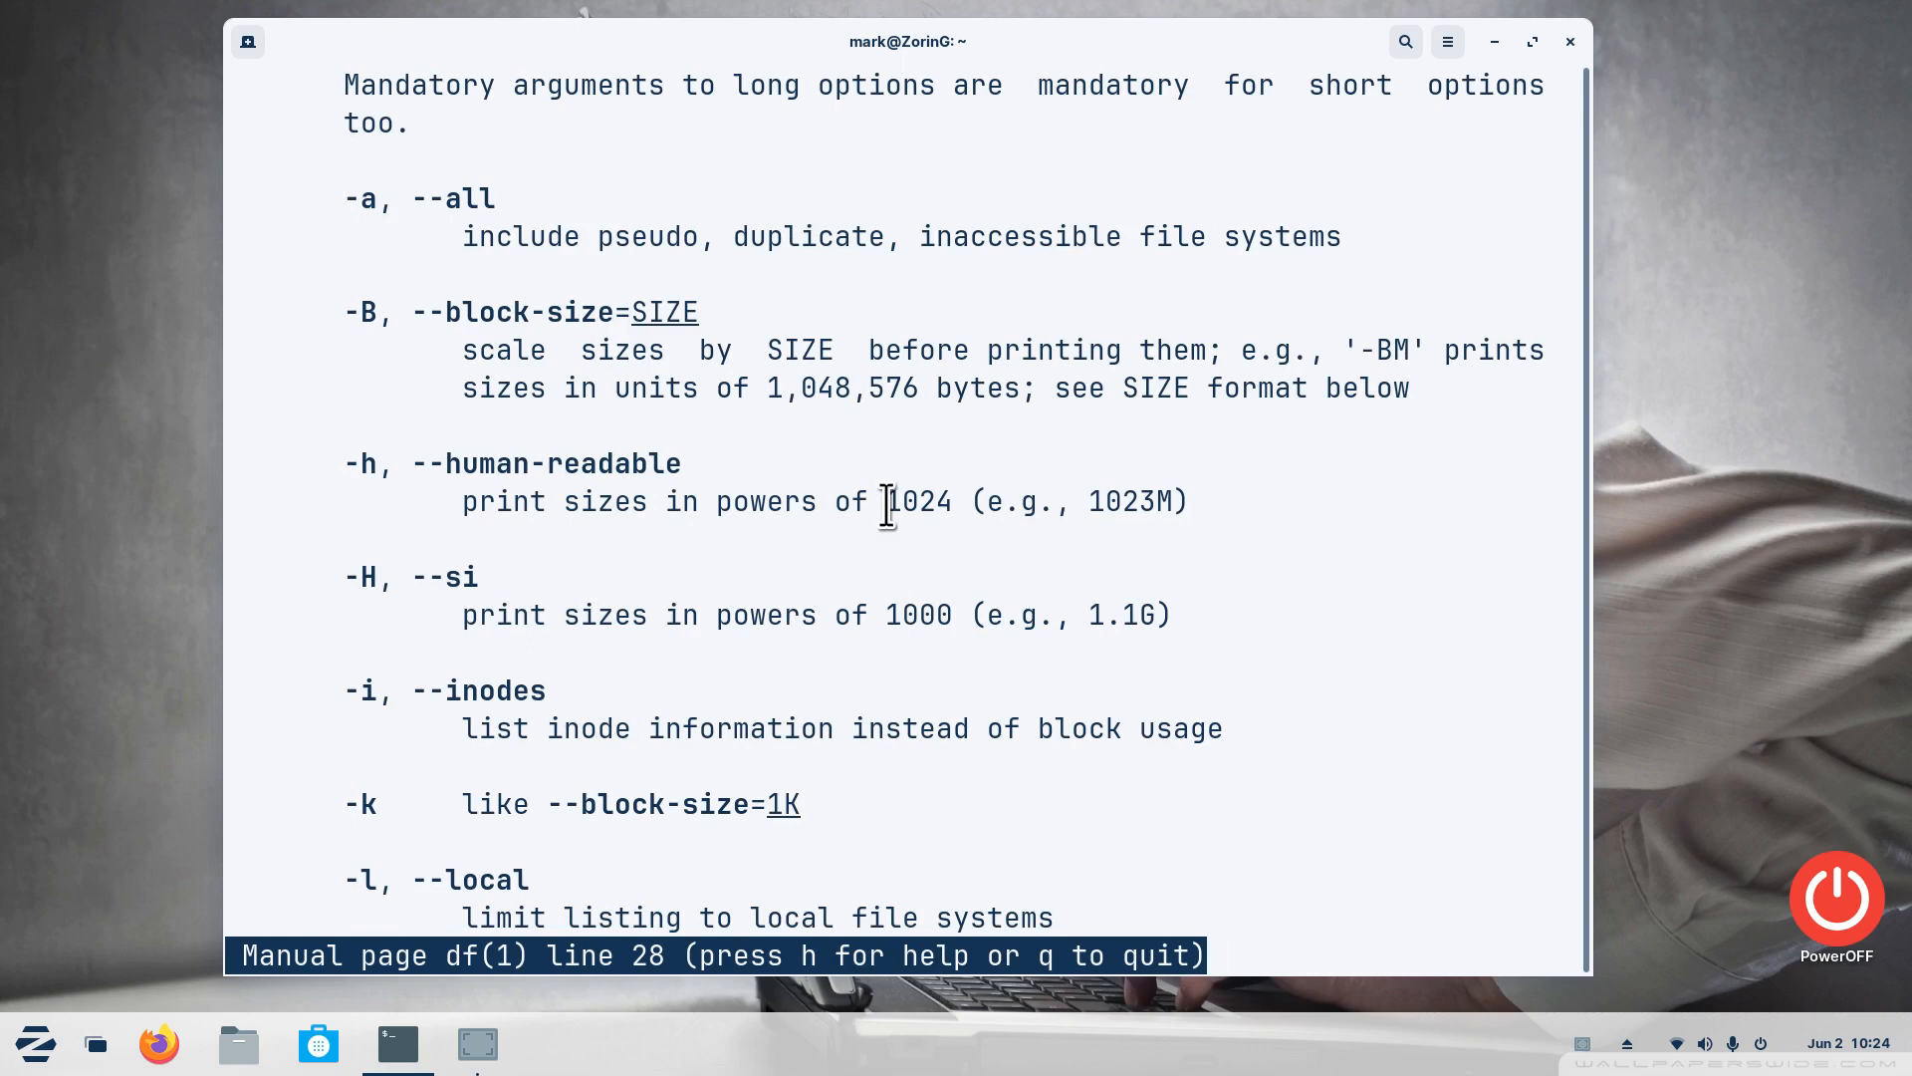
pyautogui.moveTo(371, 466)
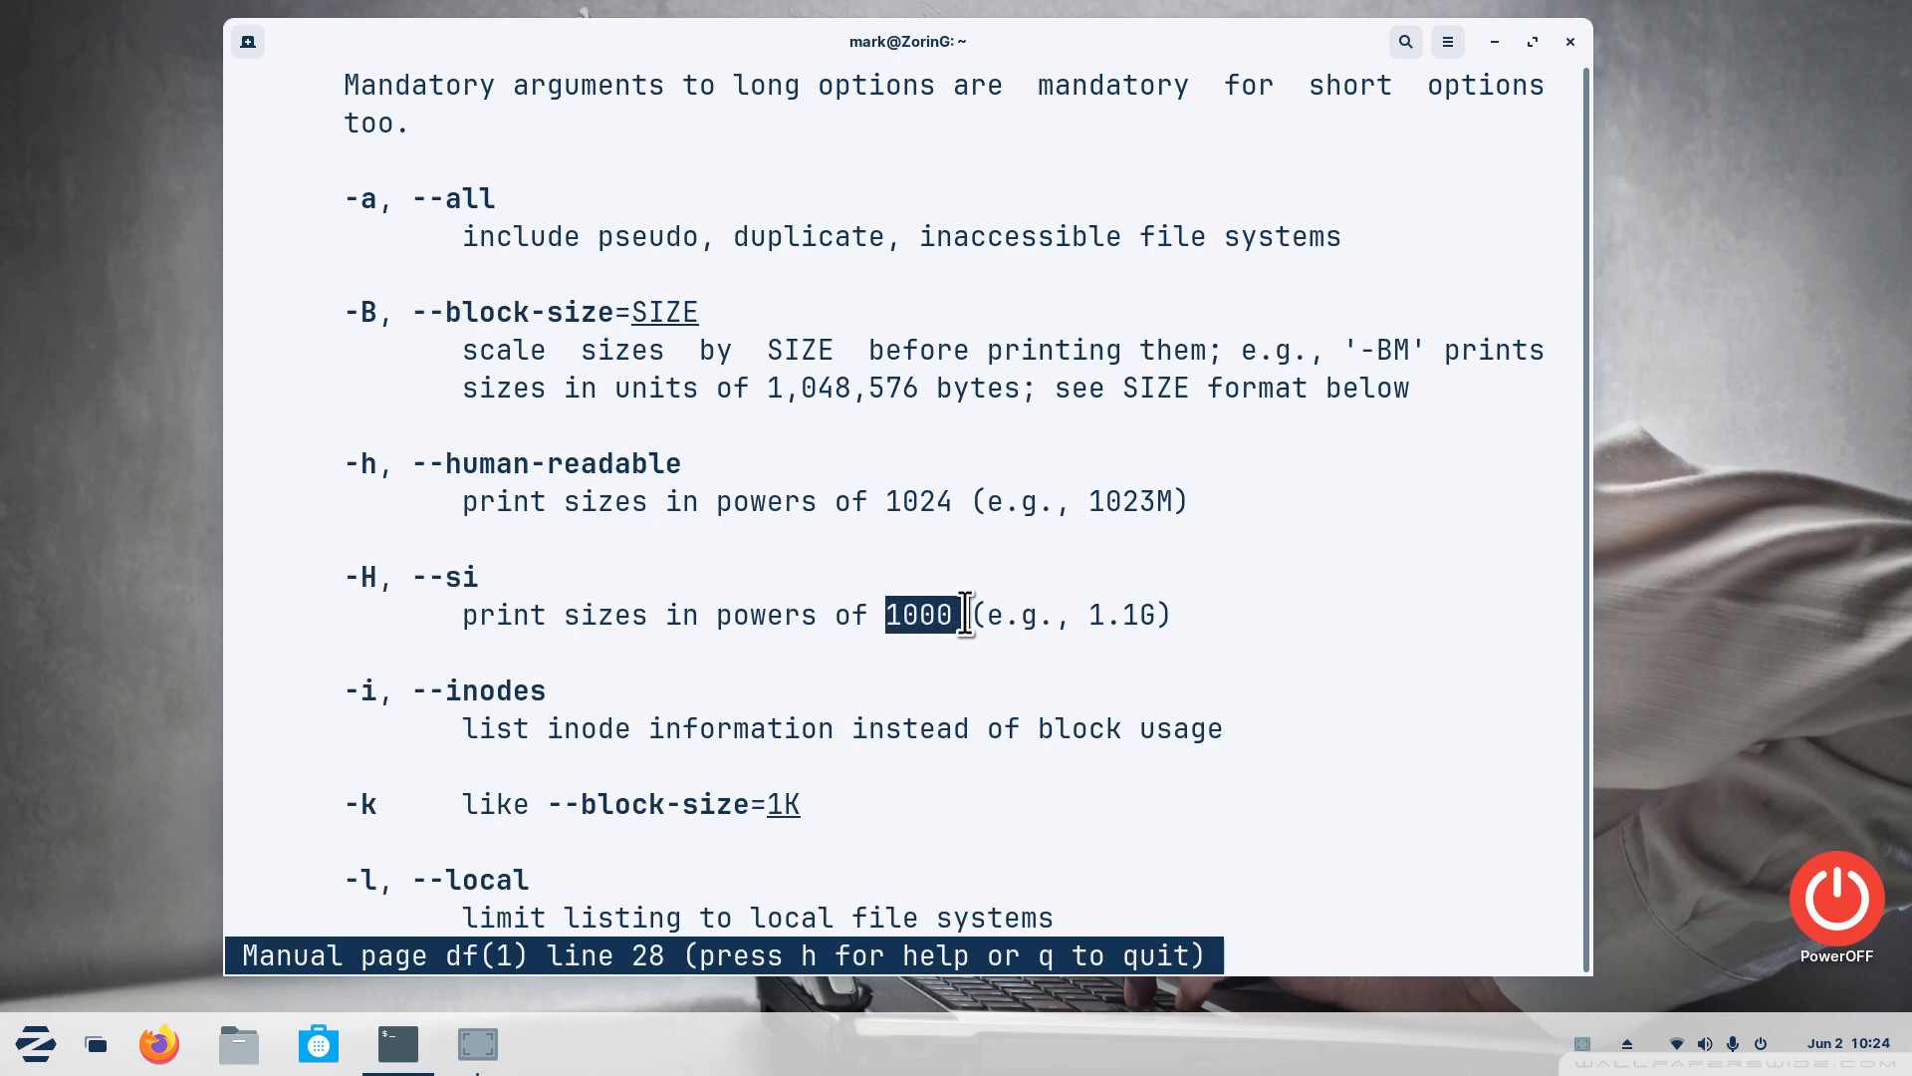
pyautogui.moveTo(948, 691)
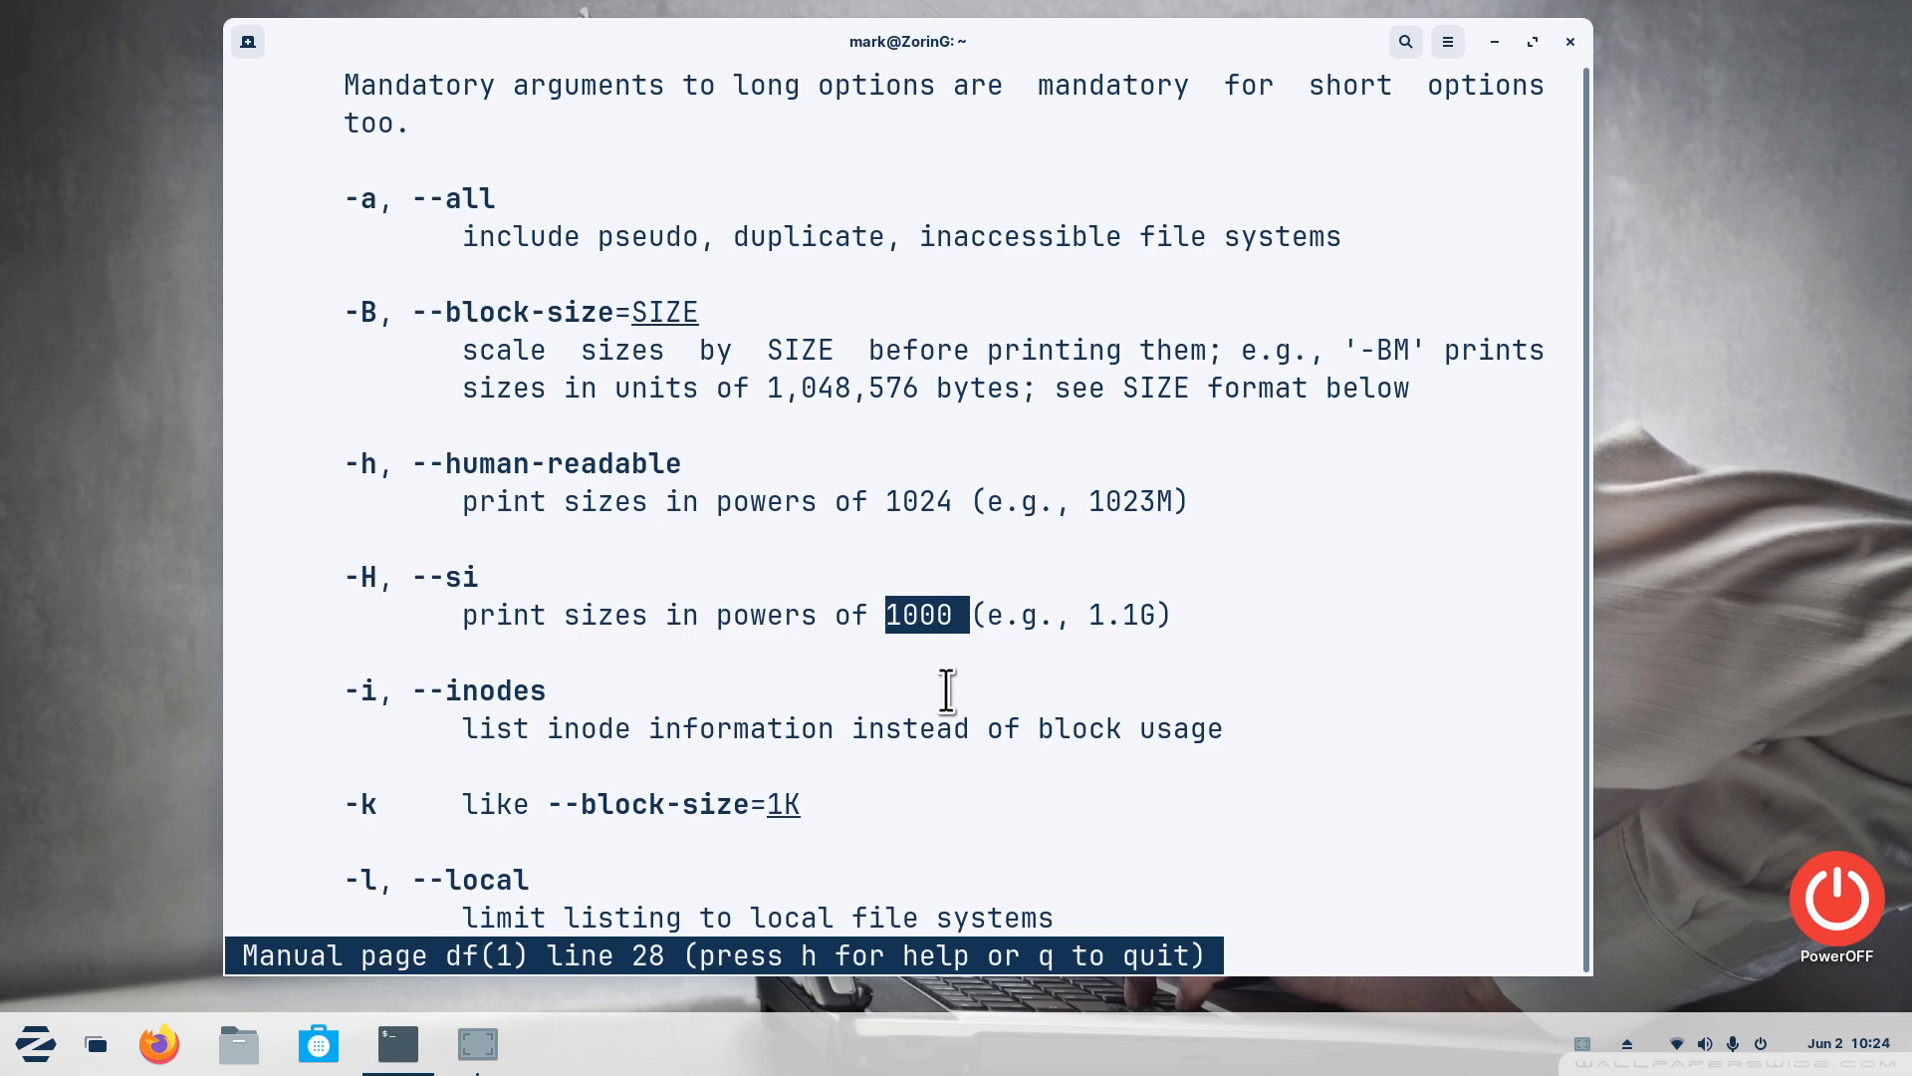
pyautogui.moveTo(1344, 805)
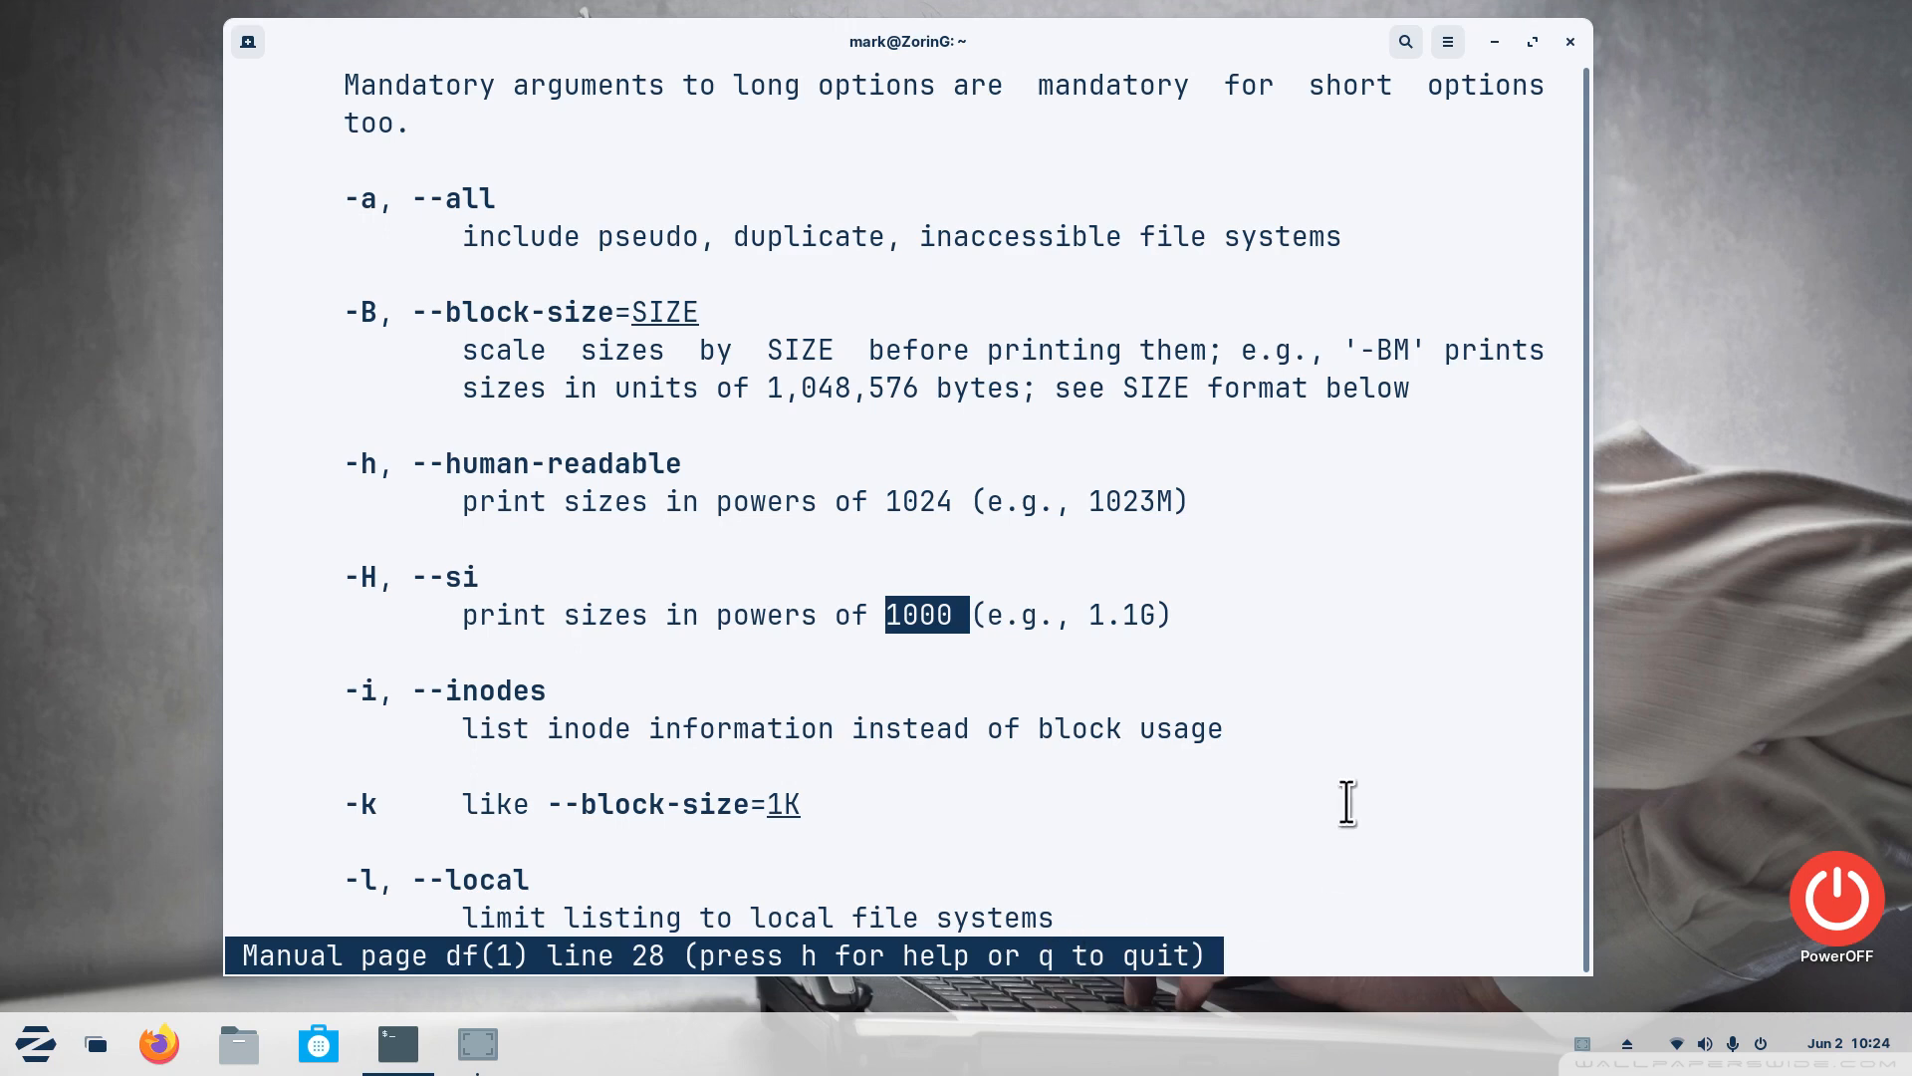
pyautogui.press('q')
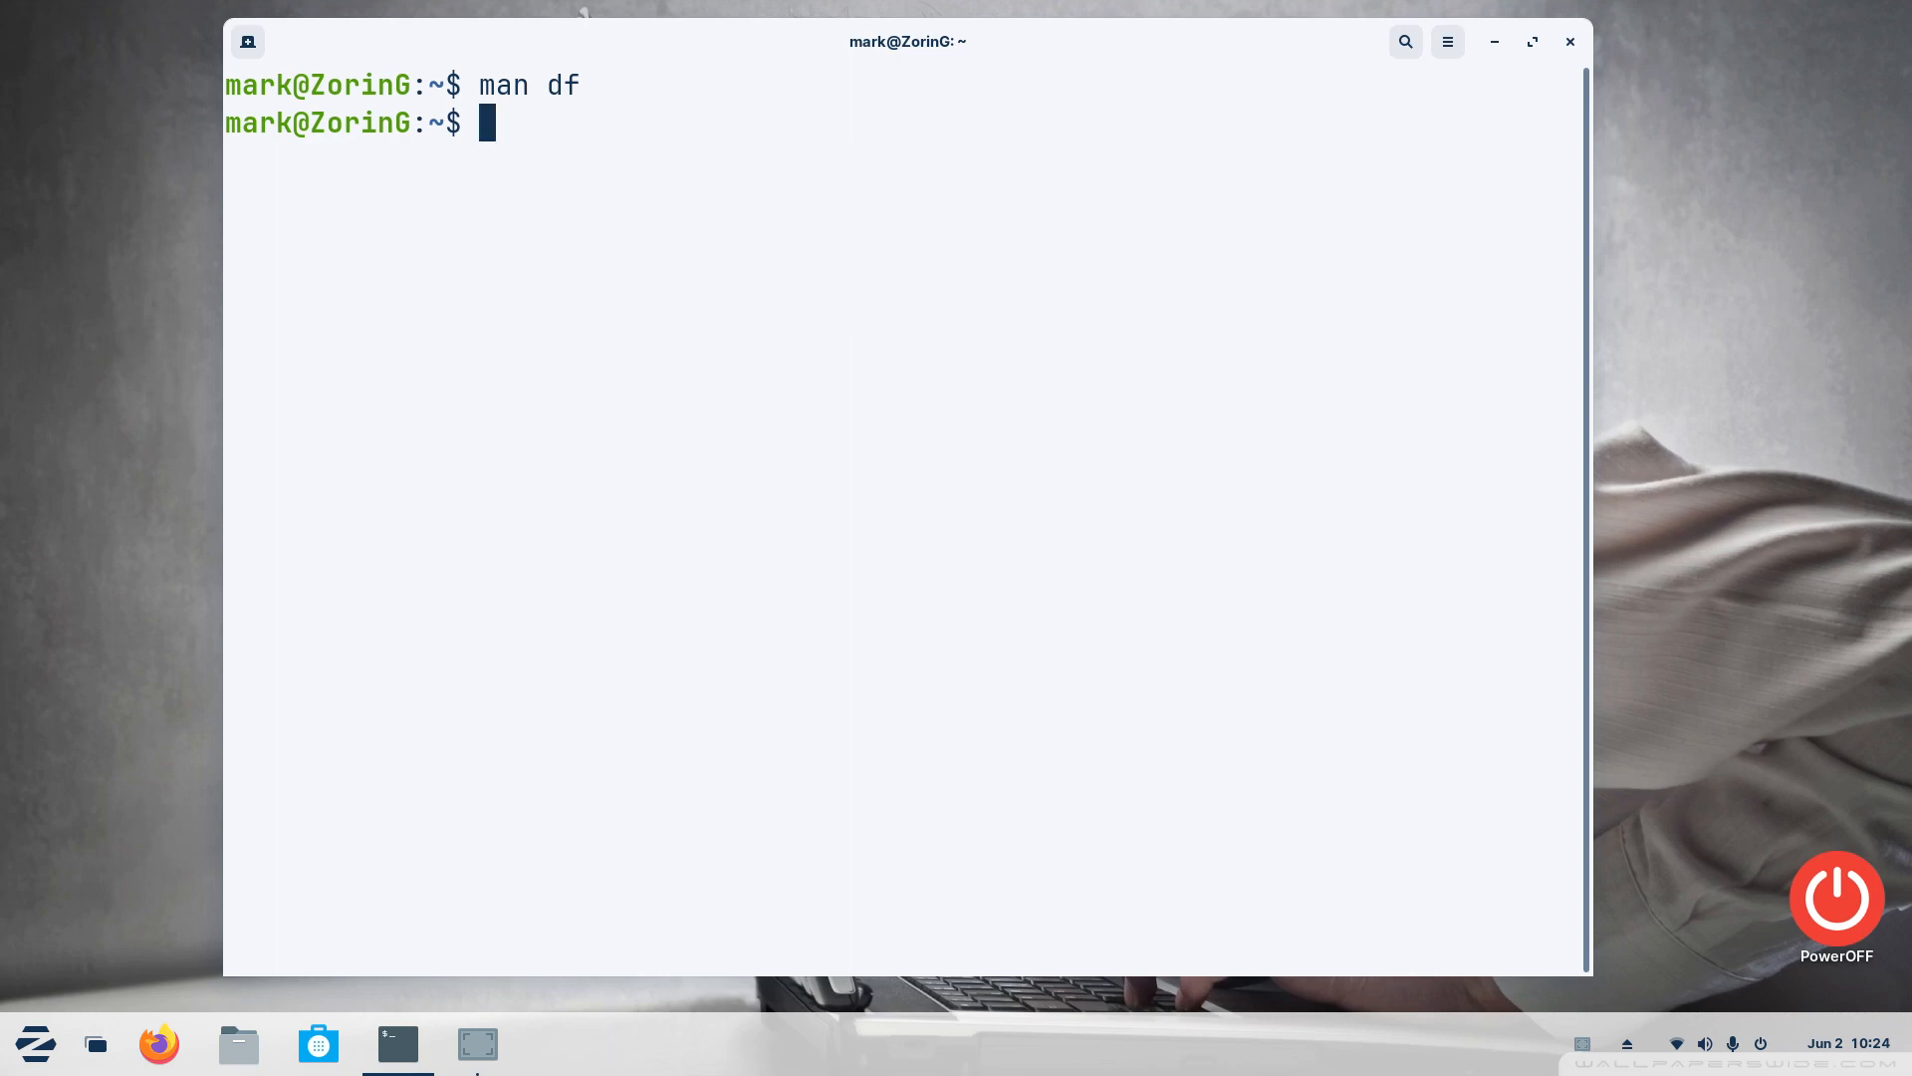
# Run plain df and highlight the /dev/sda2 entry showing 7% used
pyautogui.write('d')
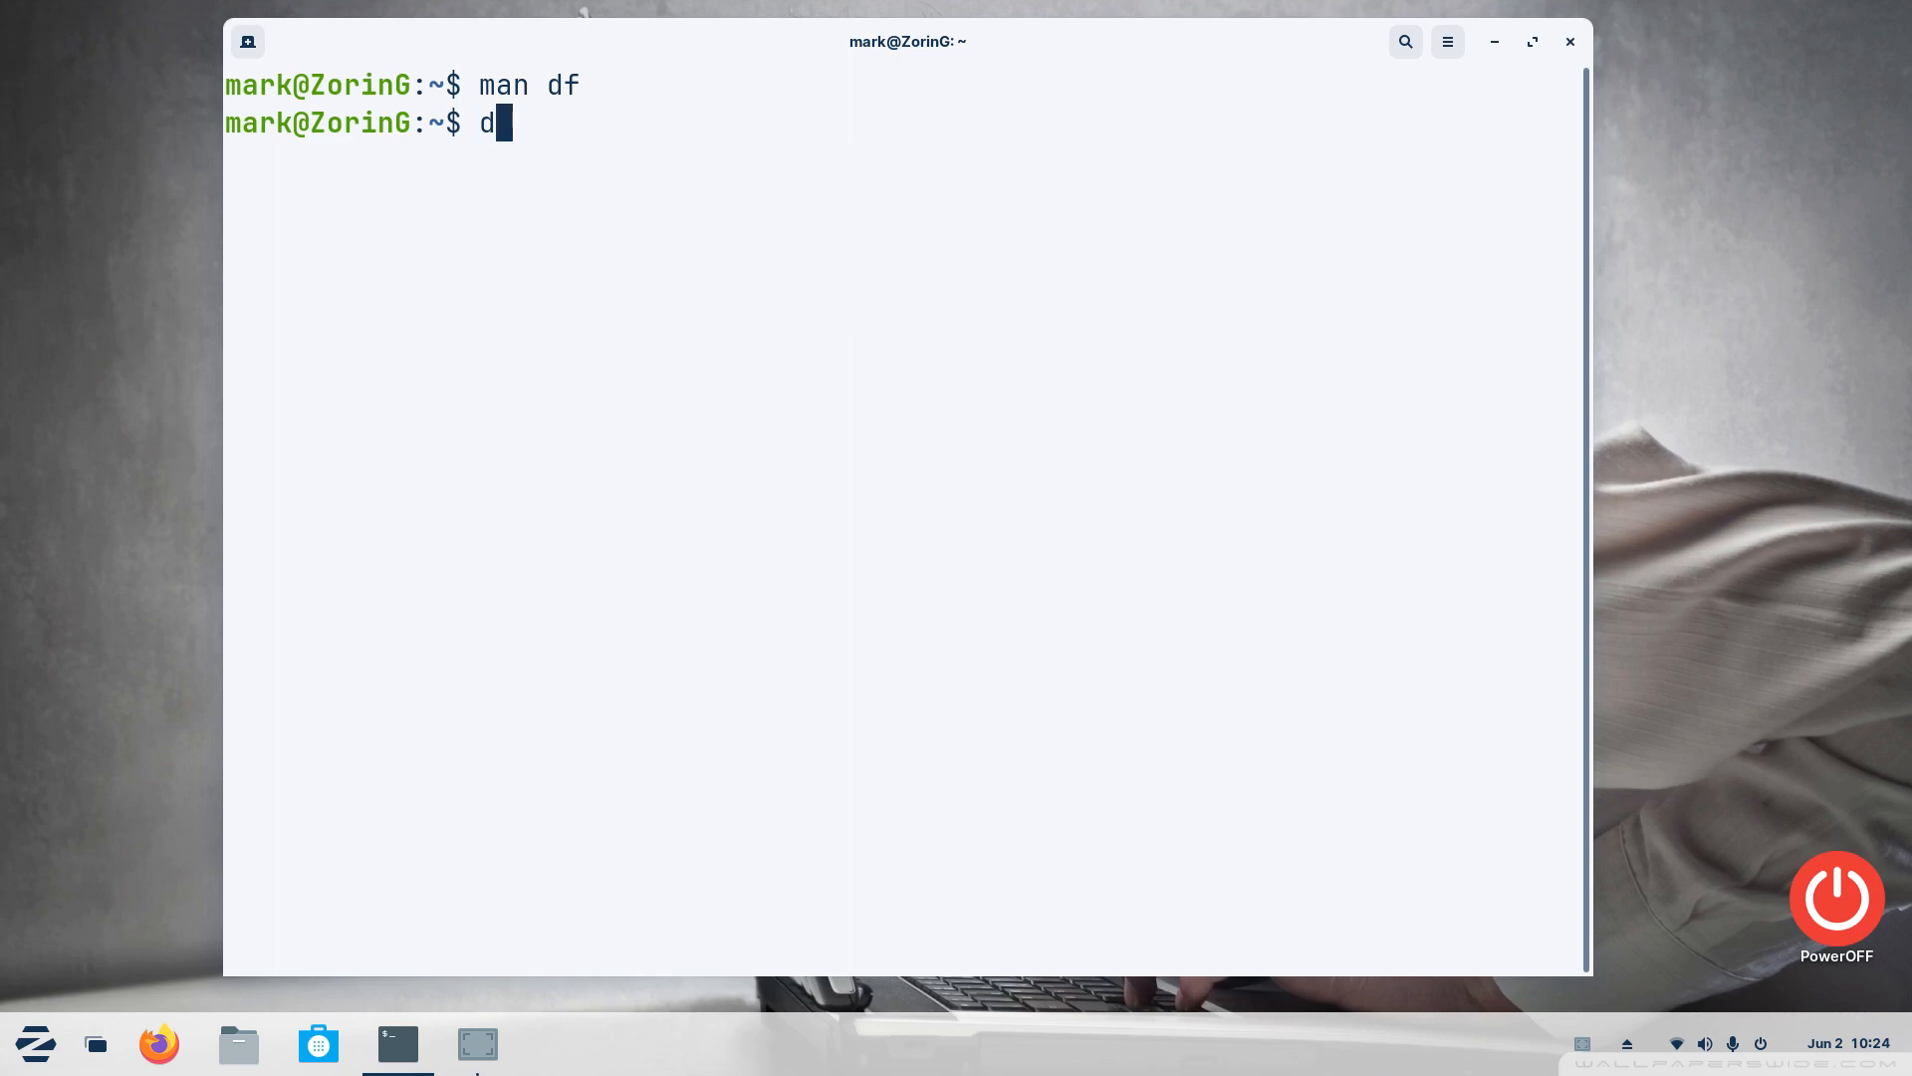
pyautogui.press('Return')
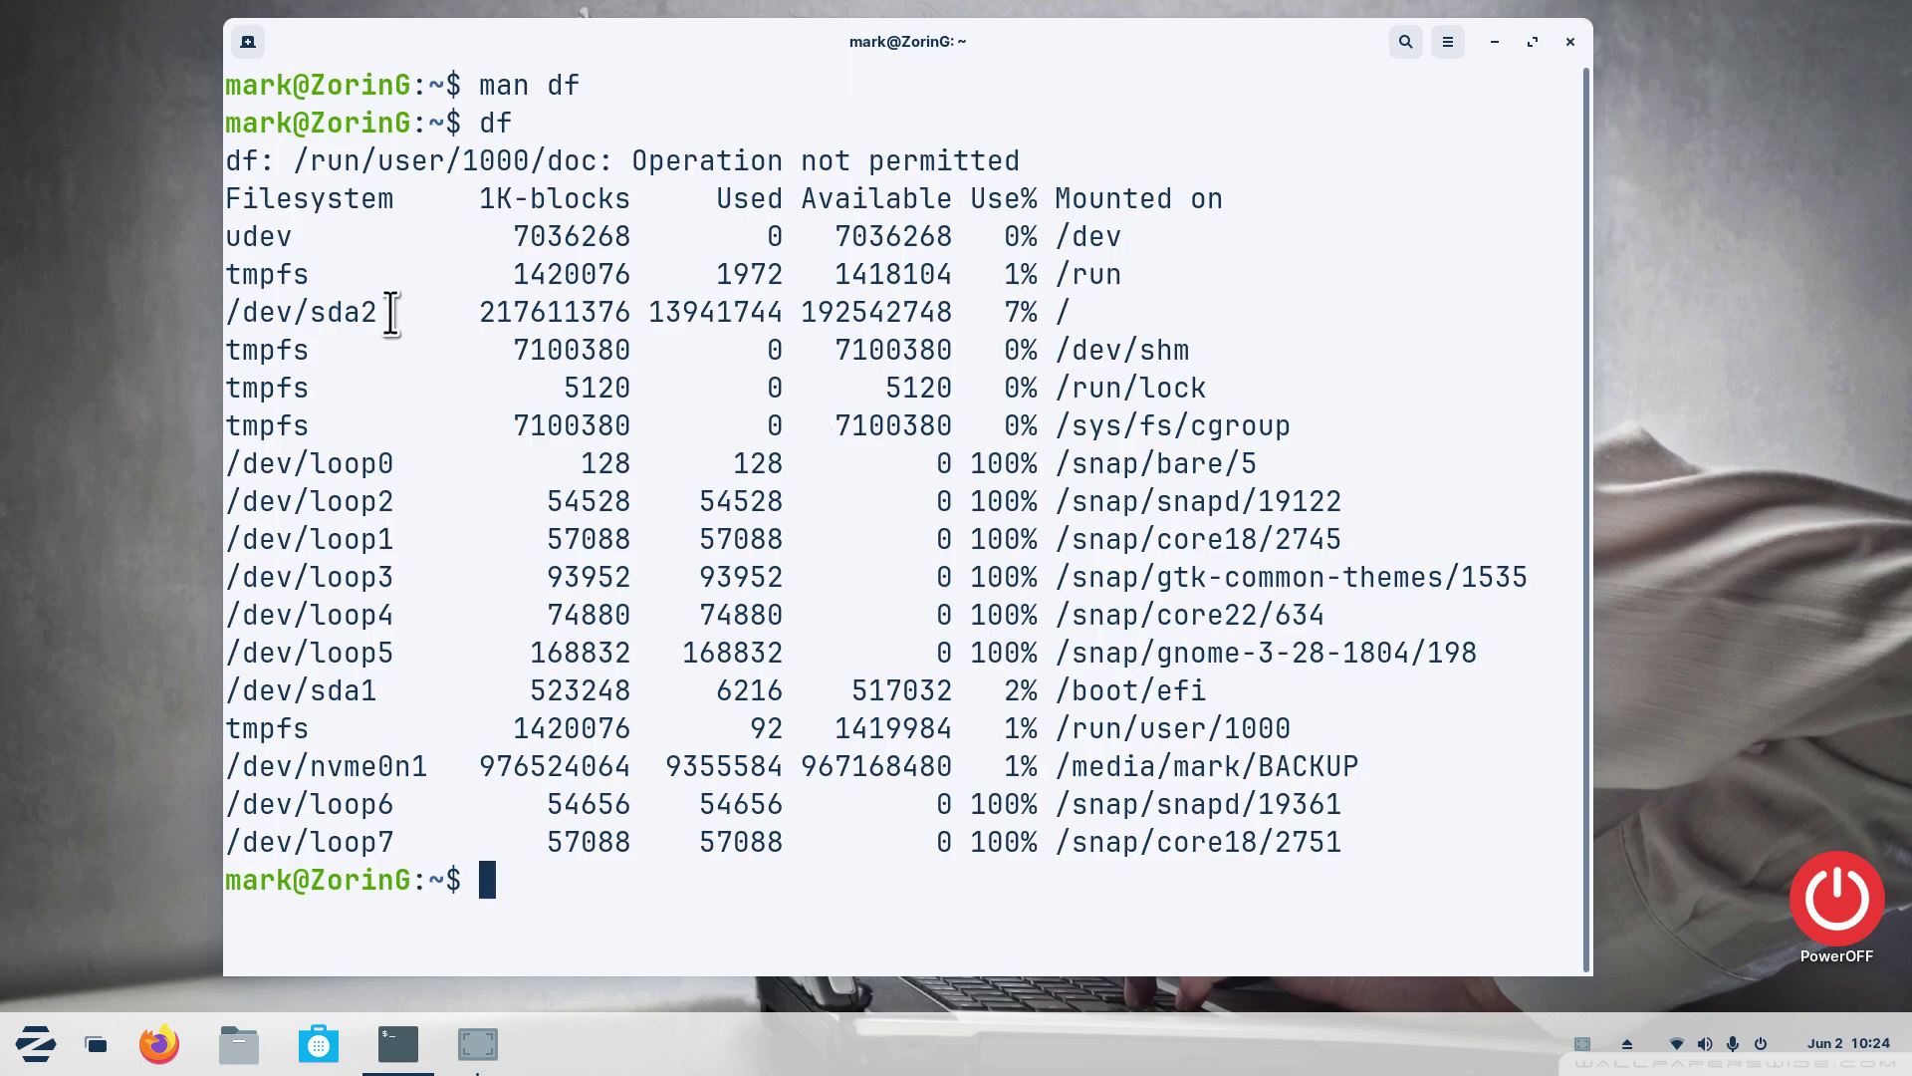
pyautogui.doubleClick(301, 313)
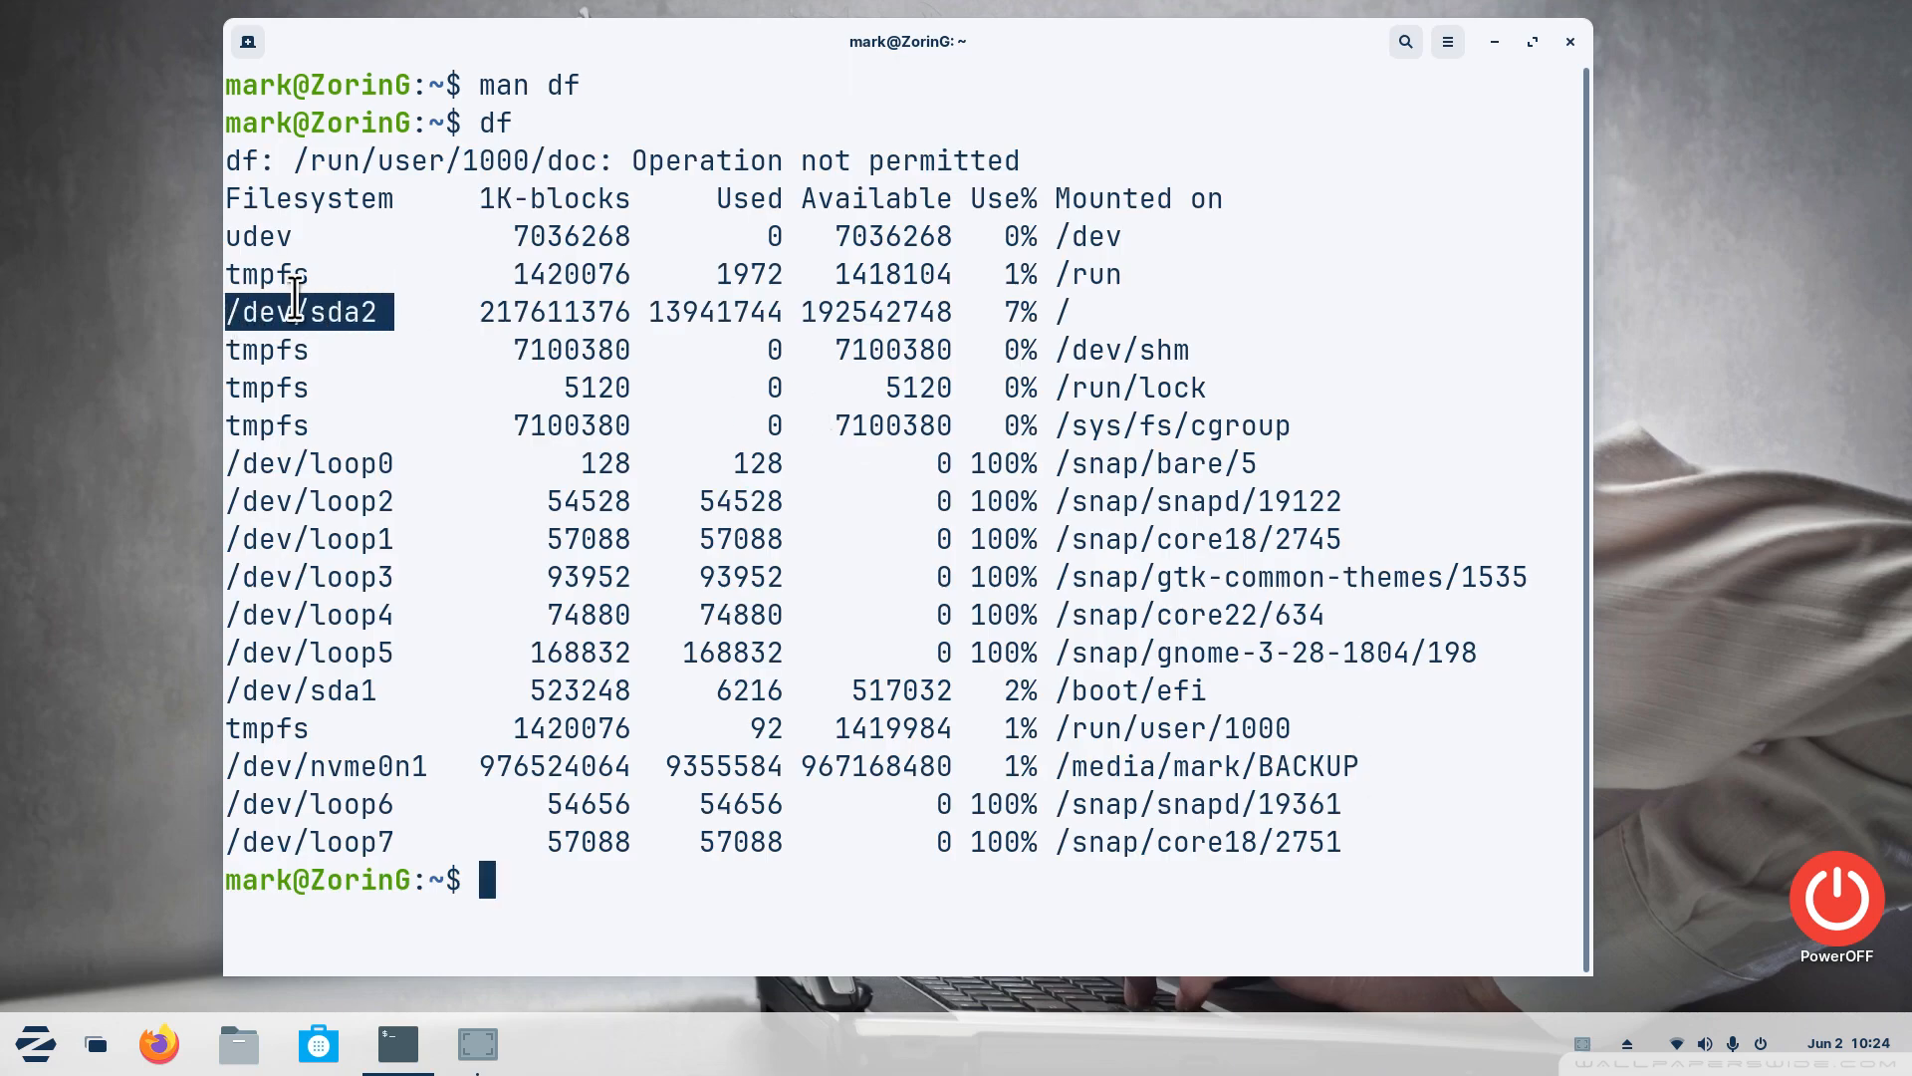
pyautogui.rightClick(305, 311)
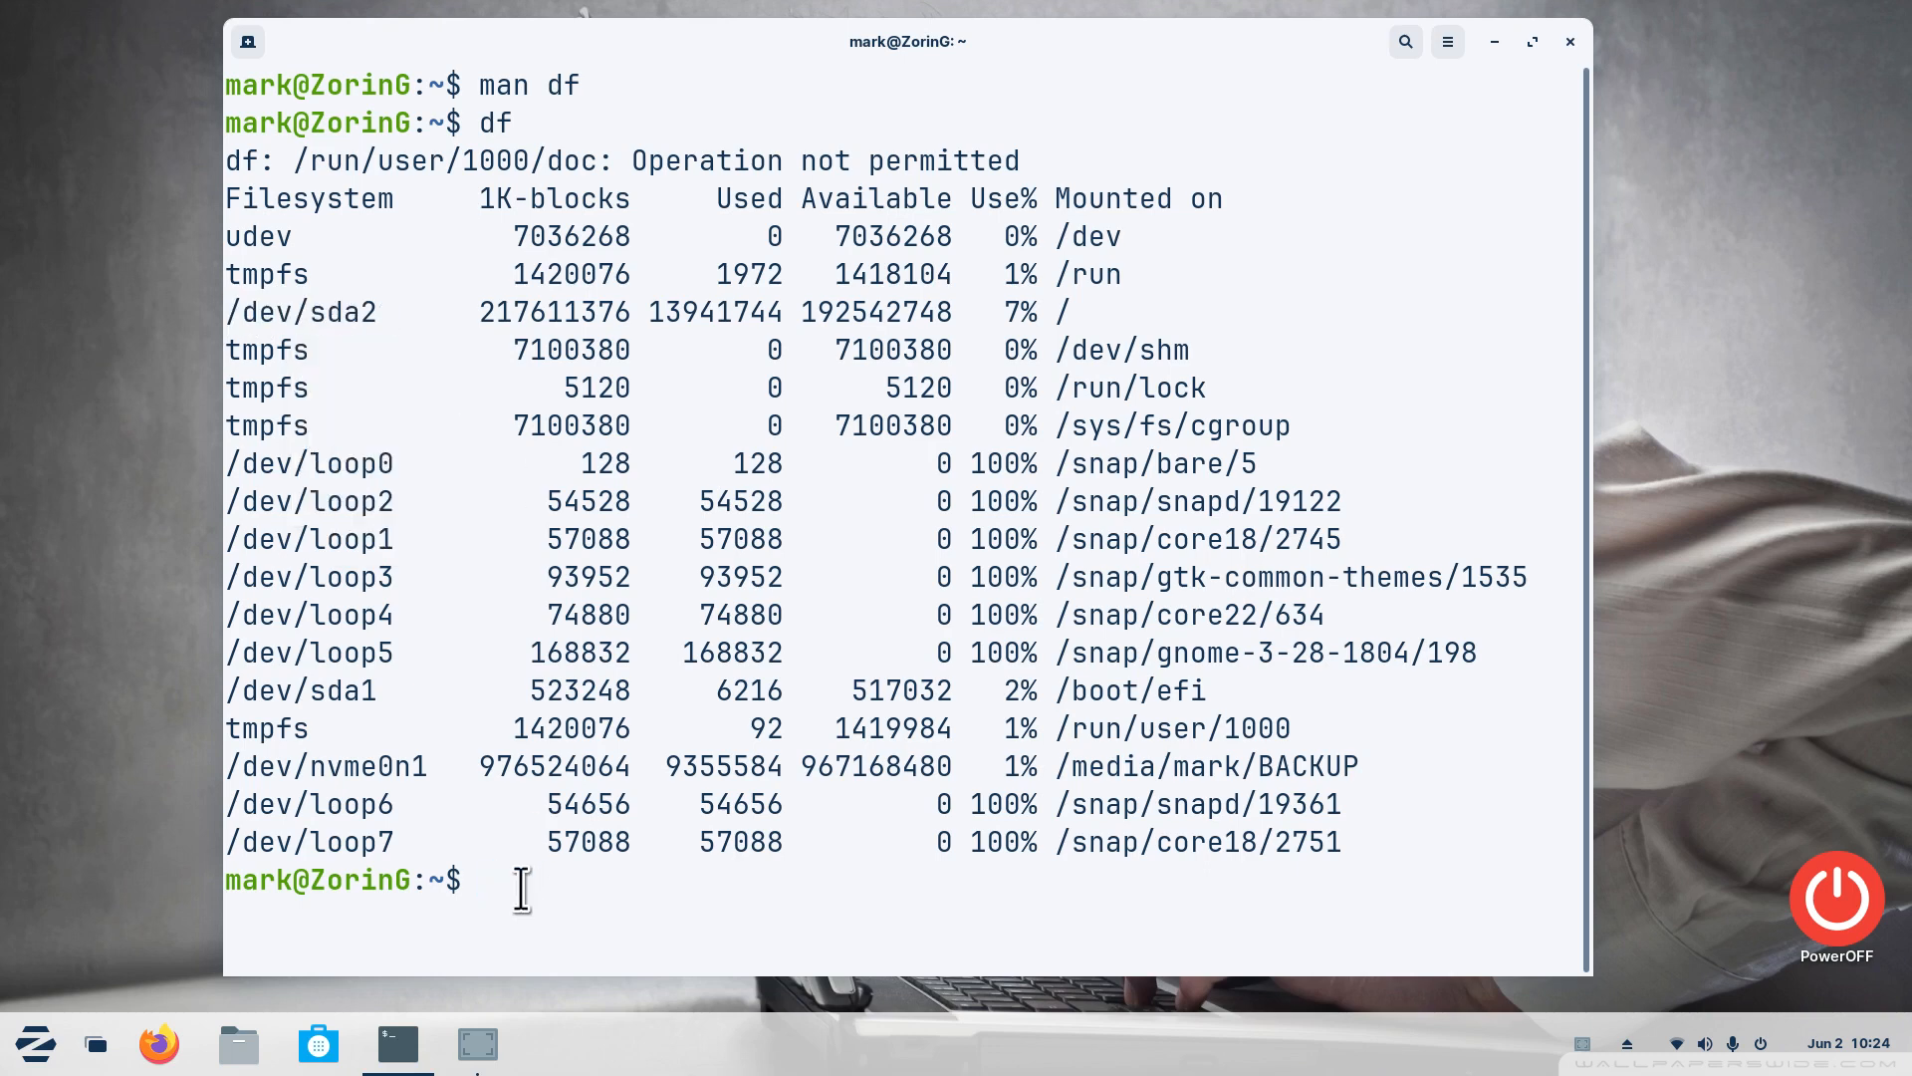
# Clear the screen back to an empty prompt
pyautogui.write('cl')
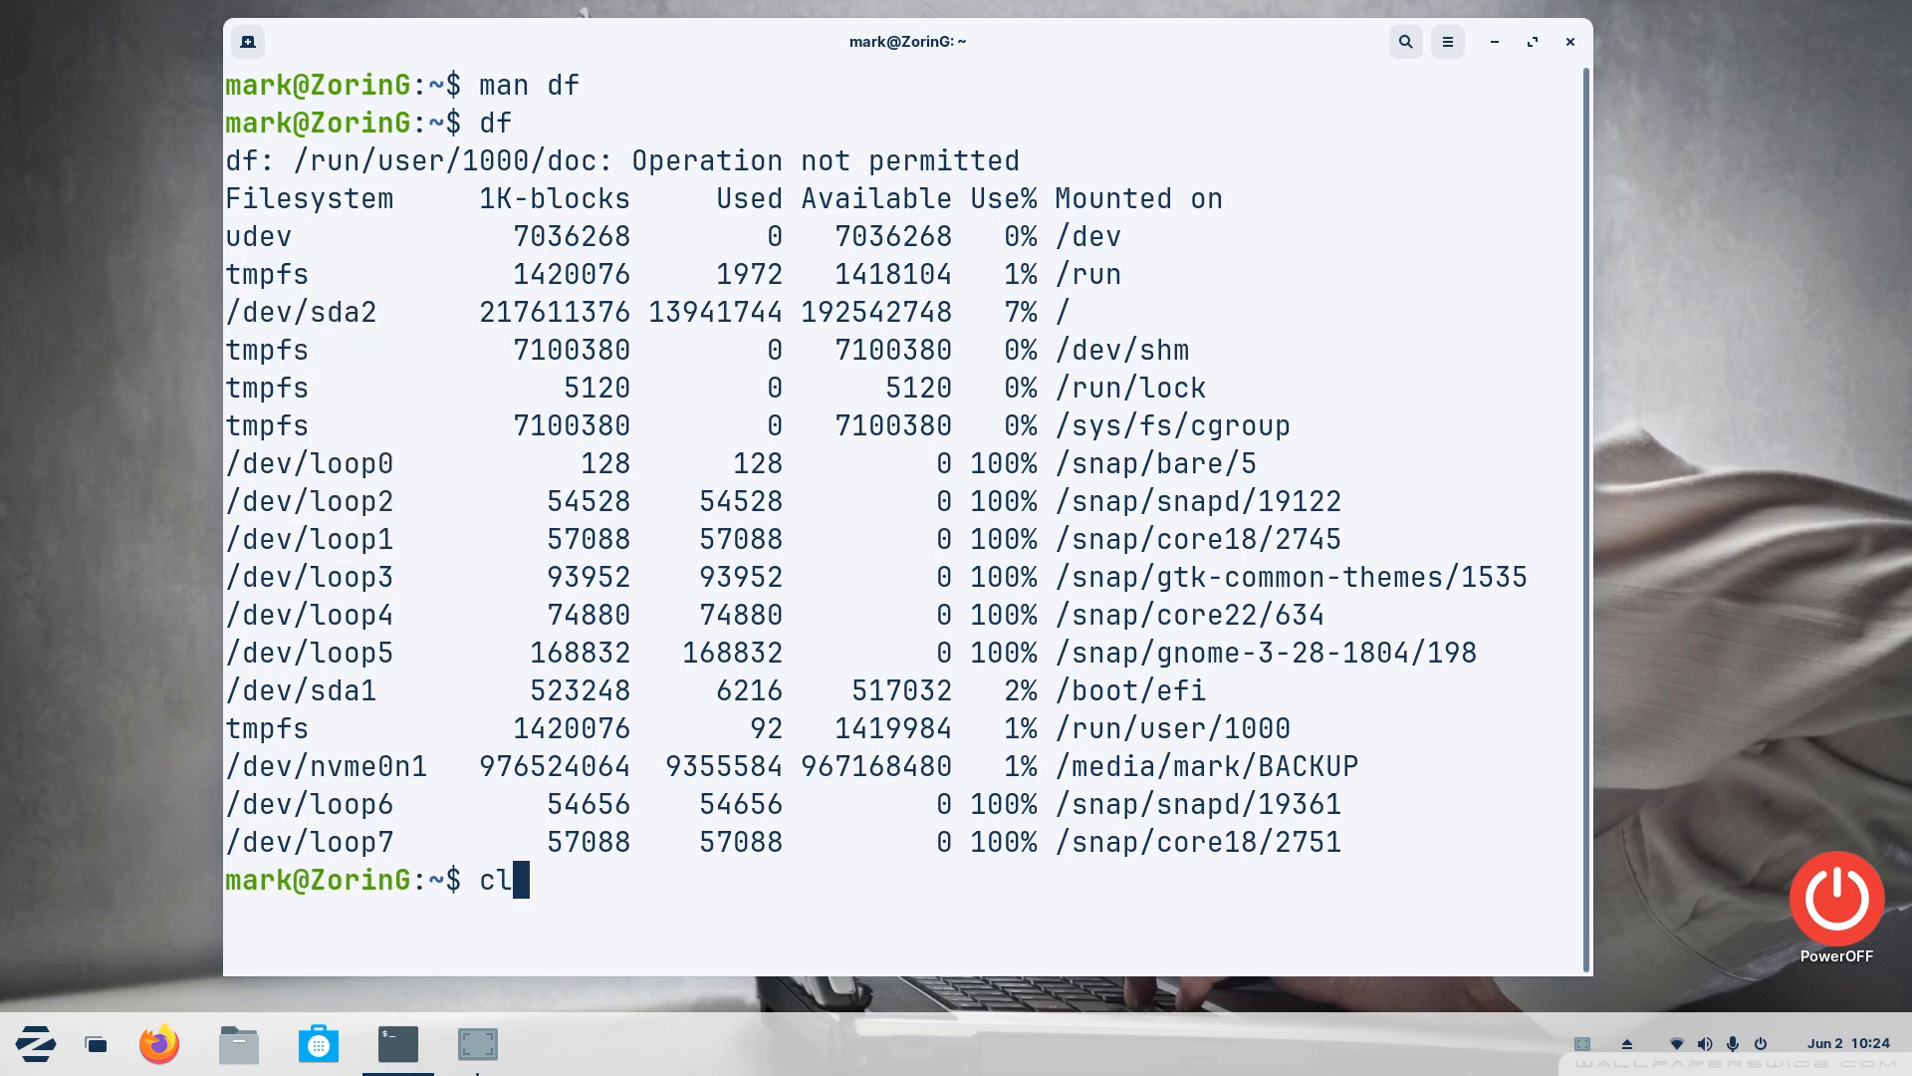
pyautogui.press('Return')
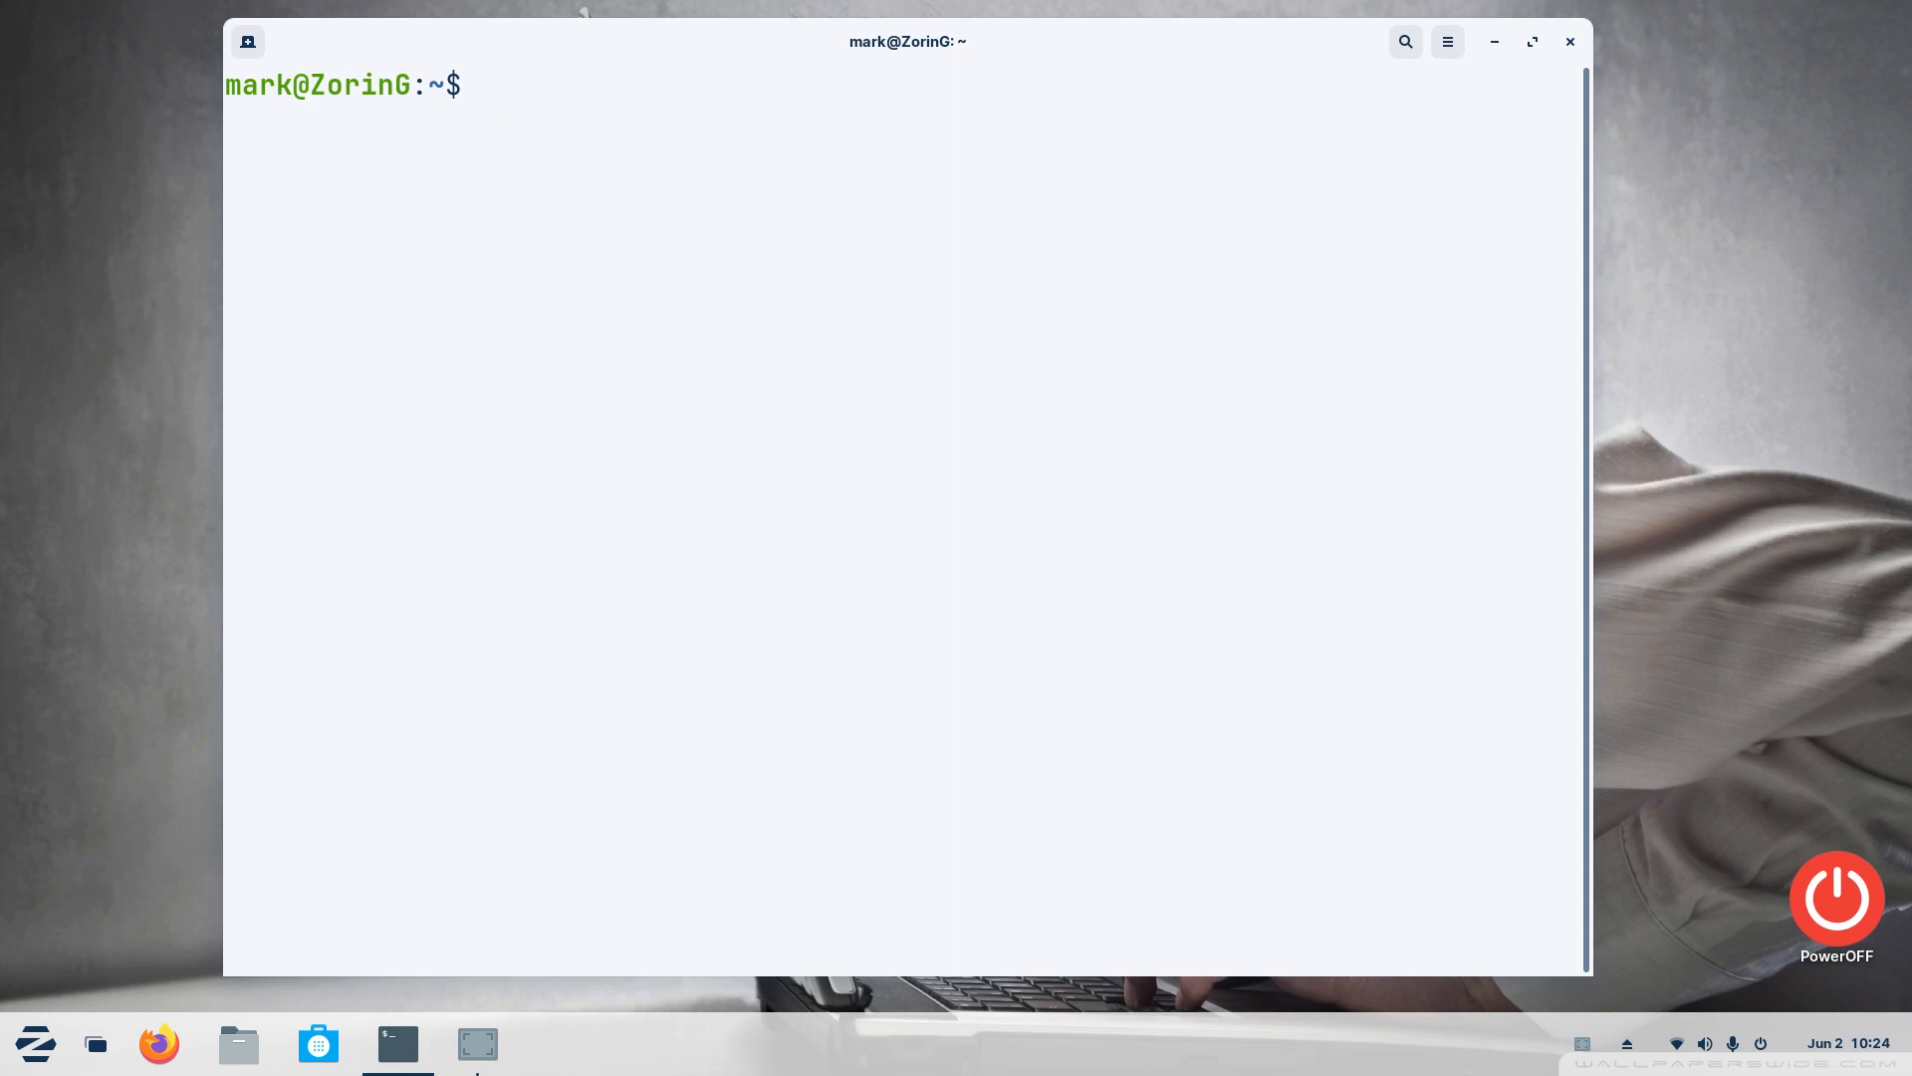
# Run df /dev/sda2 with the pasted device path, then start adding -h to the recalled command
pyautogui.write('df')
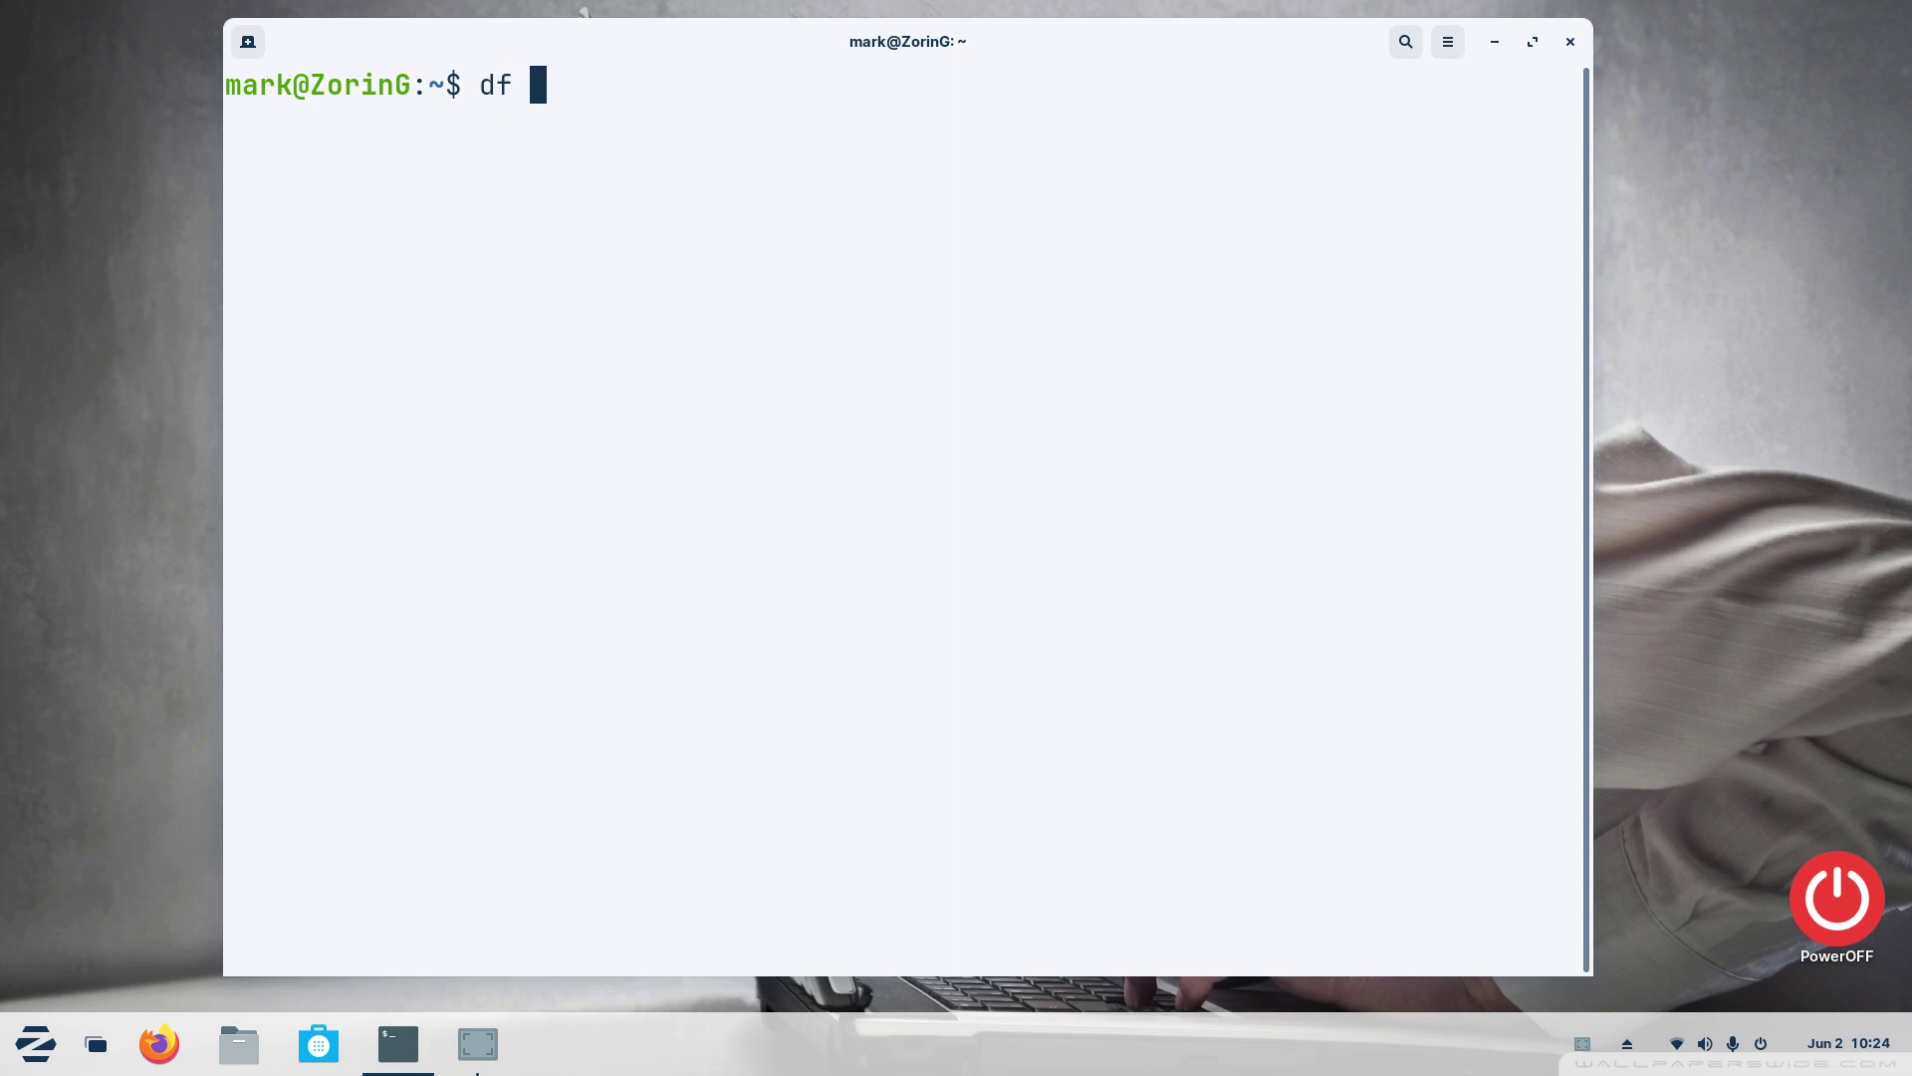
pyautogui.rightClick(598, 109)
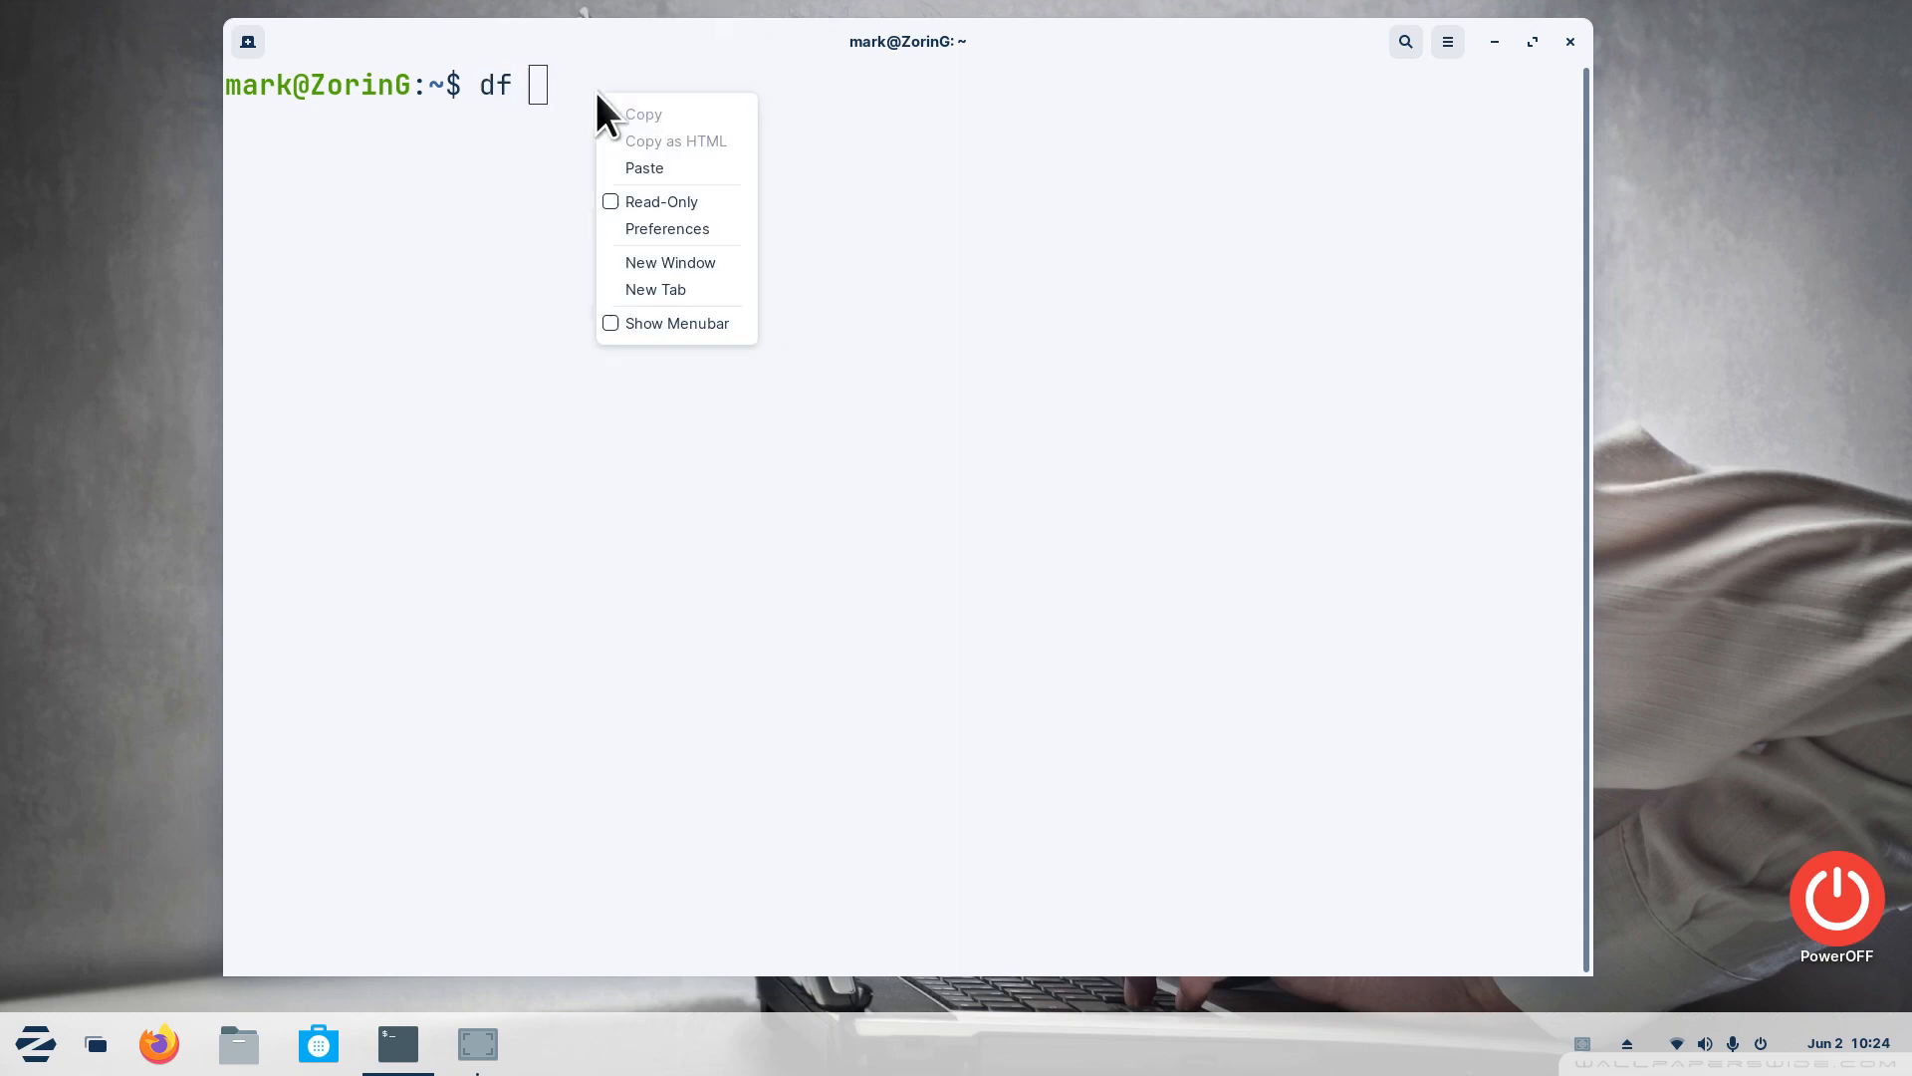
pyautogui.click(643, 167)
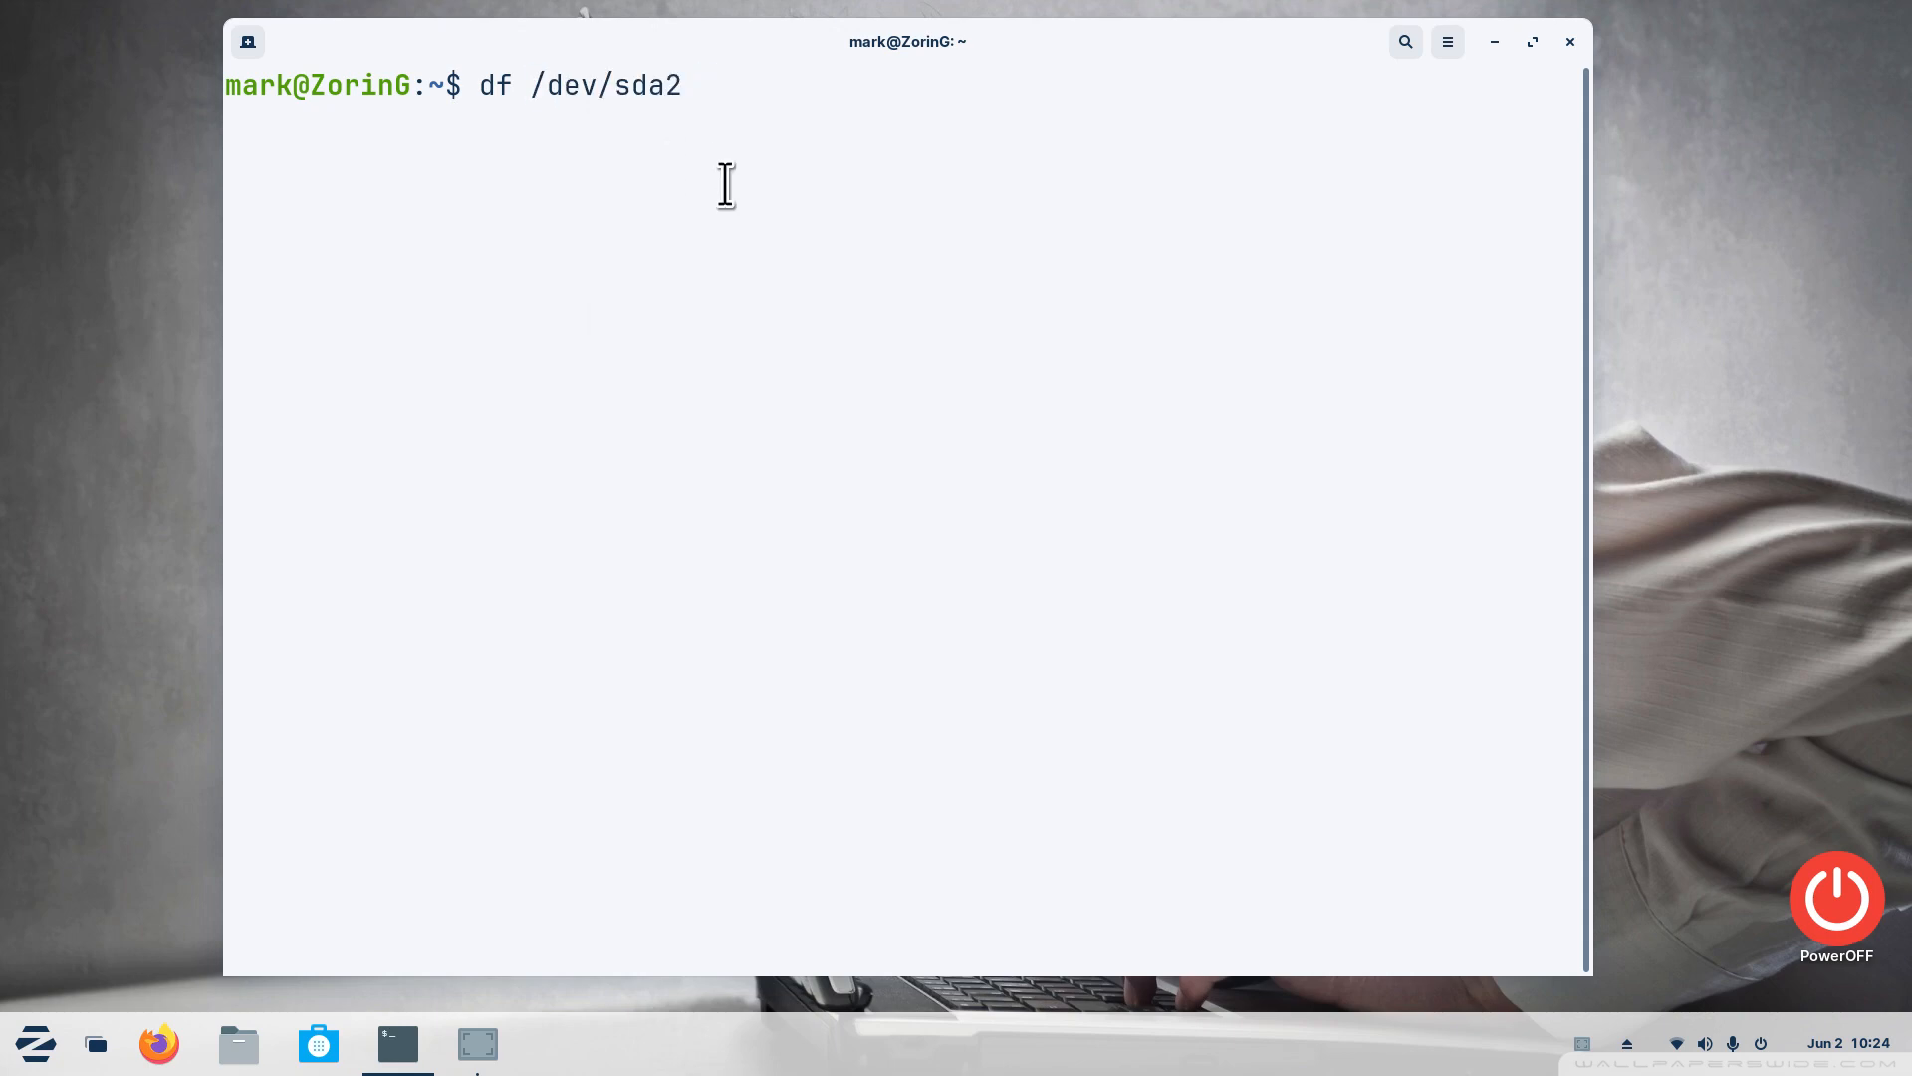
pyautogui.press('Return')
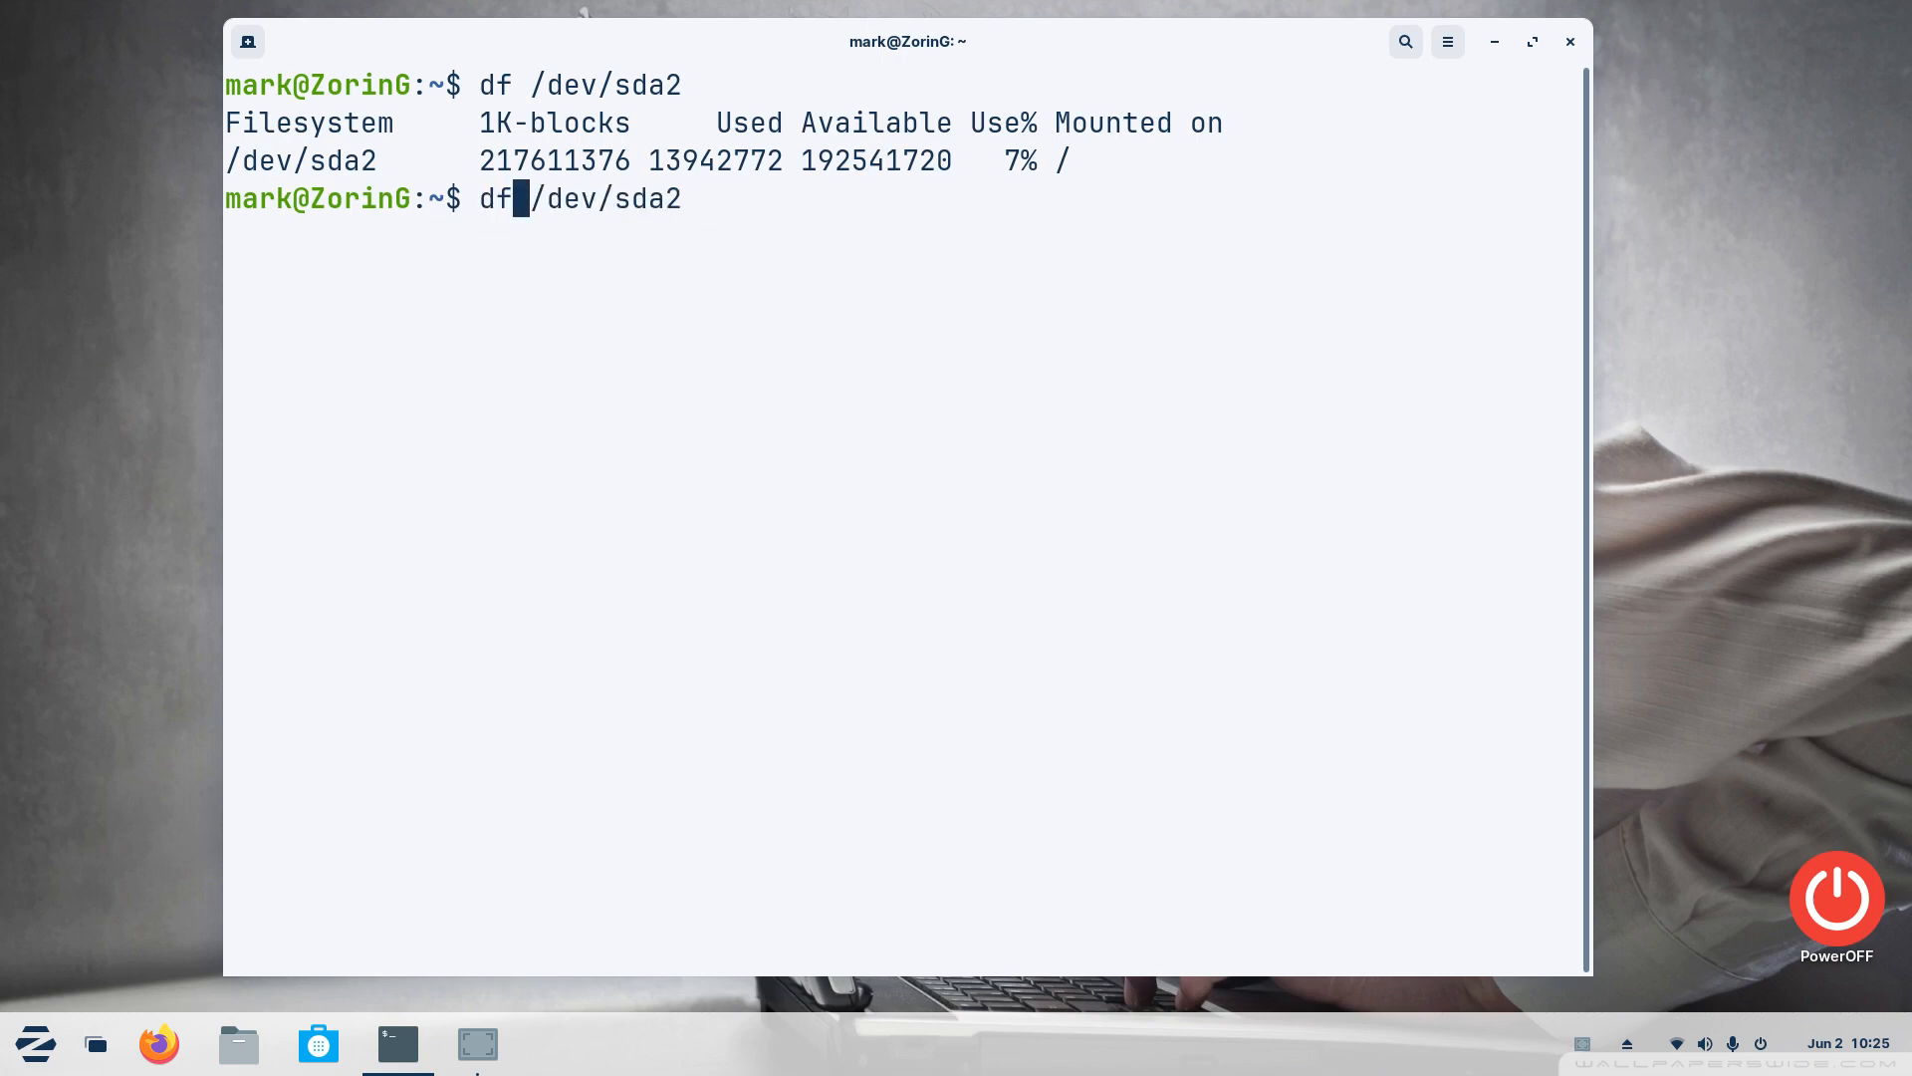
pyautogui.write('-h')
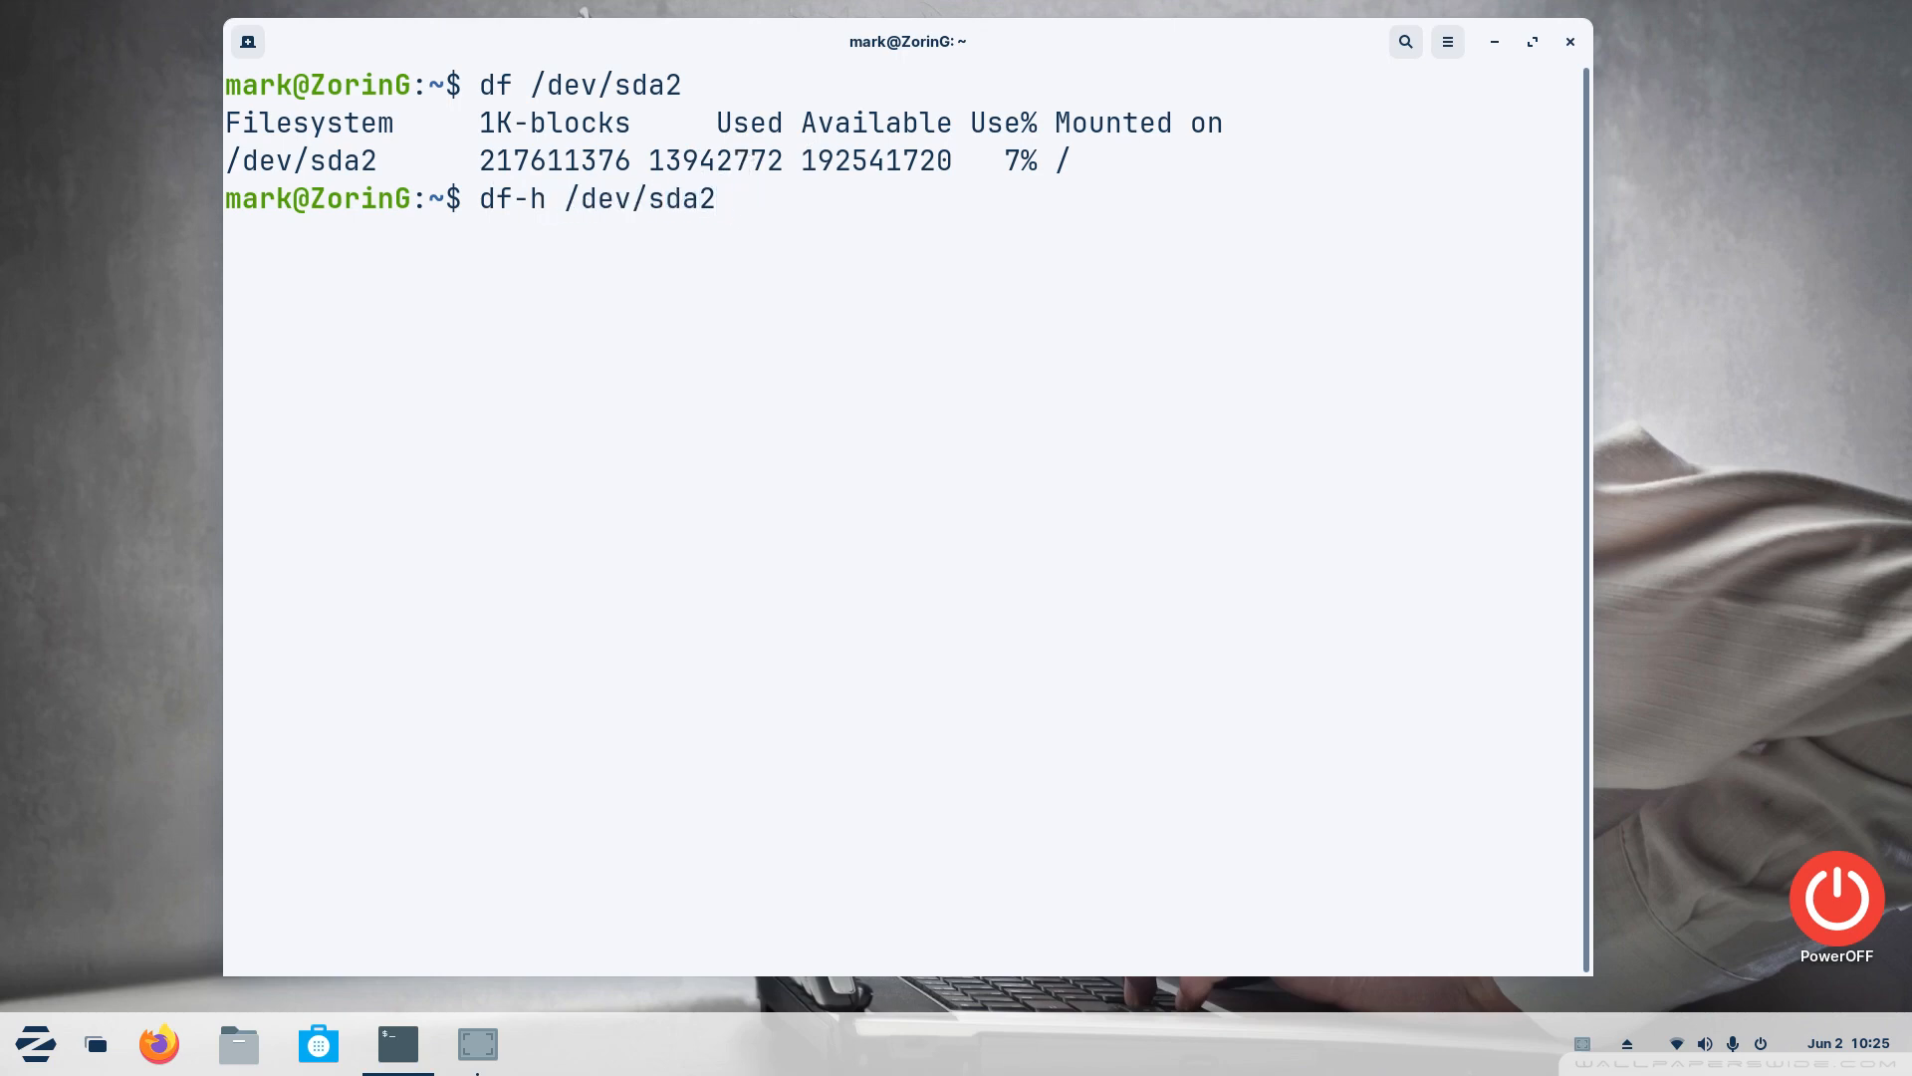
# After df-h fails, run df -h /dev/sda2 showing 208G size, 14G used, 184G available
pyautogui.press('Return')
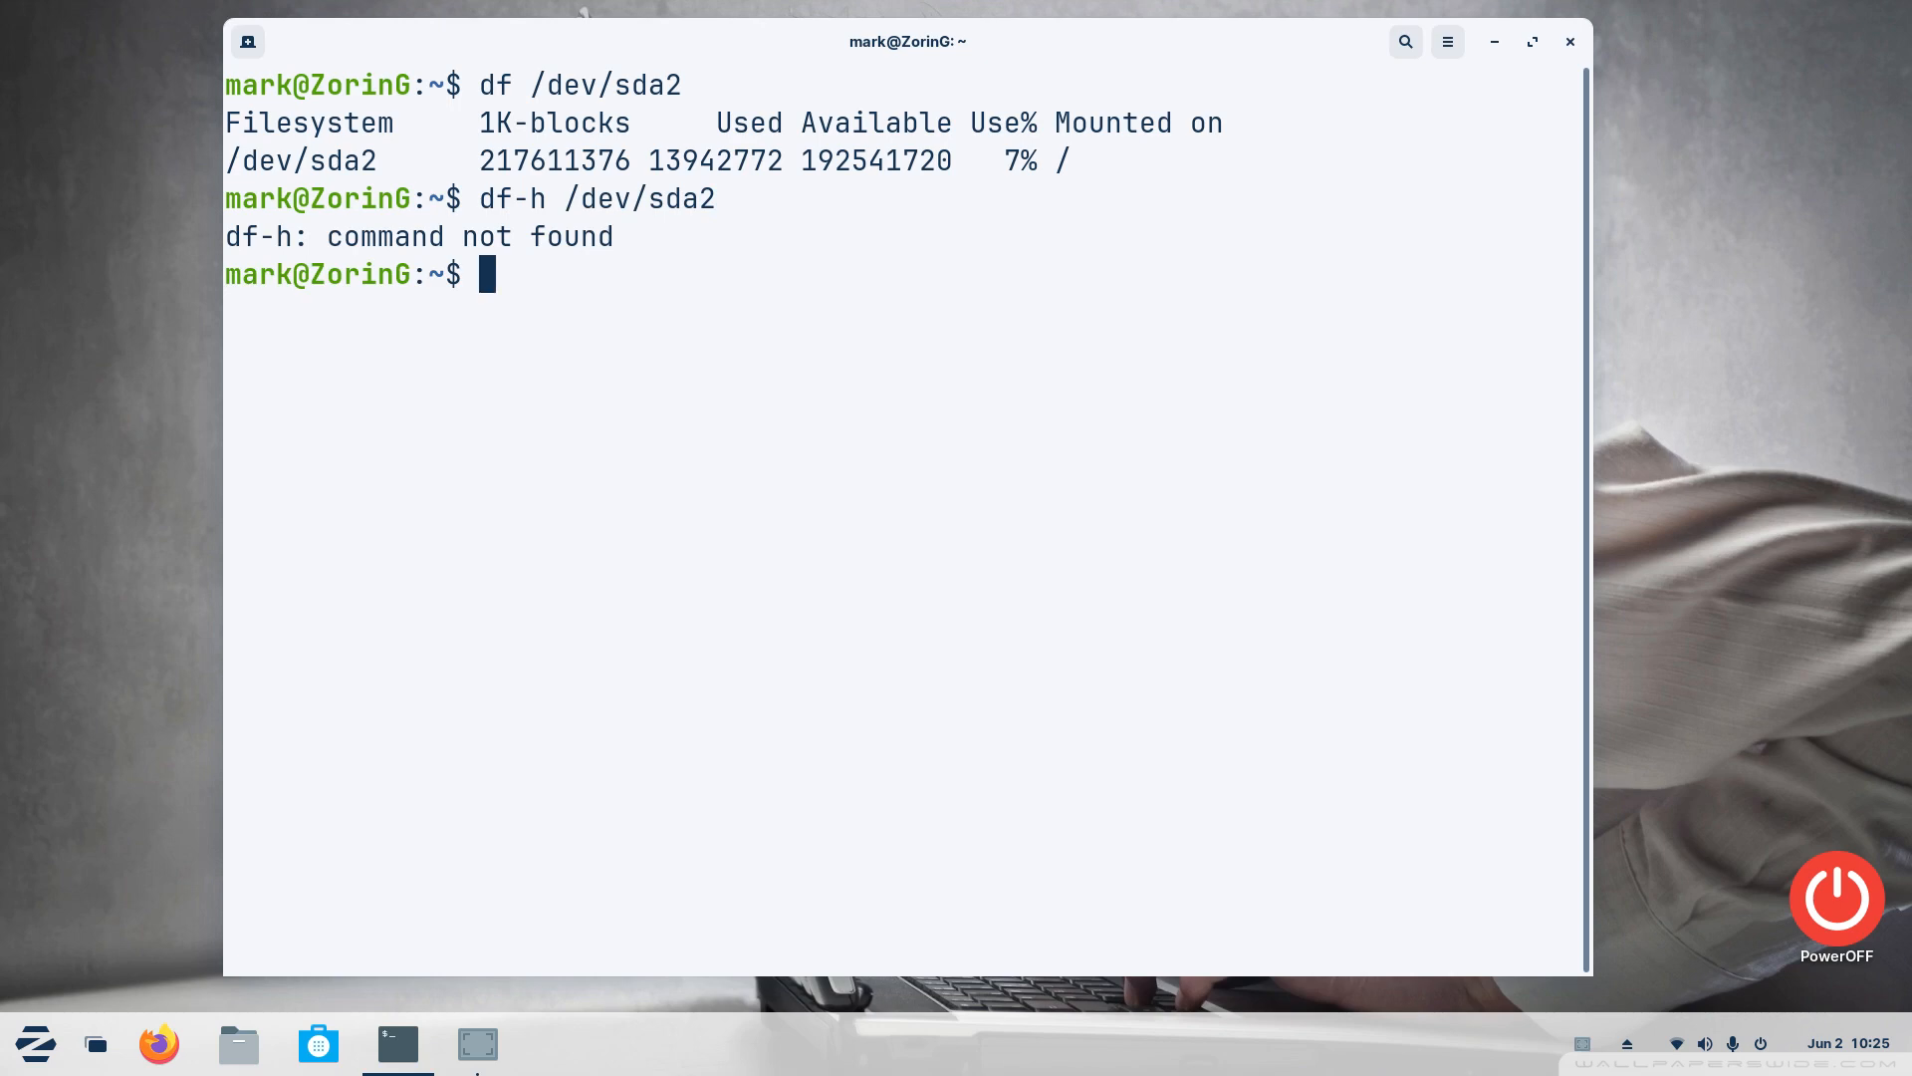
pyautogui.press('Up')
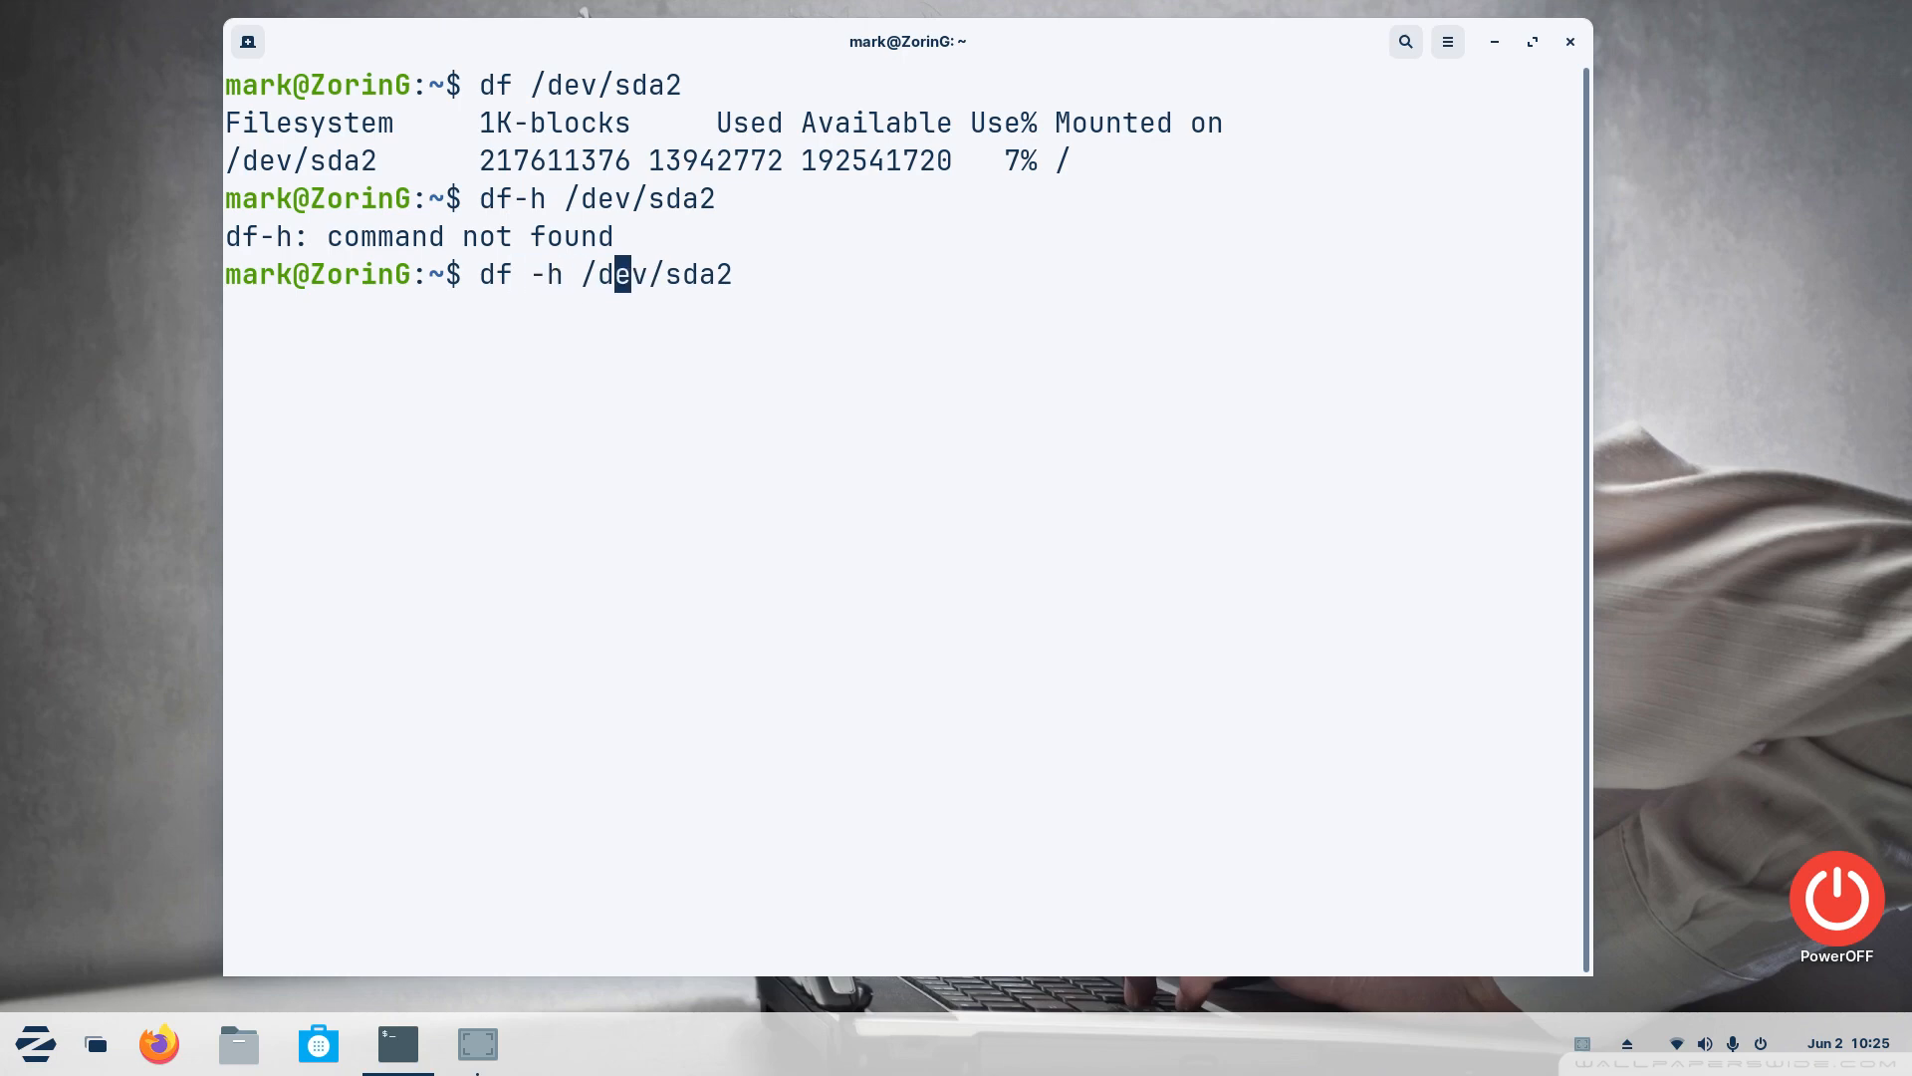
pyautogui.press('Return')
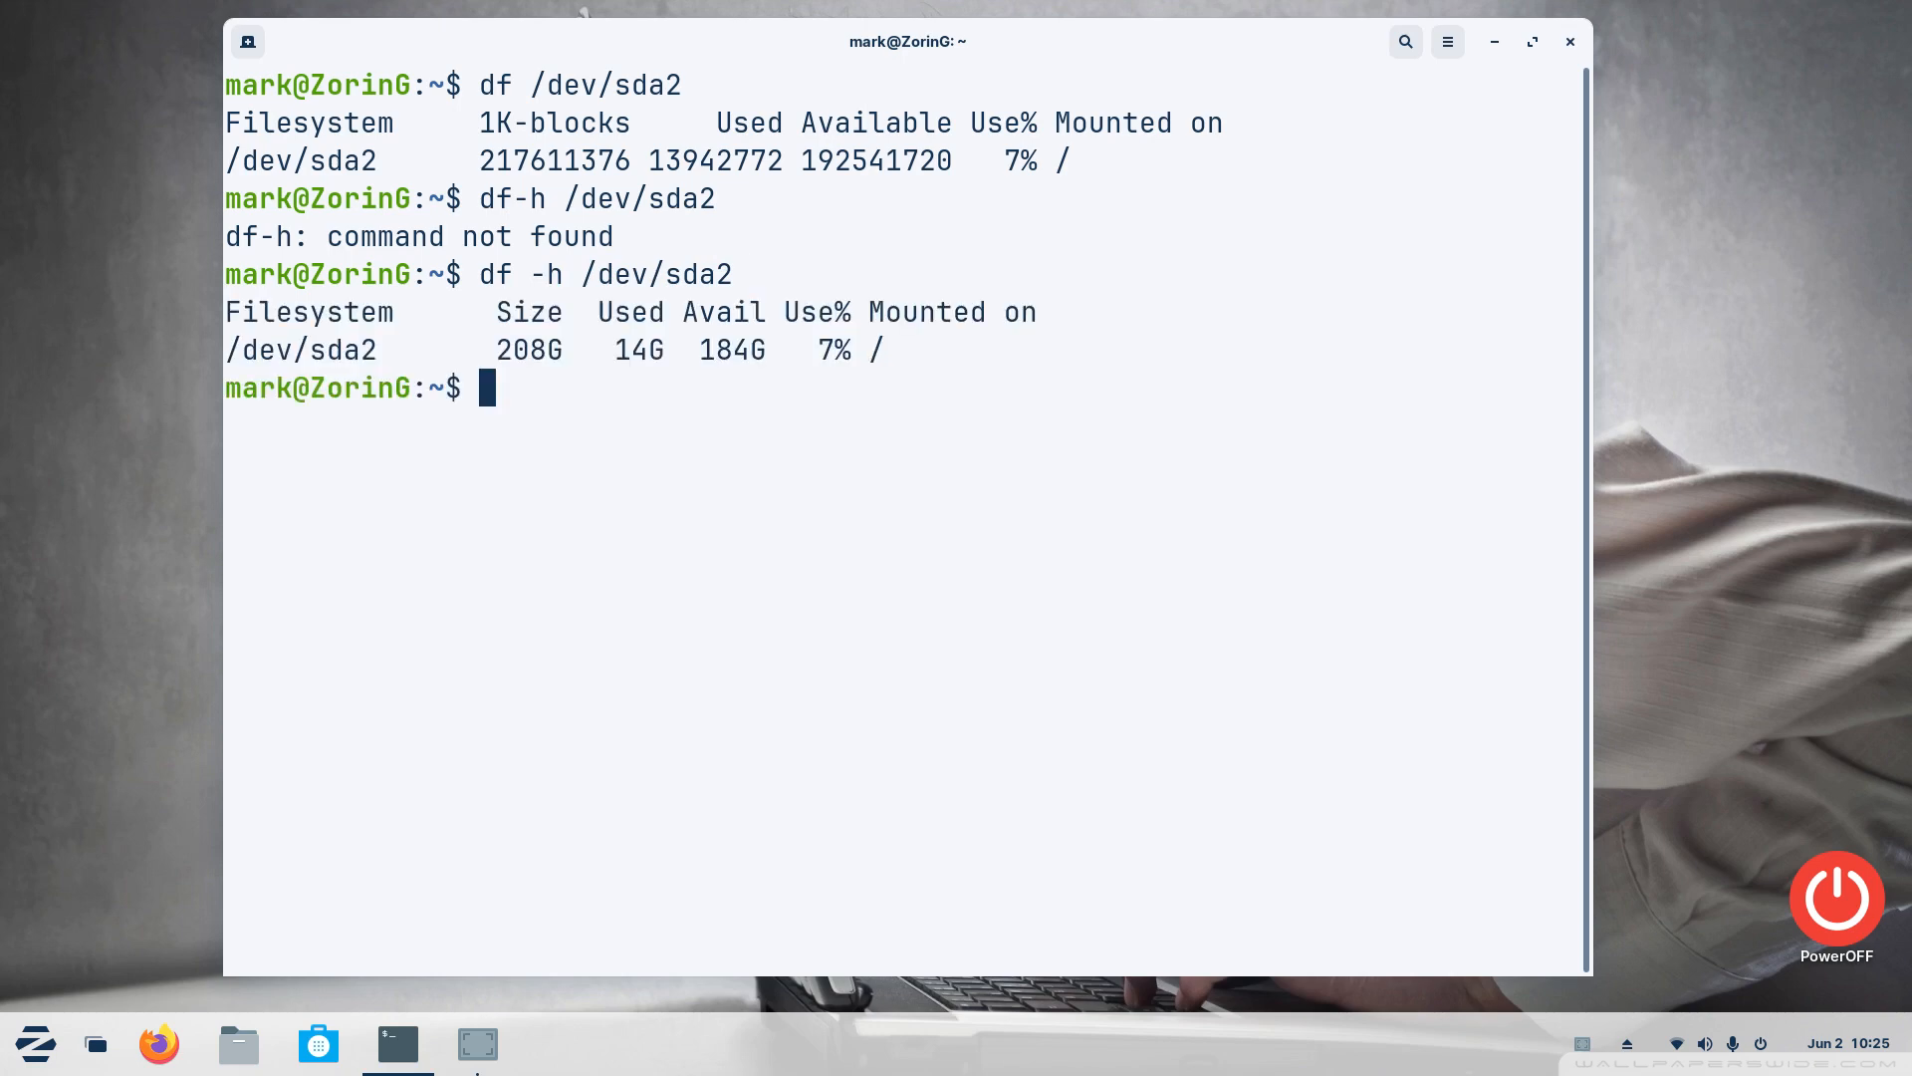
pyautogui.moveTo(504, 275)
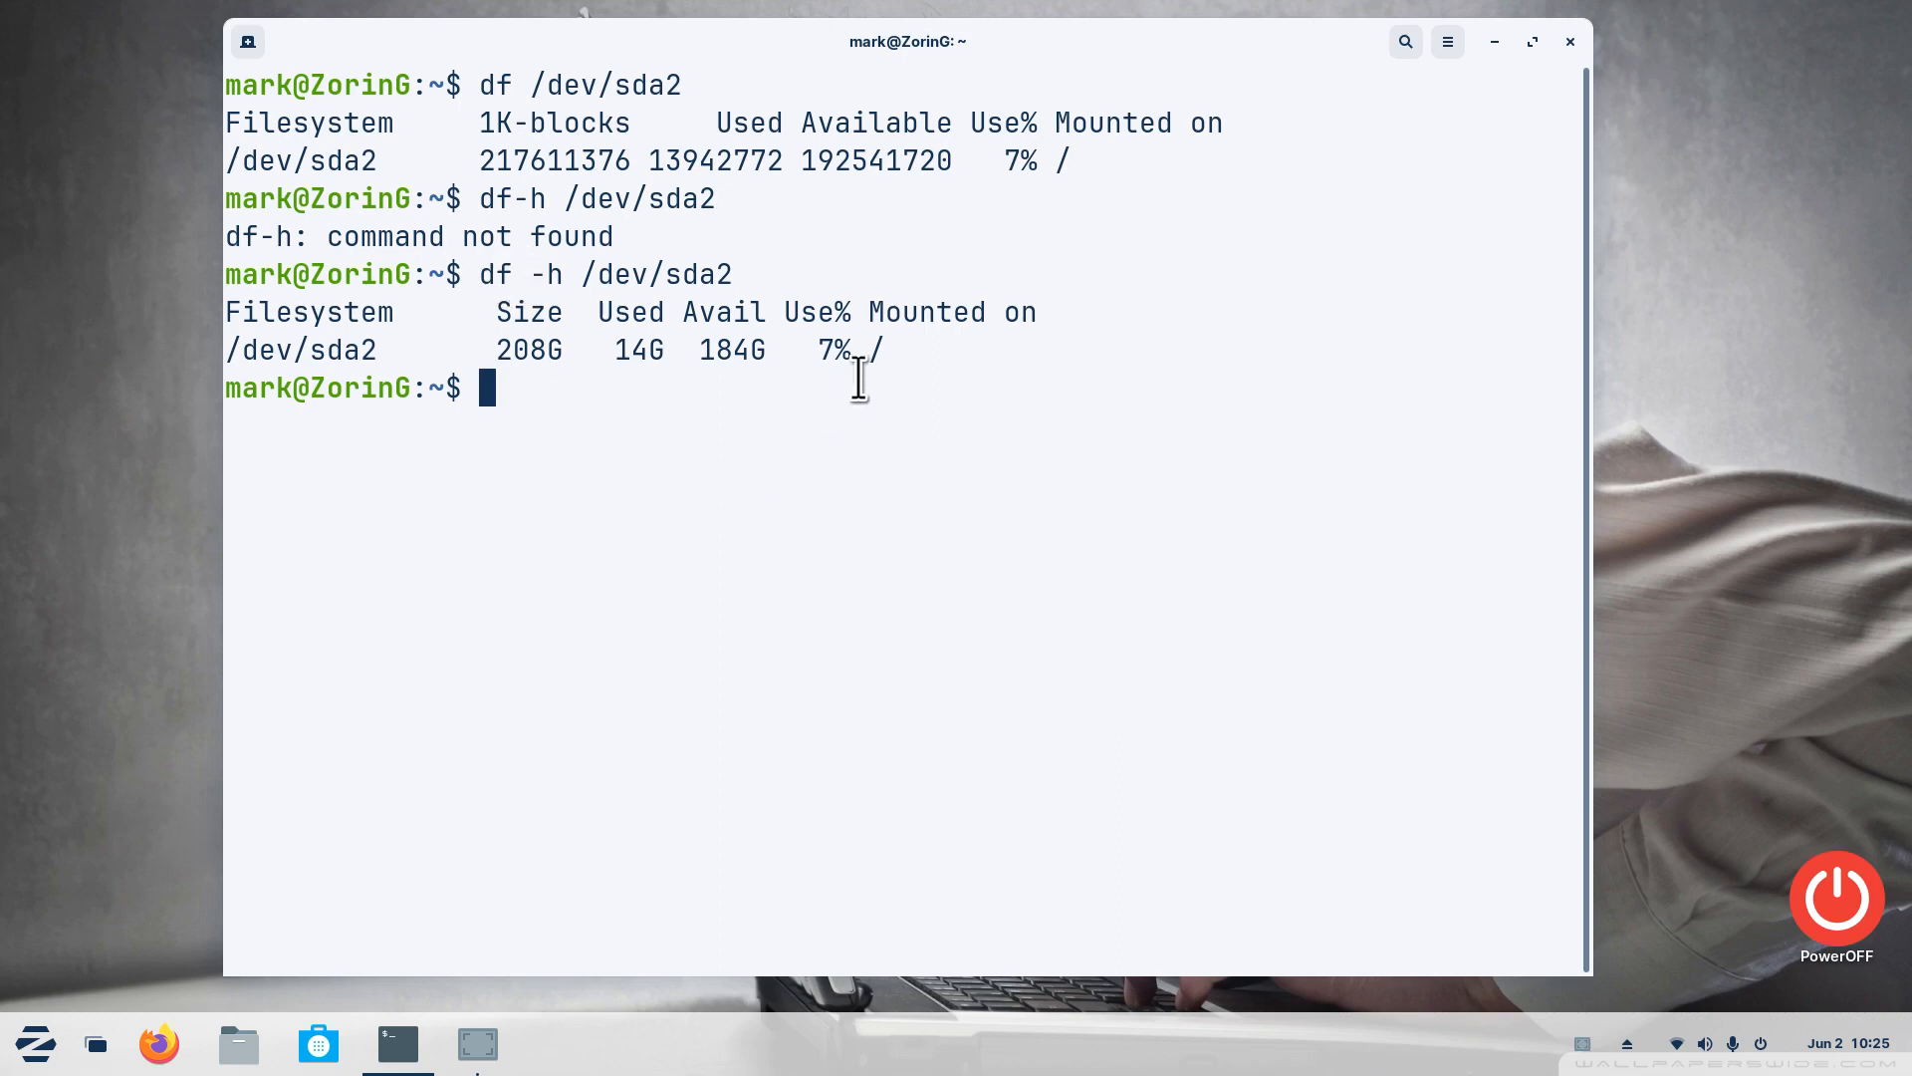
pyautogui.moveTo(231, 160)
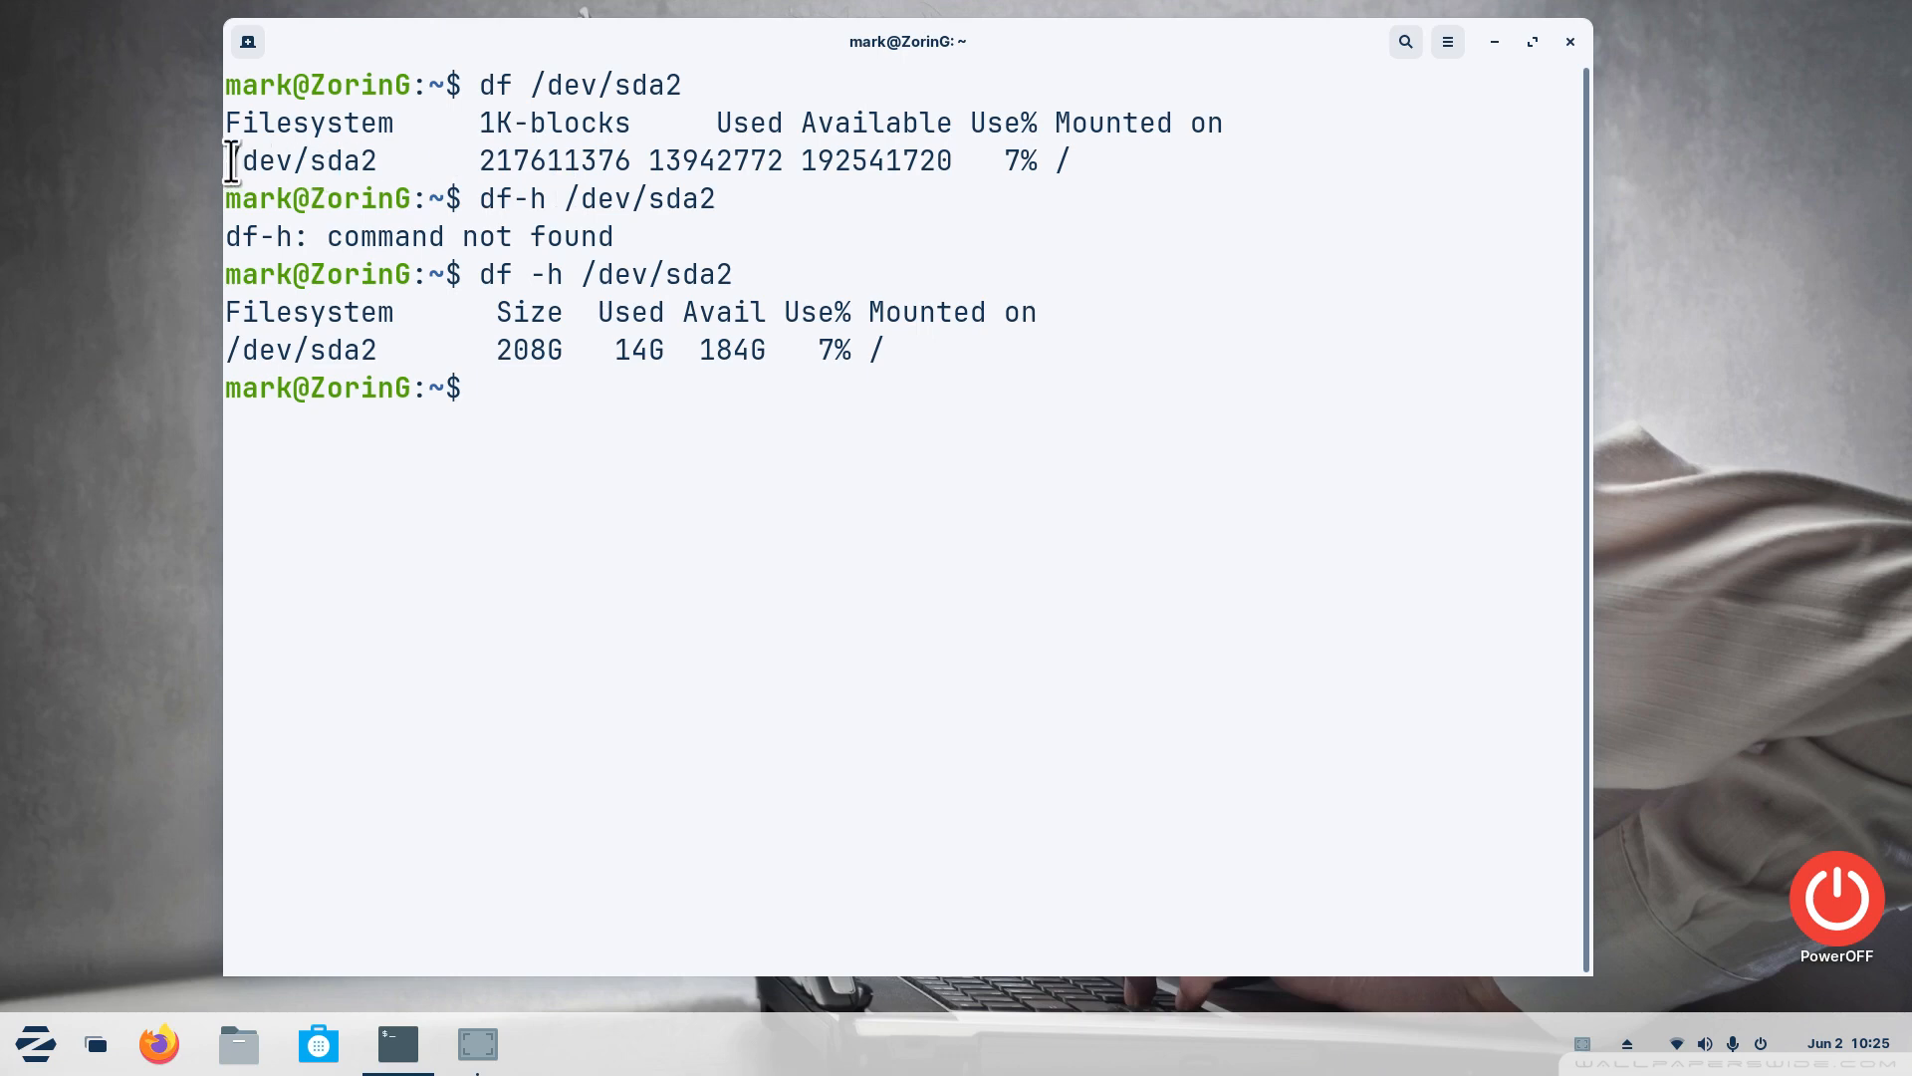
pyautogui.doubleClick(301, 159)
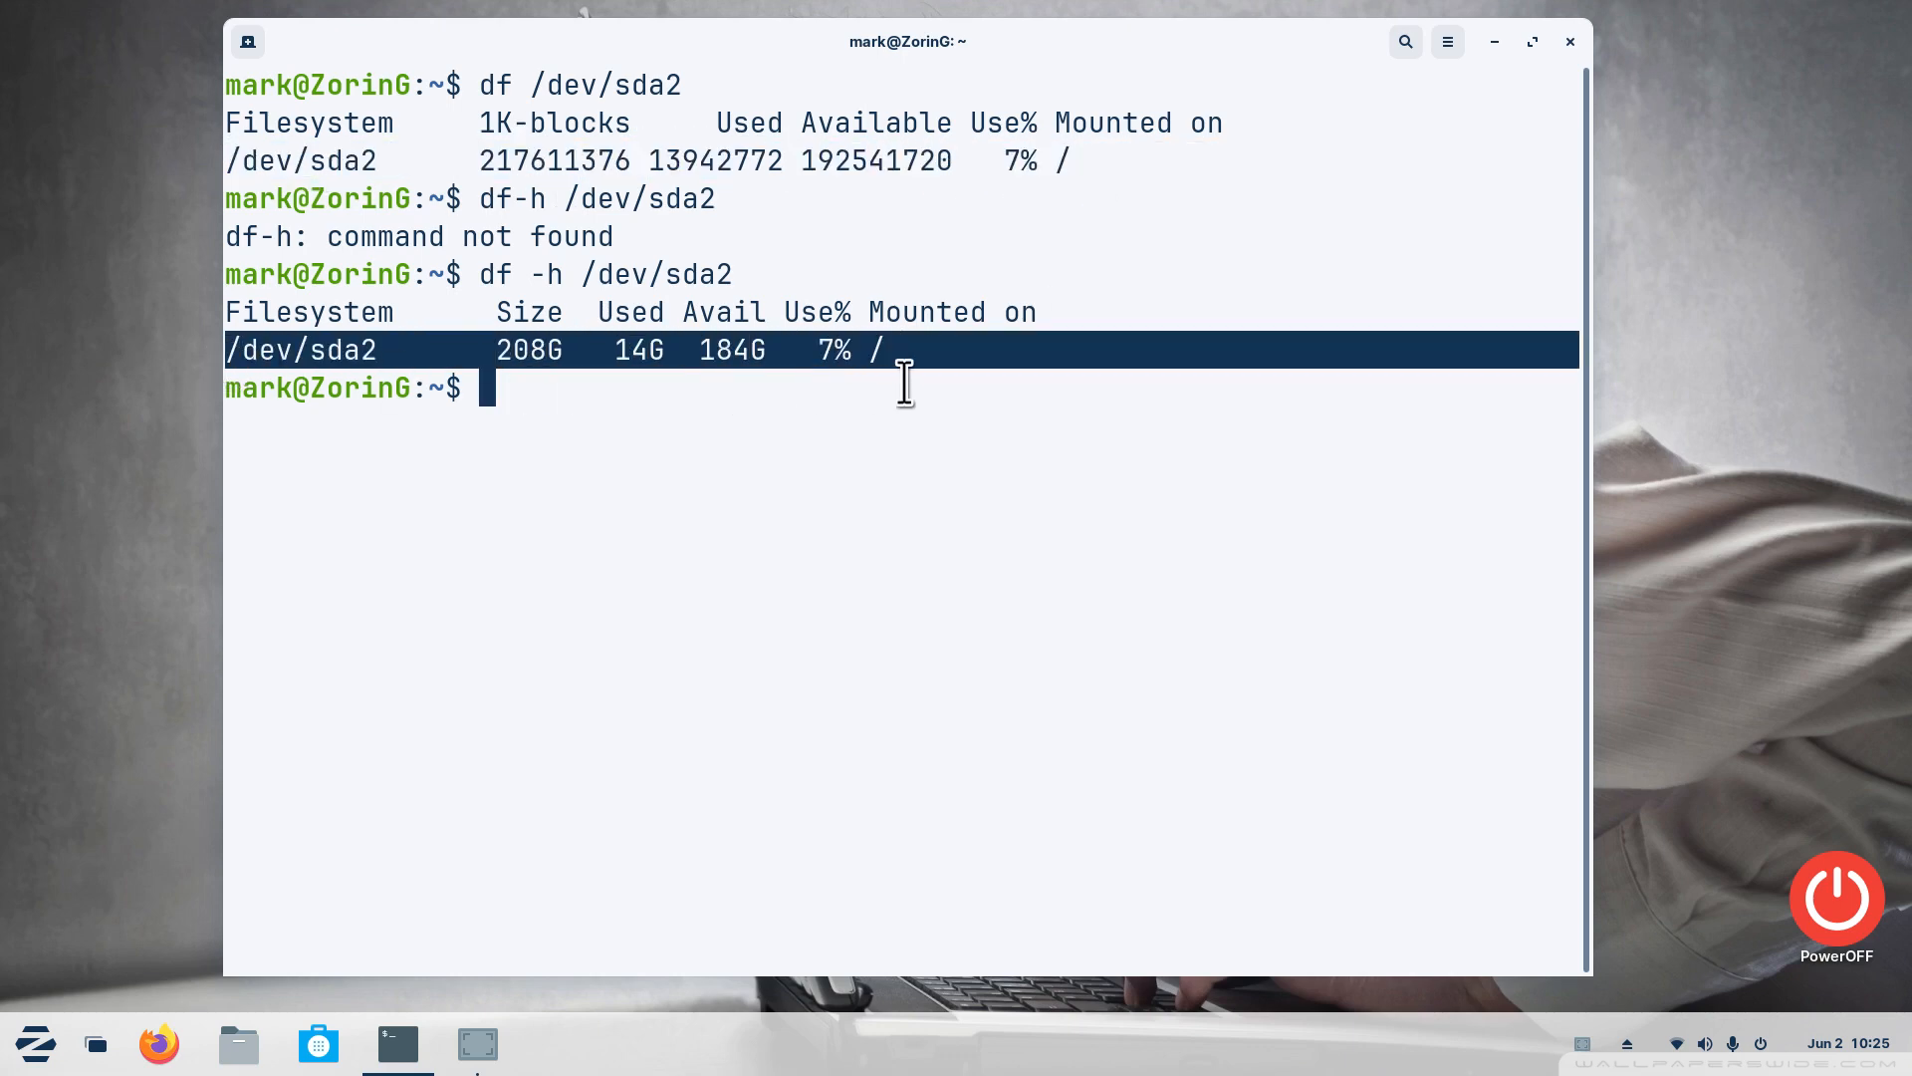
pyautogui.moveTo(889, 372)
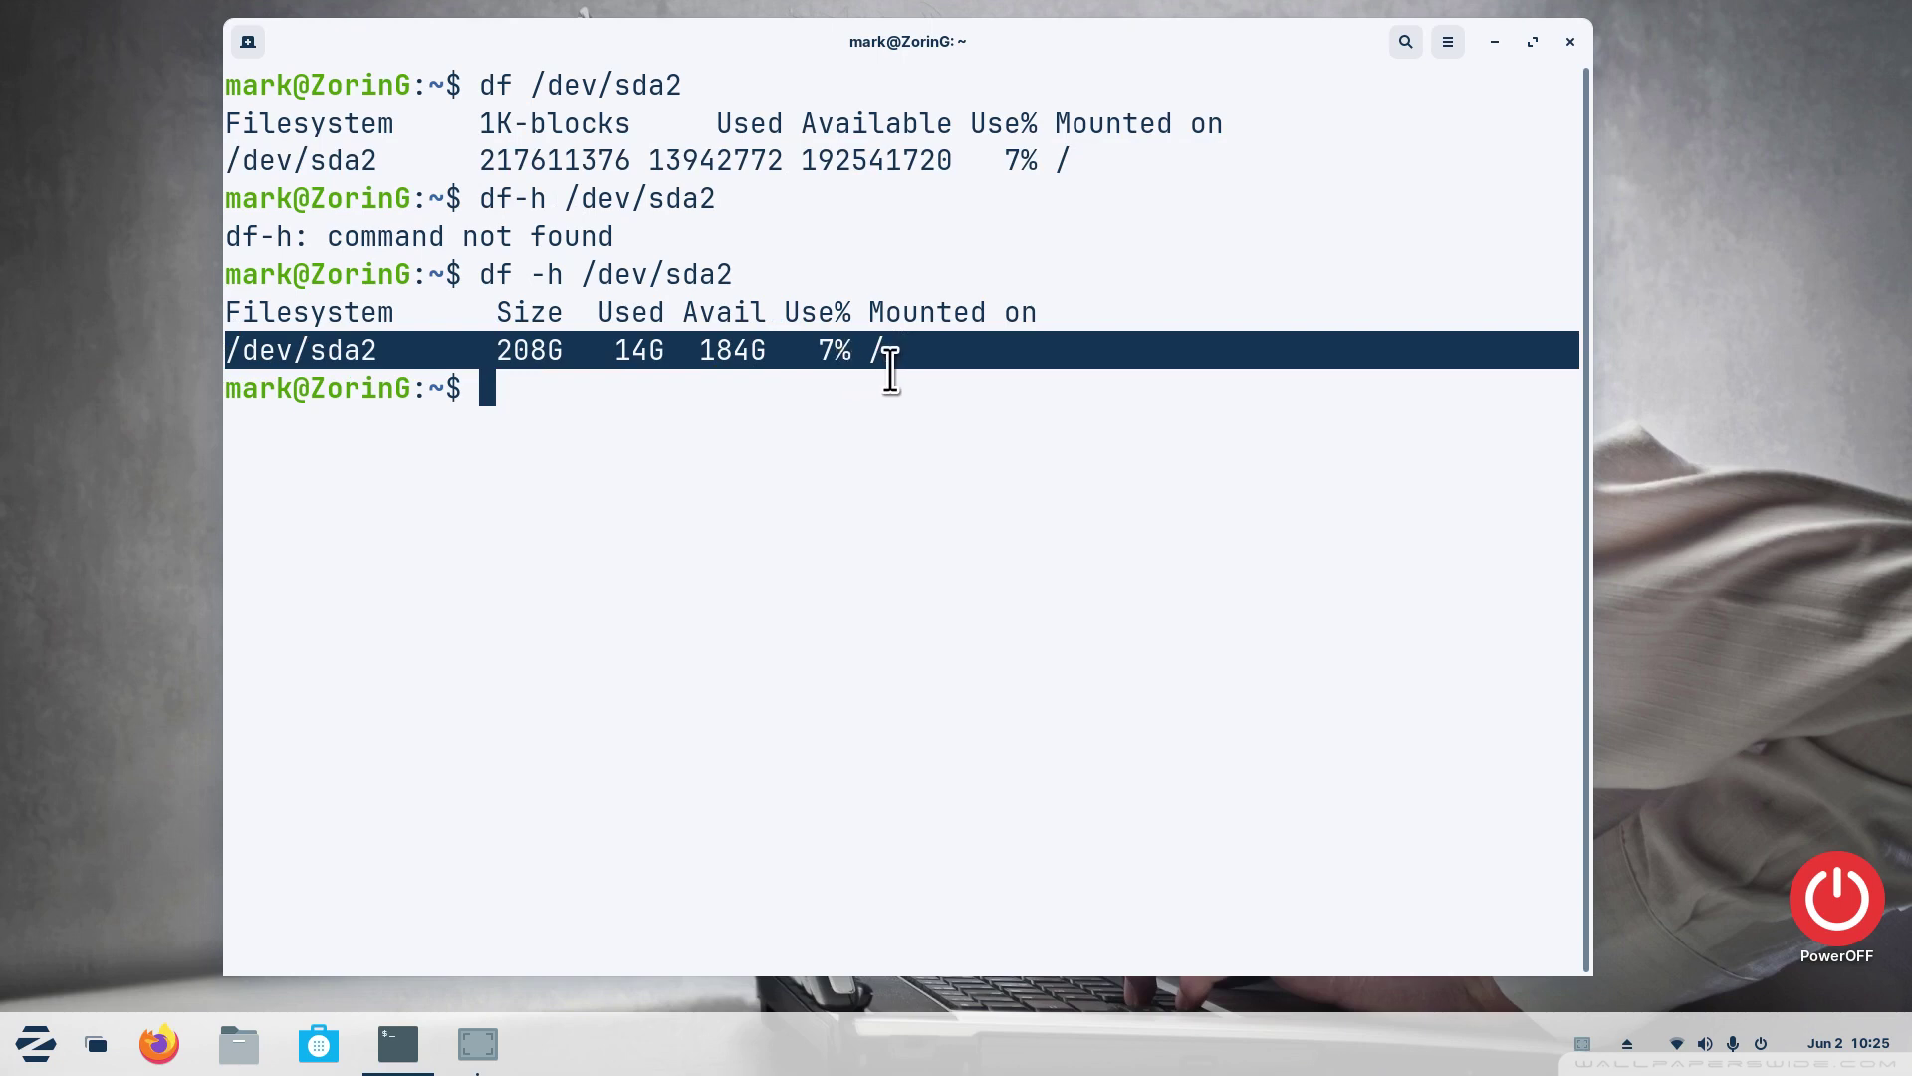
pyautogui.moveTo(737, 385)
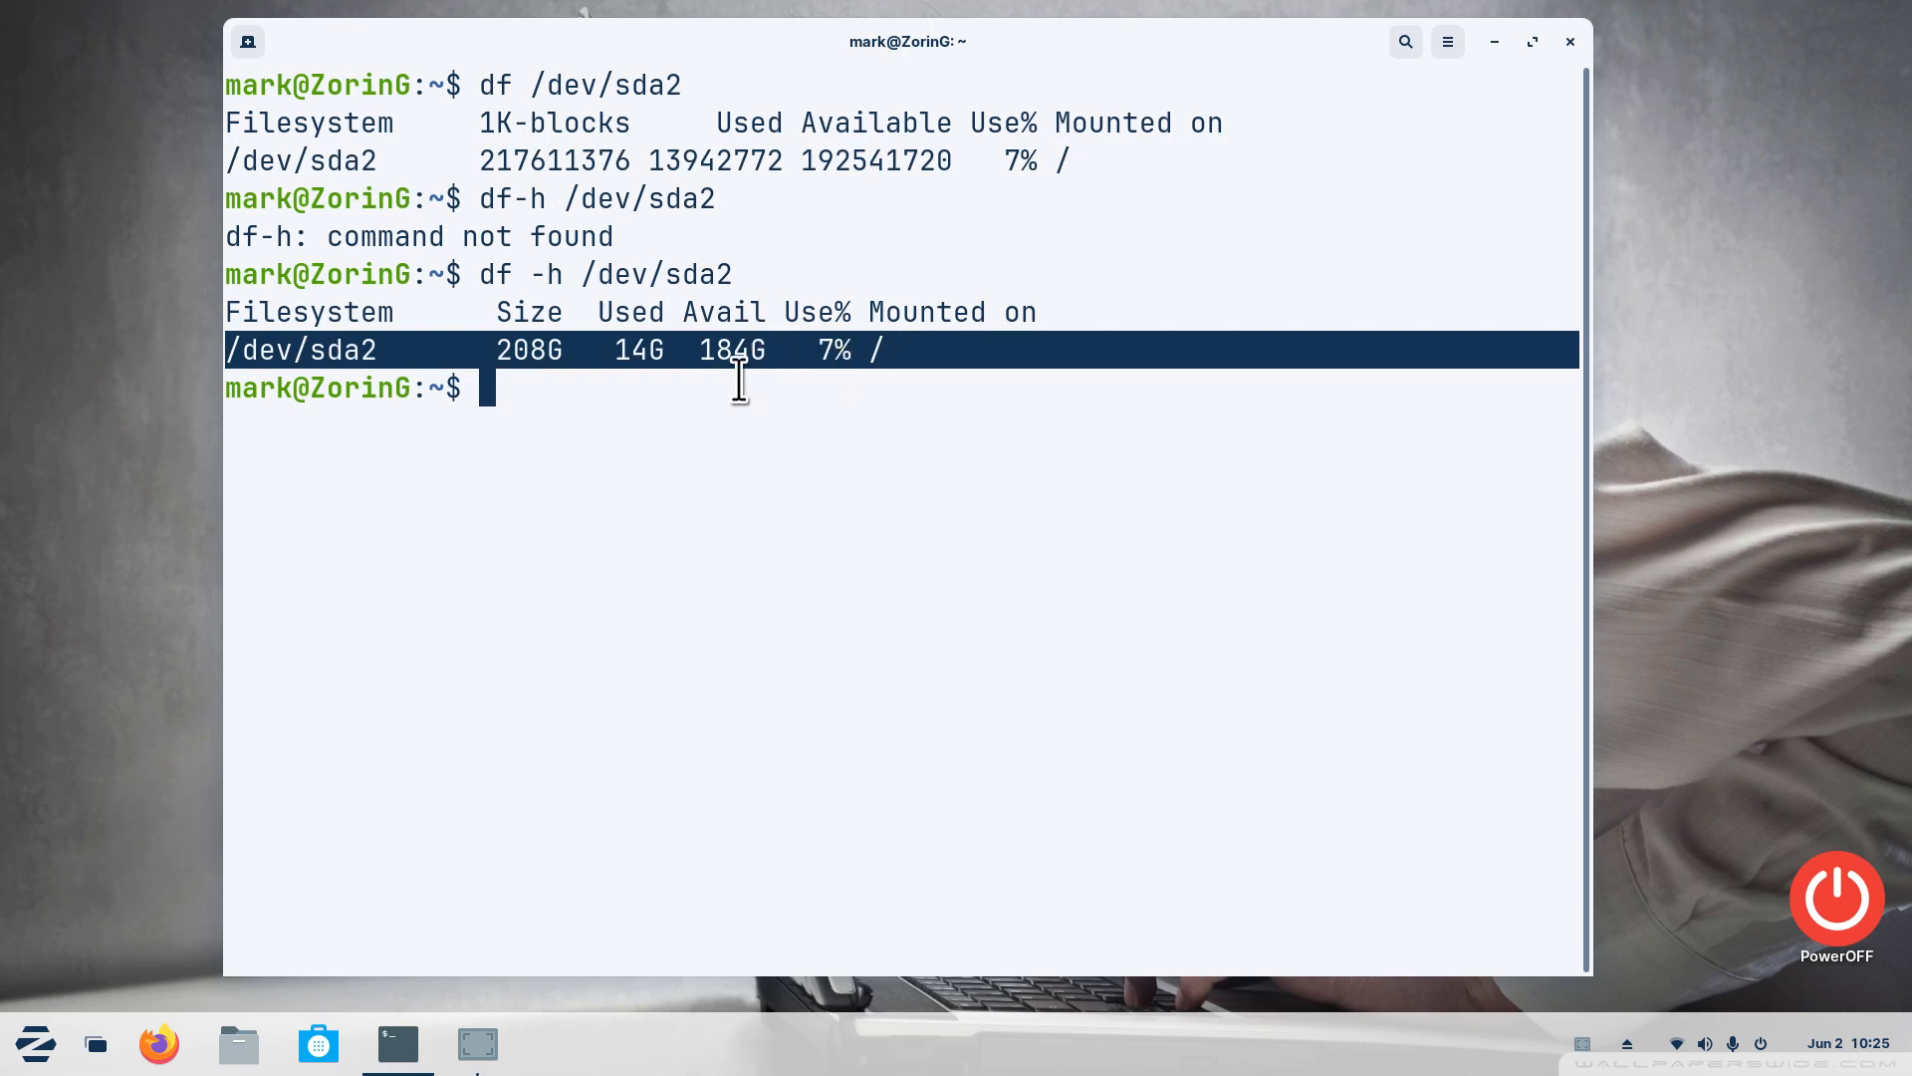
pyautogui.moveTo(627, 379)
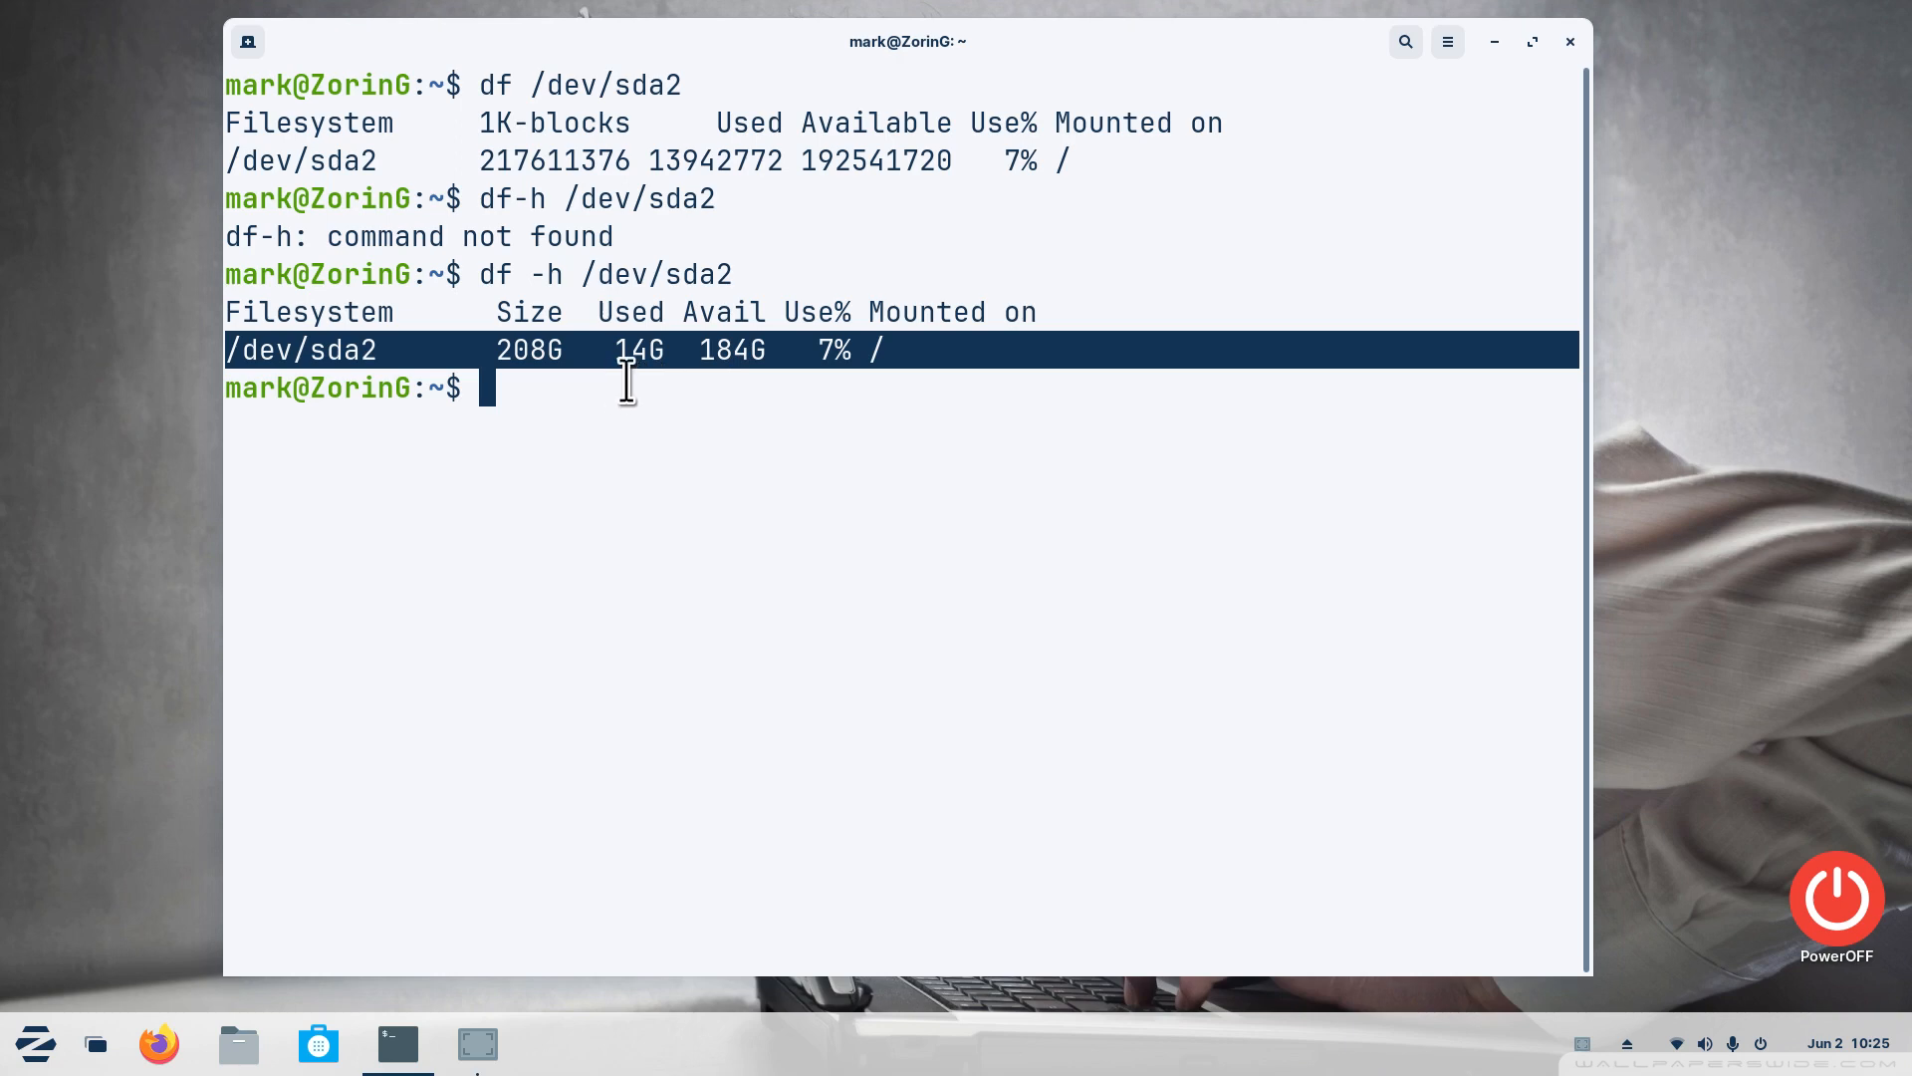
pyautogui.moveTo(524, 388)
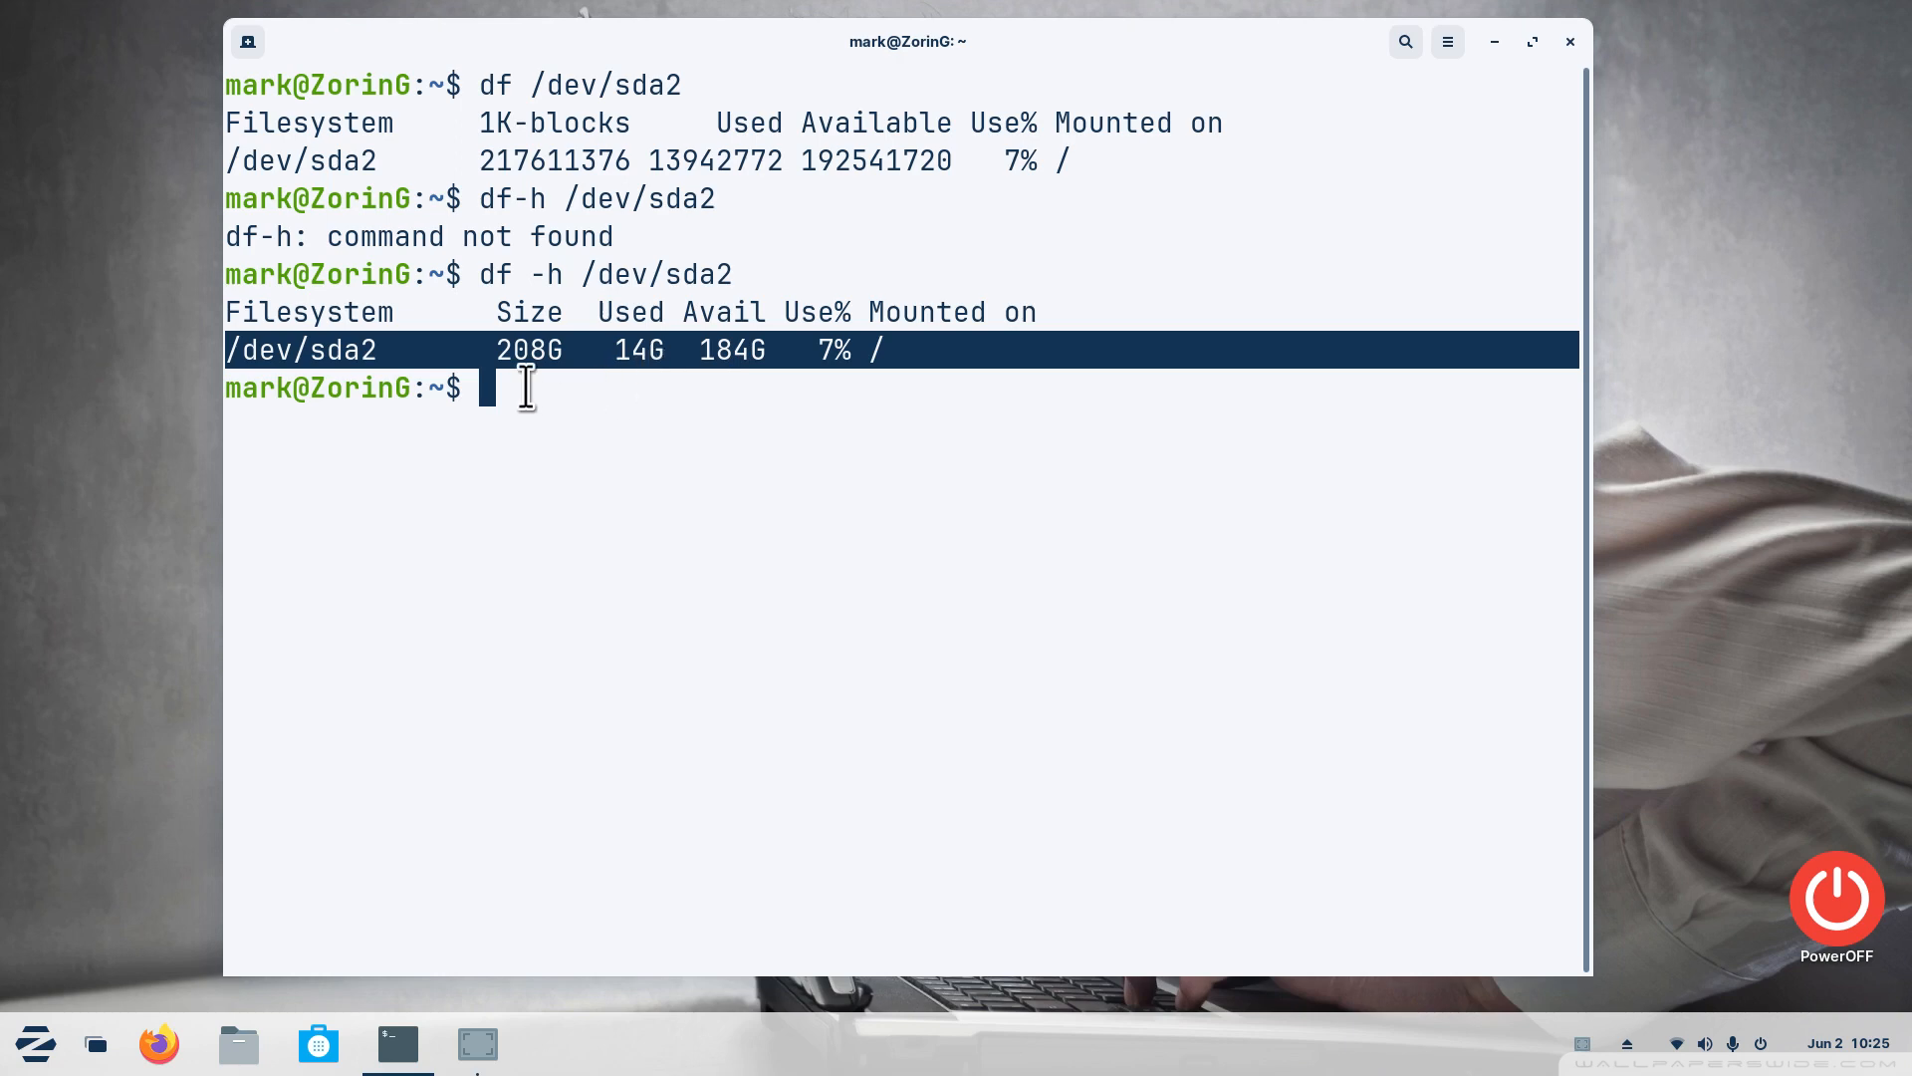
pyautogui.moveTo(528, 366)
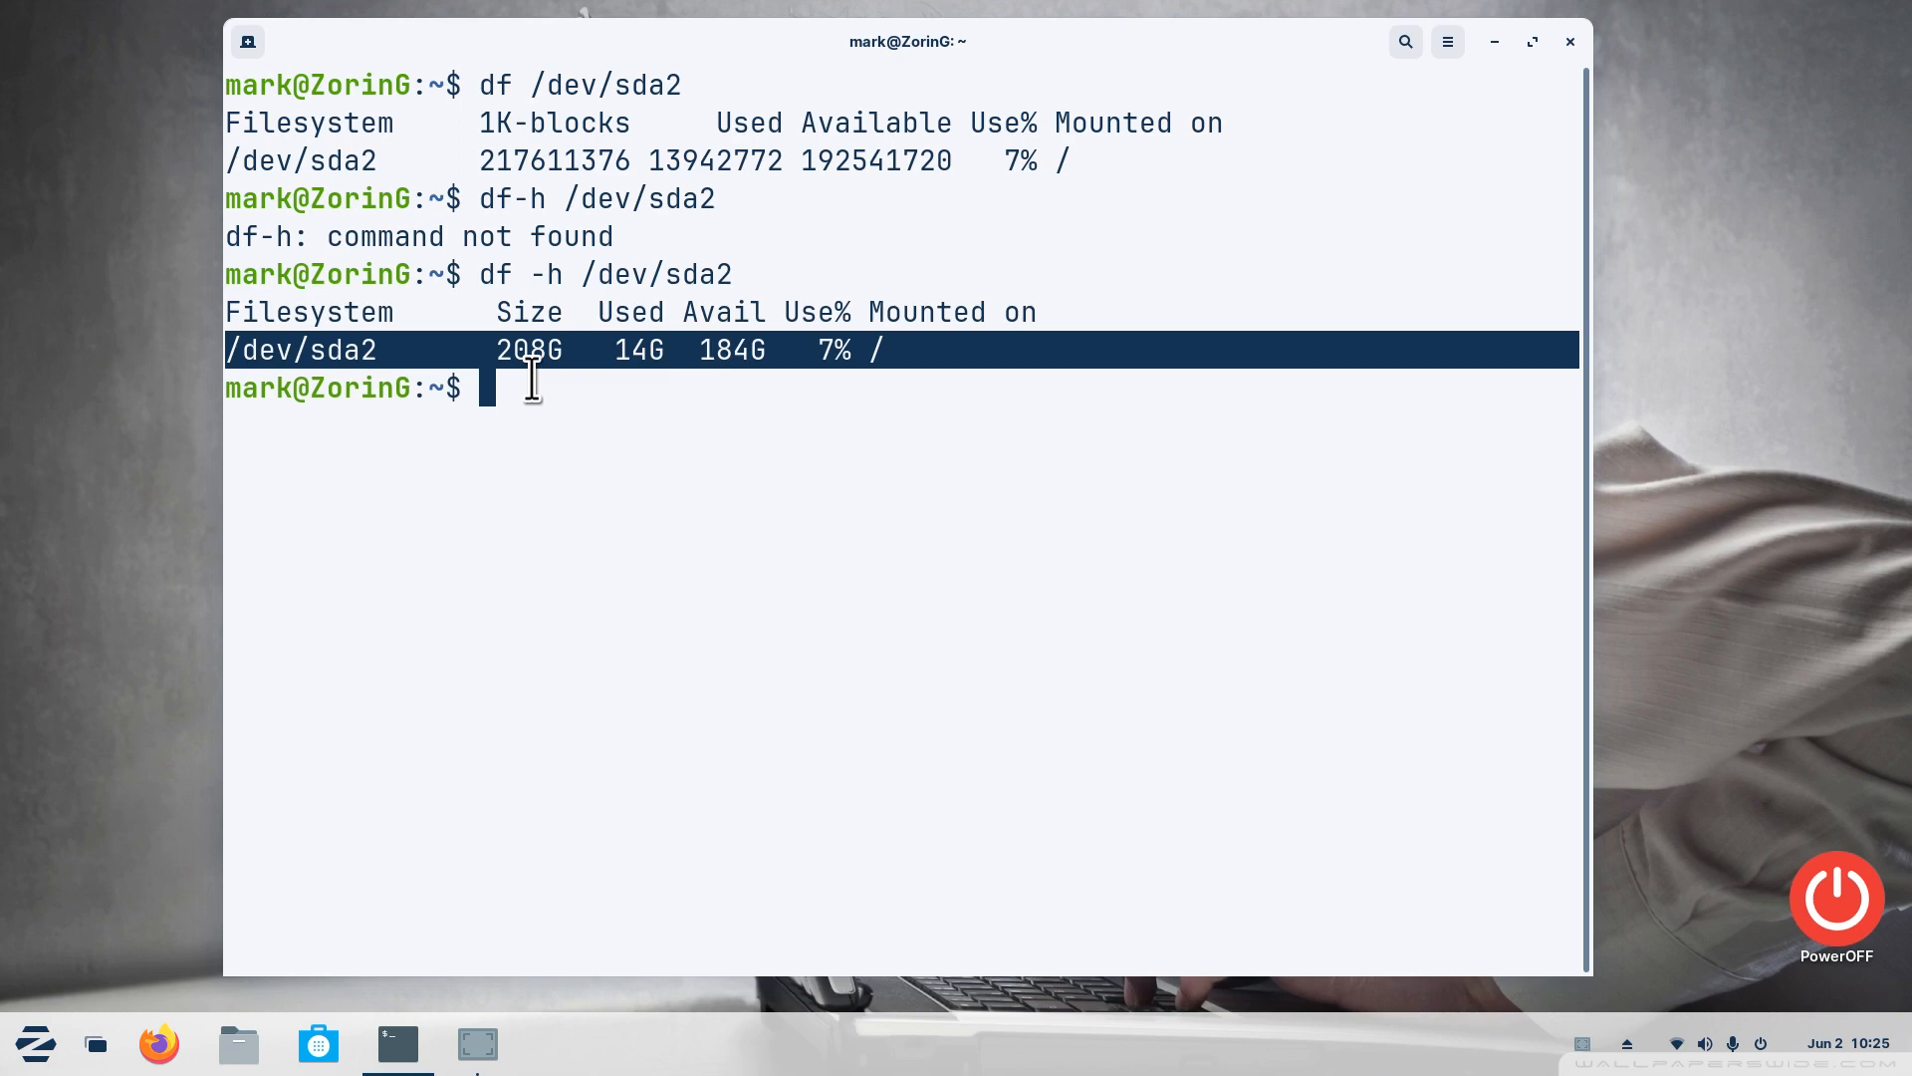
pyautogui.moveTo(558, 273)
pyautogui.write('df - /dev/sda2')
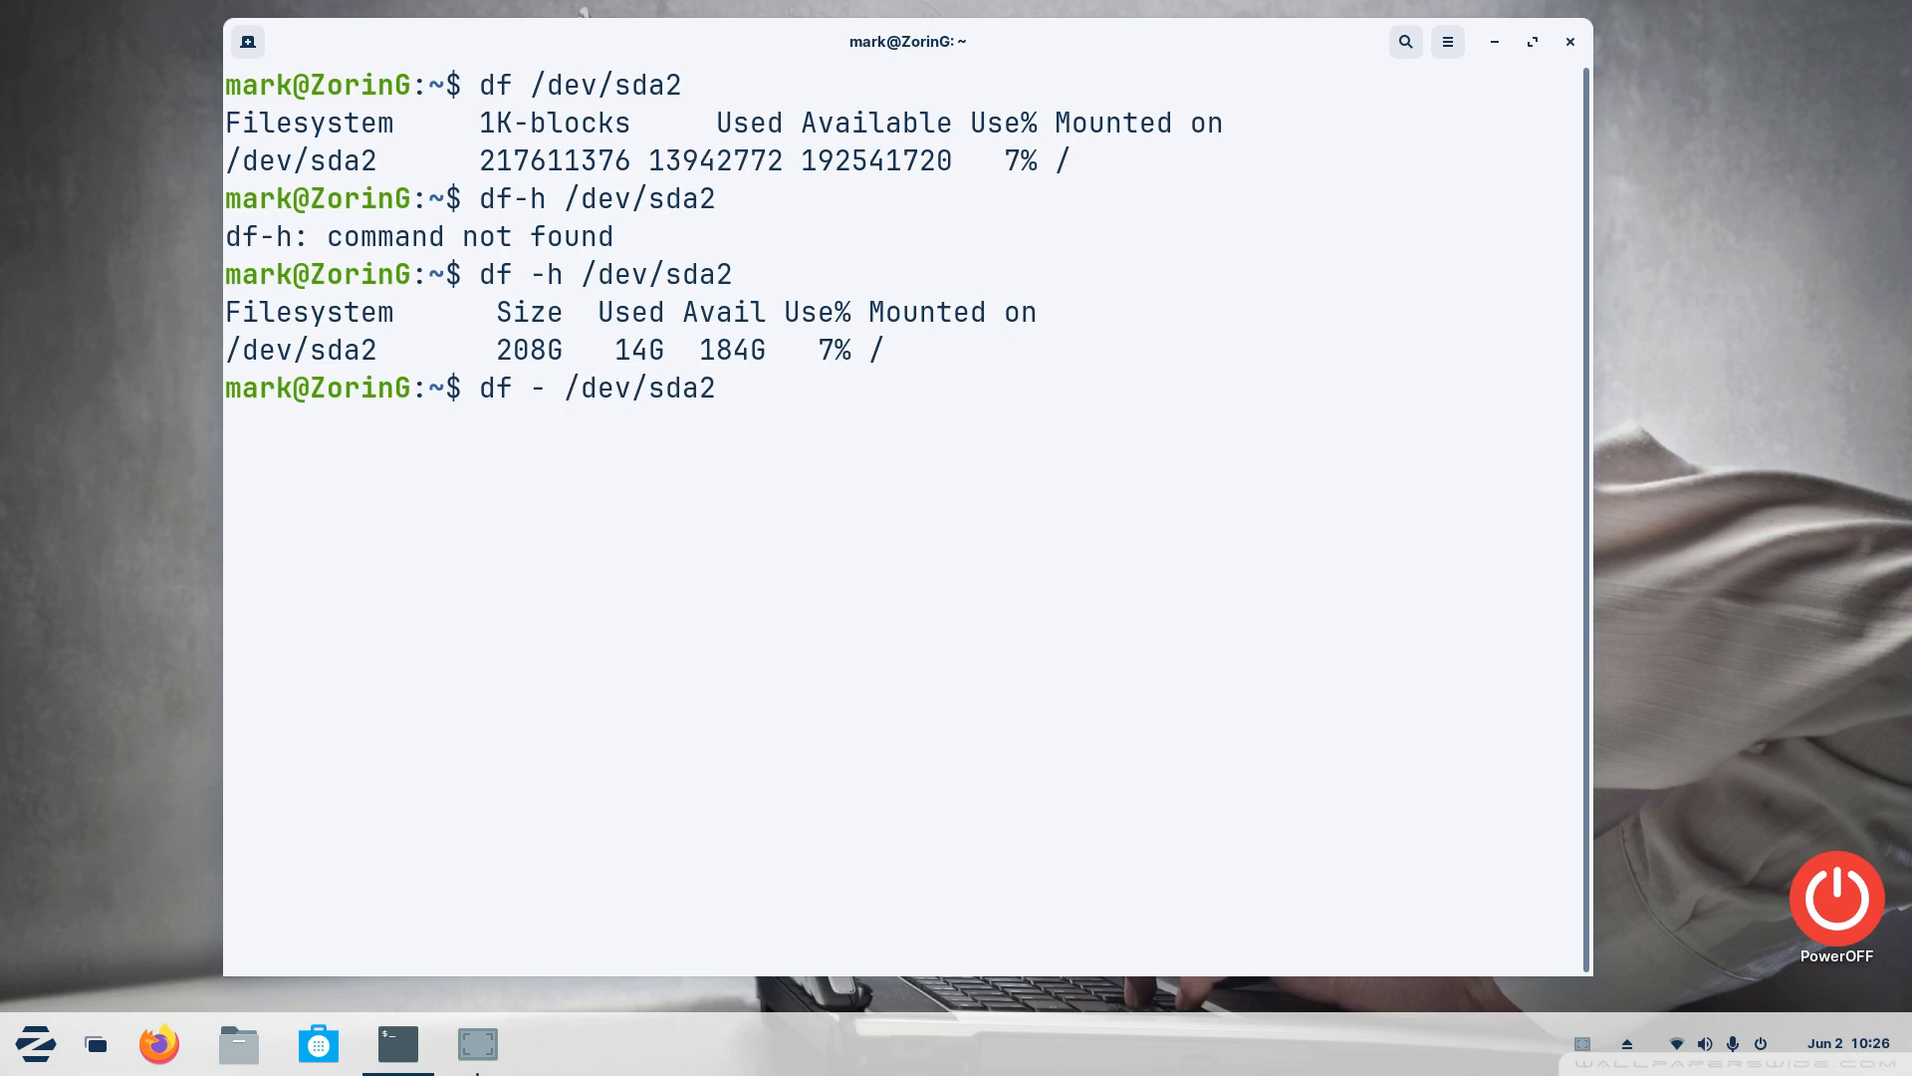
# Run df -H /dev/sda2 showing 223G size, 15G used, 198G available, then begin man df
pyautogui.press('Return')
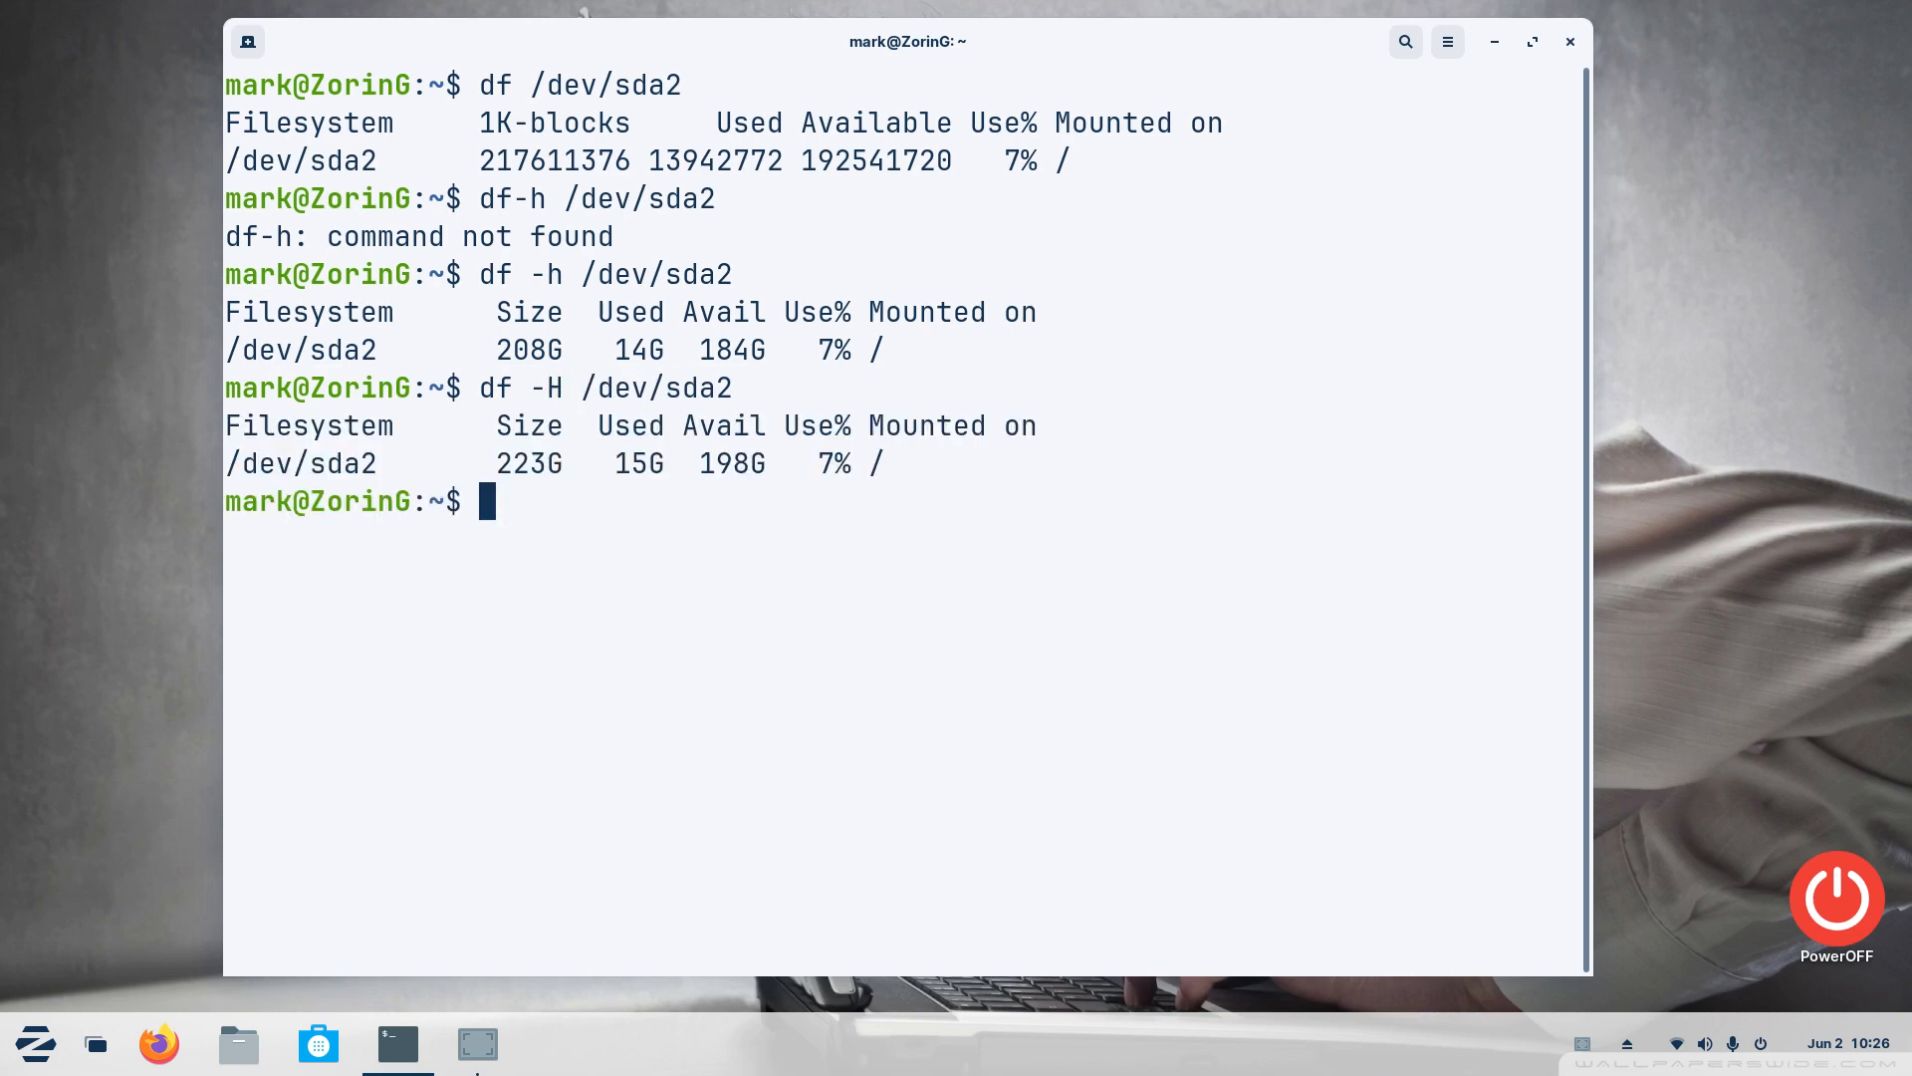
pyautogui.moveTo(775, 403)
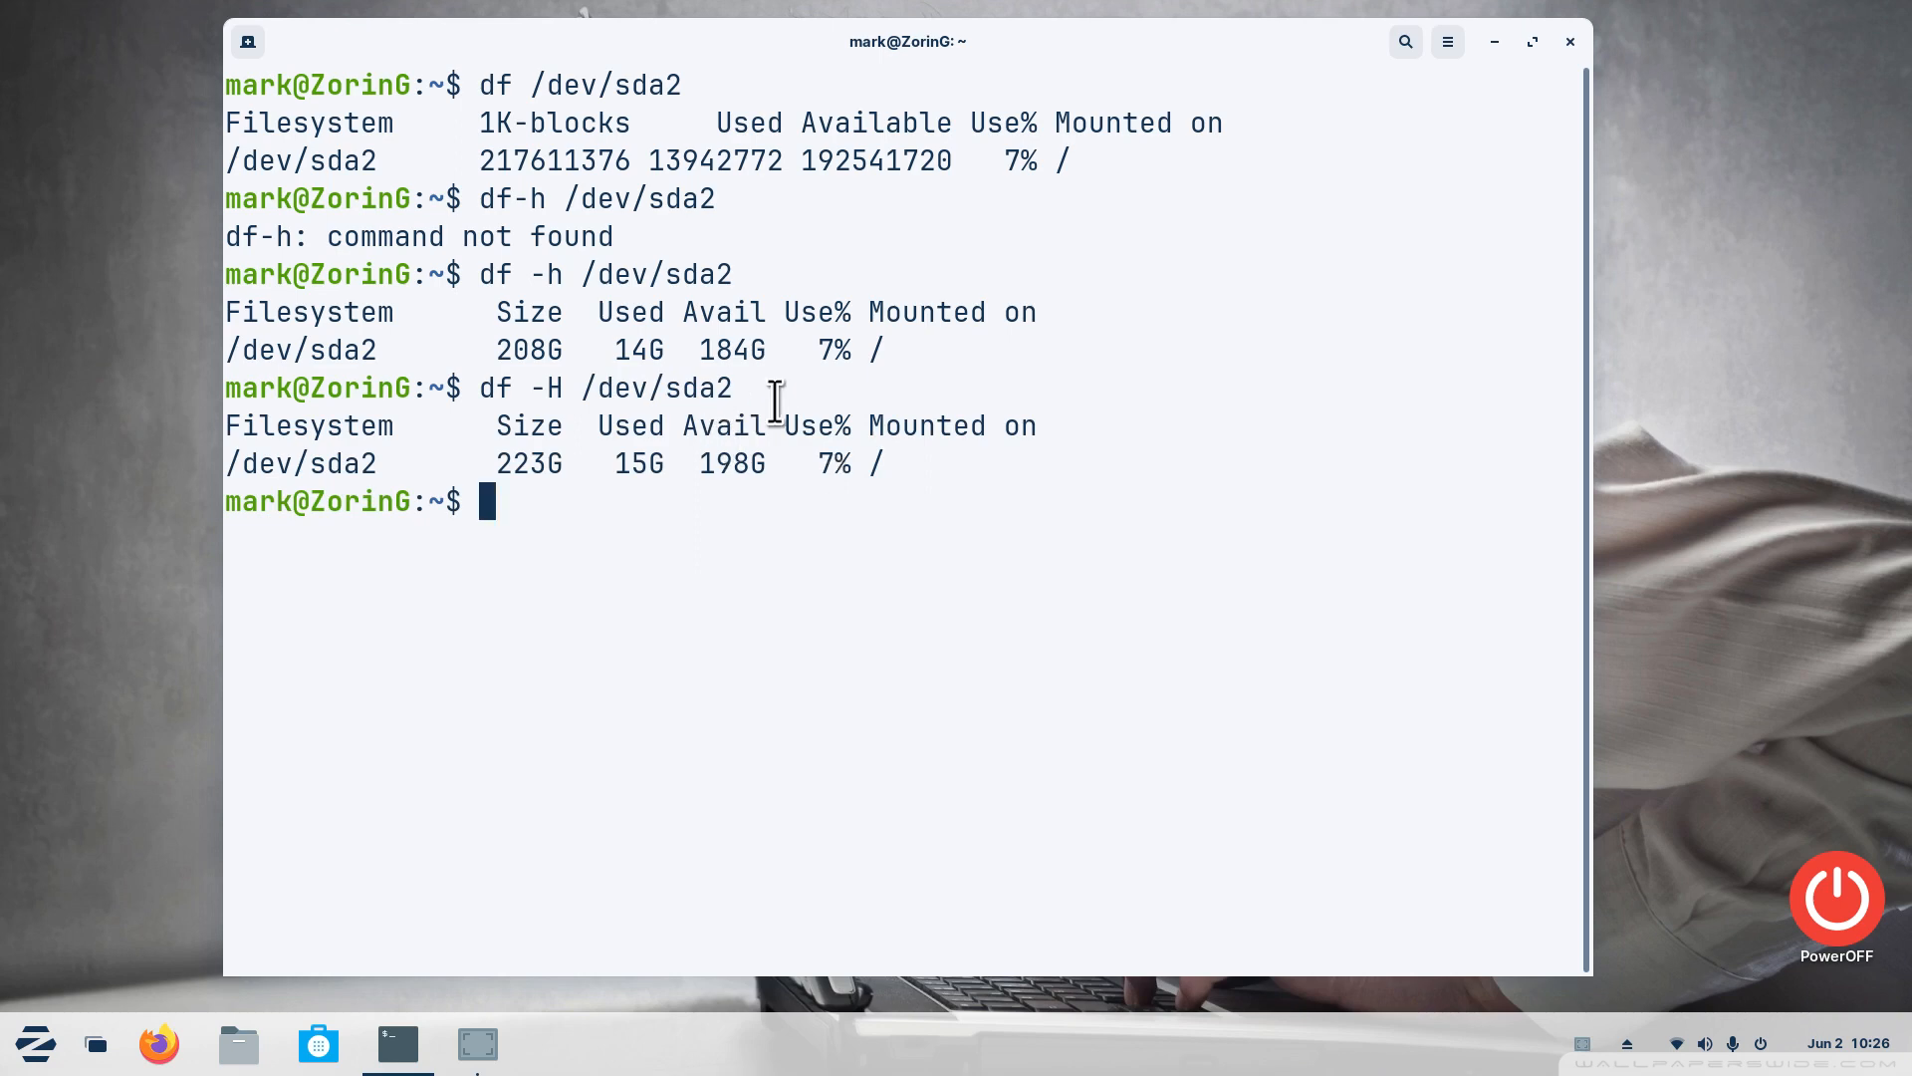
pyautogui.doubleClick(731, 462)
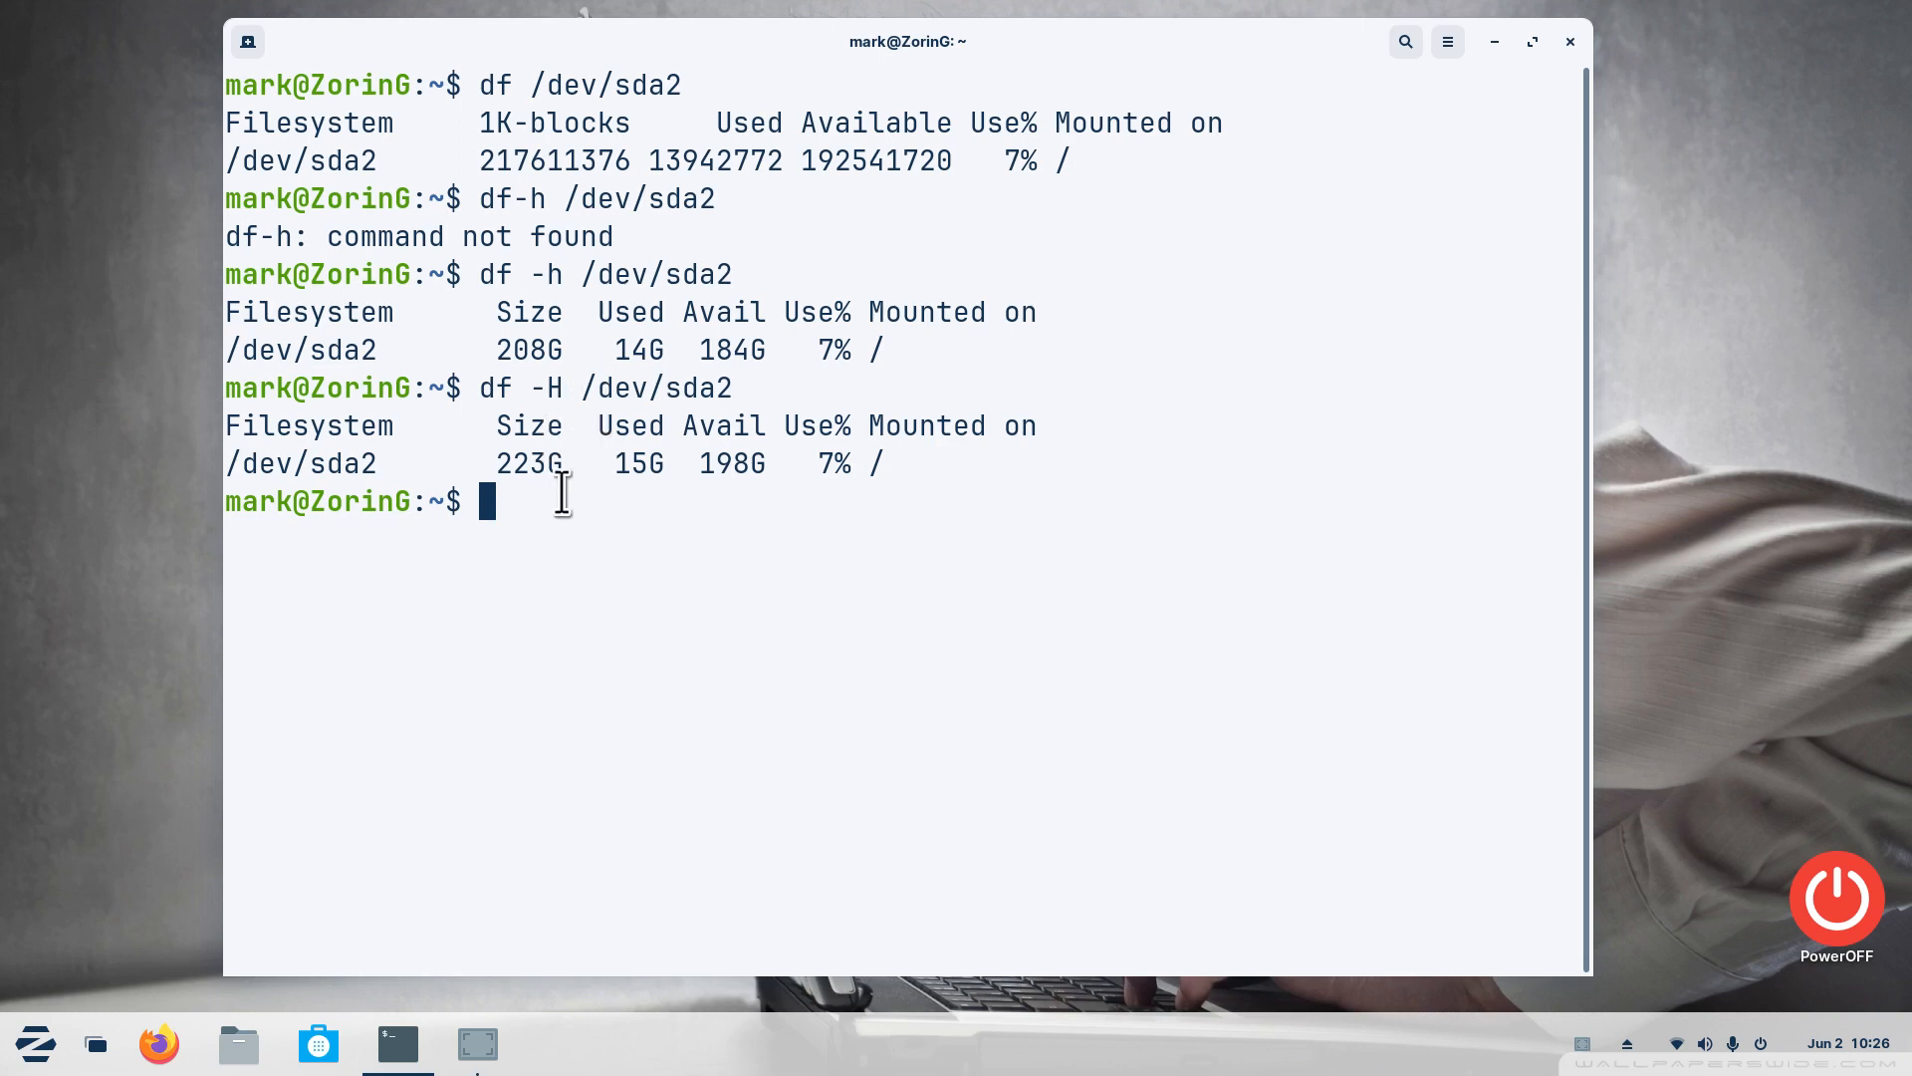
pyautogui.moveTo(633, 551)
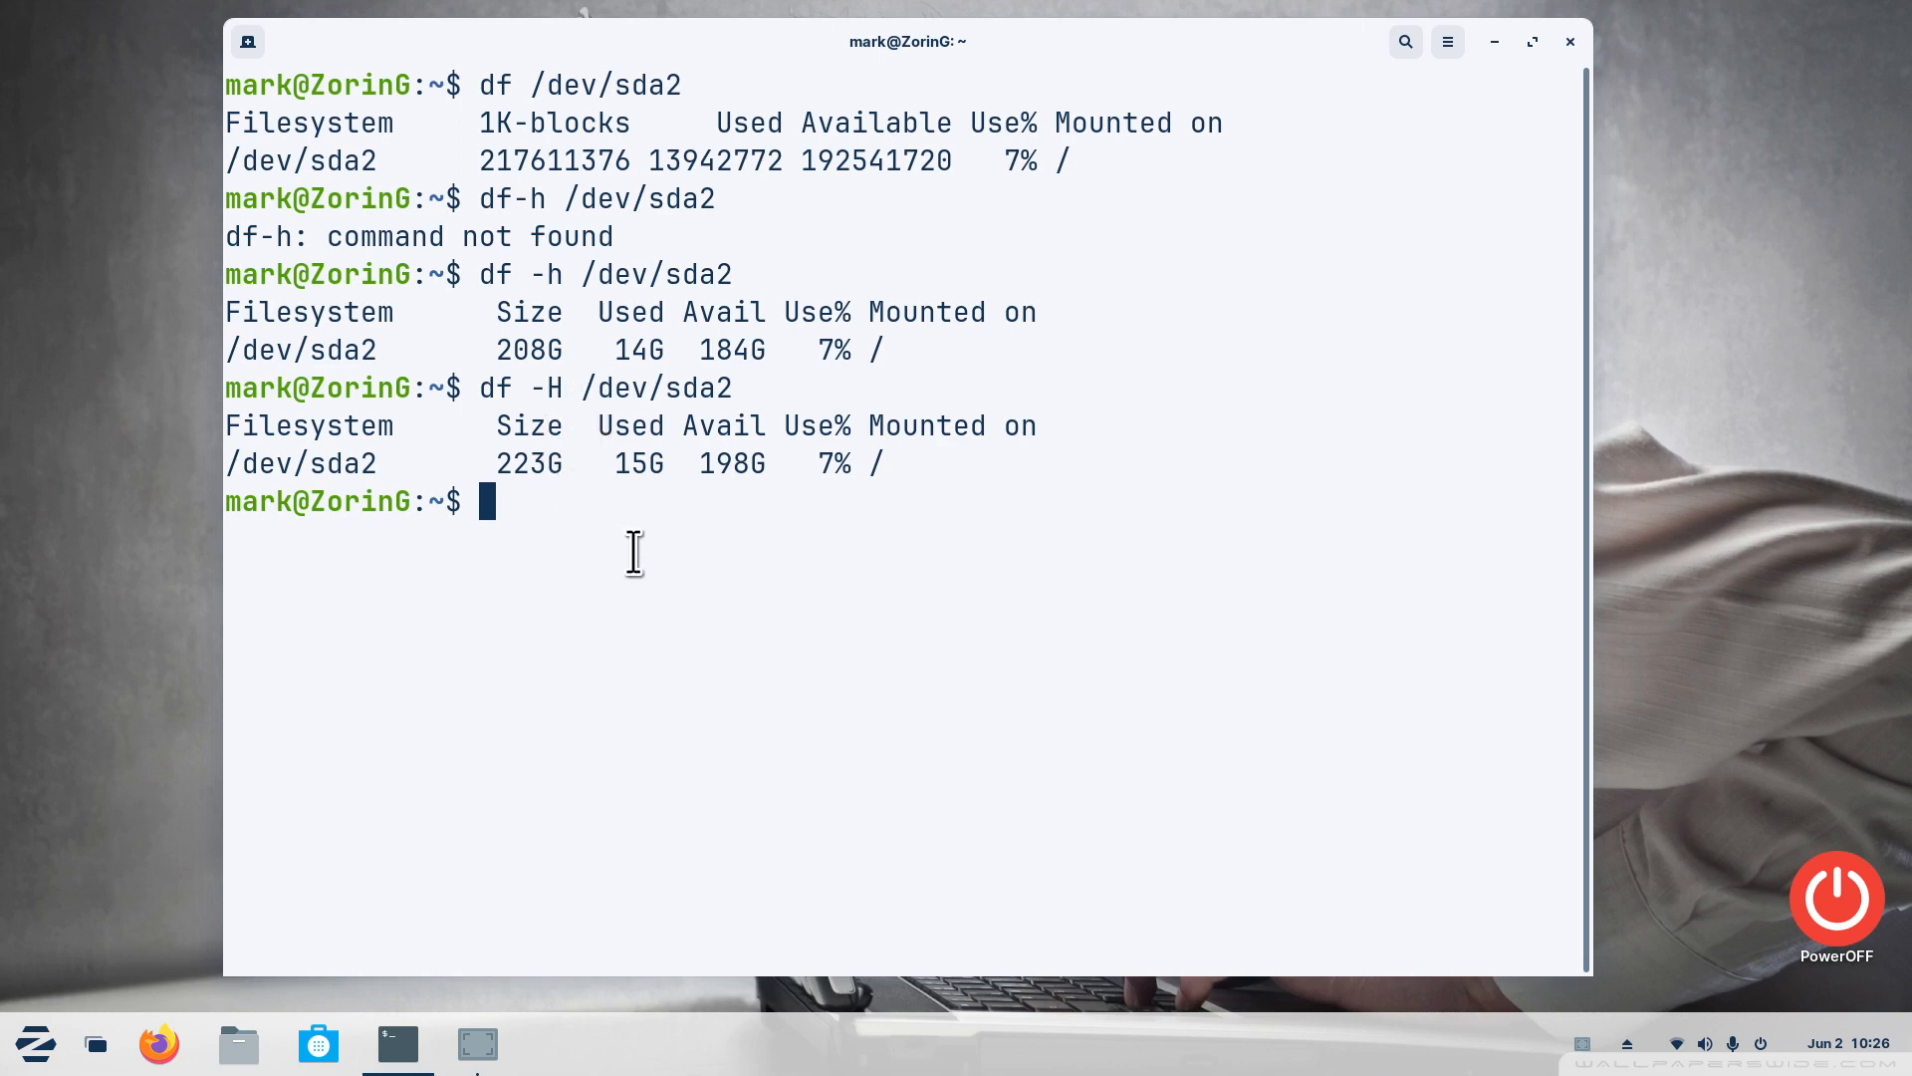
pyautogui.moveTo(649, 550)
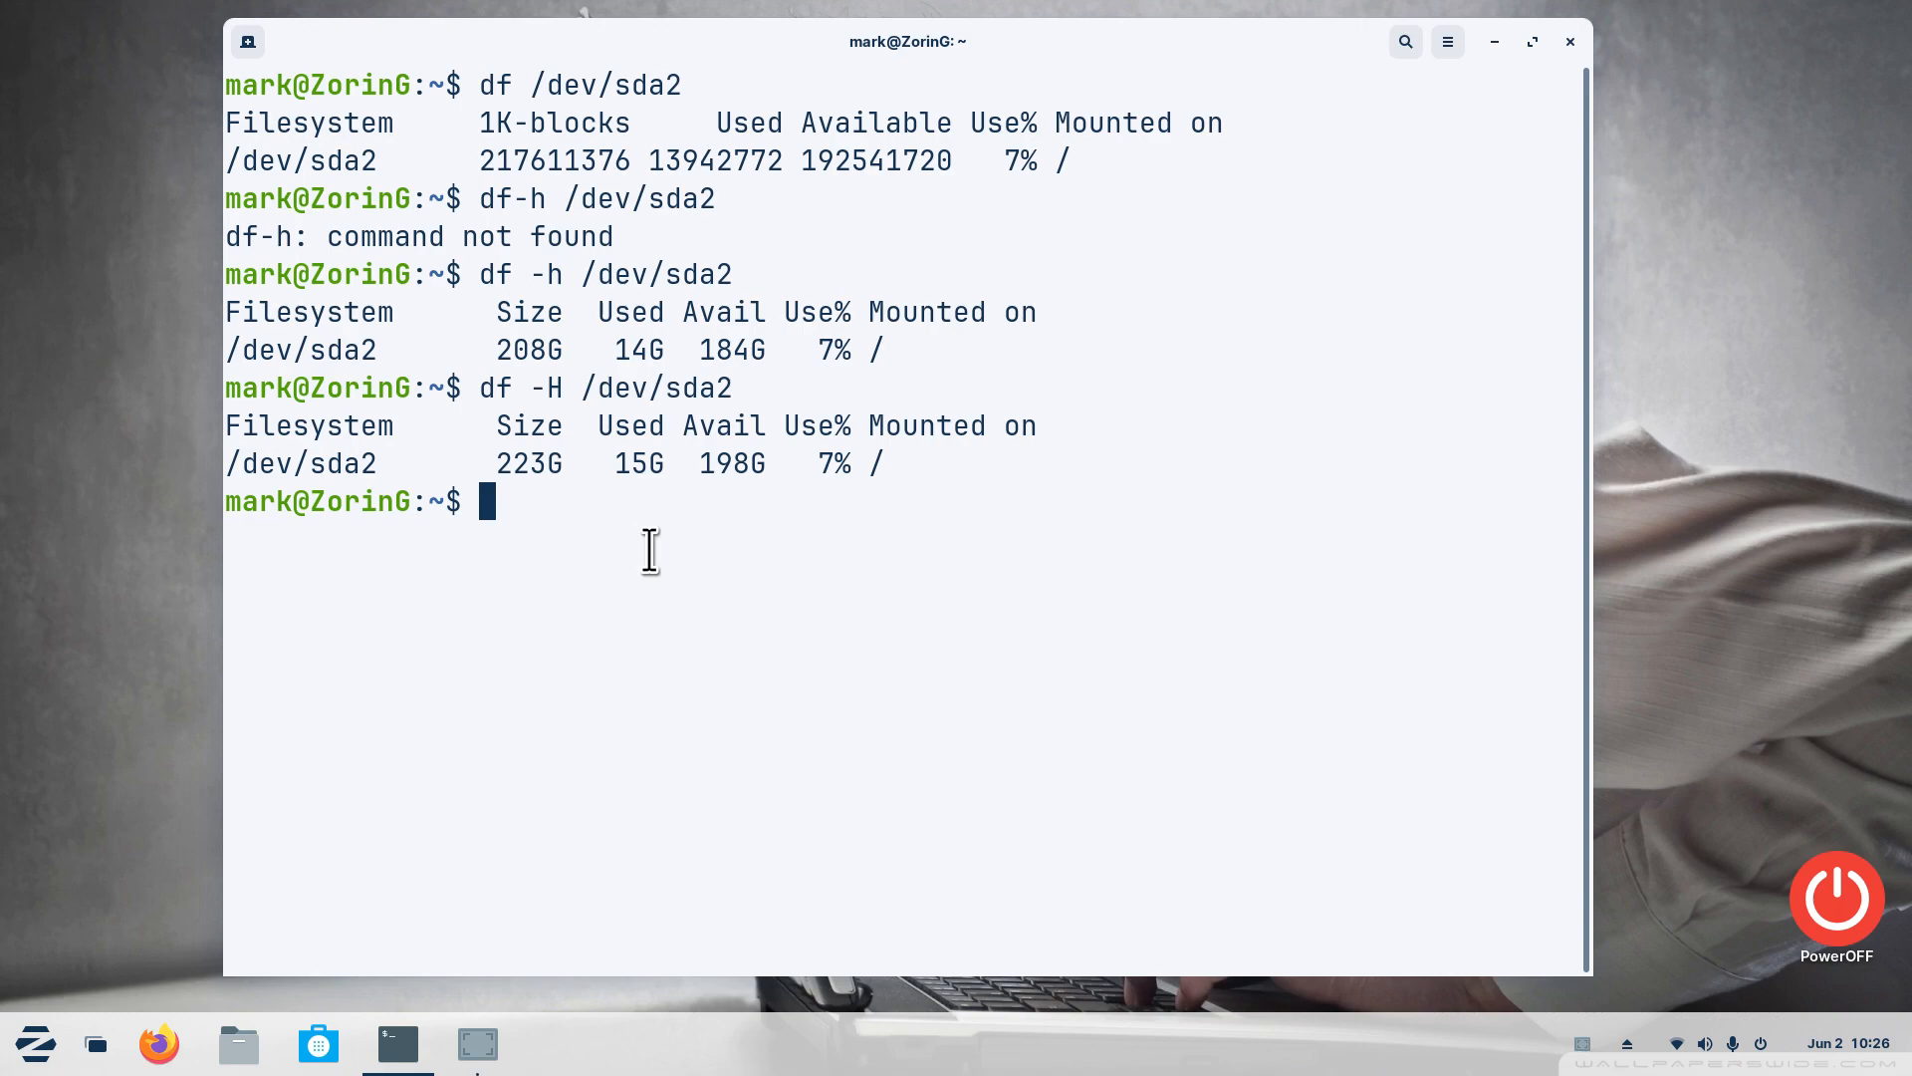
pyautogui.write('man')
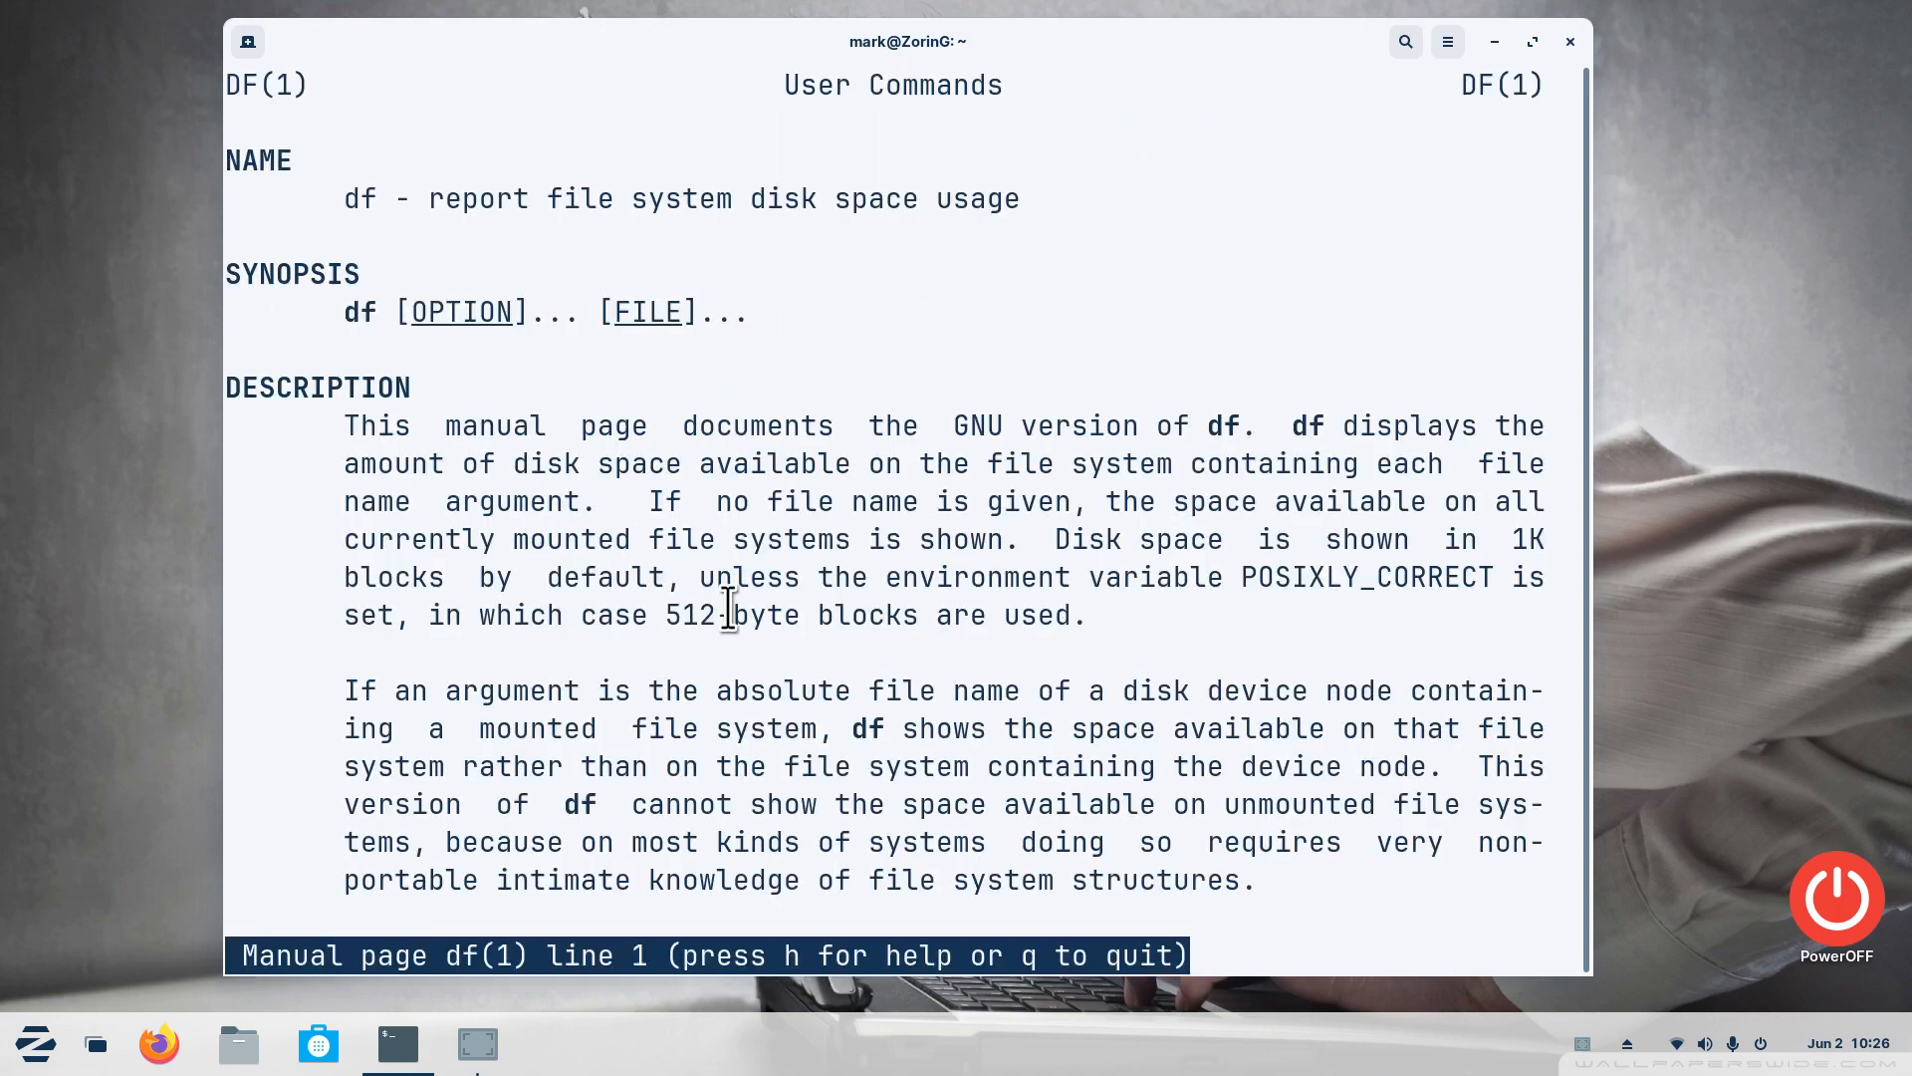
# Review the -h and -H entries in the df manual, marking 1000, then quit to the prompt
pyautogui.scroll(-3)
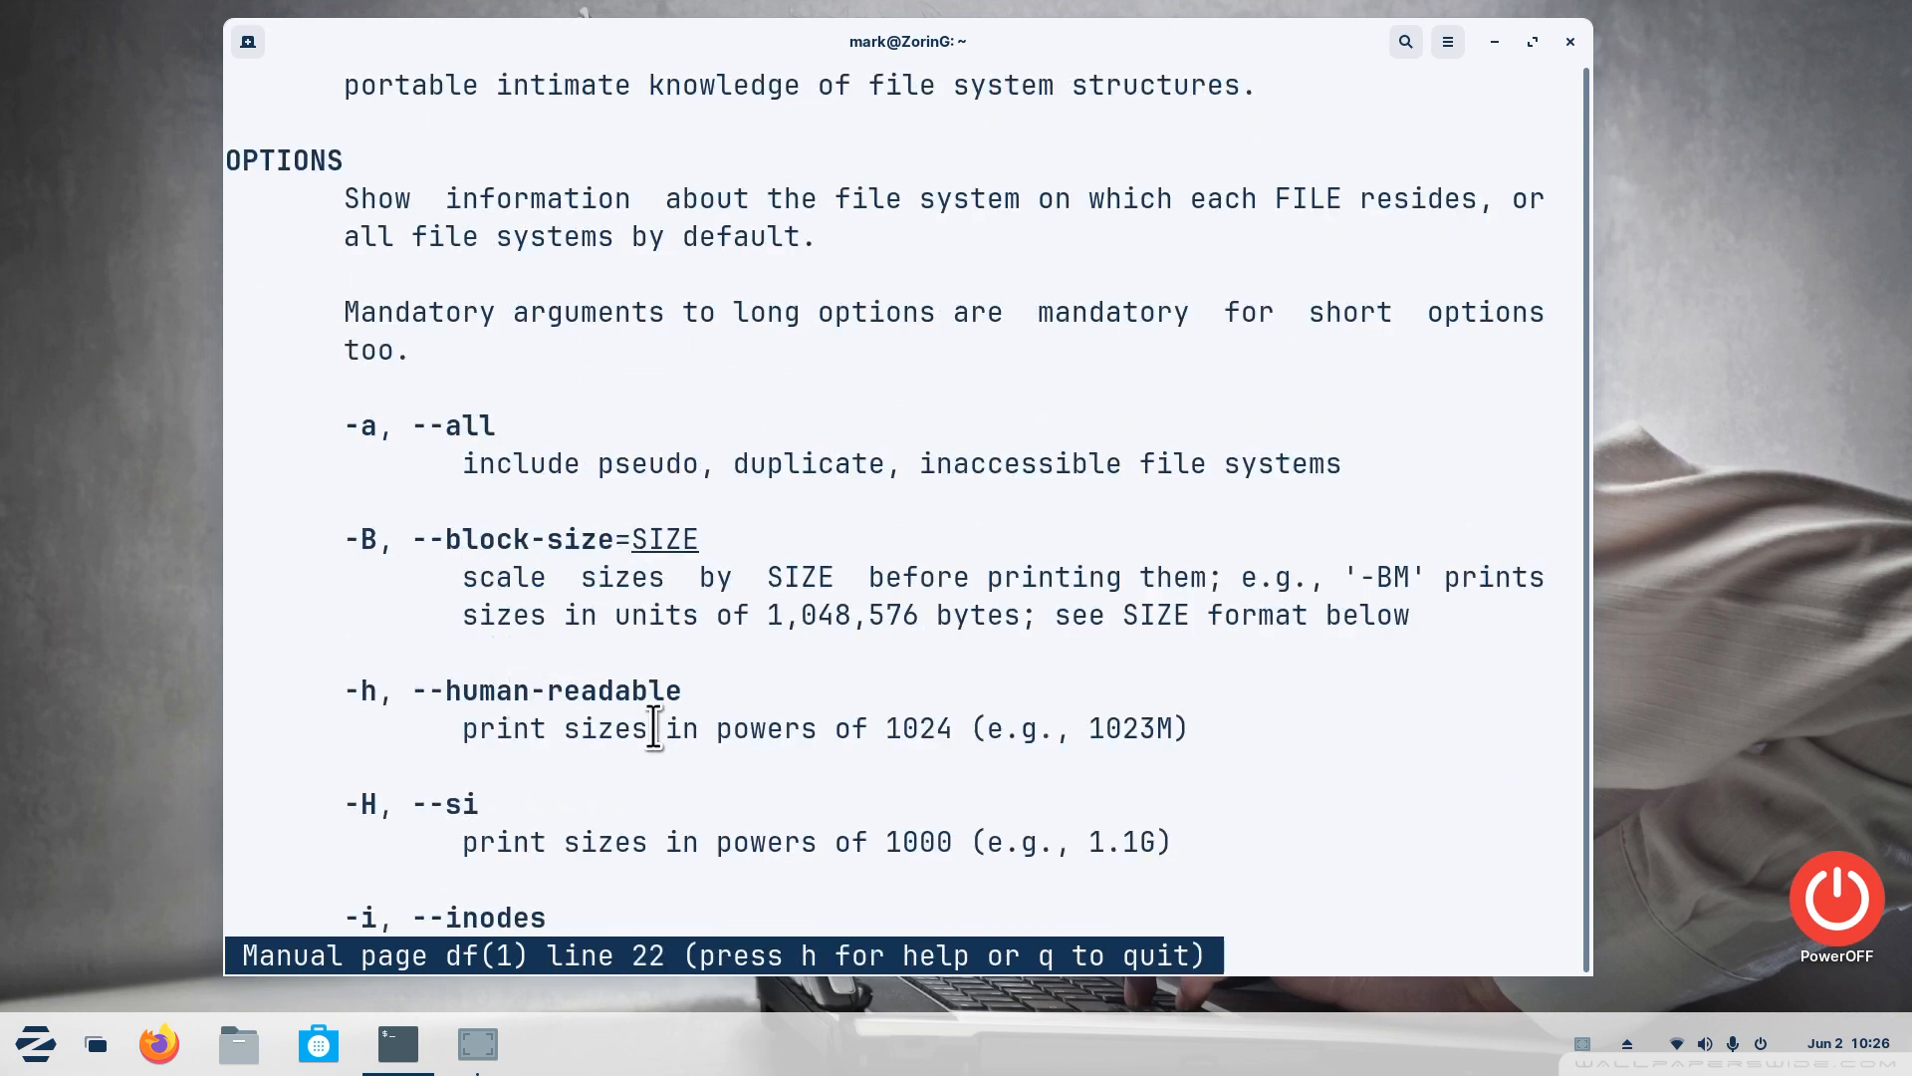
pyautogui.doubleClick(914, 729)
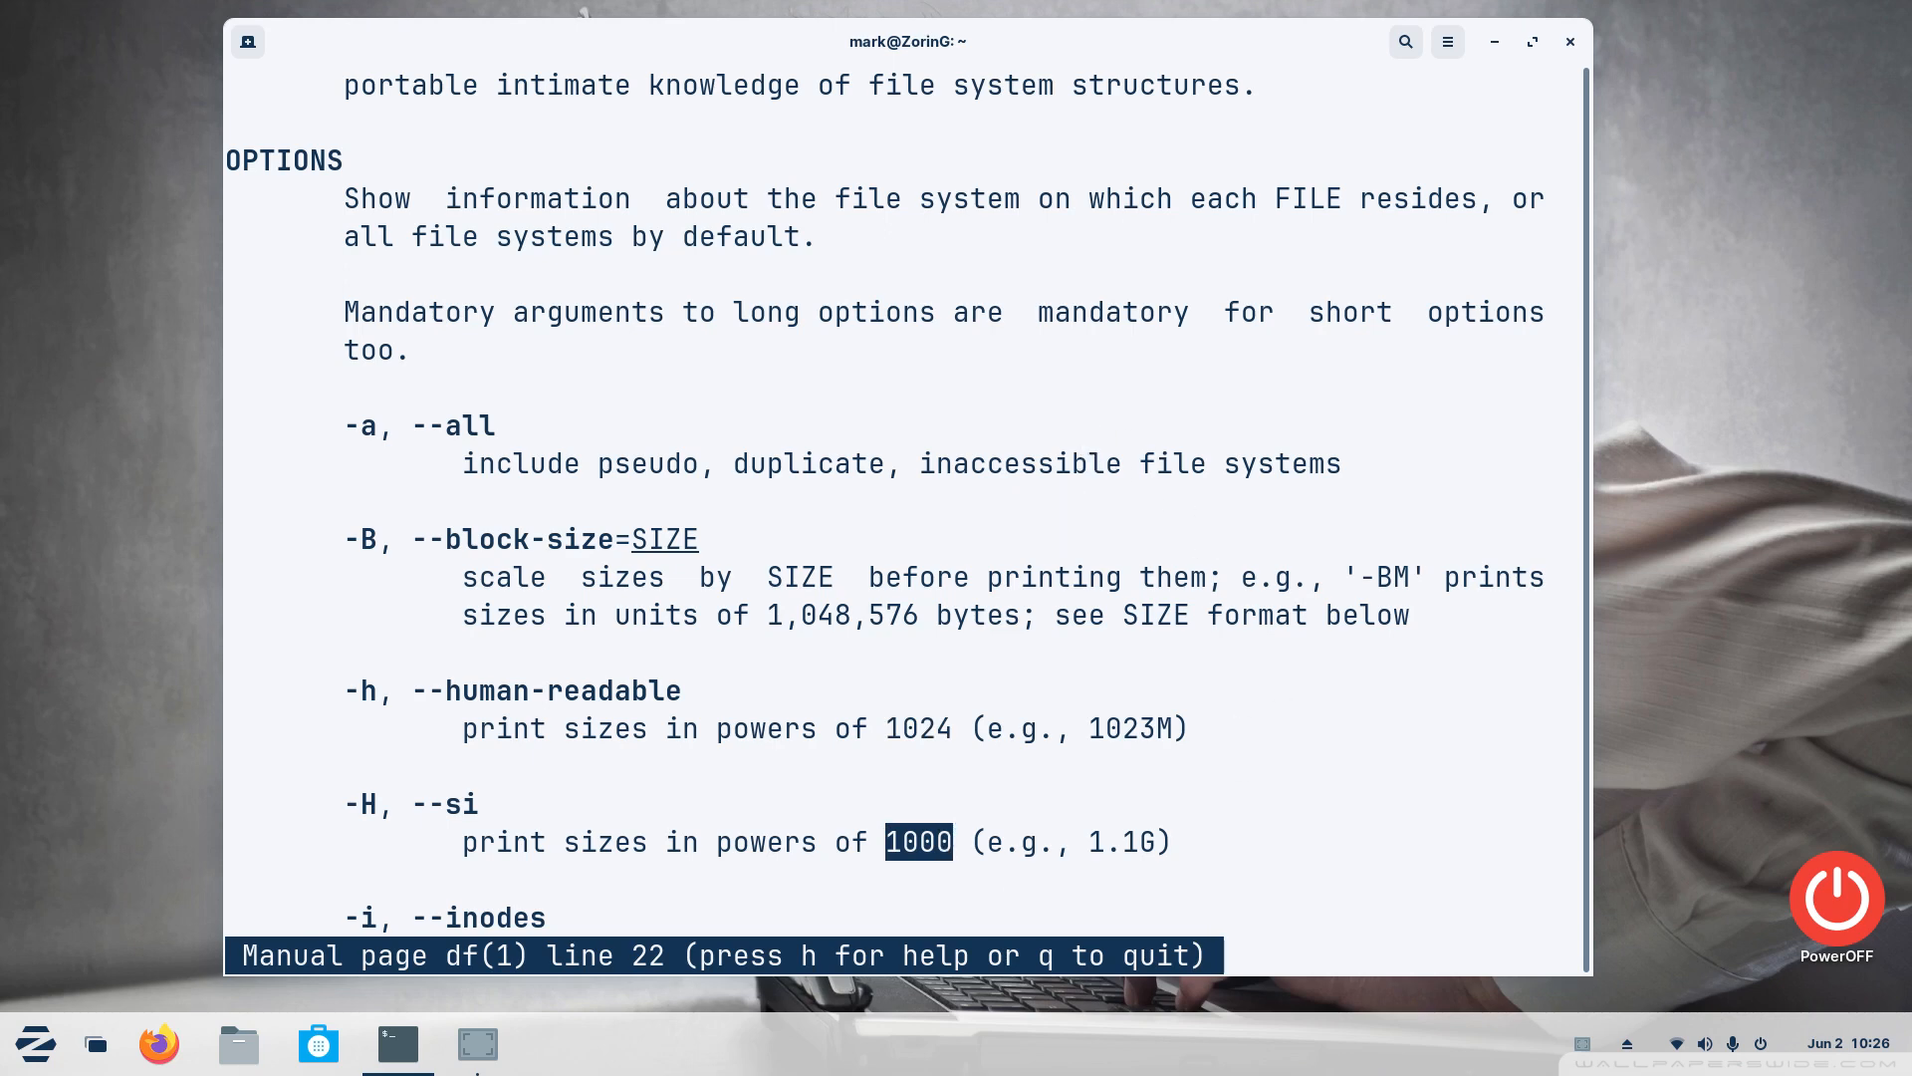
pyautogui.press('q')
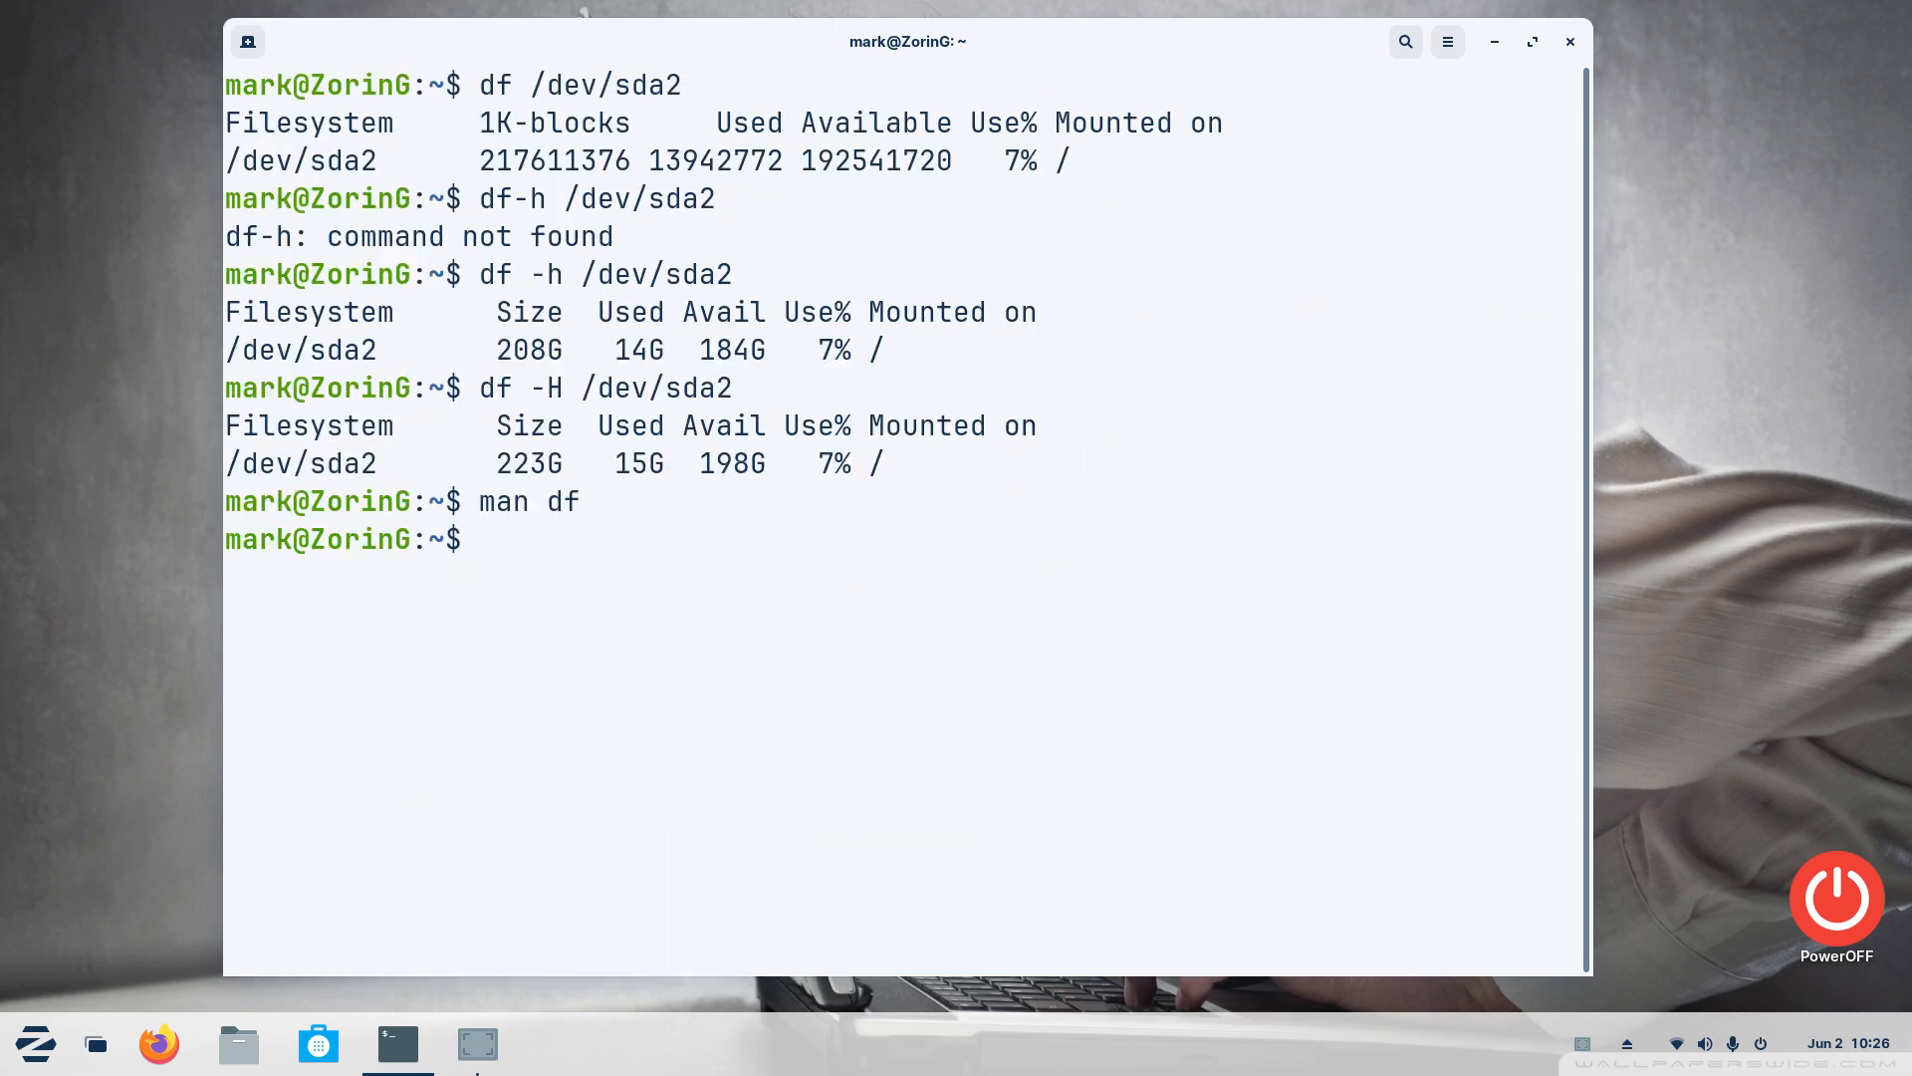
# Run cal for June 2023, fortune and sl, then begin typing exit
pyautogui.write('cal')
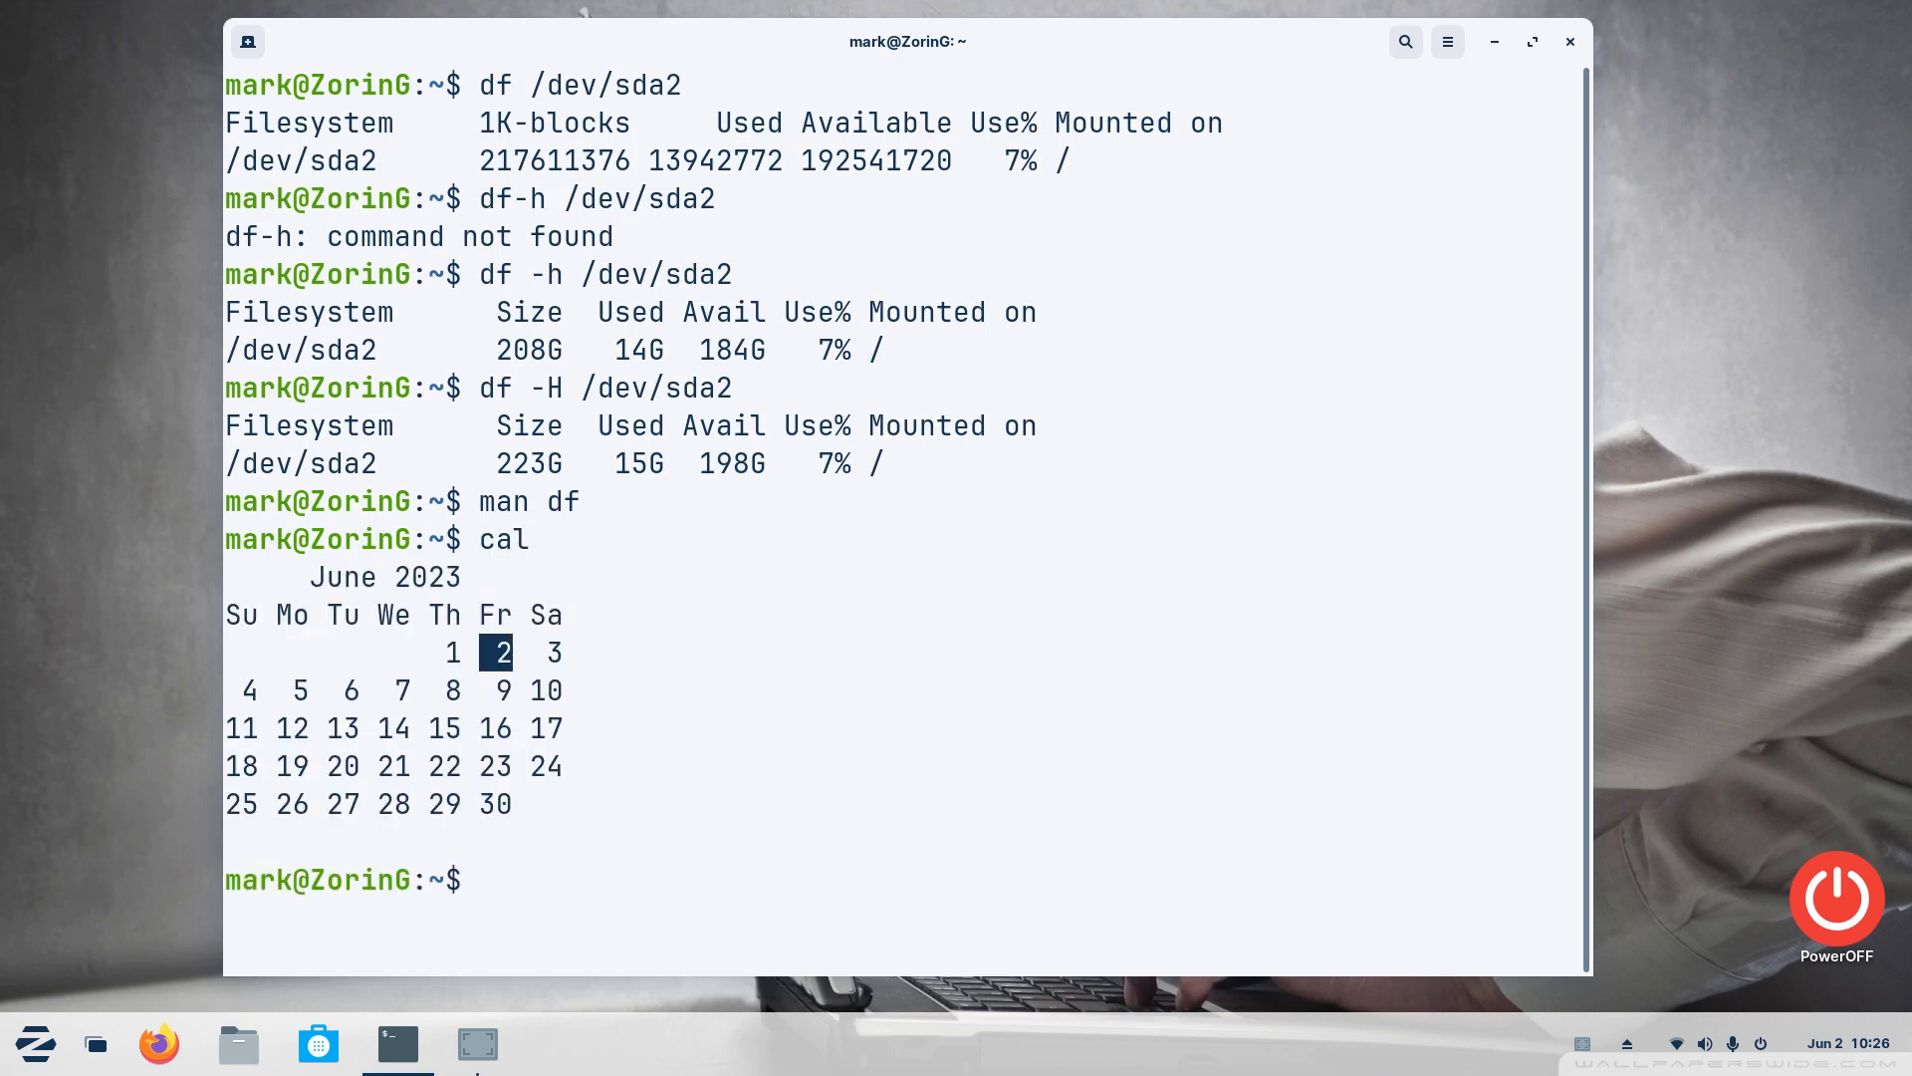
pyautogui.write('fo')
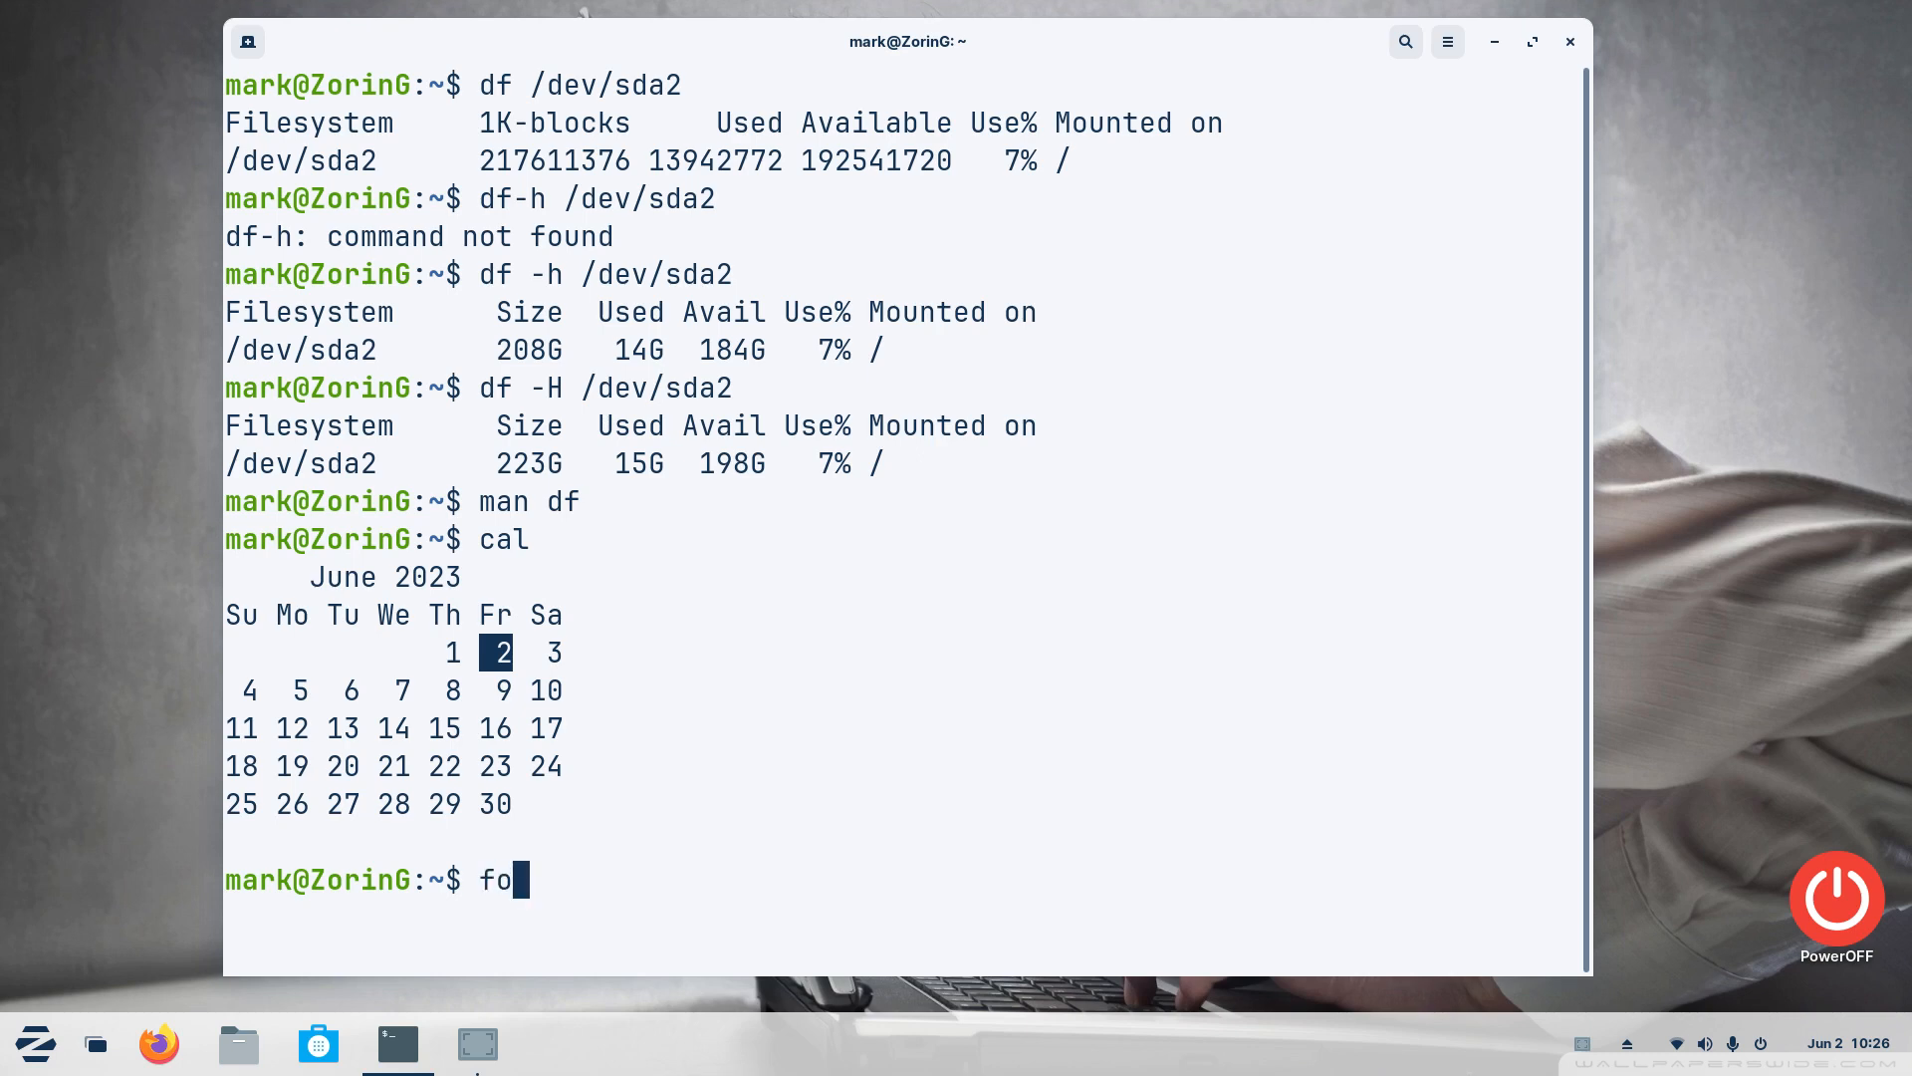
pyautogui.press('Return')
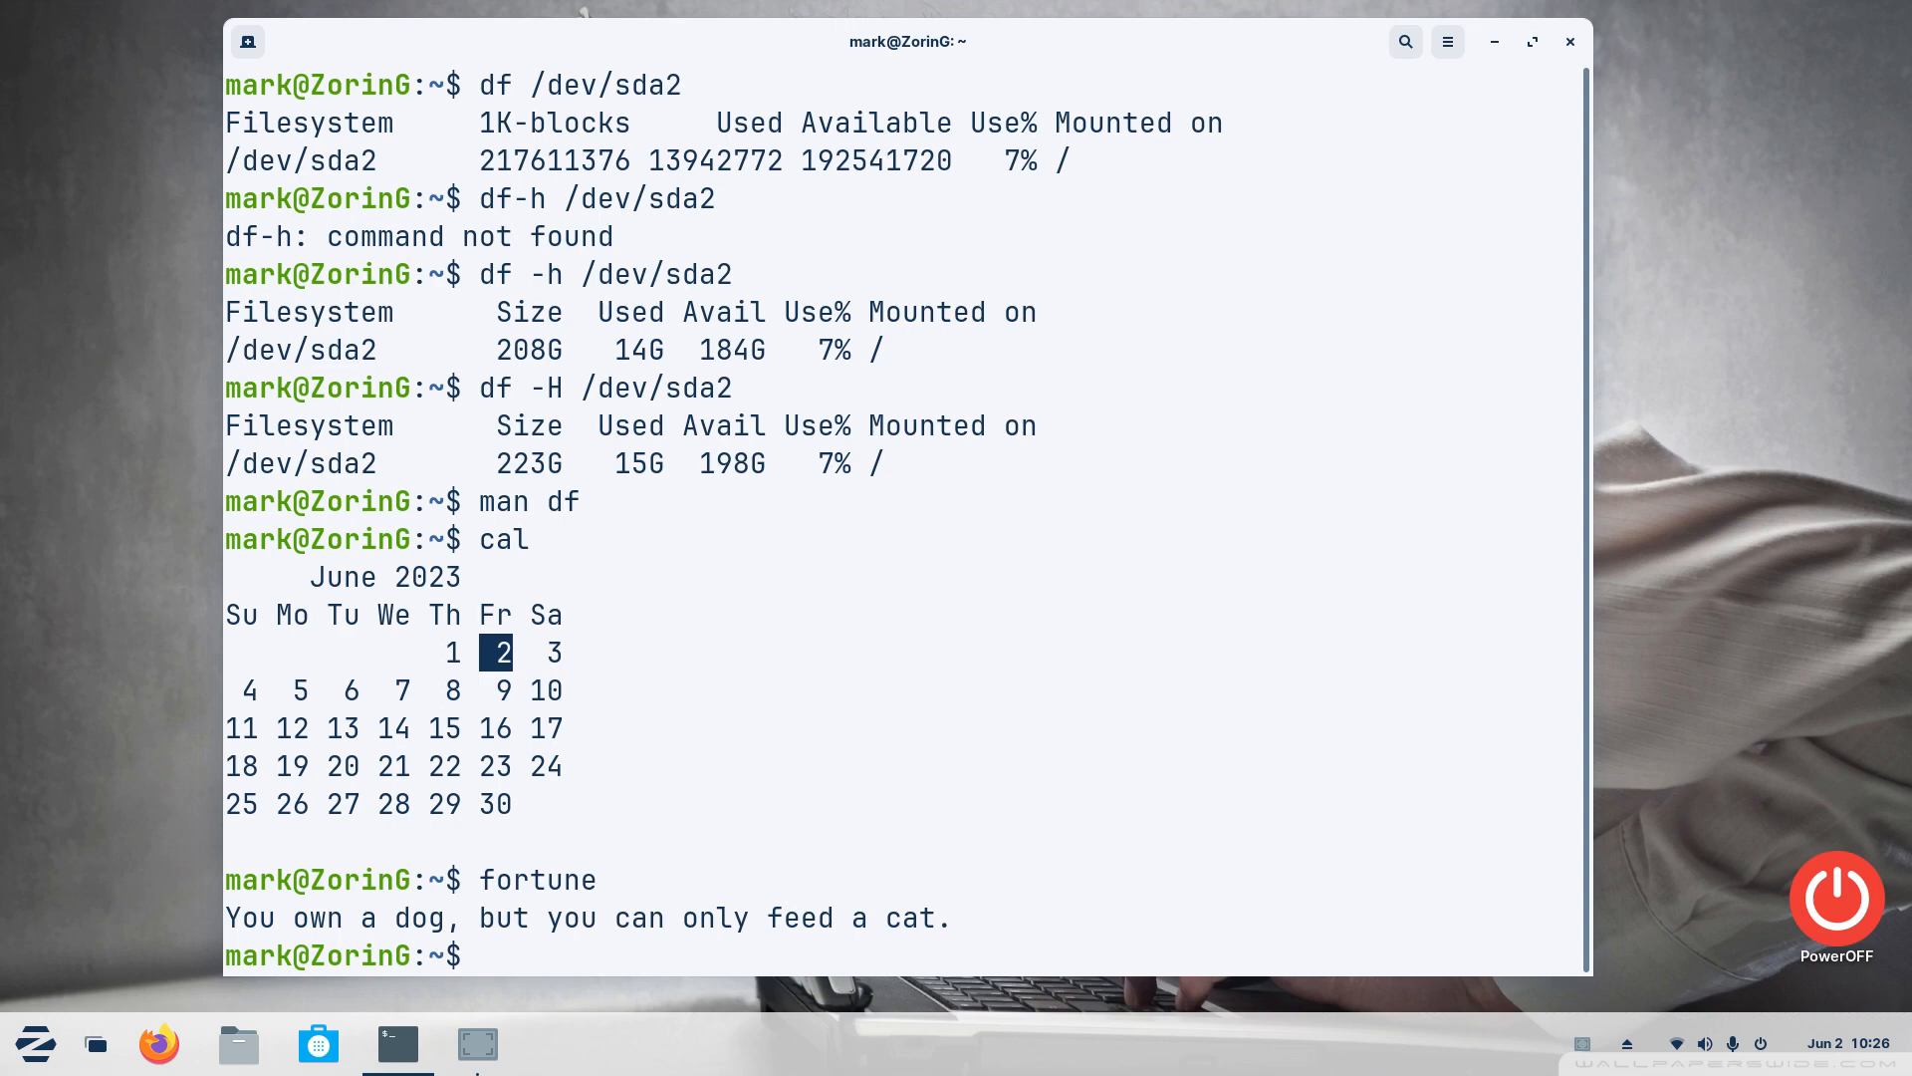
pyautogui.press('Return')
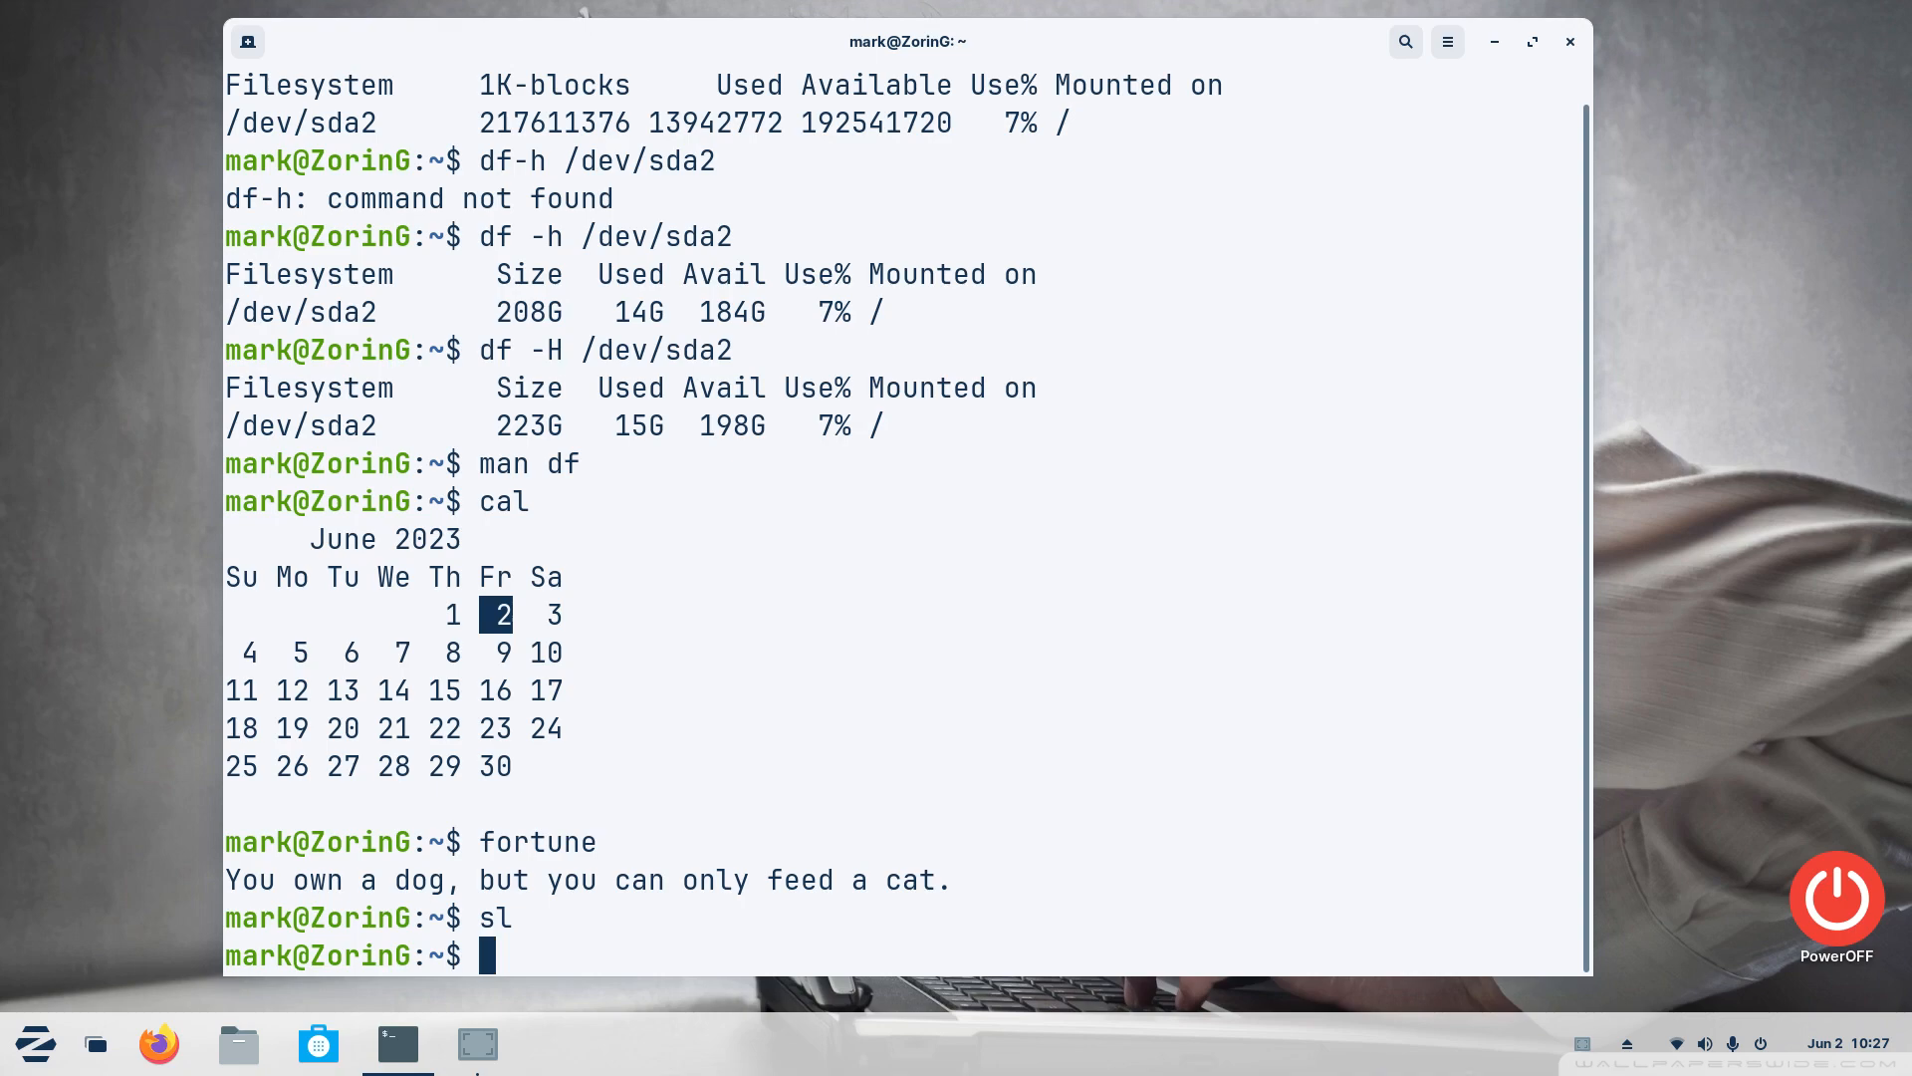
pyautogui.write('exi')
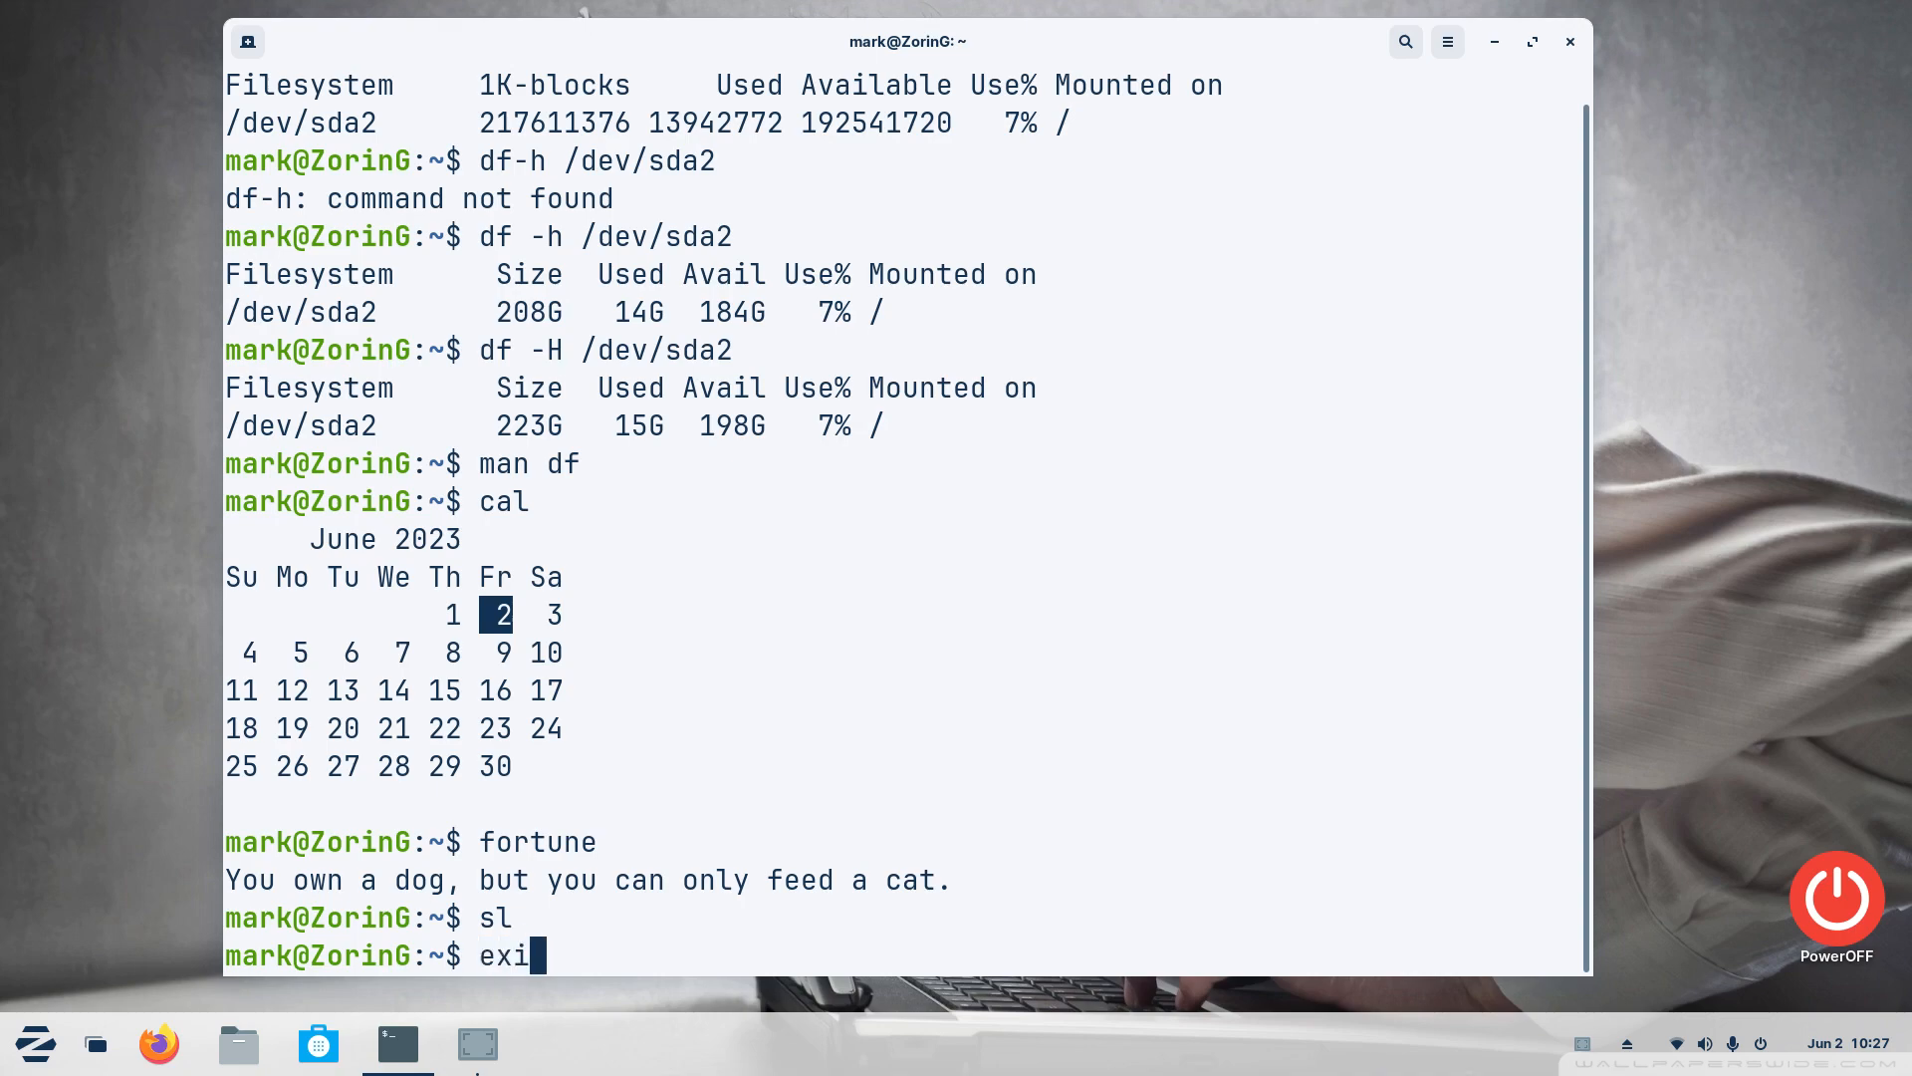